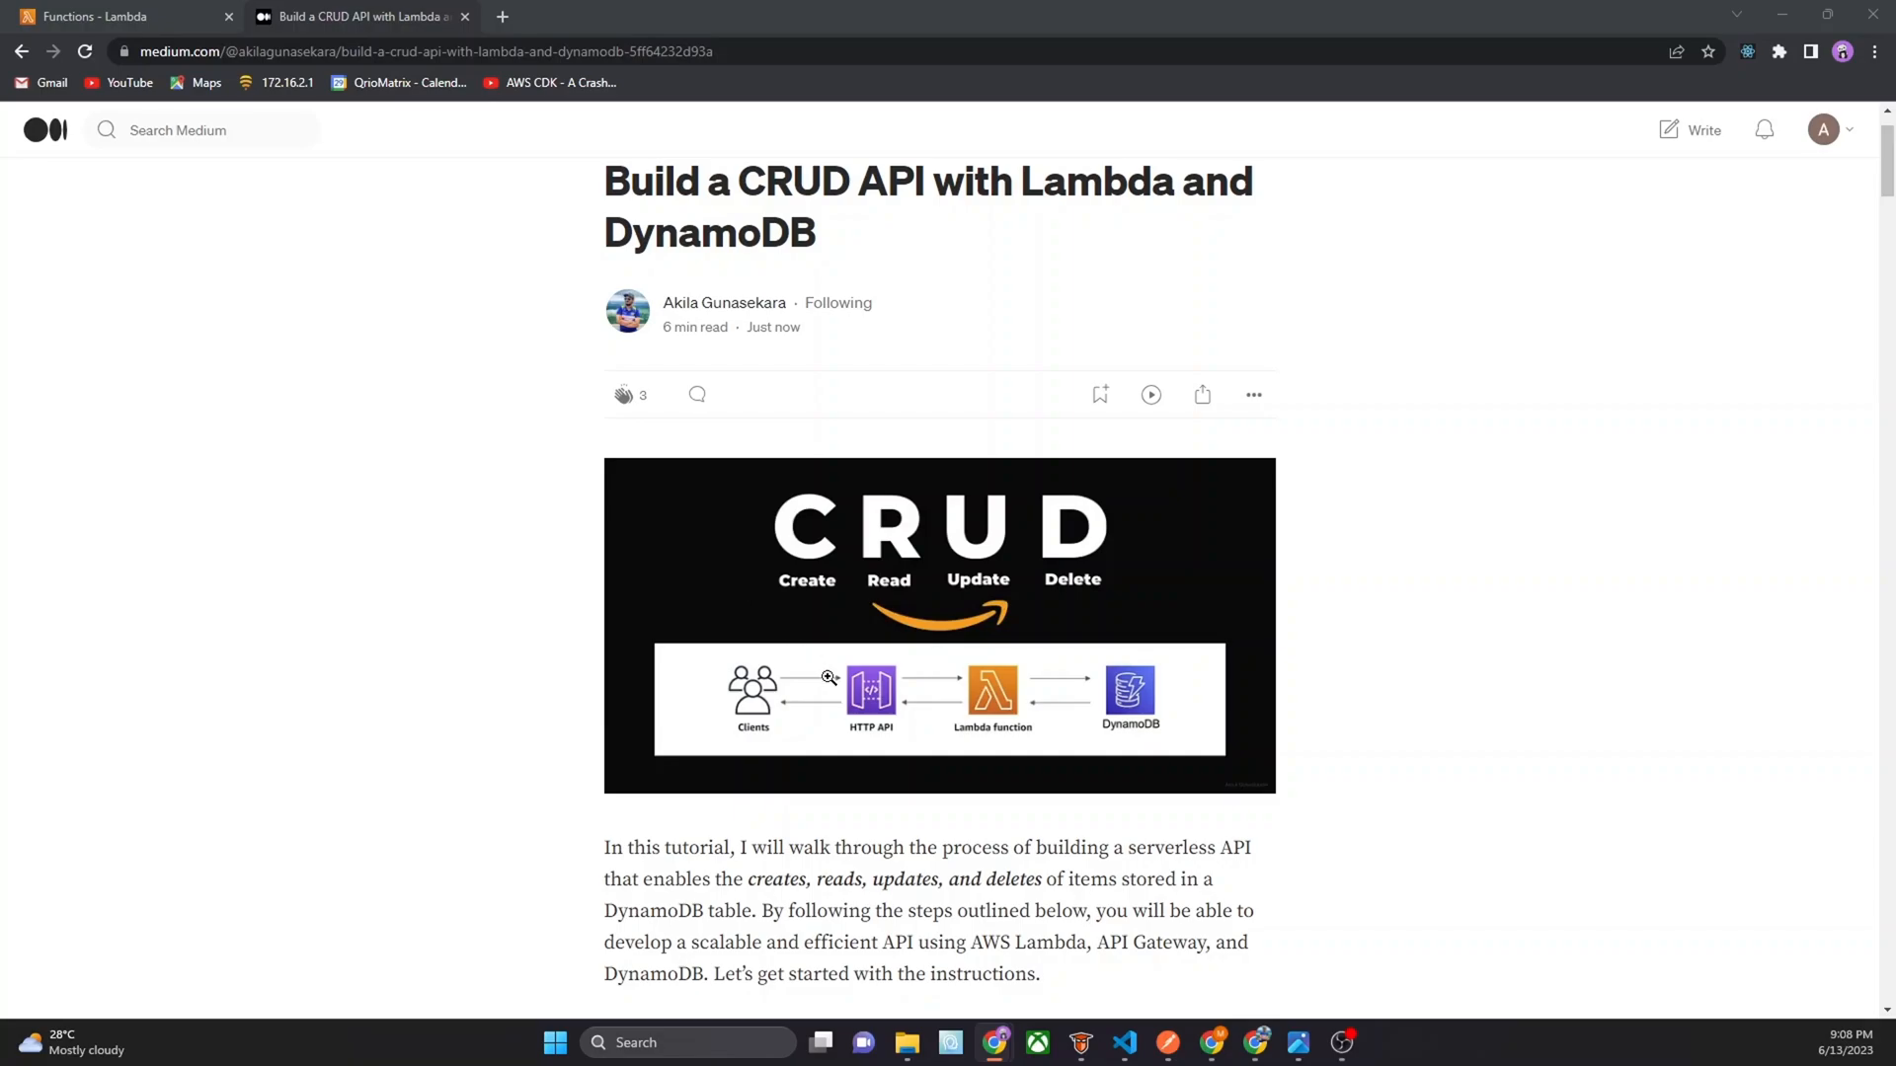
mouse_move(829, 665)
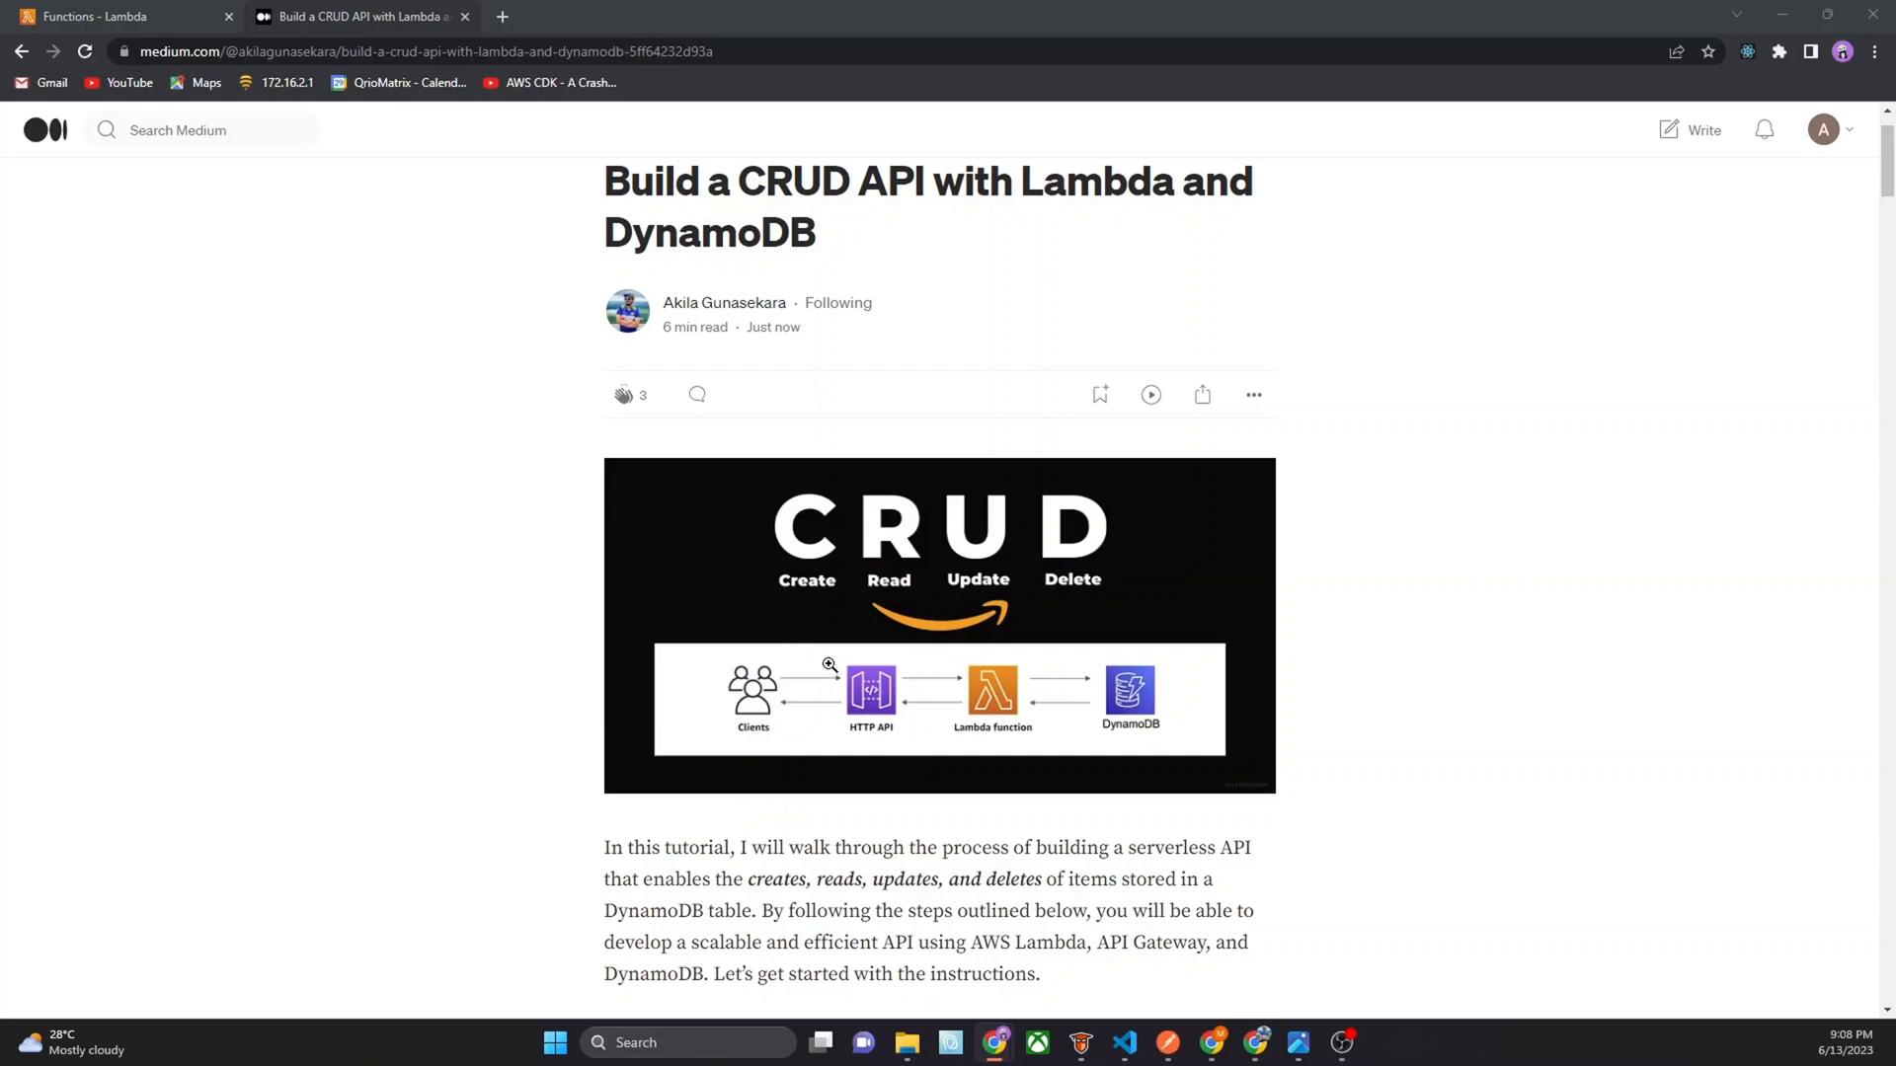
mouse_move(830, 662)
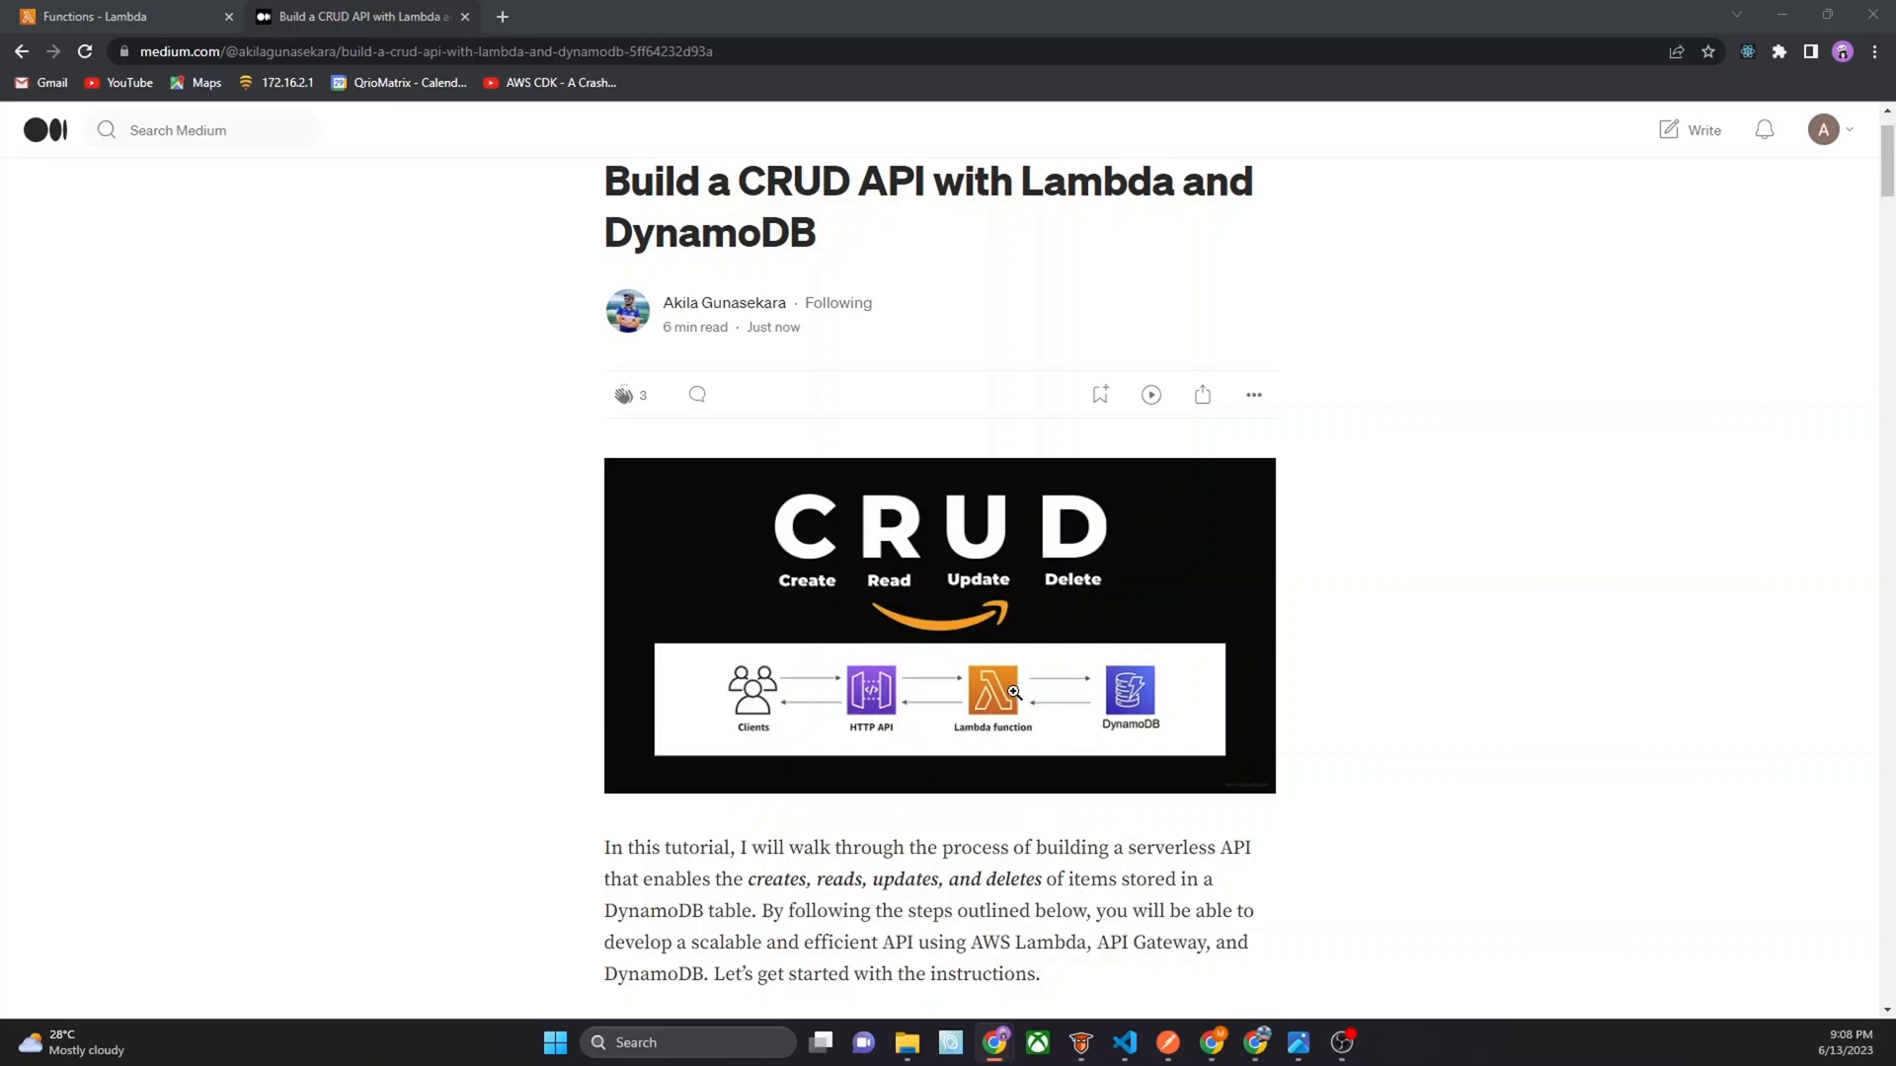
mouse_move(967, 696)
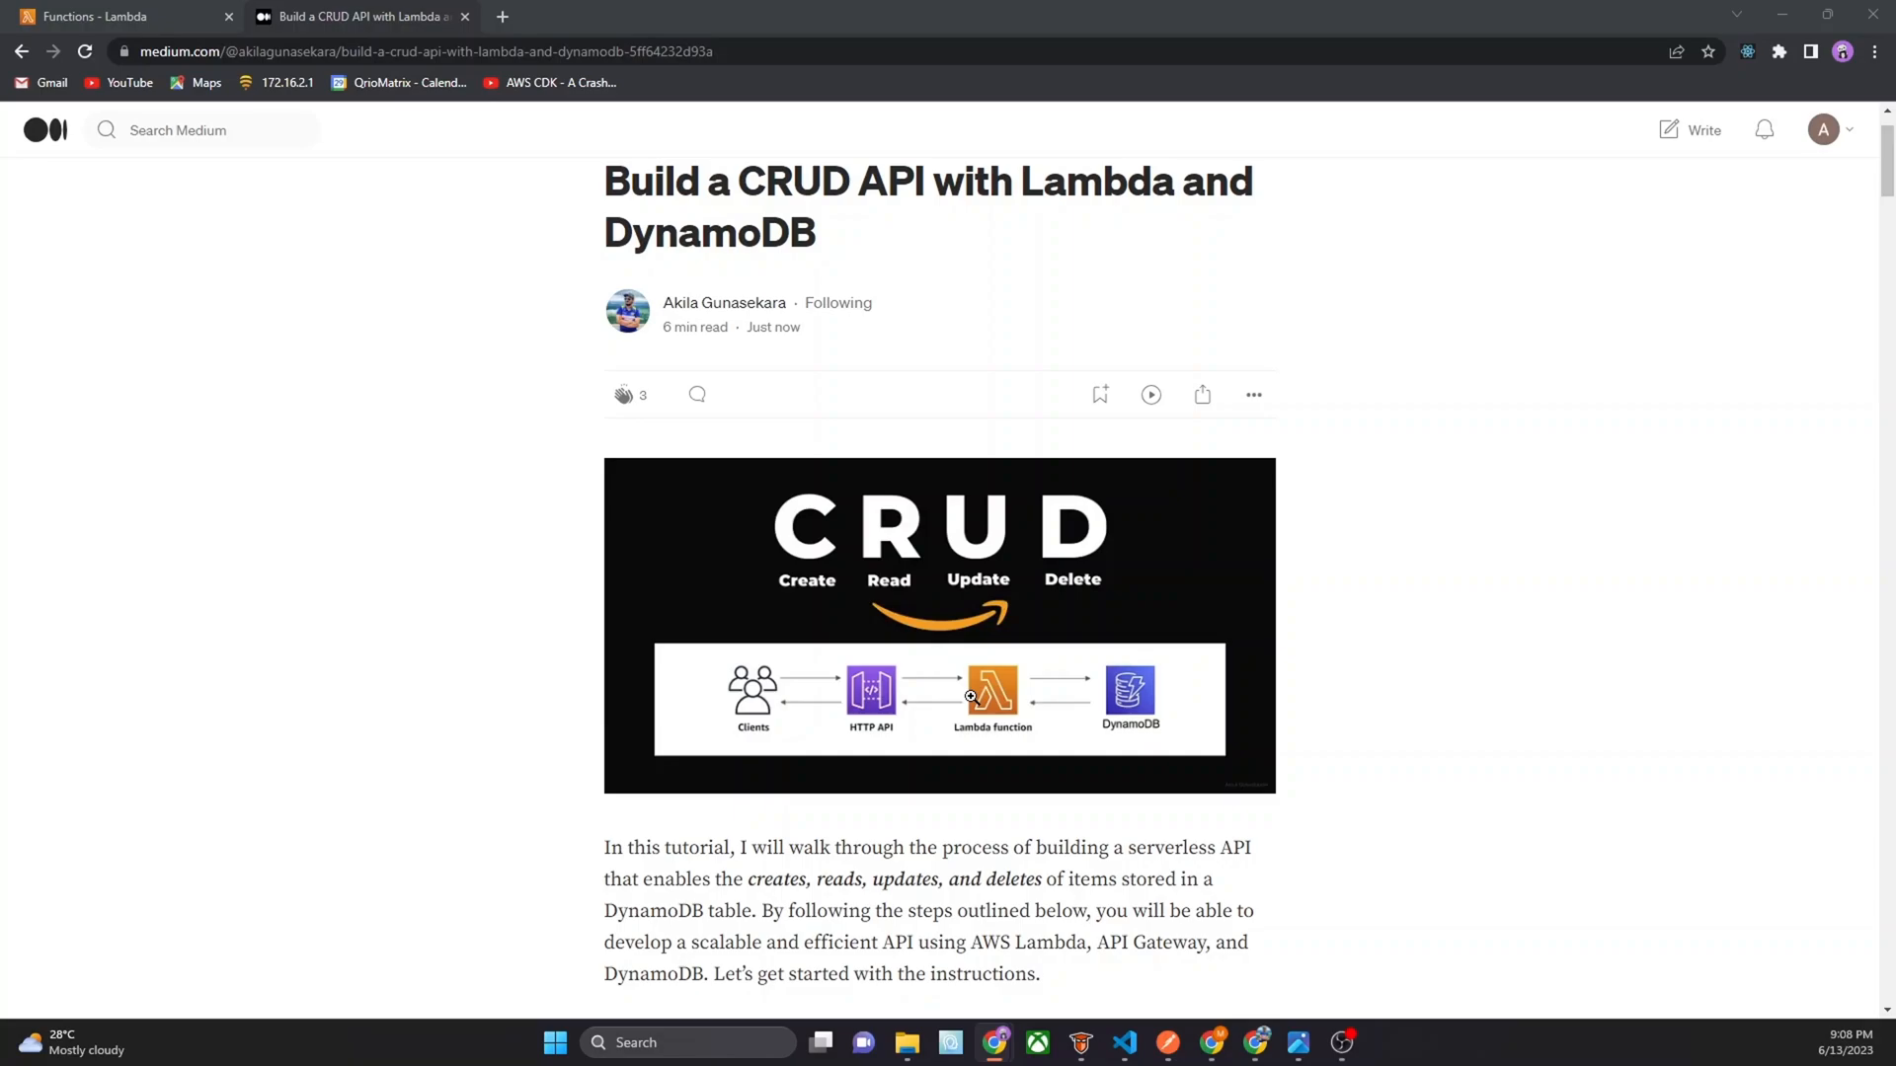
mouse_move(1038, 710)
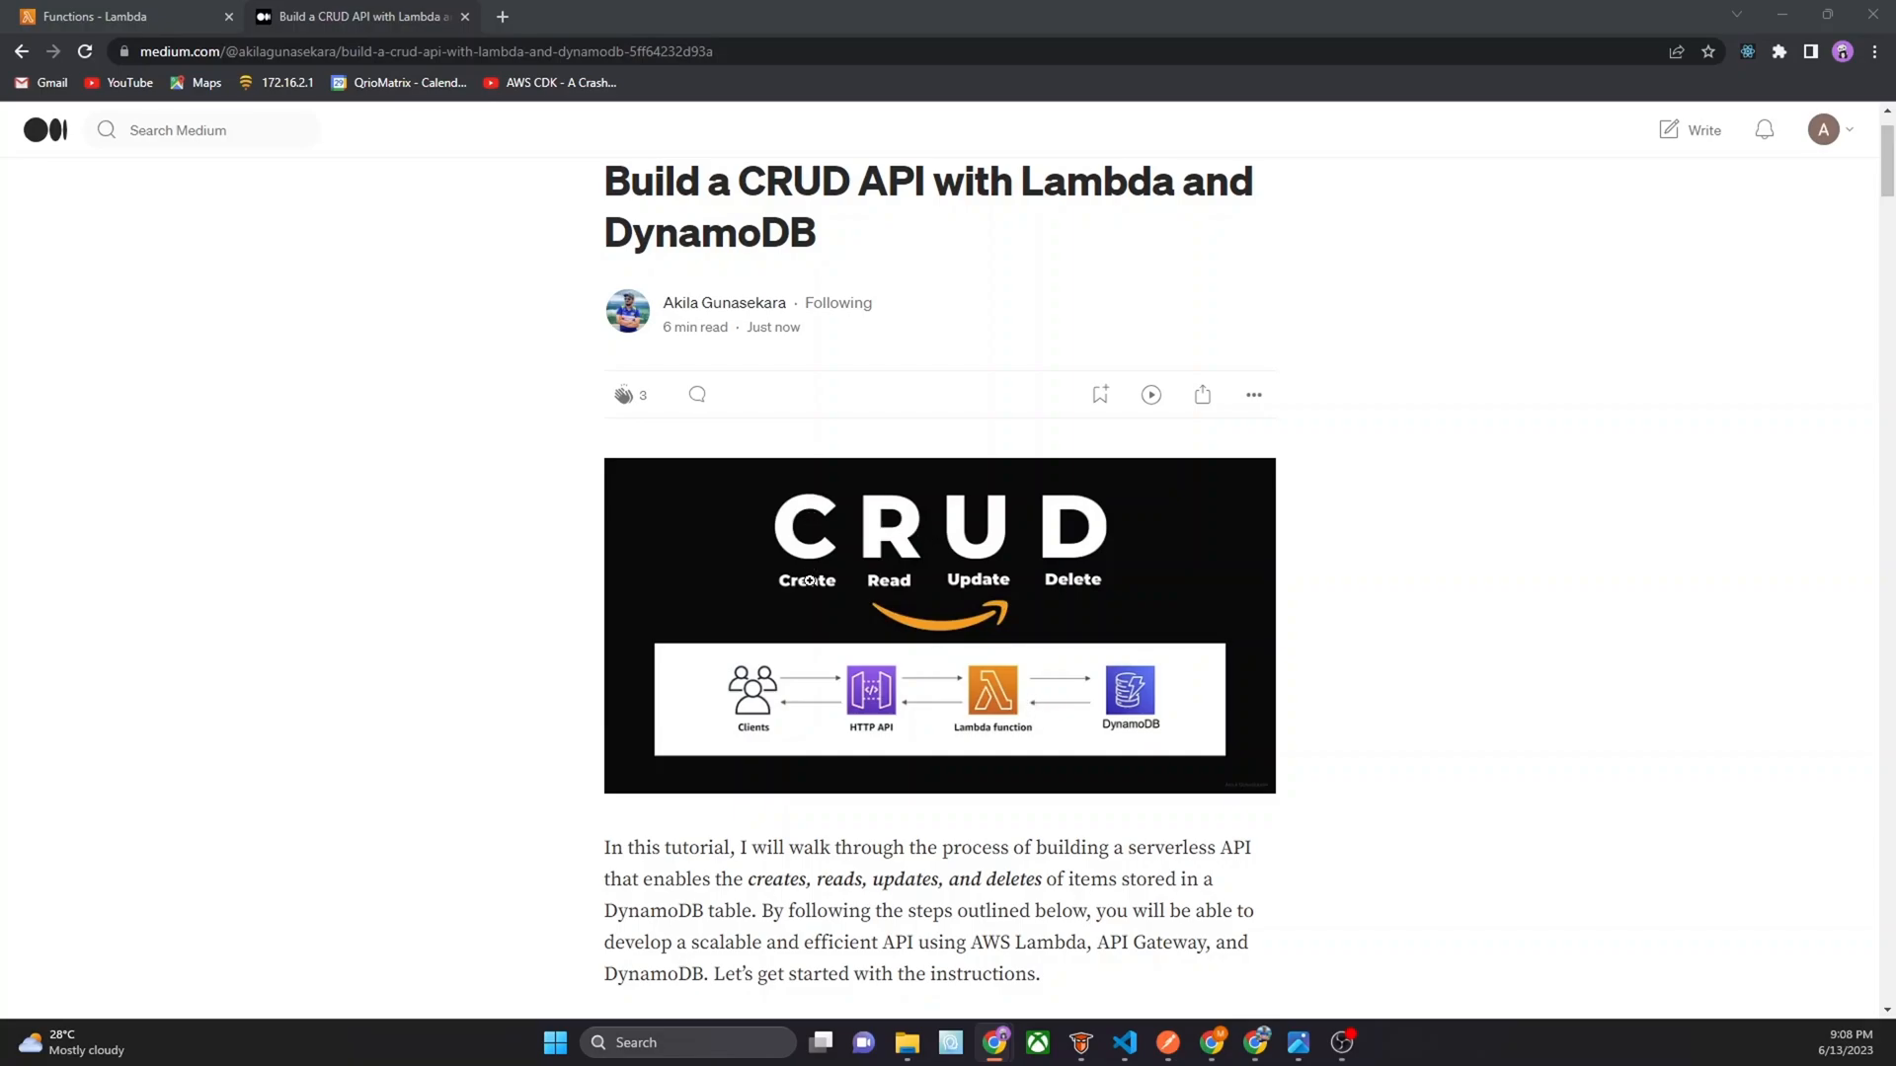
mouse_move(820, 641)
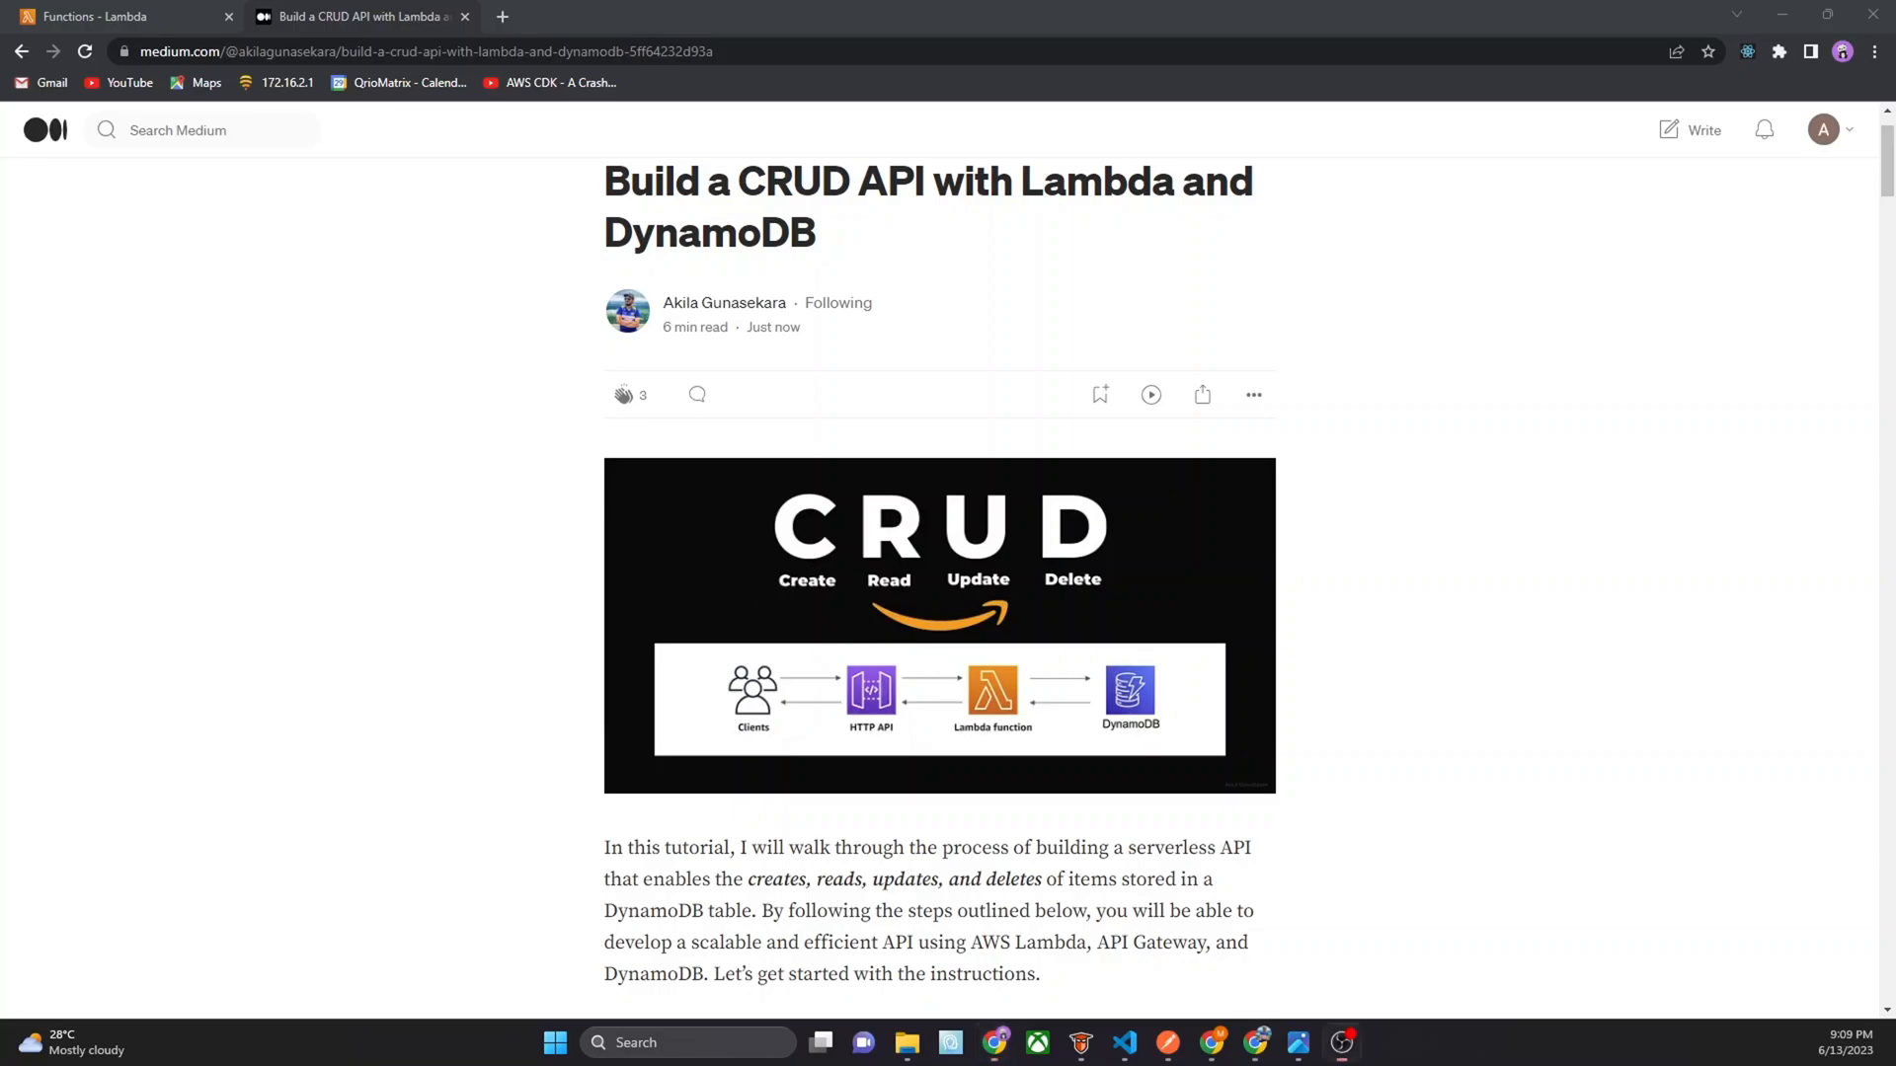
Scroll down the Medium article to reach the AWS Free Tier link
scroll("down", 3)
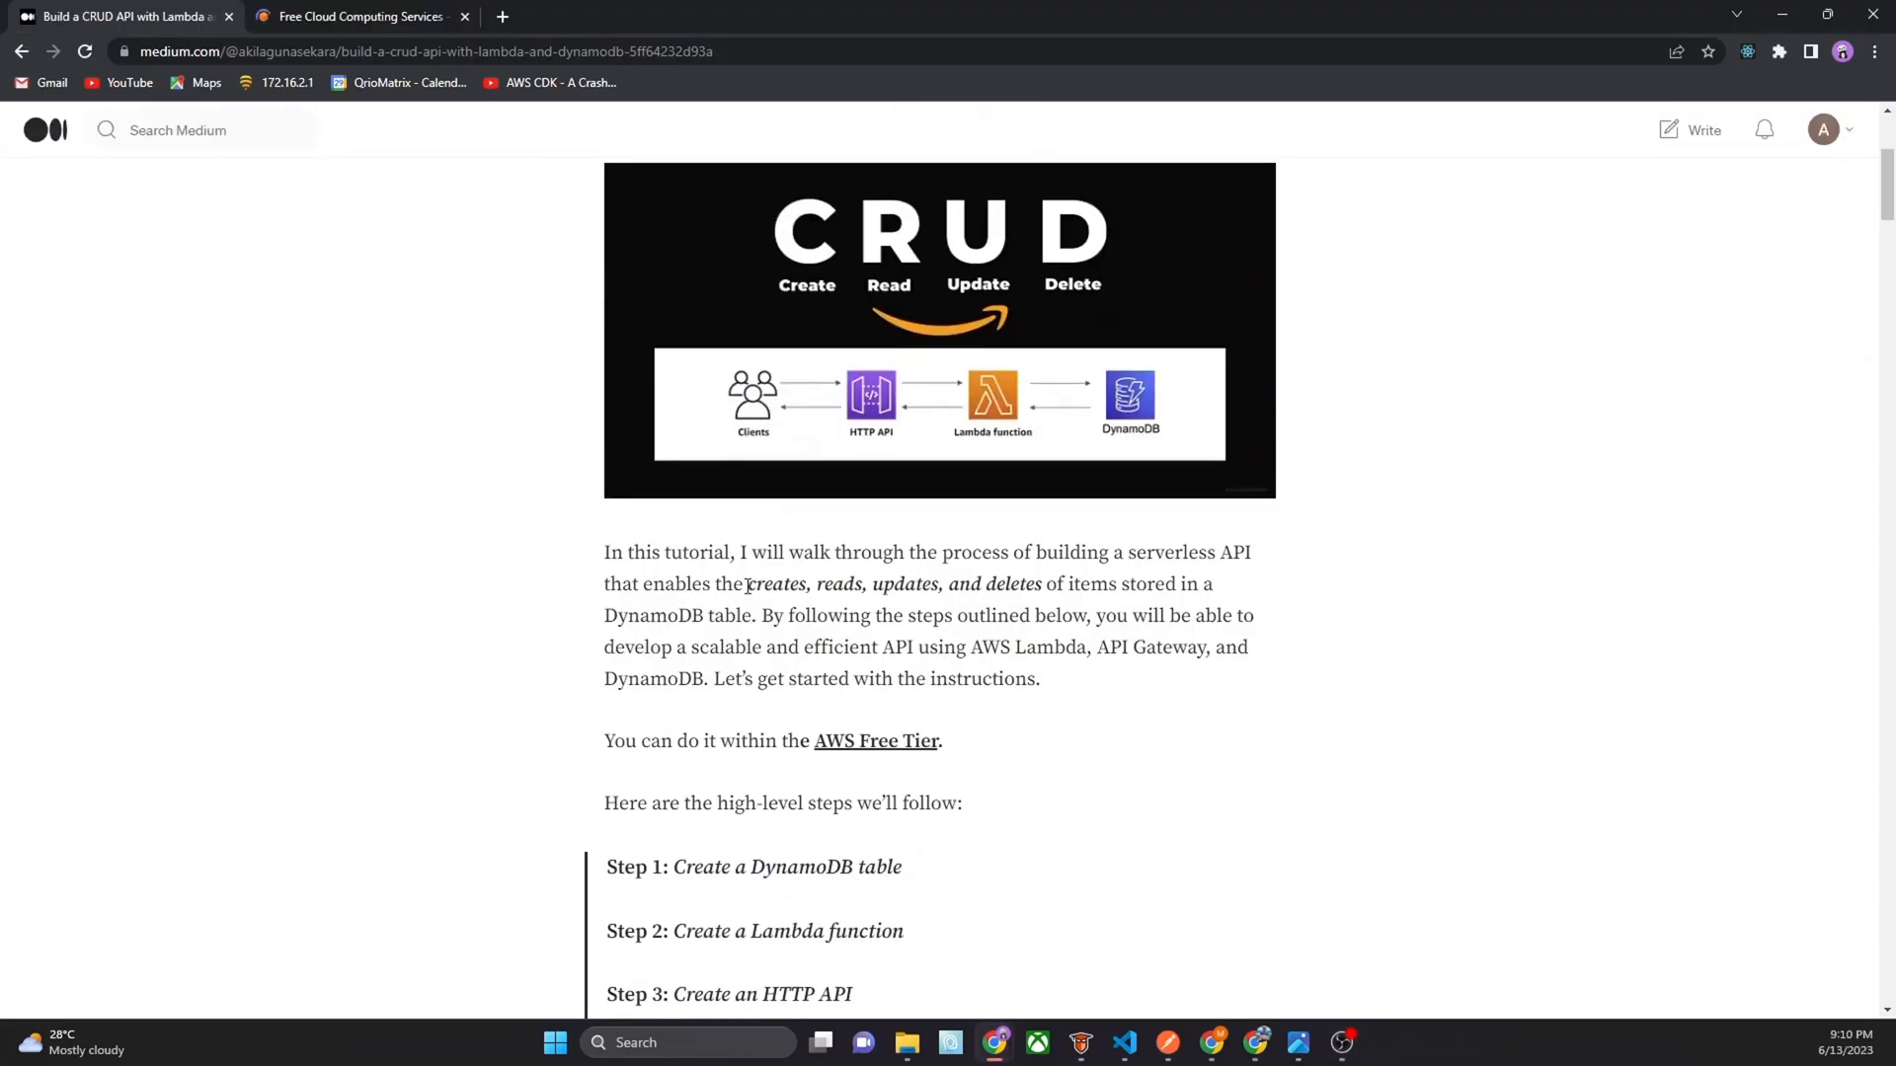
scroll("down", 3)
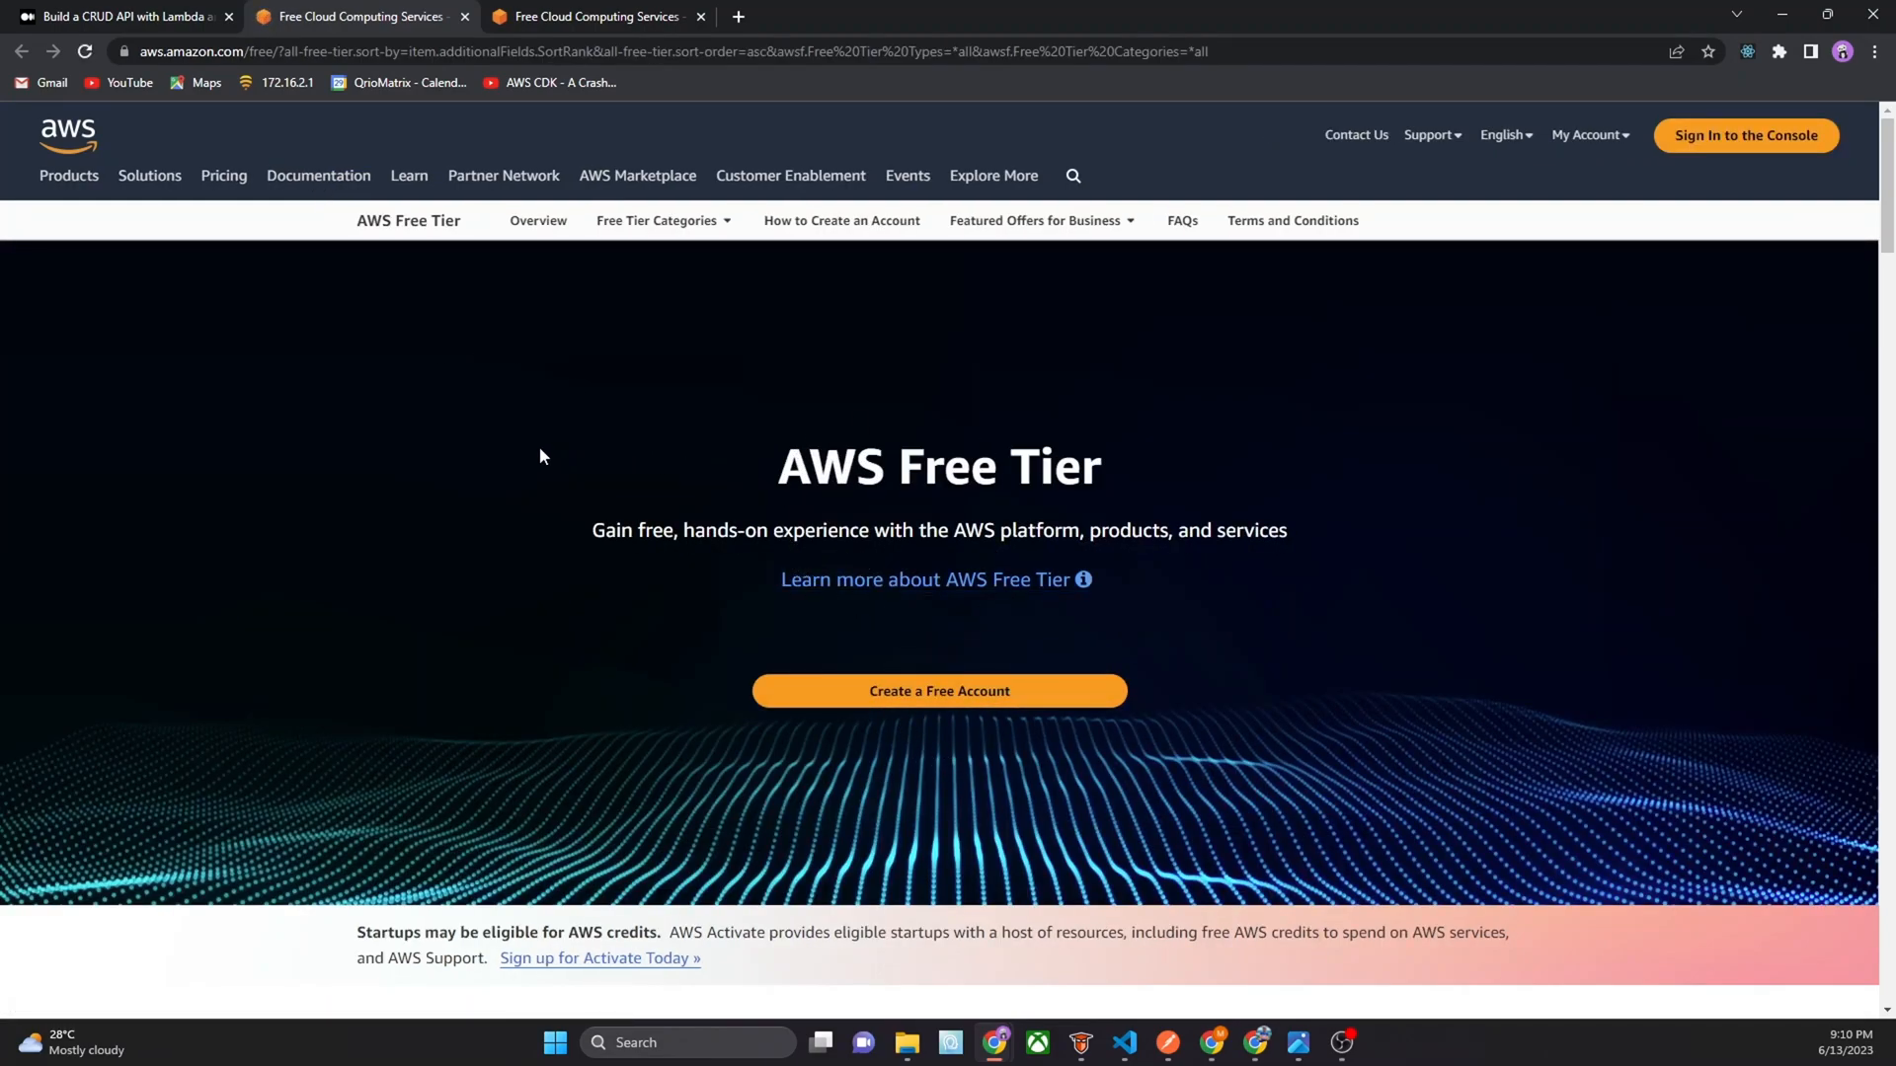
mouse_move(458, 355)
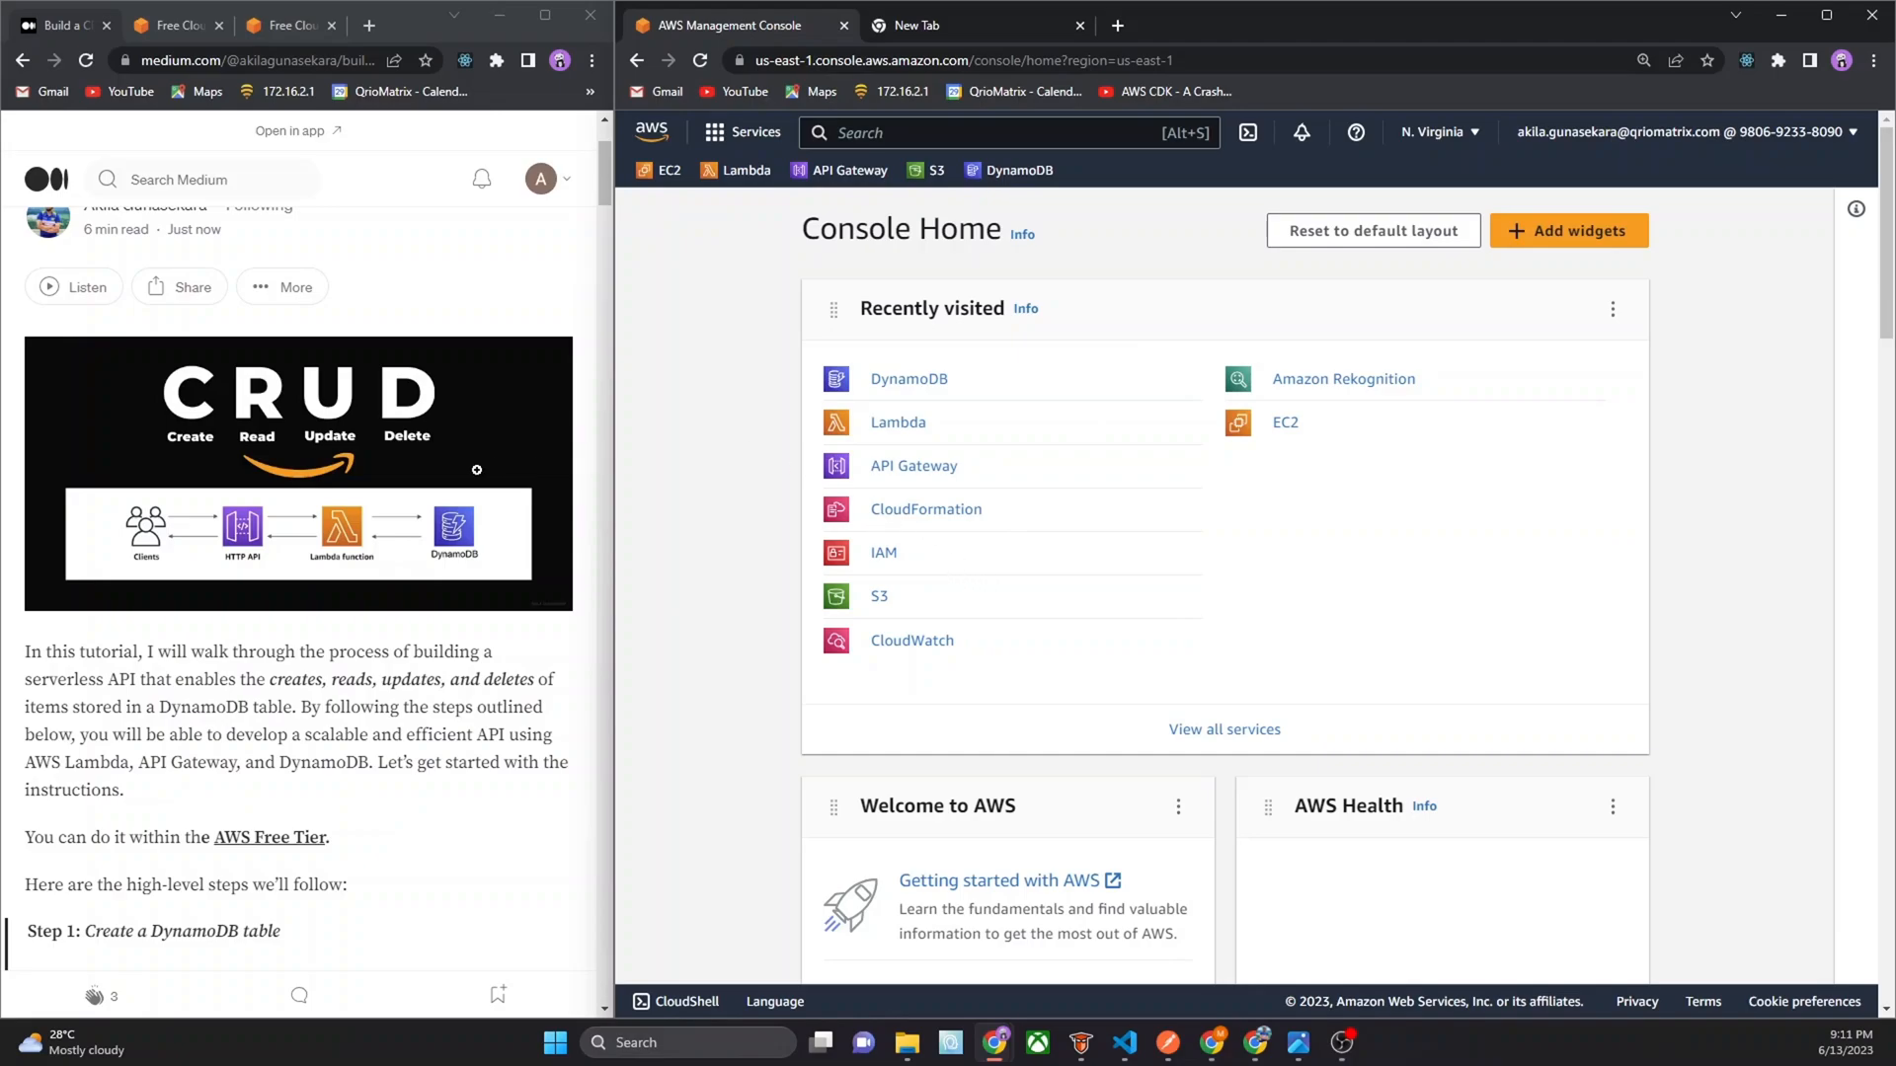
scroll("down", 3)
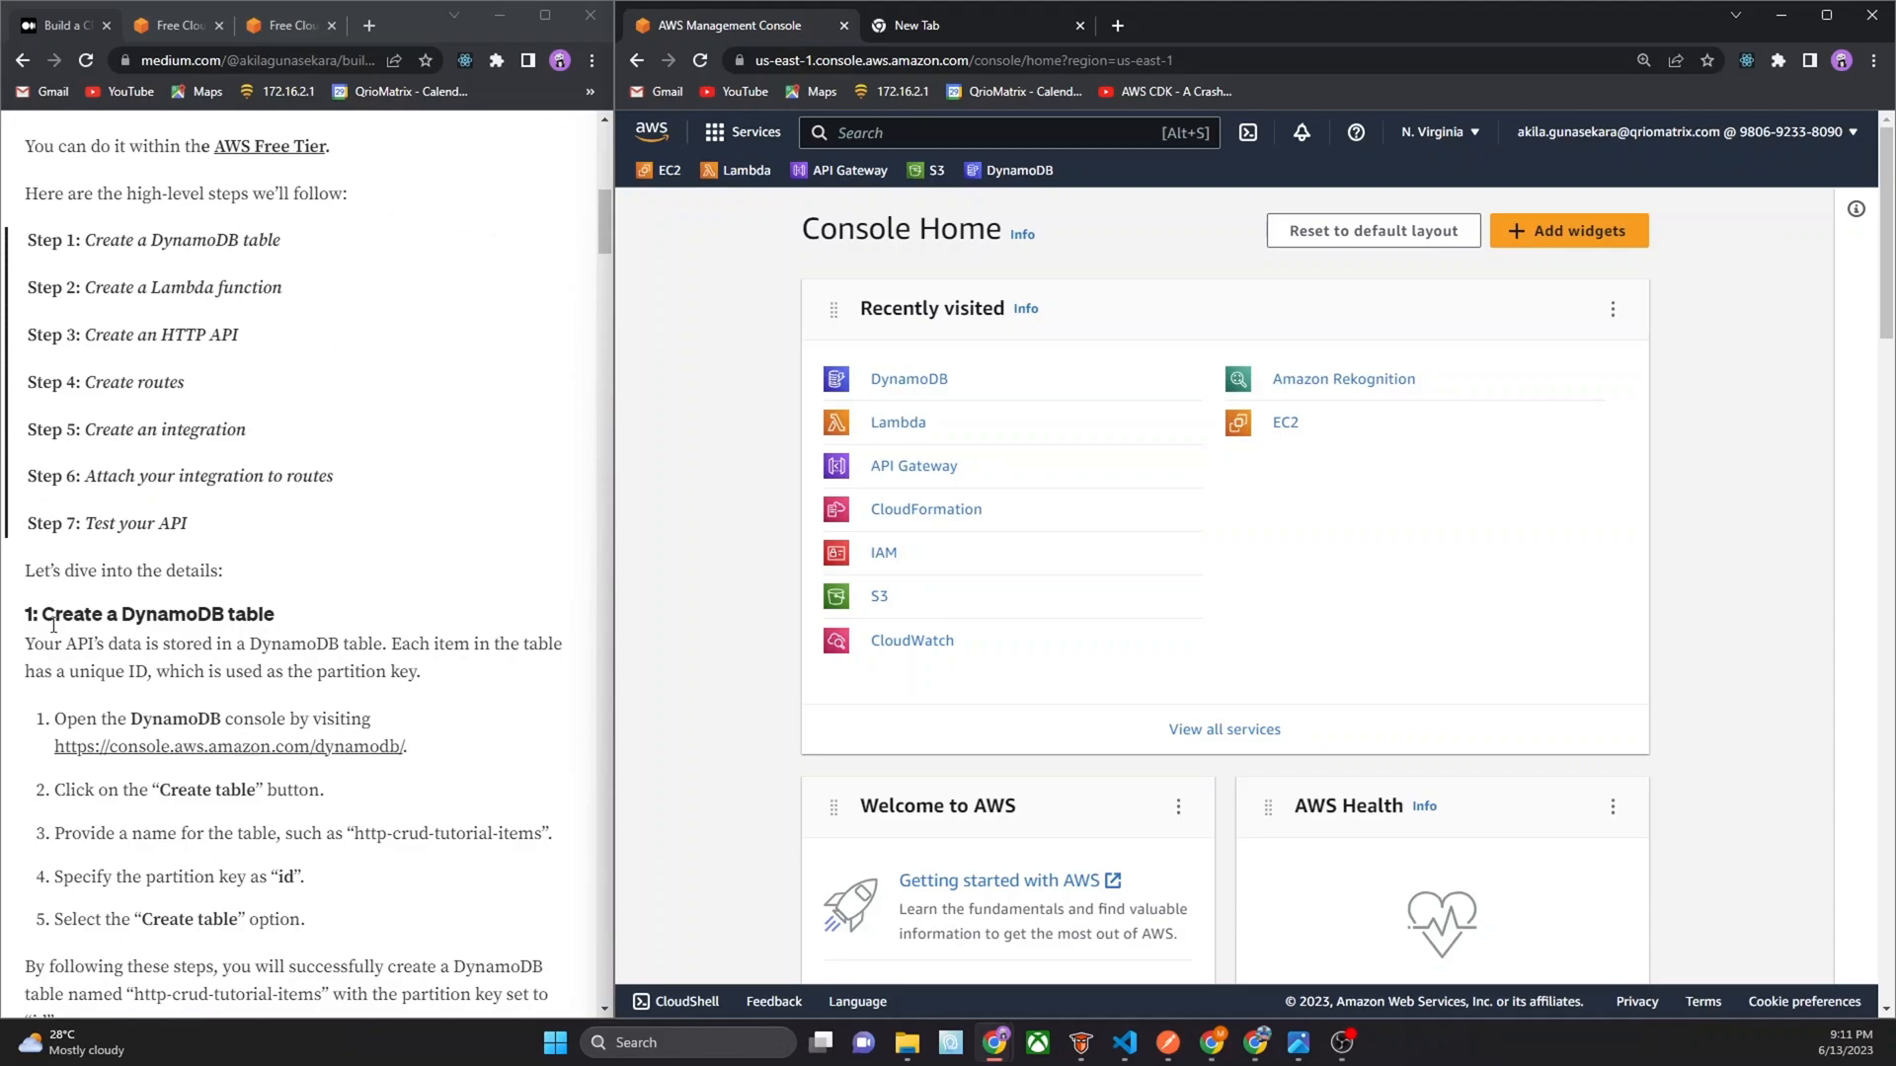
mouse_move(43, 720)
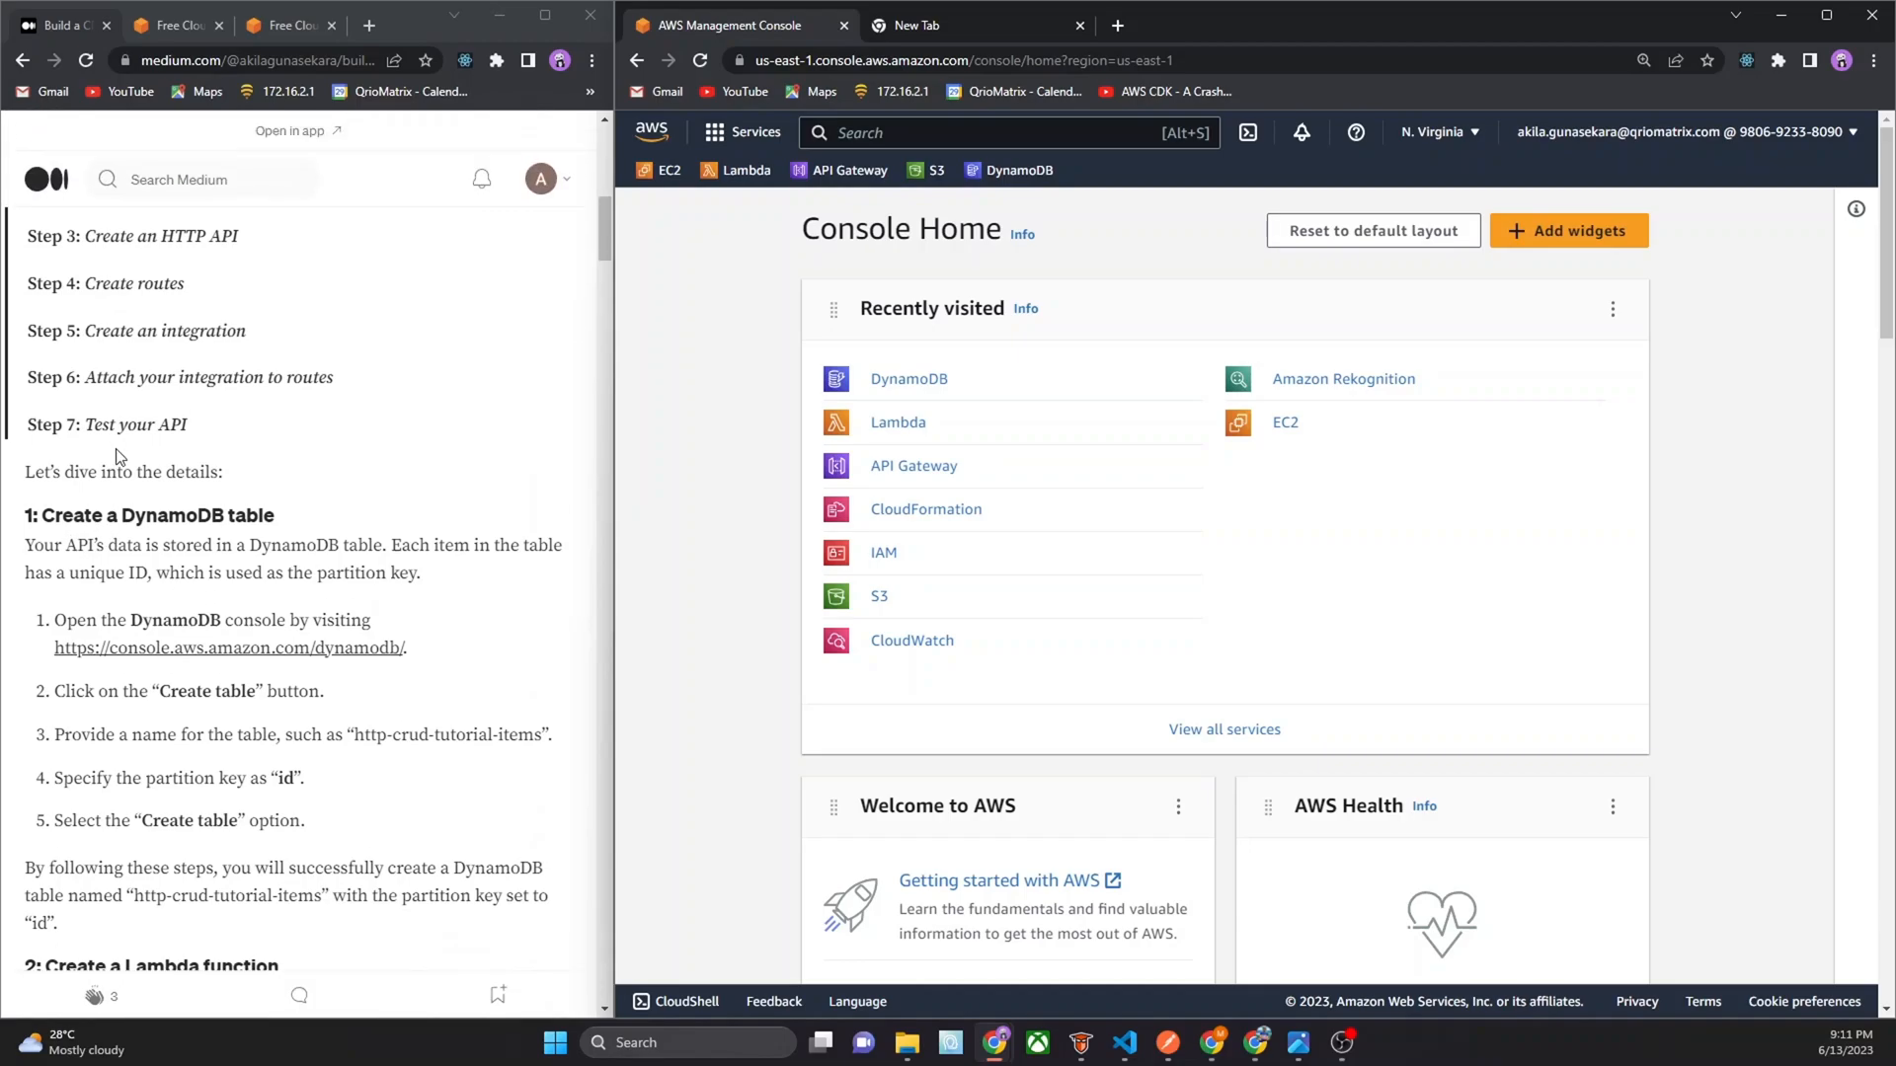
mouse_move(255, 664)
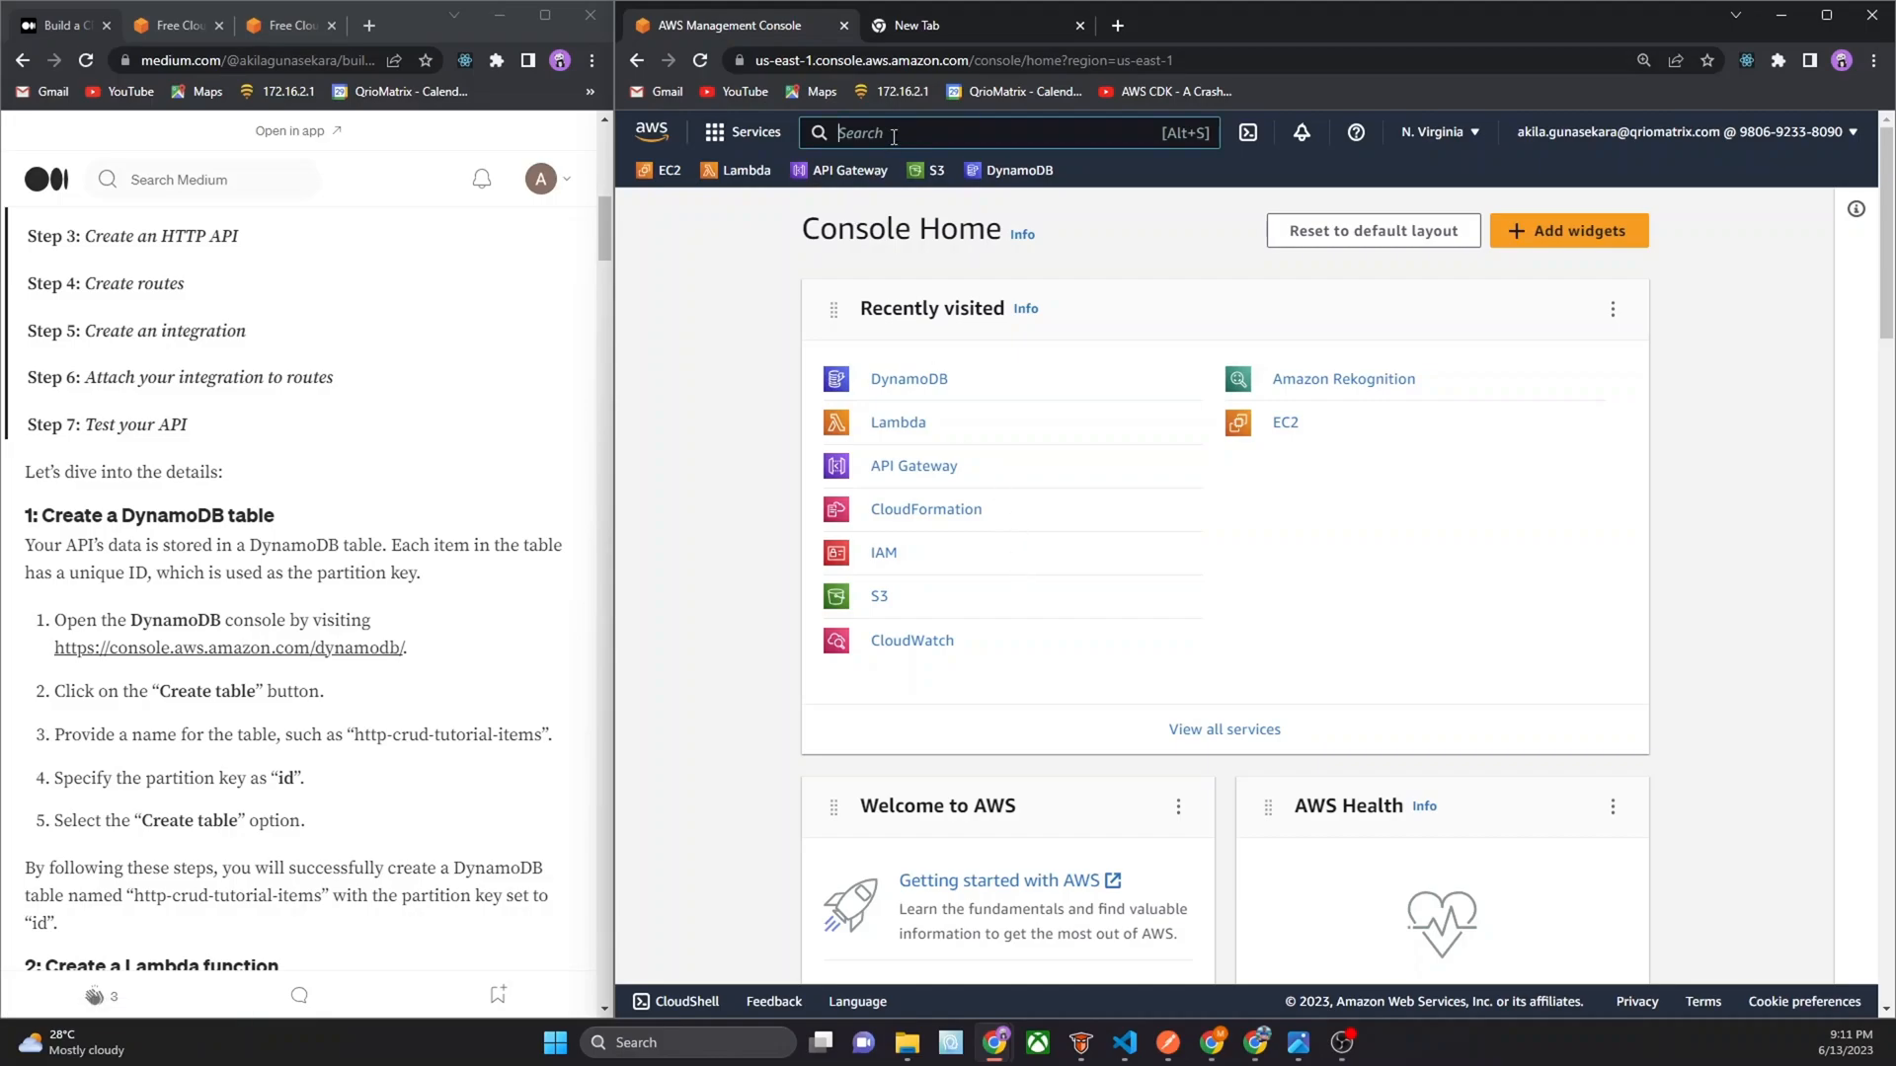
Search the console for 'dynamoDB' and open the DynamoDB service
type("d")
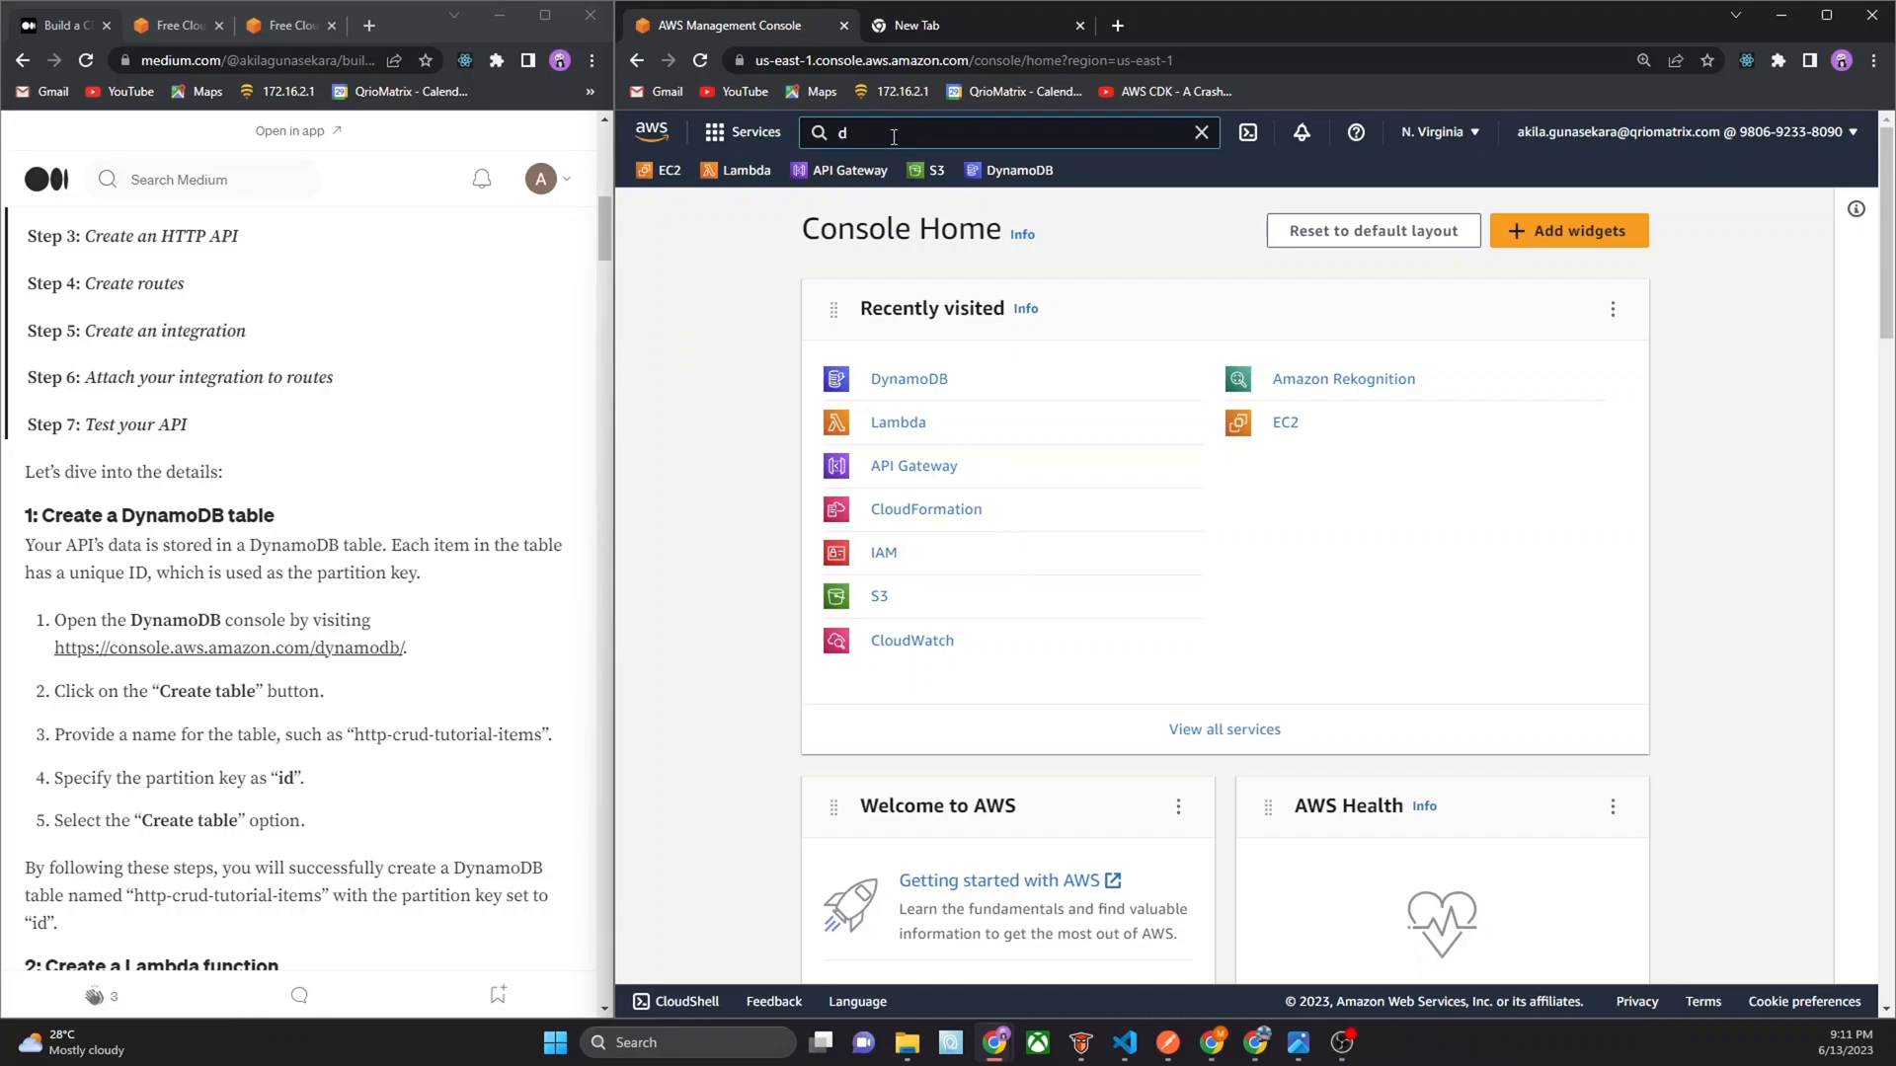
type("dynamoDB")
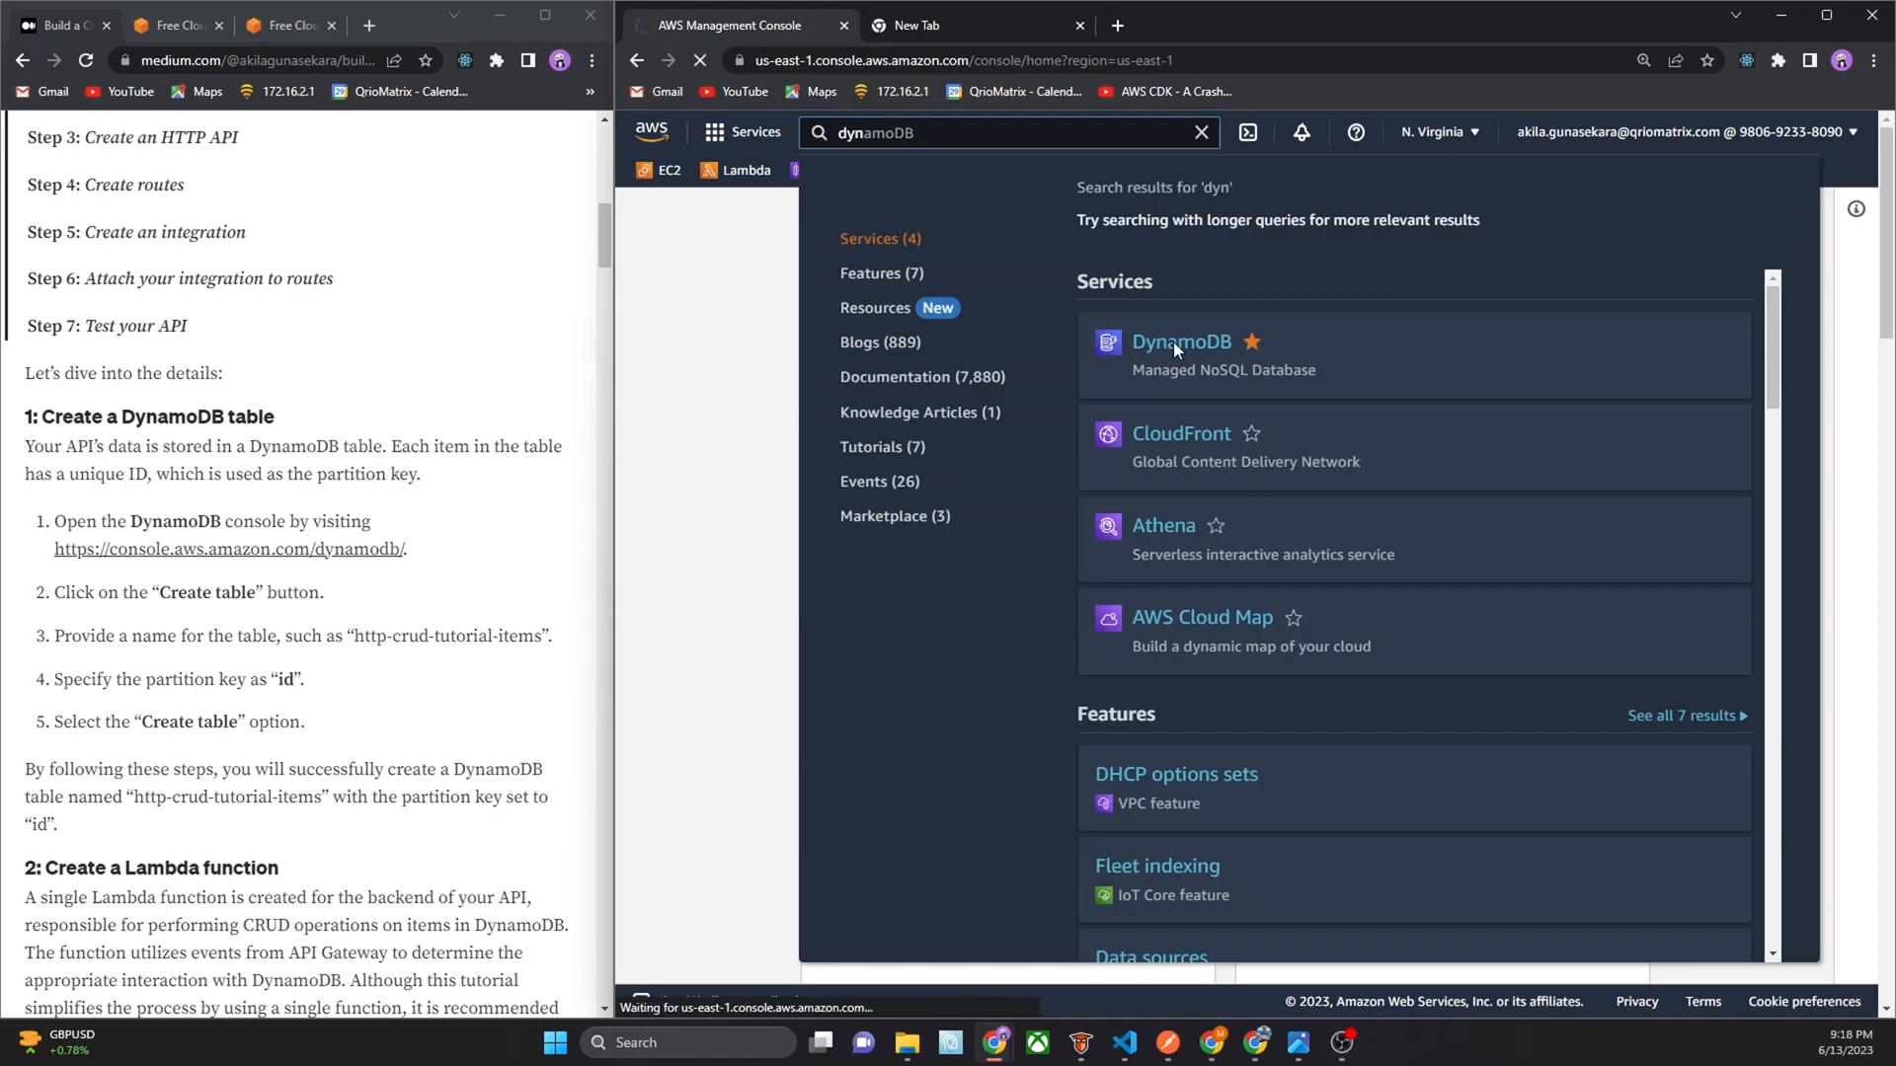
left_click(1180, 343)
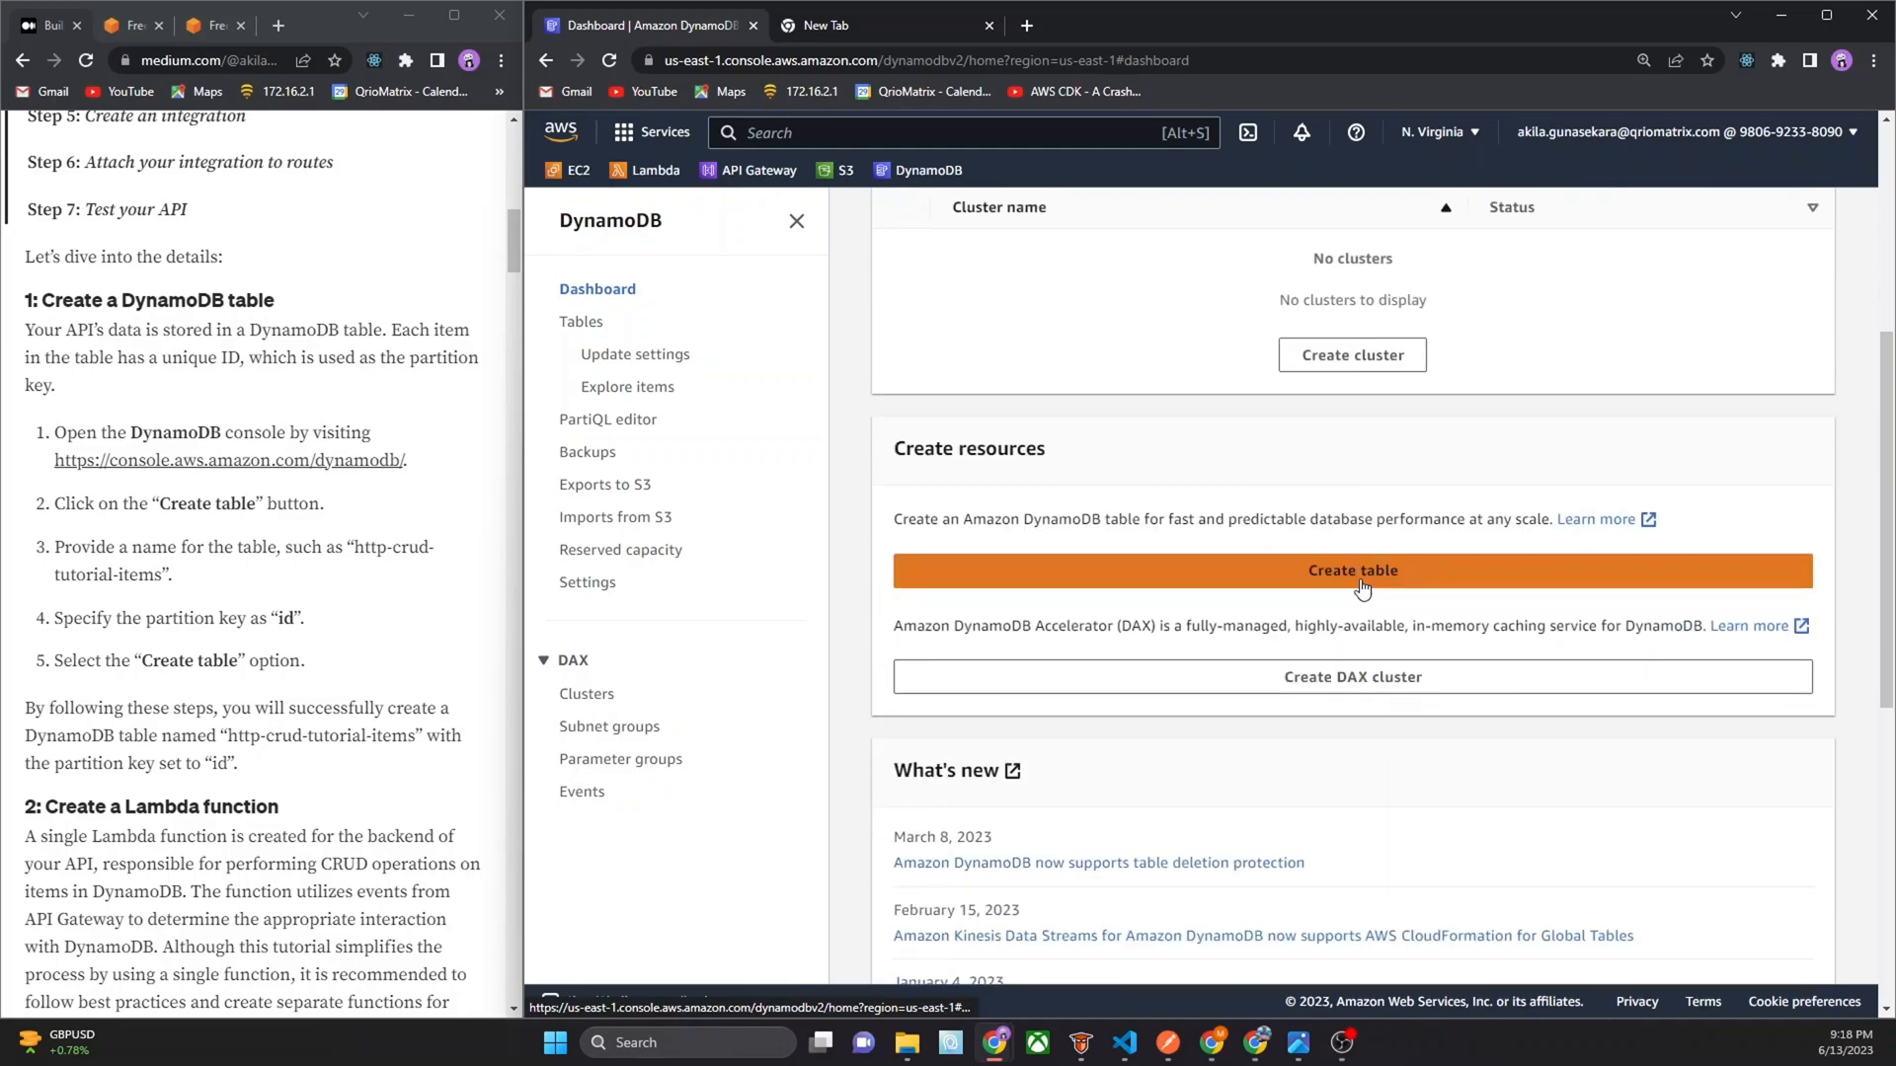
Start a new DynamoDB table named http-crud-tutorial-items with partition key id, keeping defaults
left_click(1352, 569)
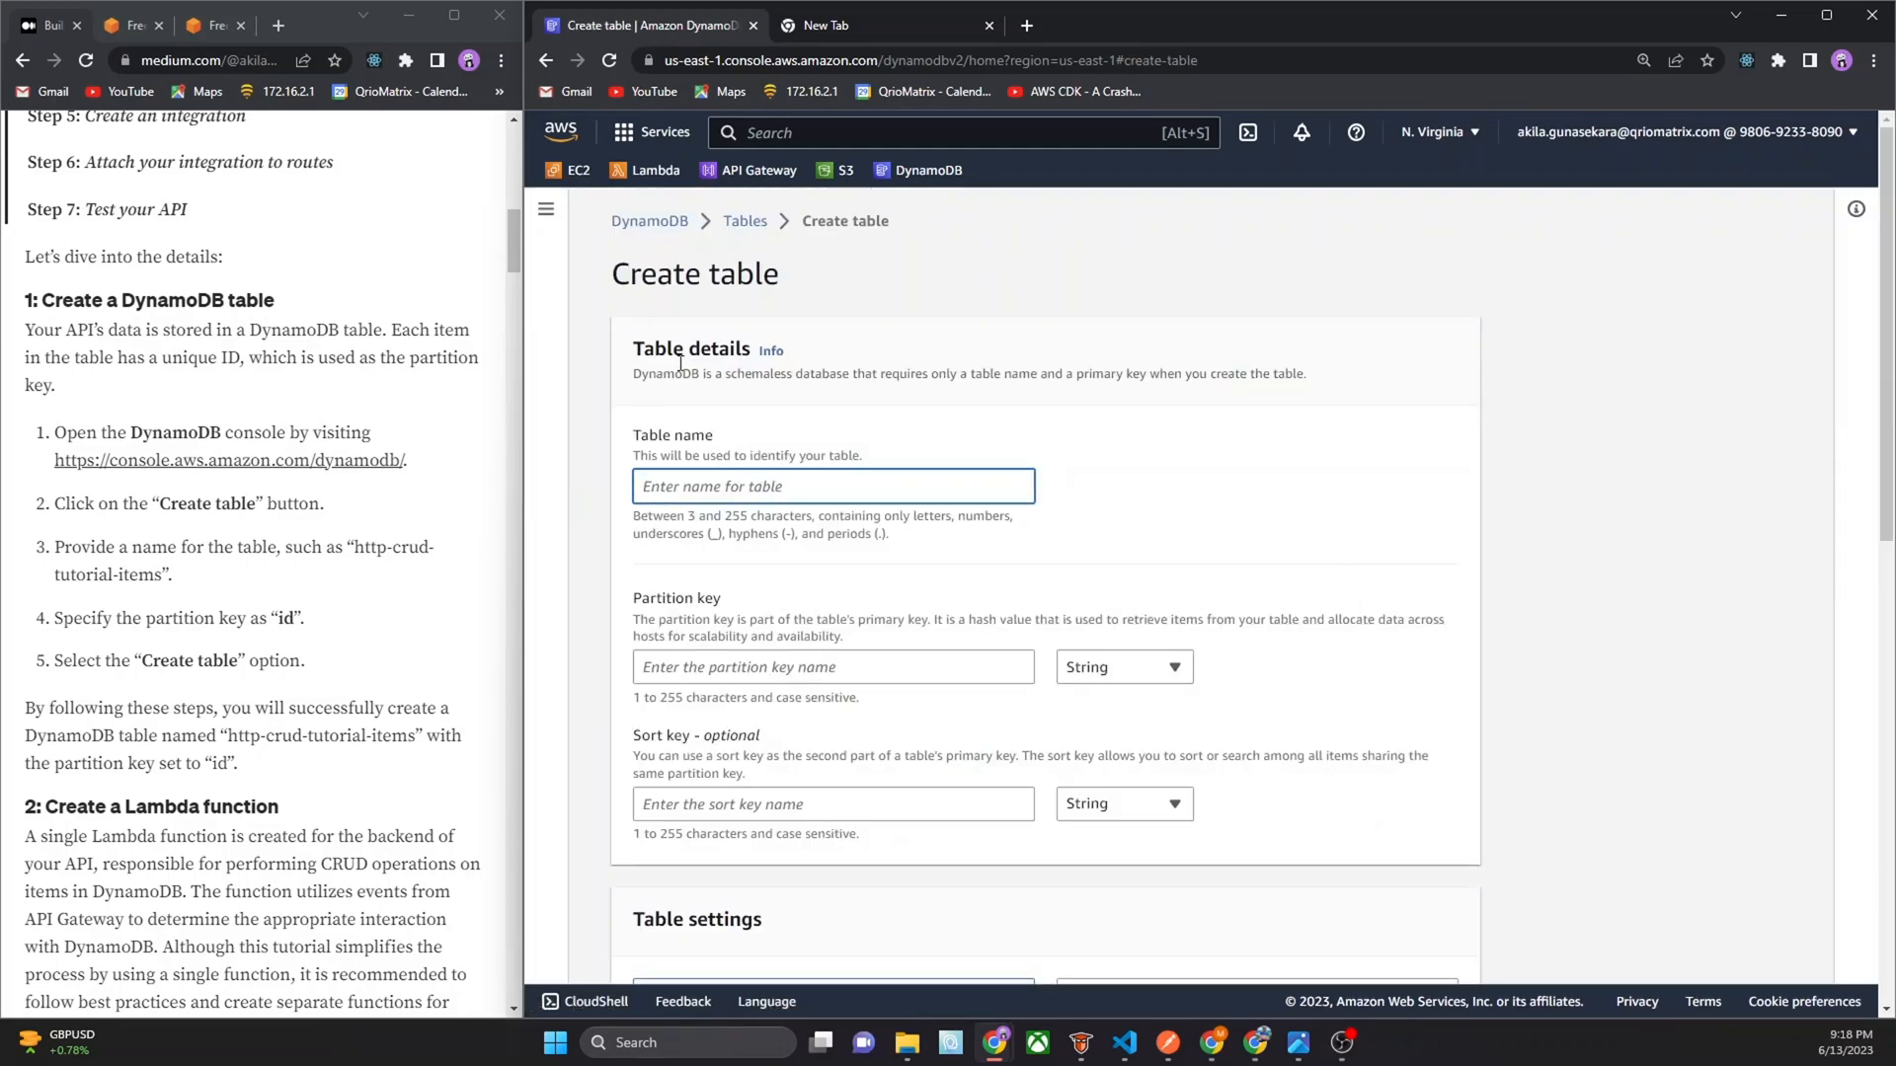
scroll("down", 3)
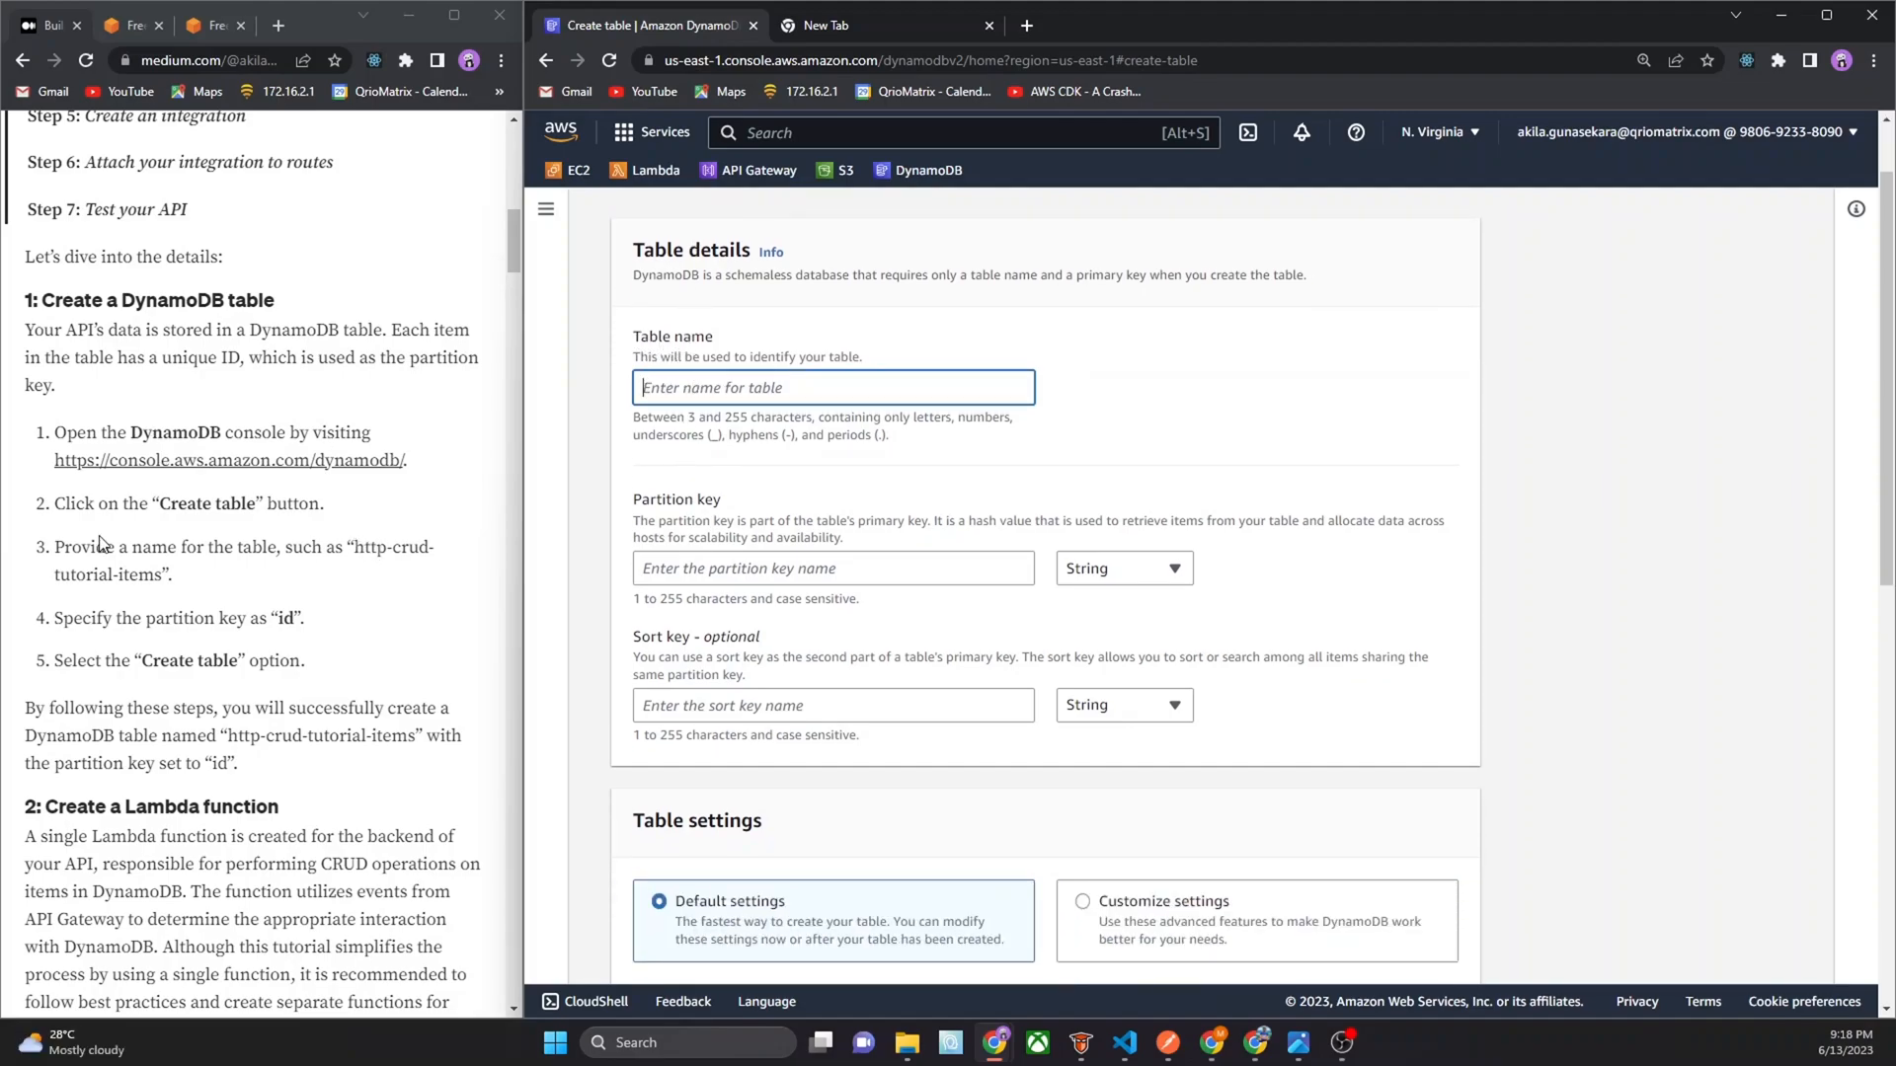
left_click_drag(359, 546, 171, 575)
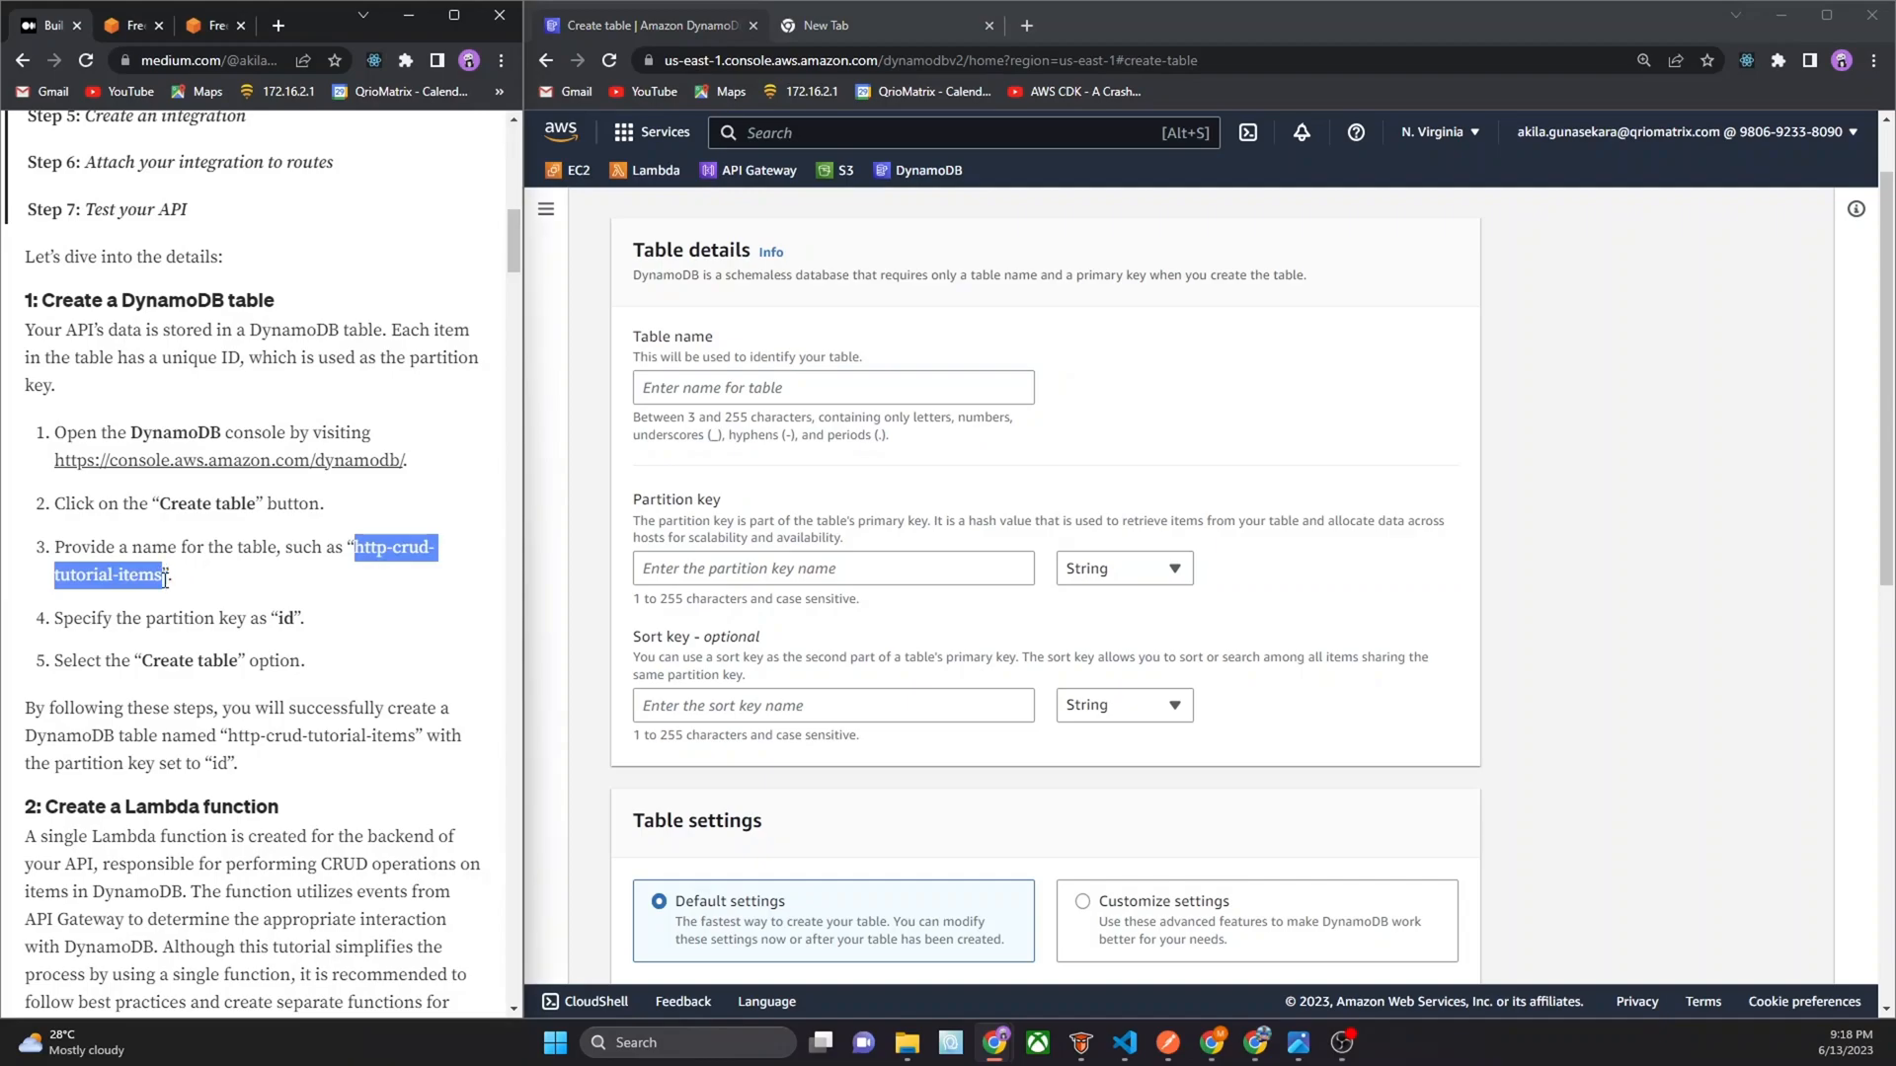
left_click(831, 387)
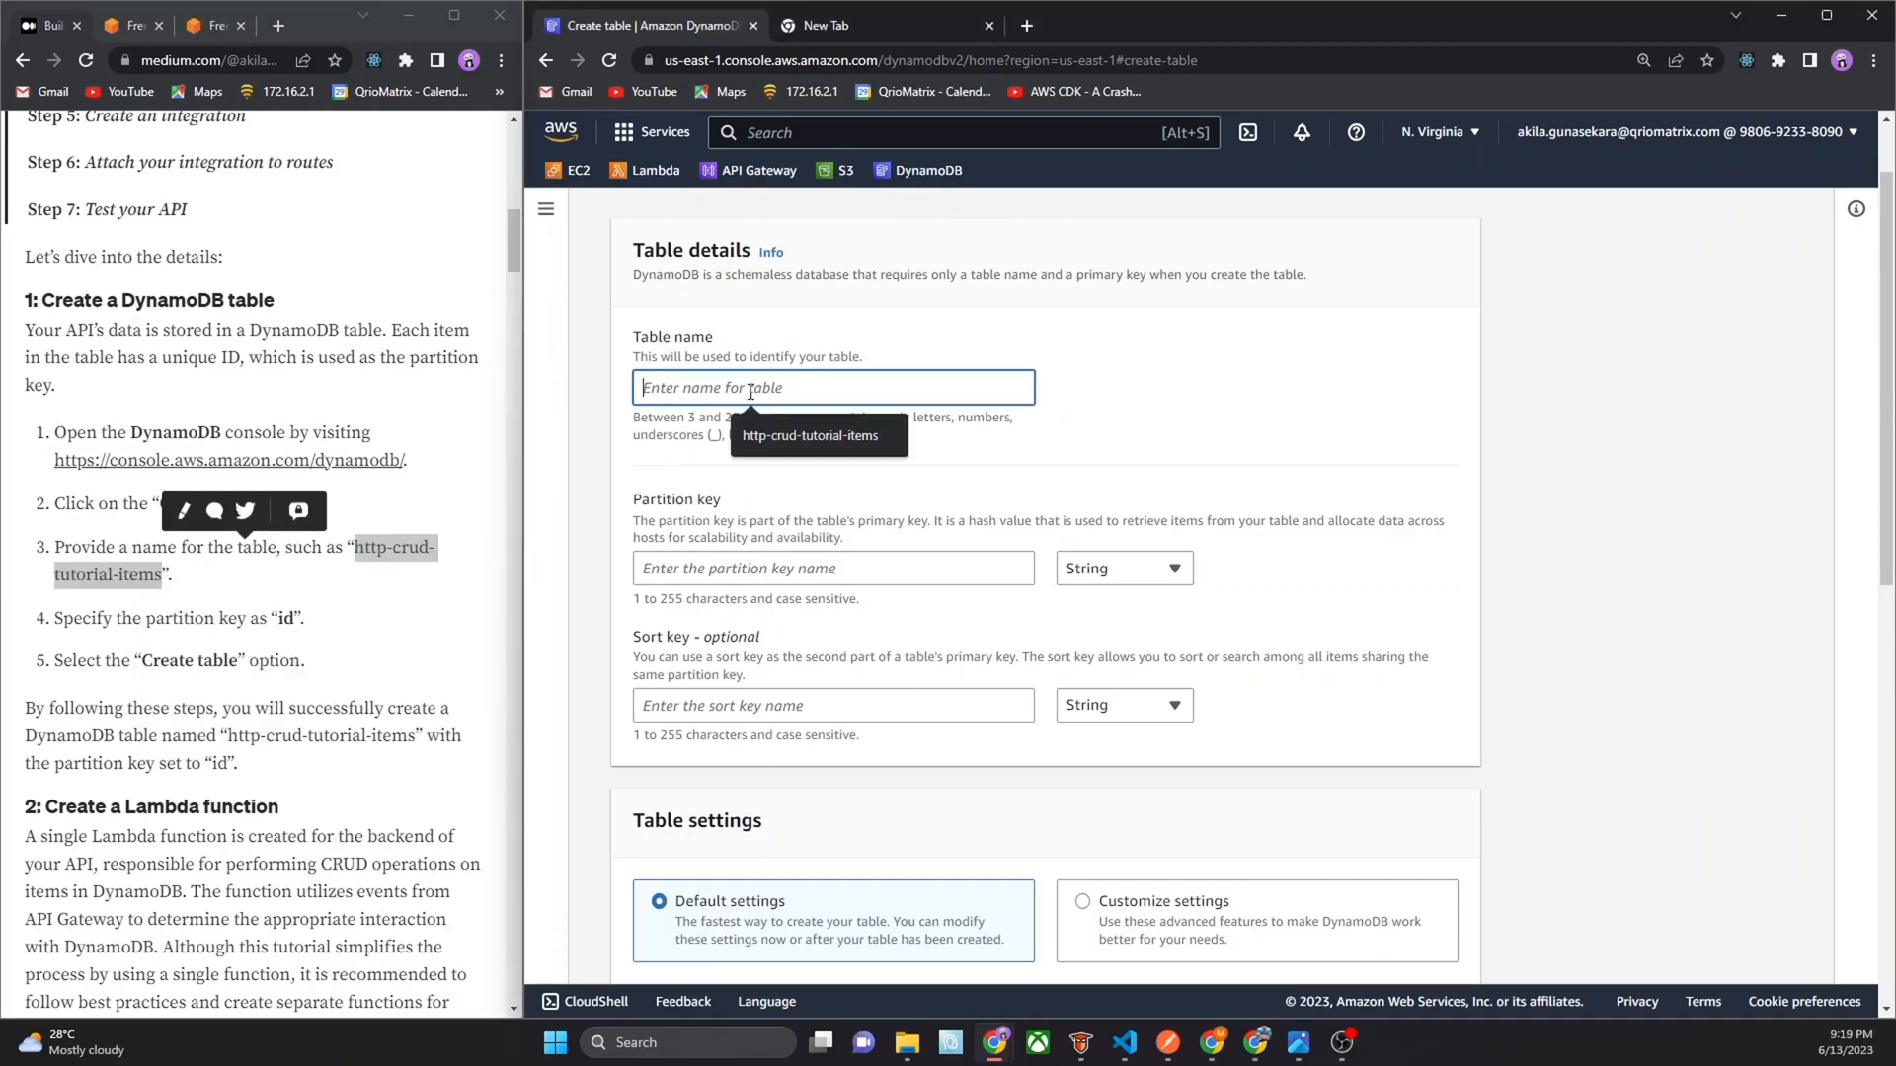
type("http-crud-tutorial-items")
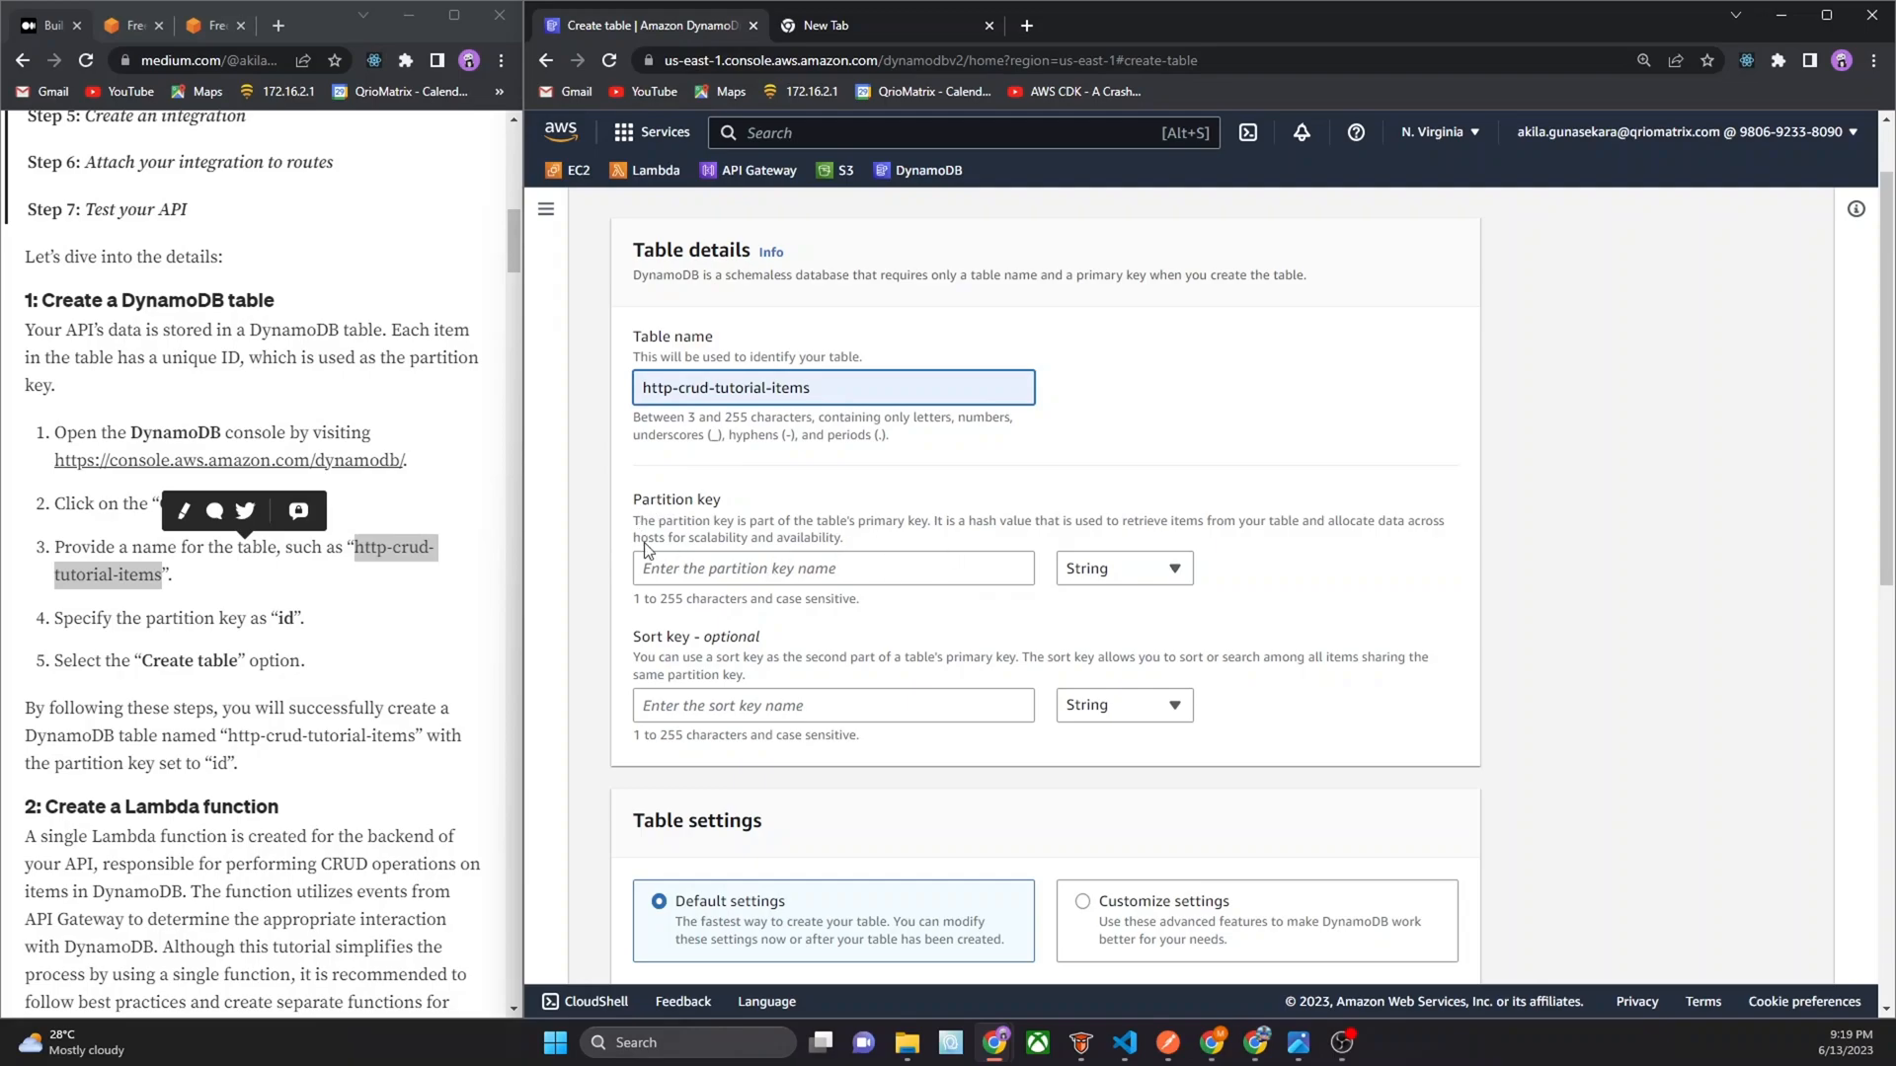
left_click(831, 569)
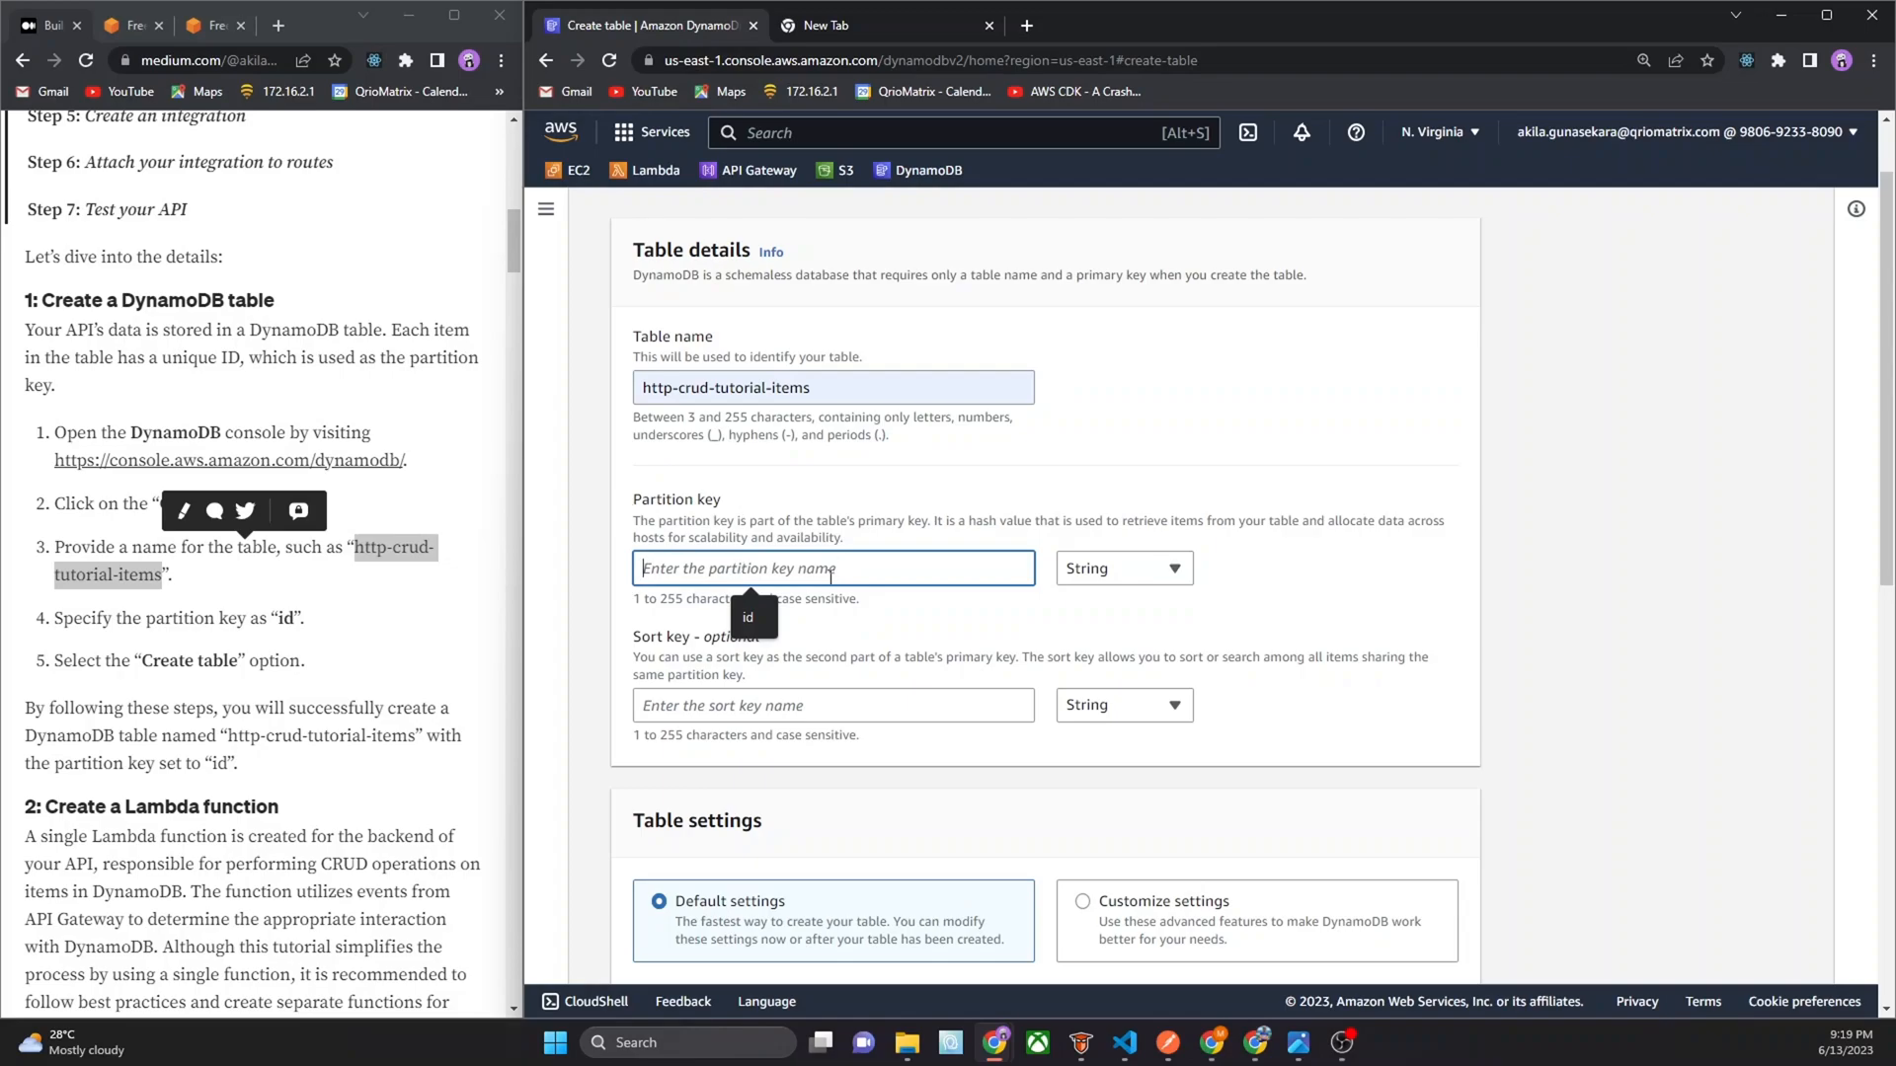
type("id")
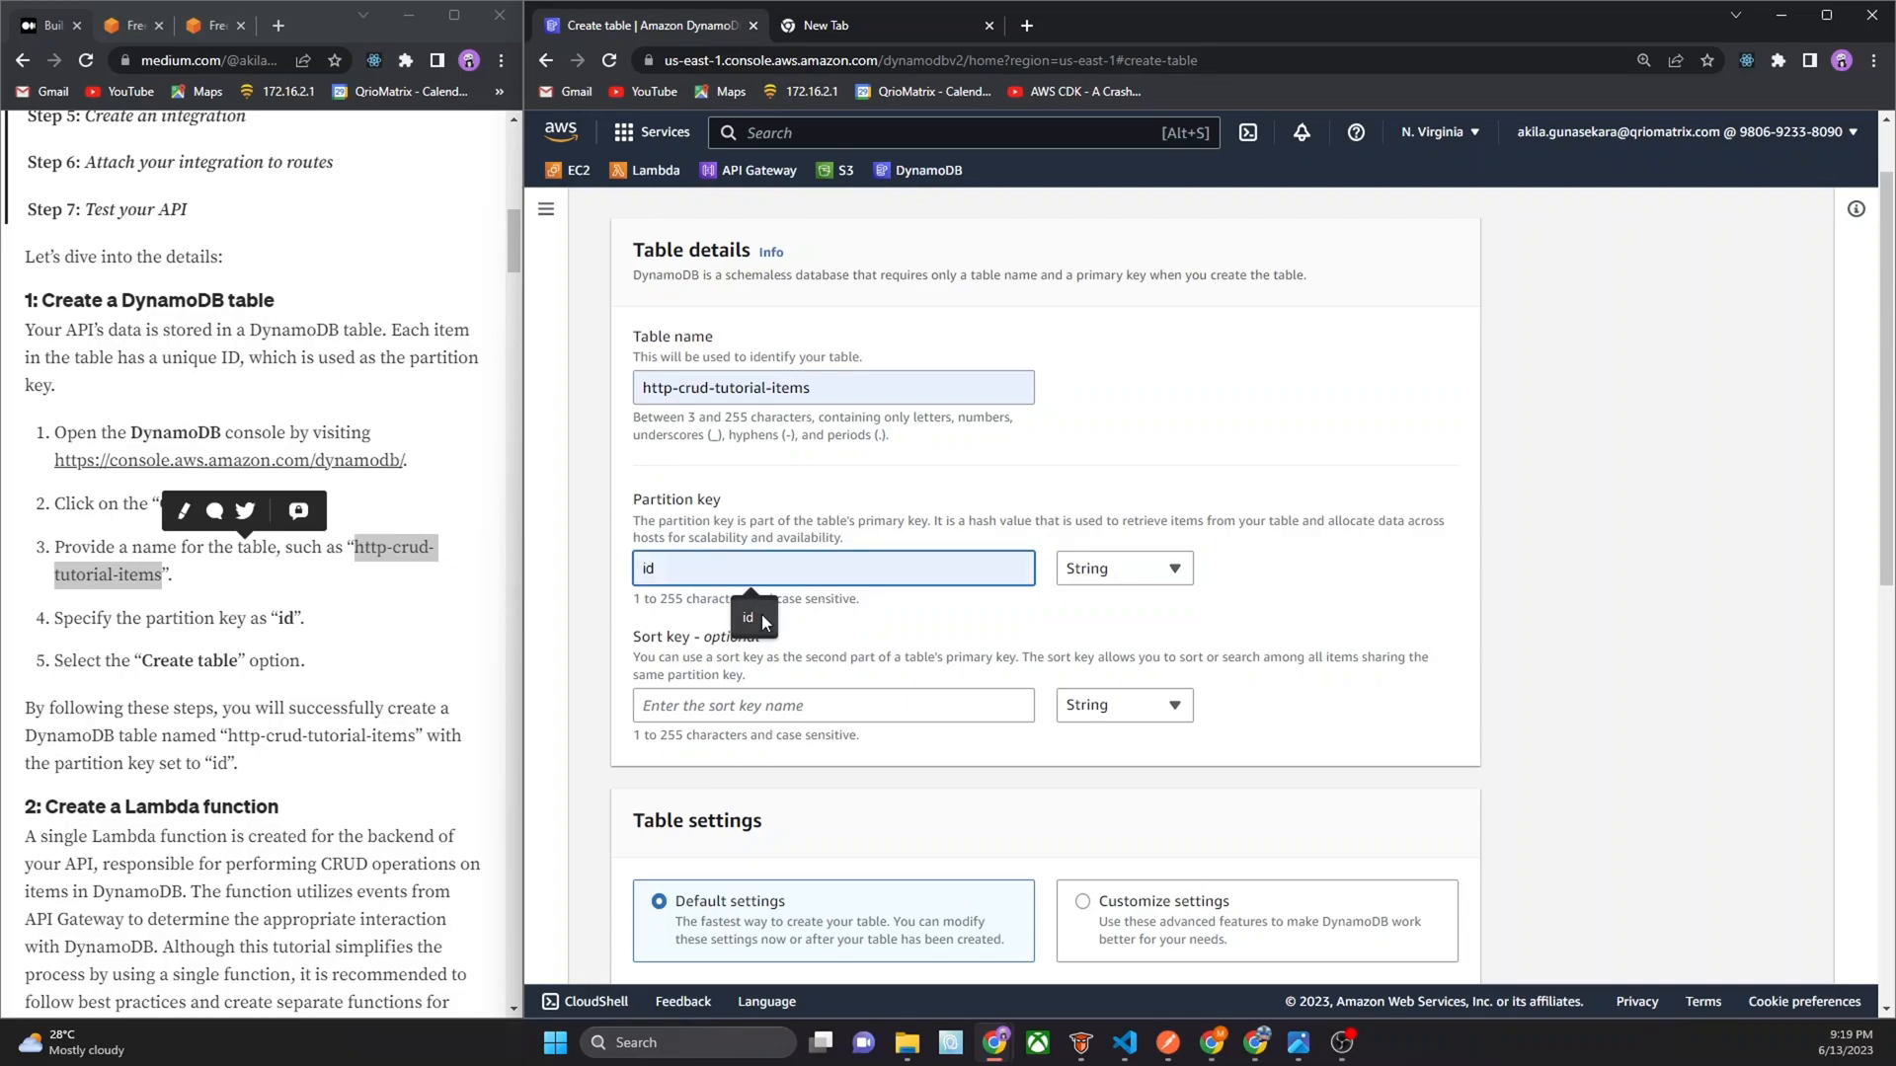
scroll("down", 3)
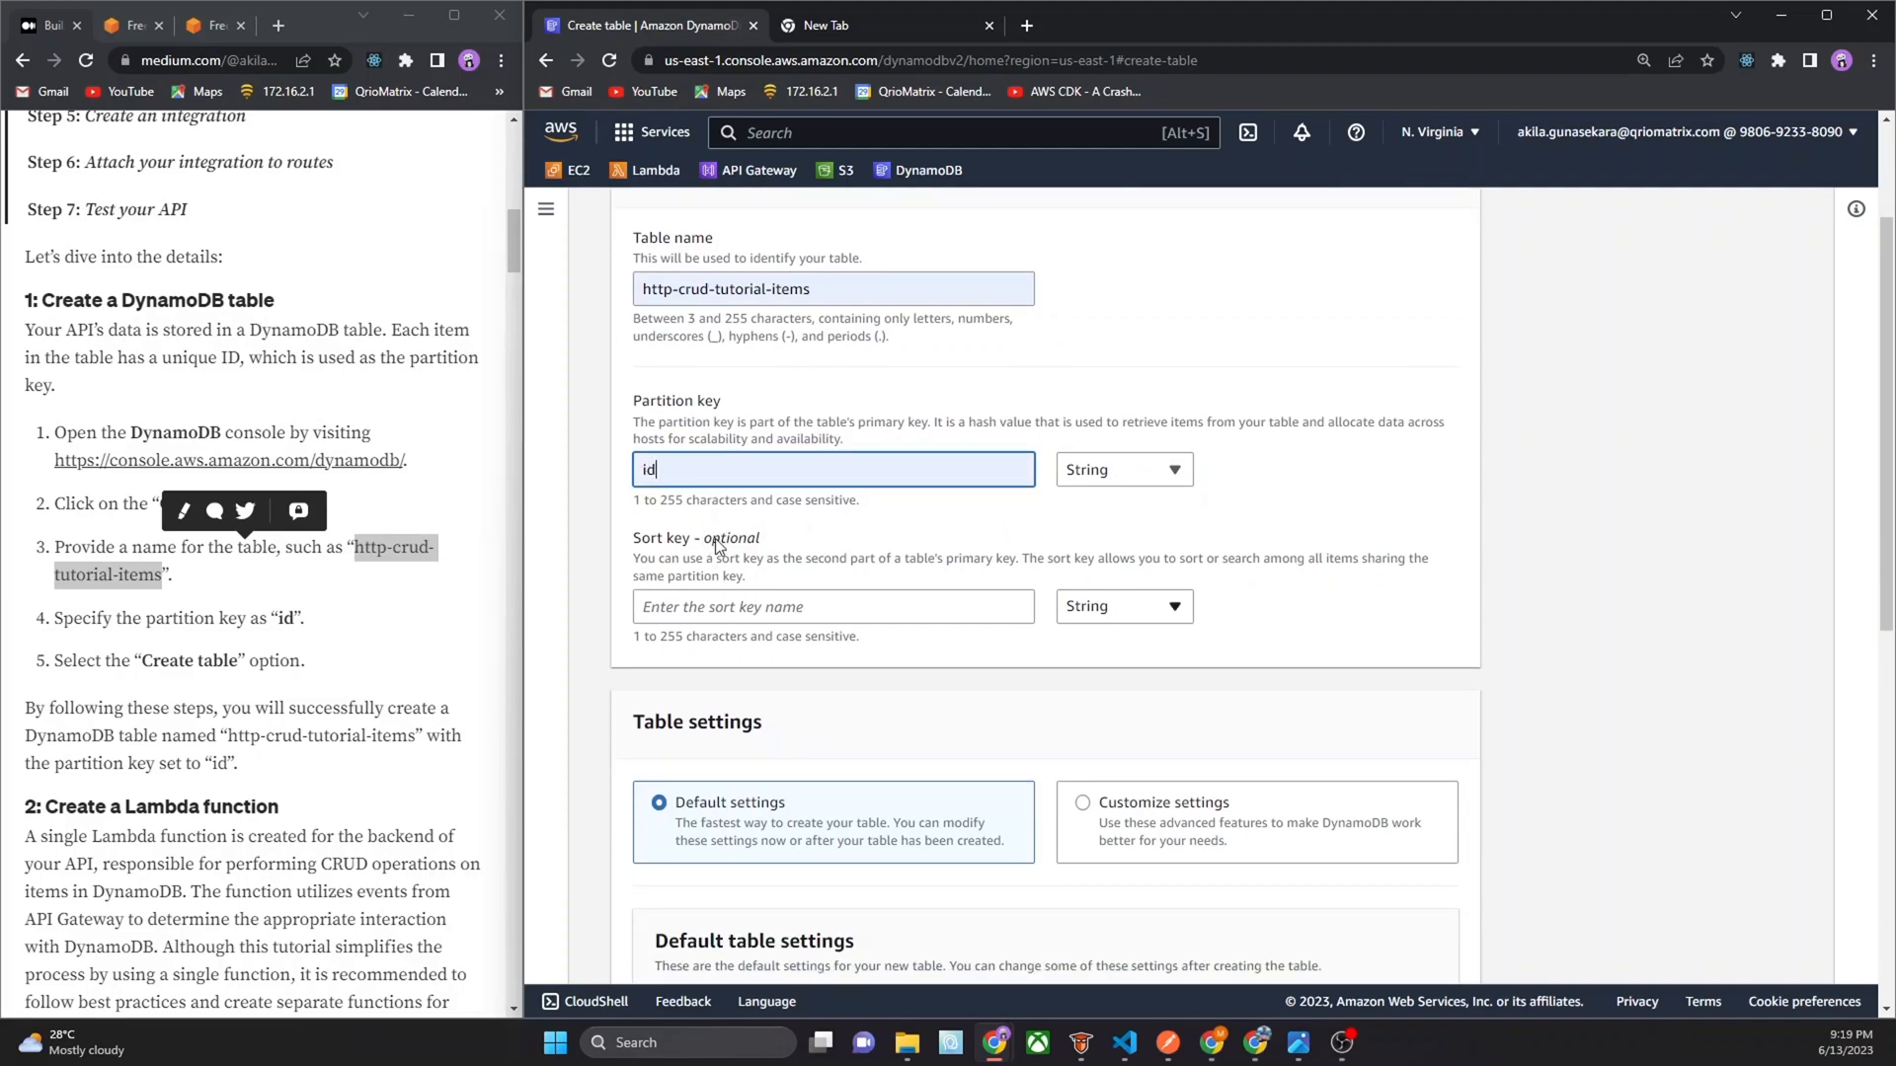
scroll("down", 3)
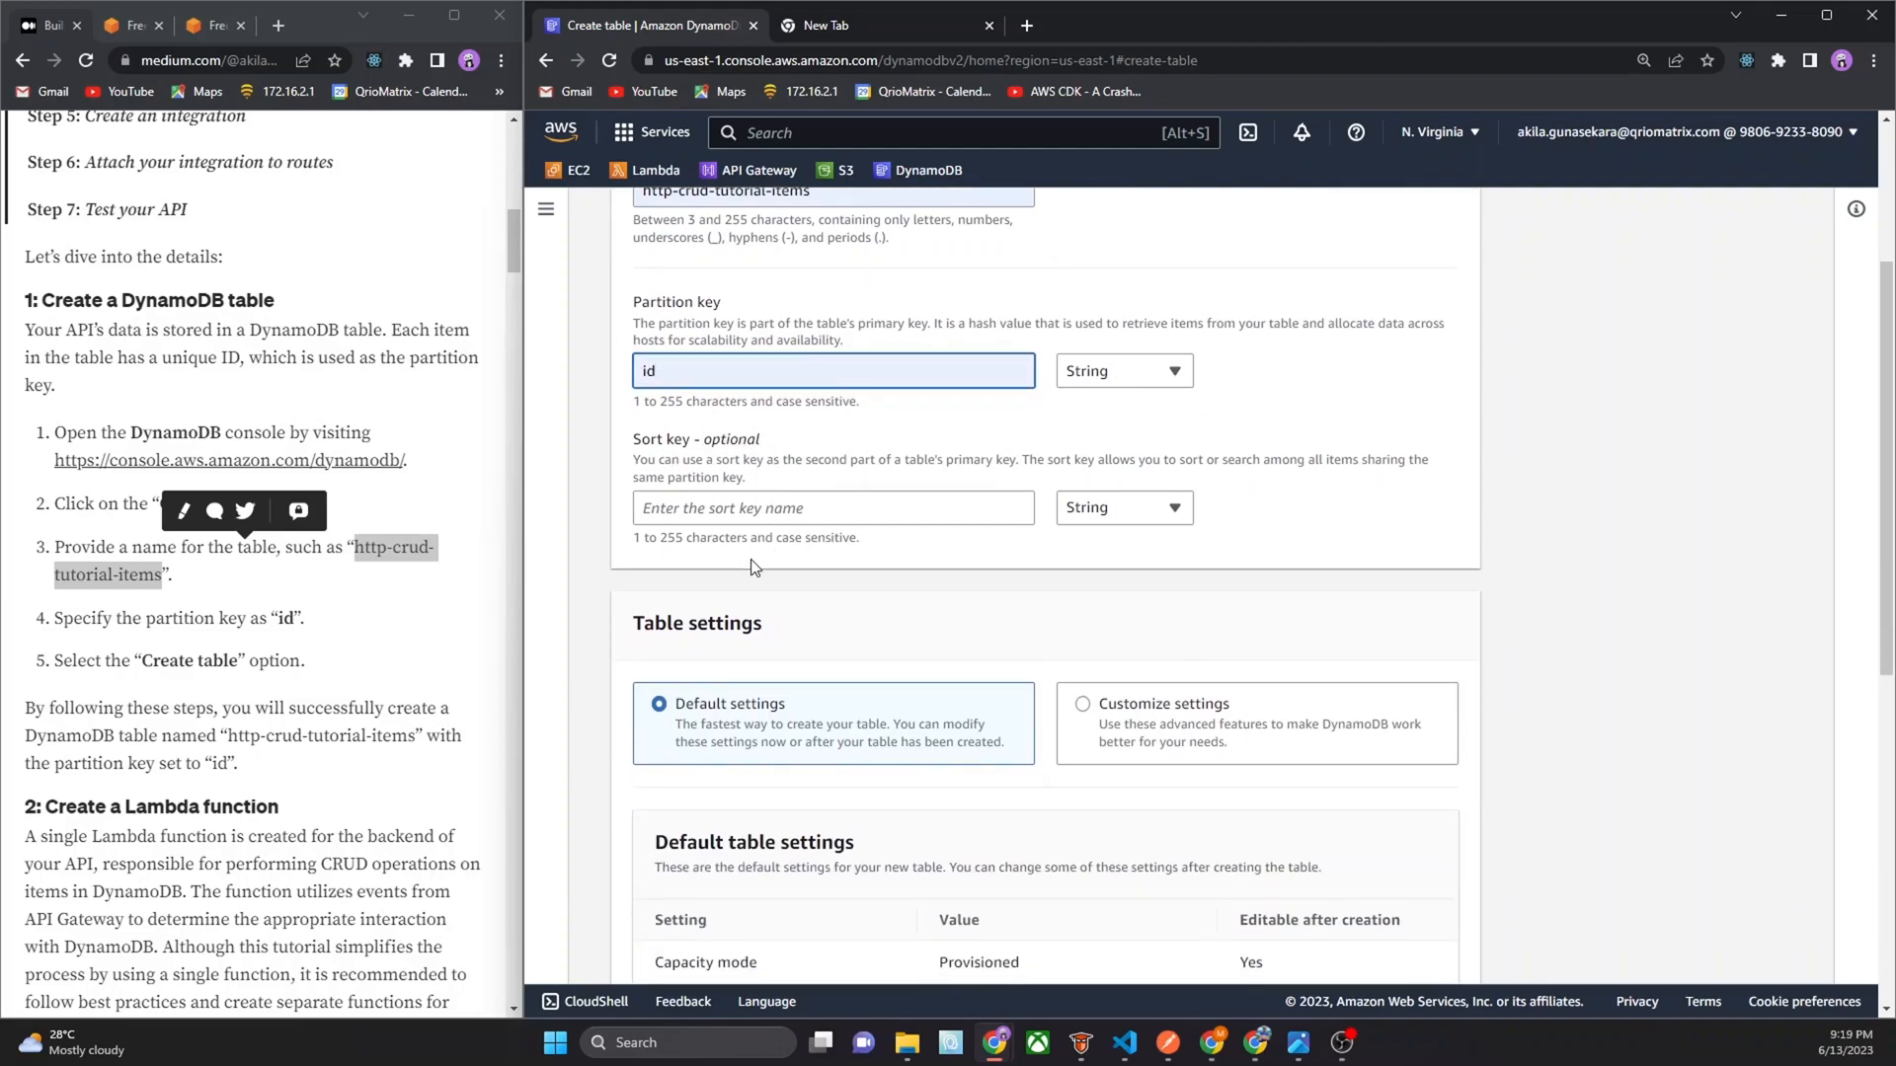
scroll("down", 3)
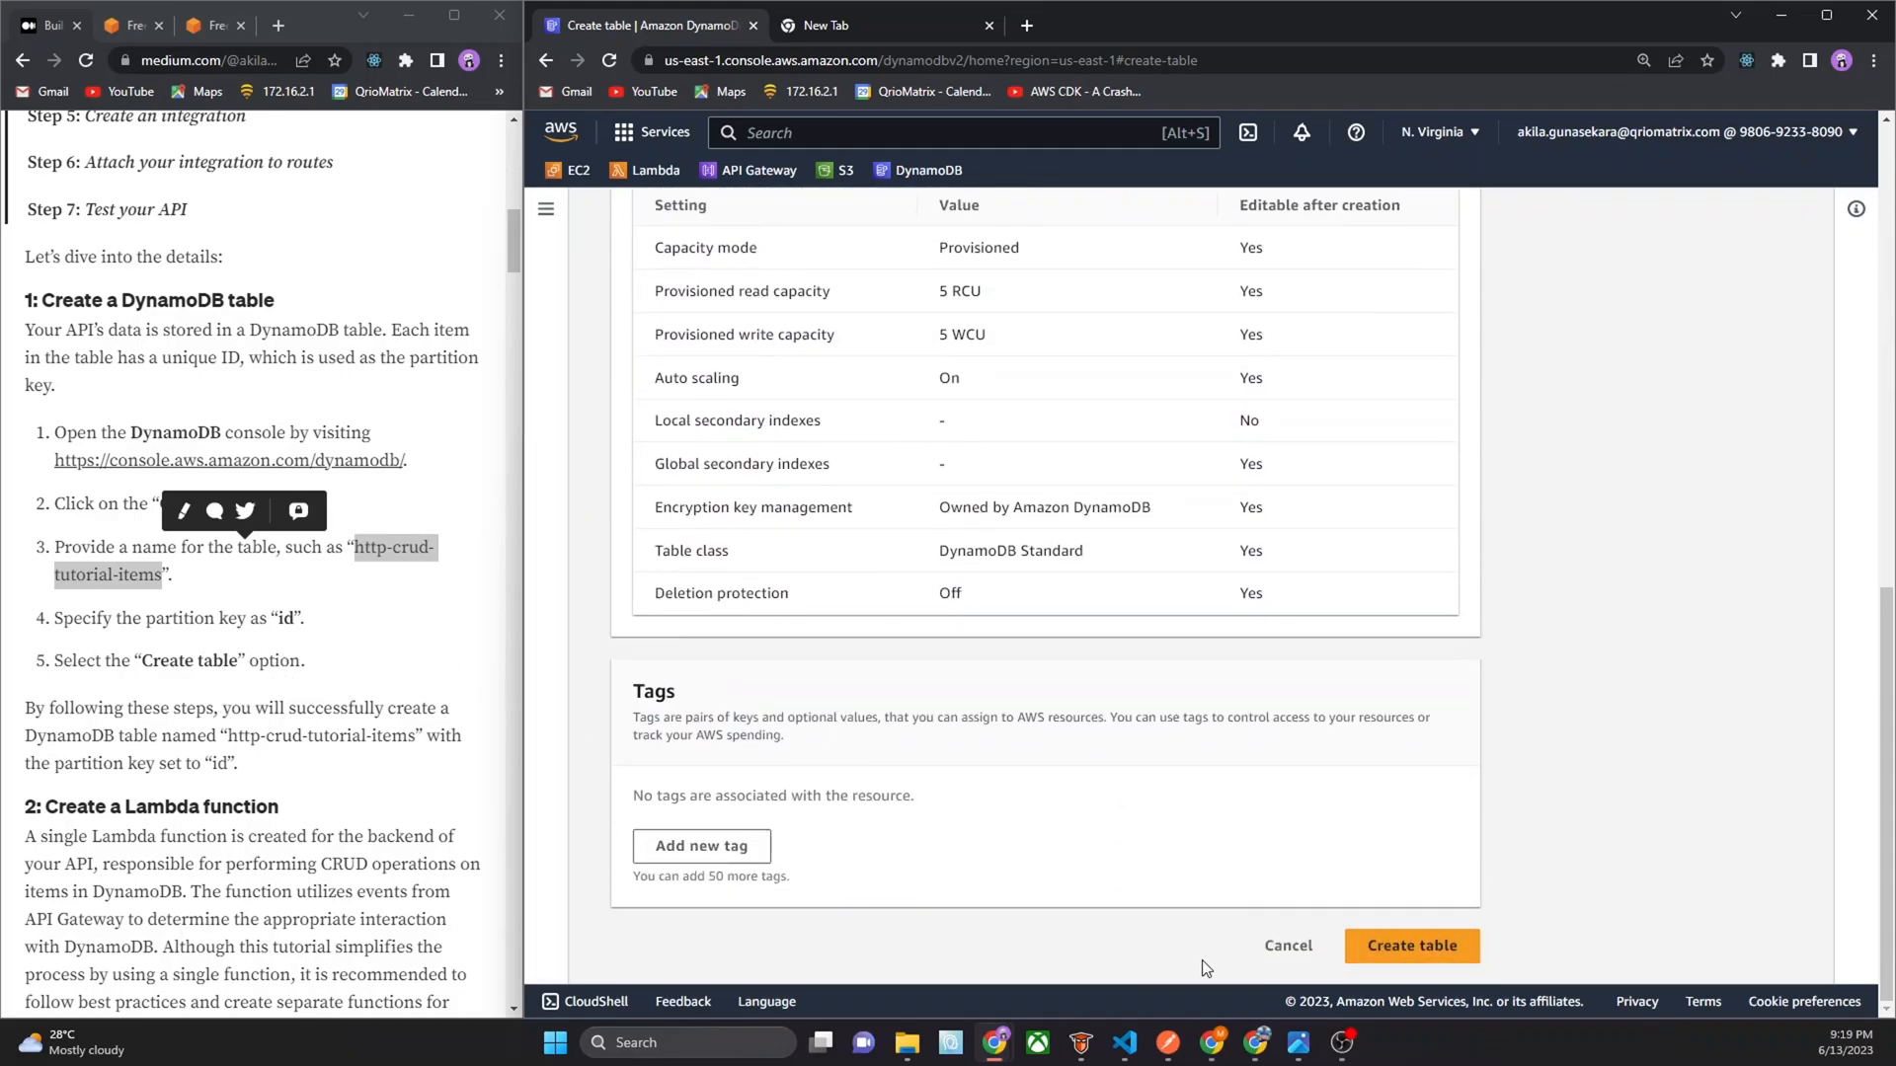
left_click(1409, 946)
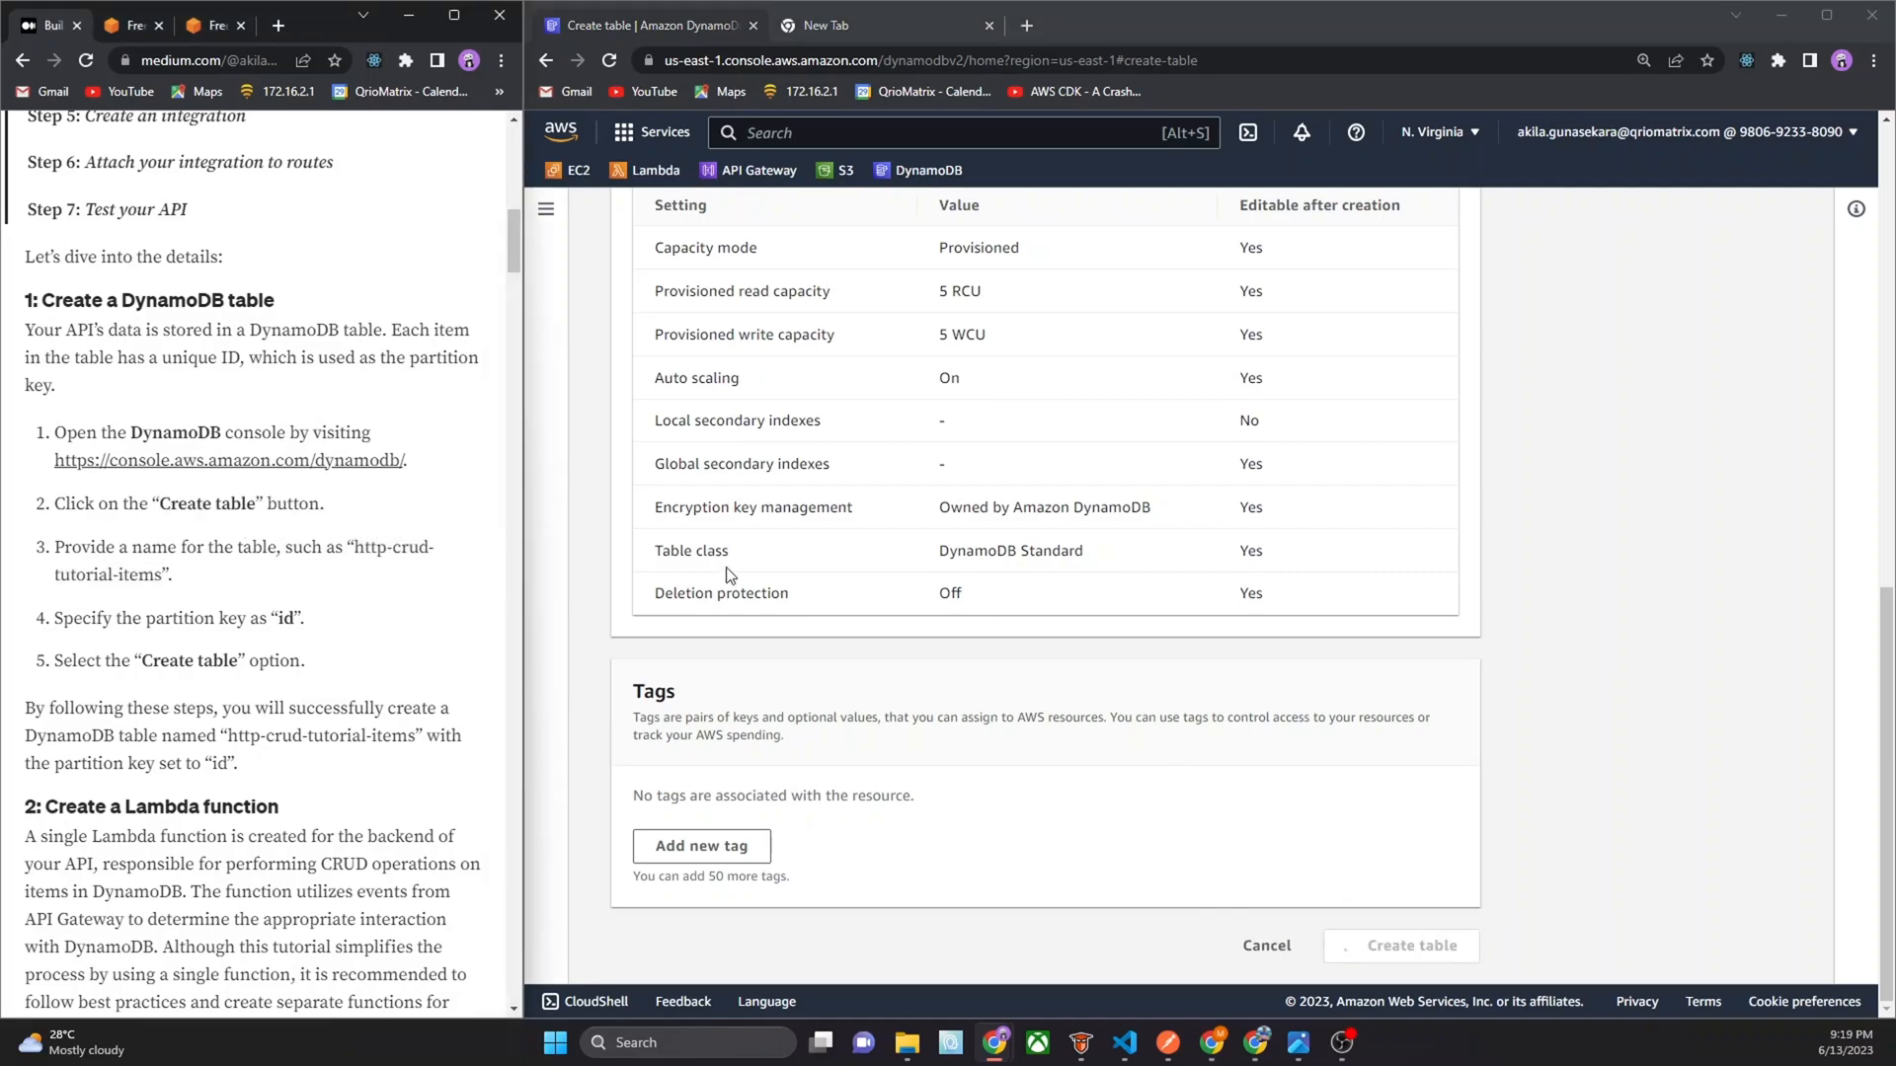
left_click(1400, 946)
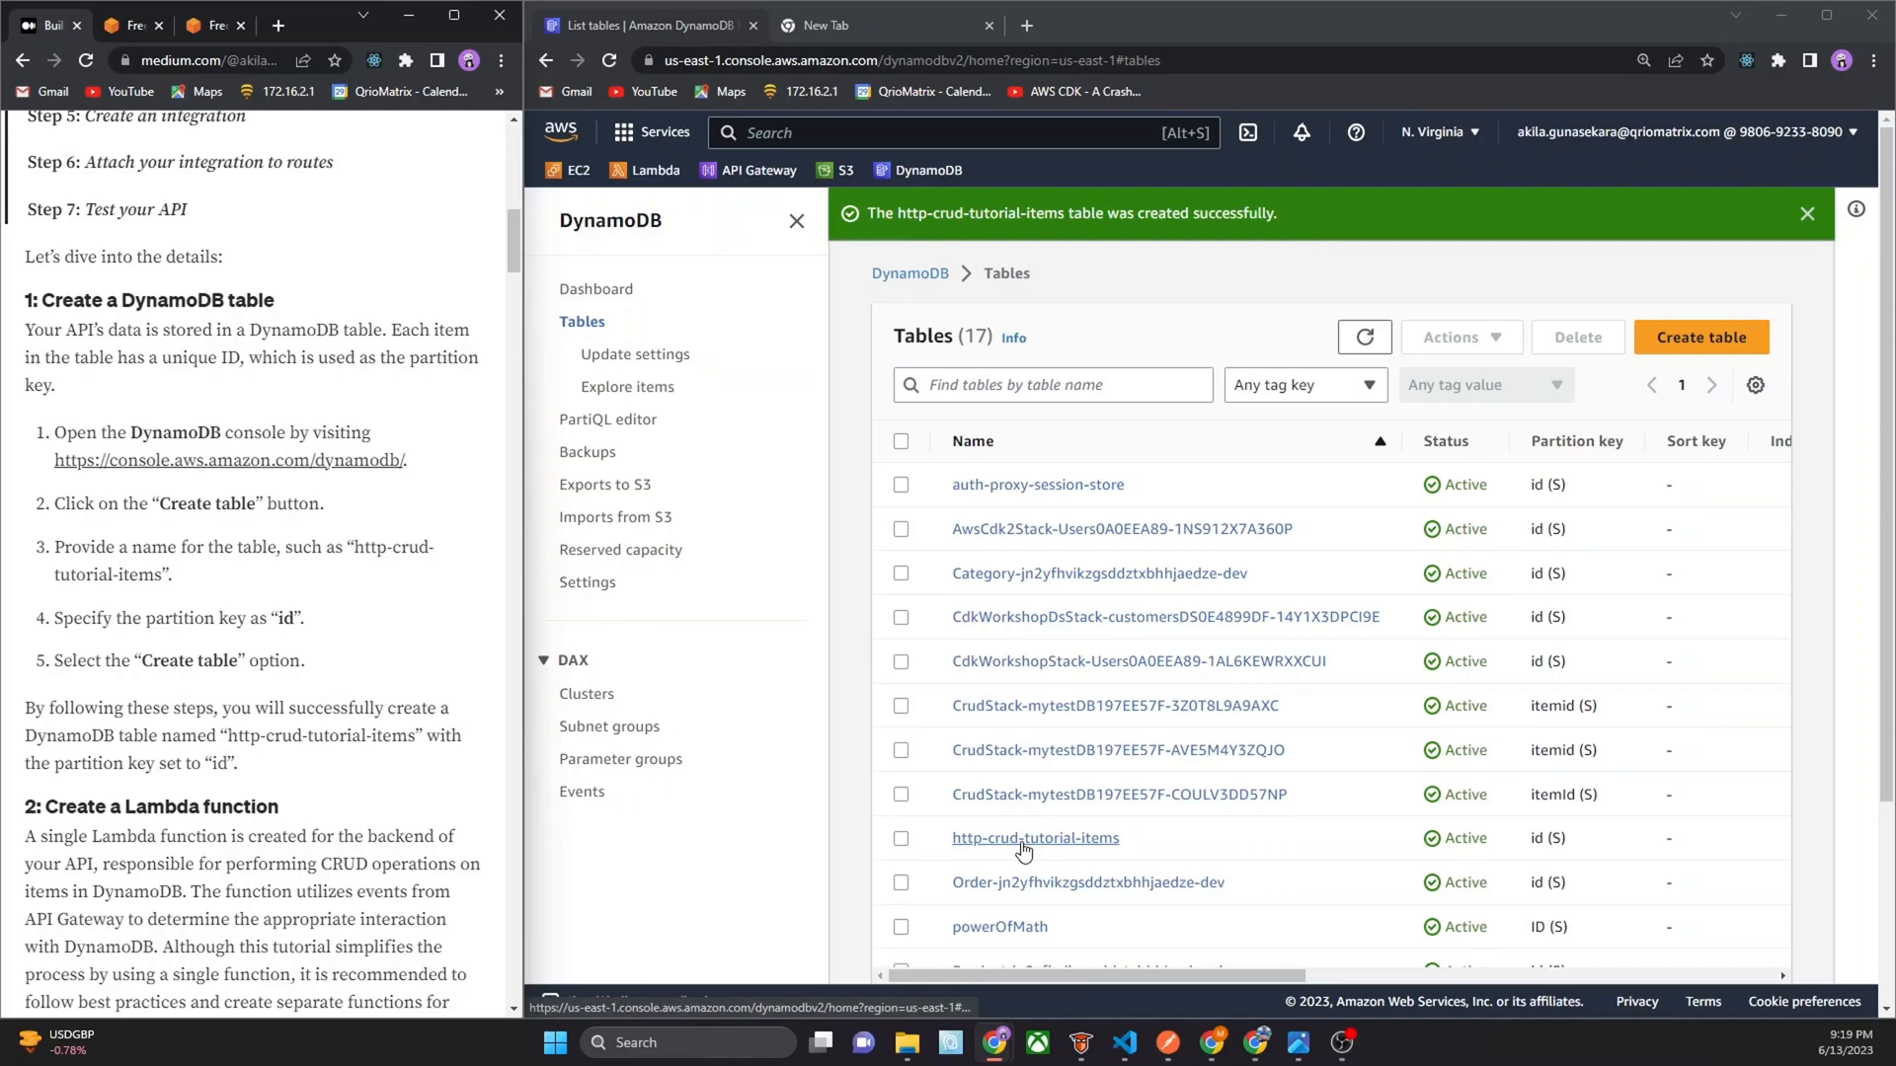
left_click(1034, 838)
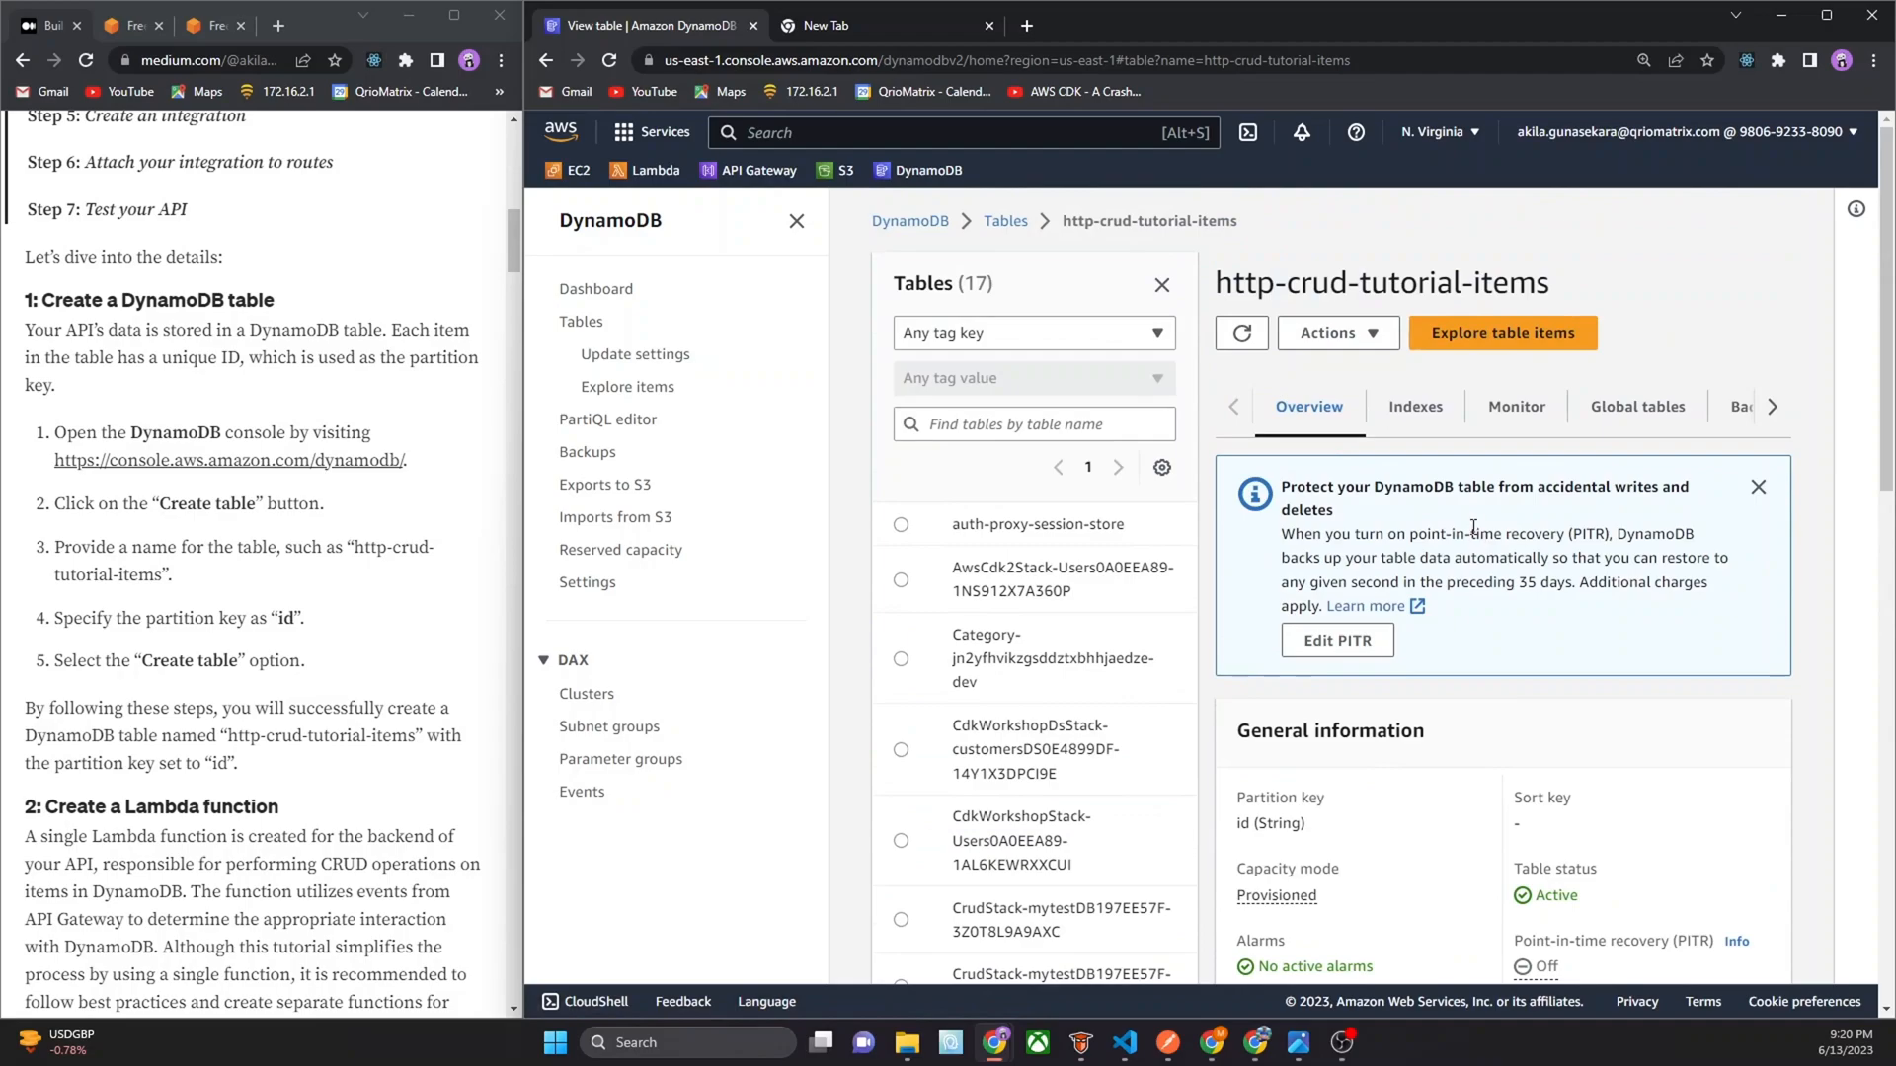
scroll("down", 3)
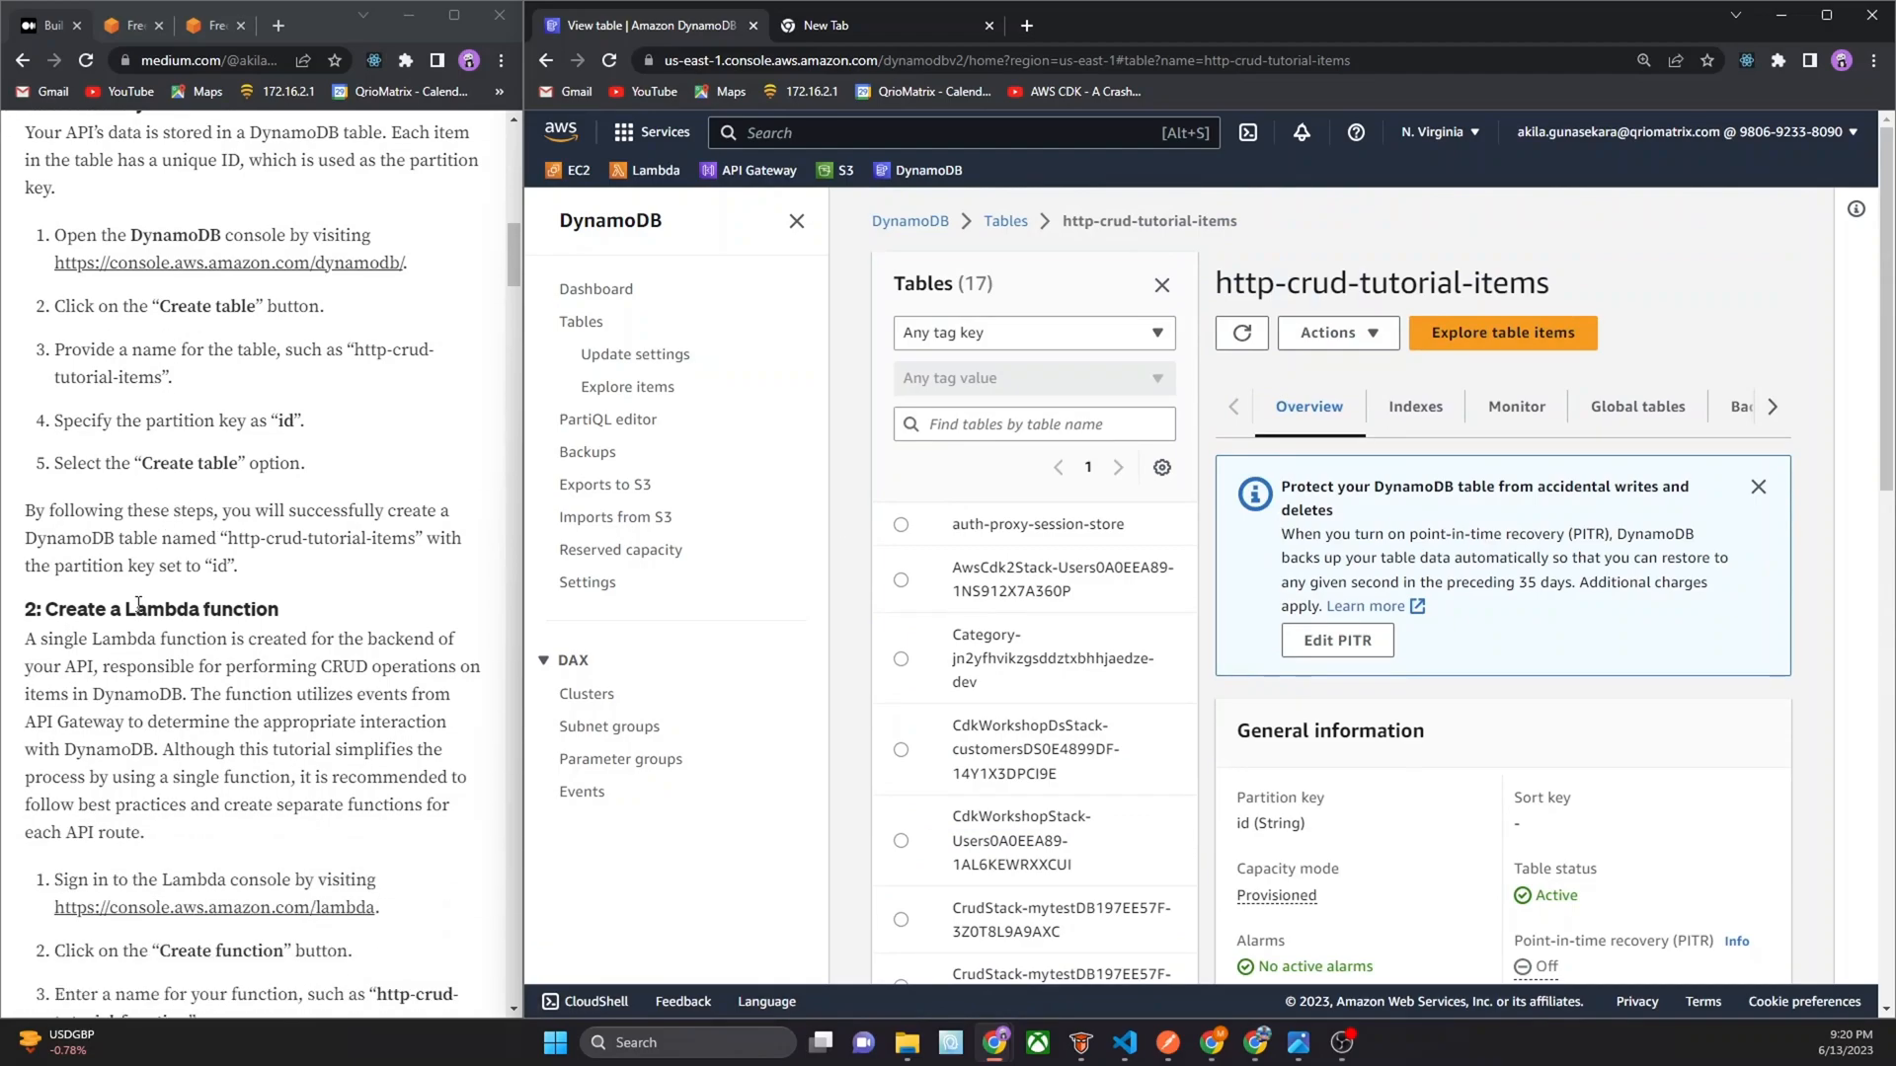
scroll("down", 3)
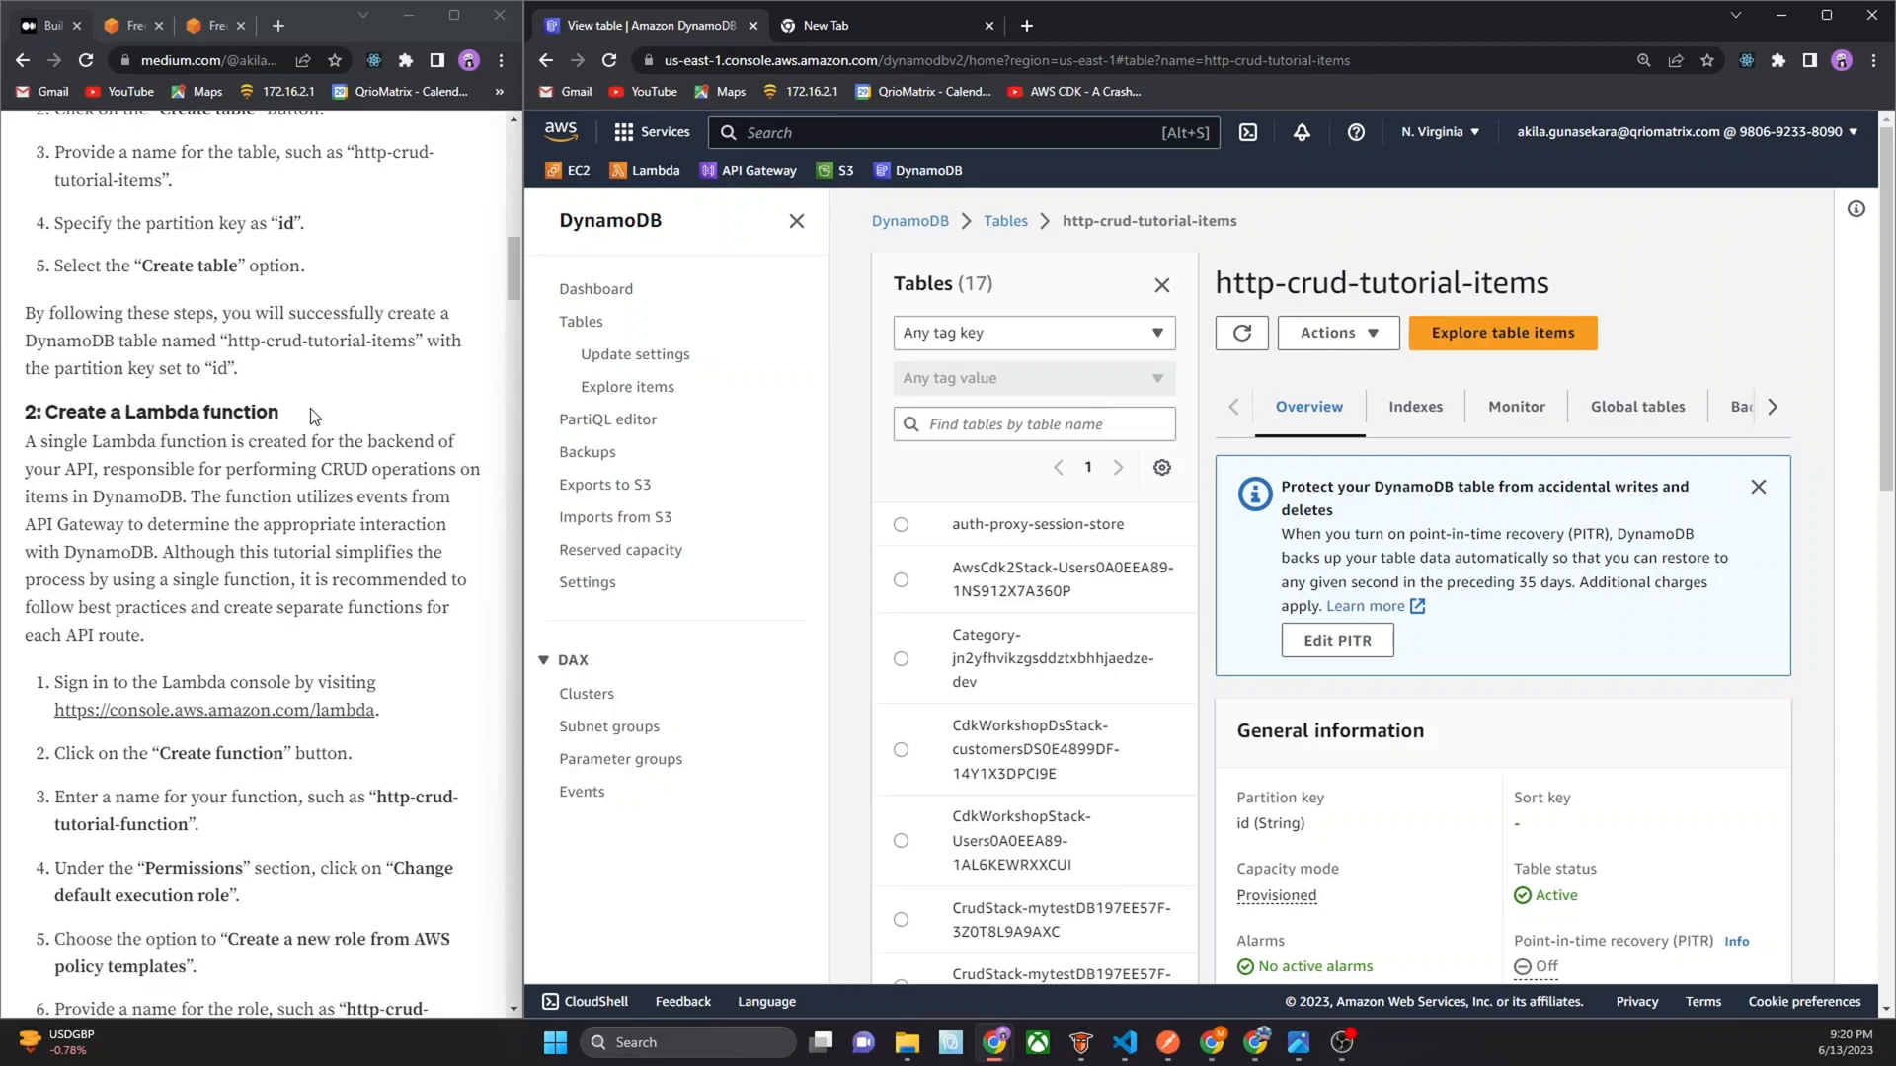
left_click(955, 131)
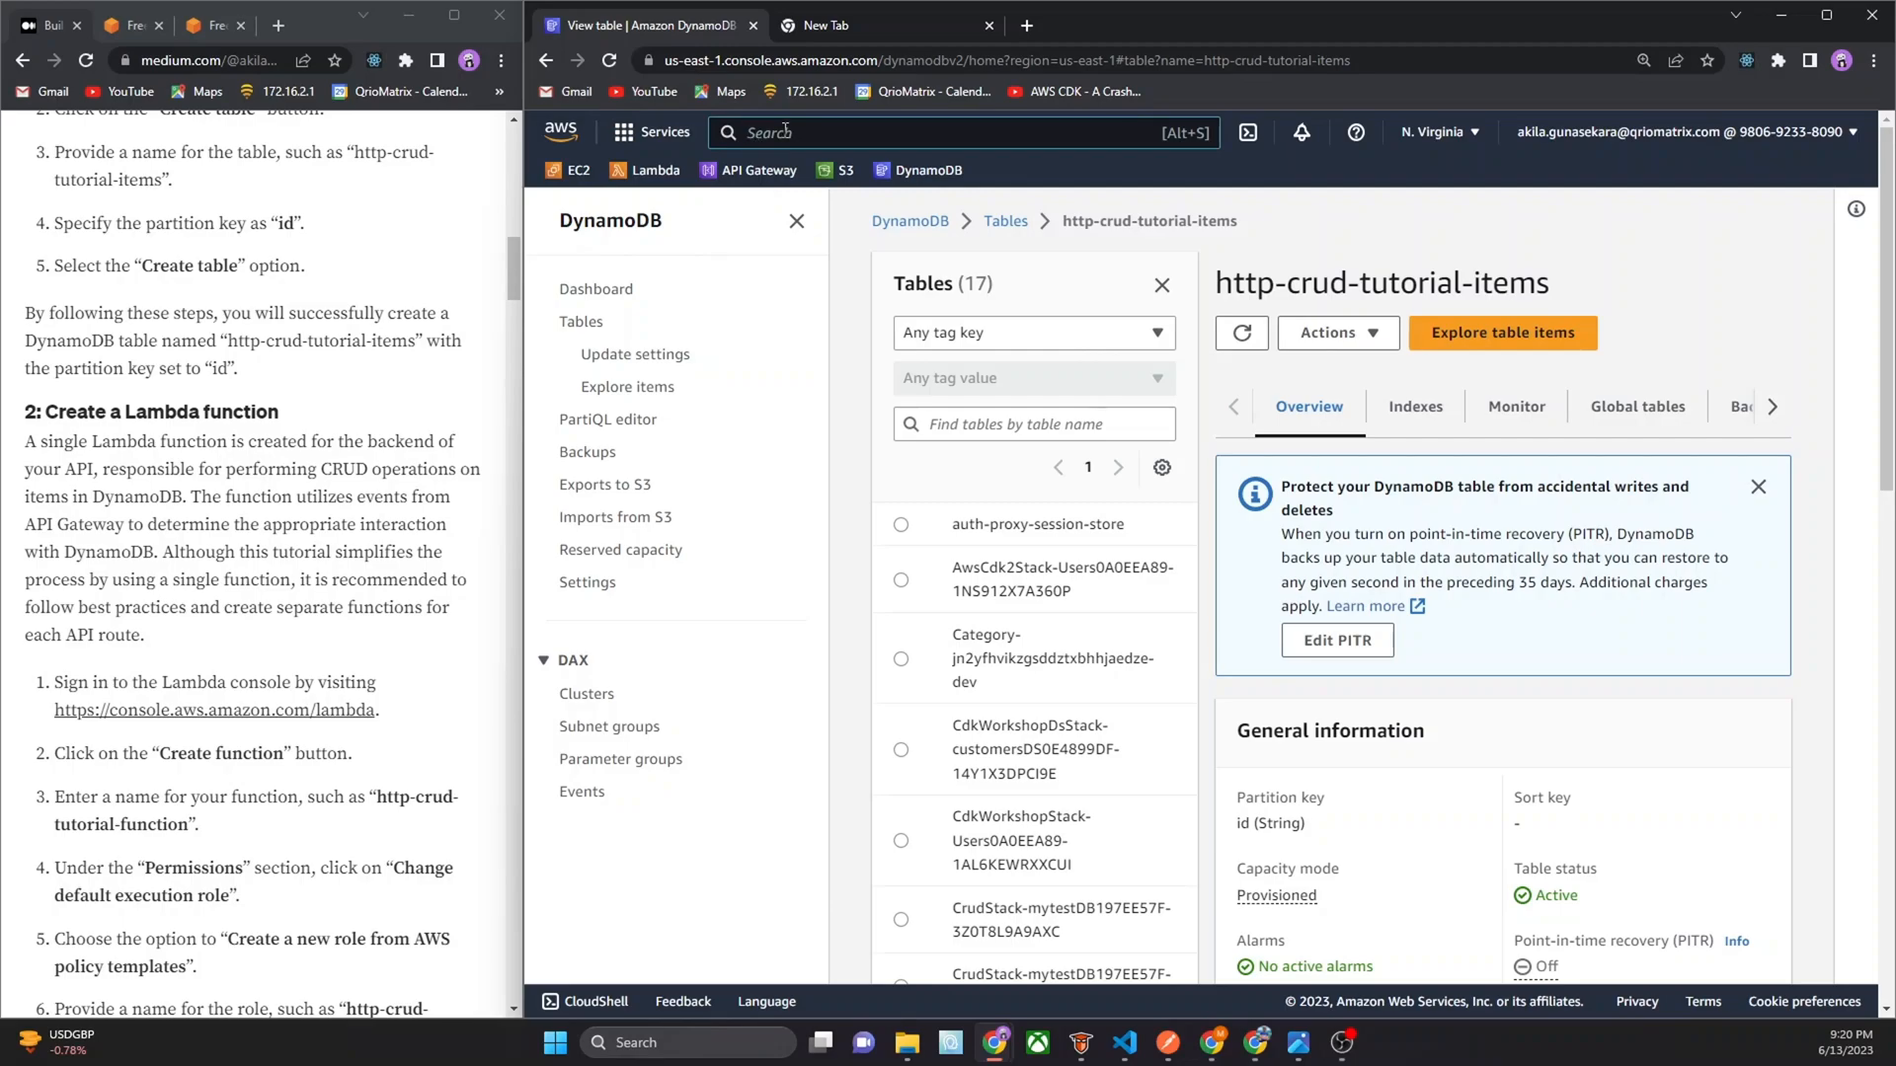
Open Lambda via the console search and start creating a new function
type("lambda")
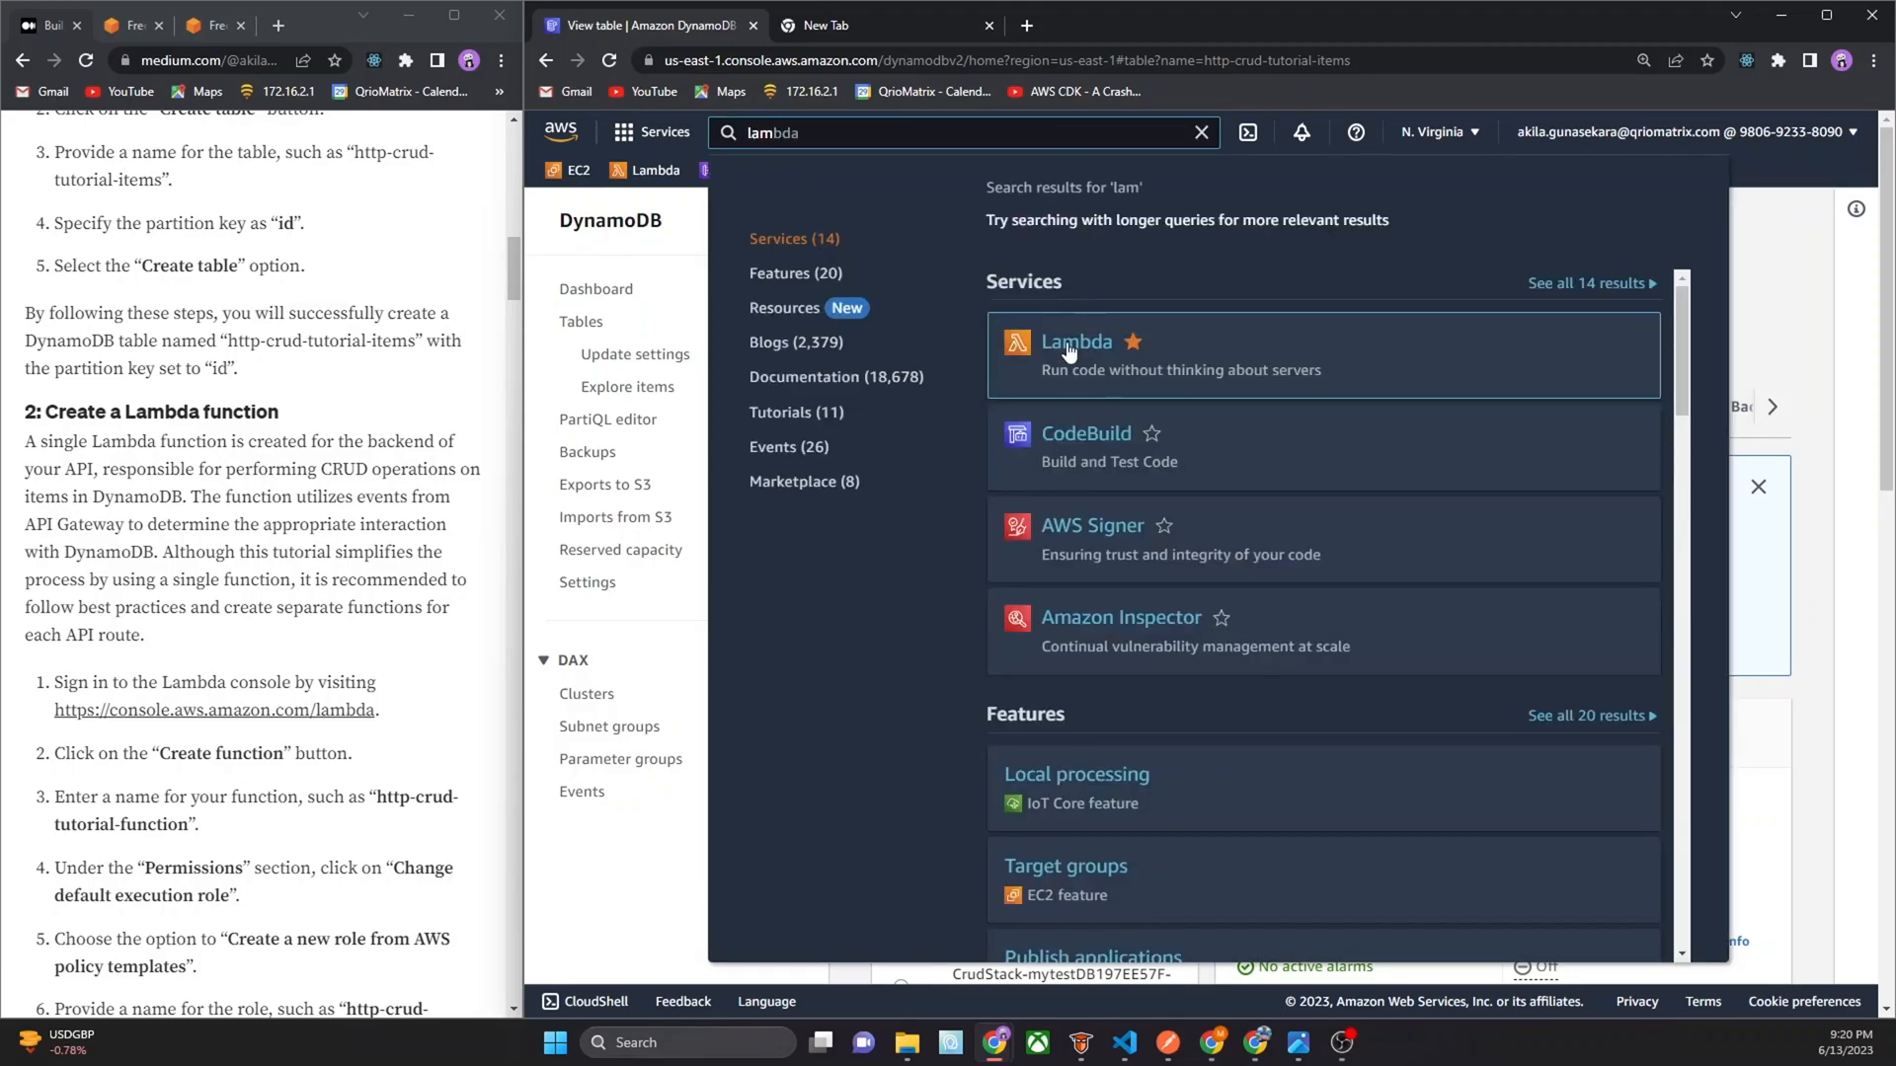
left_click(1075, 343)
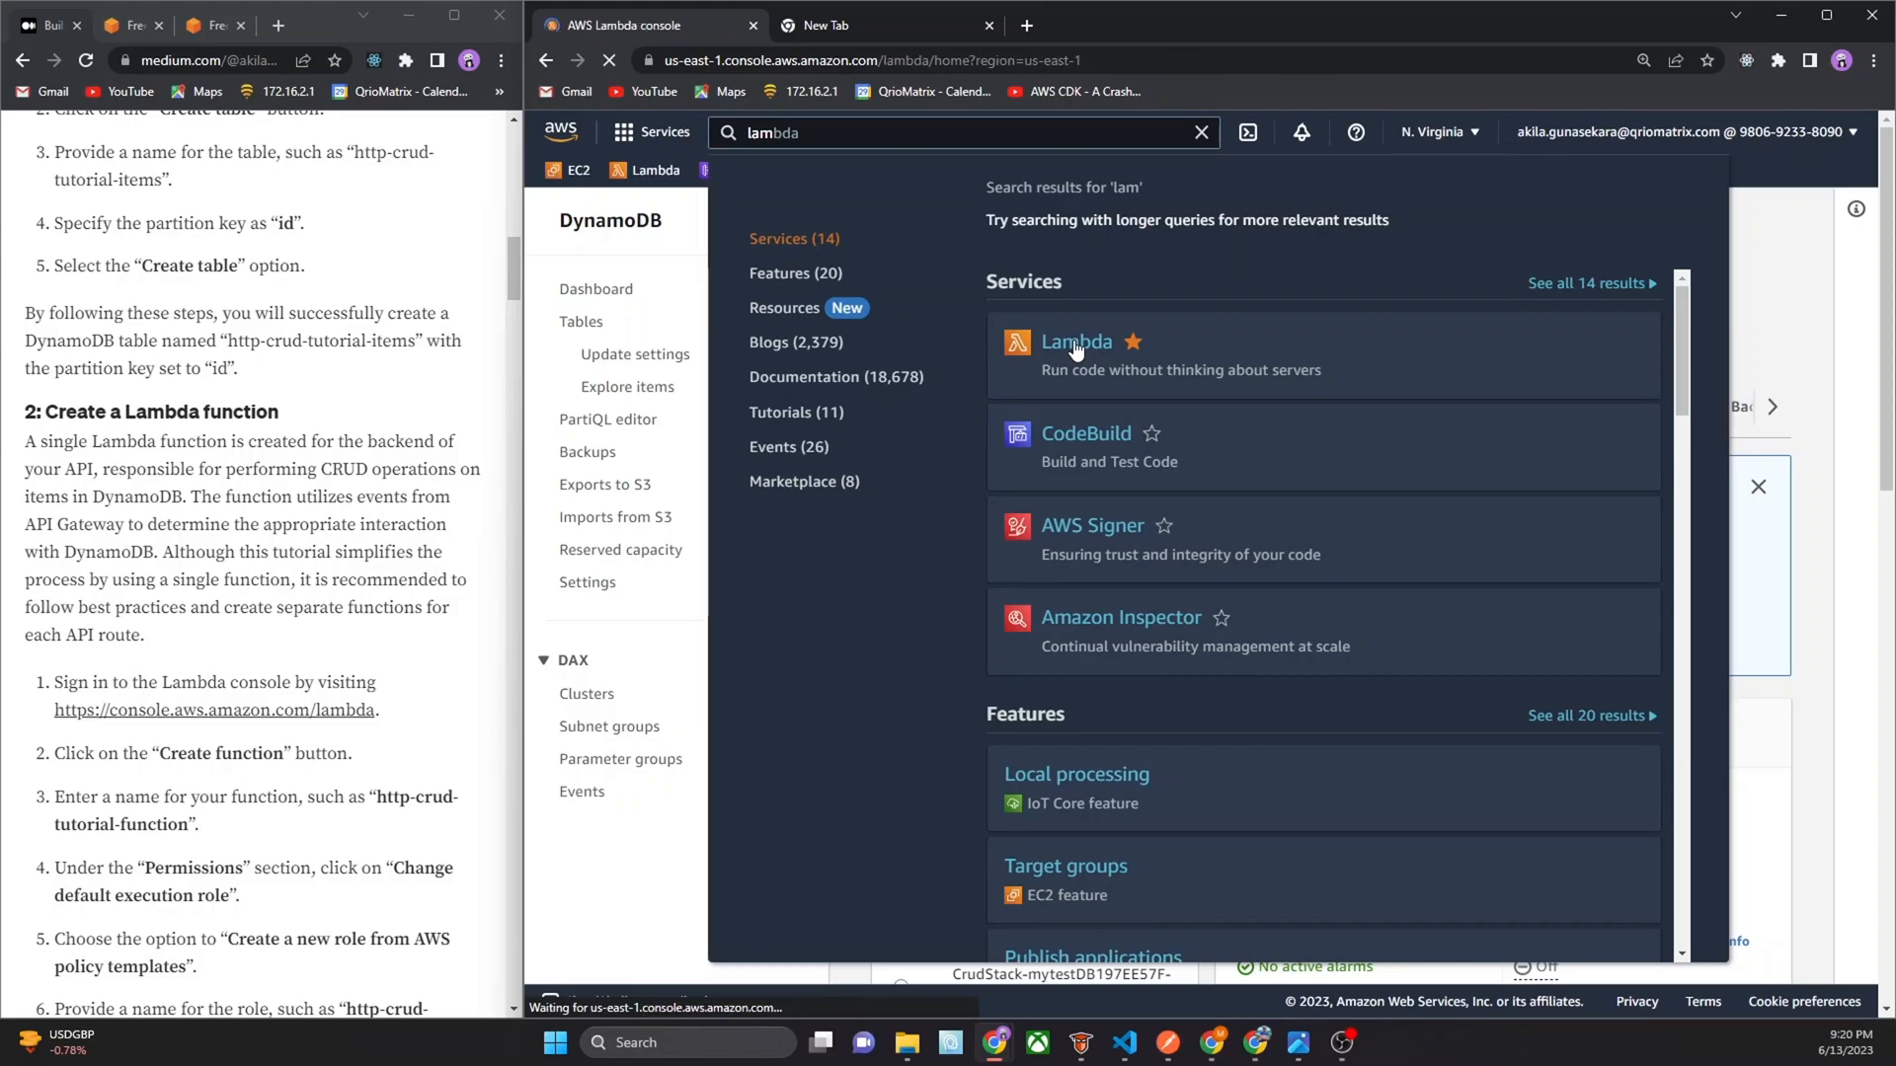
left_click(1076, 343)
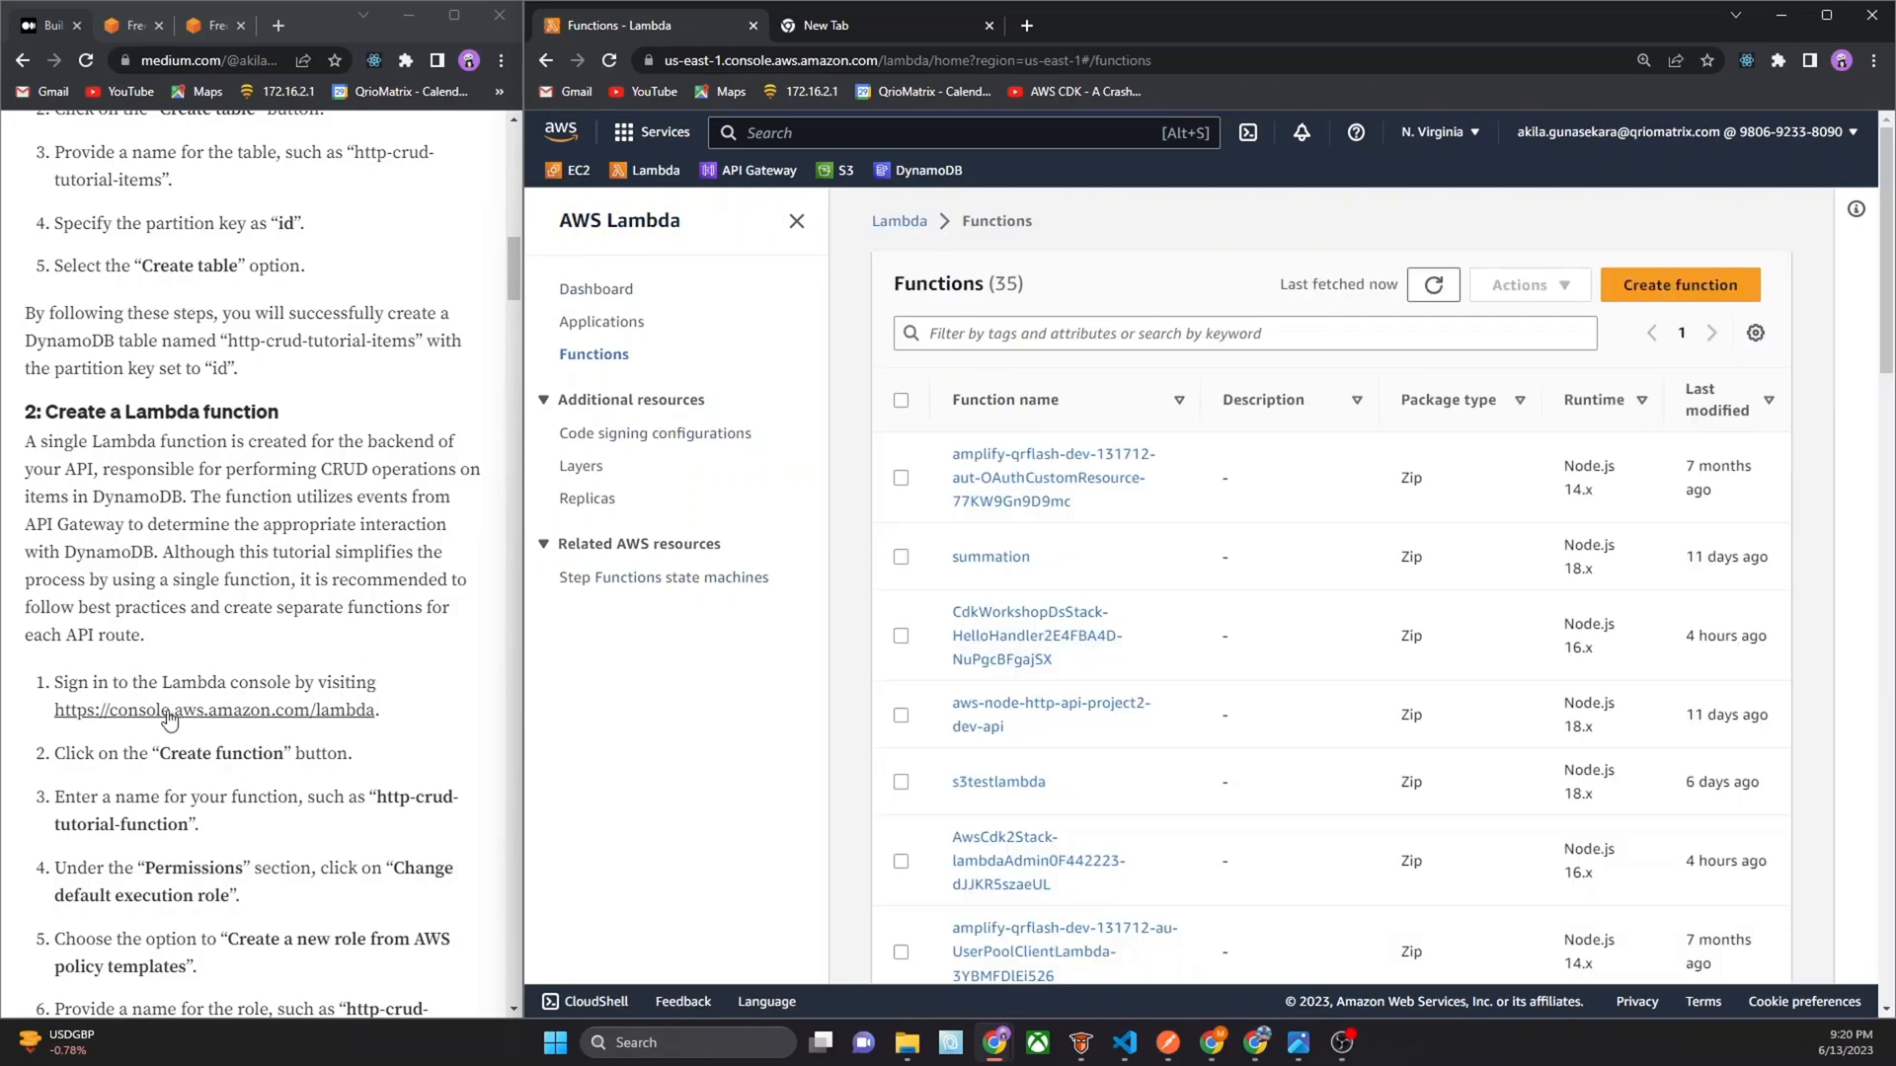
scroll("down", 3)
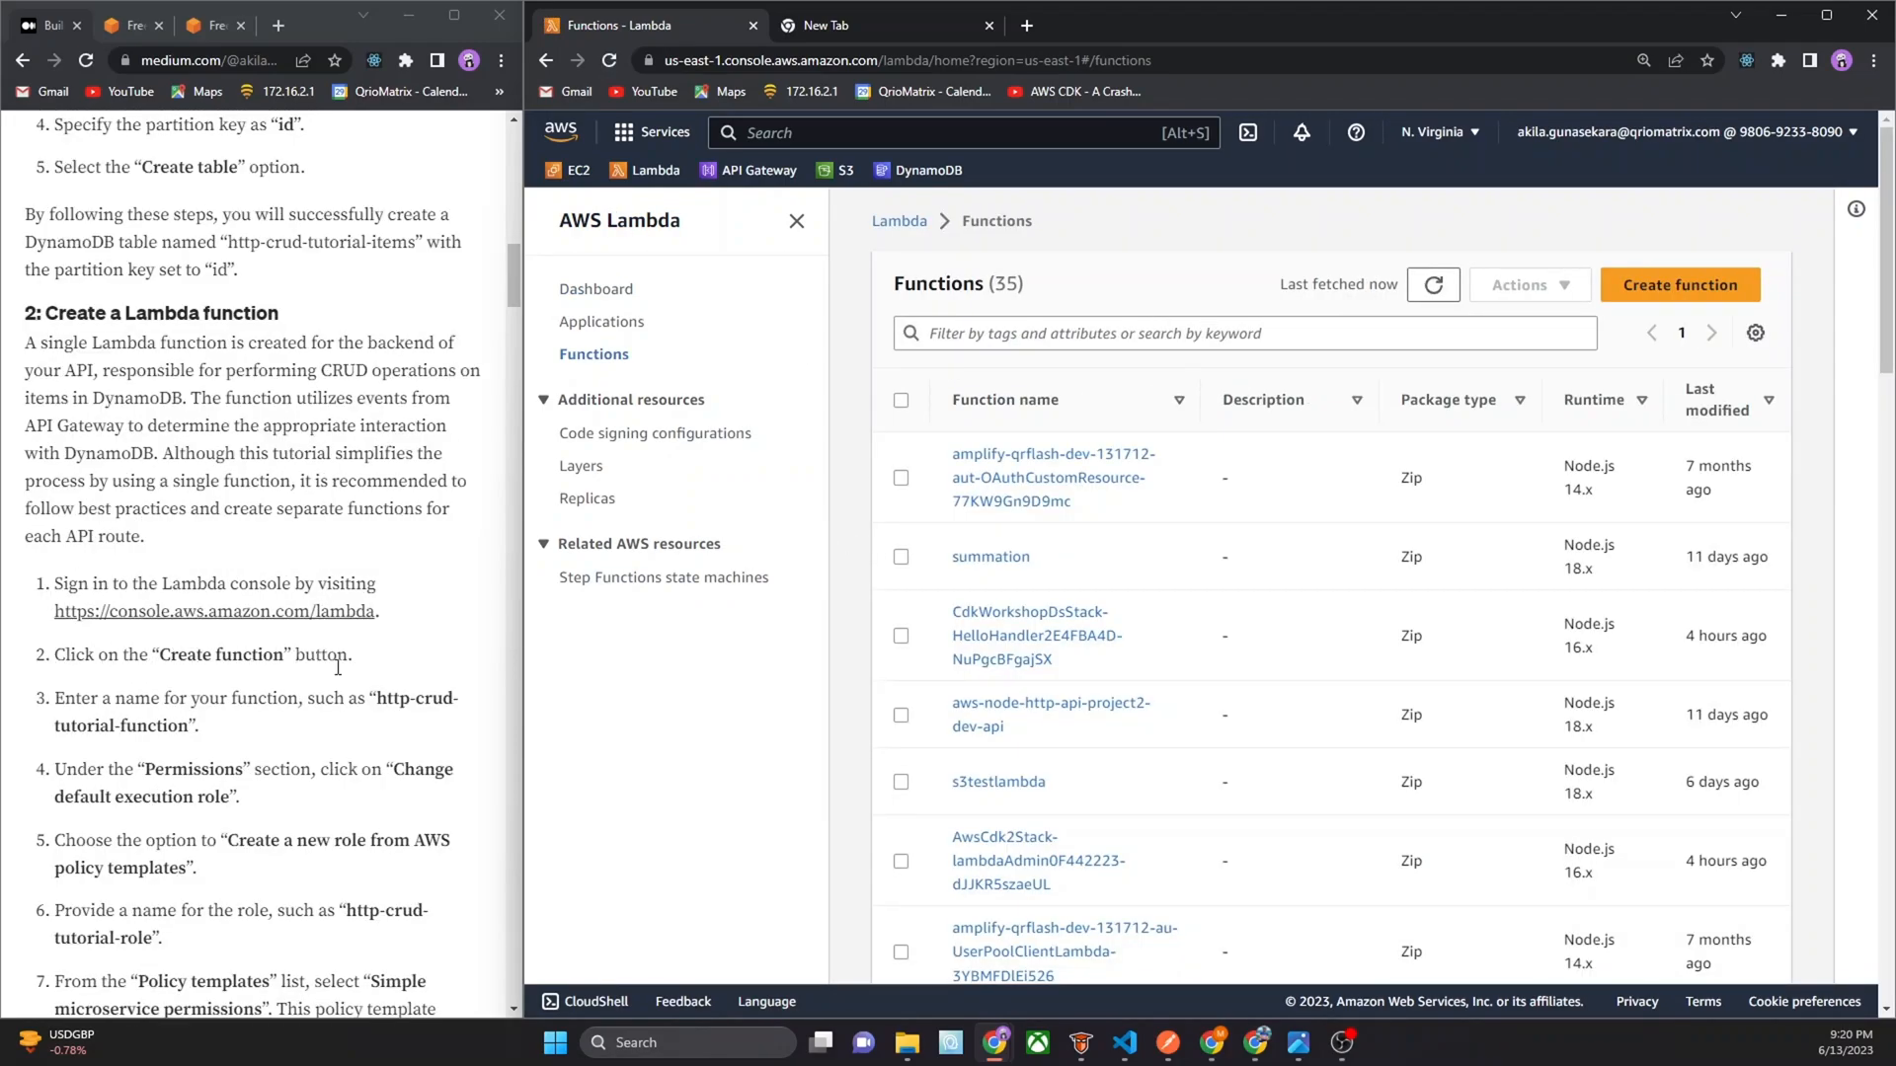
double_click(248, 654)
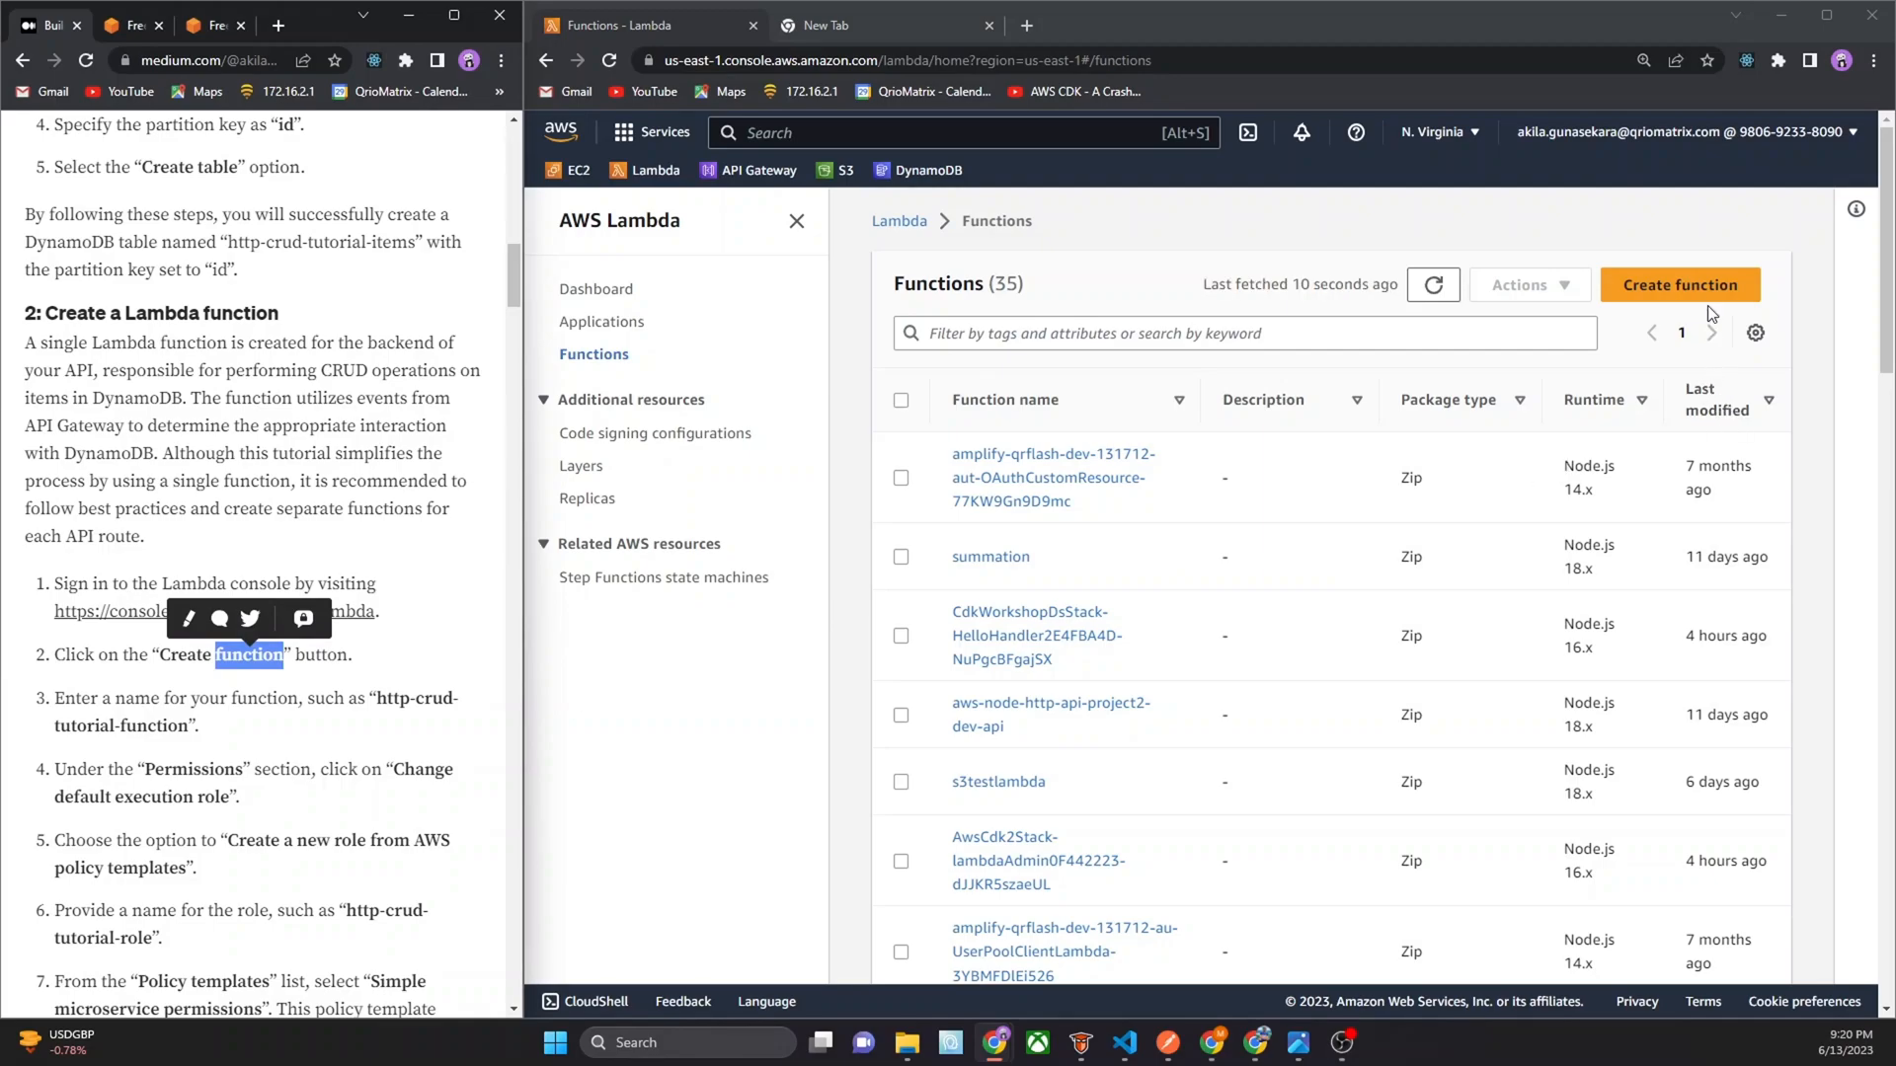
left_click(1678, 285)
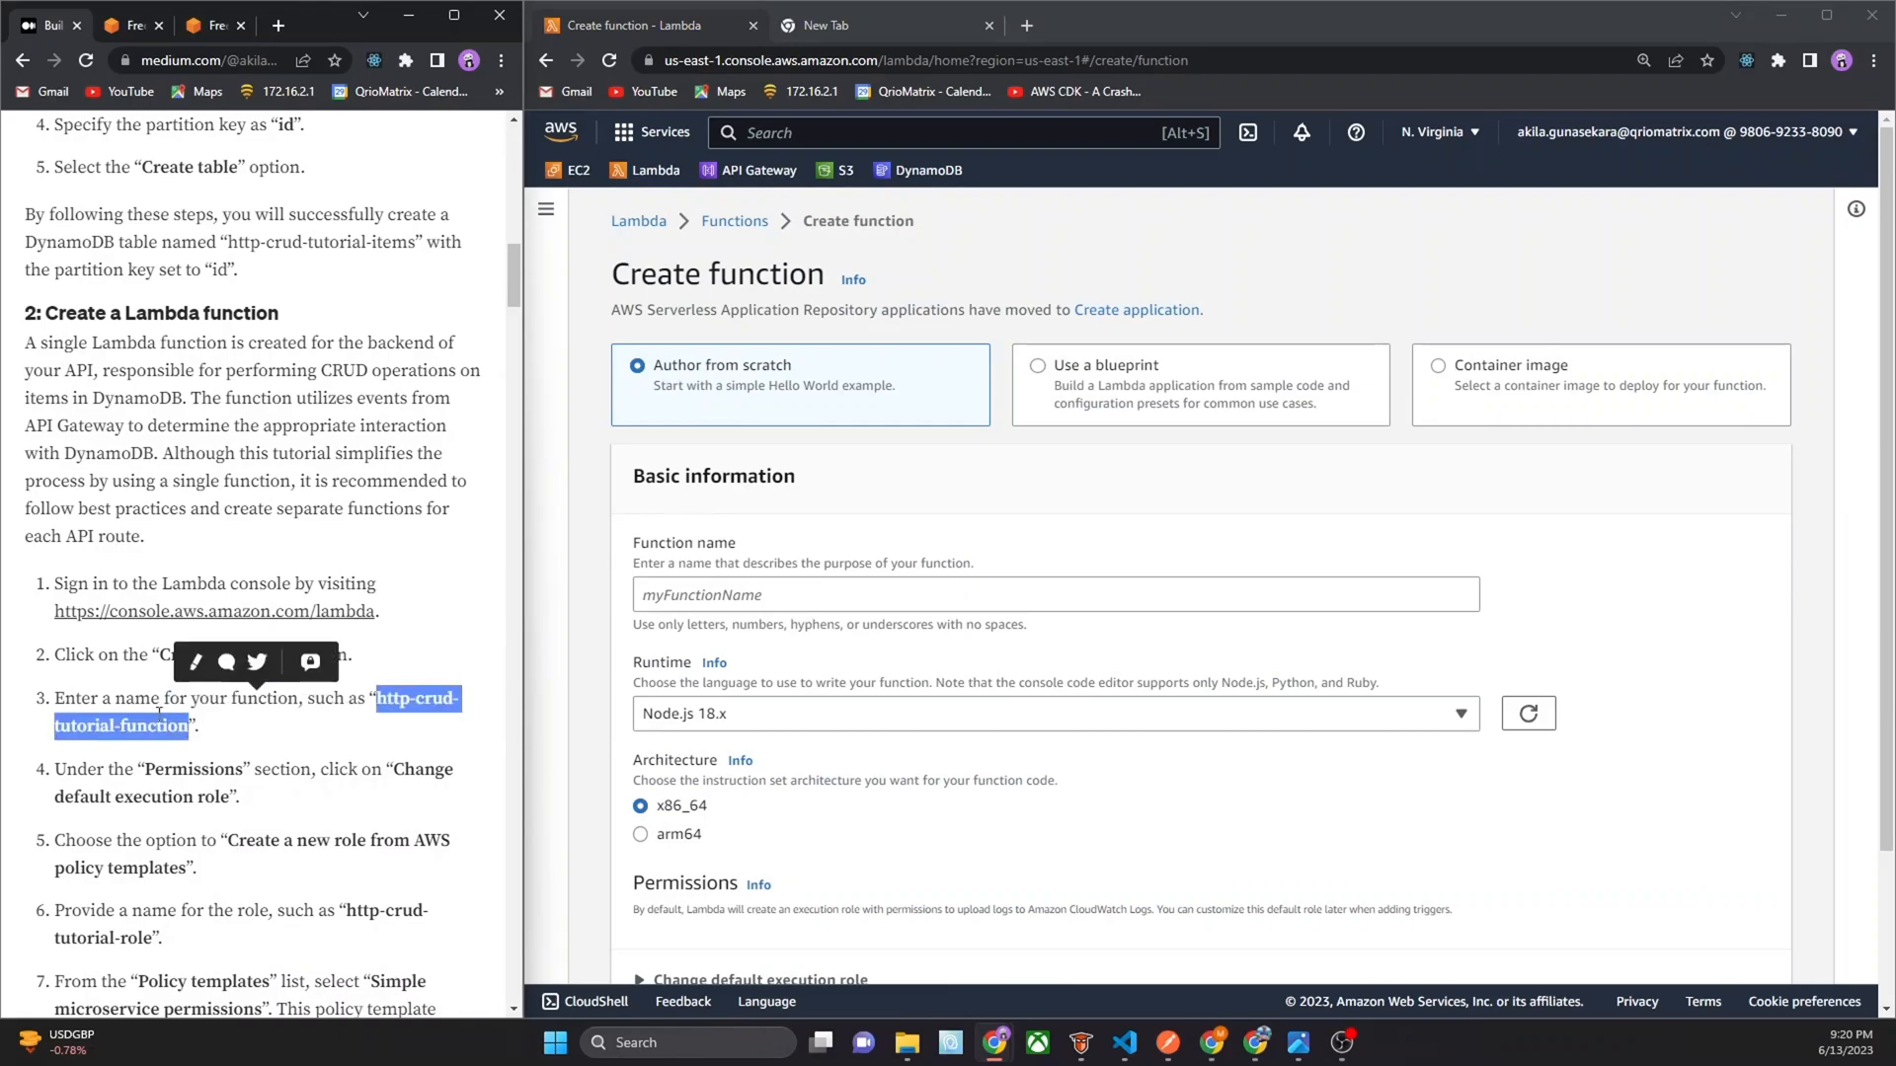
Enter http-crud-tutorial-function as the new Lambda function's name
left_click(1054, 593)
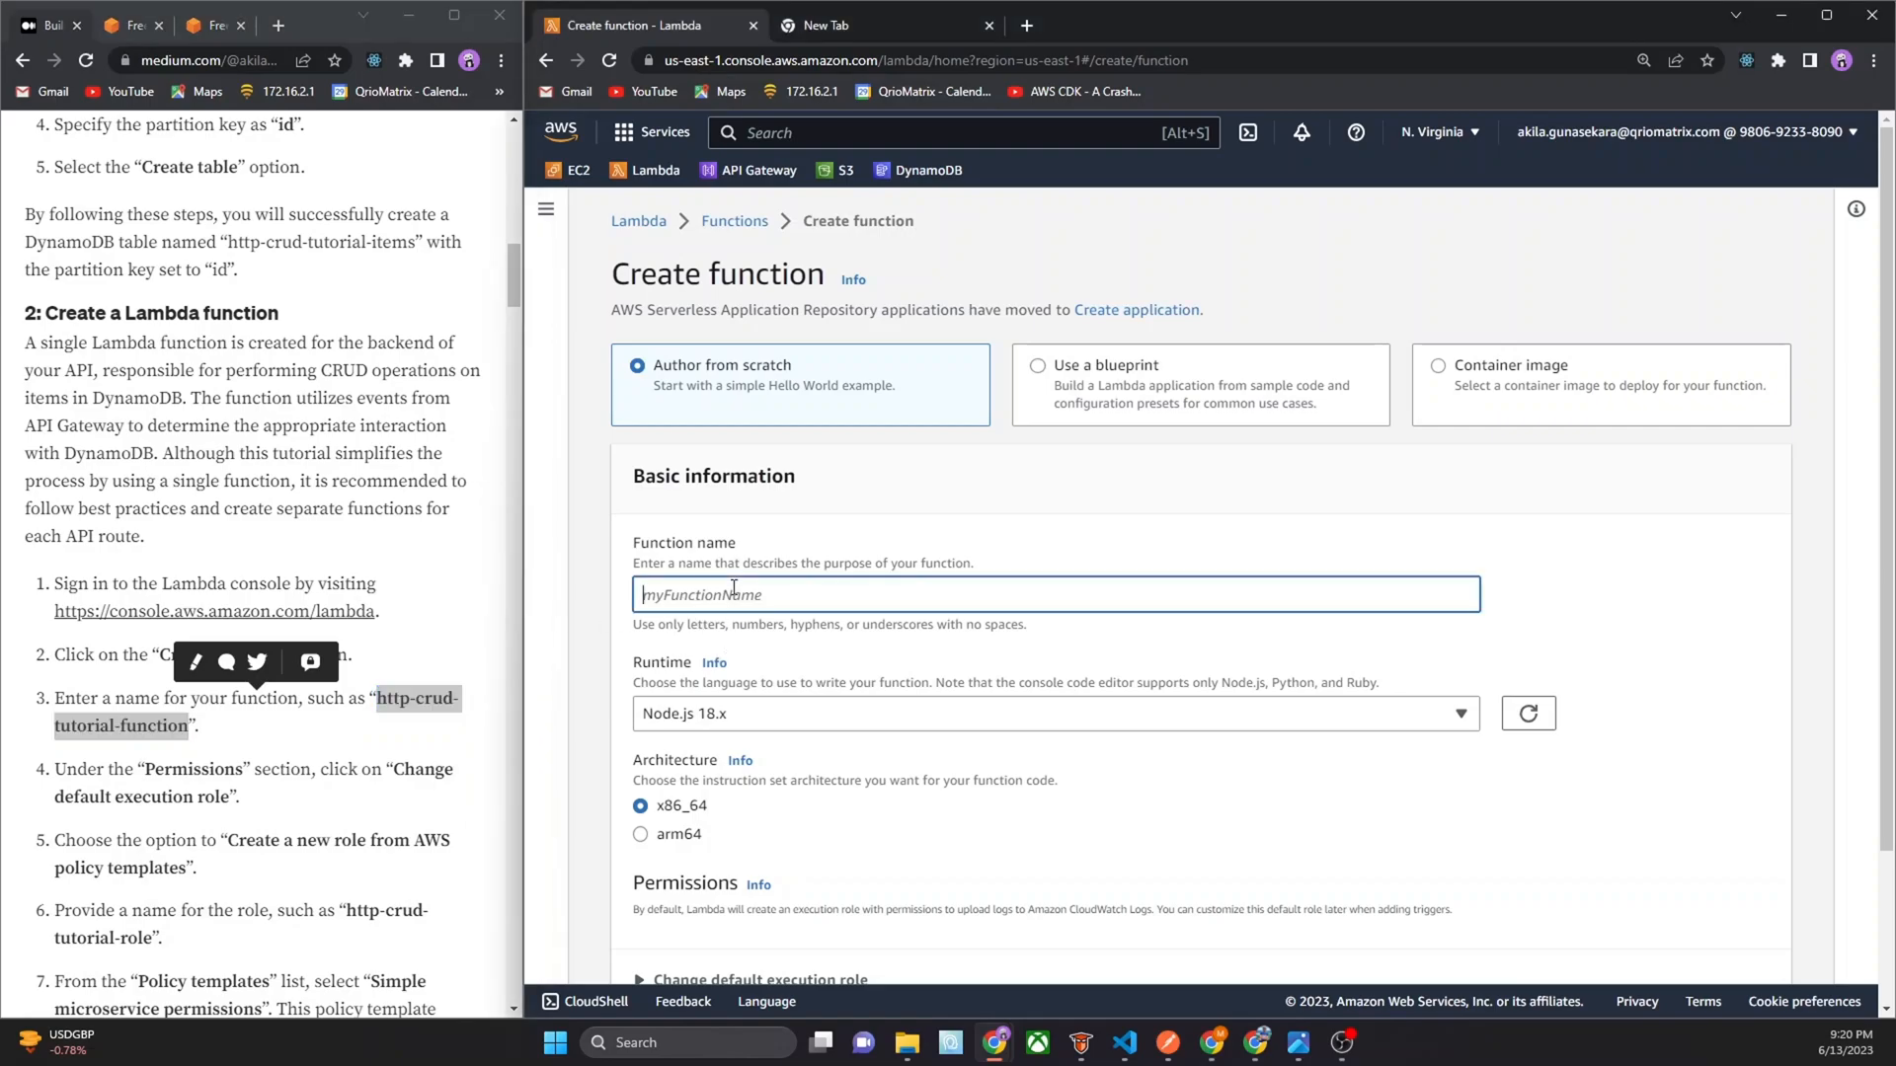
type("http-crud-tutorial-function")
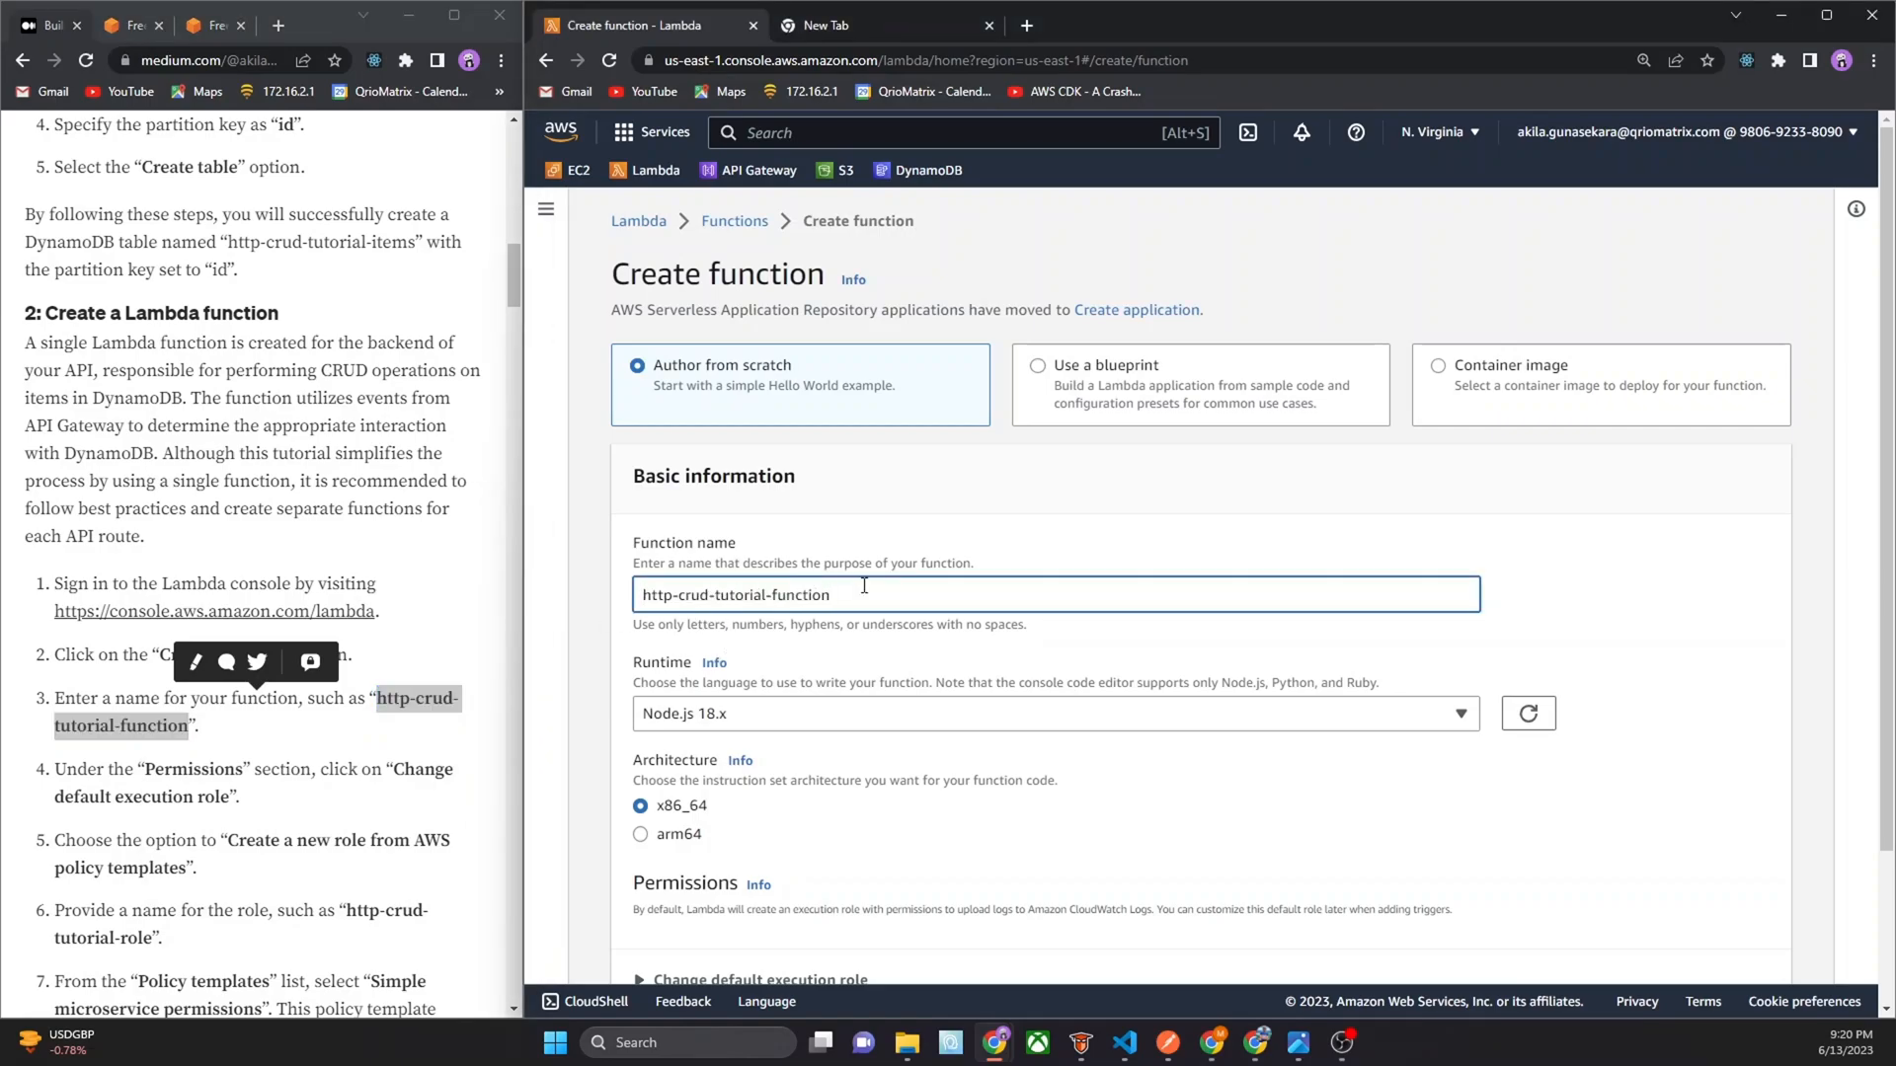
scroll("down", 3)
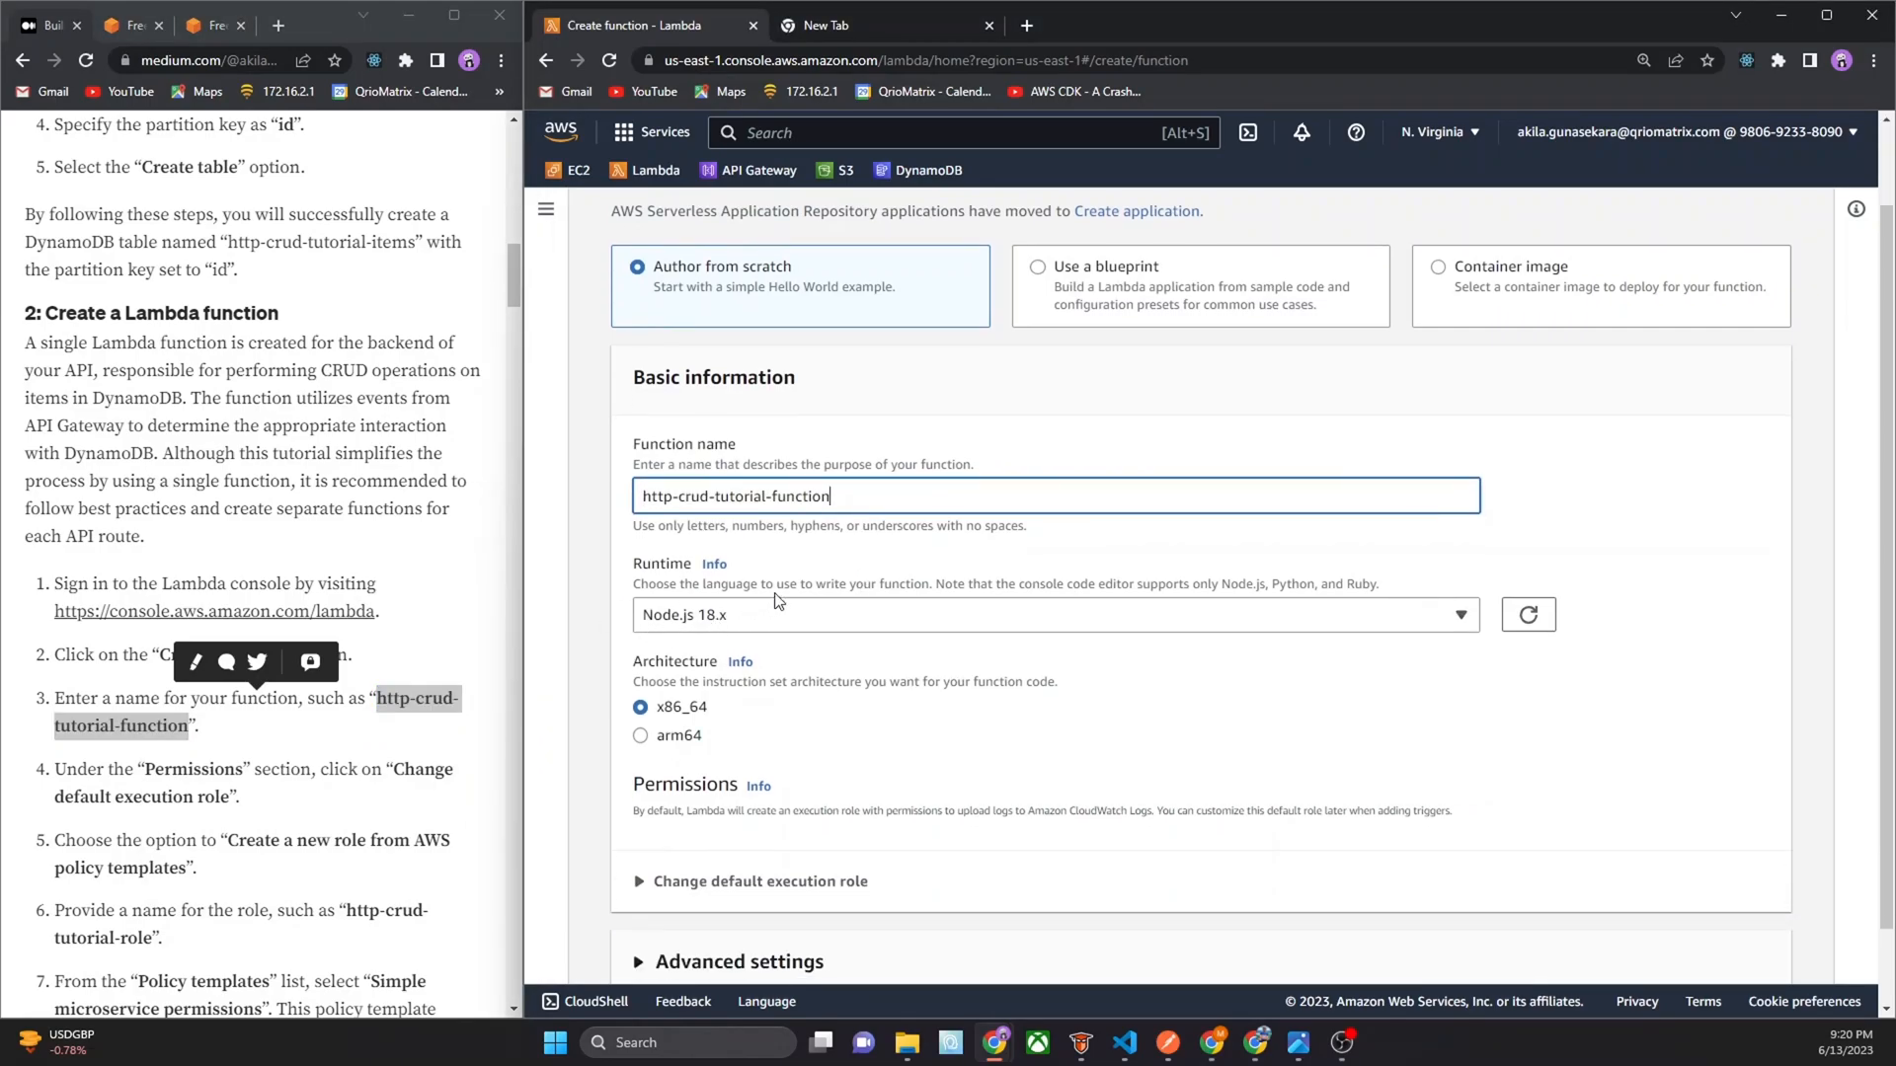
scroll("down", 3)
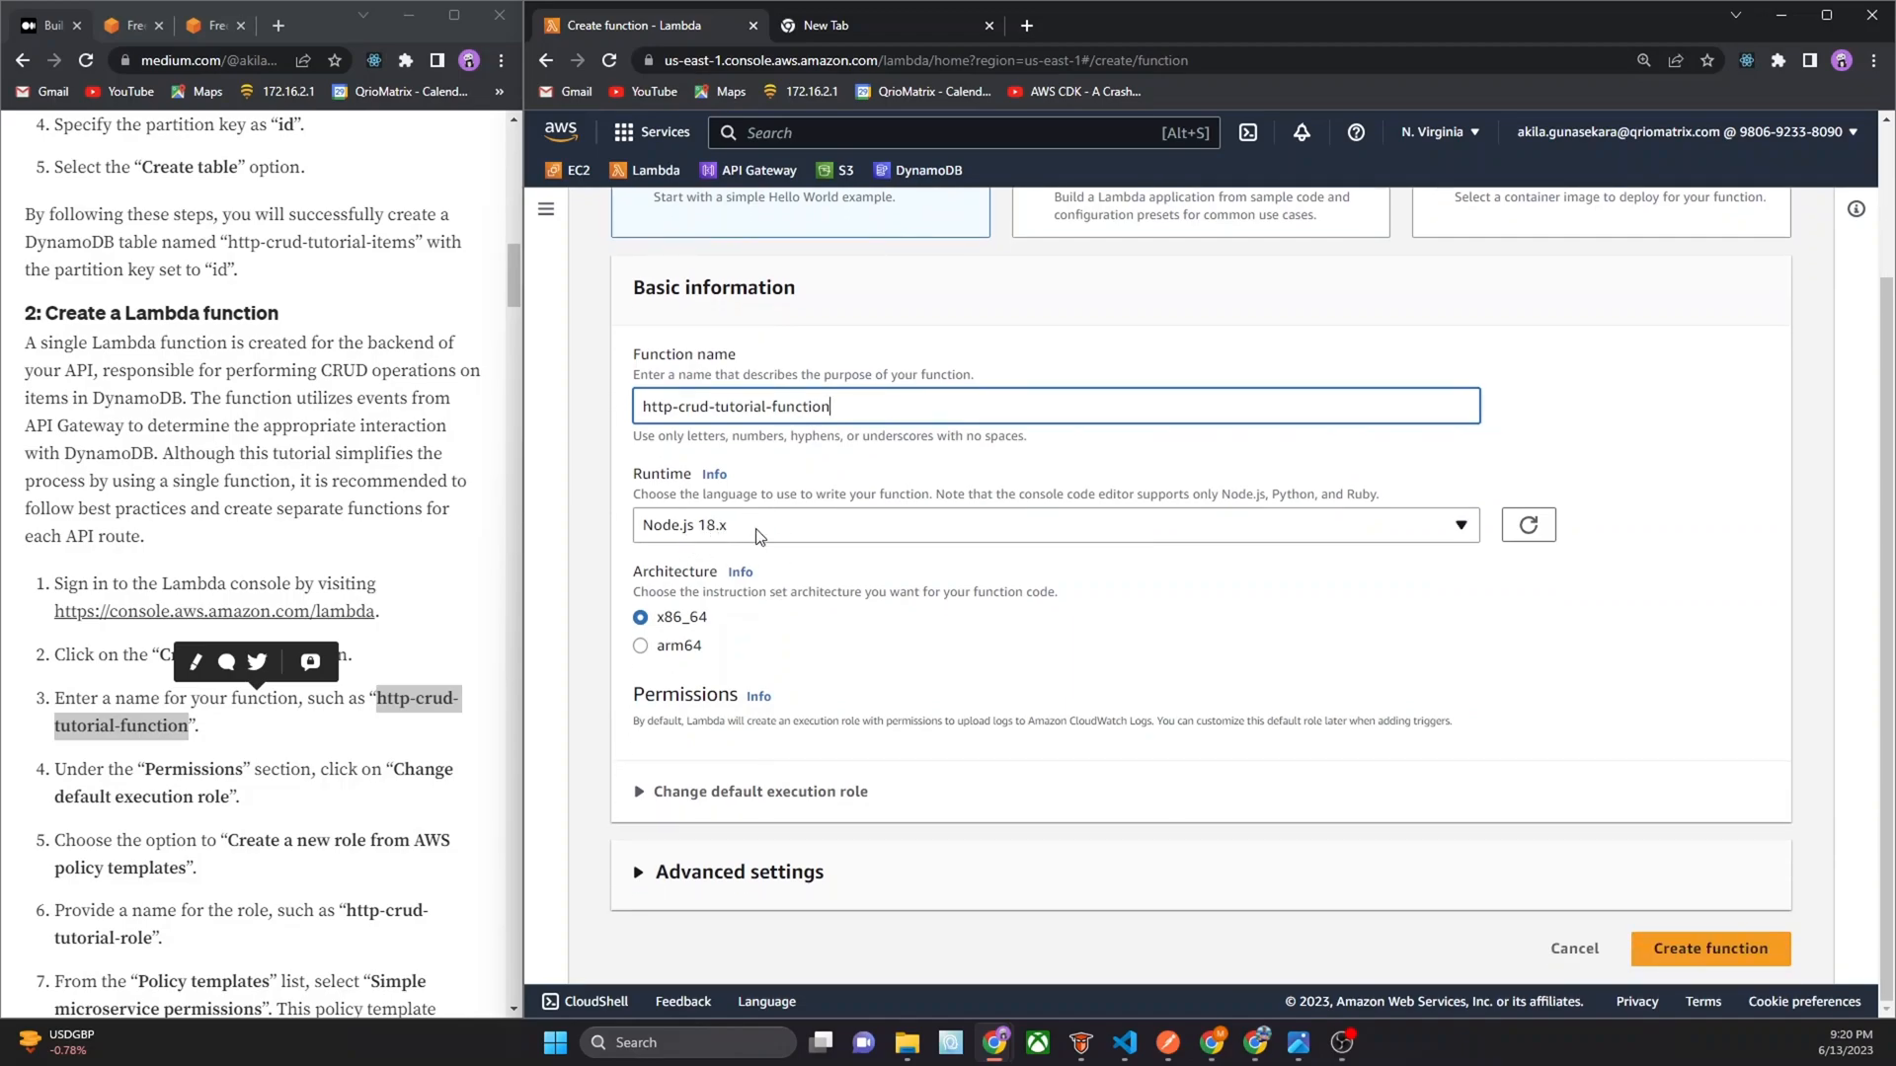
mouse_move(724, 600)
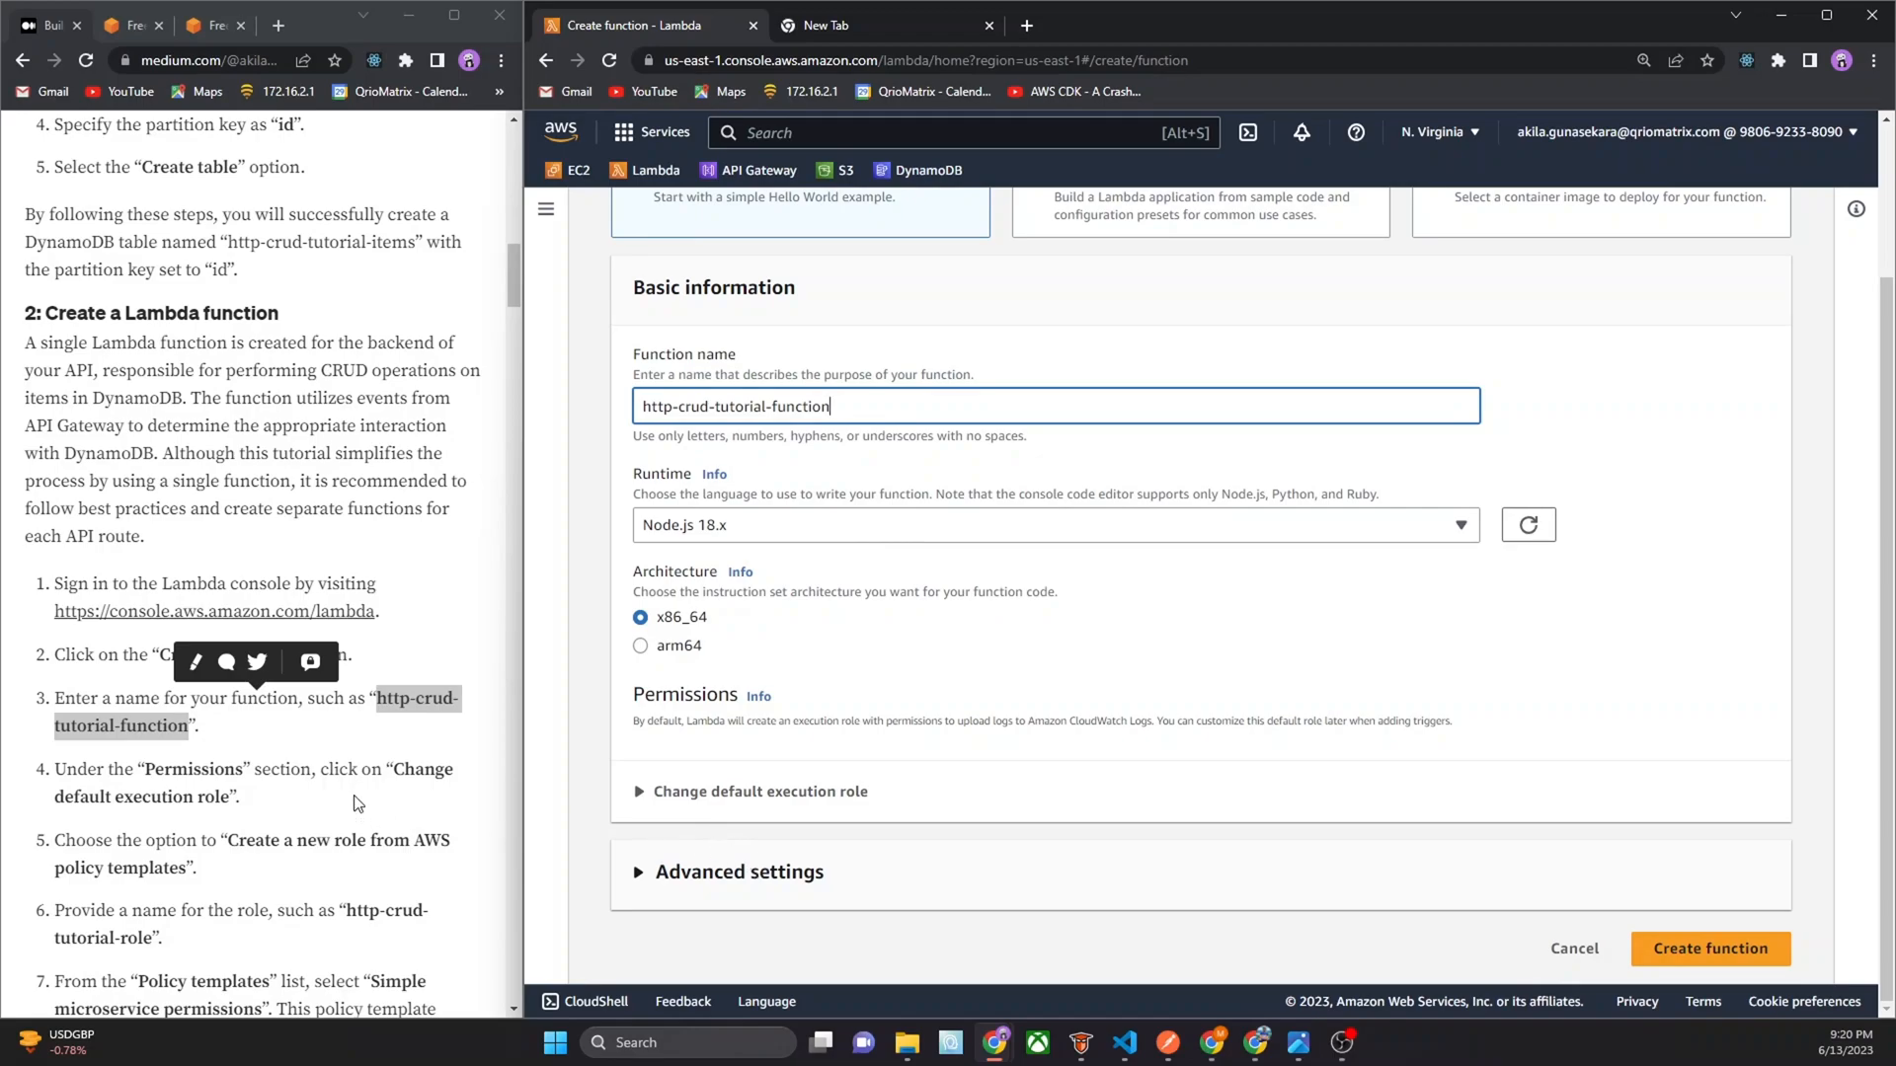
mouse_move(983, 673)
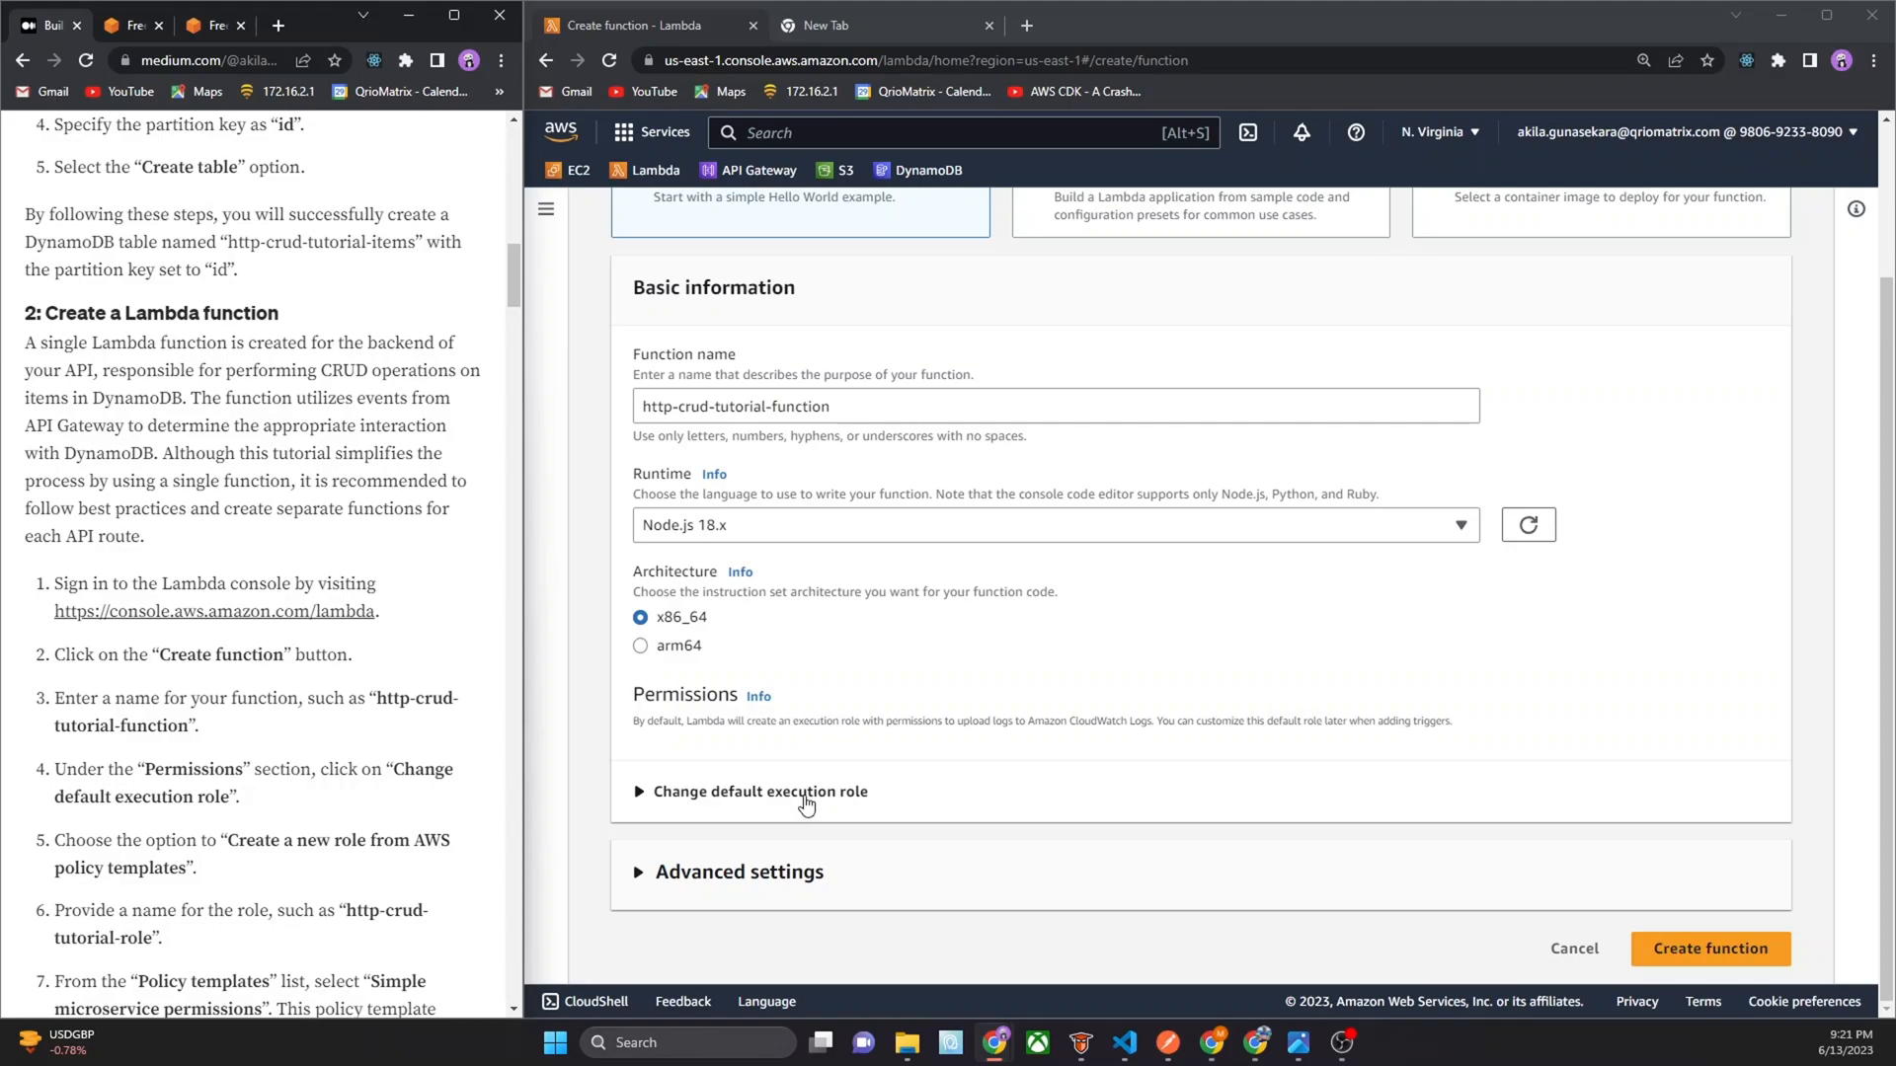
mouse_move(806, 802)
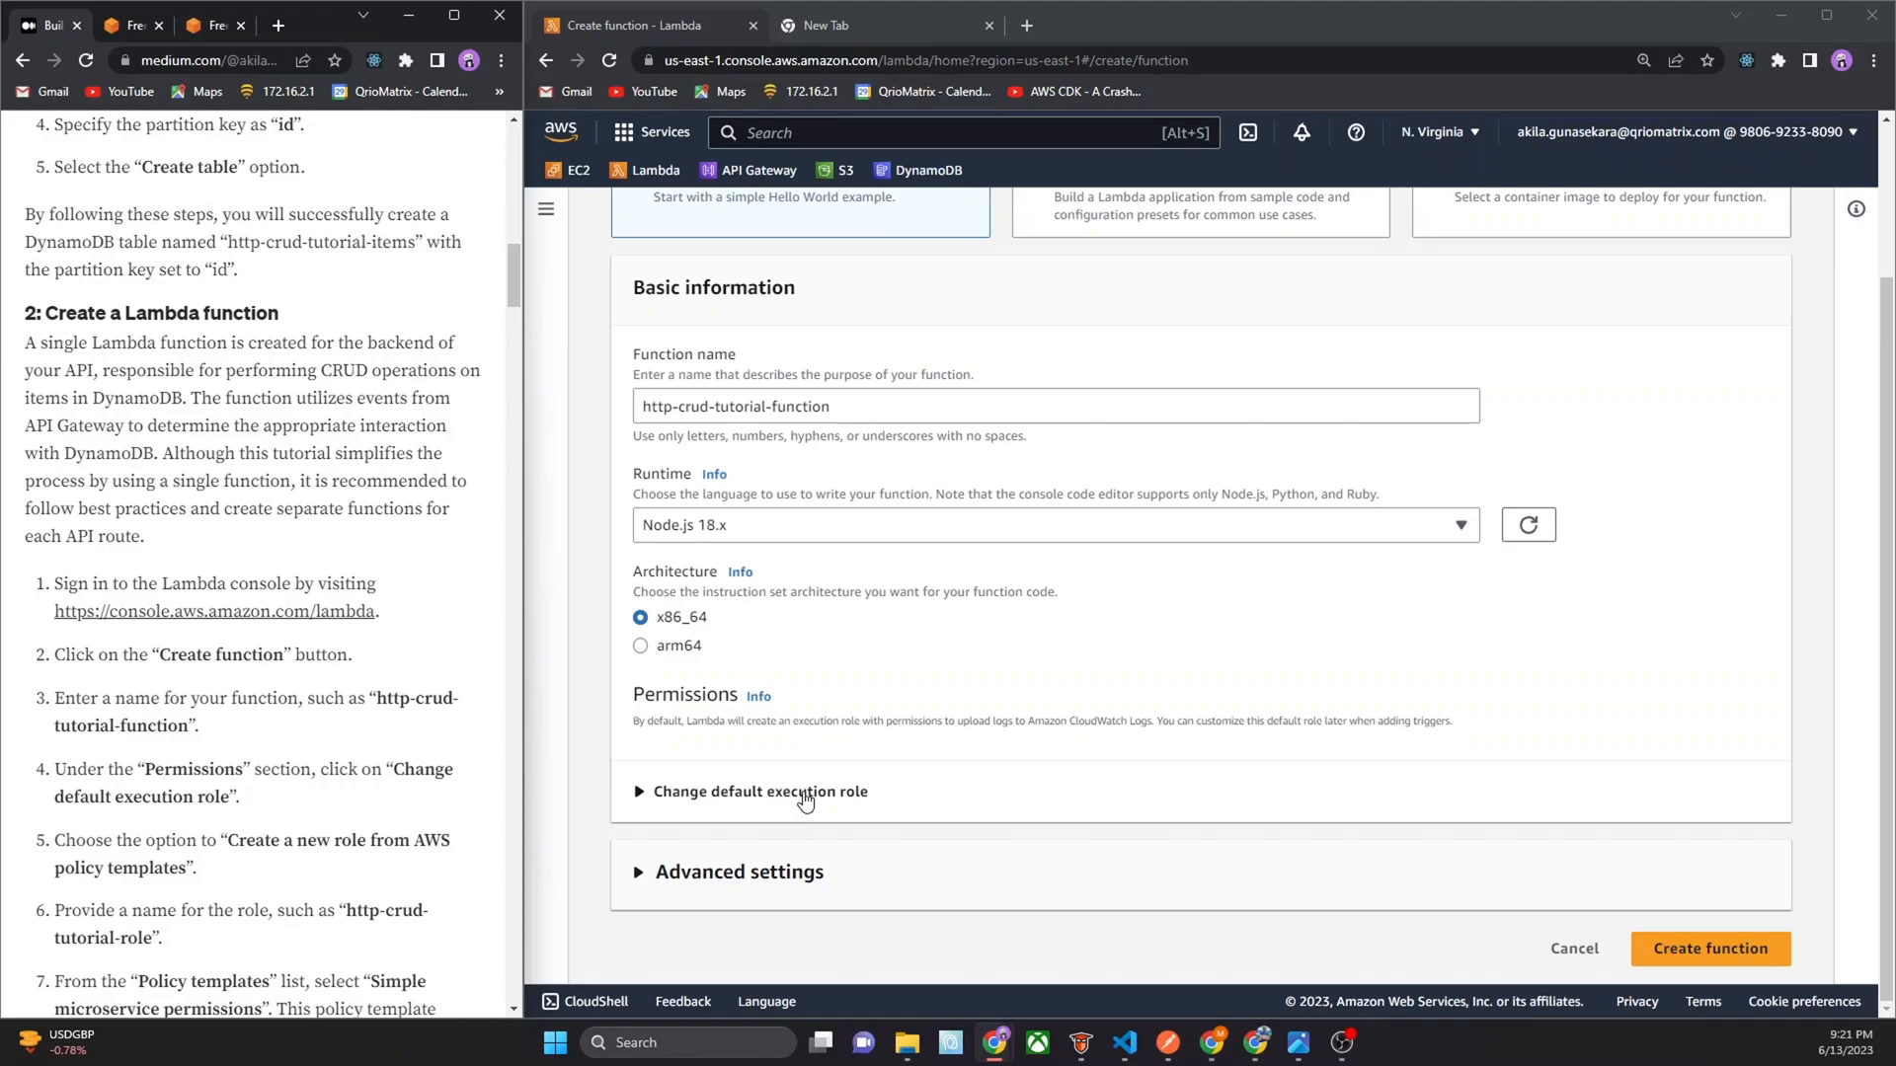
Choose a new execution role from AWS policy templates, named http-crud-tutorial-role
left_click(758, 791)
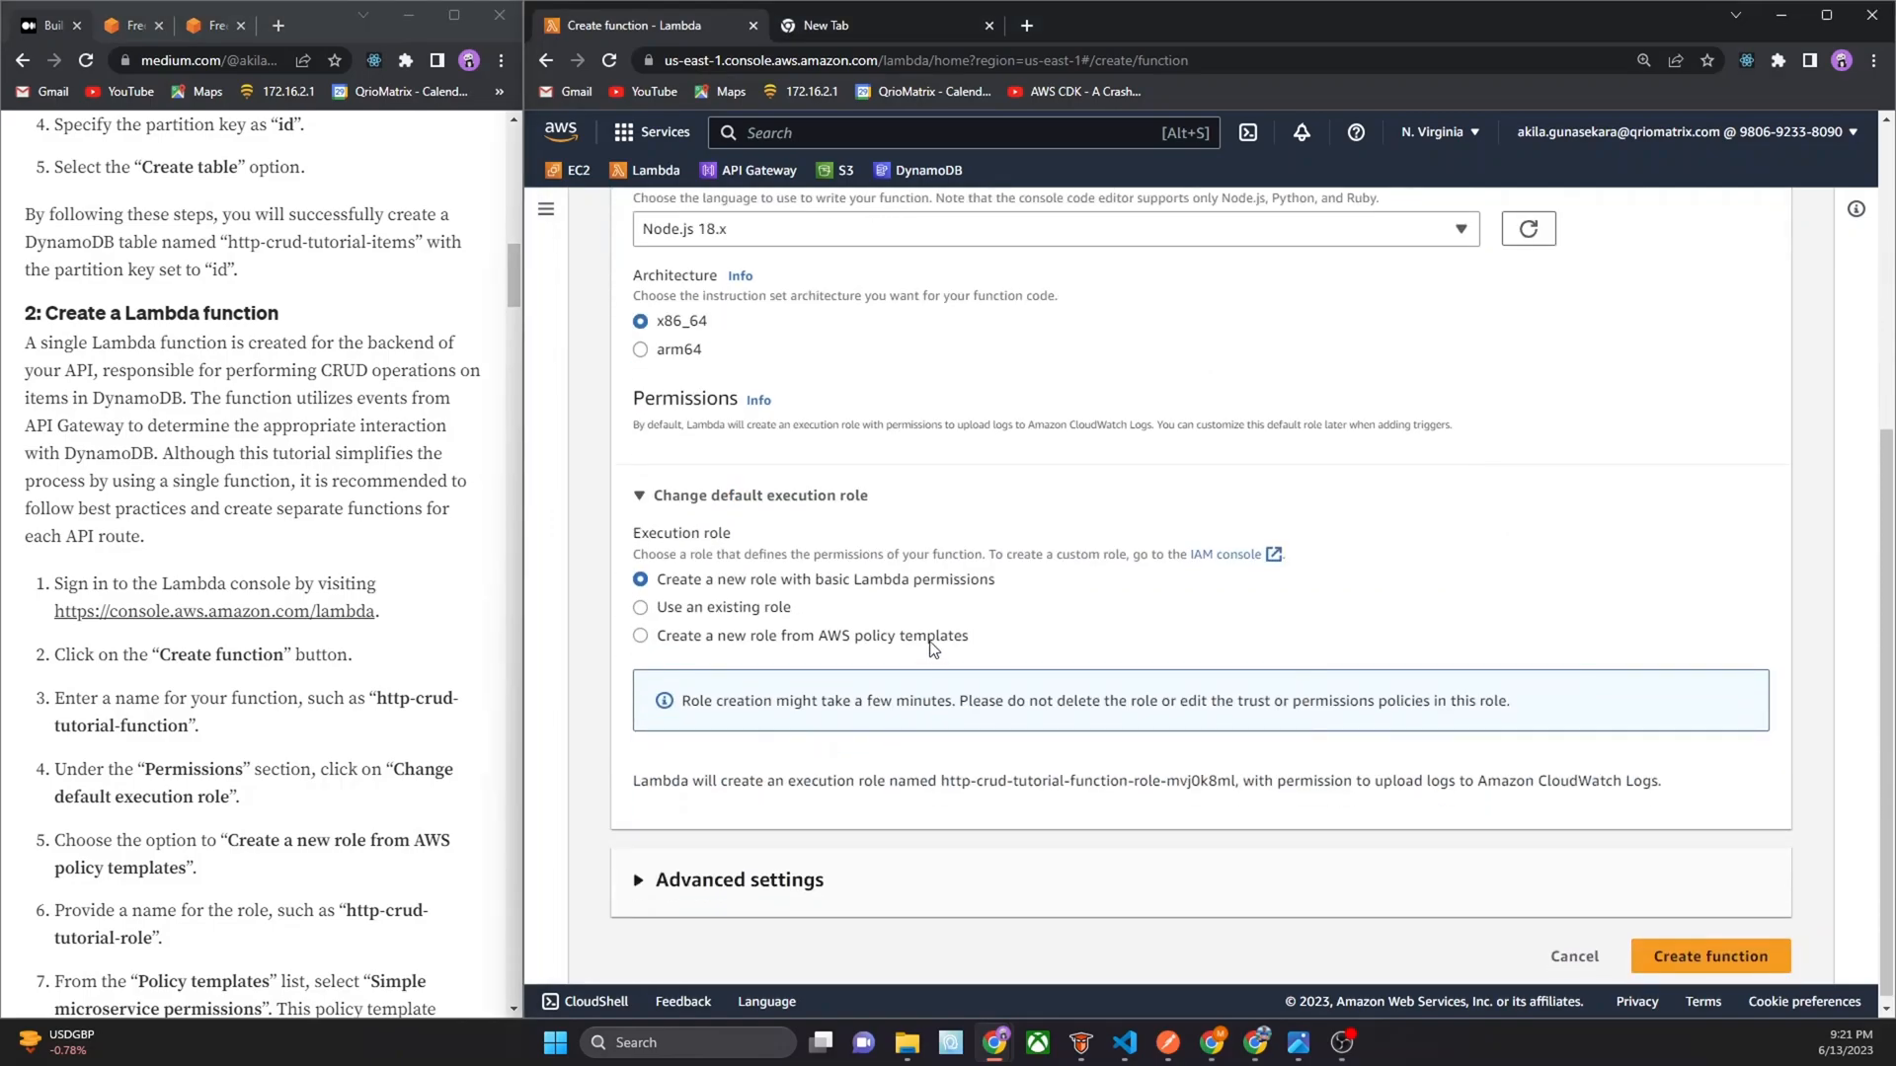
scroll("down", 3)
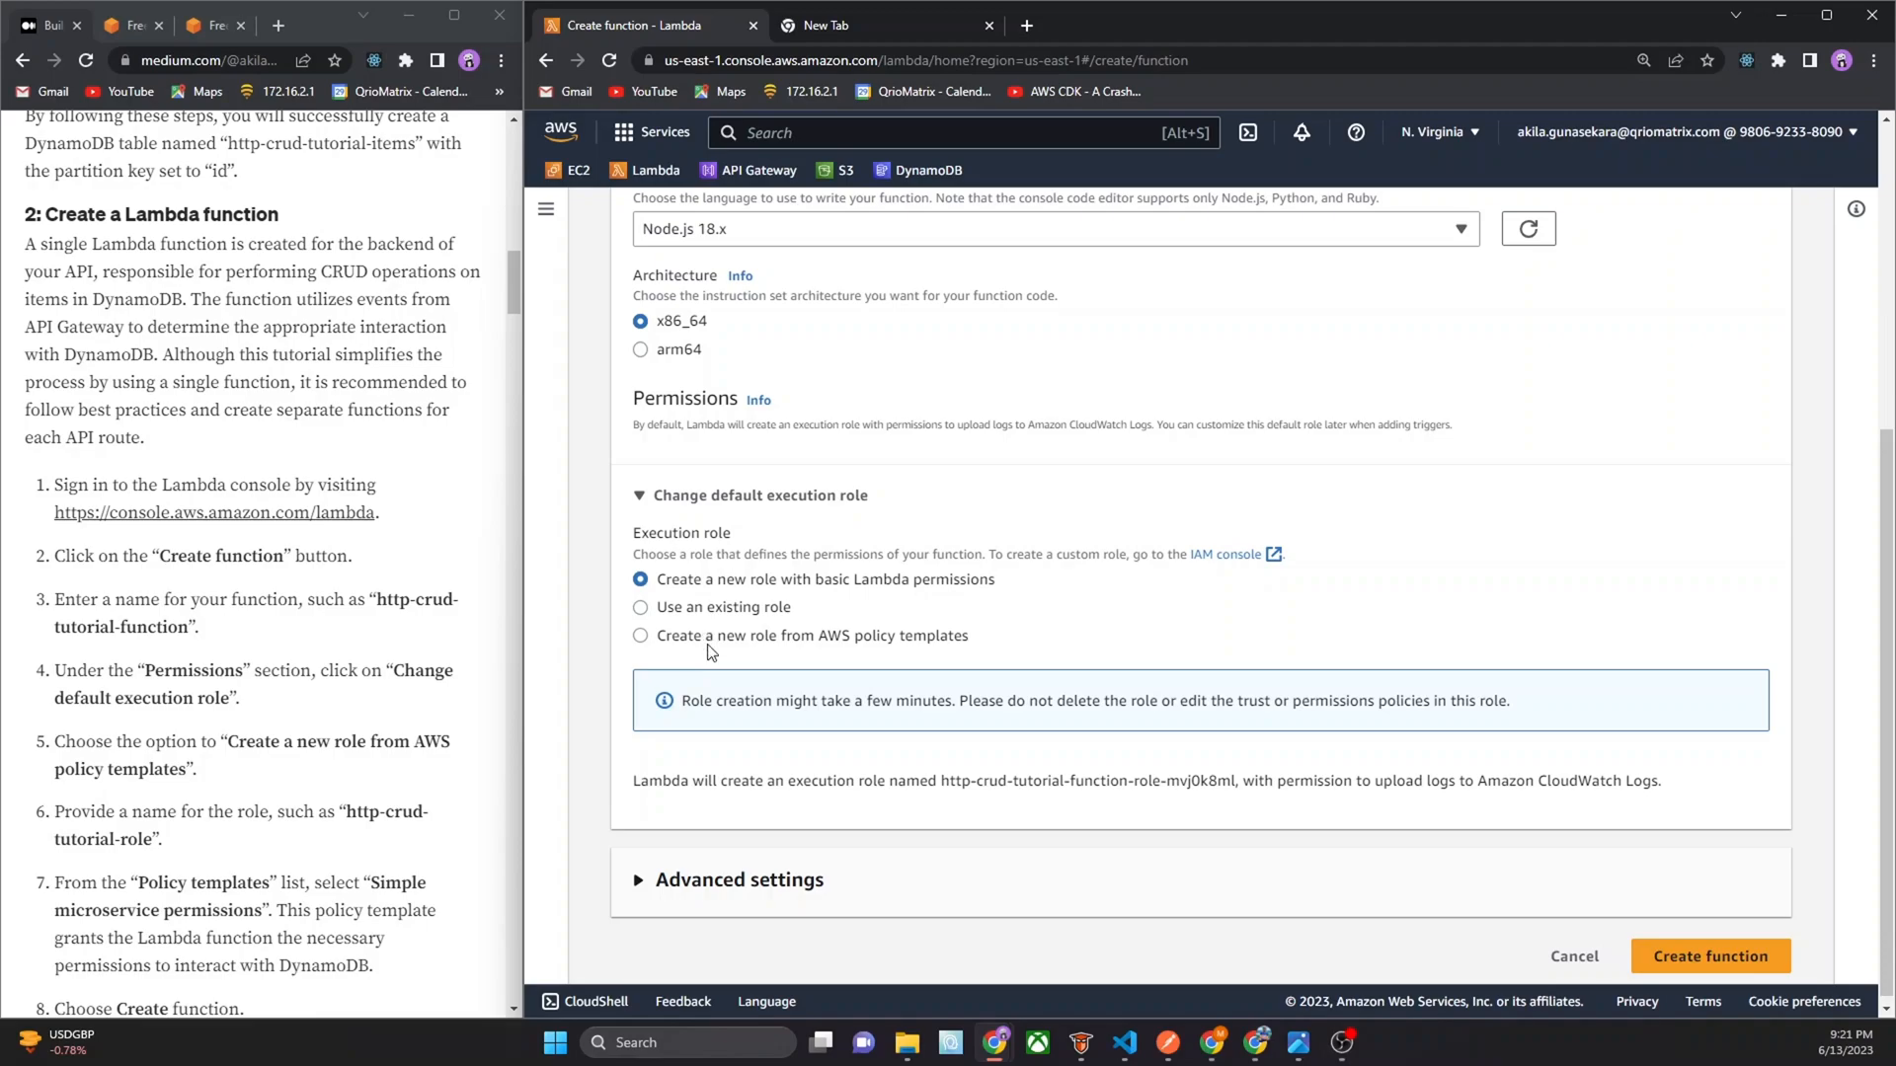
left_click(641, 635)
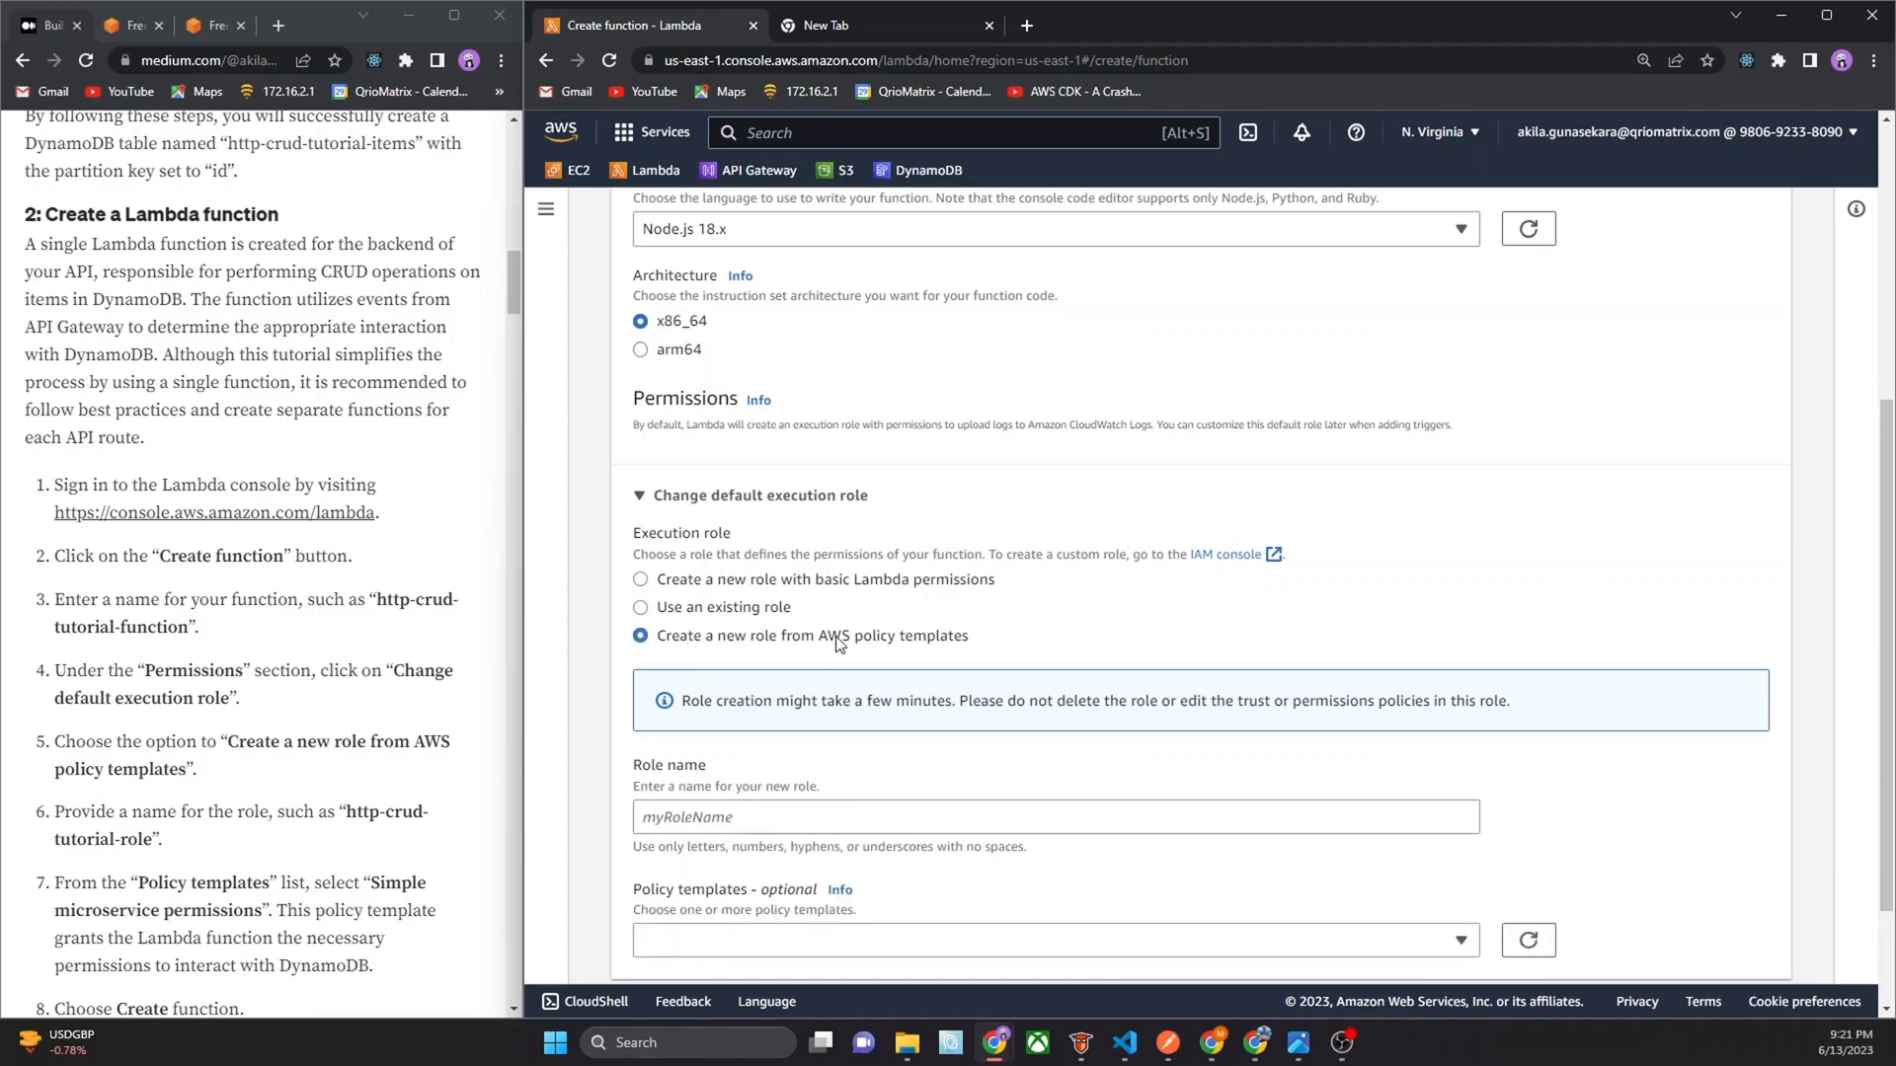
left_click(1055, 817)
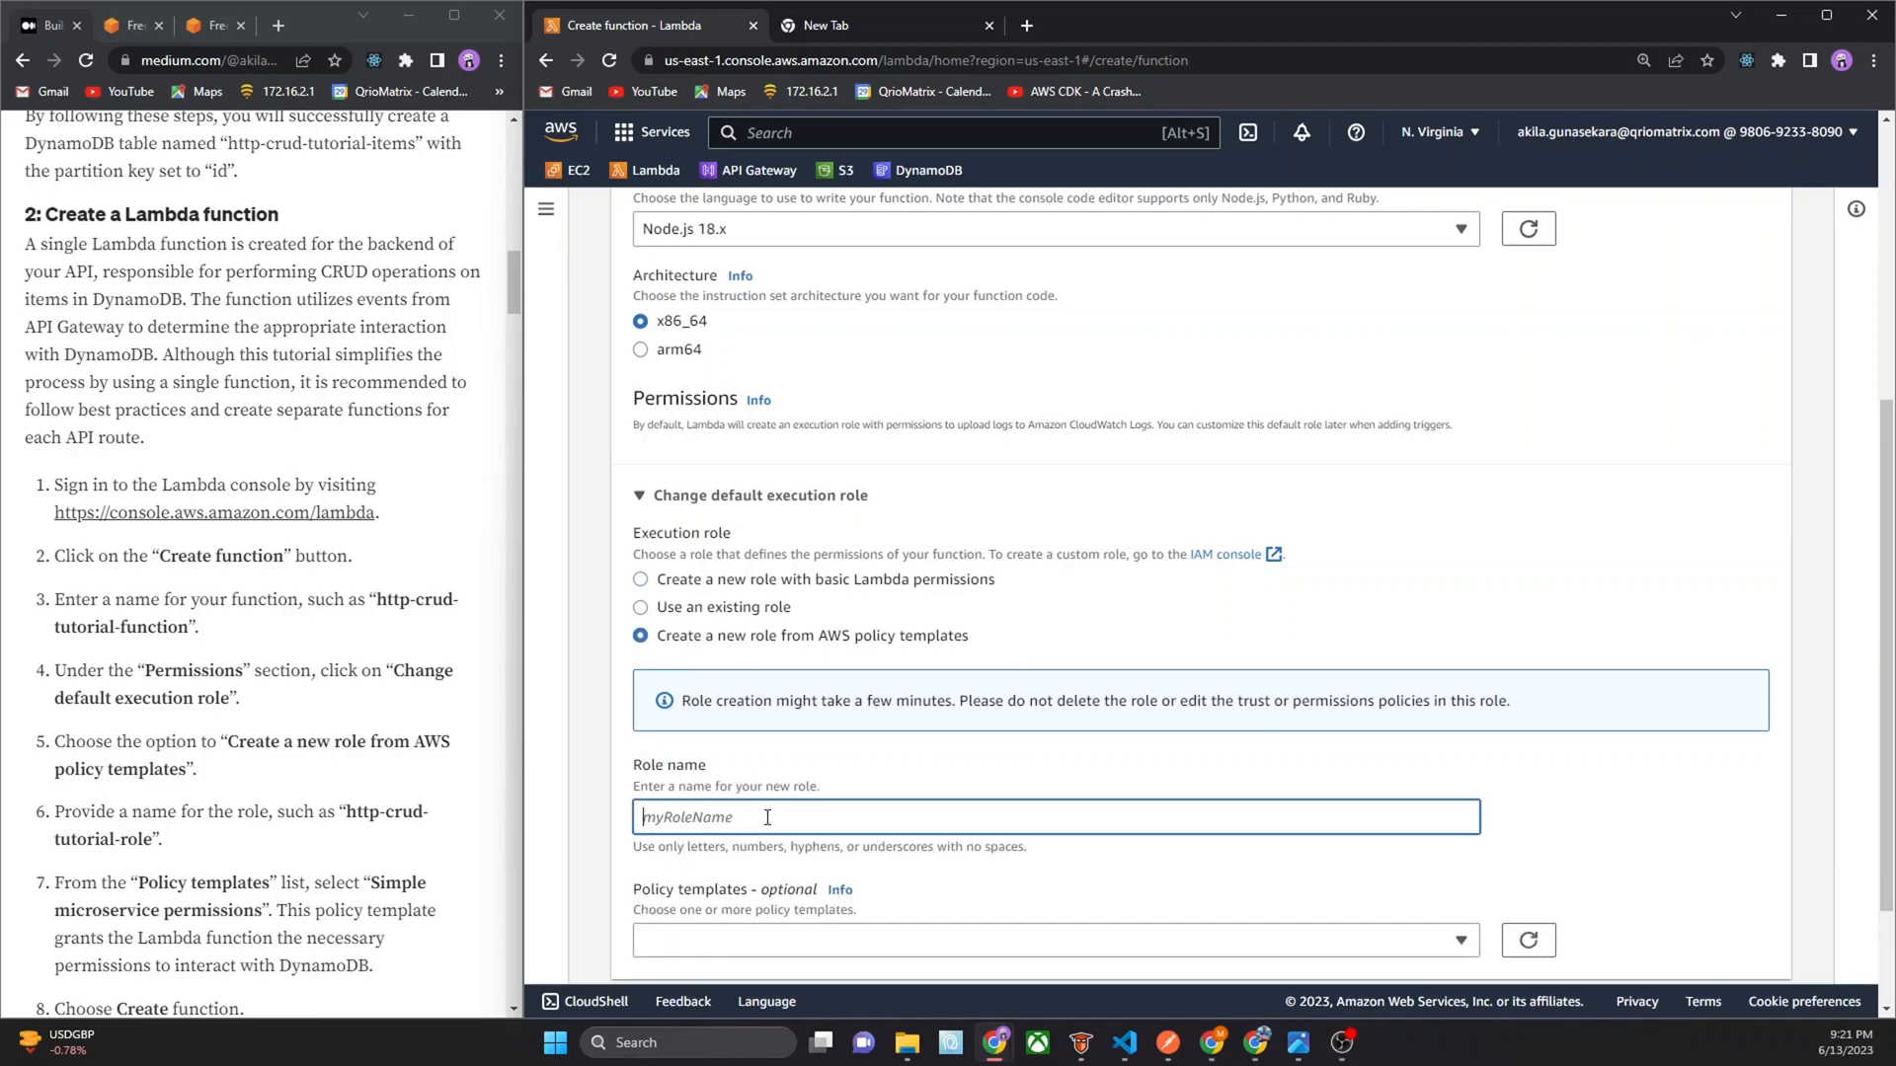
scroll("down", 3)
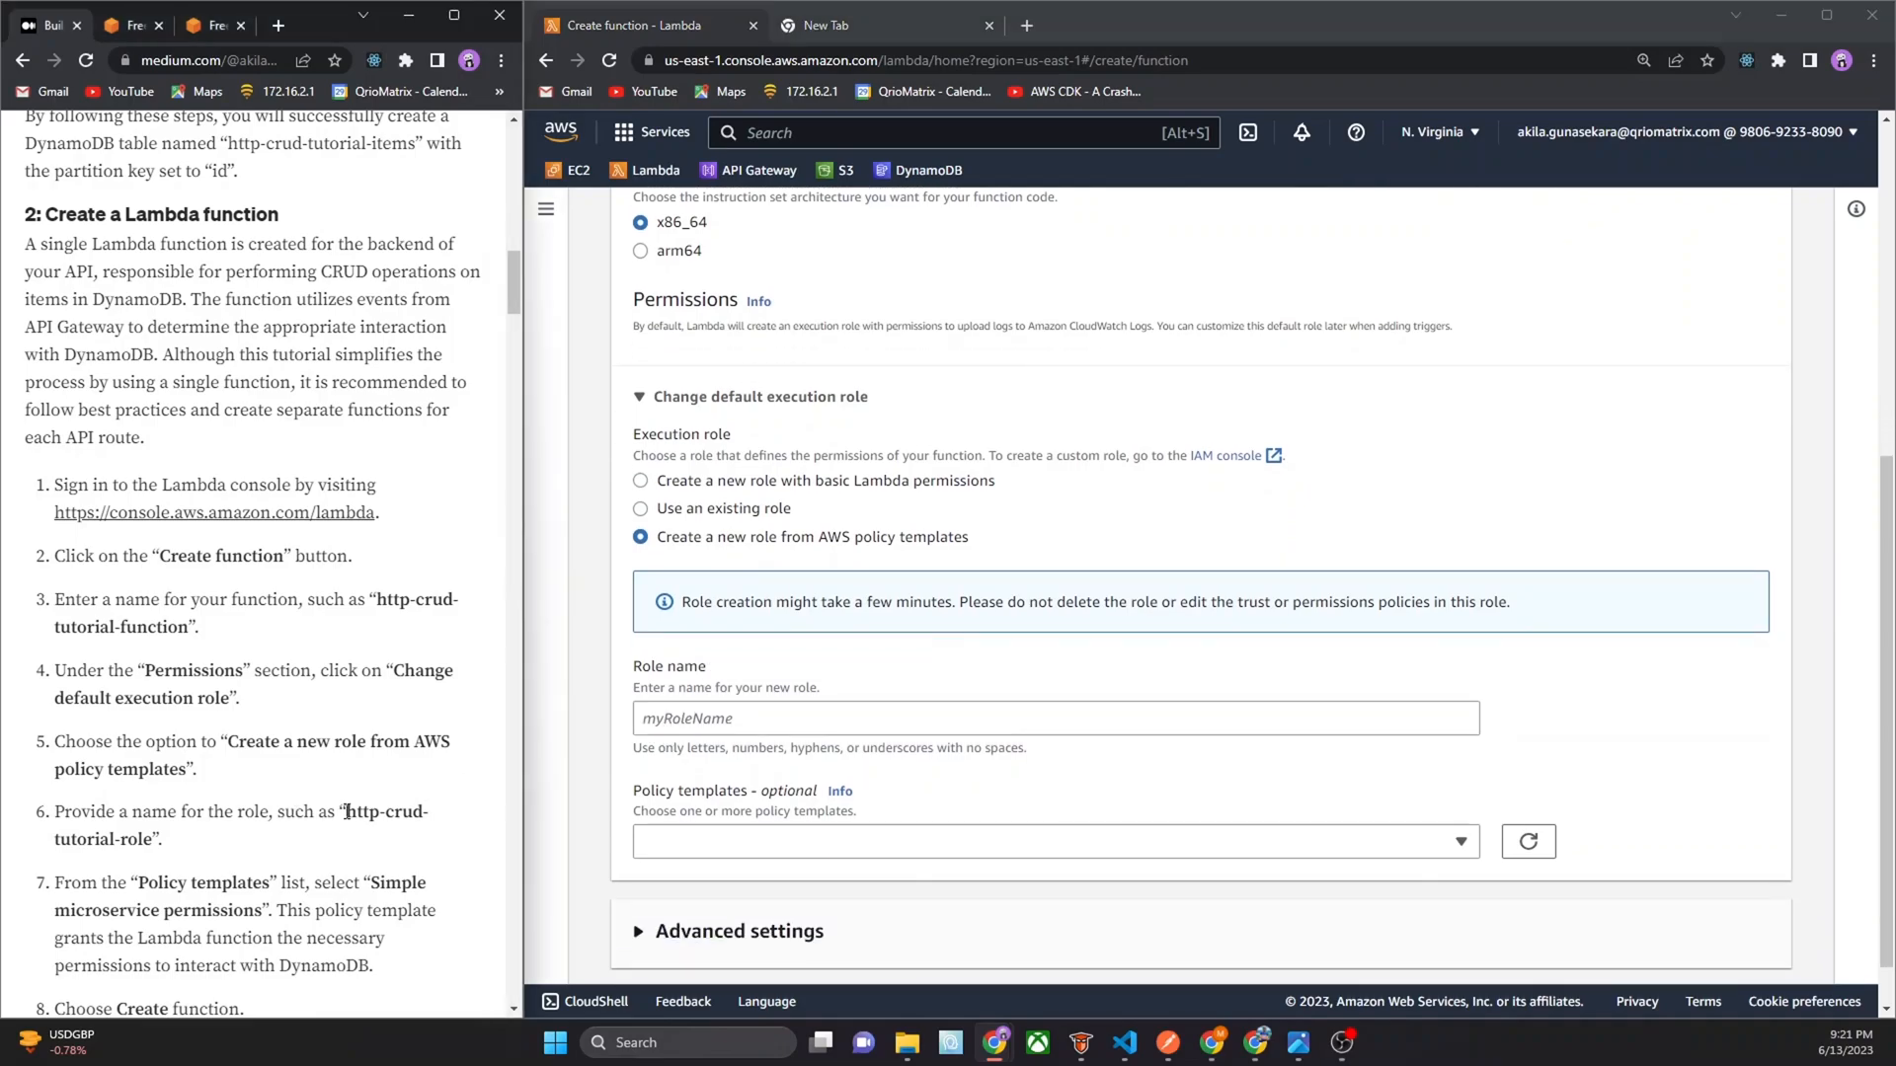
left_click_drag(349, 812, 151, 839)
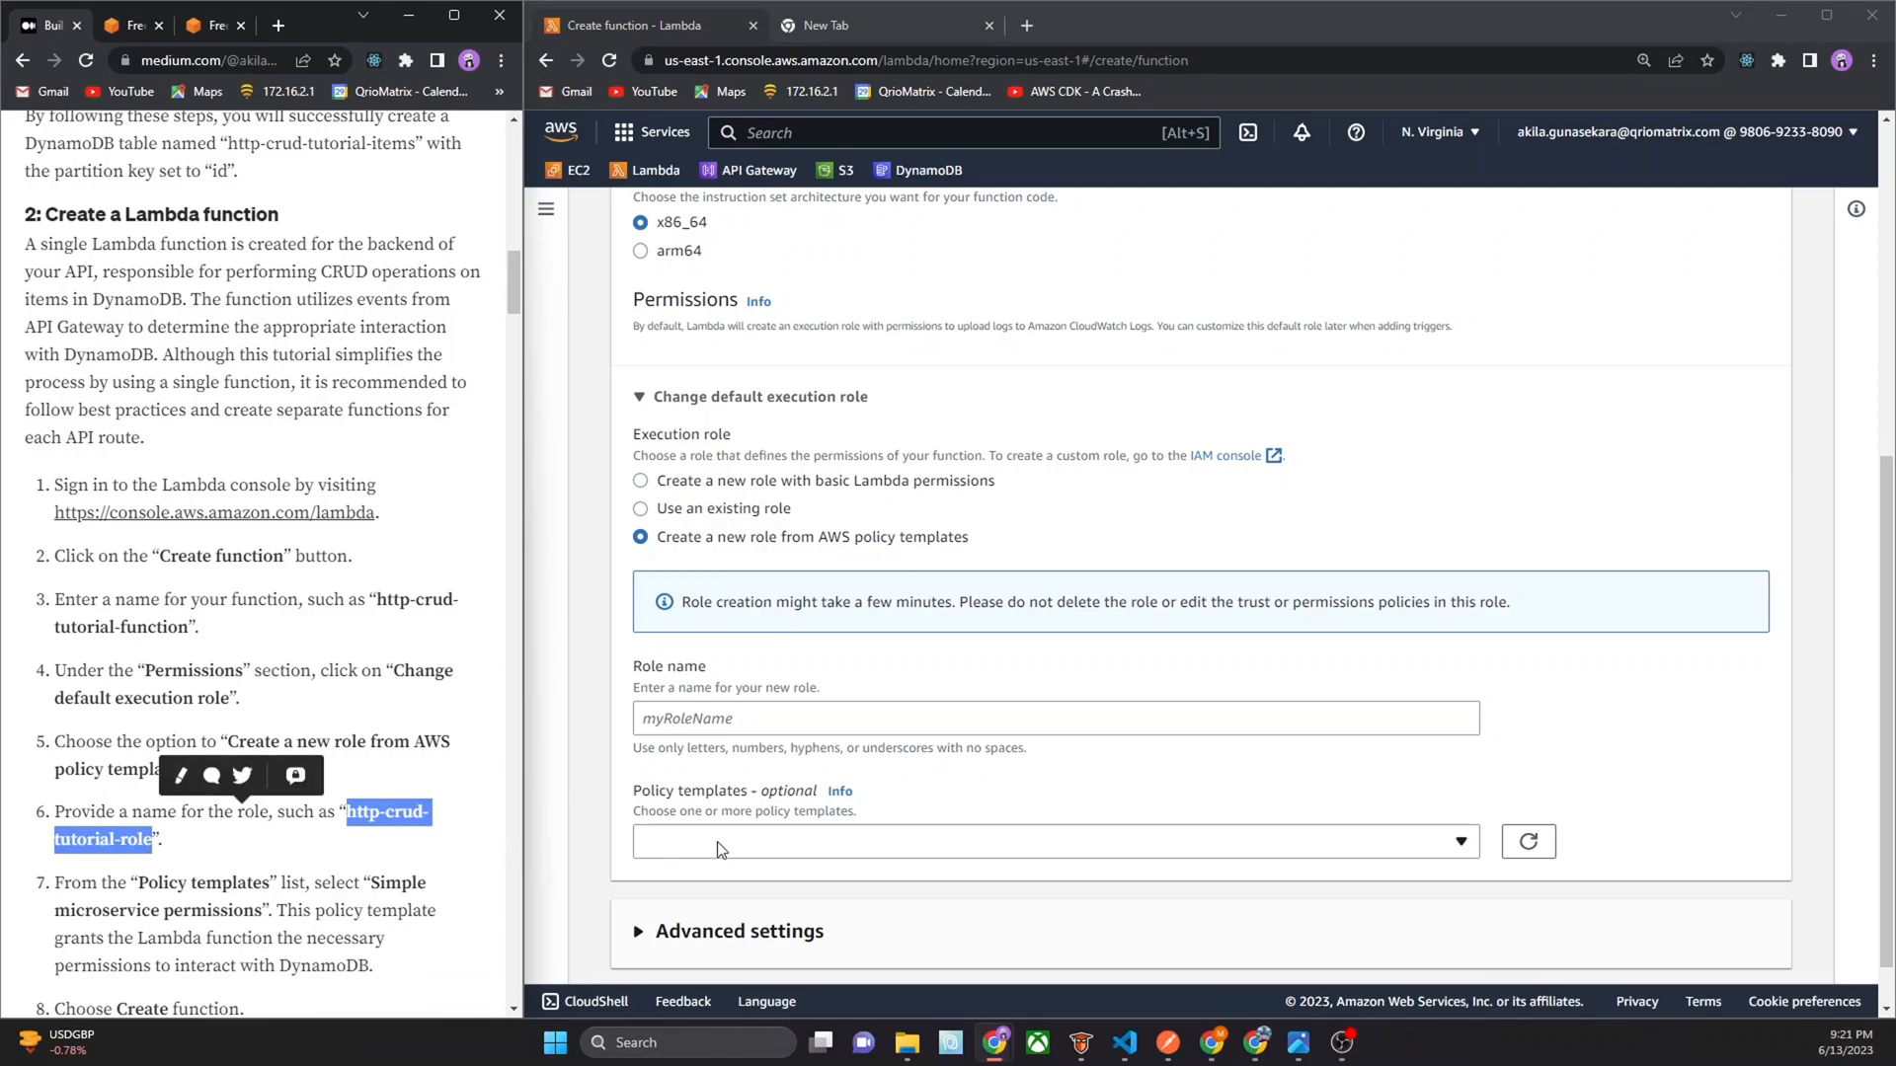
type("http-crud-tutorial-role")
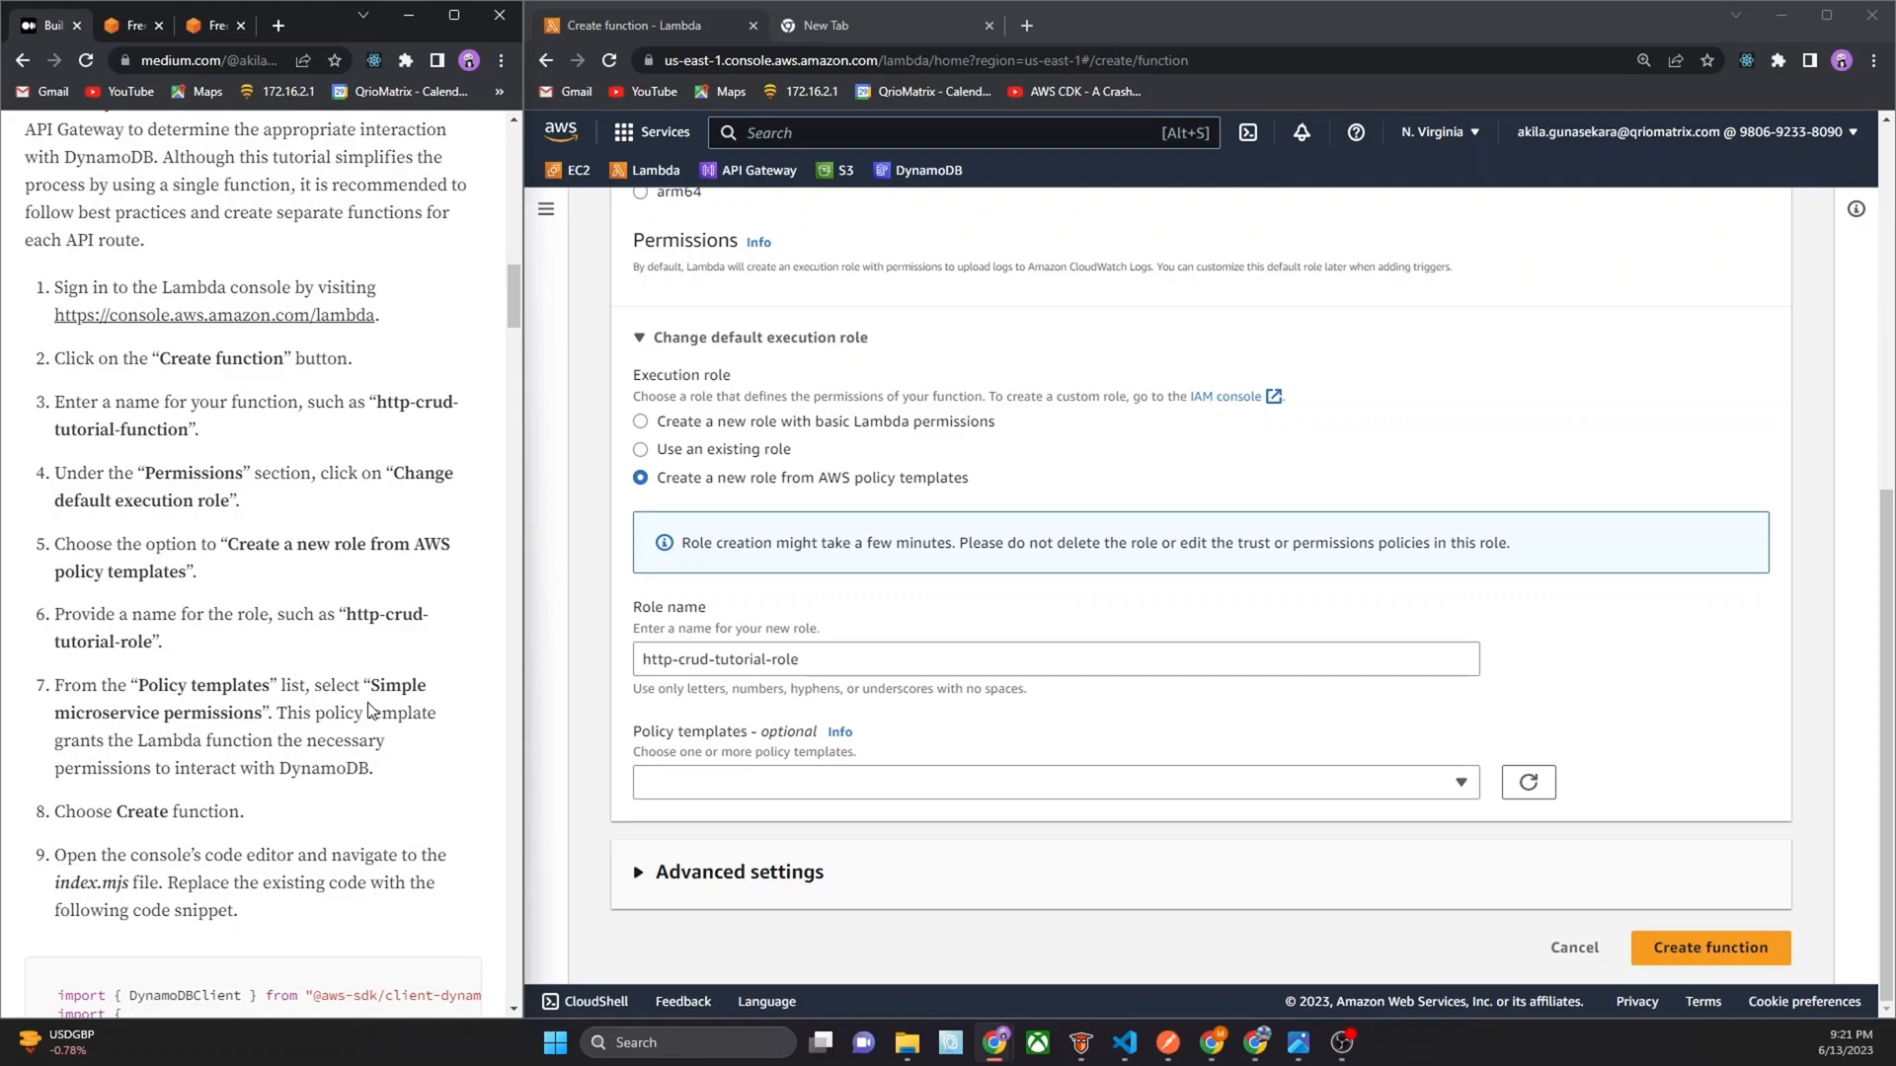
mouse_move(526, 699)
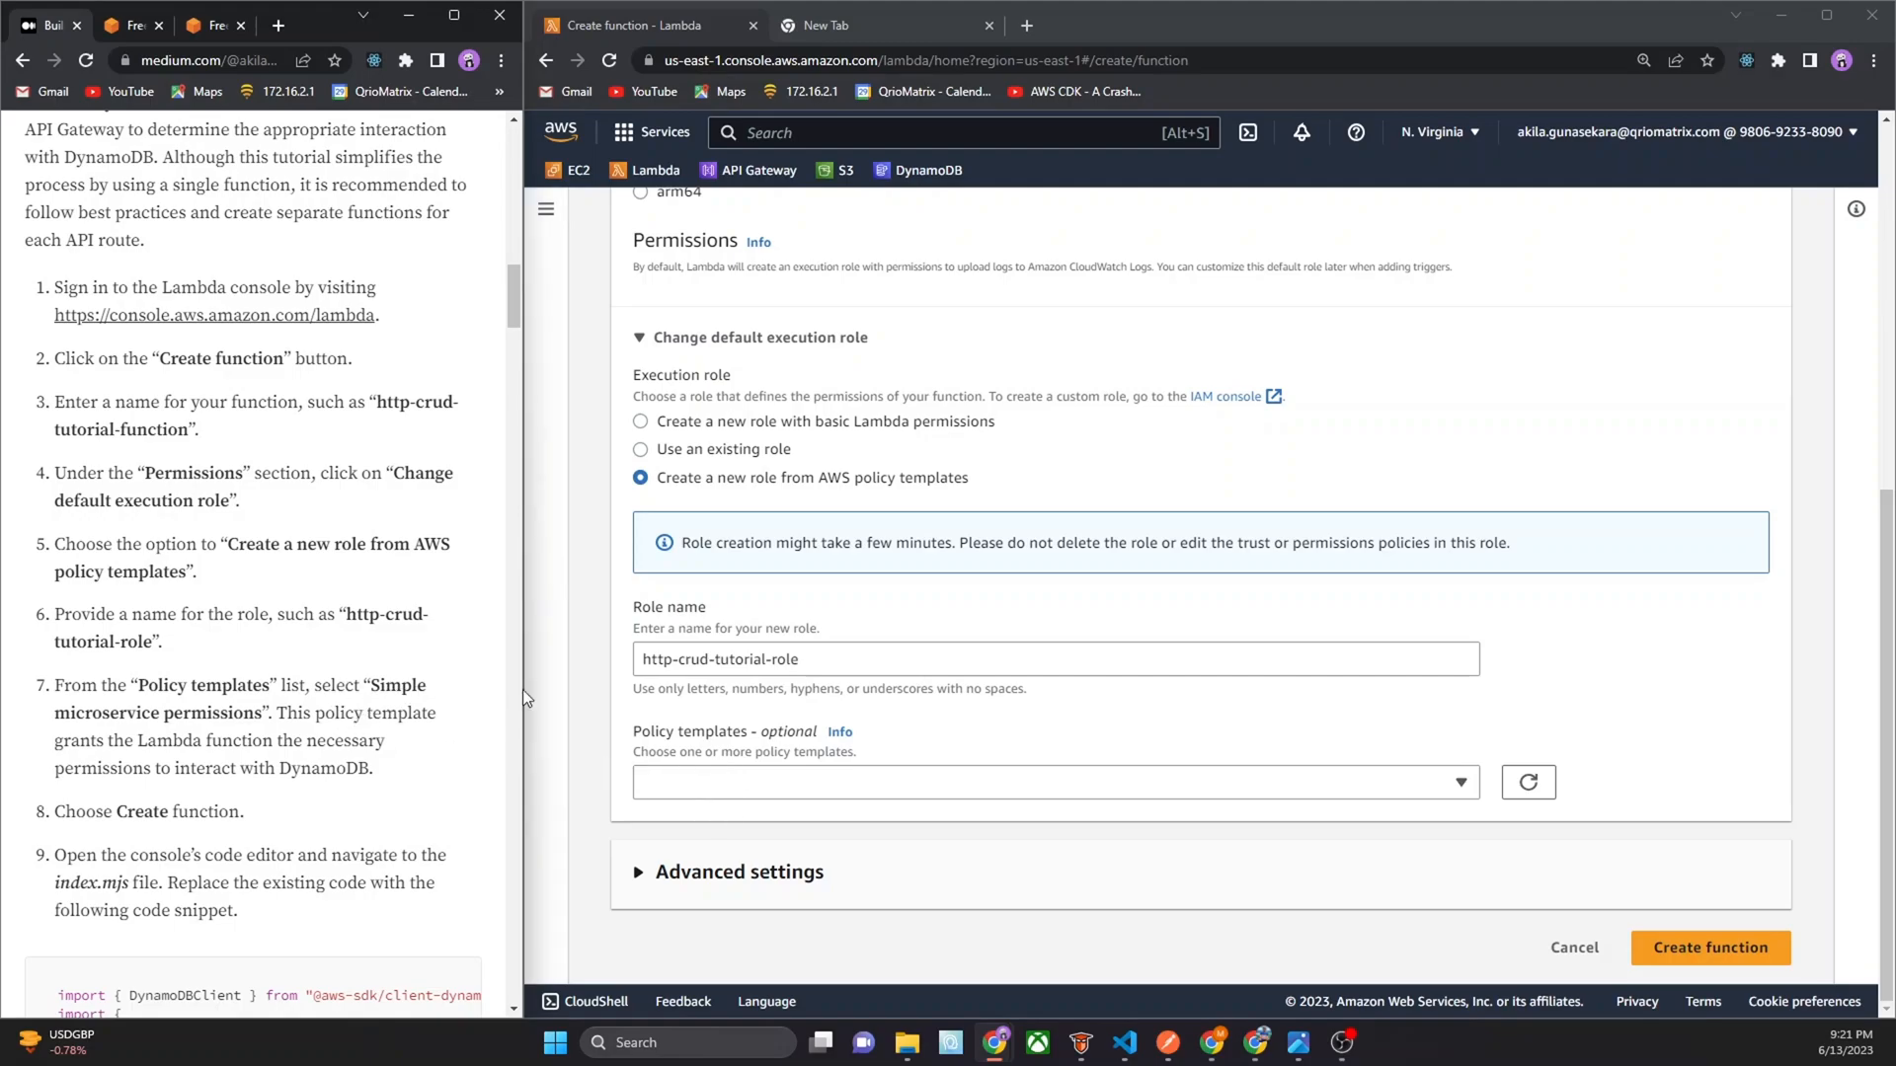
Select the Simple microservice permissions policy template for http-crud-tutorial-role
left_click(1459, 782)
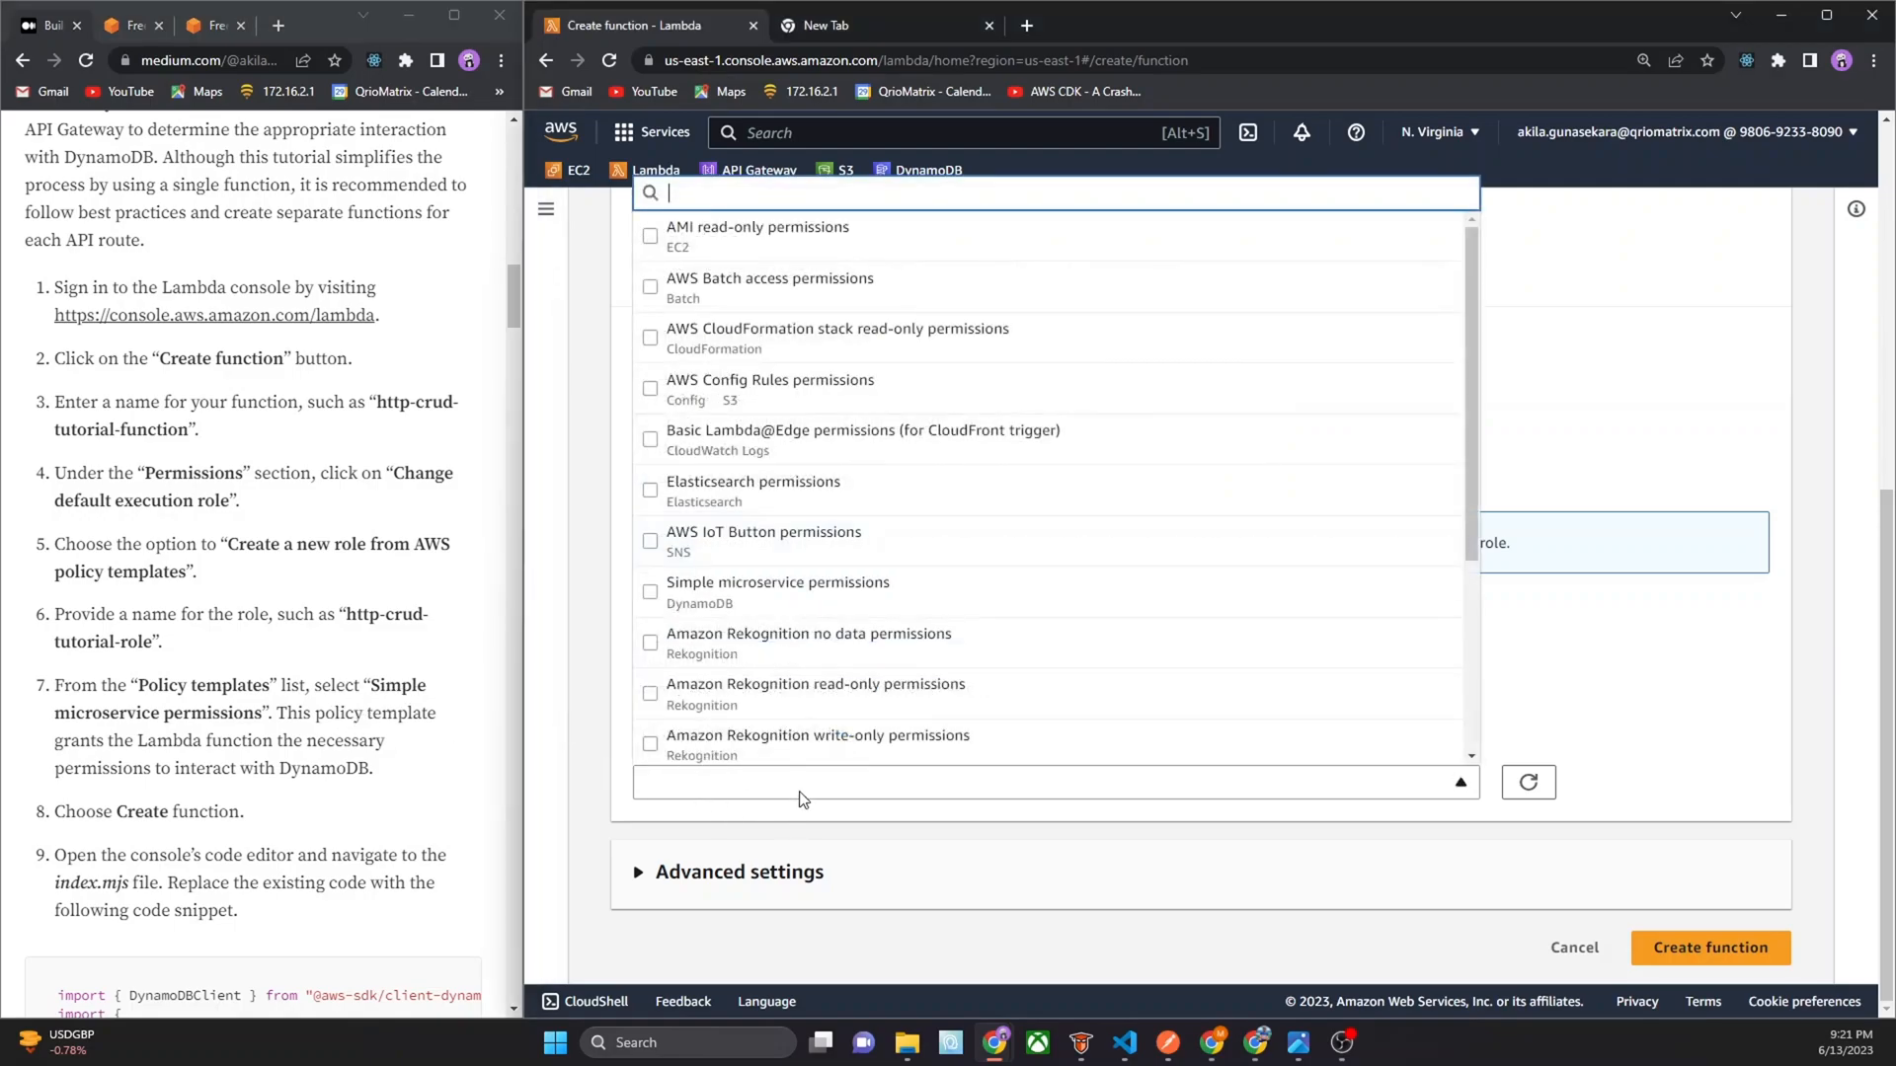
mouse_move(713, 643)
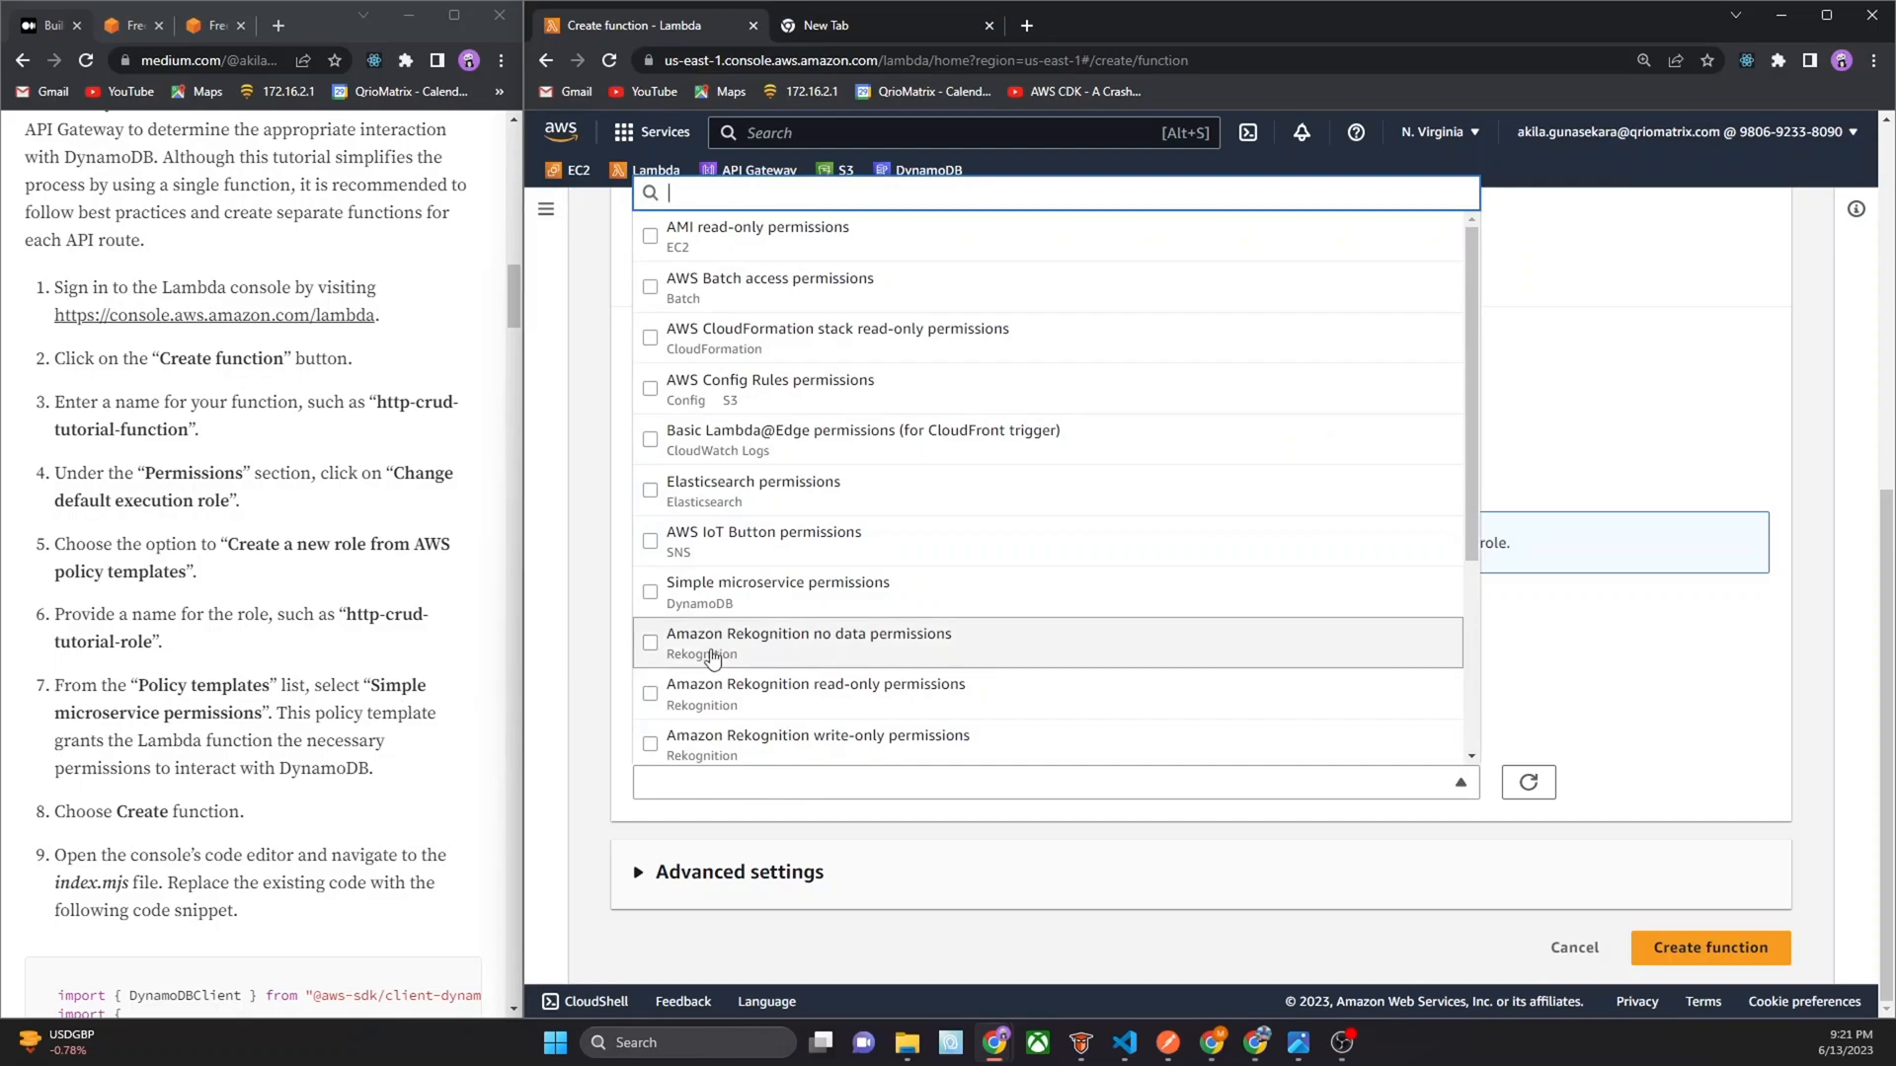
scroll("down", 3)
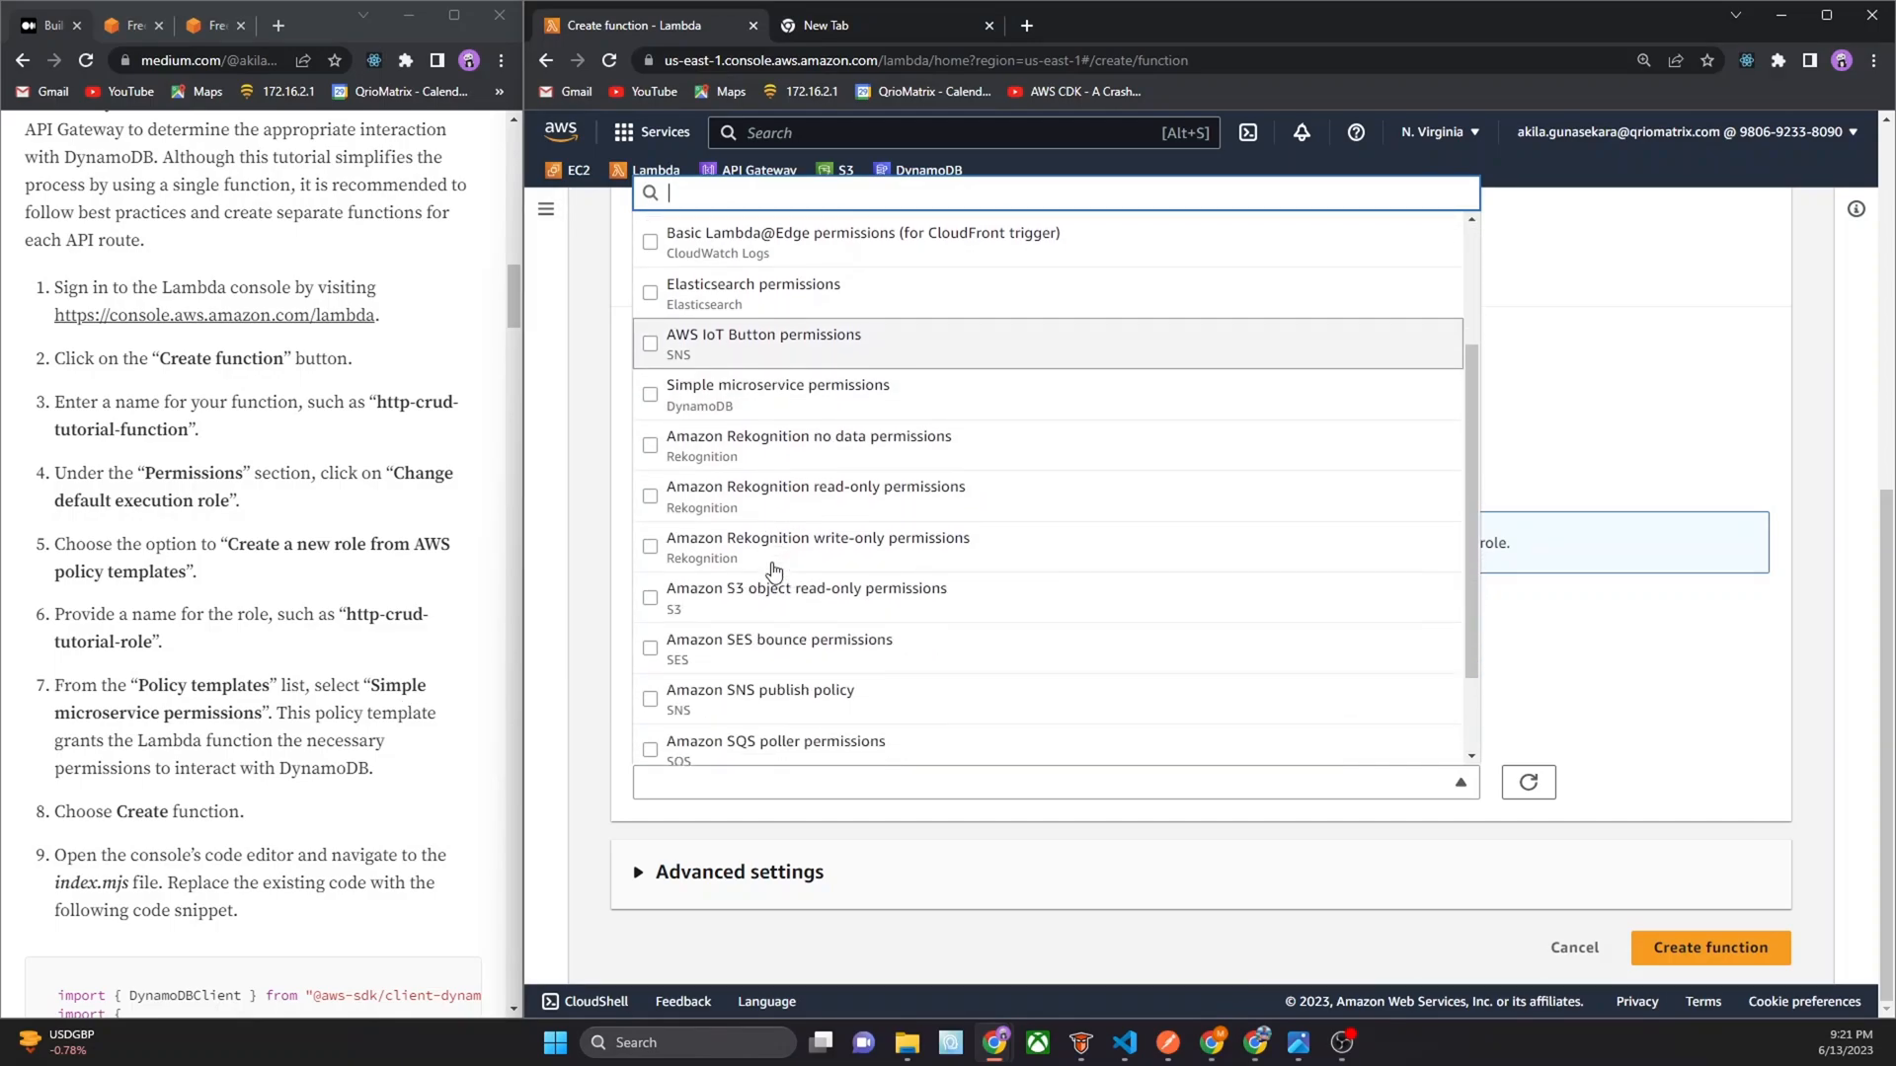
scroll("down", 3)
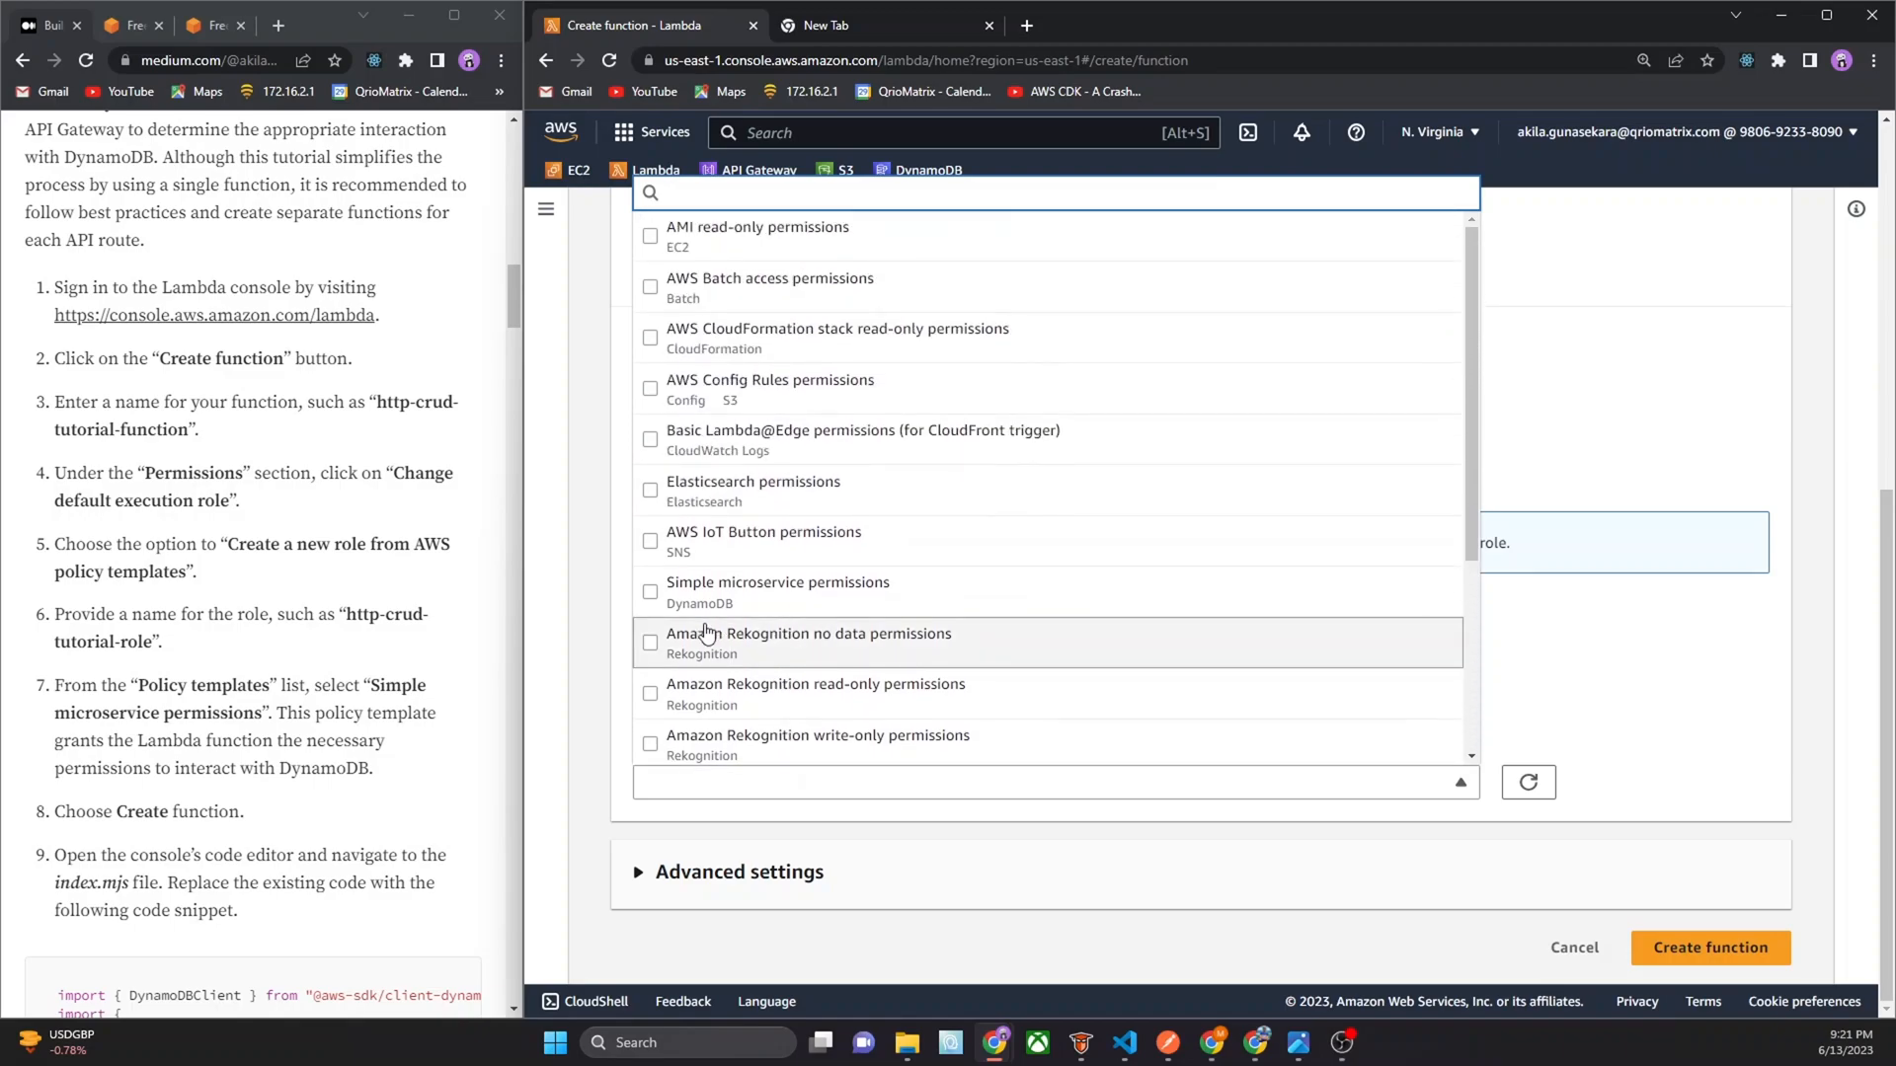
left_click(650, 592)
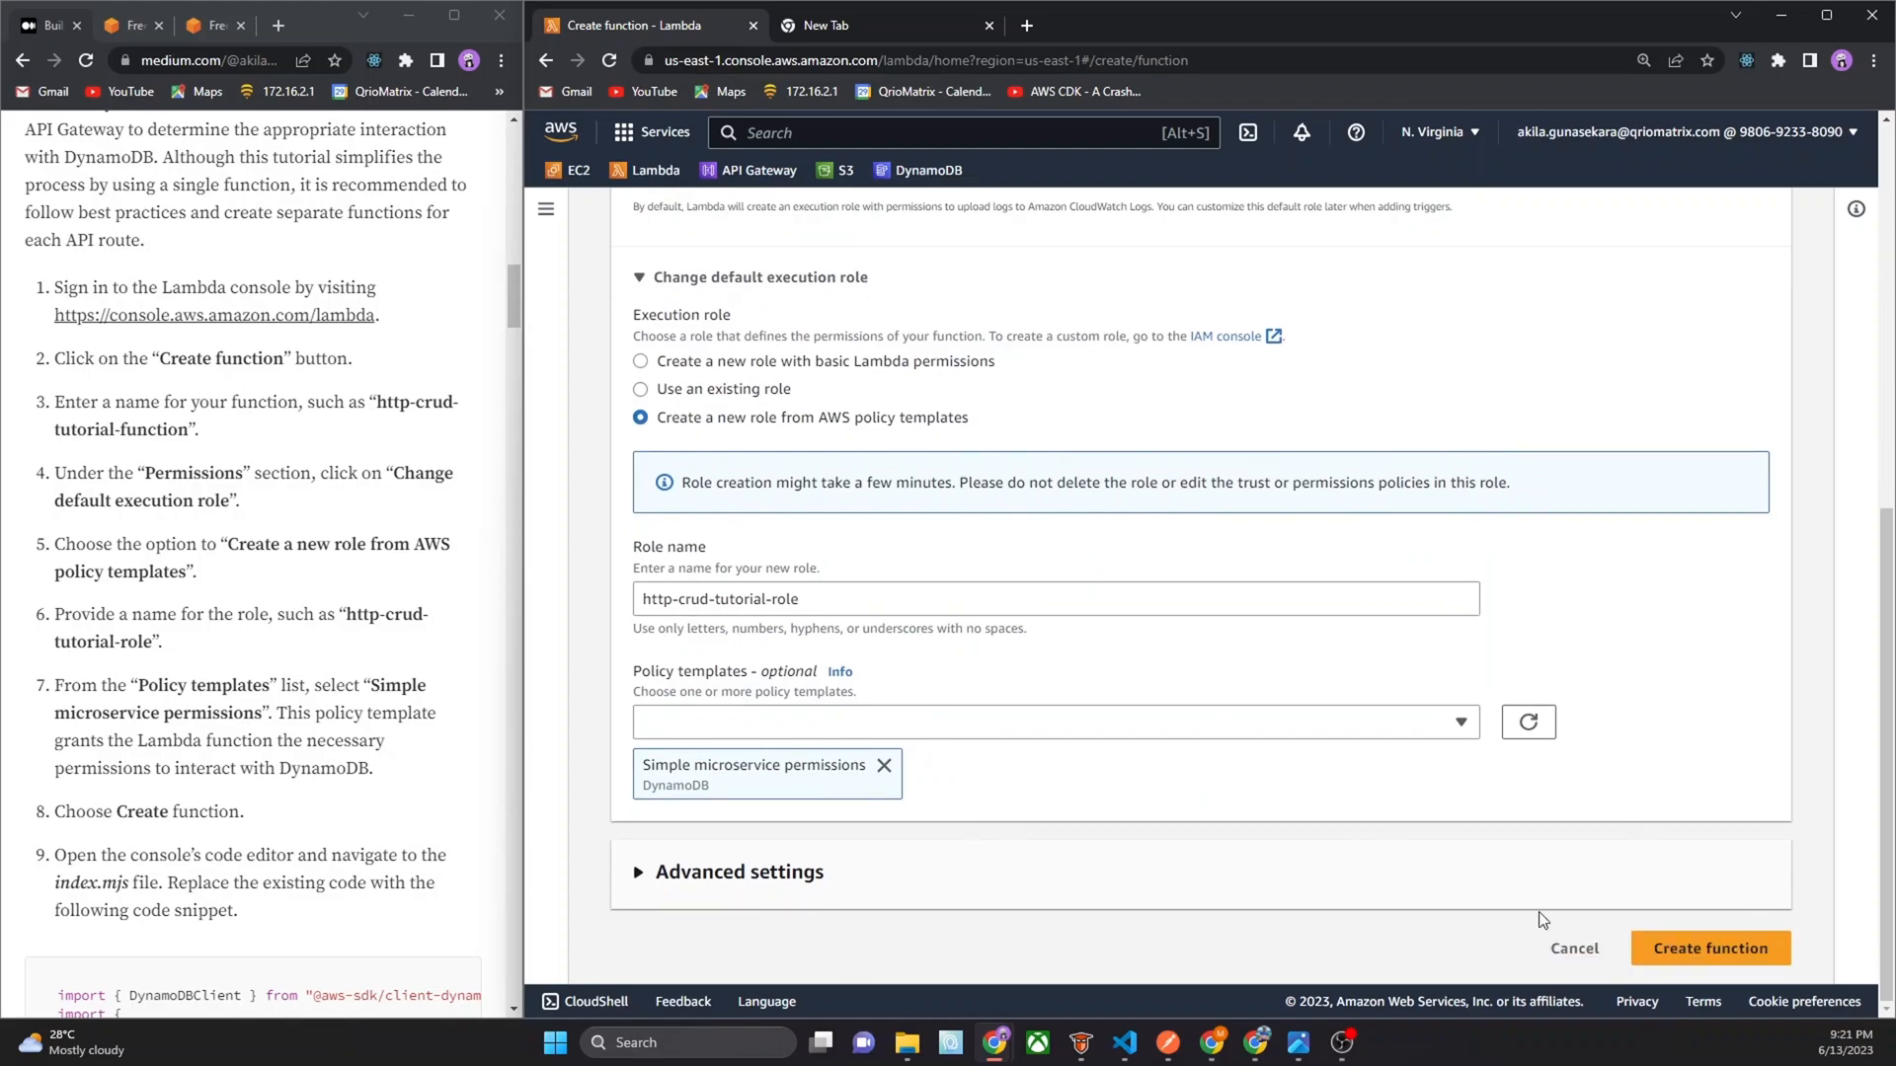
scroll("down", 3)
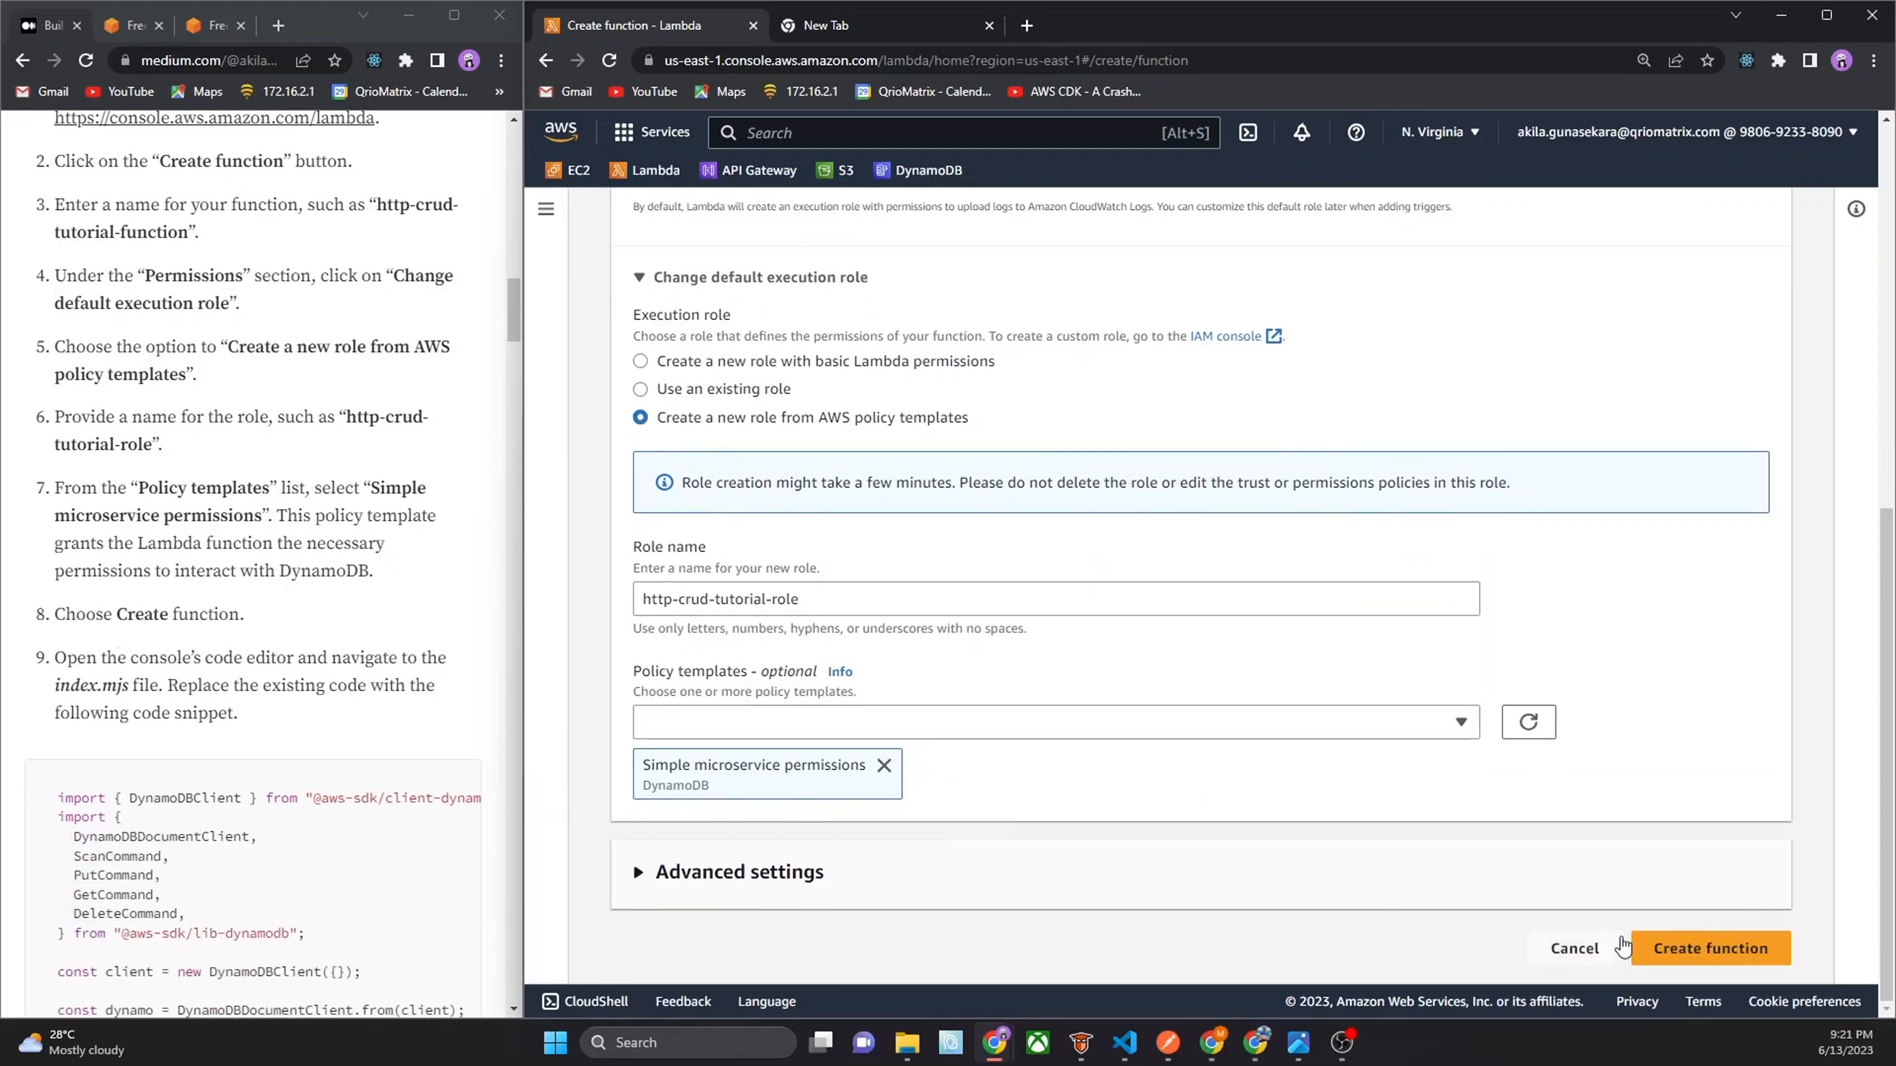
Create the function and wait for its index.mjs code page to load
left_click(1709, 948)
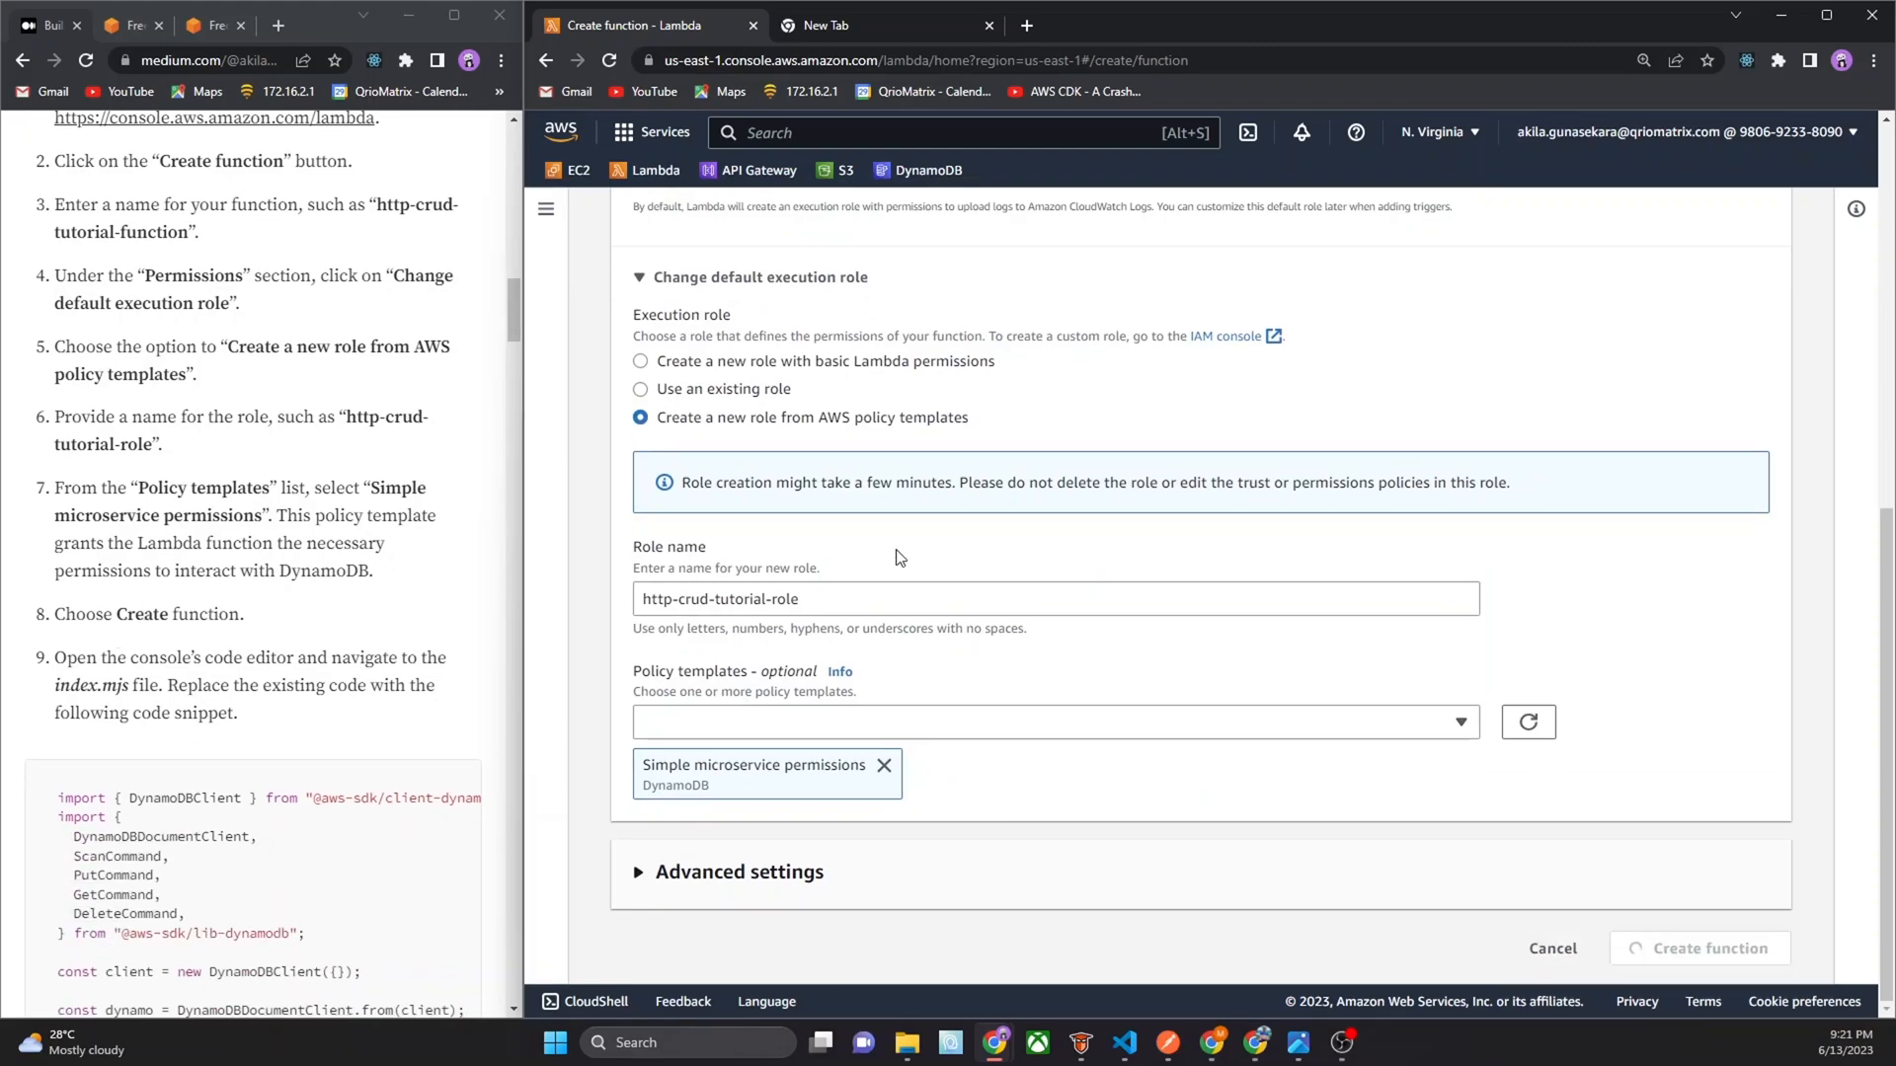
mouse_move(407, 797)
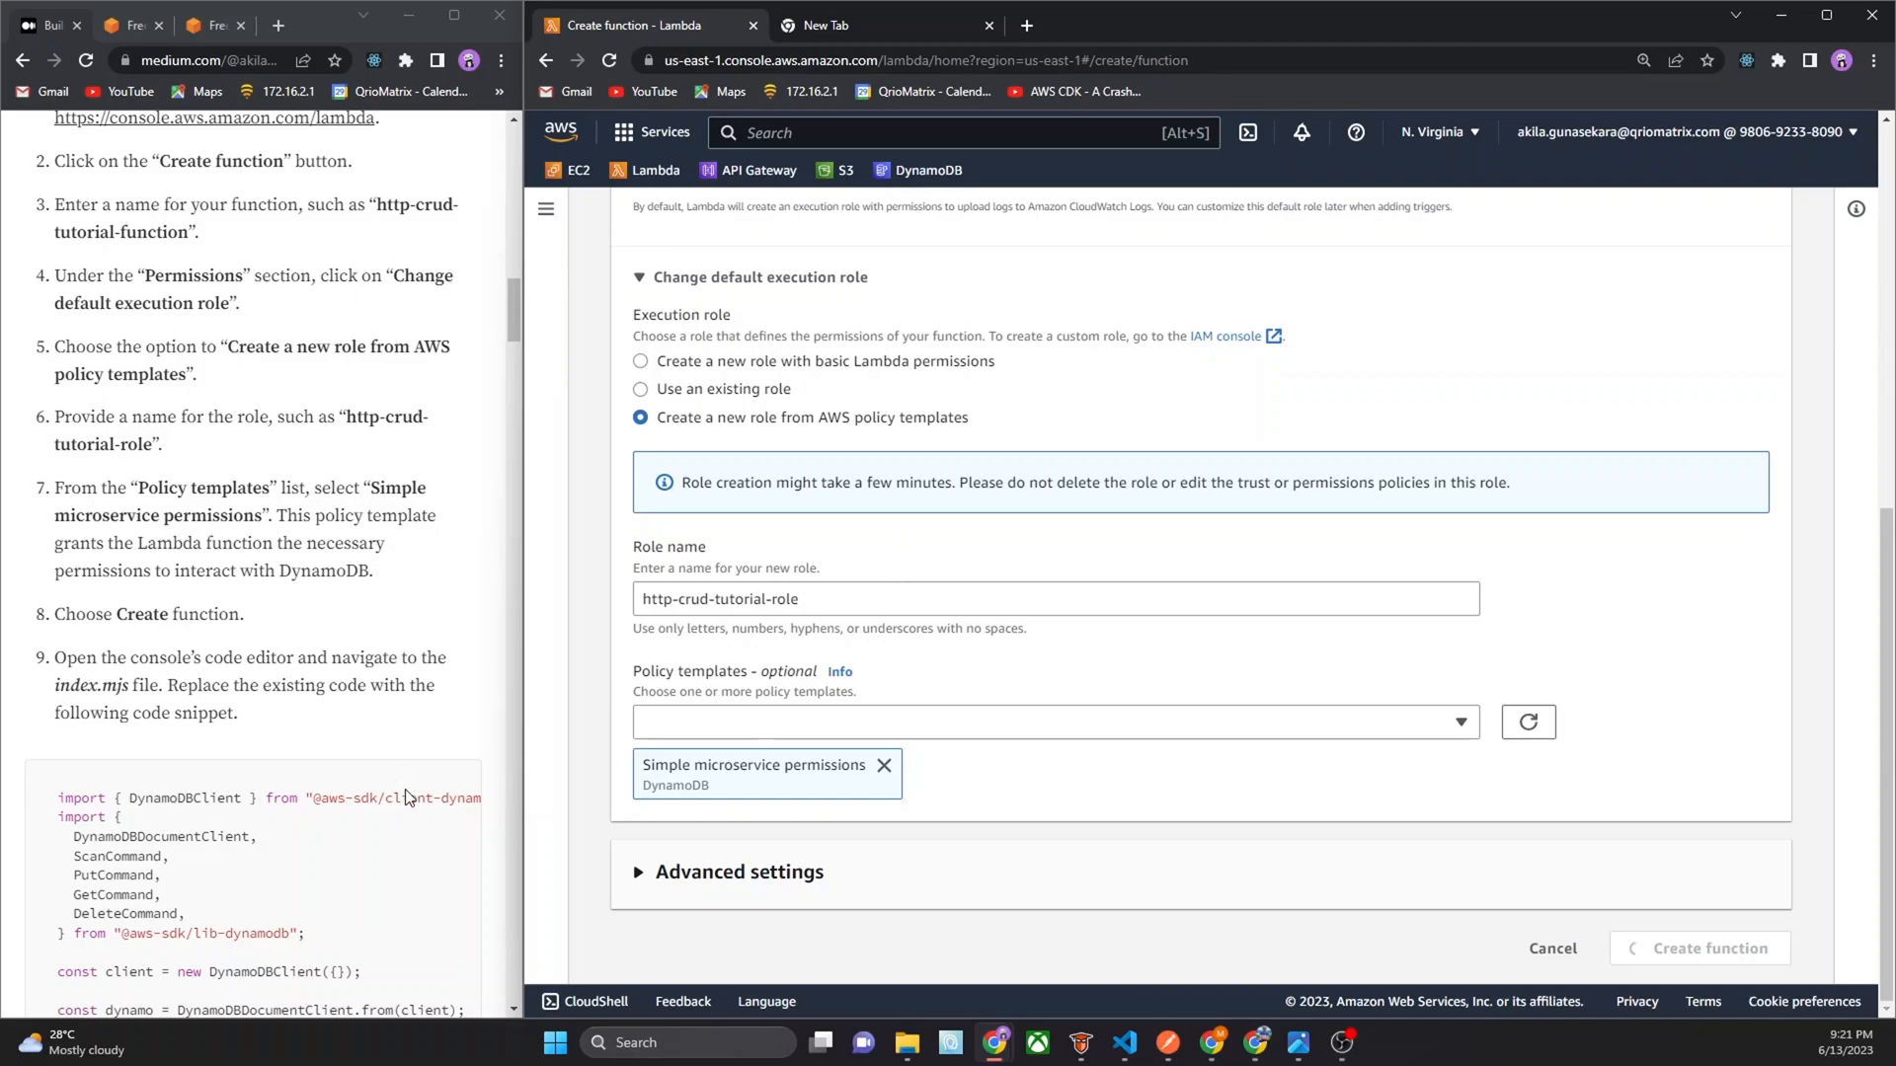
left_click(1699, 948)
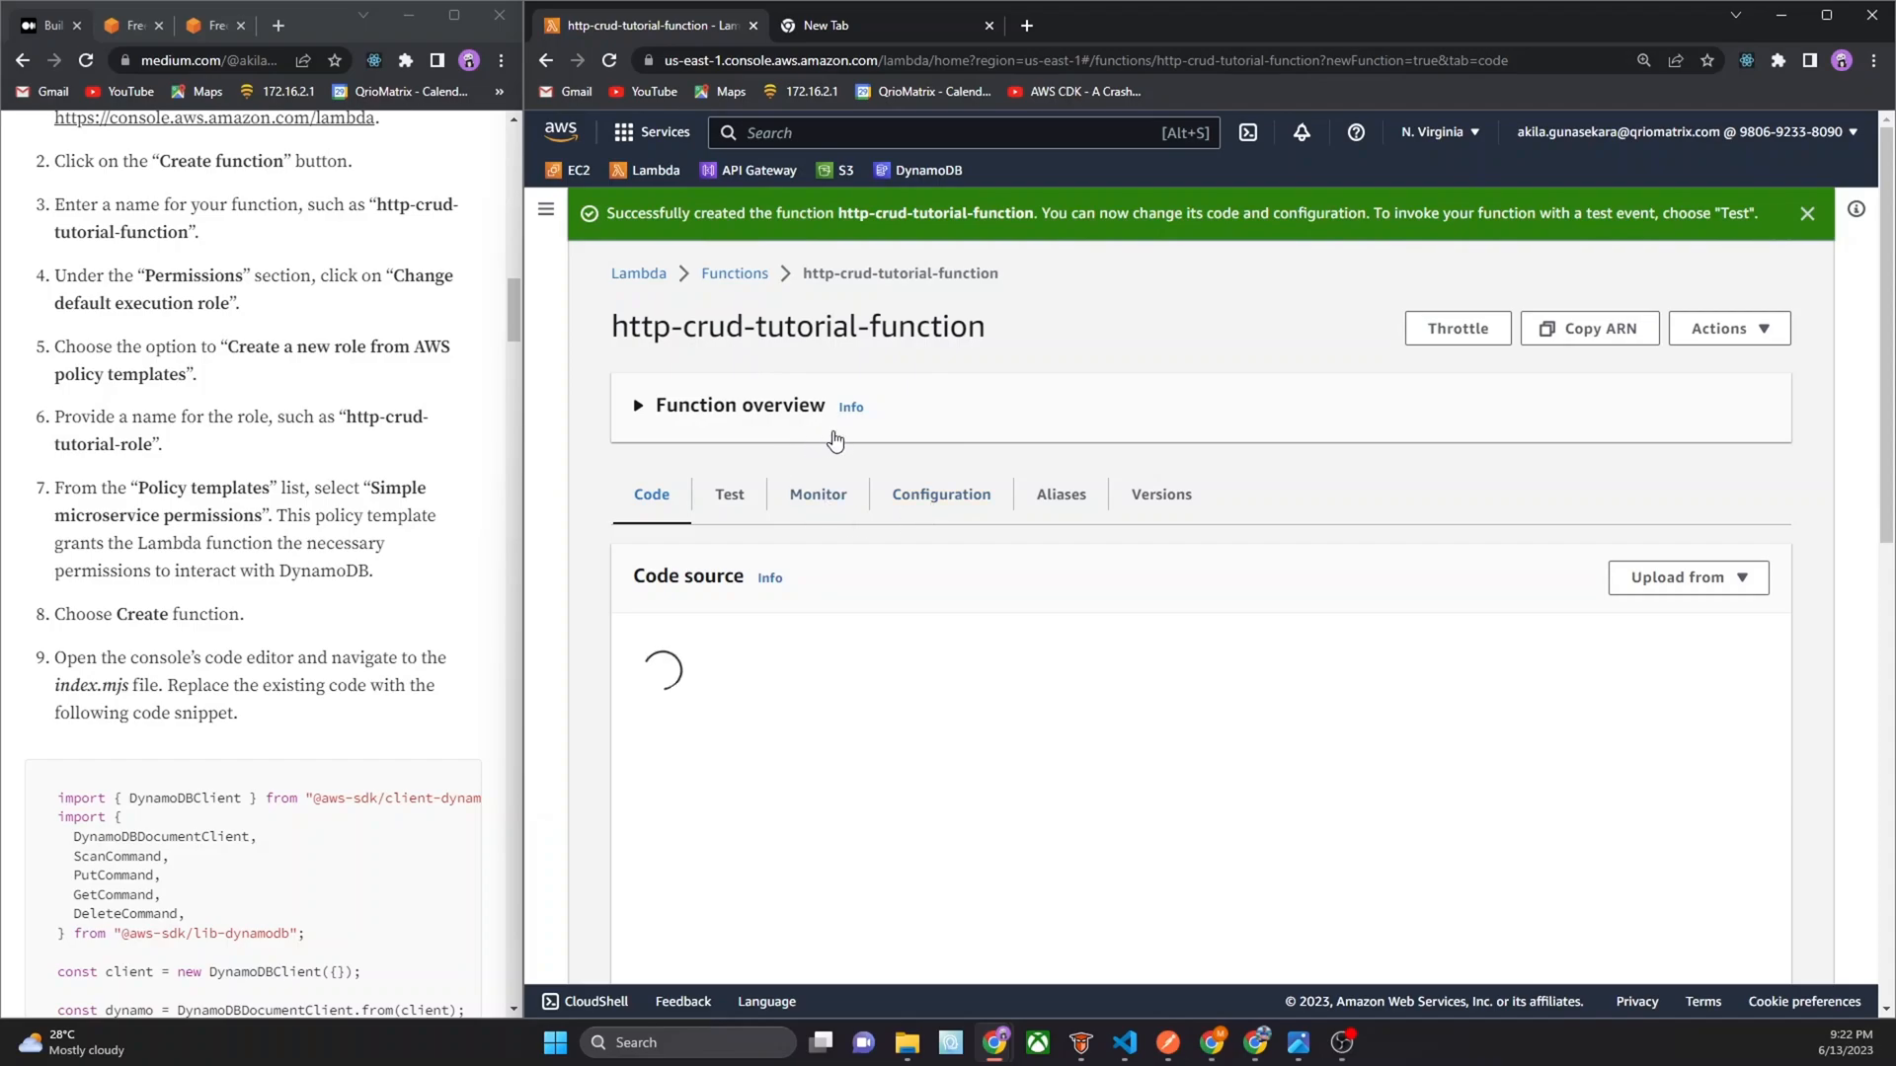
mouse_move(165, 680)
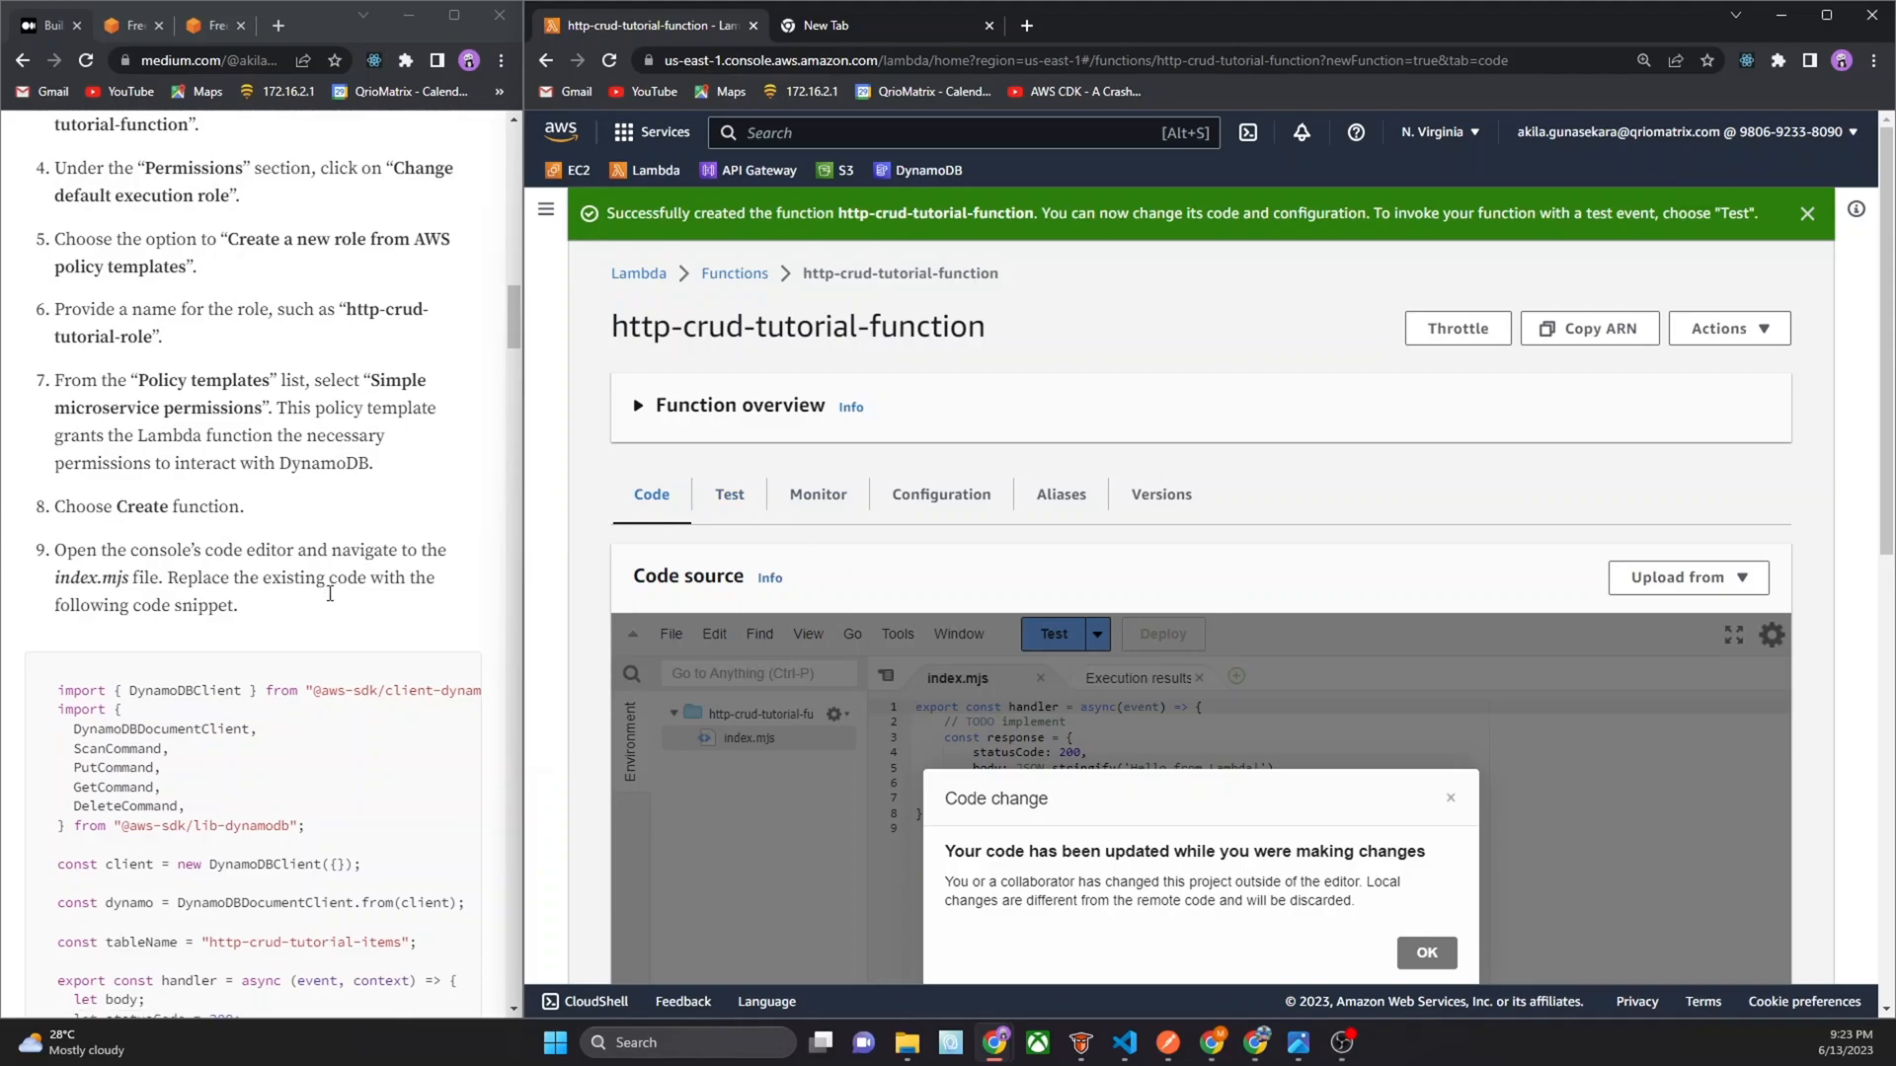
scroll("down", 3)
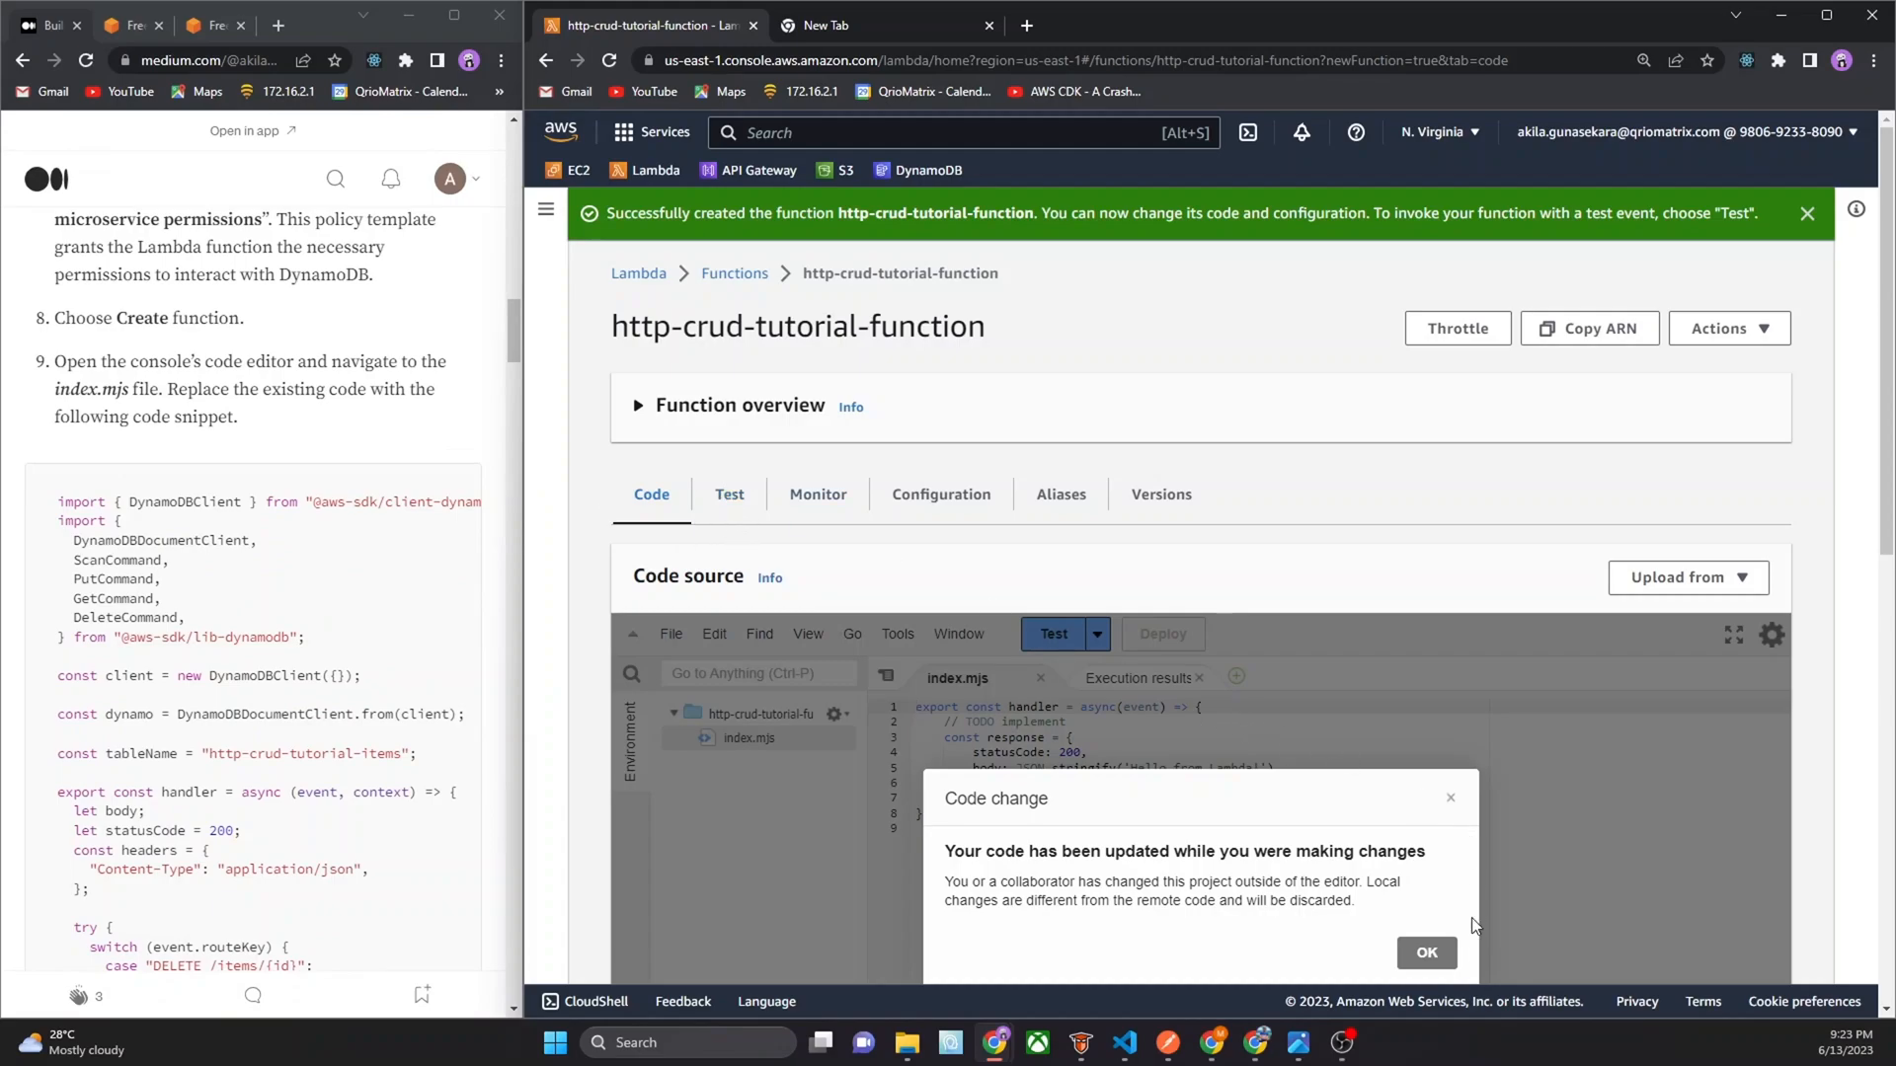
Dismiss the code-change warning, paste the tutorial's DynamoDB CRUD code into index.mjs, and deploy
left_click(1426, 953)
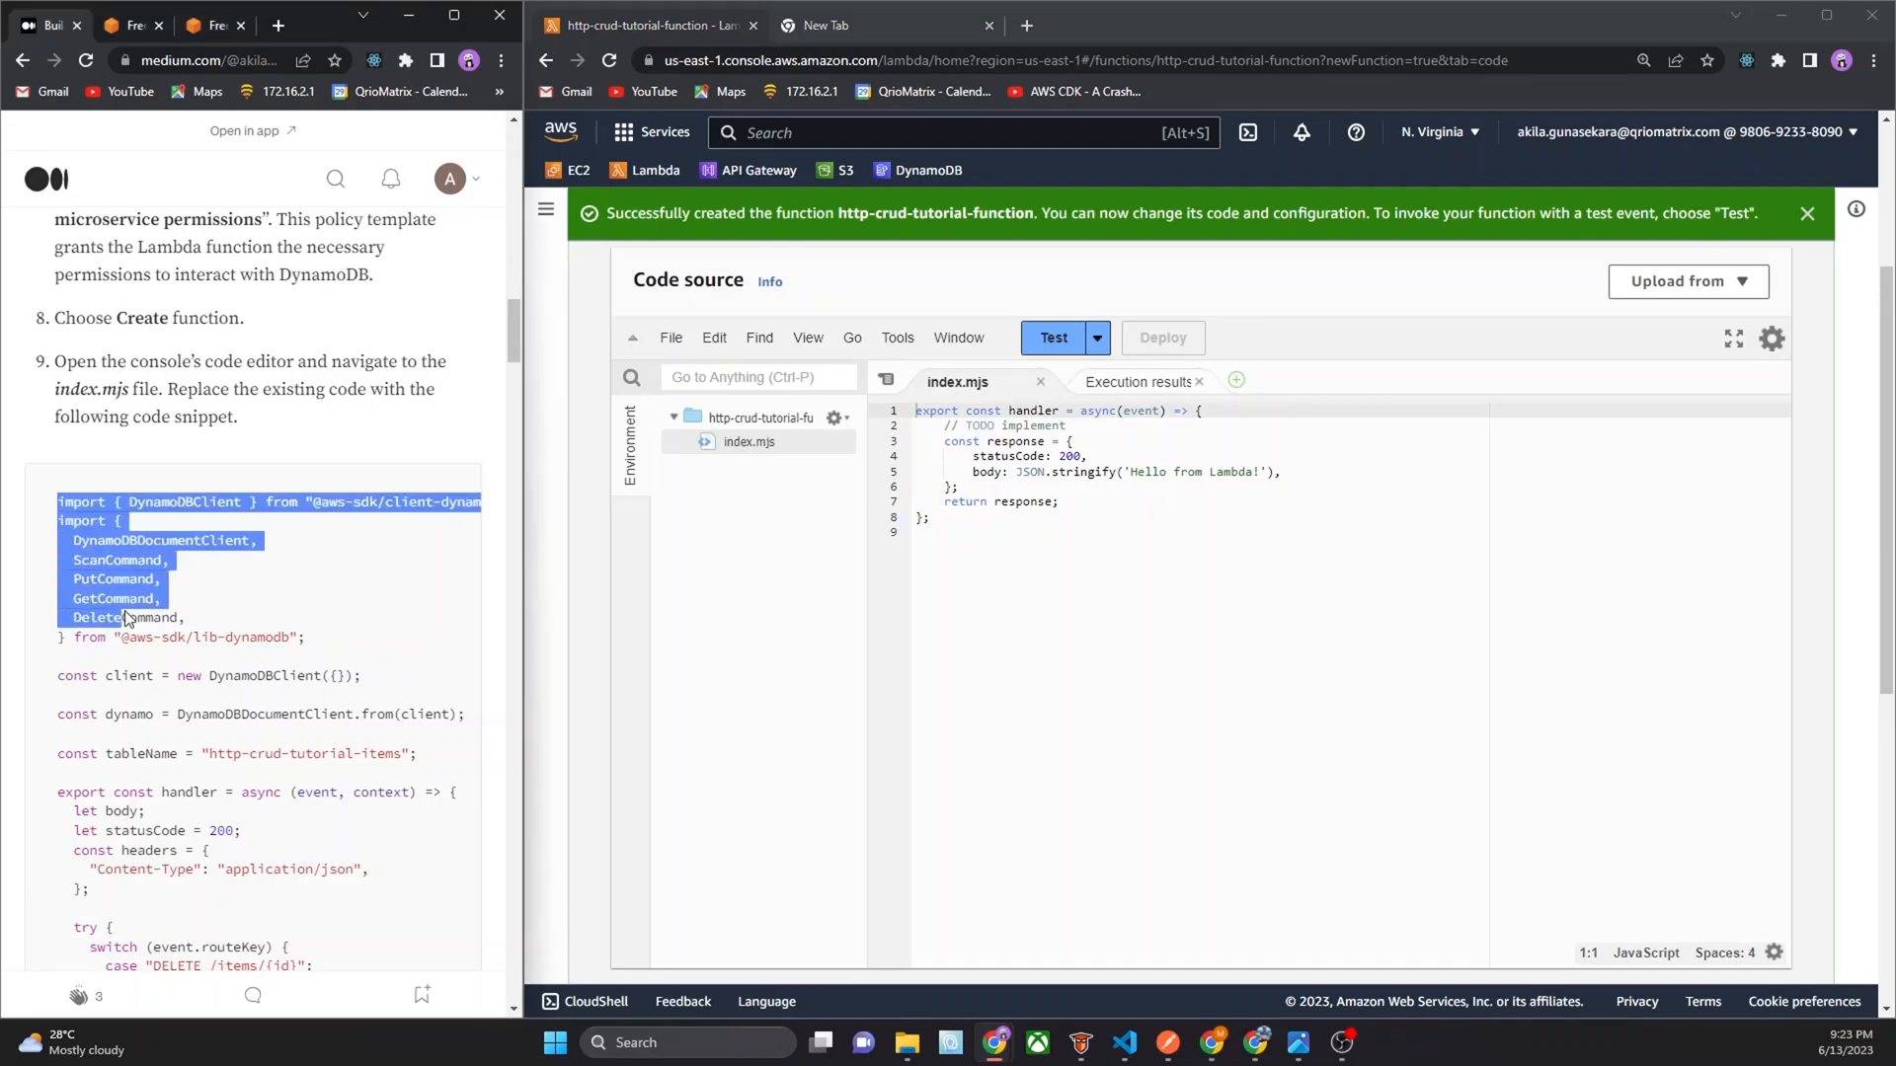
scroll("down", 3)
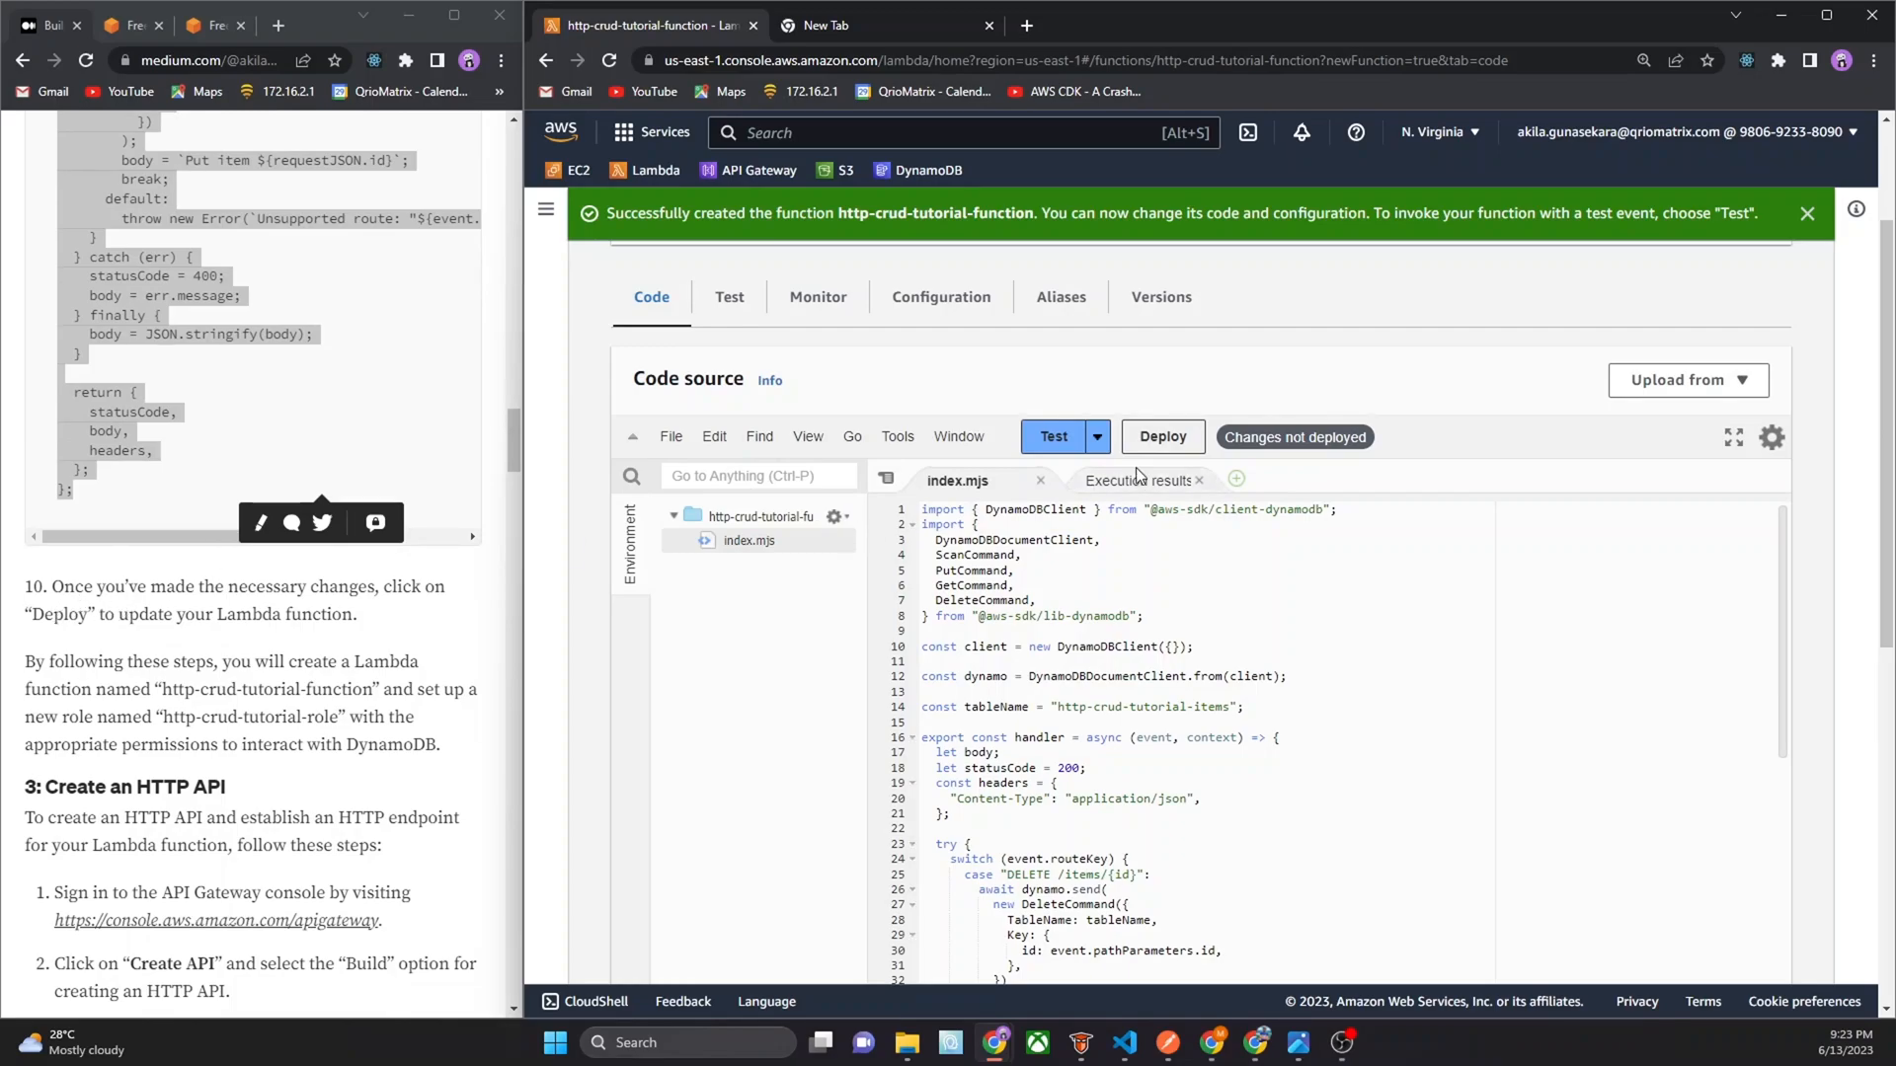
left_click(1162, 437)
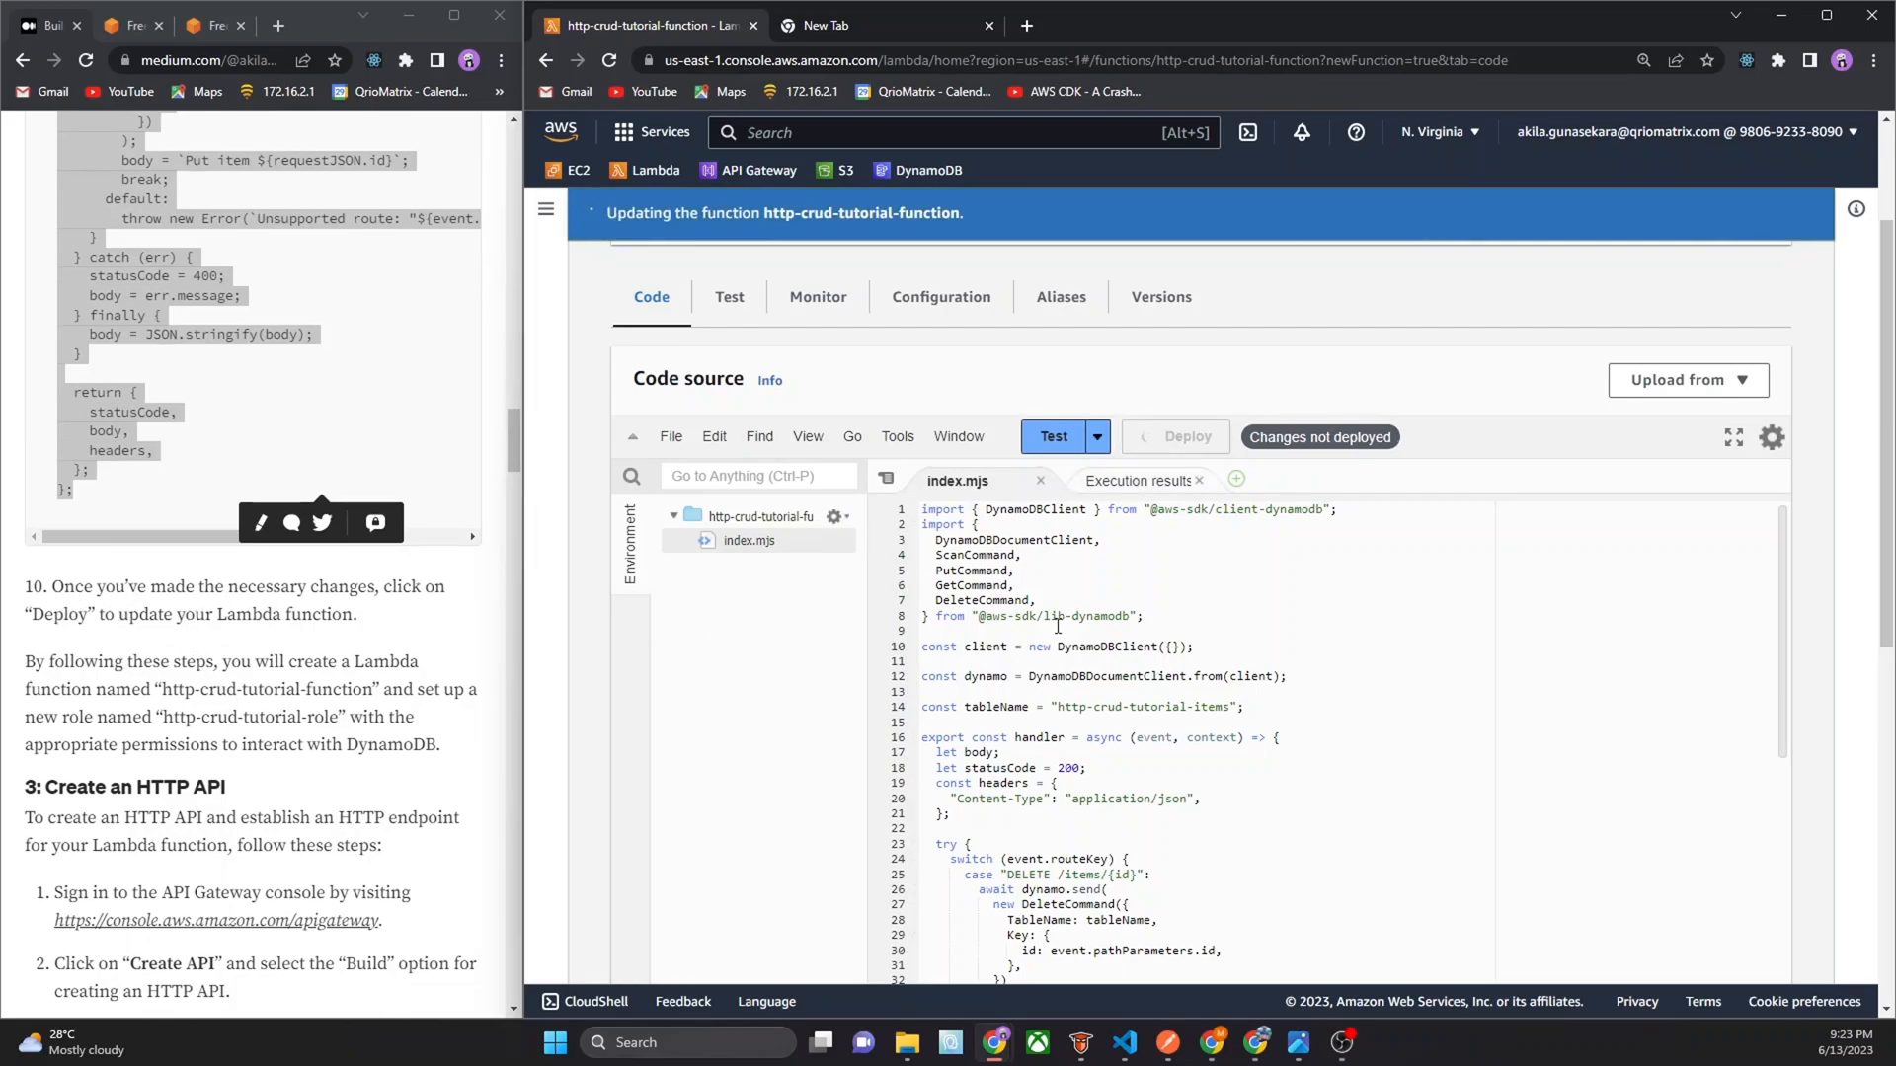
left_click(1186, 436)
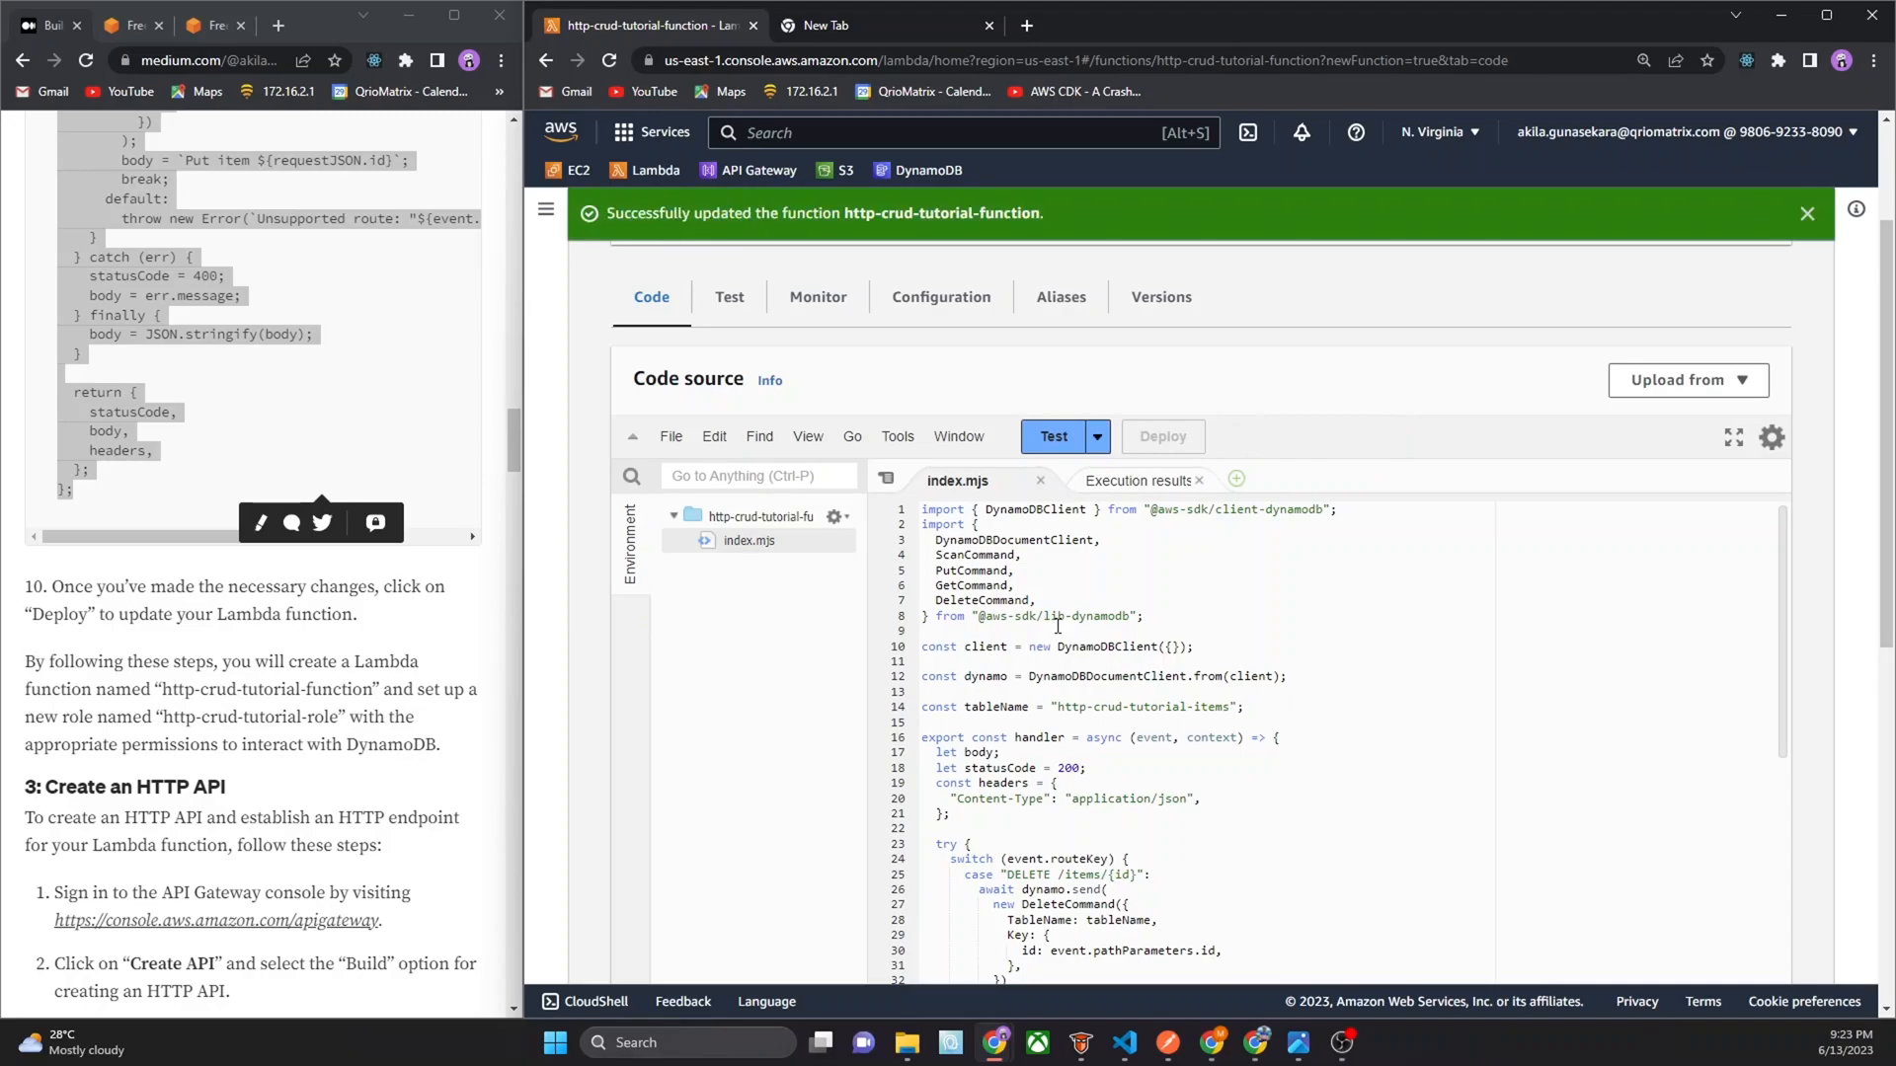
scroll("down", 3)
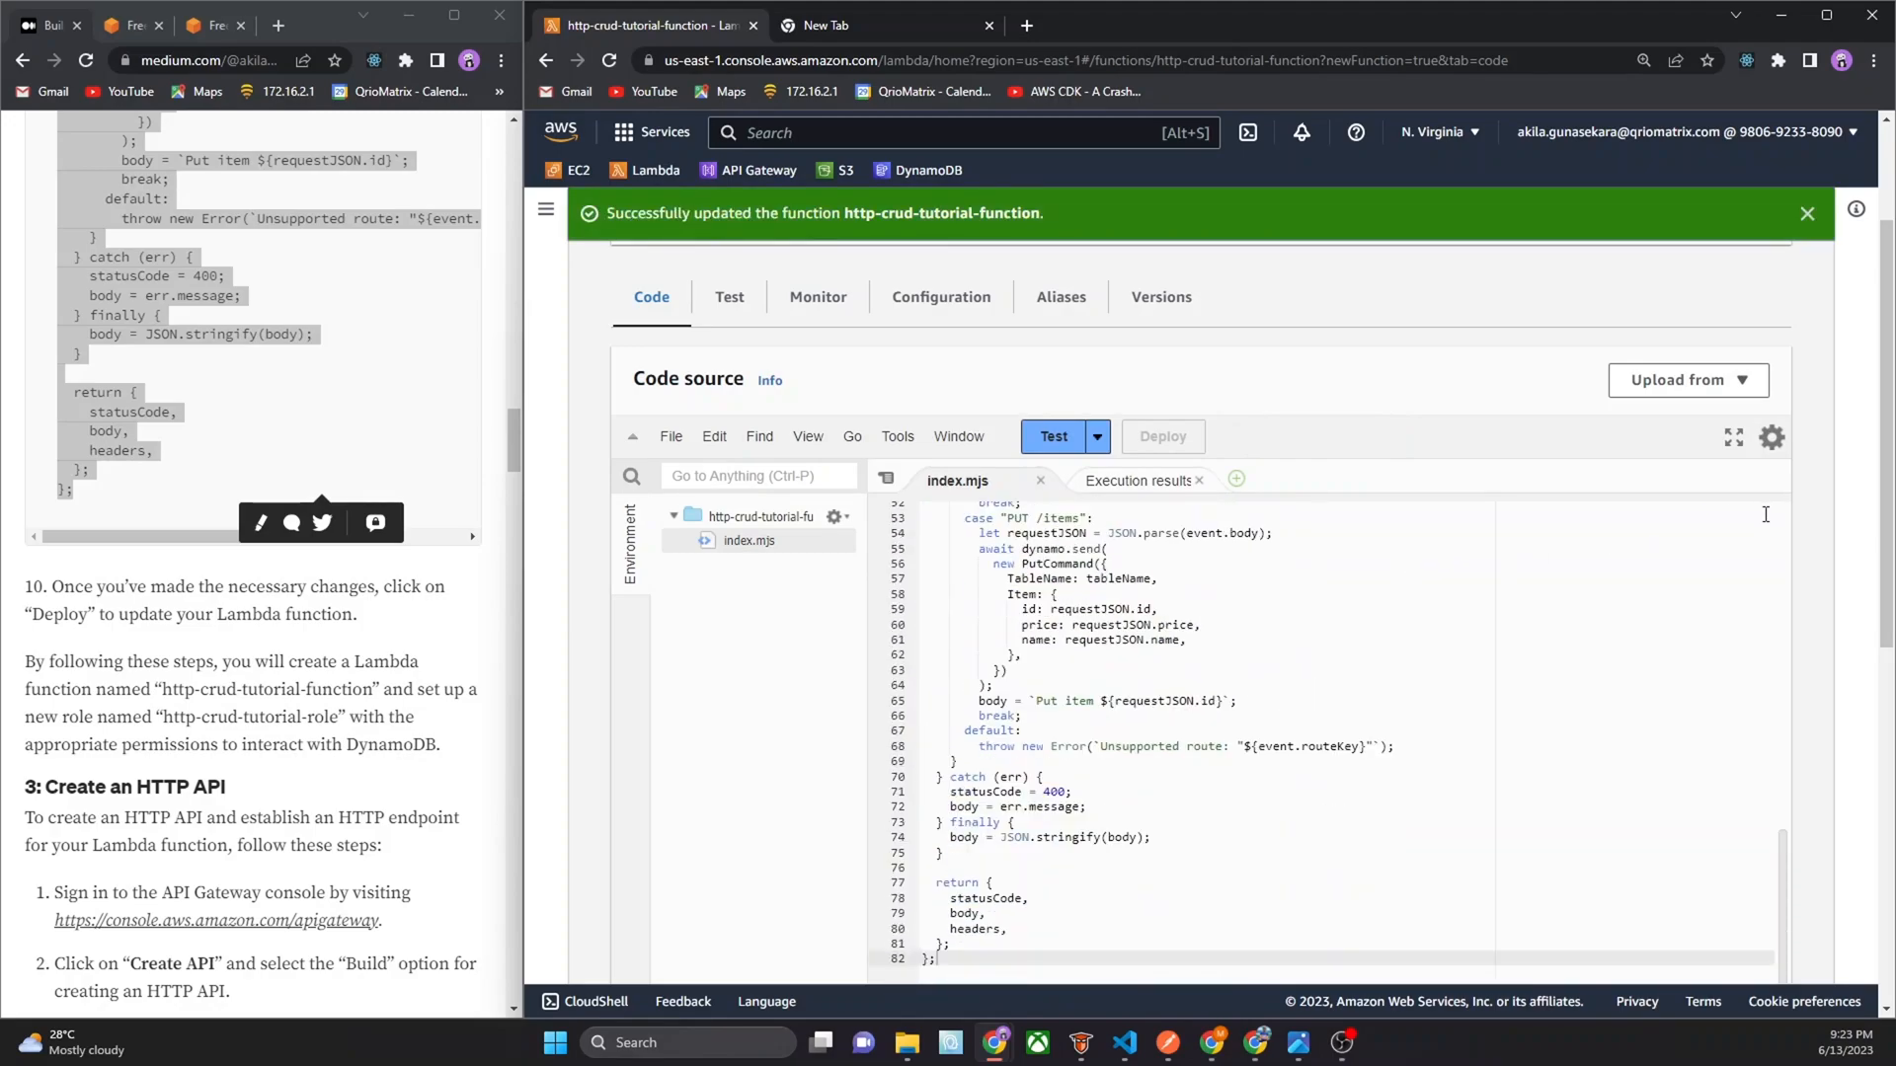
scroll("down", 3)
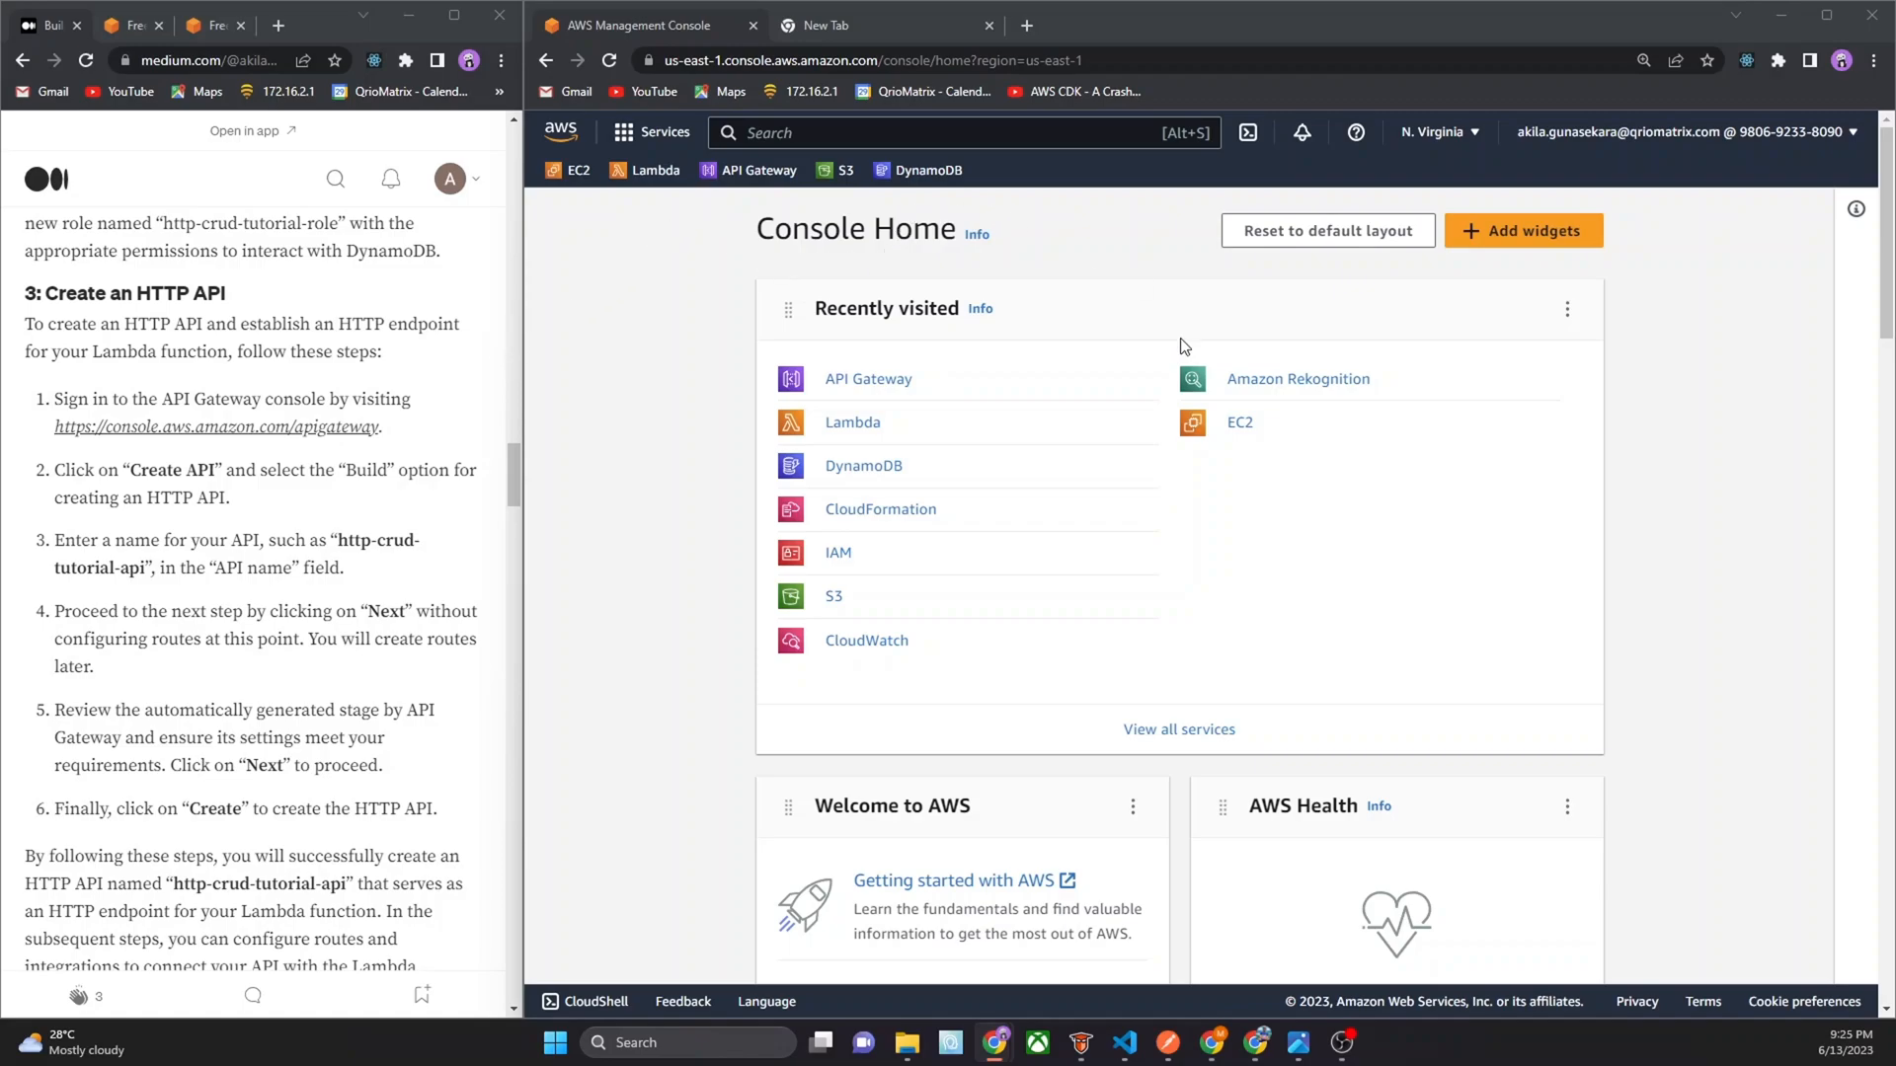
mouse_move(900, 398)
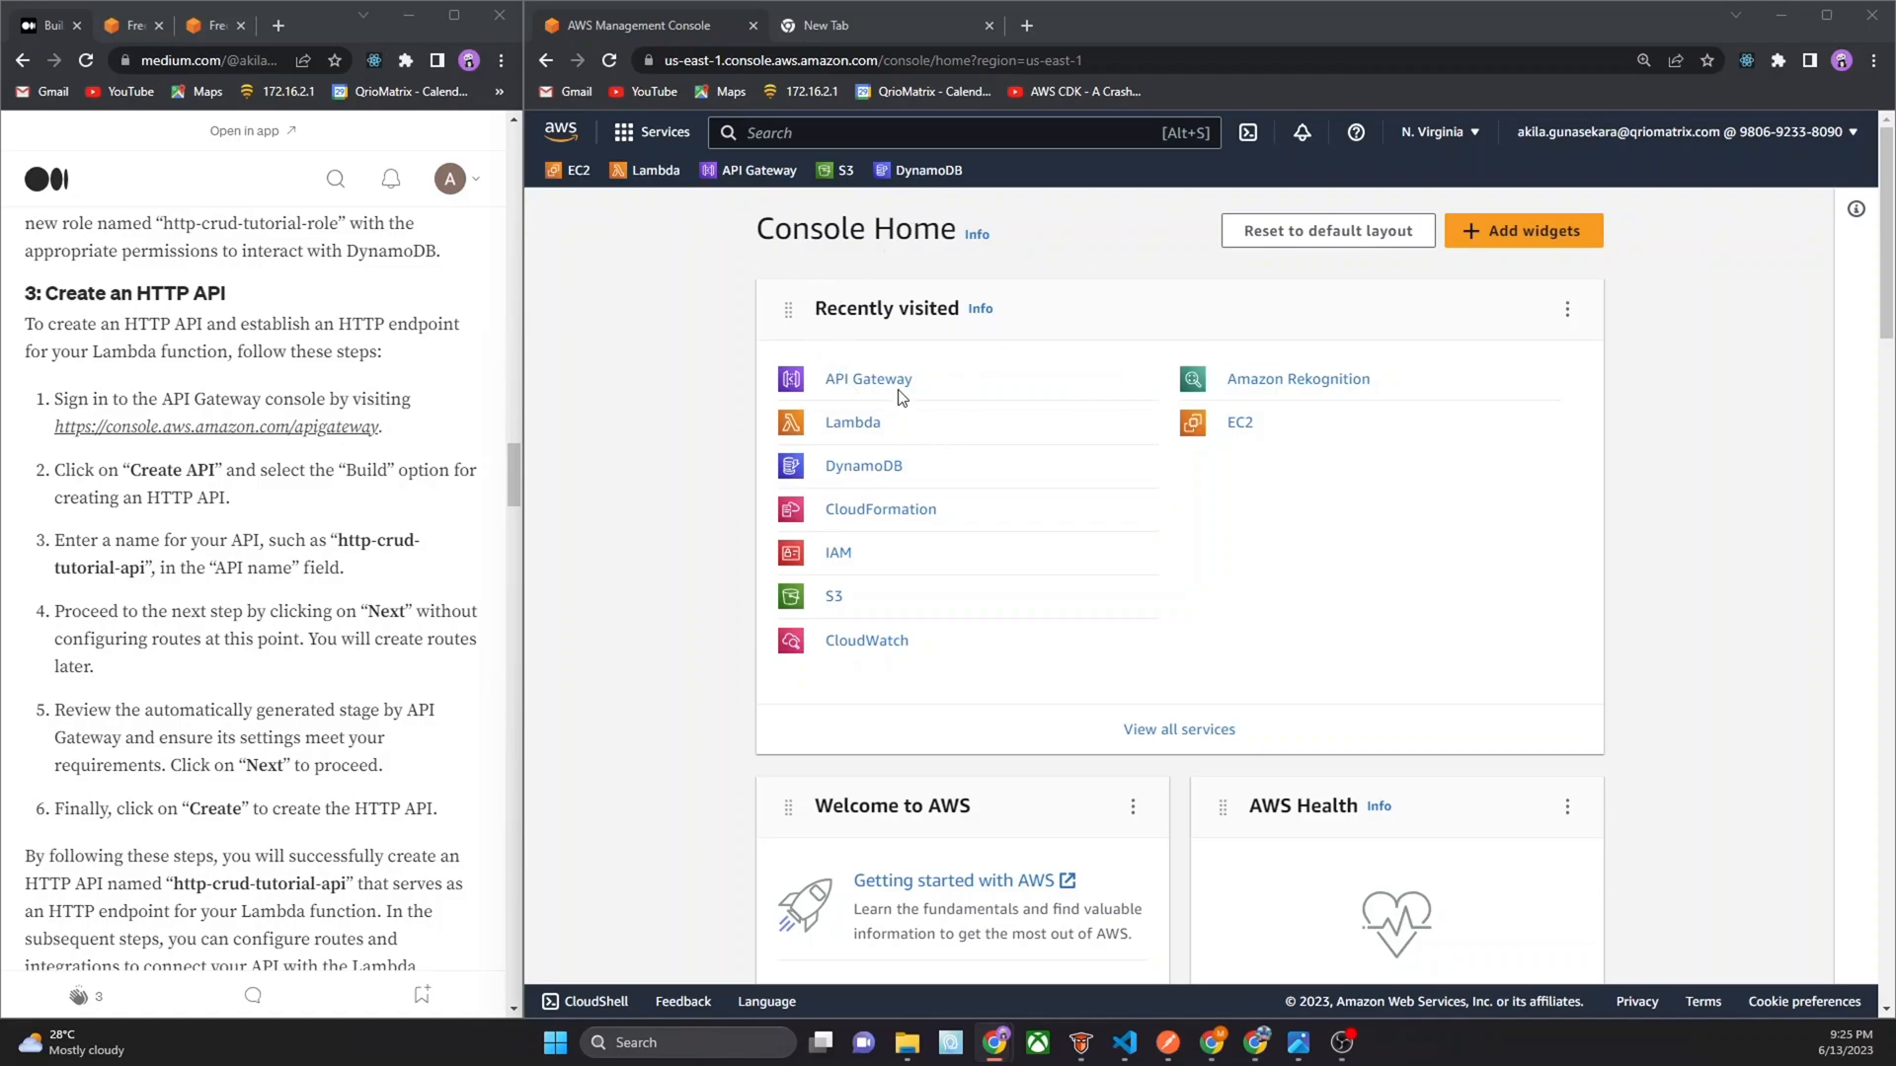
Open API Gateway from Console Home's recently visited services to view the APIs list
left_click(965, 131)
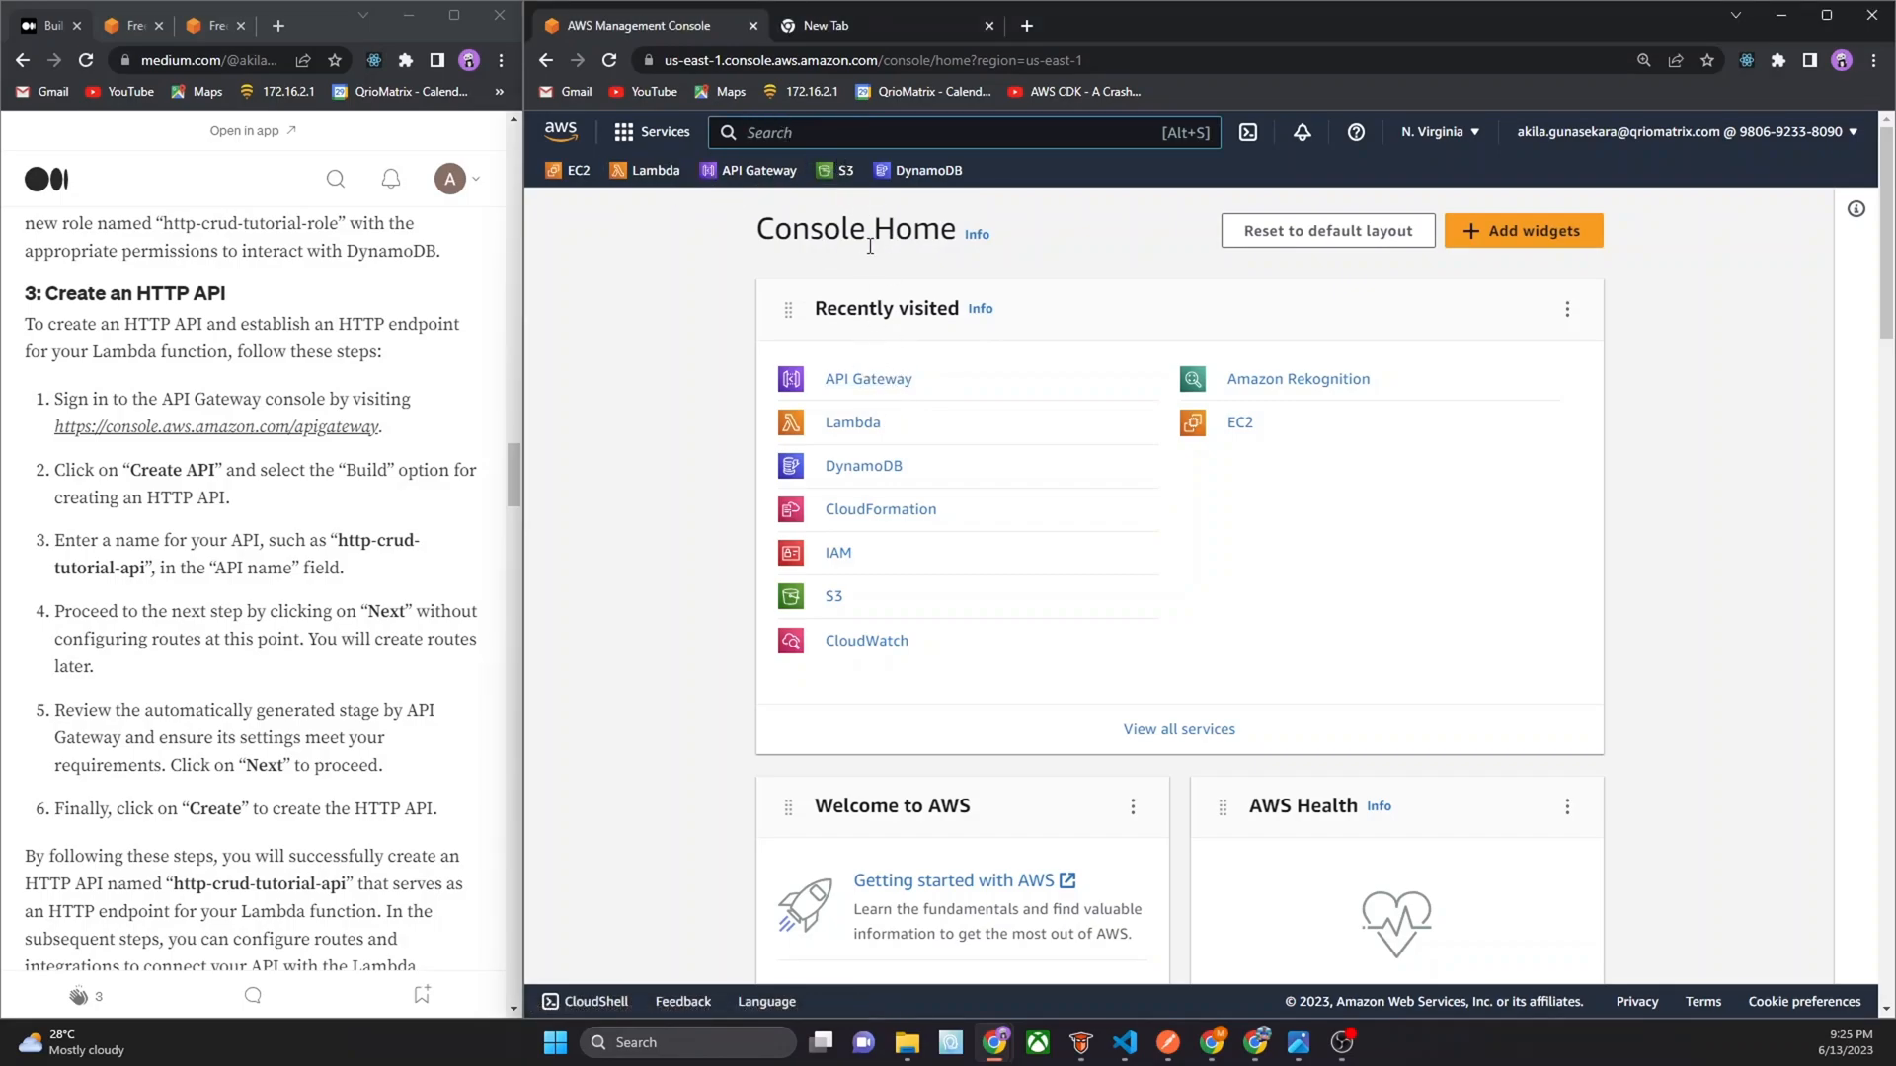
left_click(867, 379)
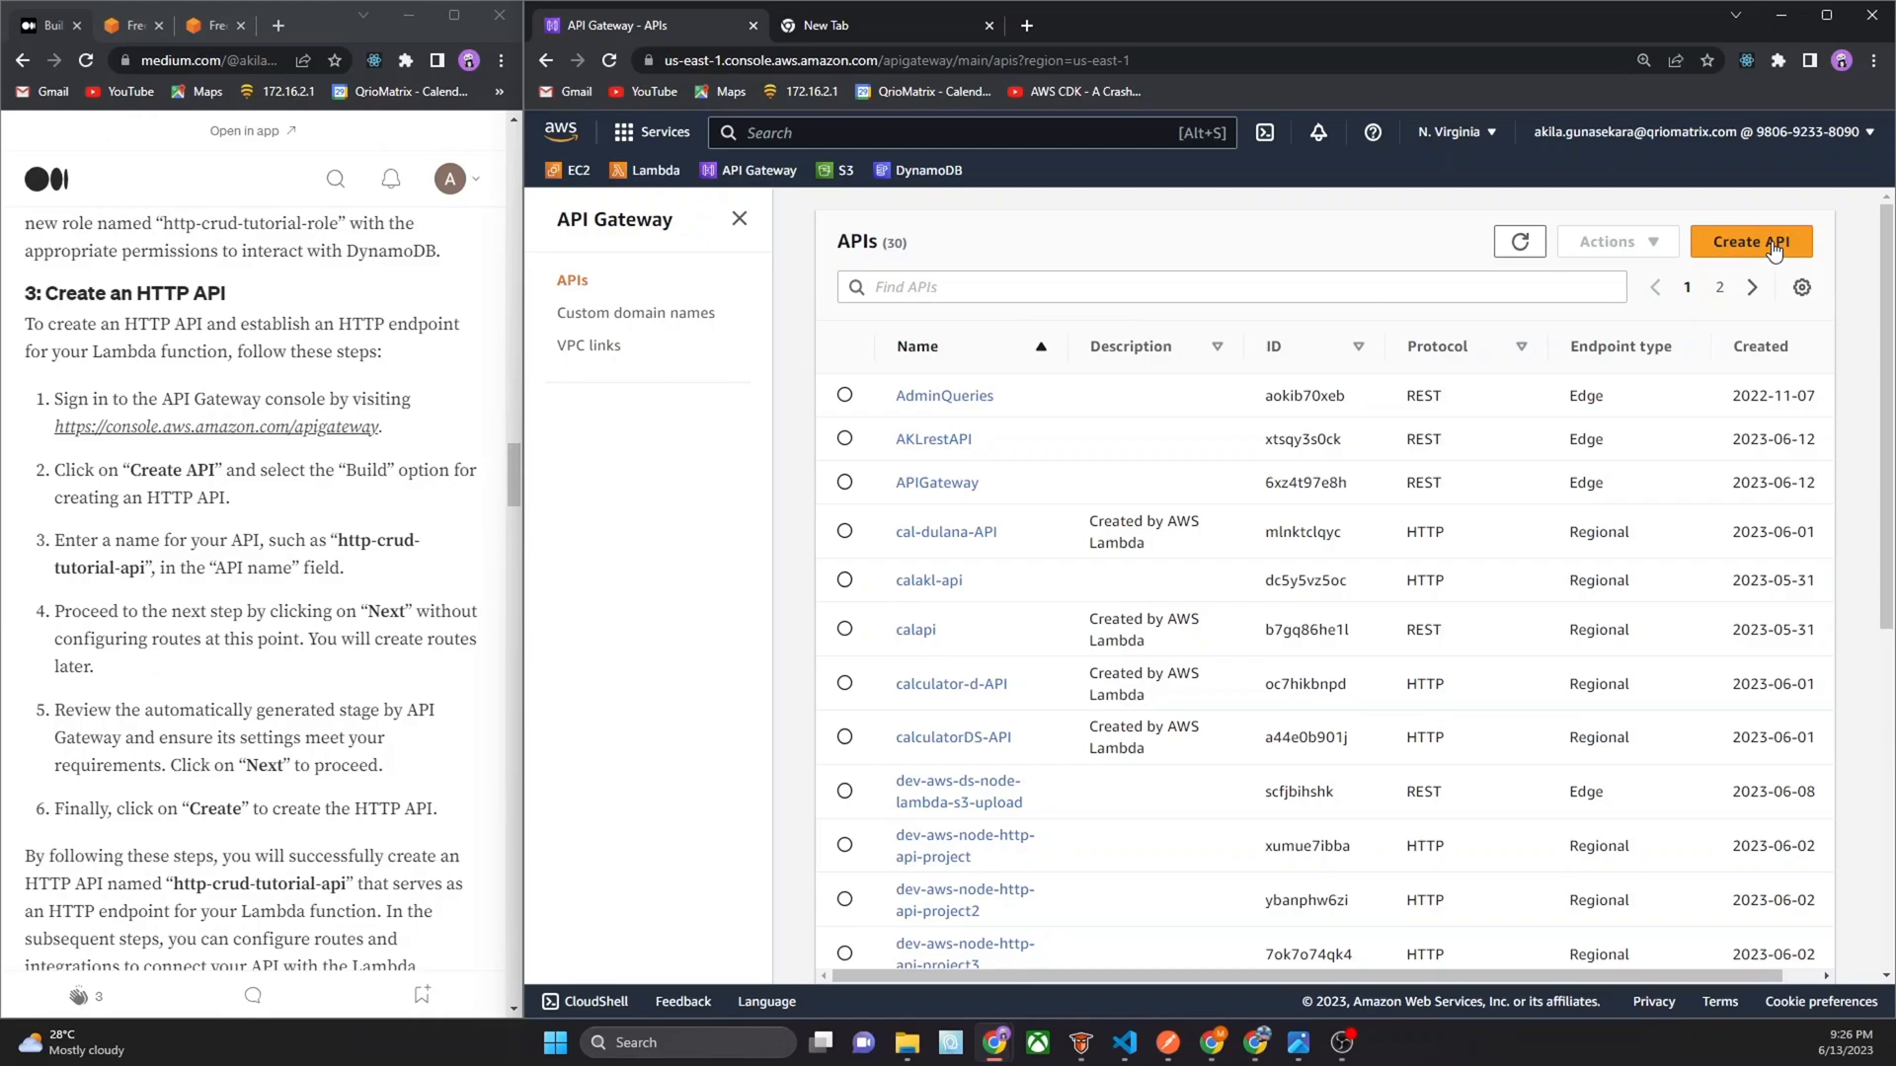
Start building an HTTP API named http-crud-tutorial-api
left_click(1749, 241)
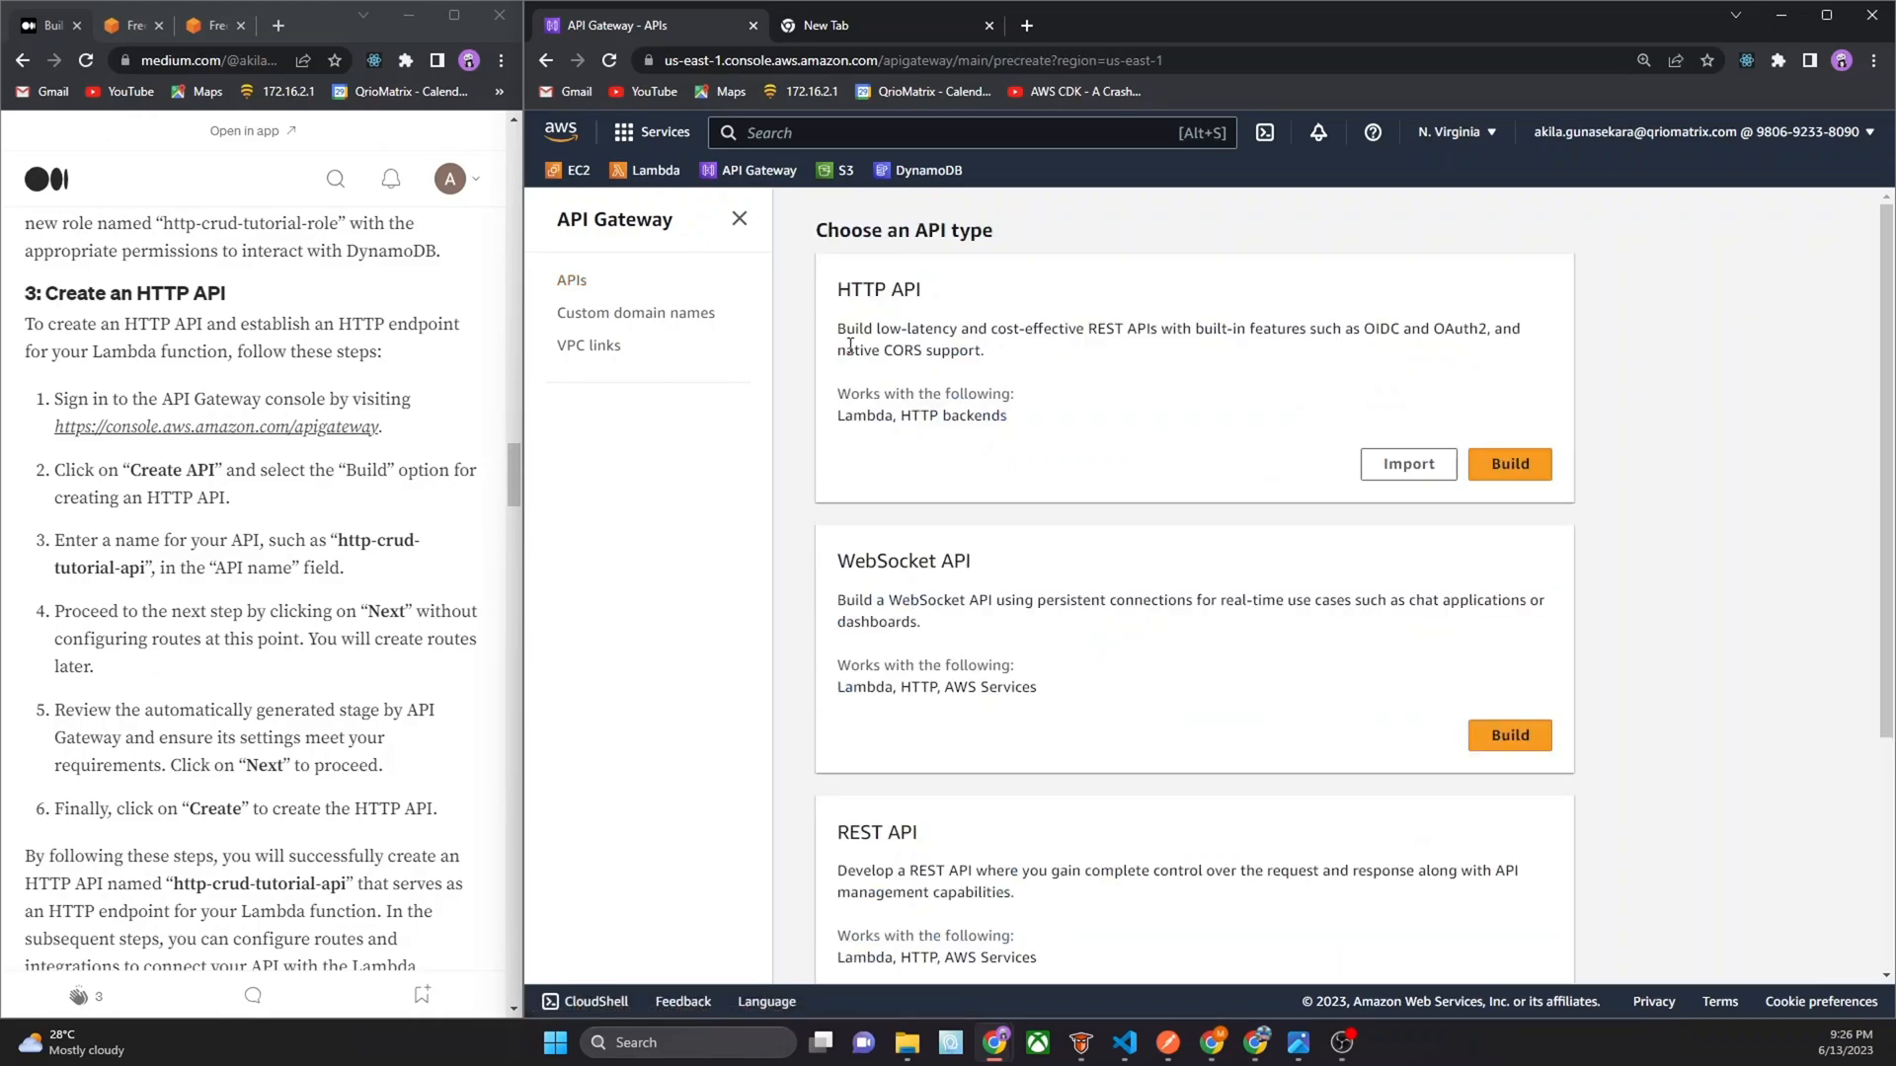
mouse_move(459, 538)
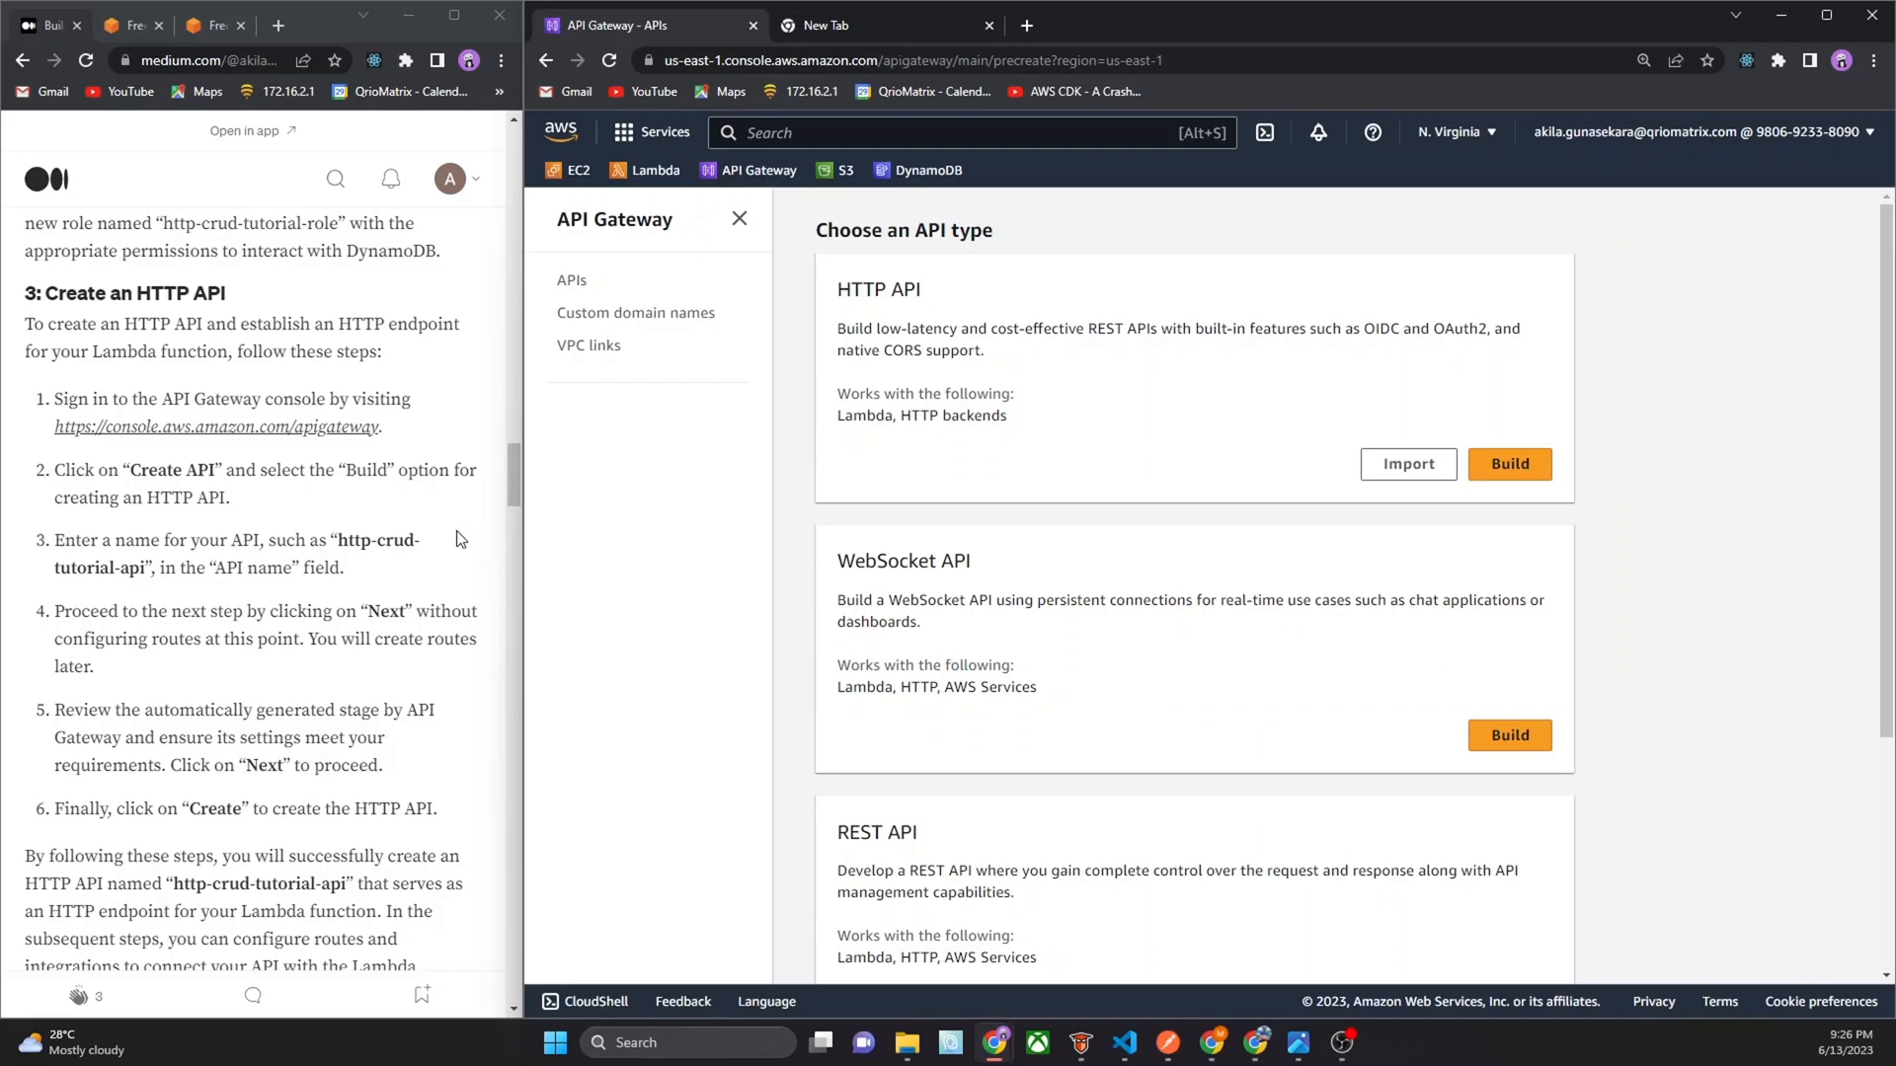
scroll("down", 3)
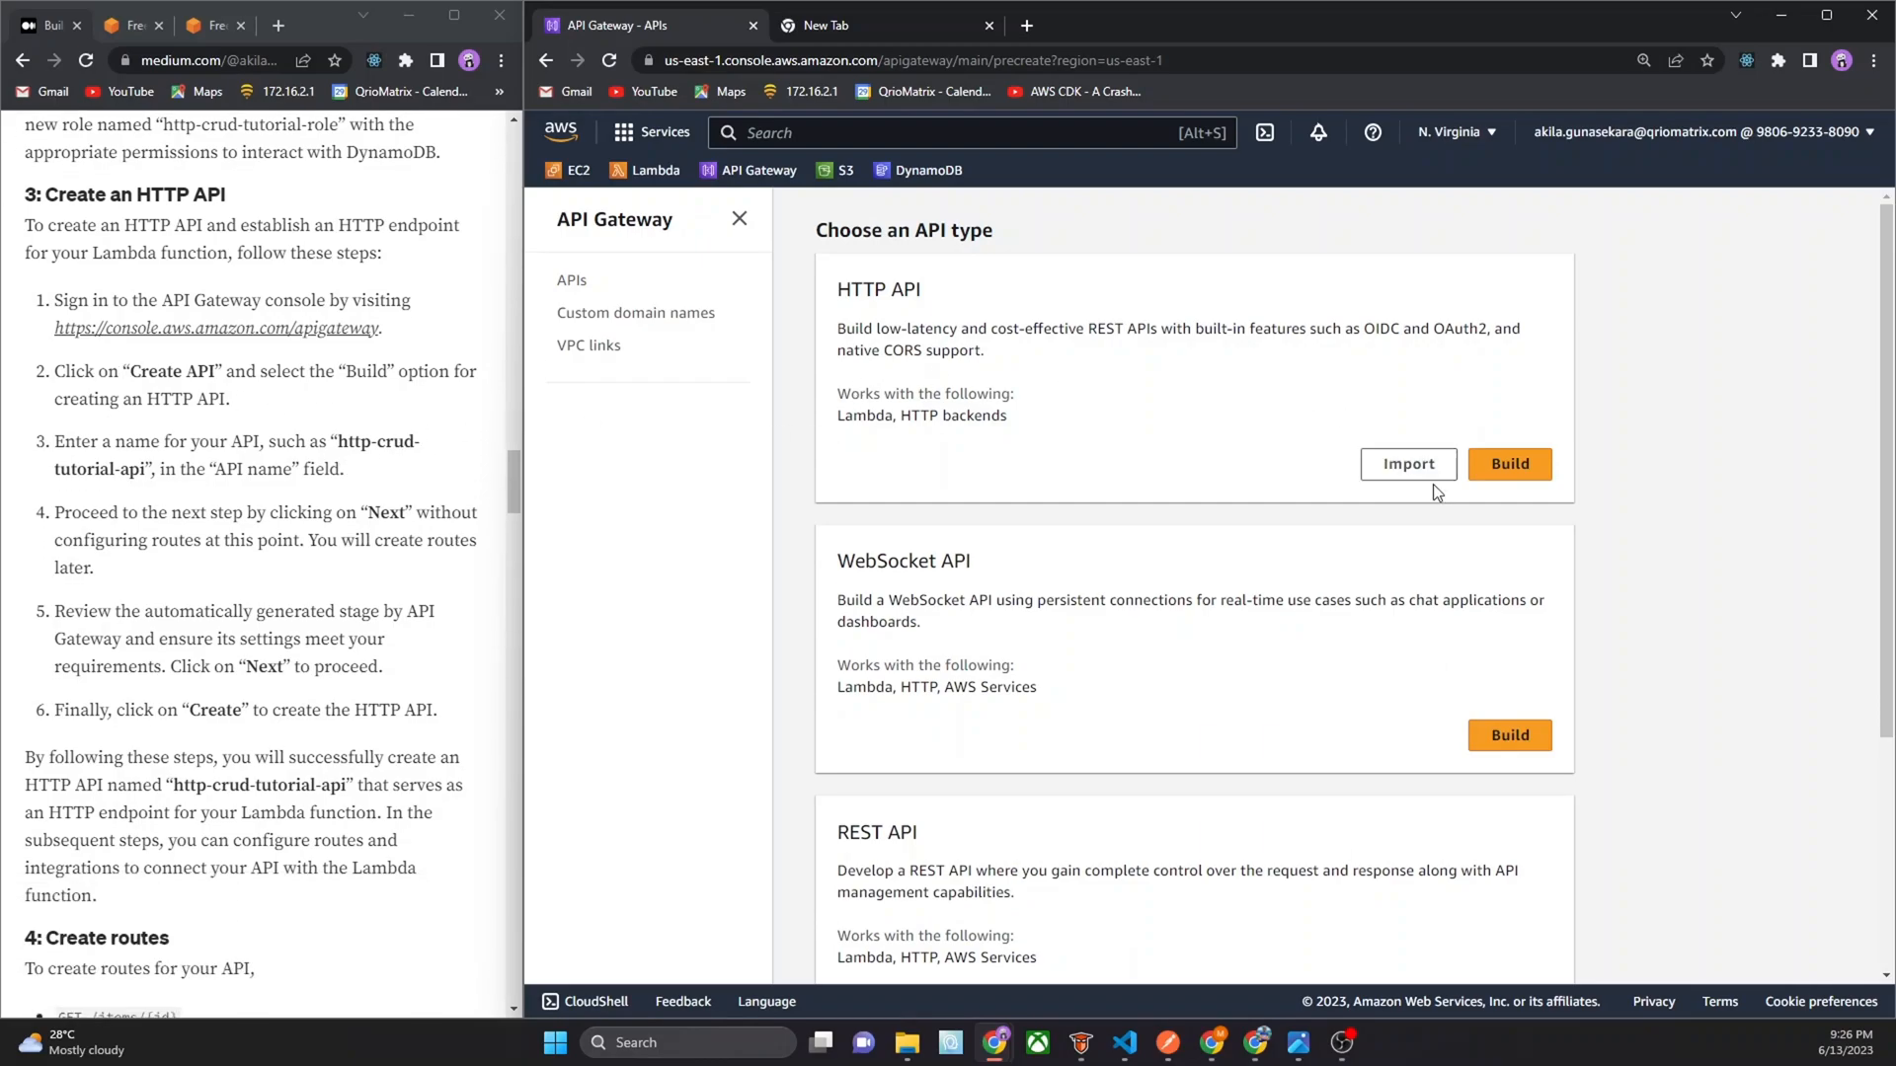
mouse_move(1222, 335)
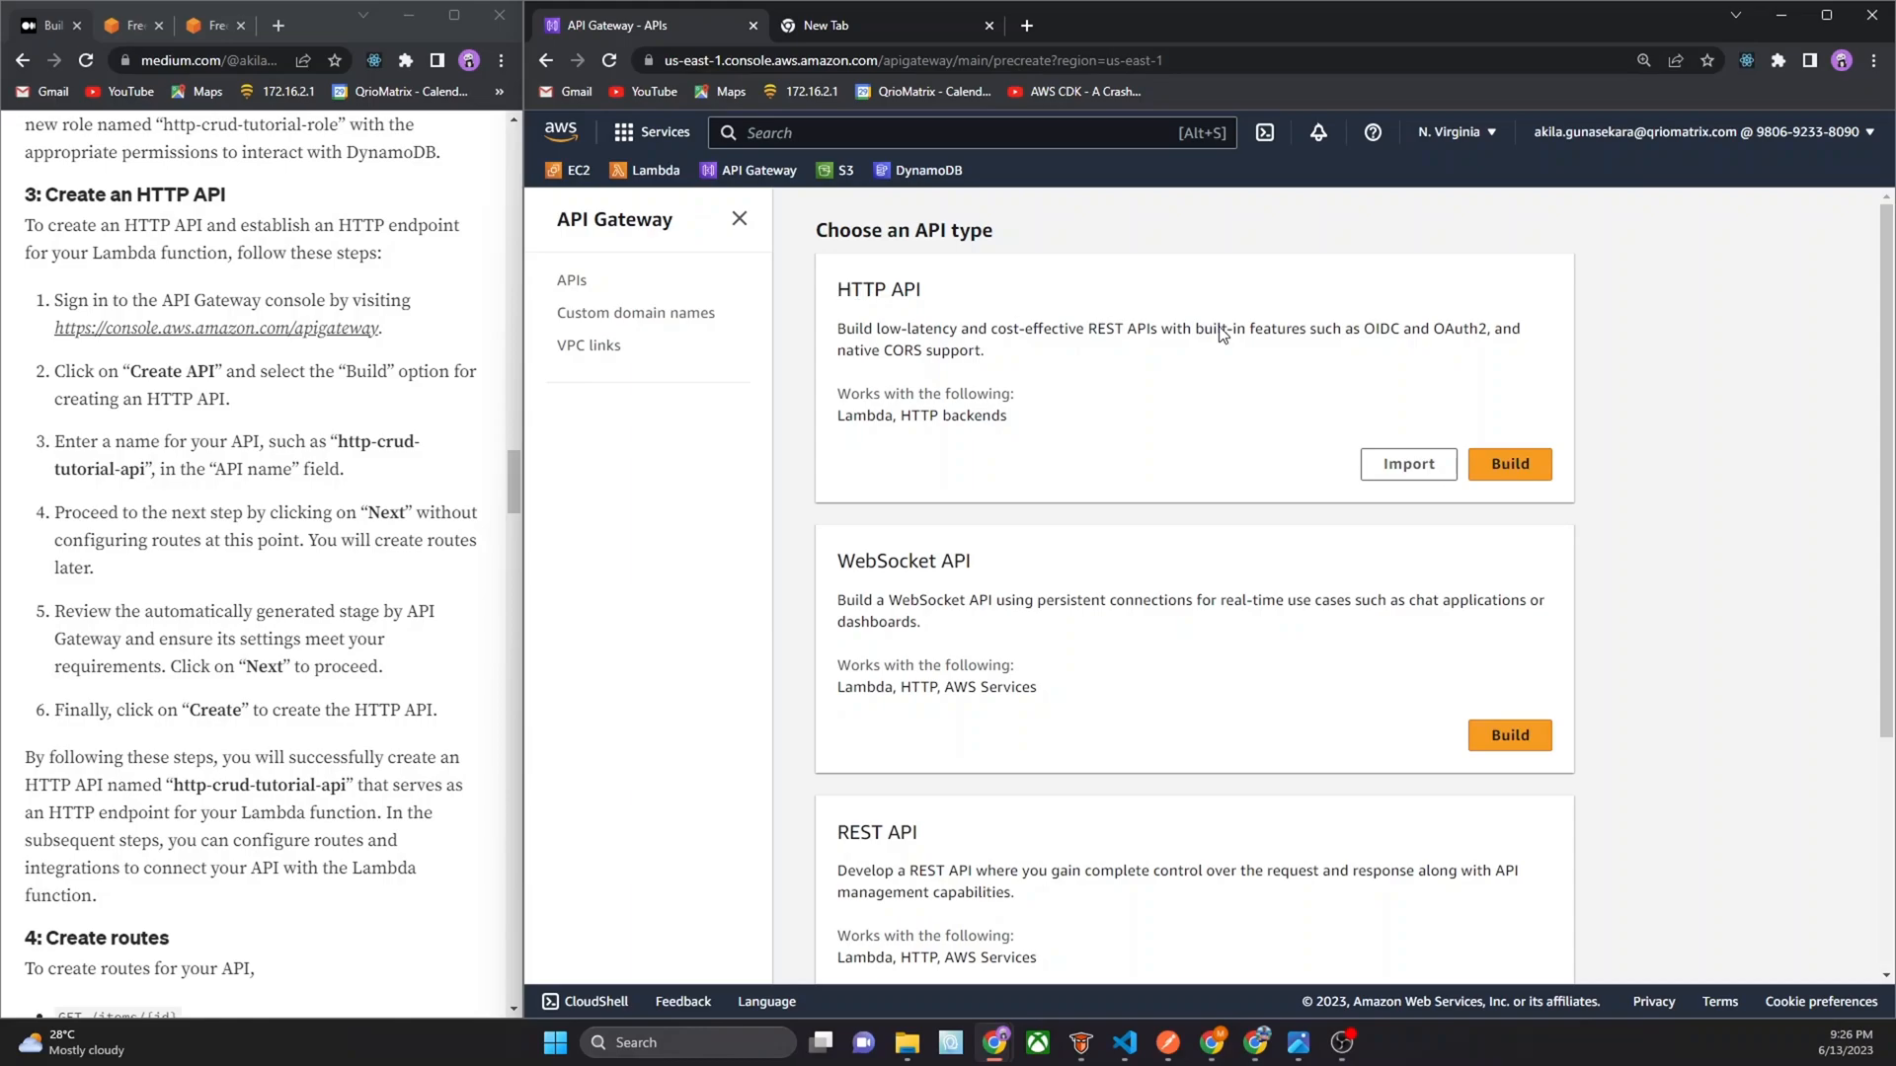
left_click(1509, 463)
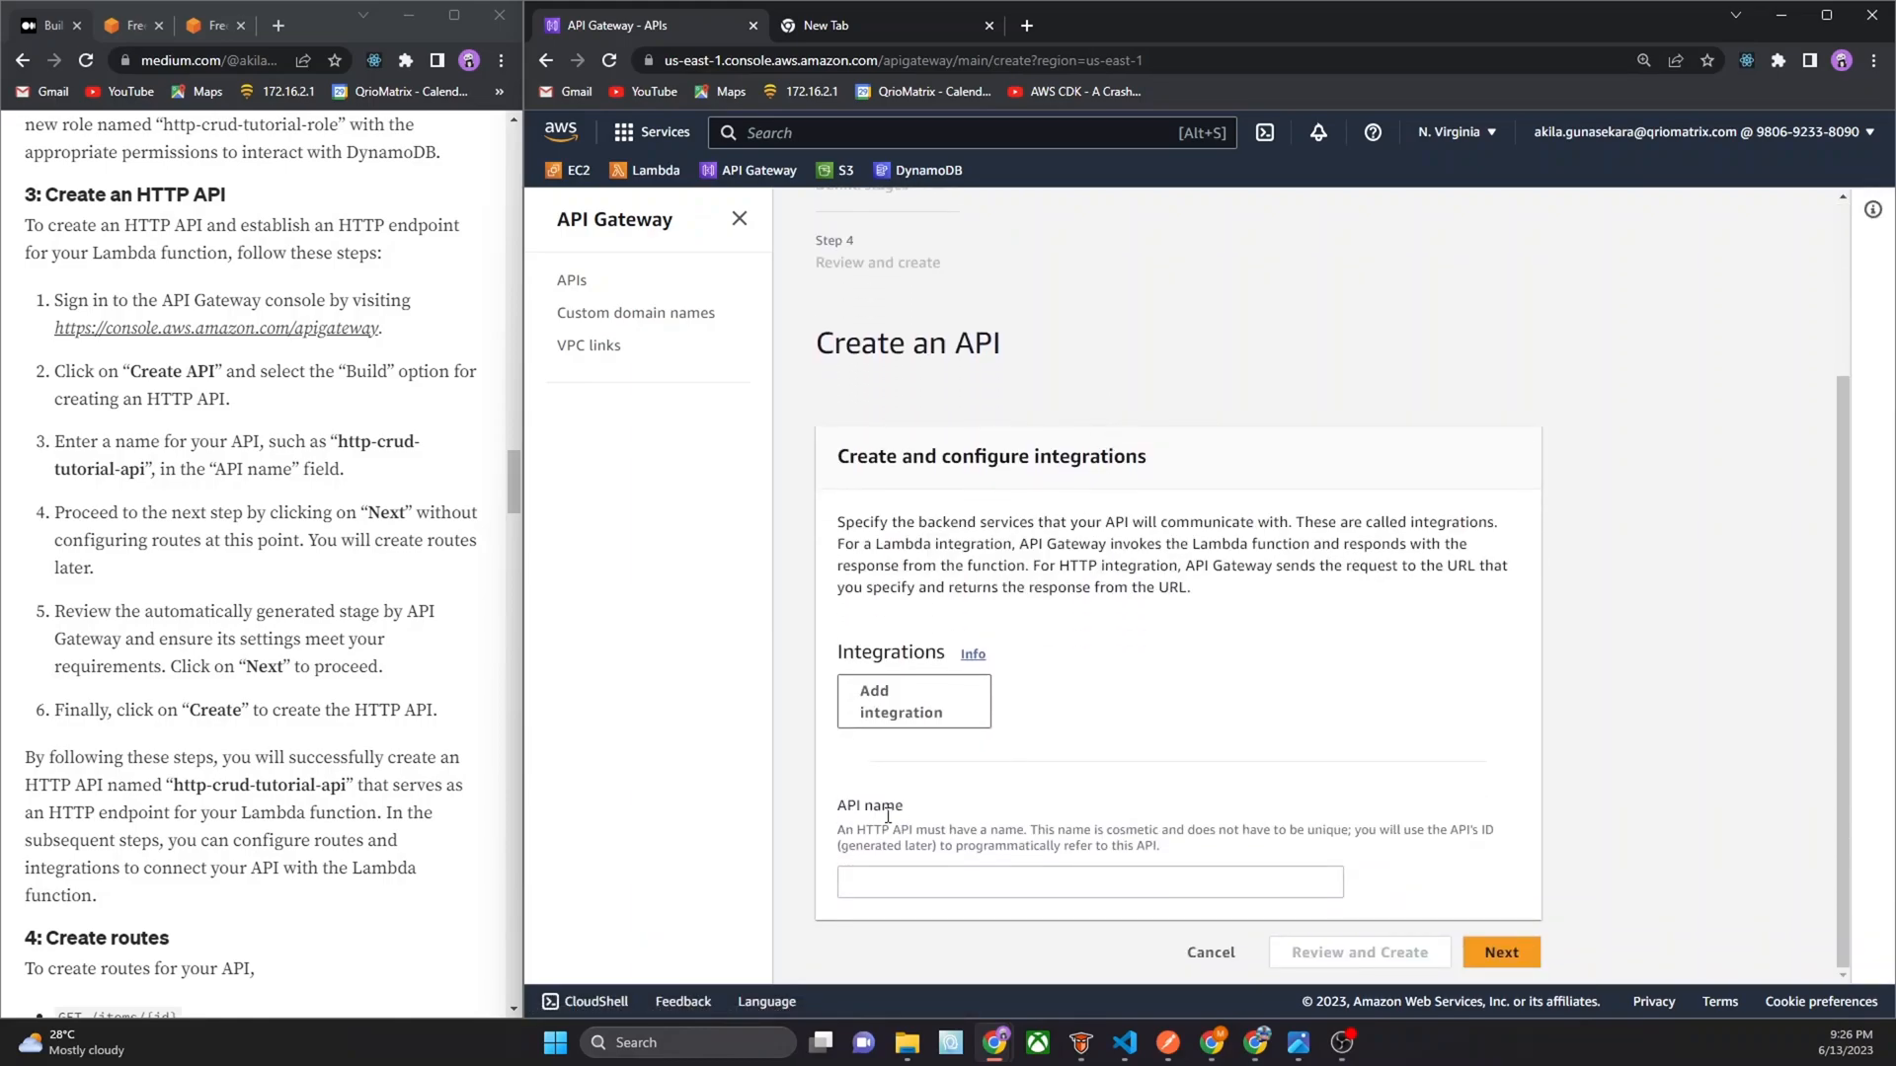
mouse_move(836, 735)
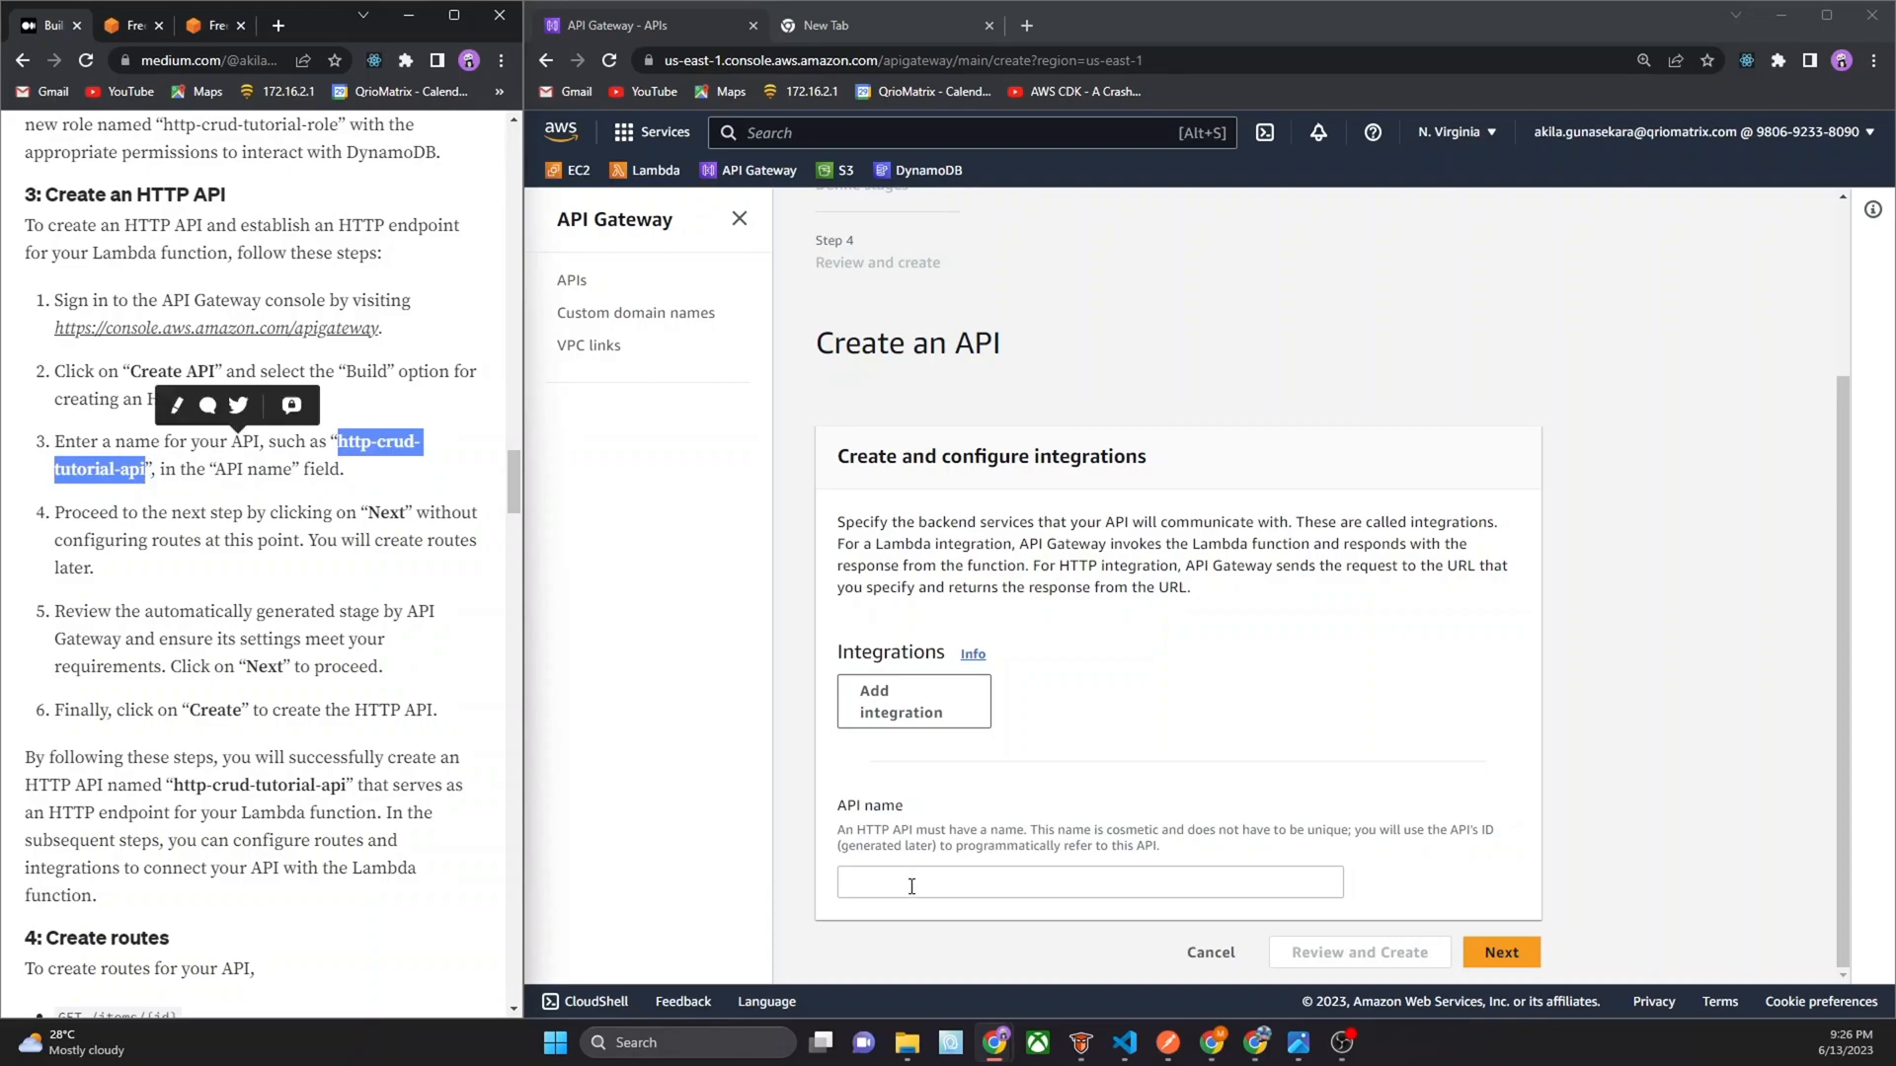
type("http-crud-tutorial-api")
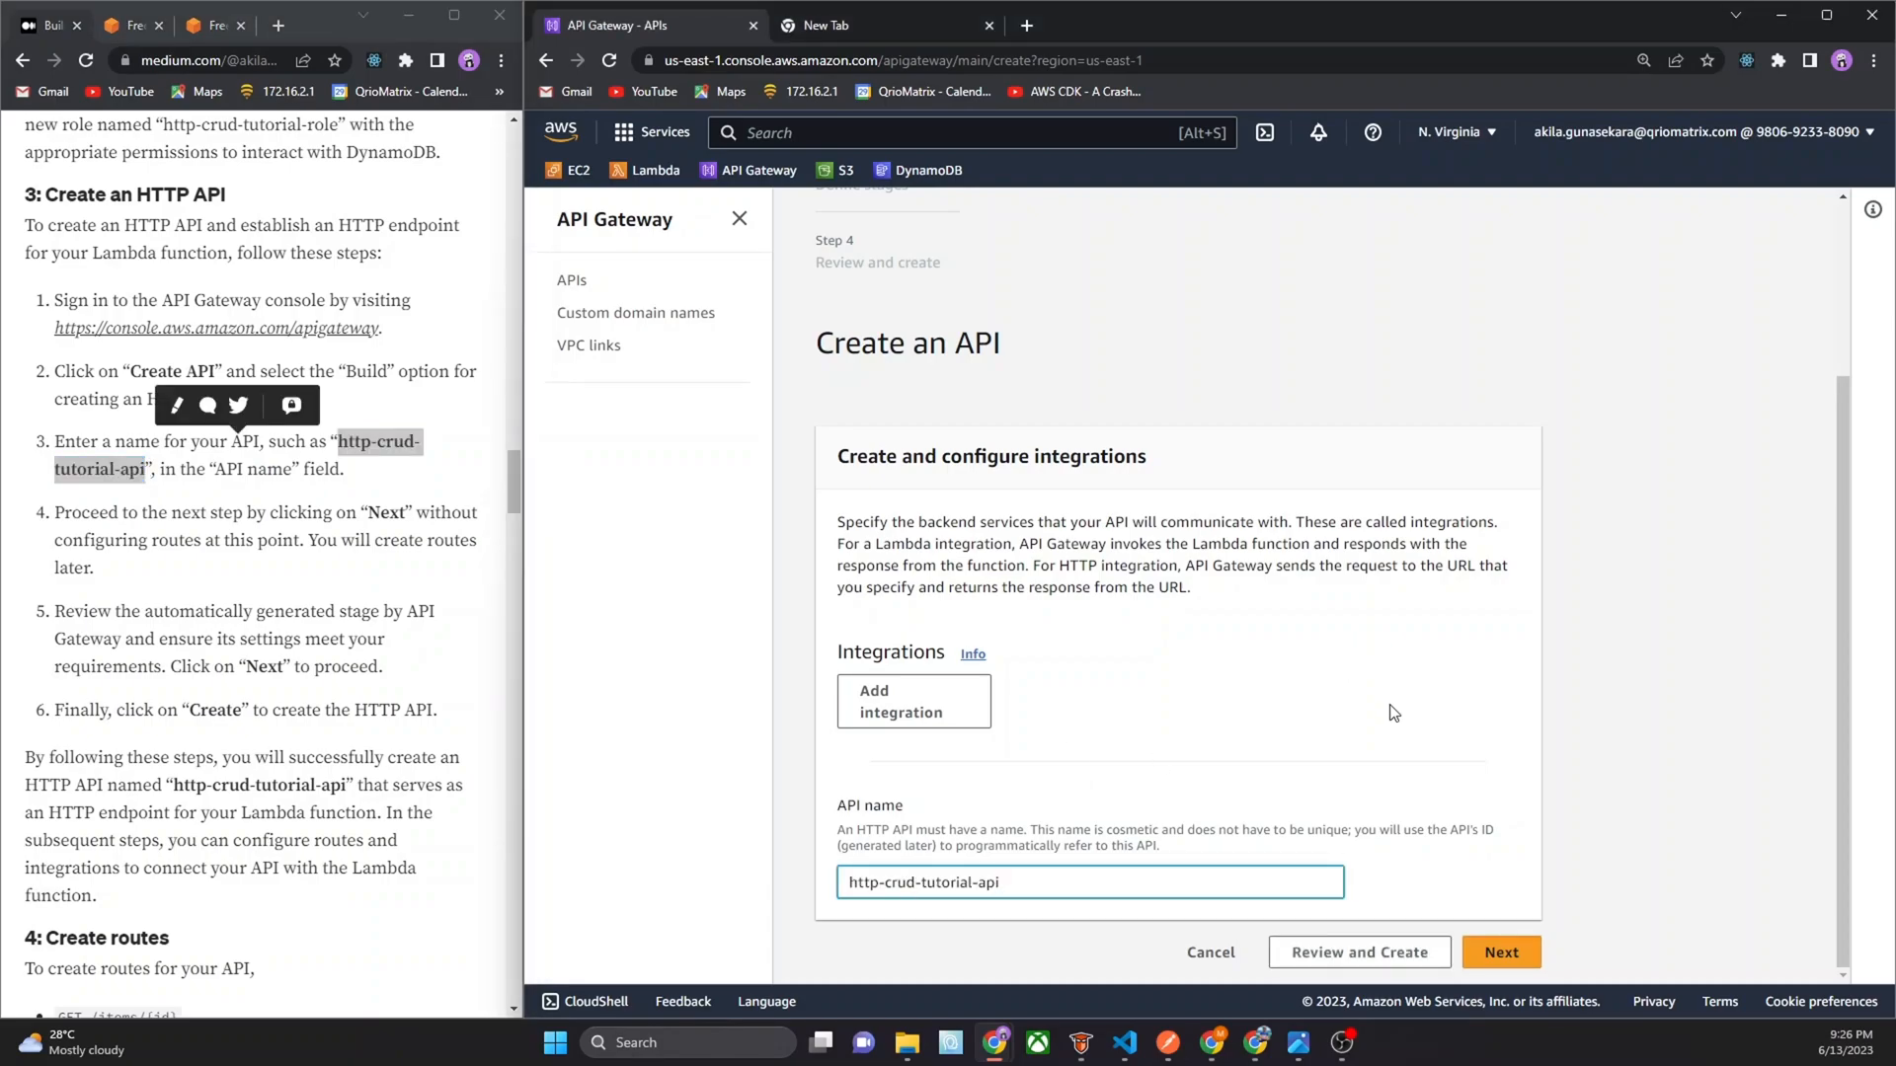
left_click(1499, 952)
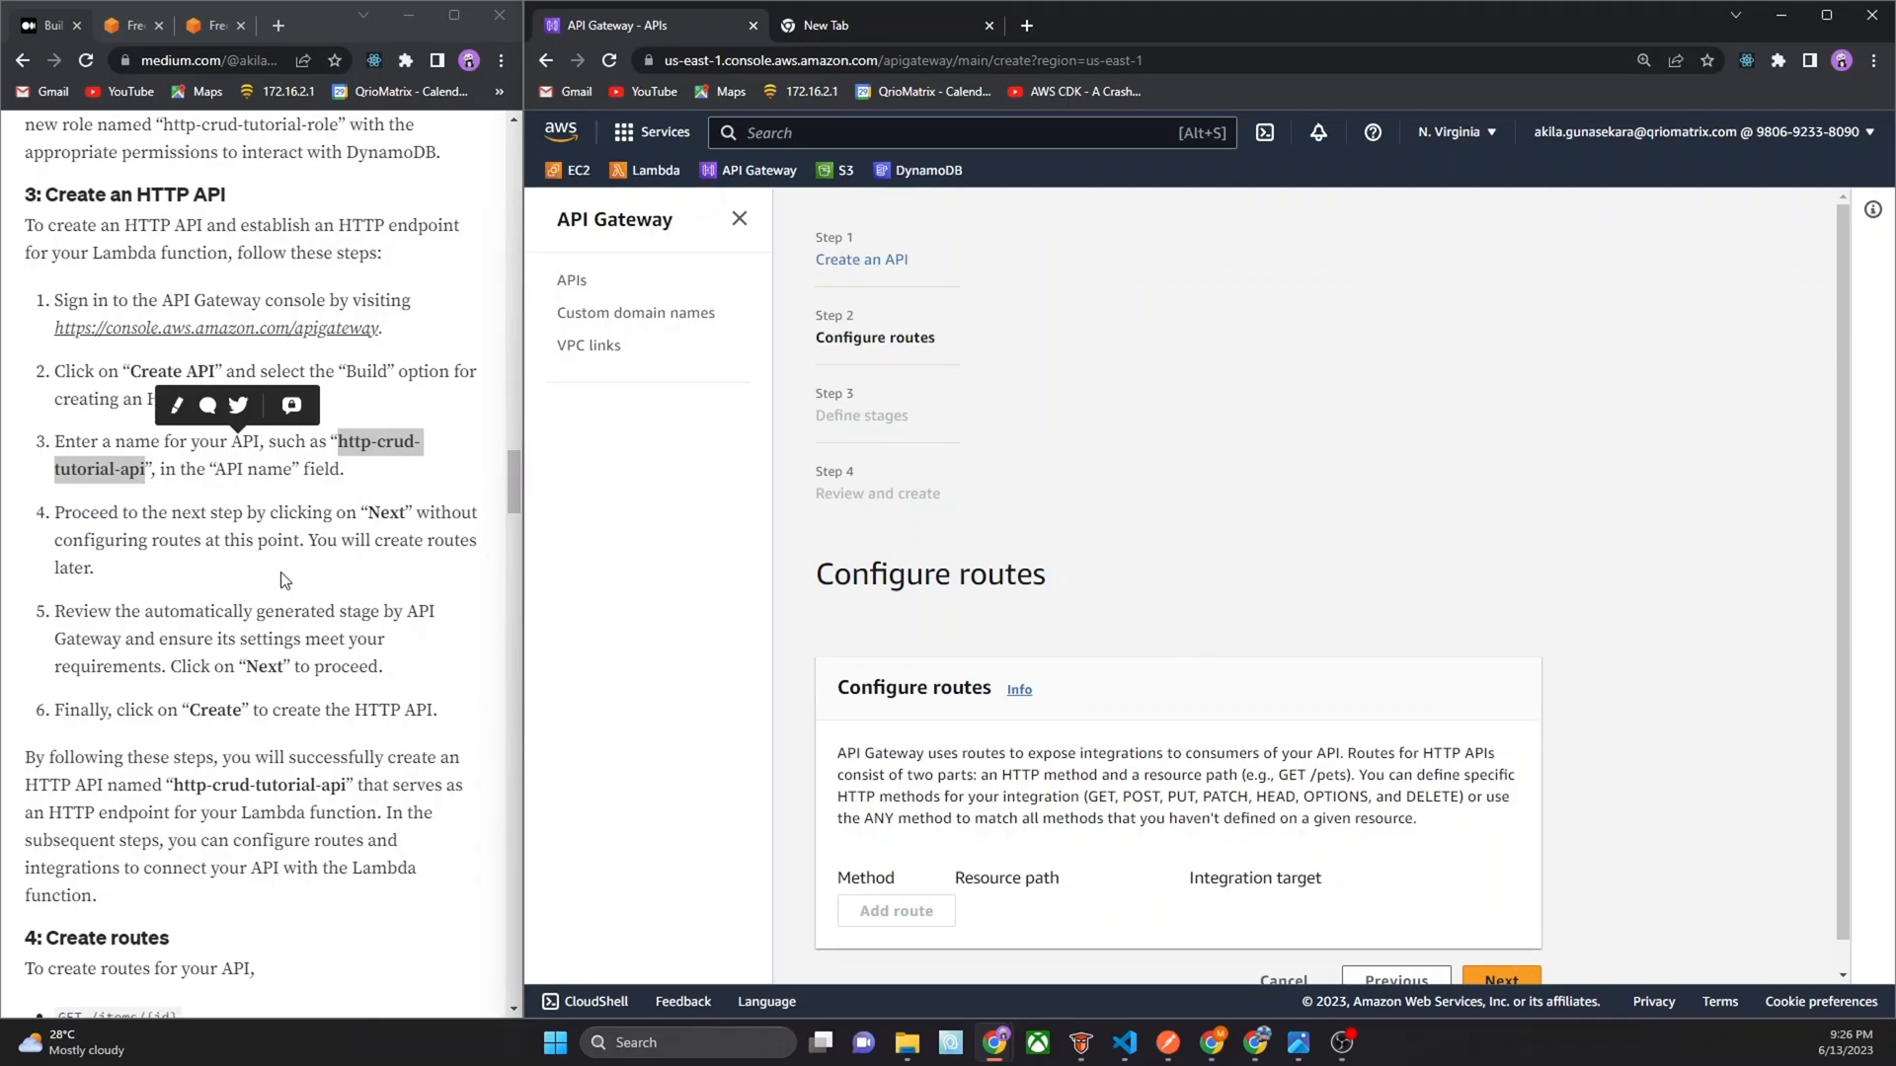
Skip routes, keep the auto-deploying $default stage, review and create the API
scroll("down", 3)
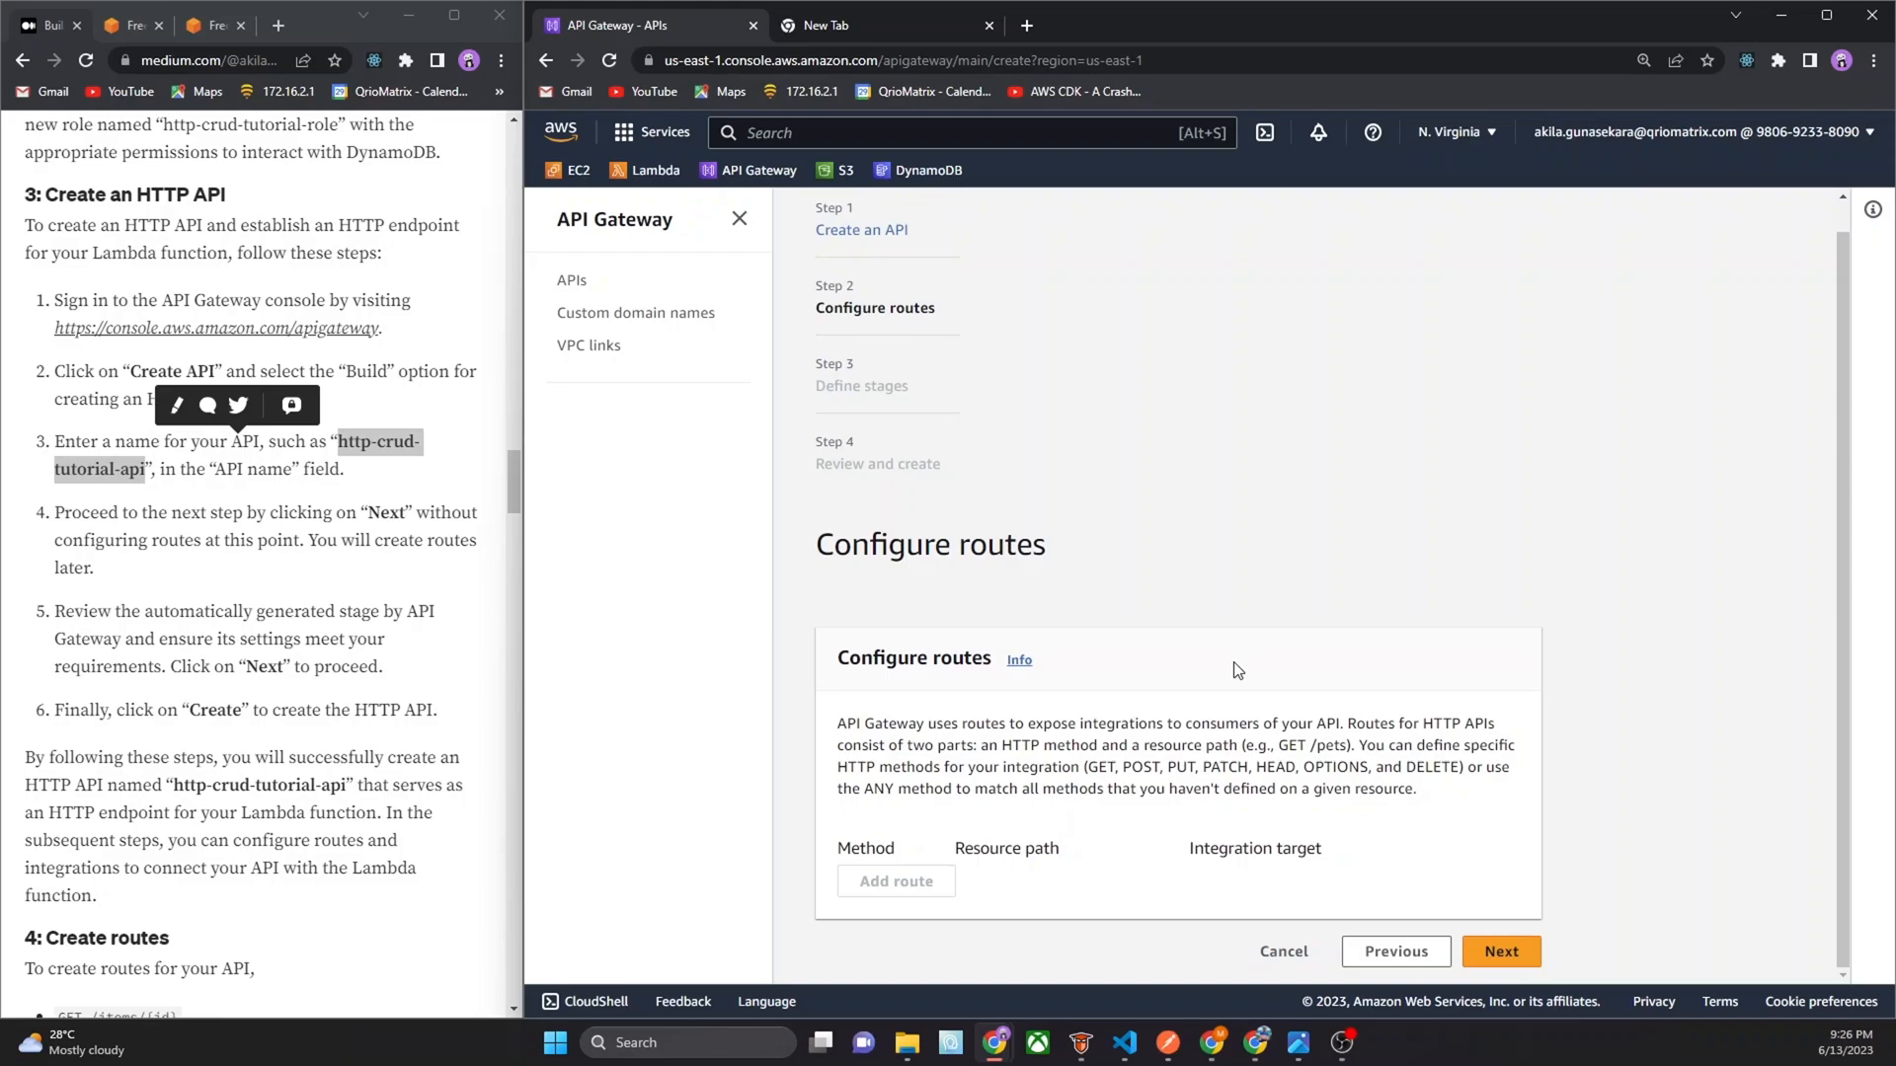
left_click(1499, 952)
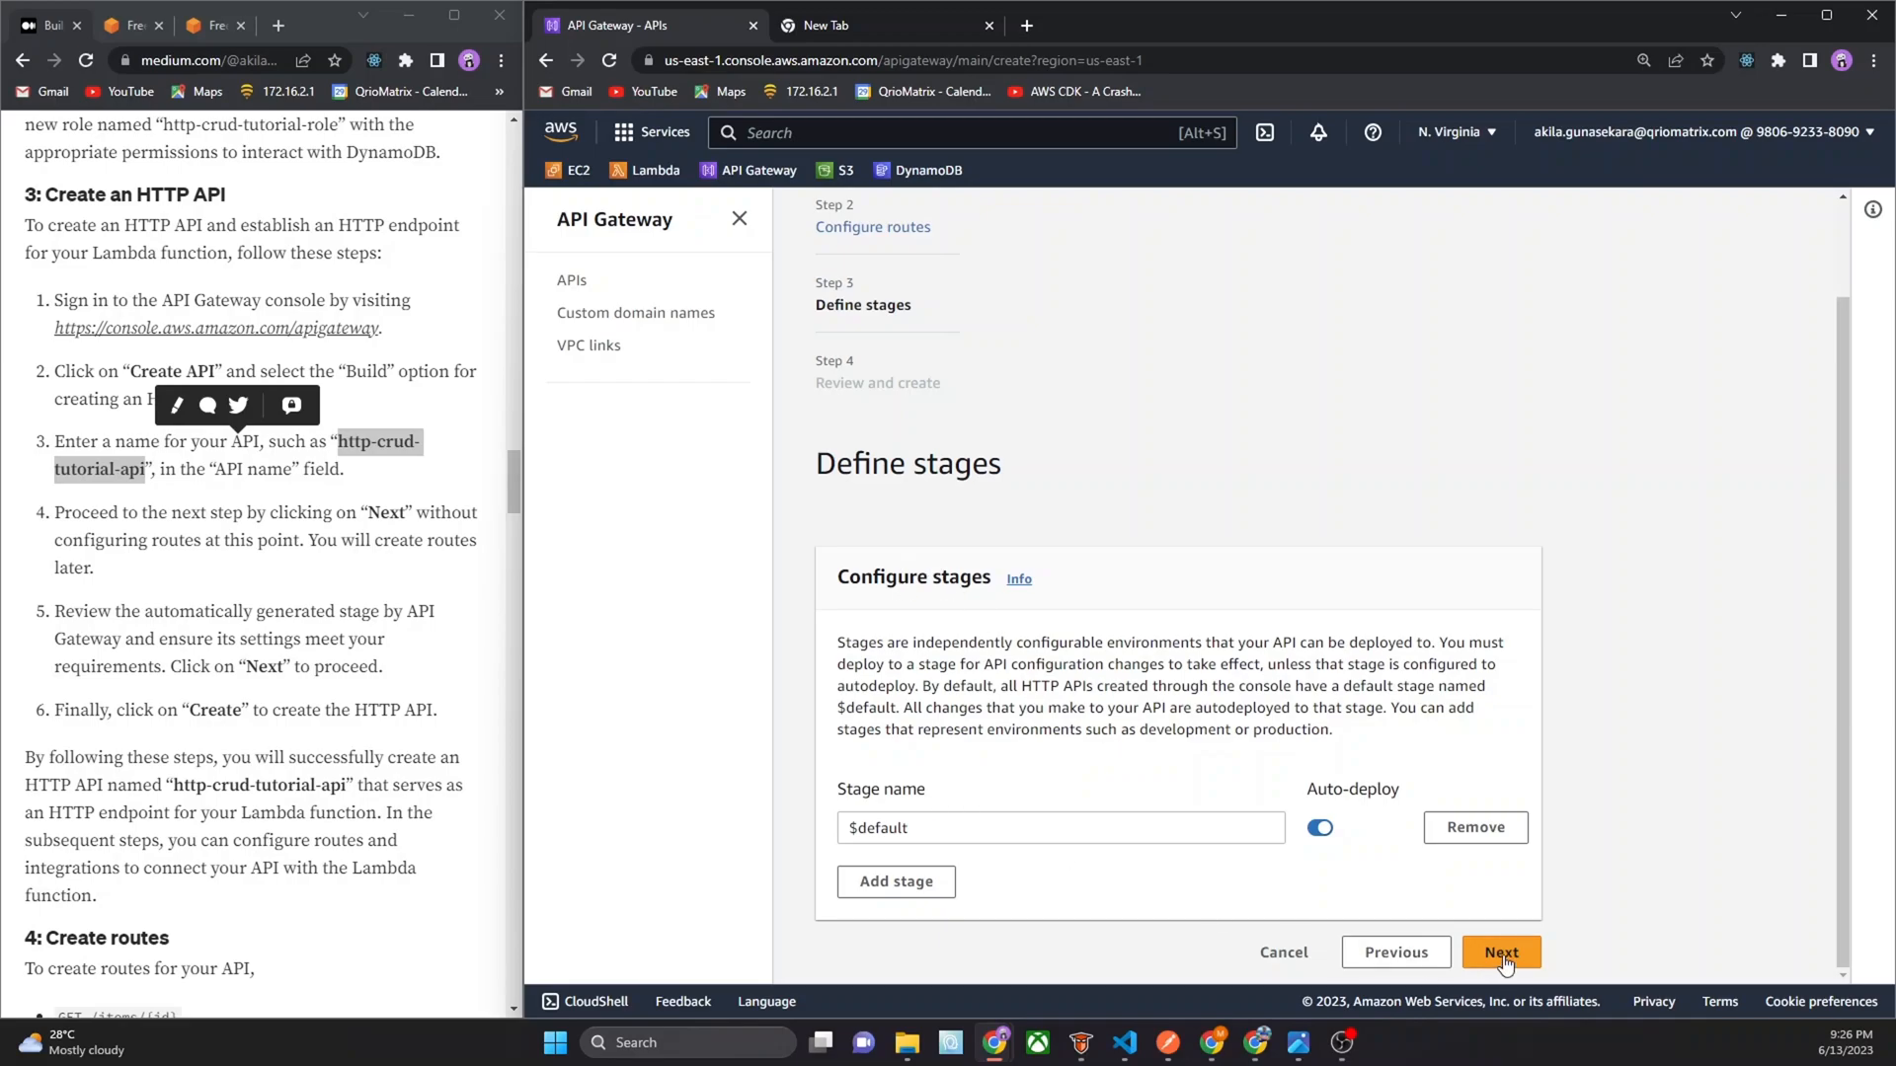
left_click(1501, 953)
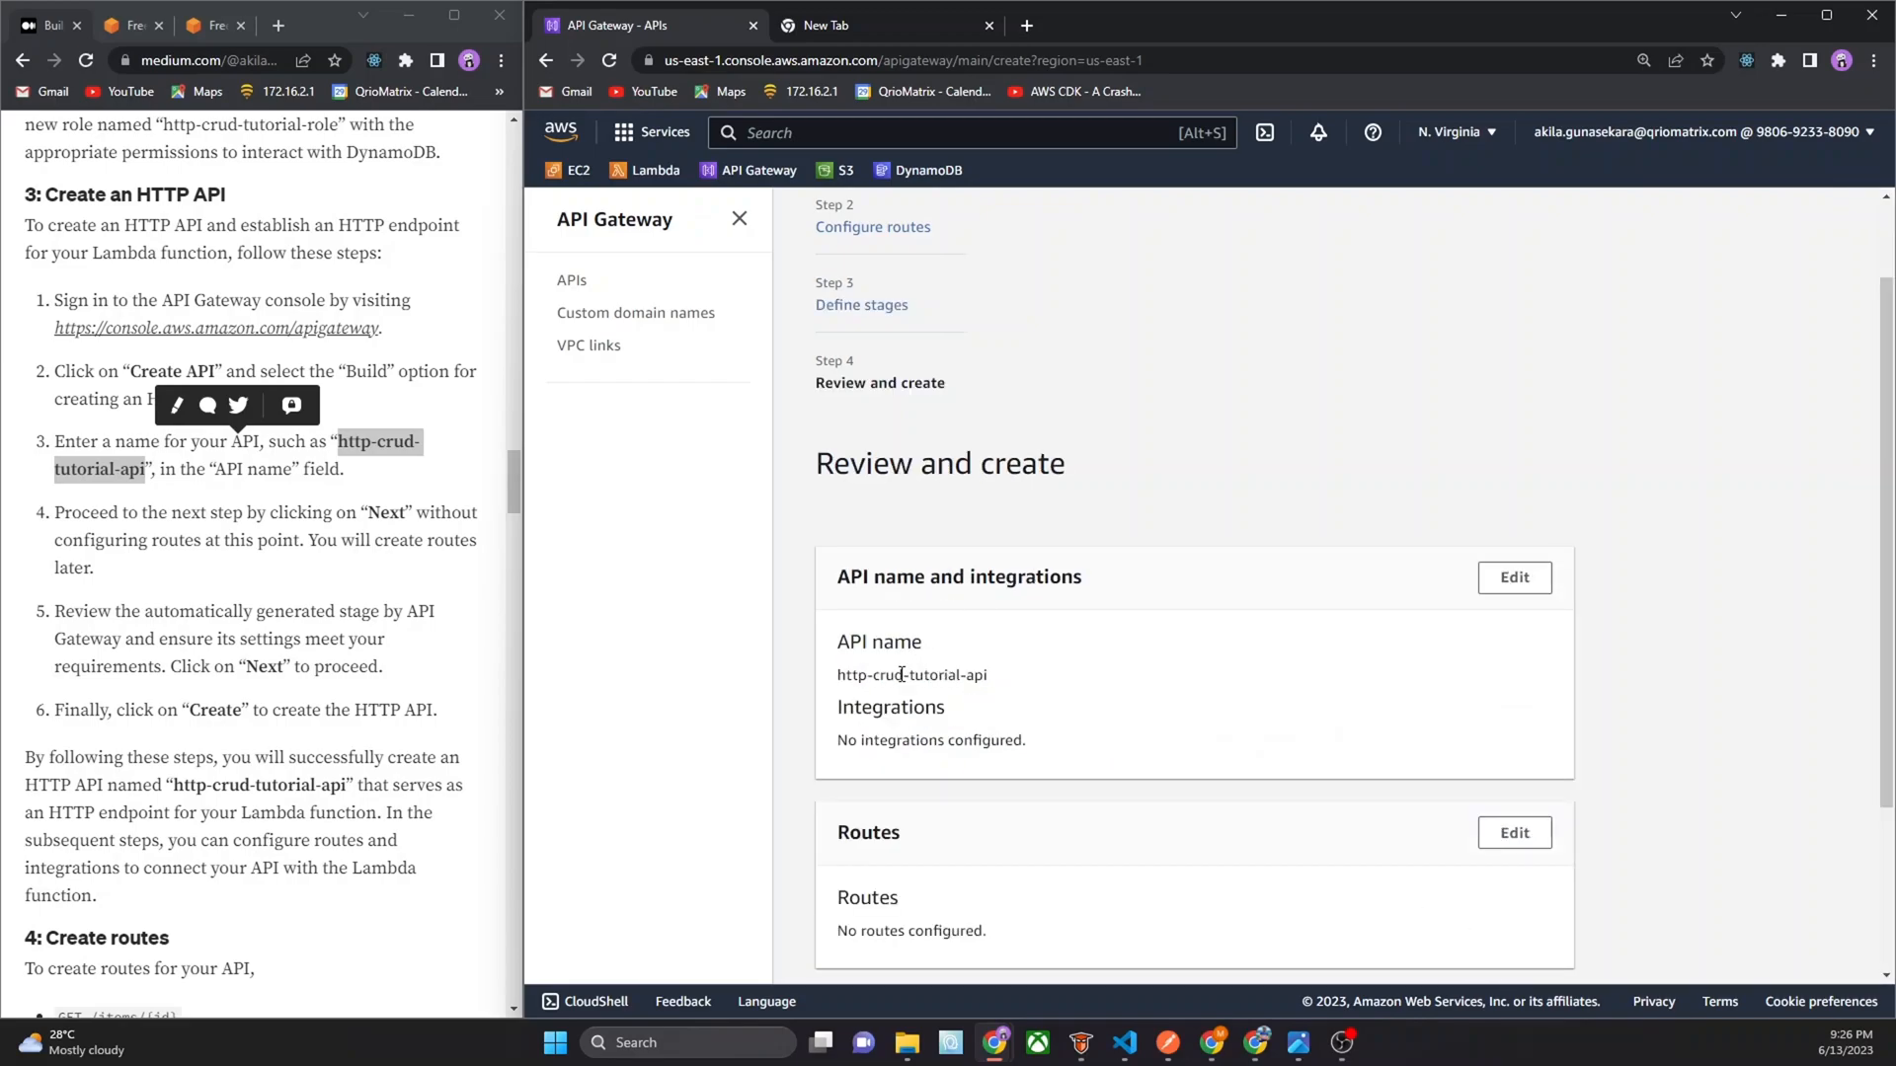
scroll("down", 3)
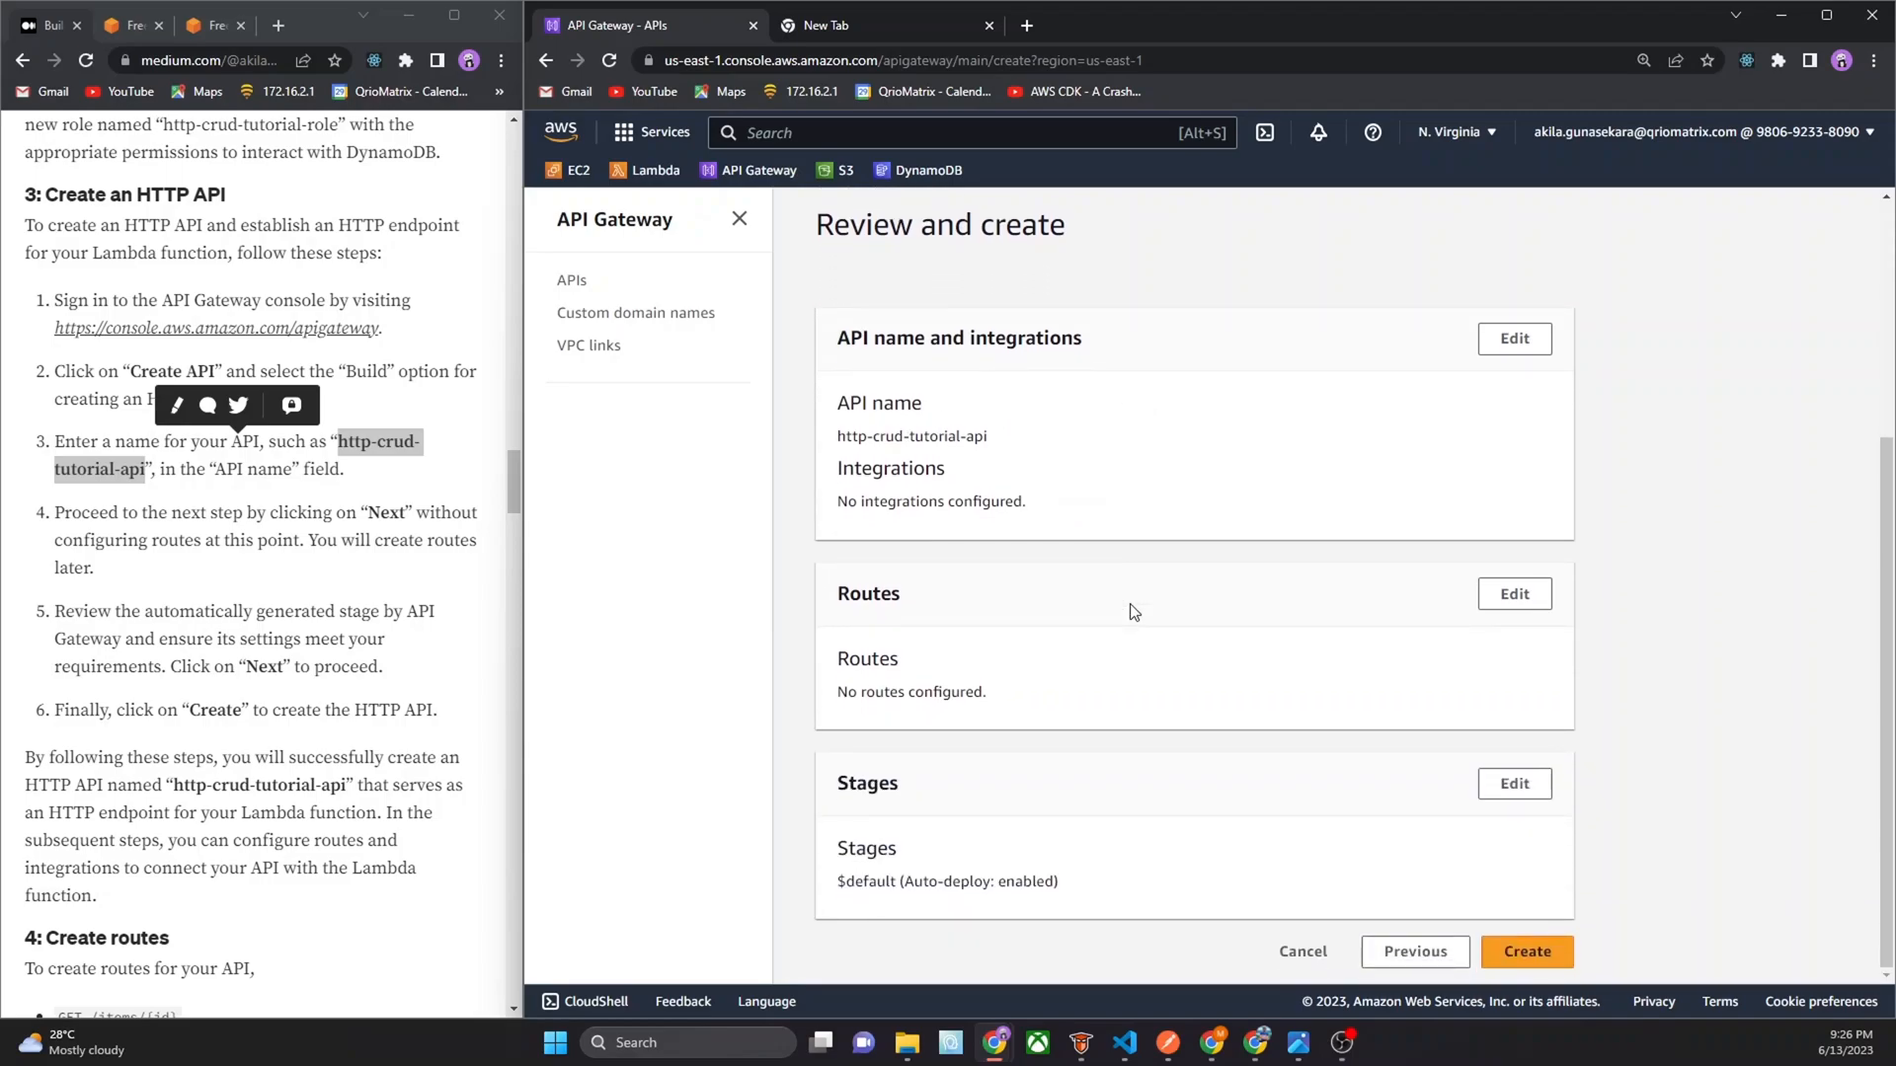
left_click(1525, 952)
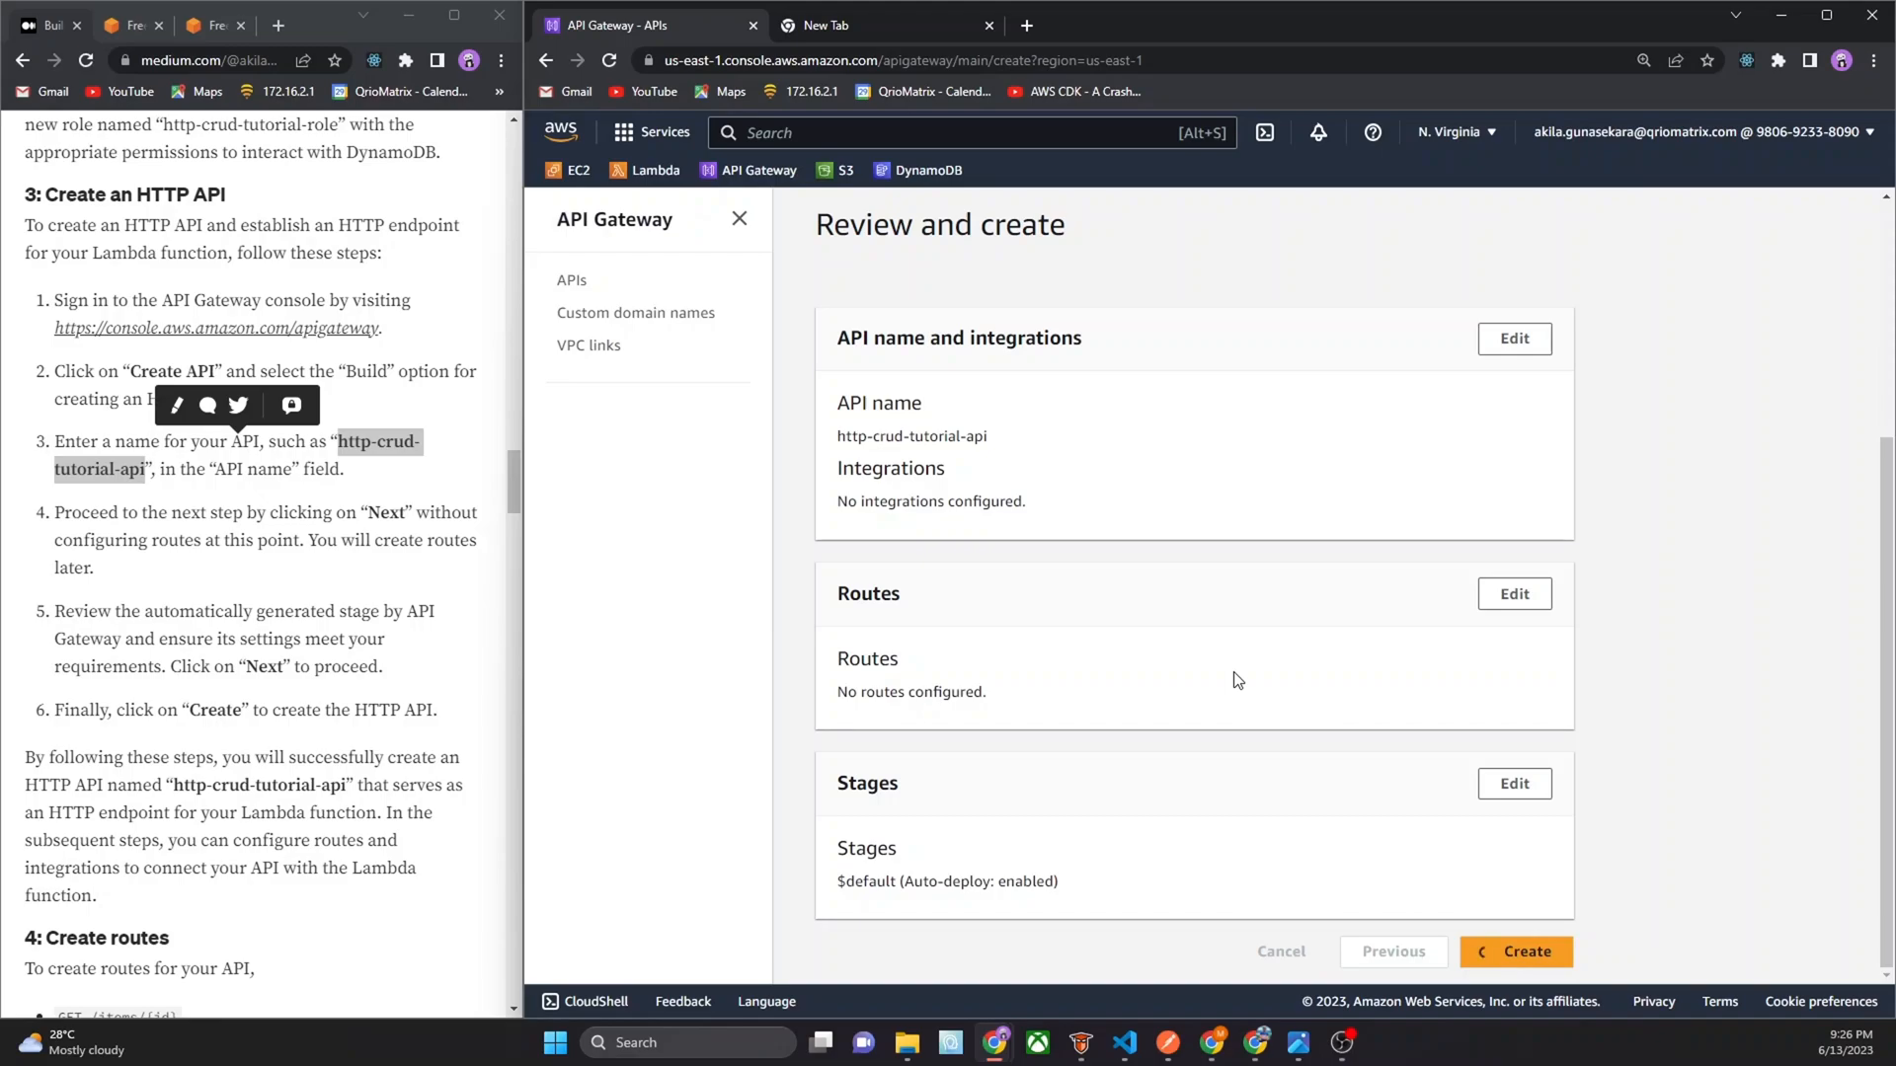
left_click(1514, 952)
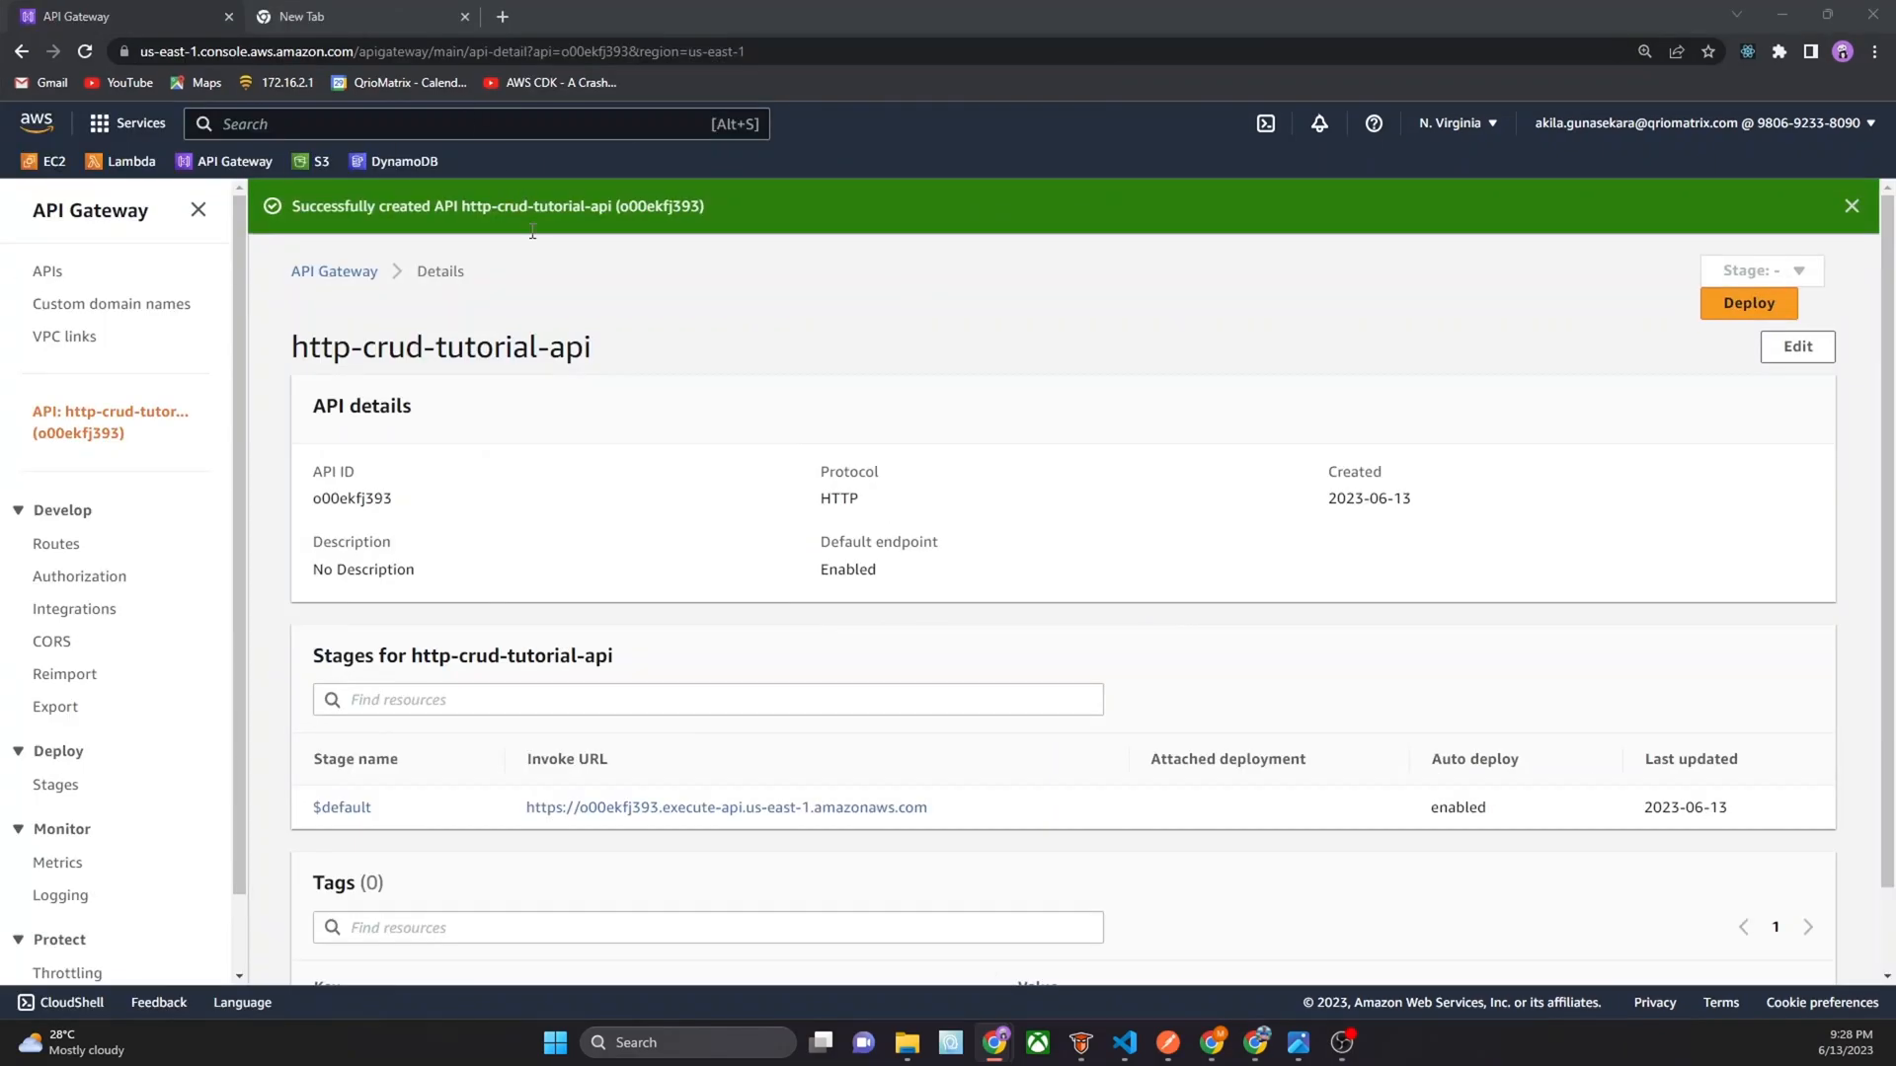
mouse_move(389, 463)
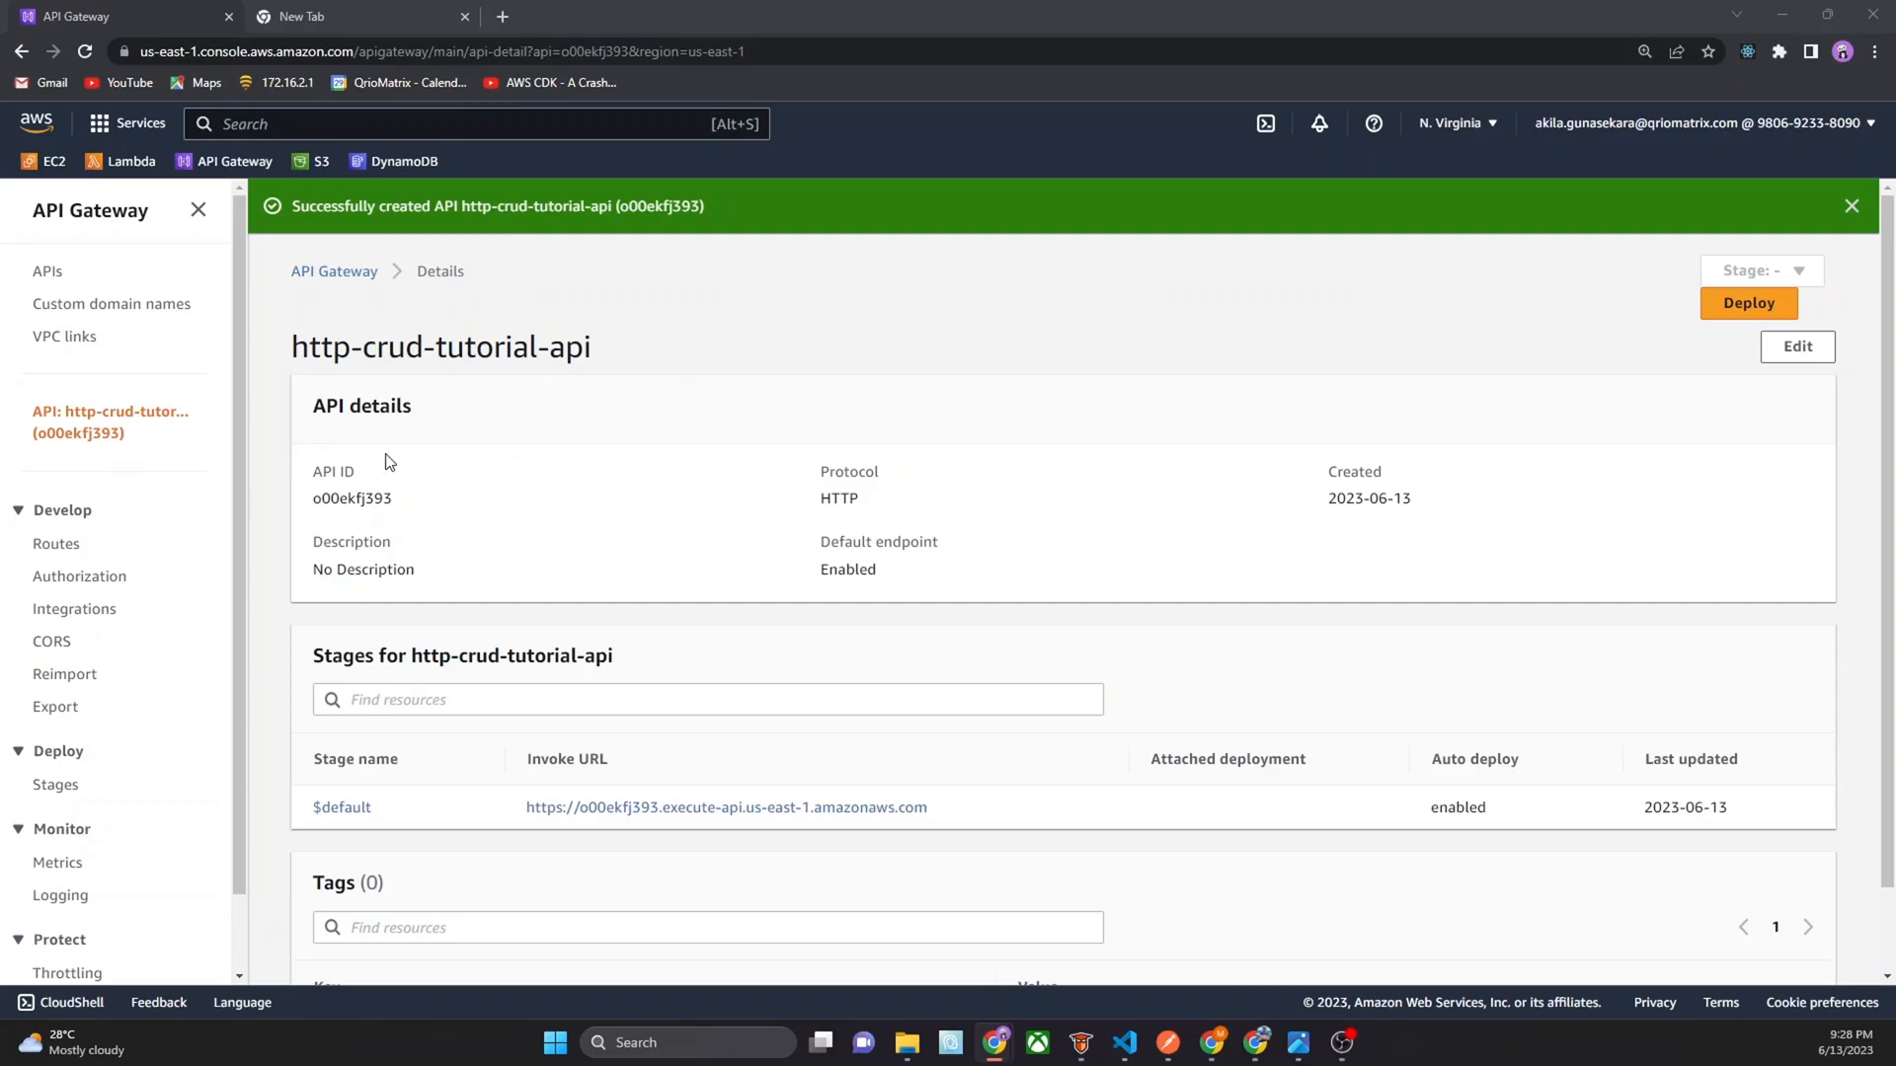
mouse_move(431, 409)
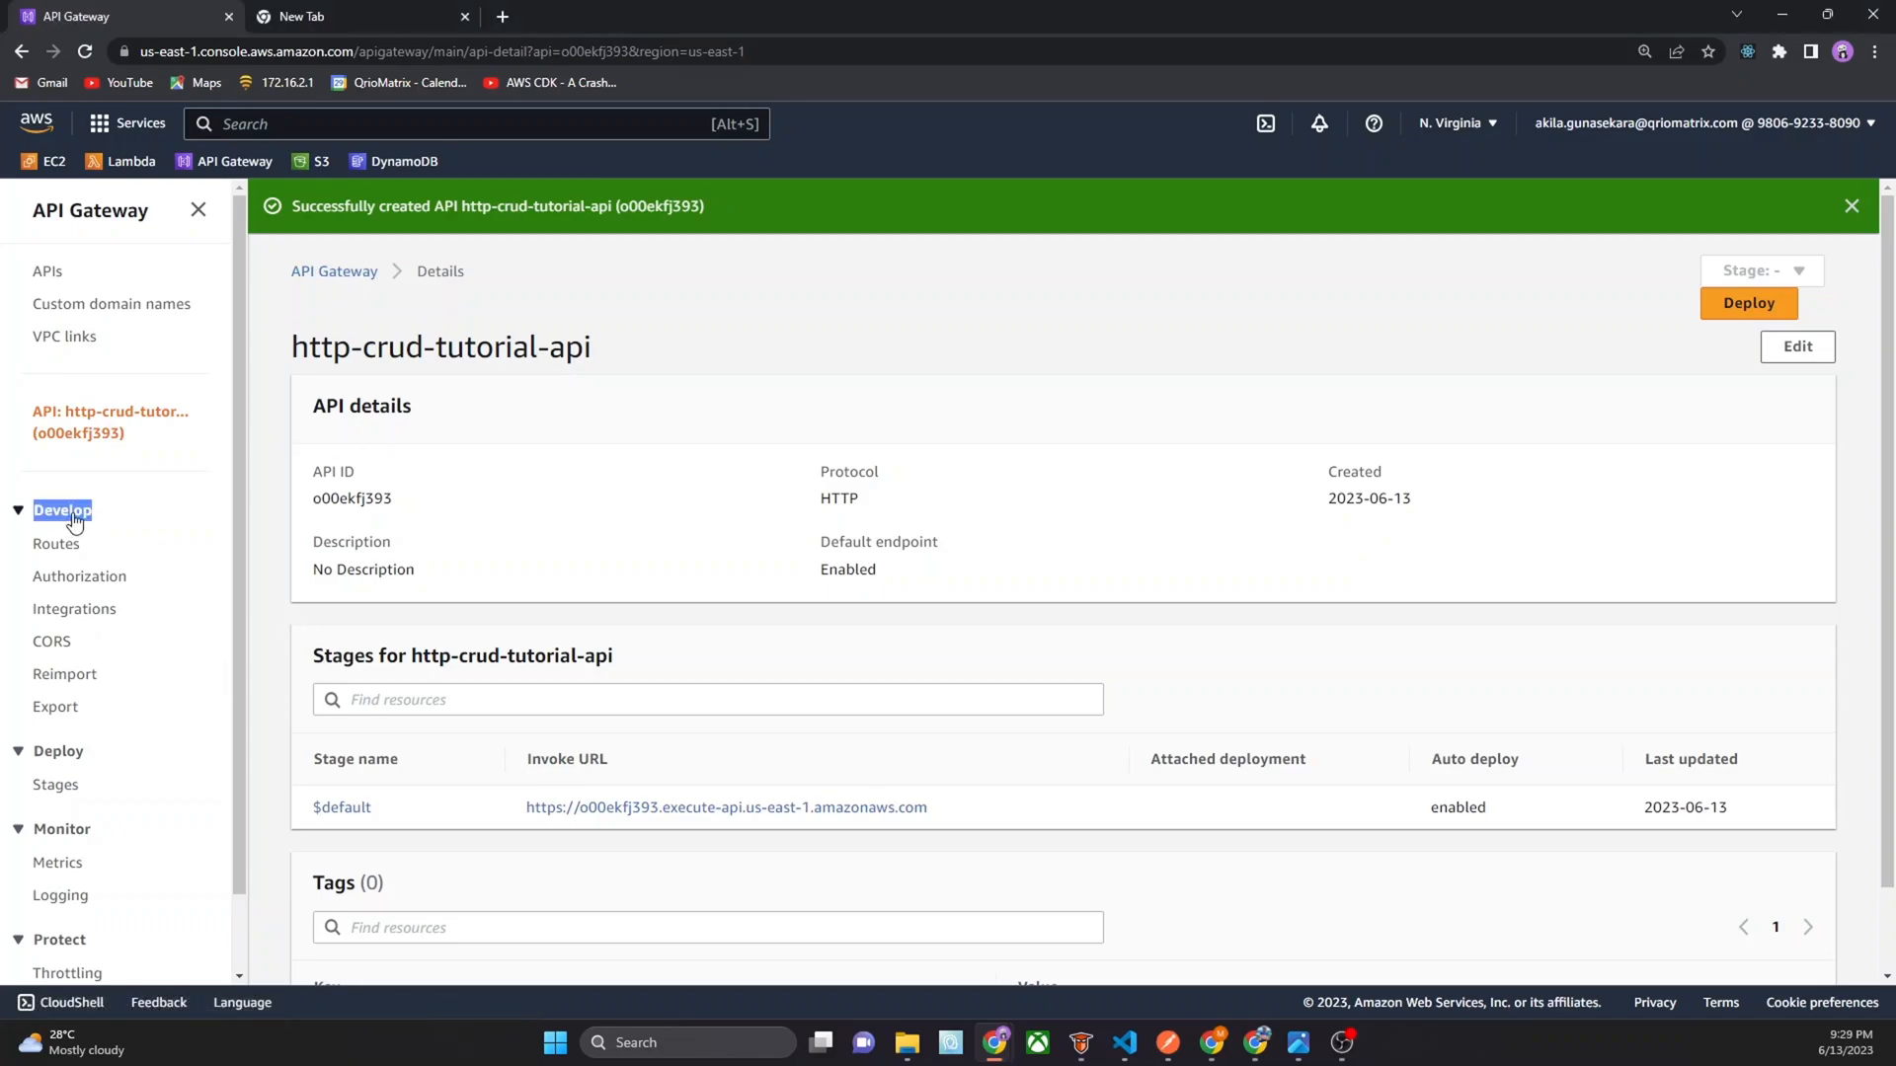
Open the Routes page under Develop for http-crud-tutorial-api
left_click(55, 543)
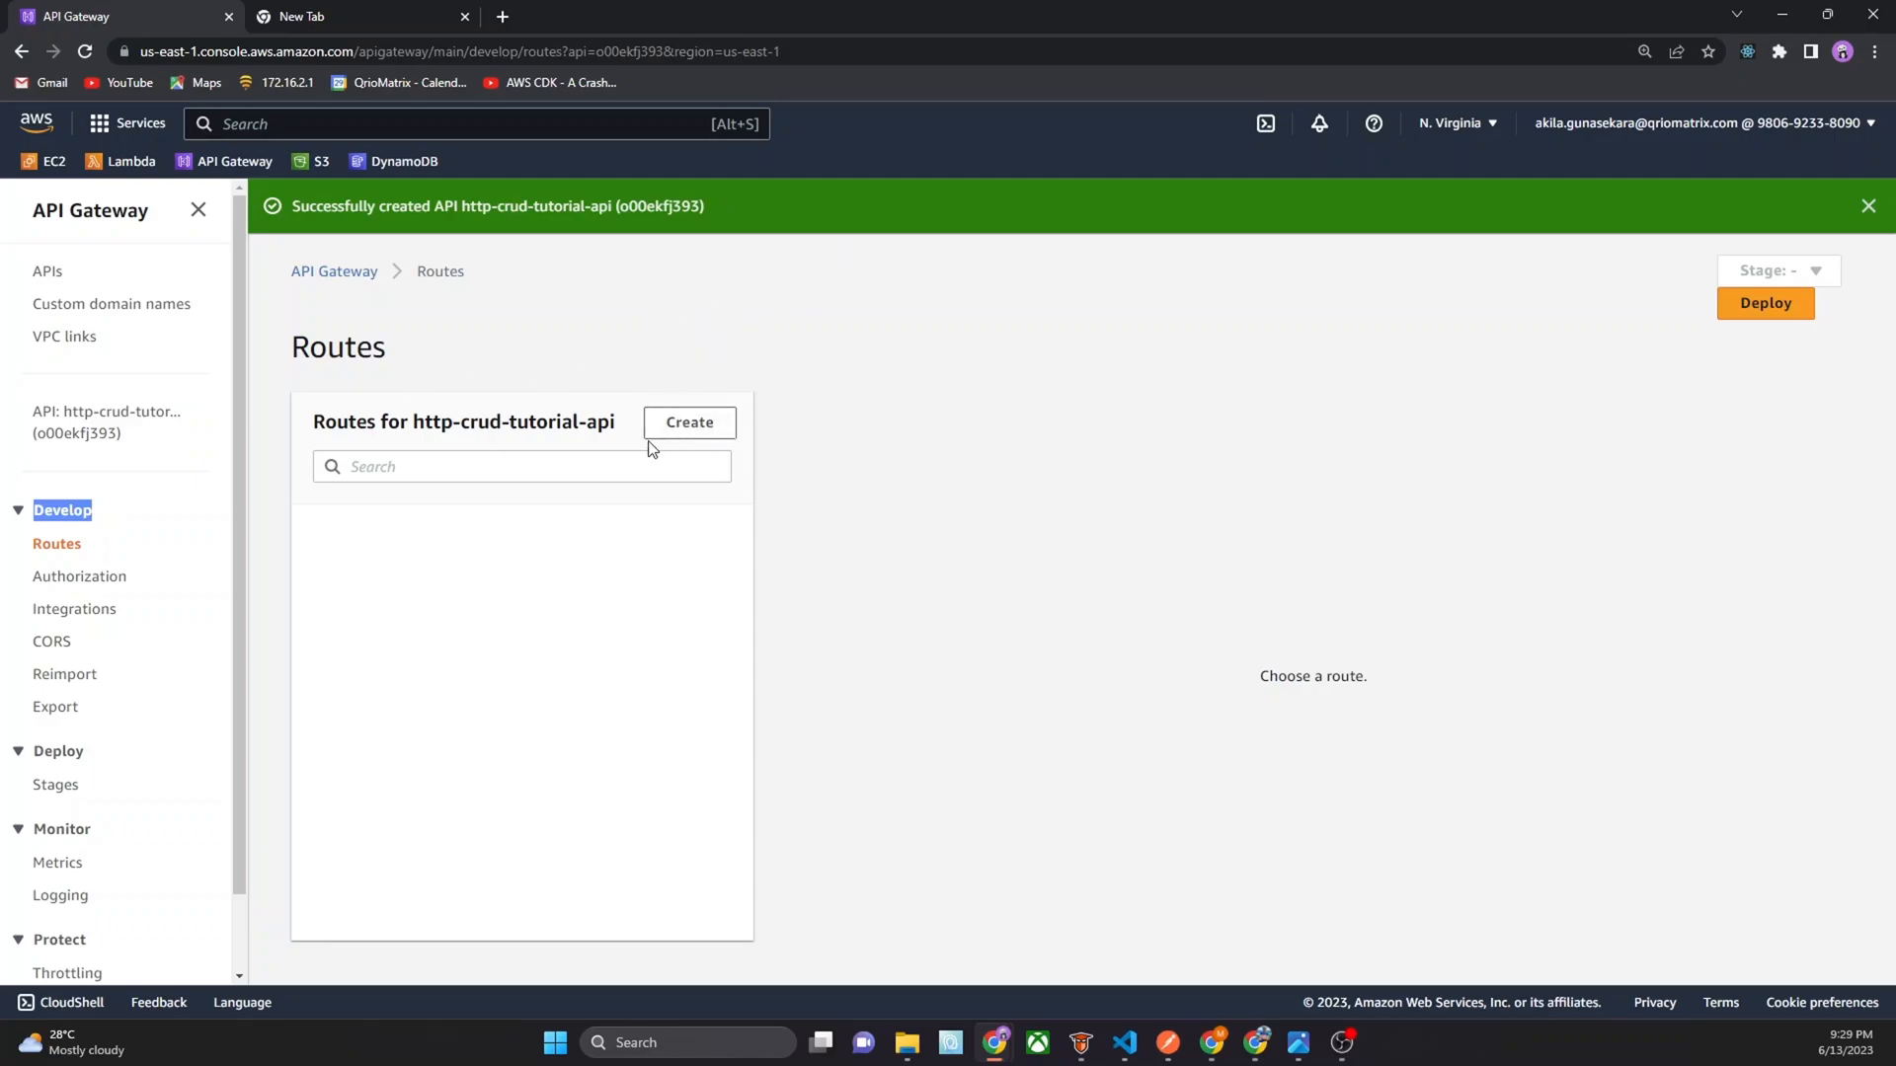
Create a route with method GET and path /items/{id}
left_click(689, 422)
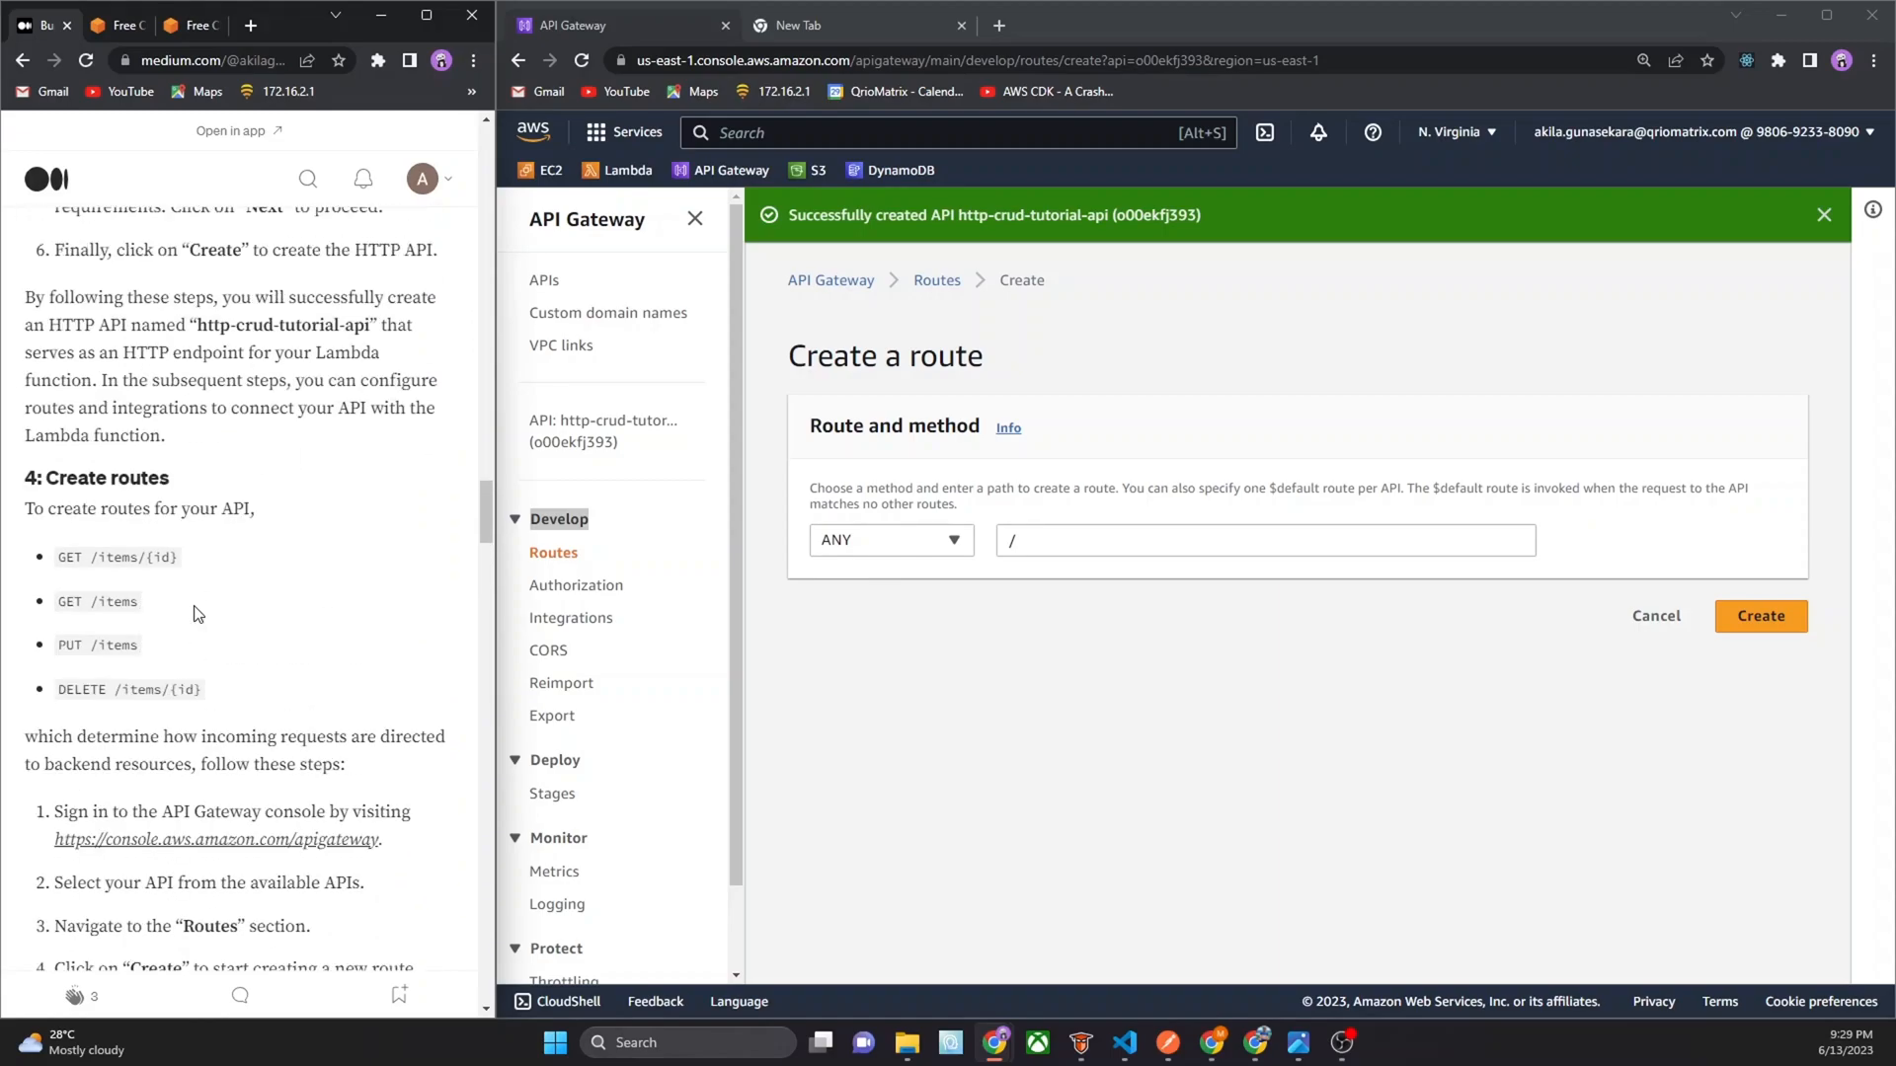
left_click(890, 540)
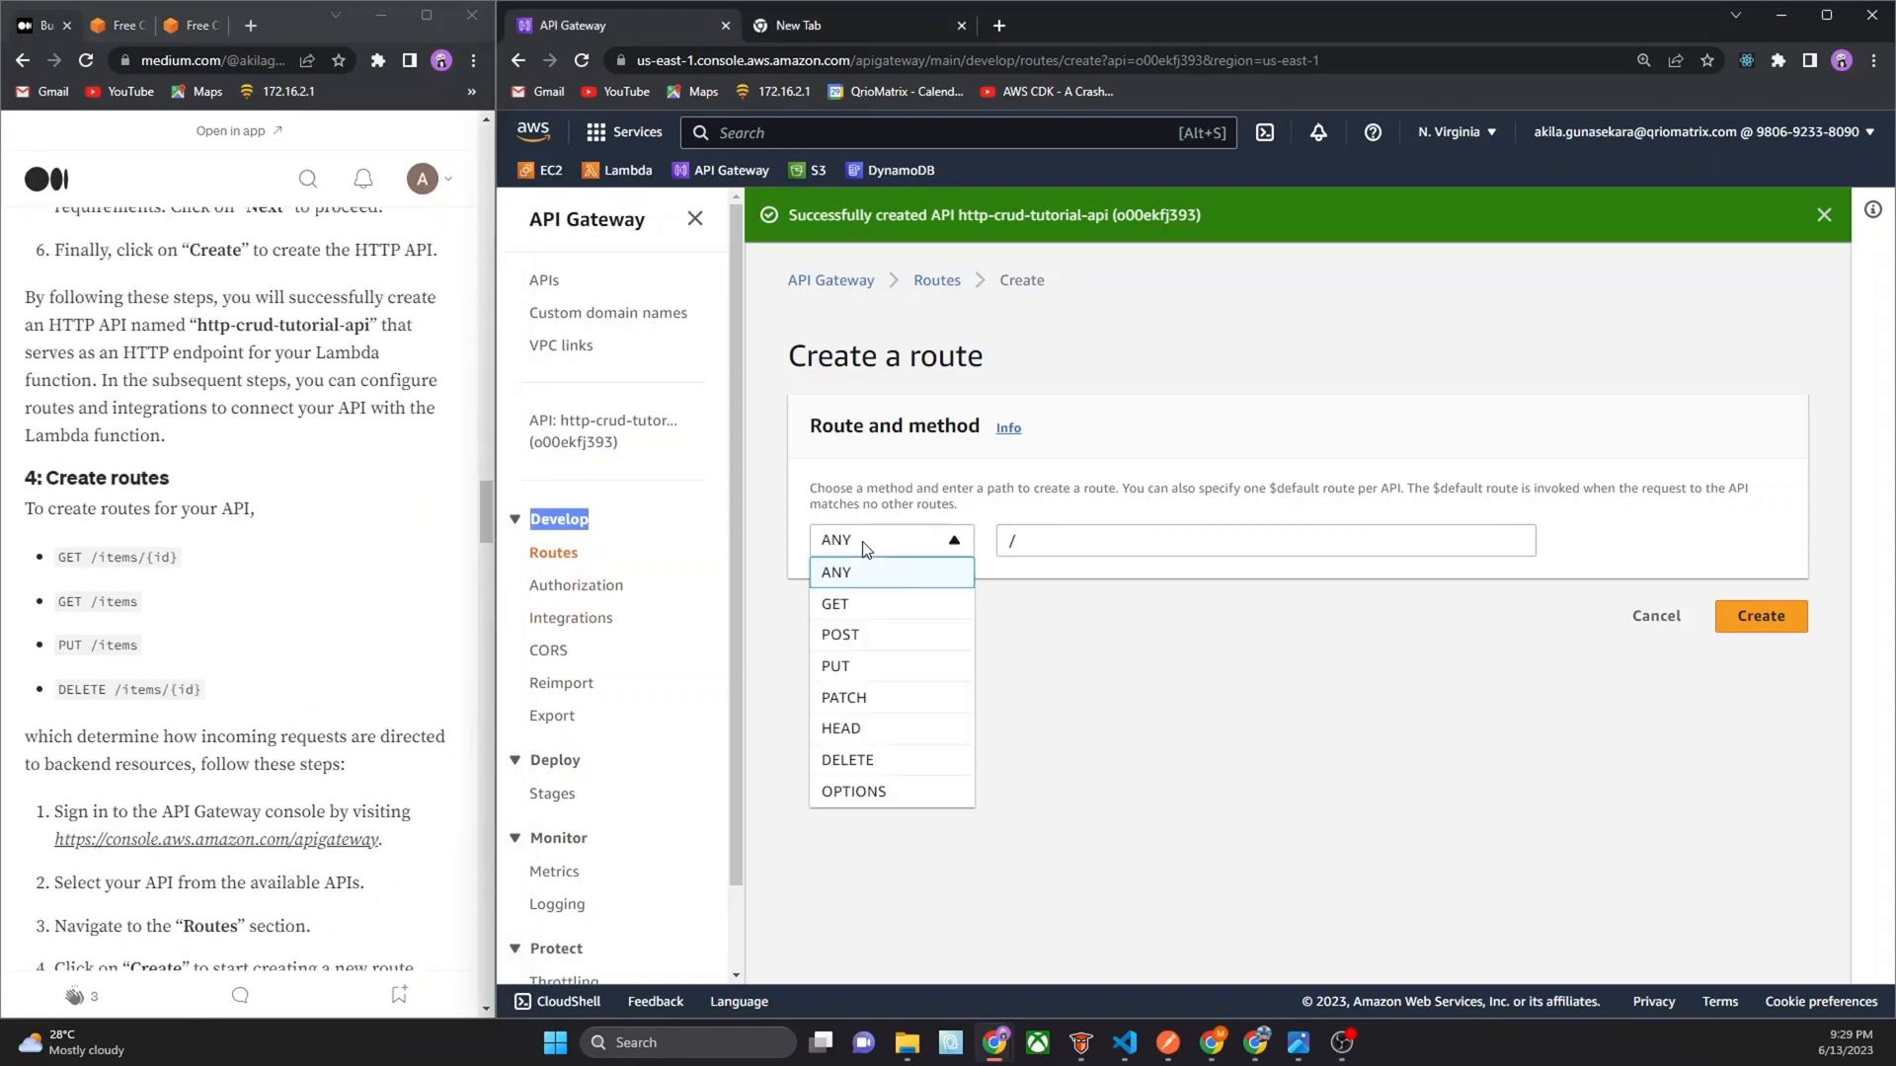
mouse_move(882, 610)
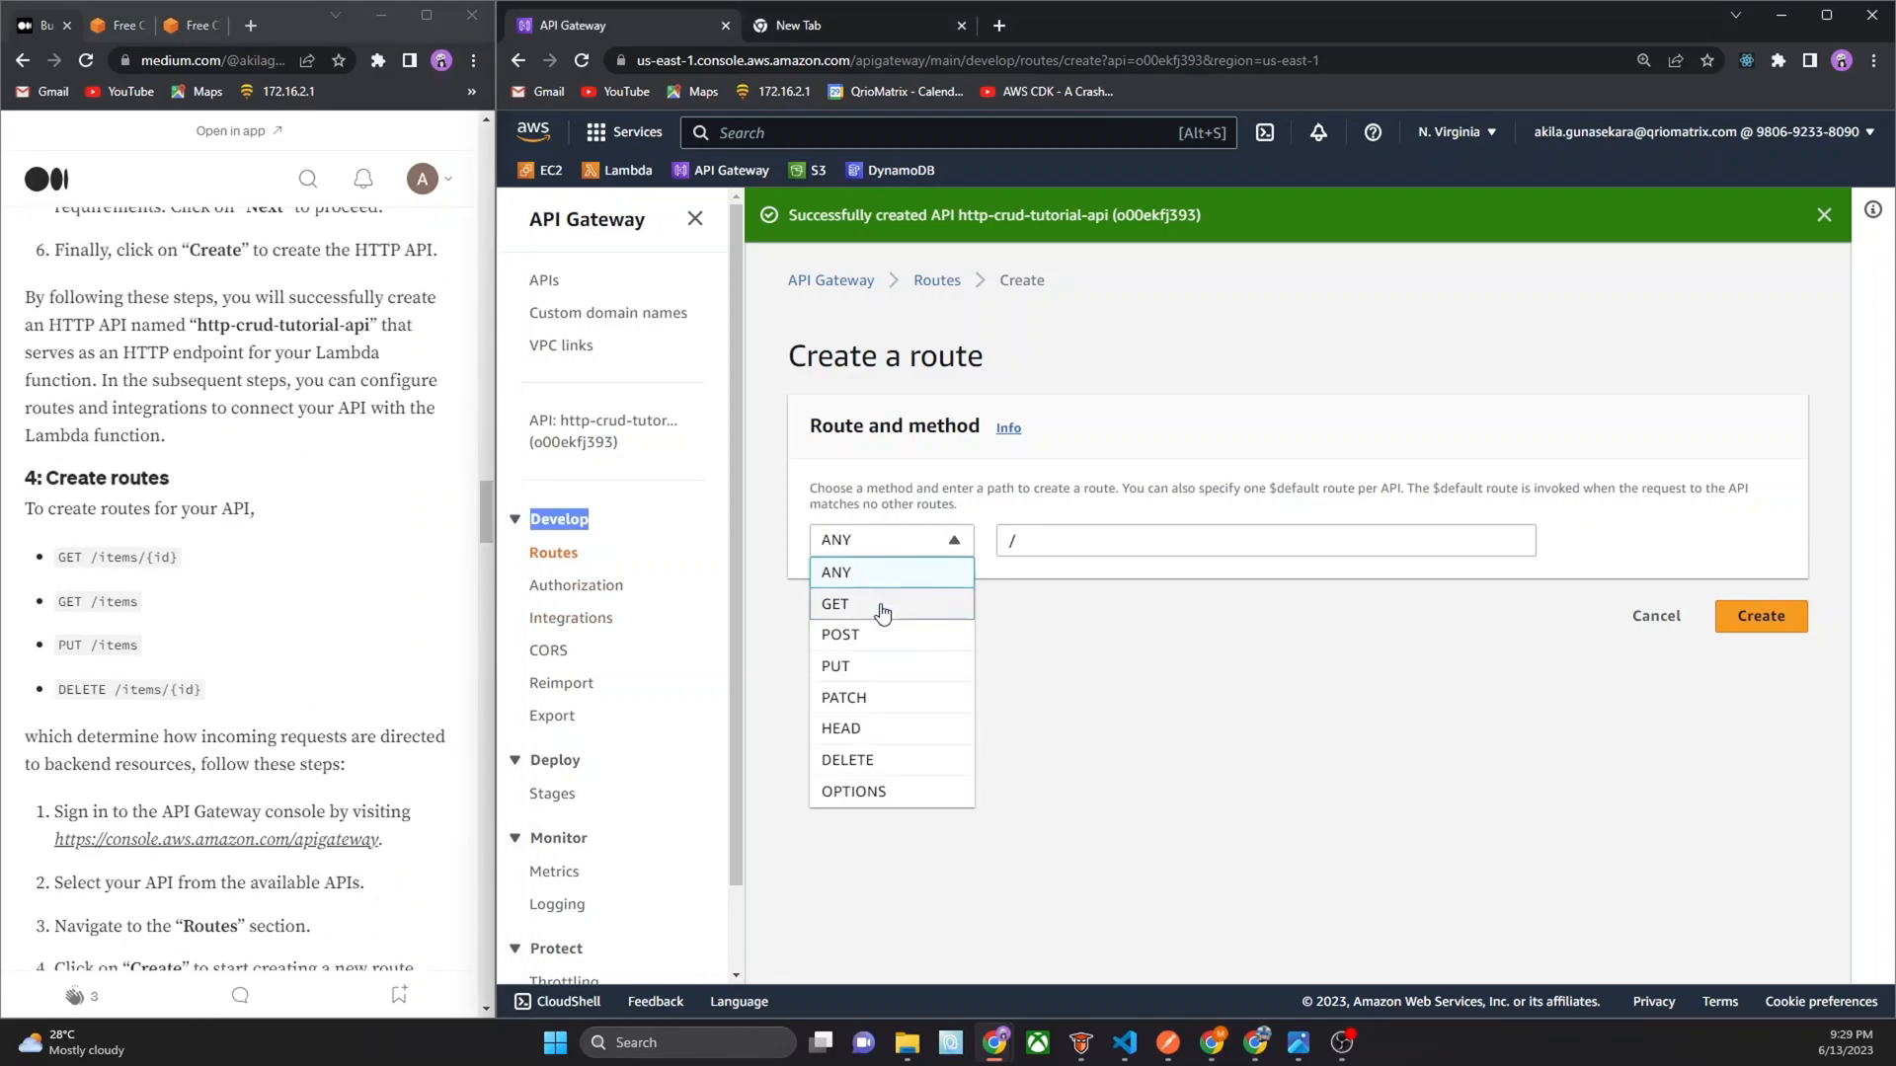
left_click(835, 603)
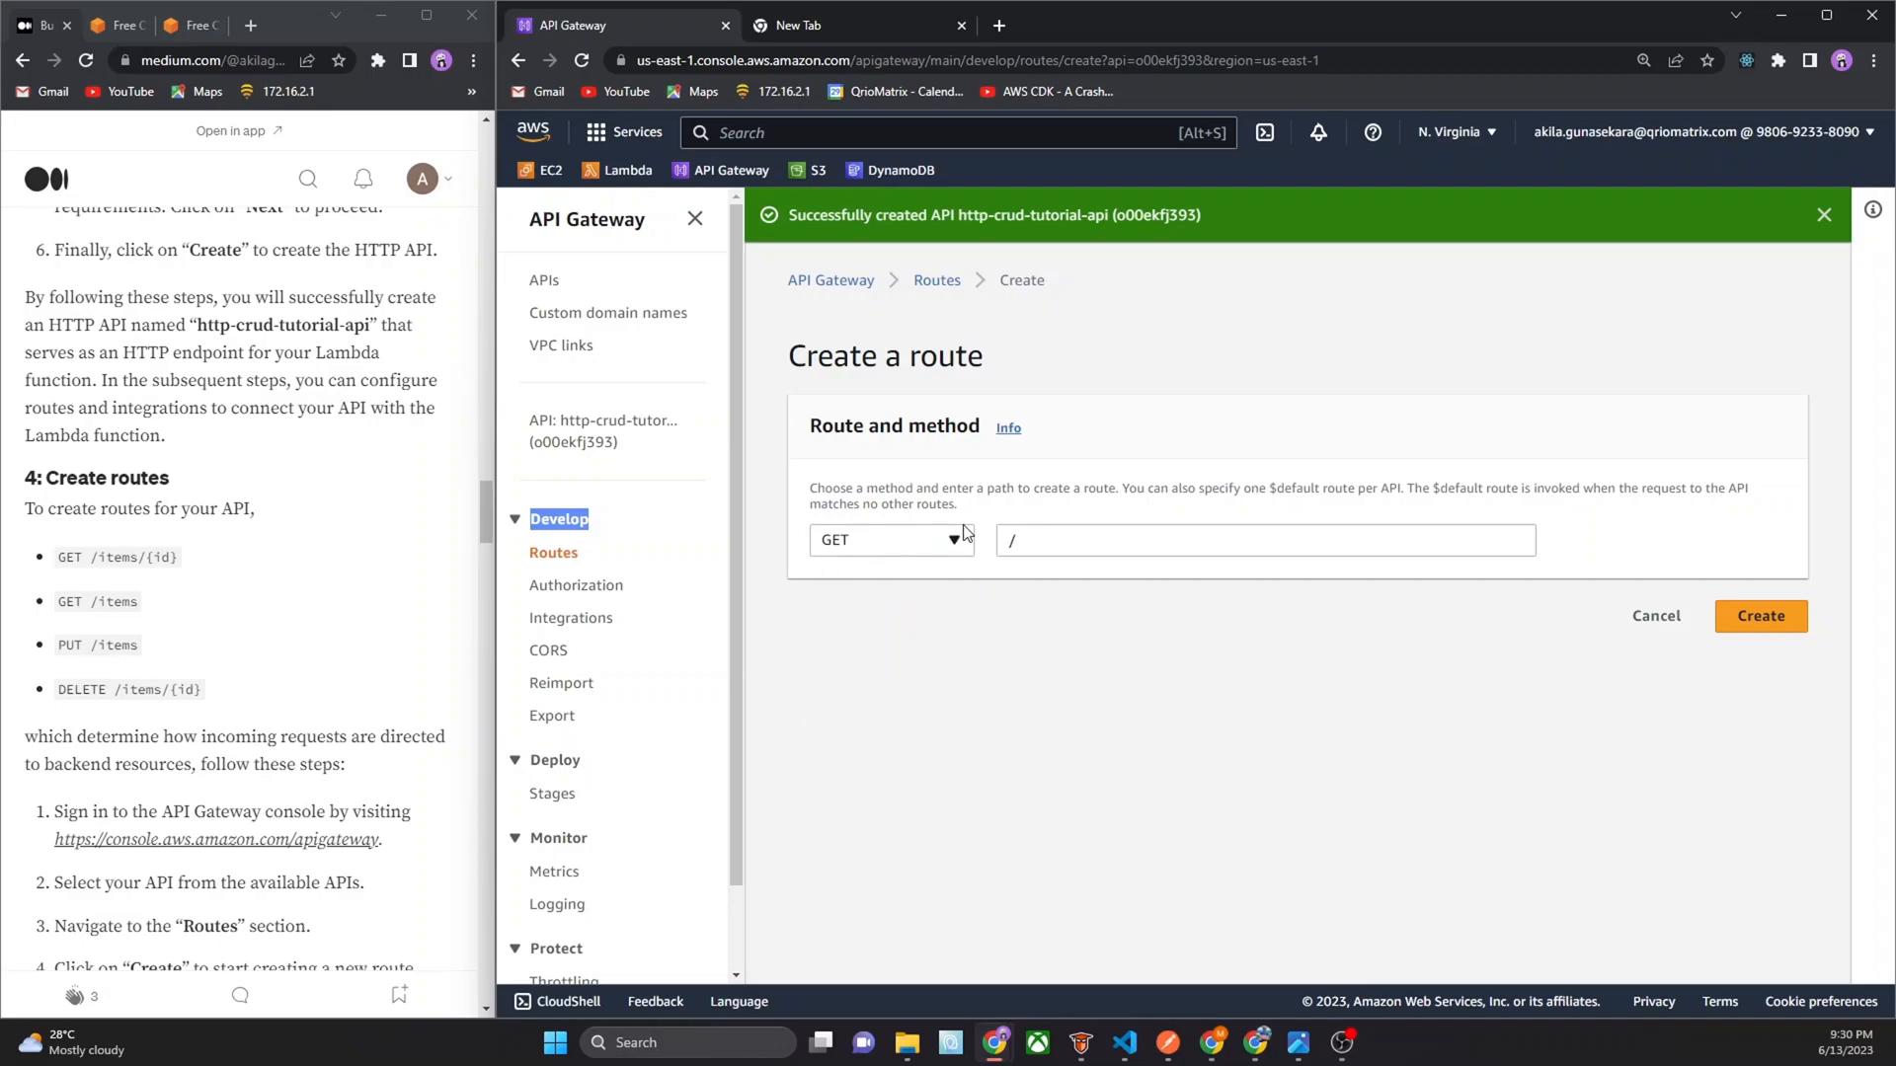
right_click(119, 556)
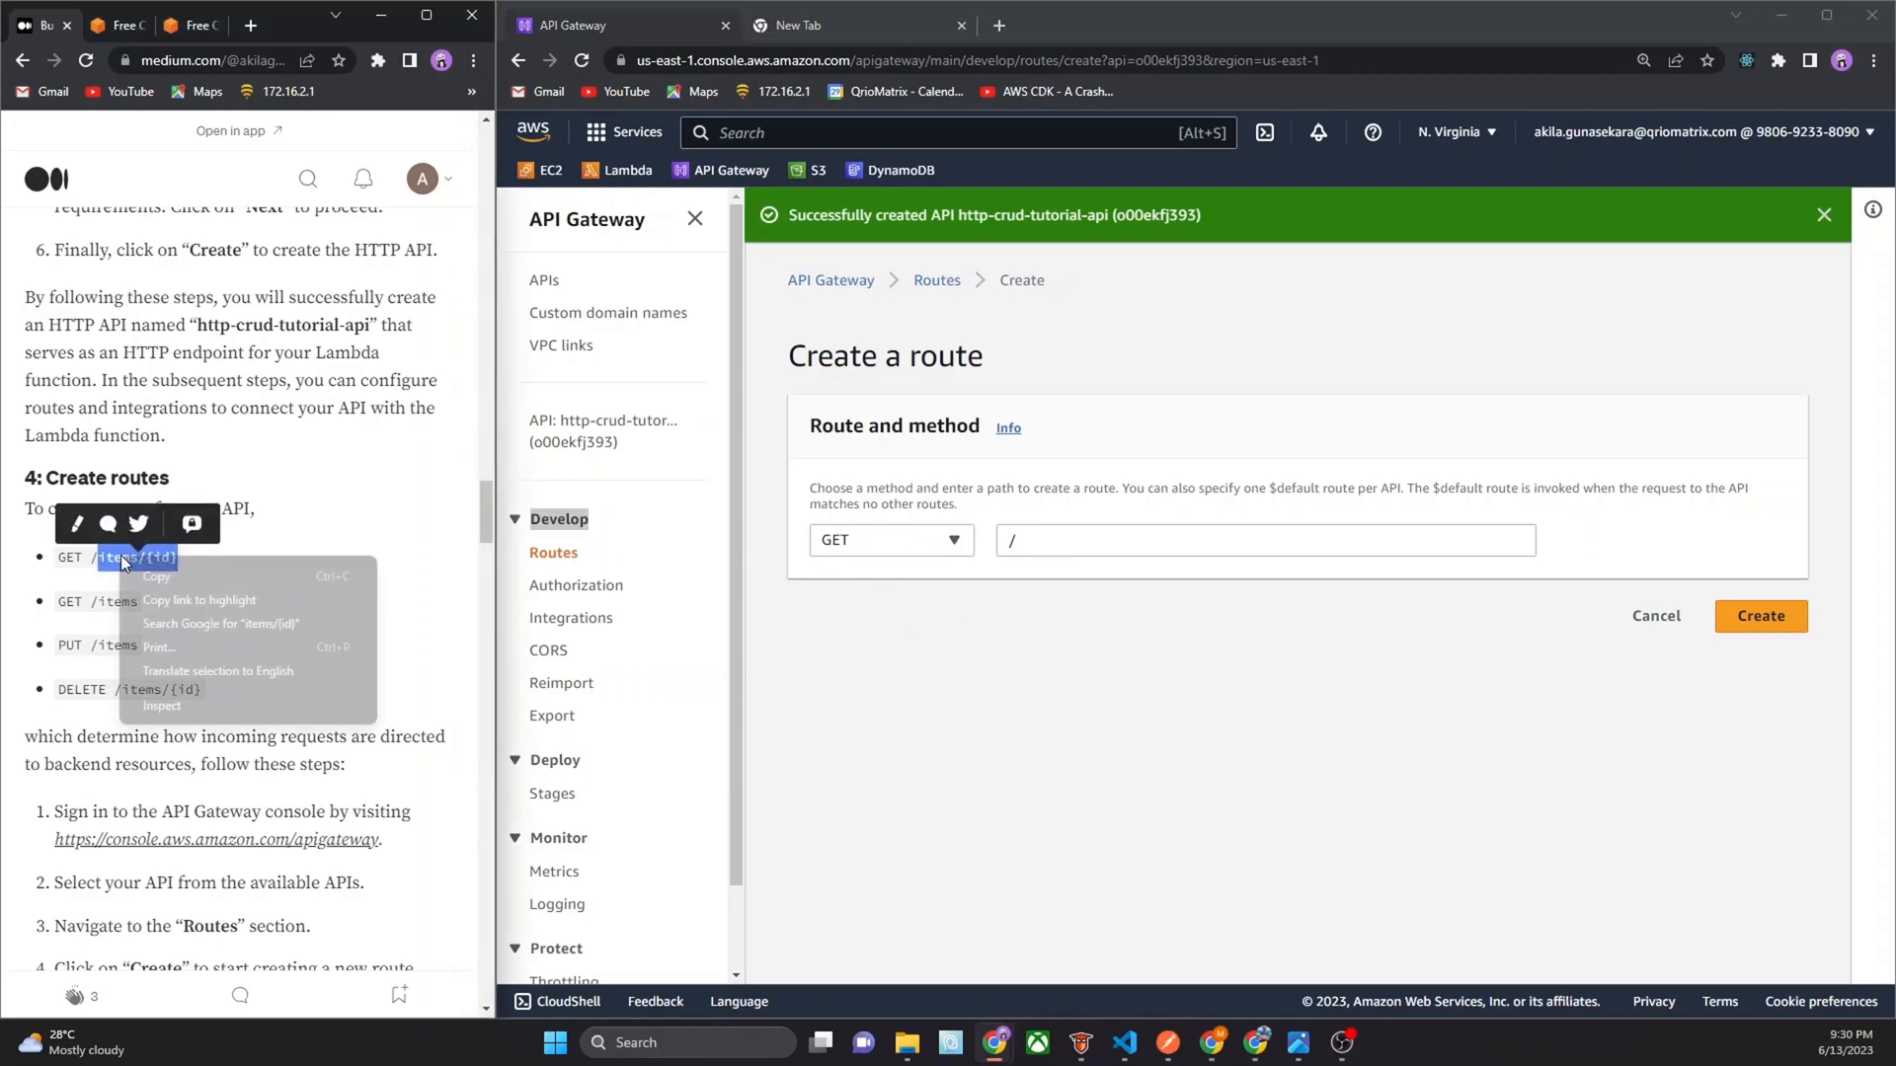
left_click(1265, 540)
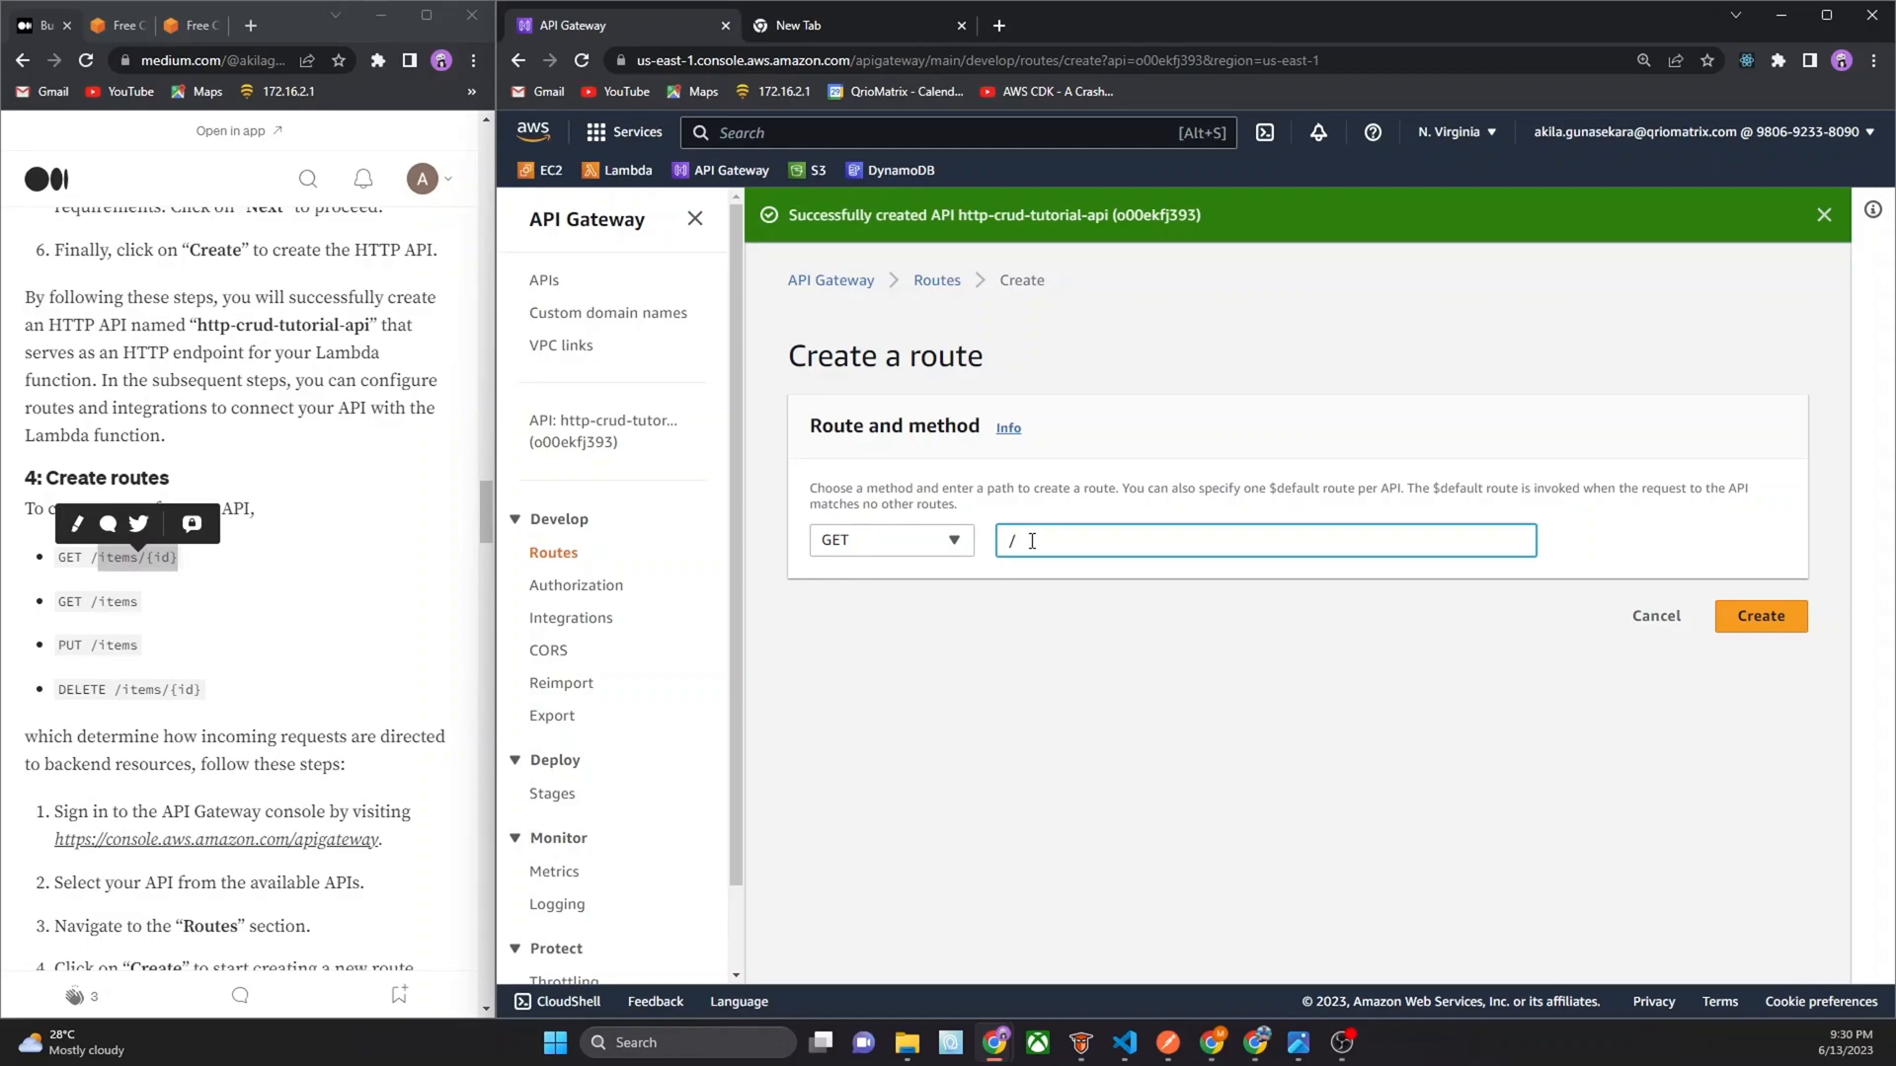
type("items/{id}")
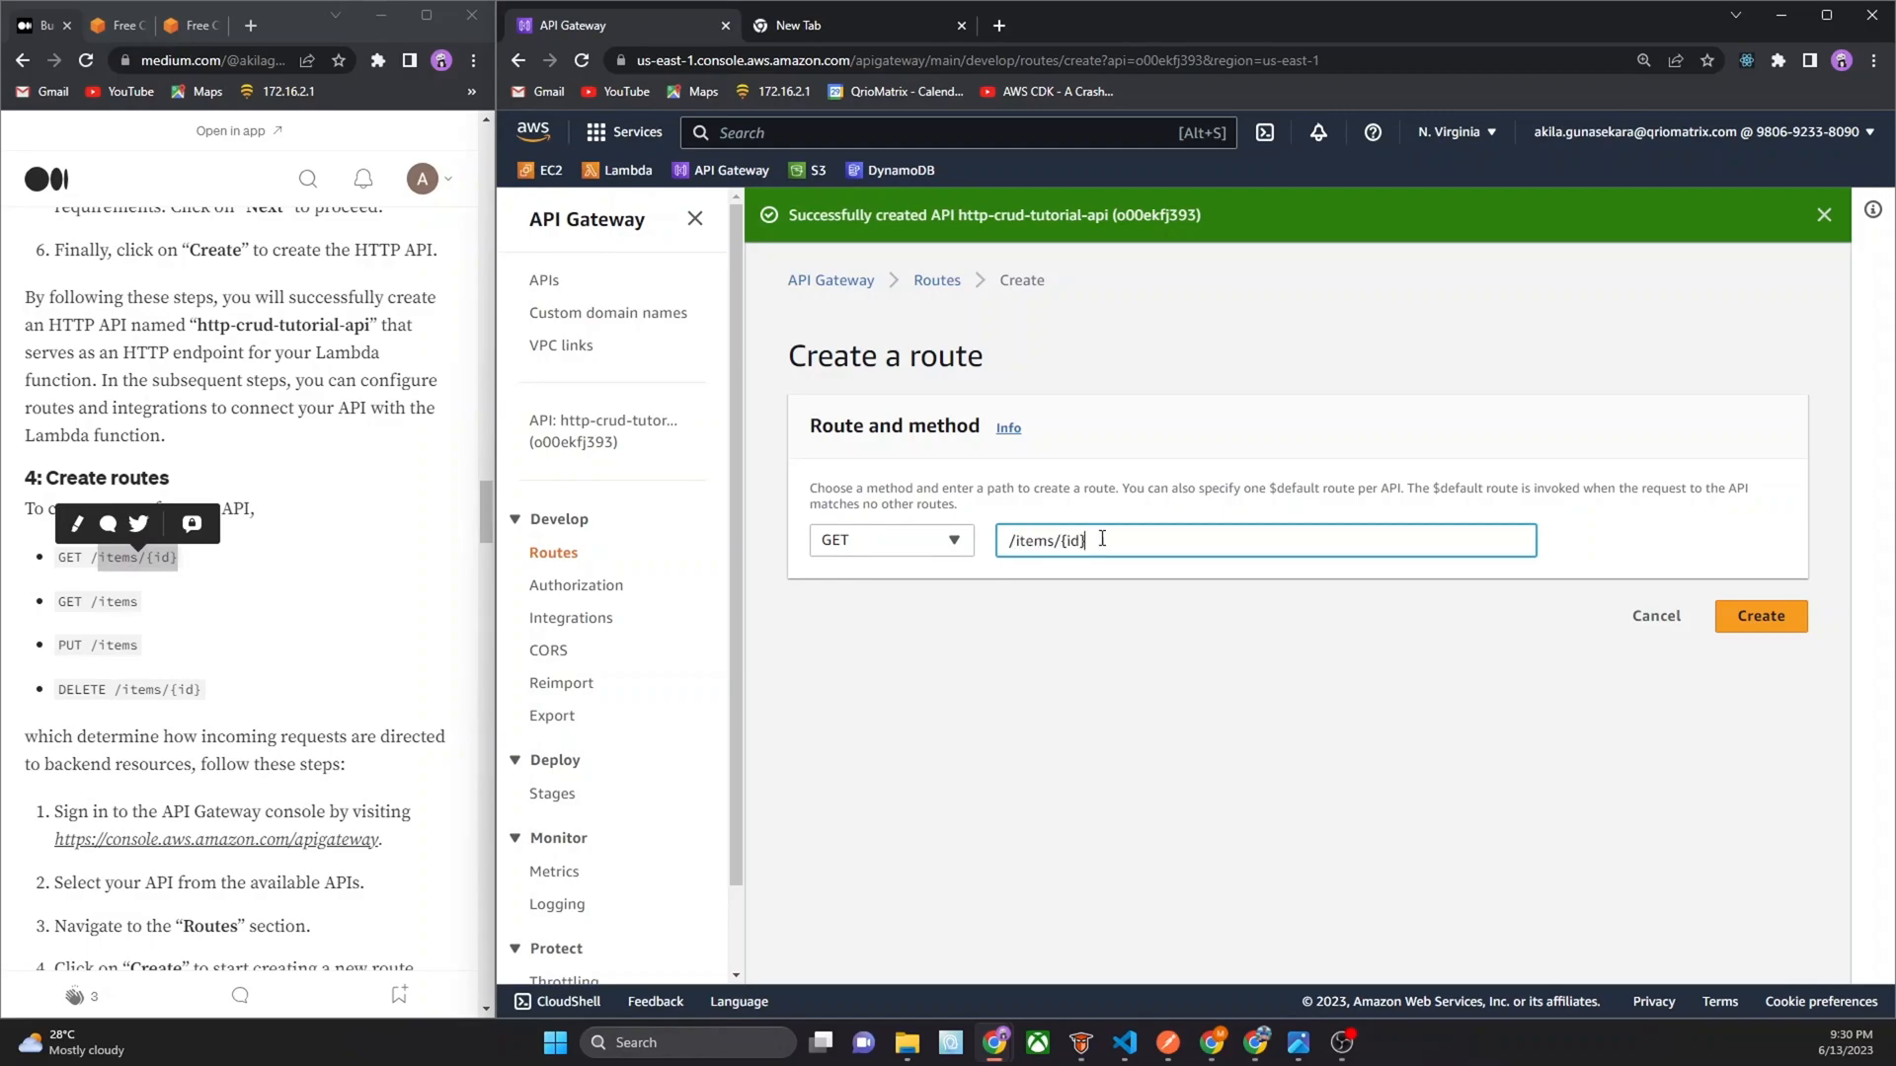
left_click(1758, 615)
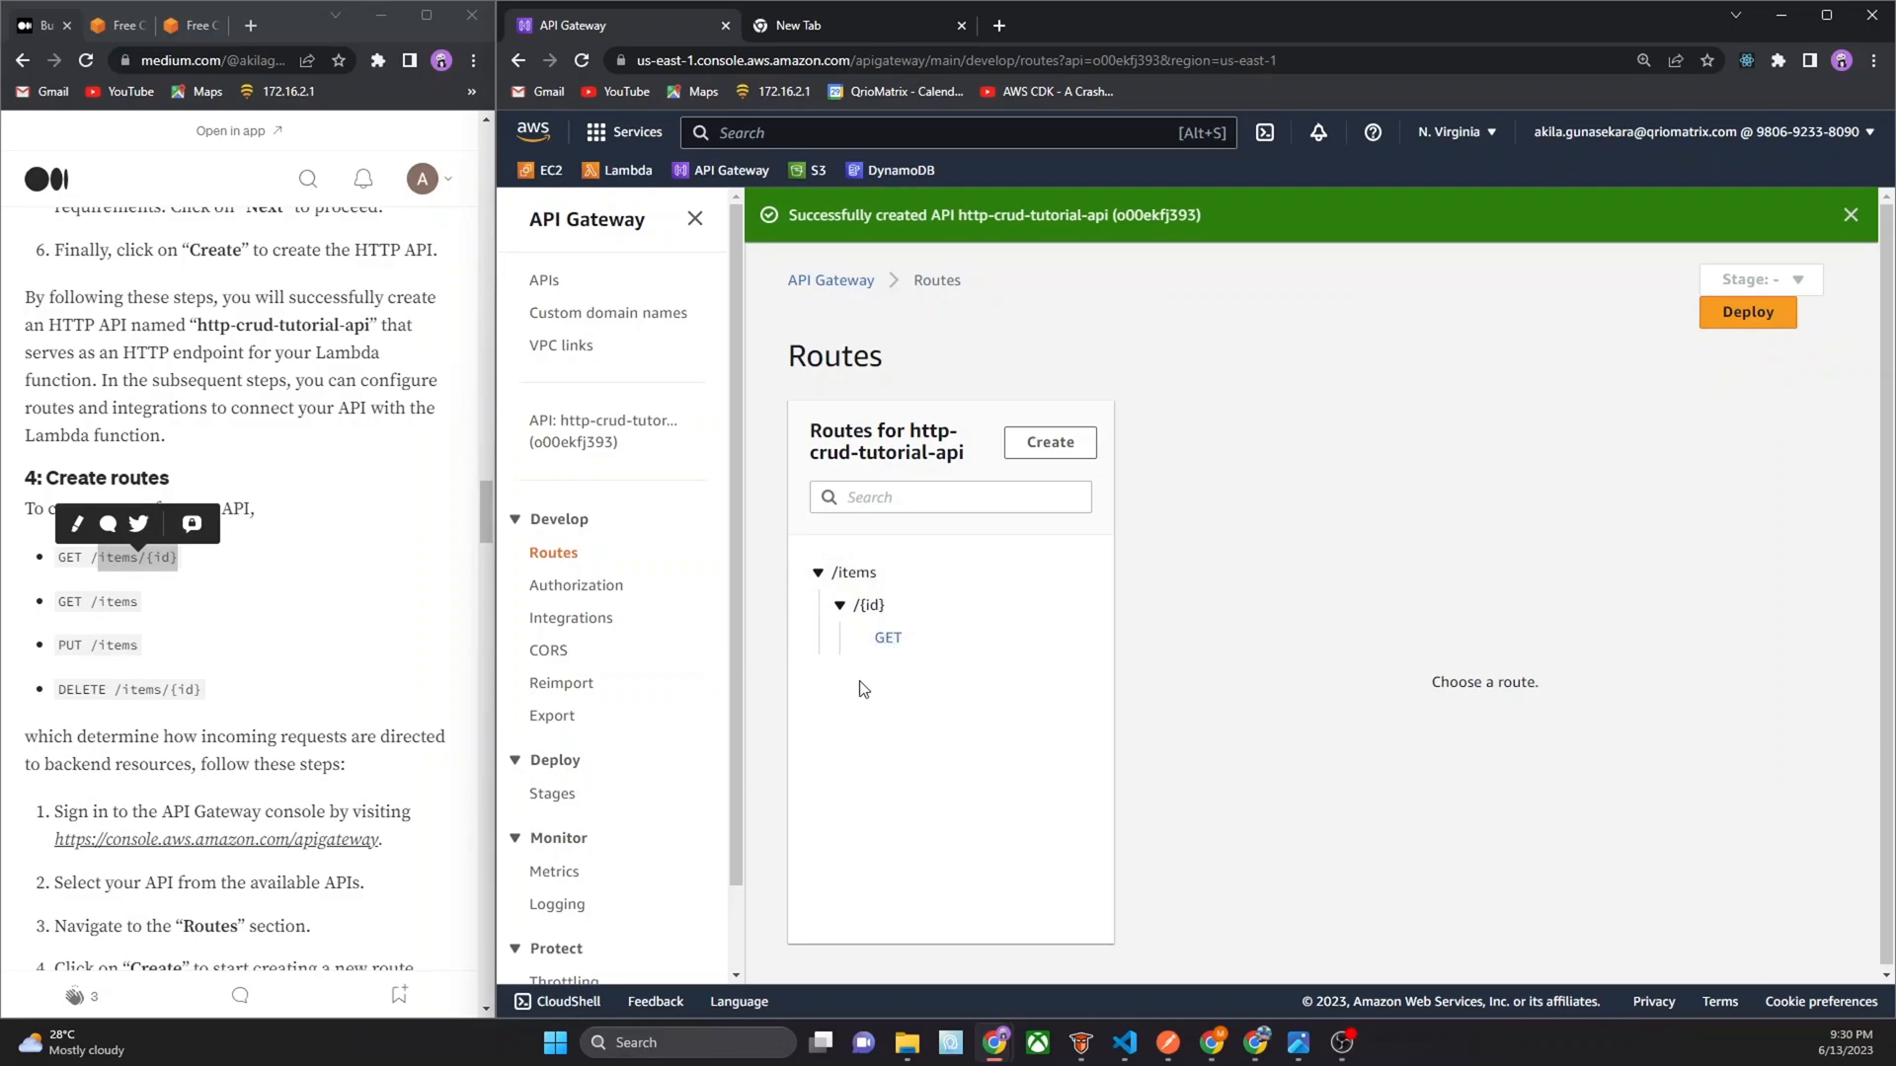
mouse_move(798, 673)
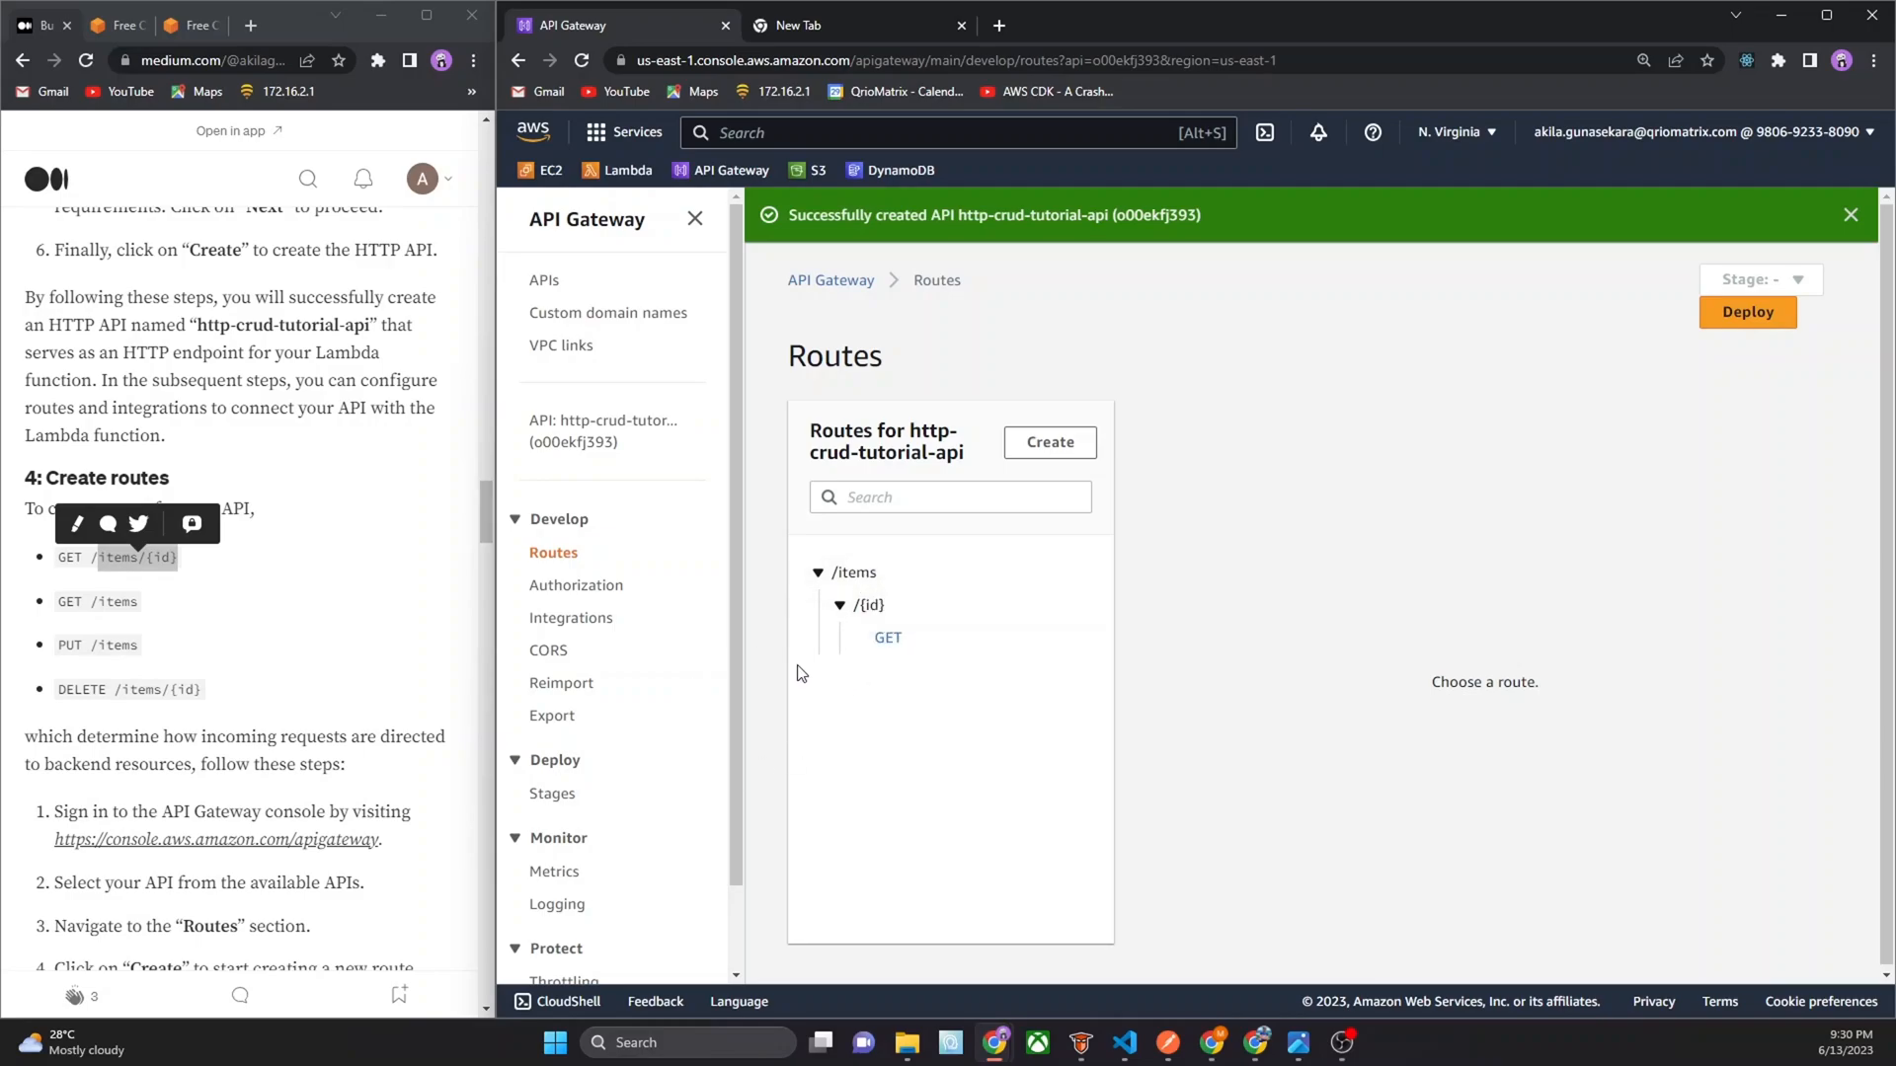
mouse_move(265, 593)
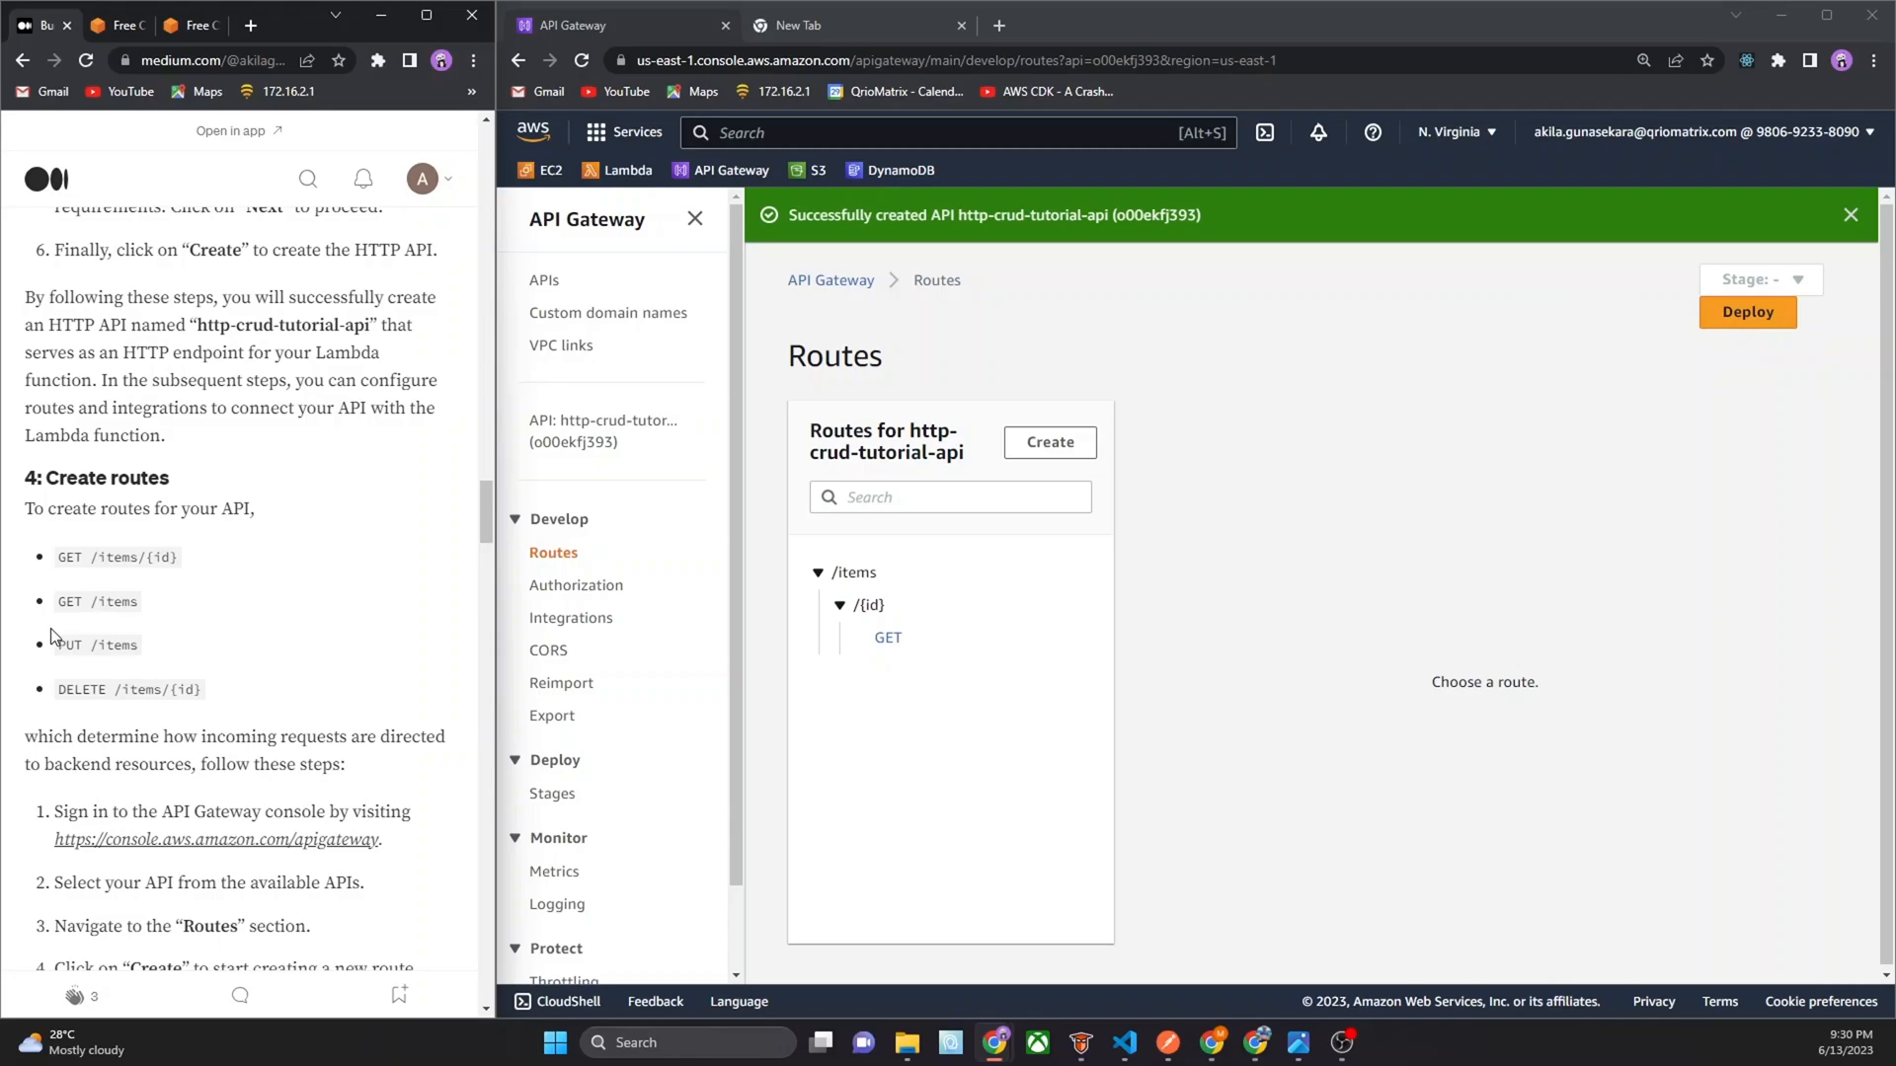
mouse_move(64, 668)
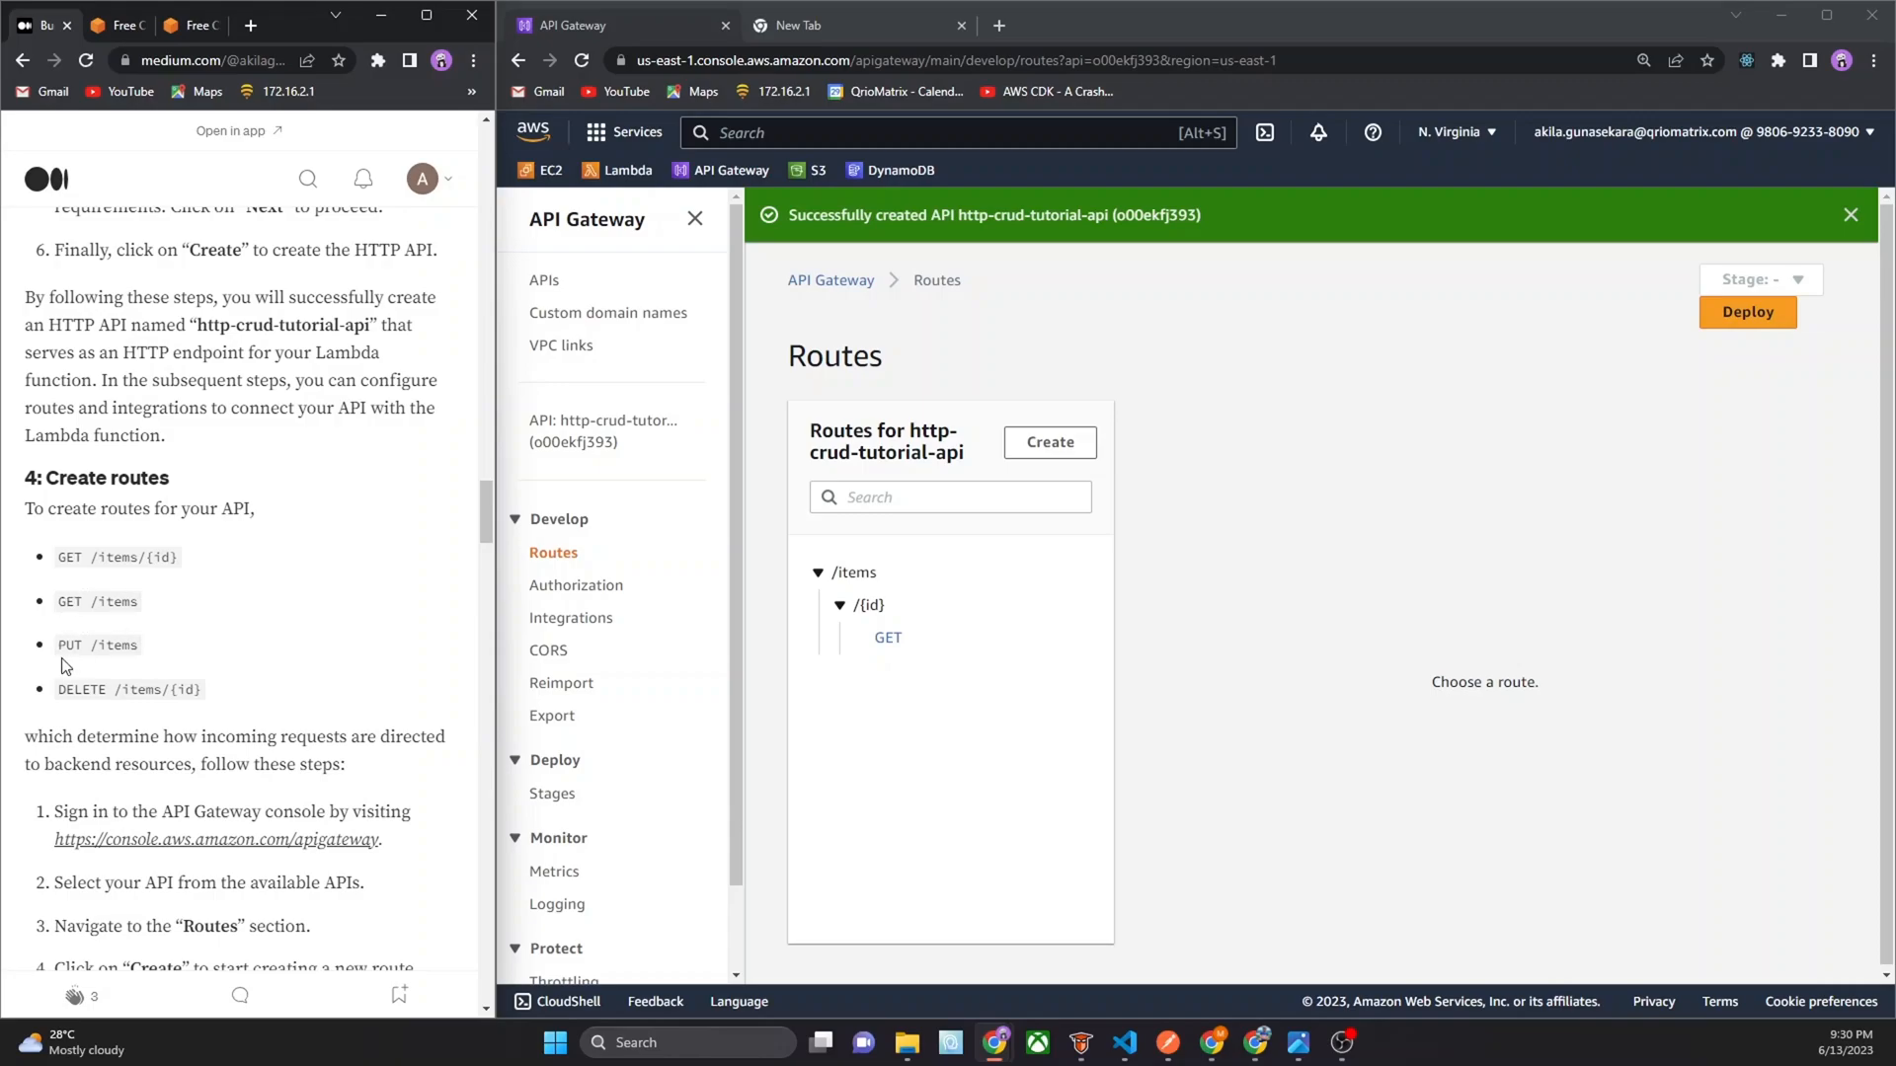
mouse_move(947, 561)
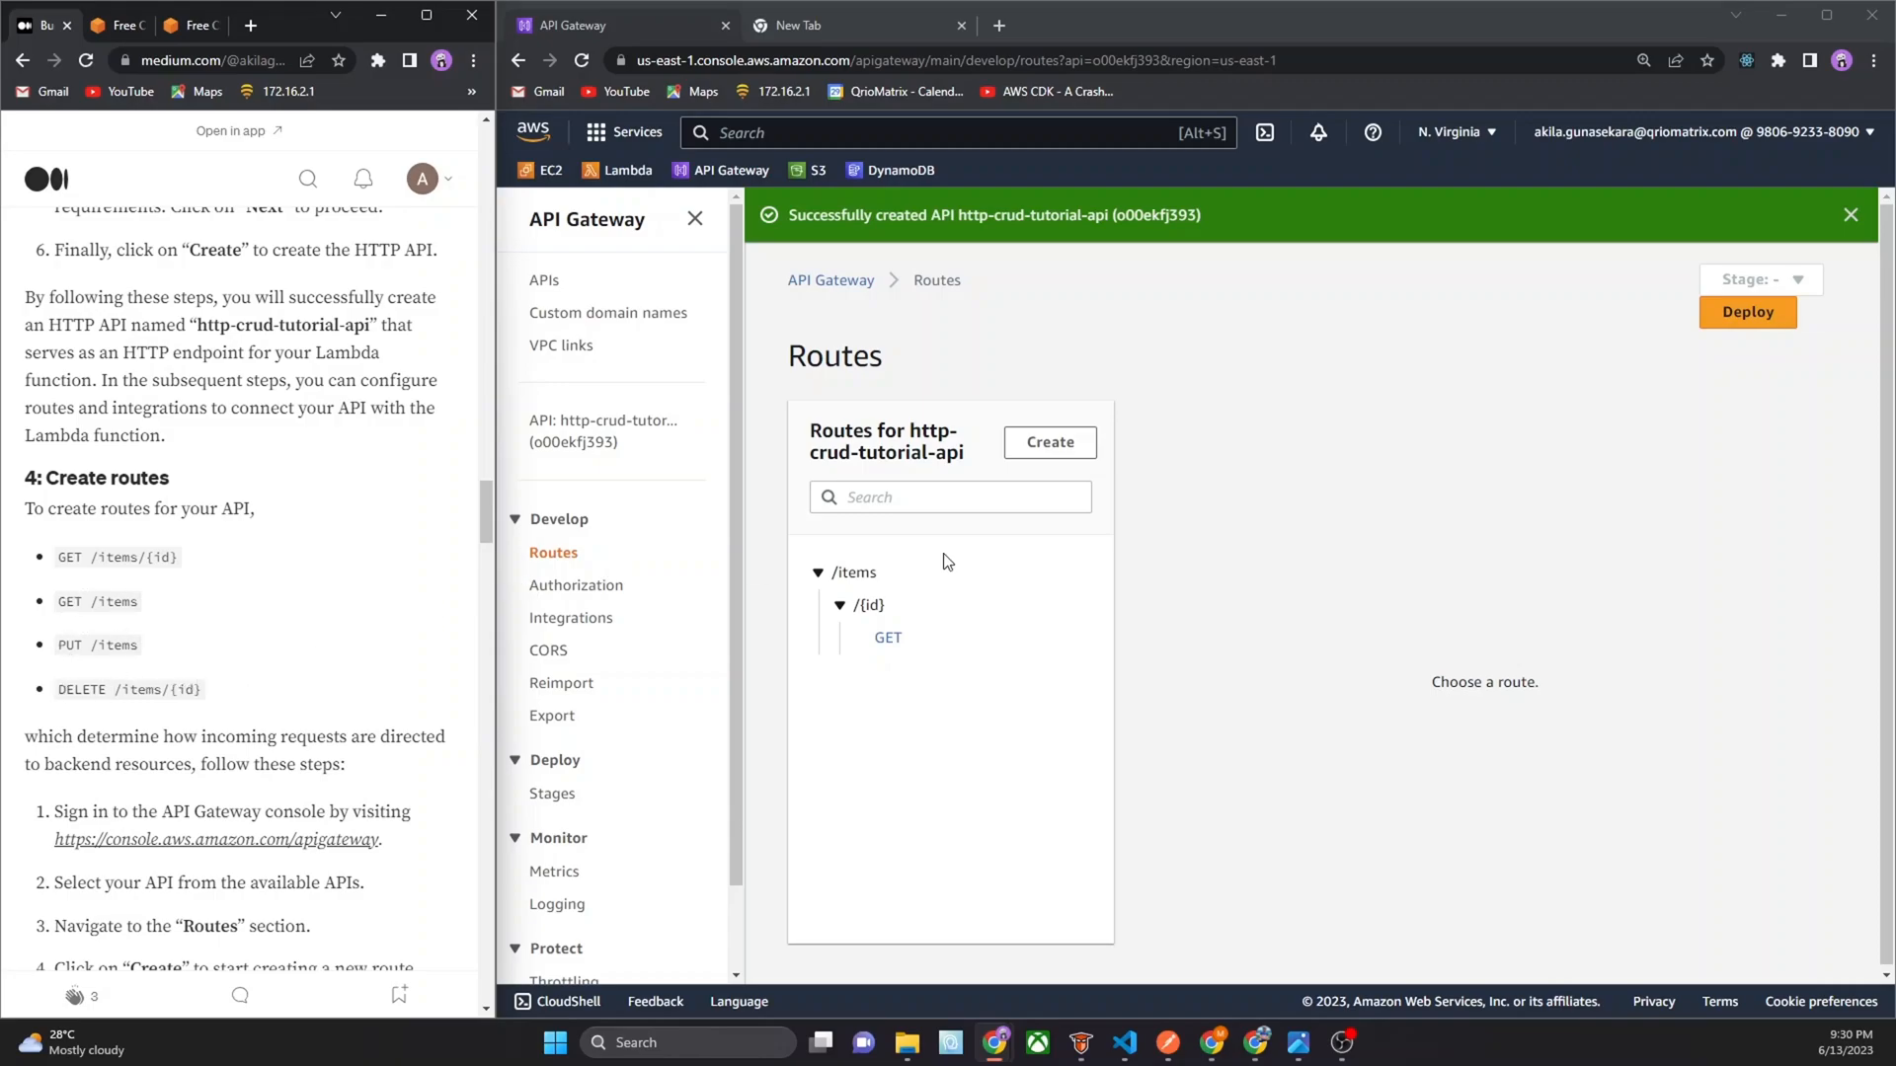
mouse_move(869, 572)
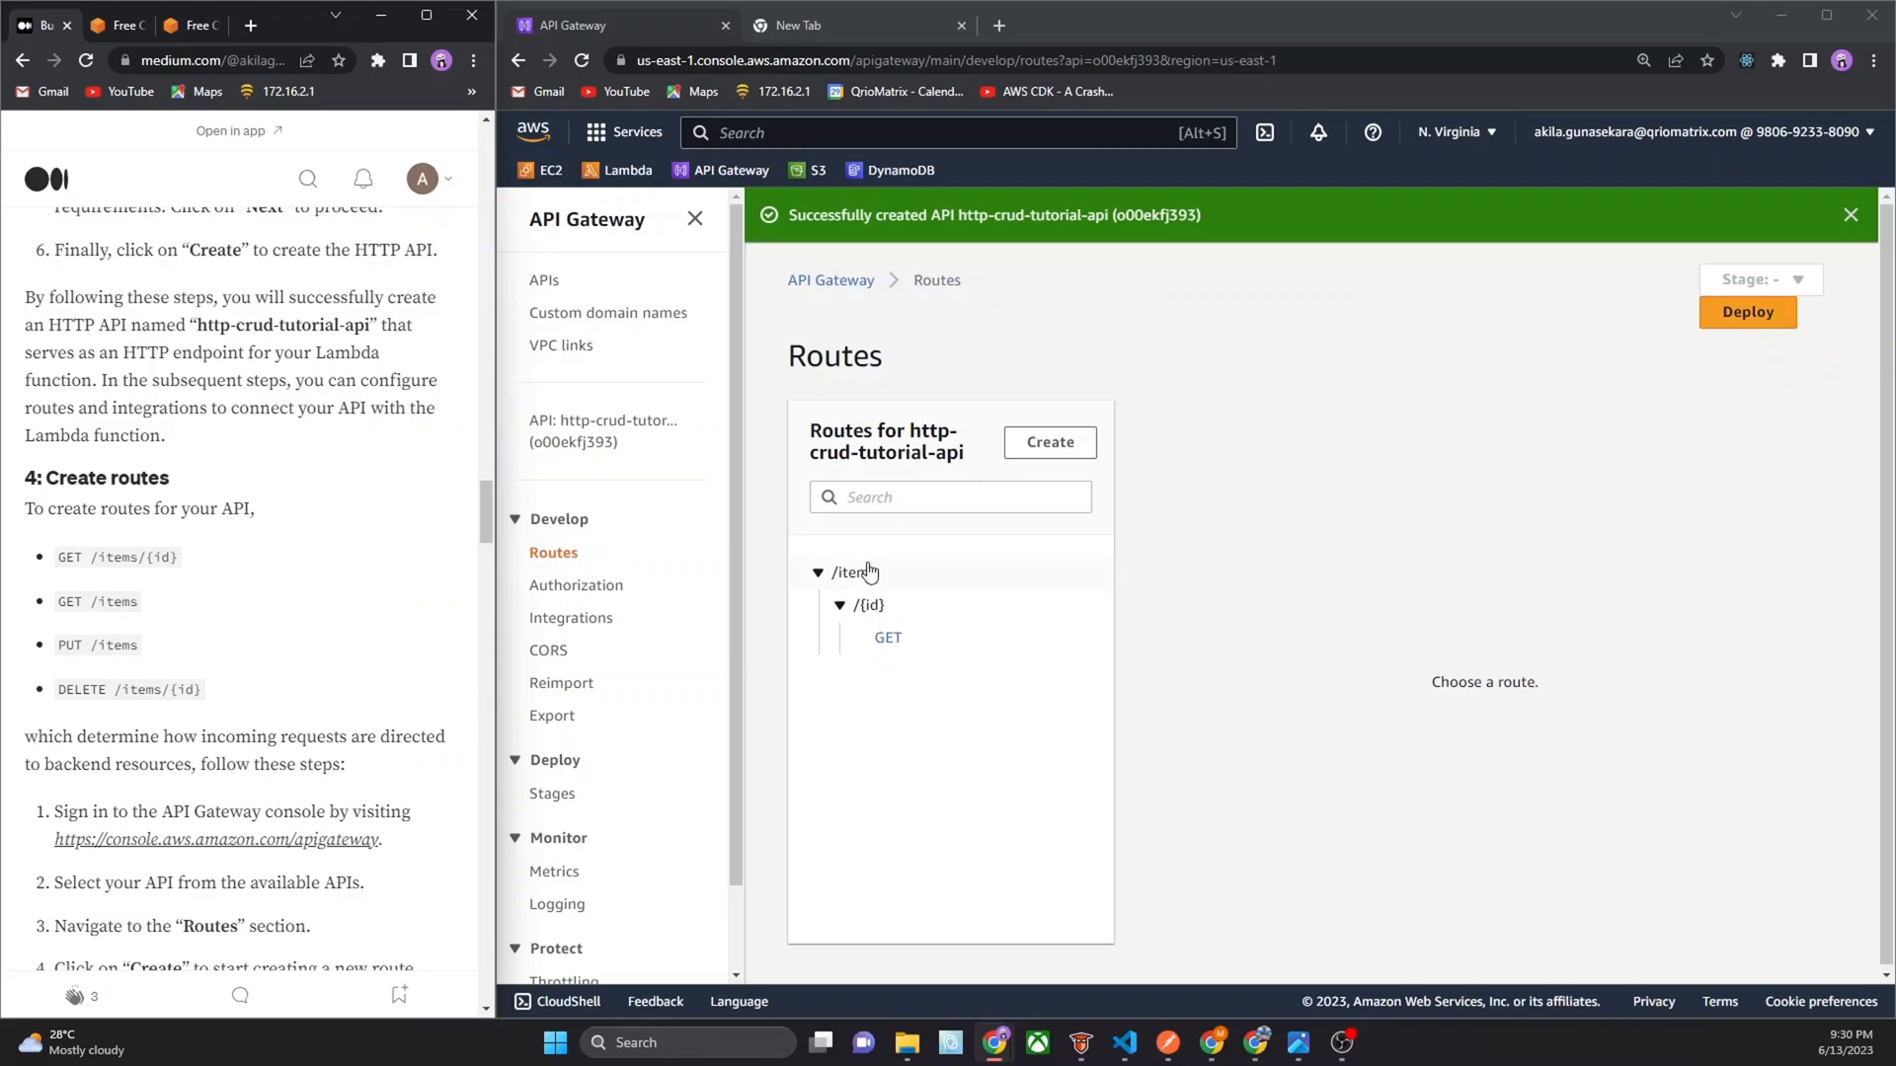
Add a GET /items route
left_click(1047, 441)
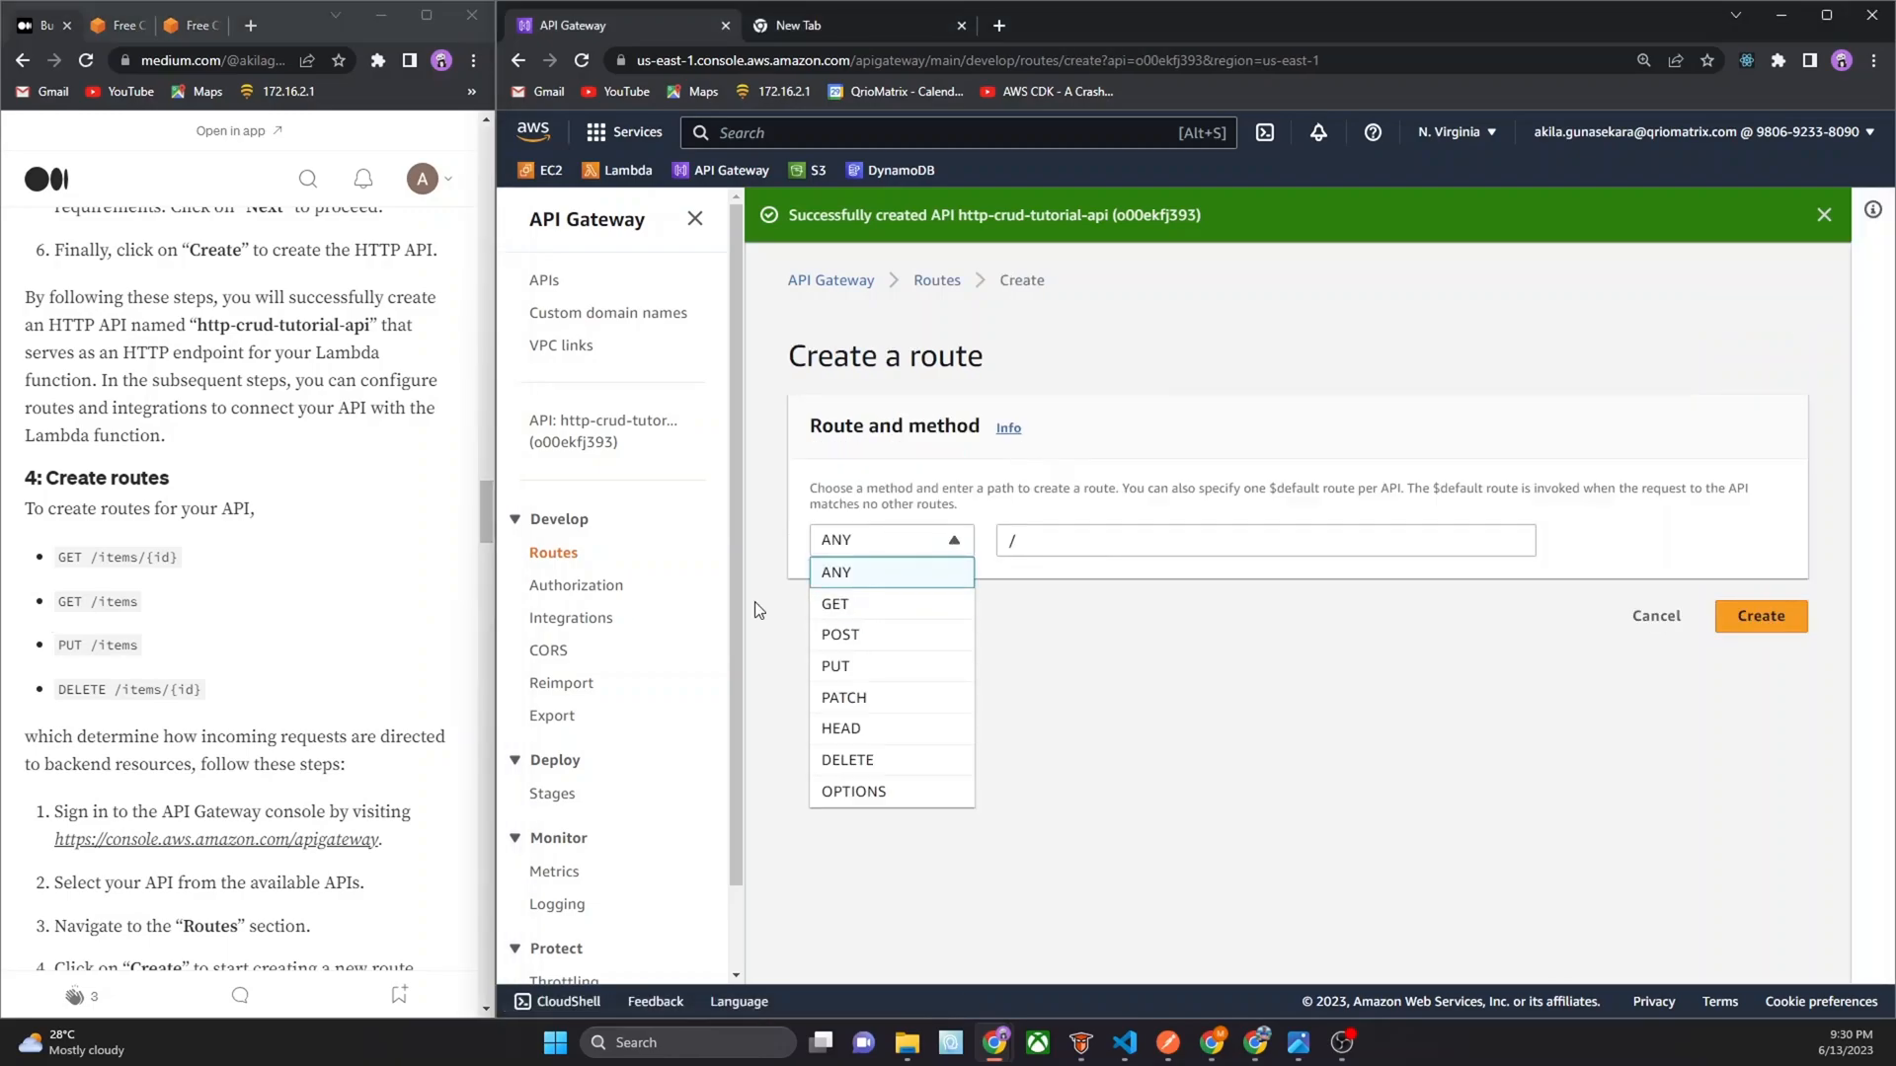
left_click(834, 603)
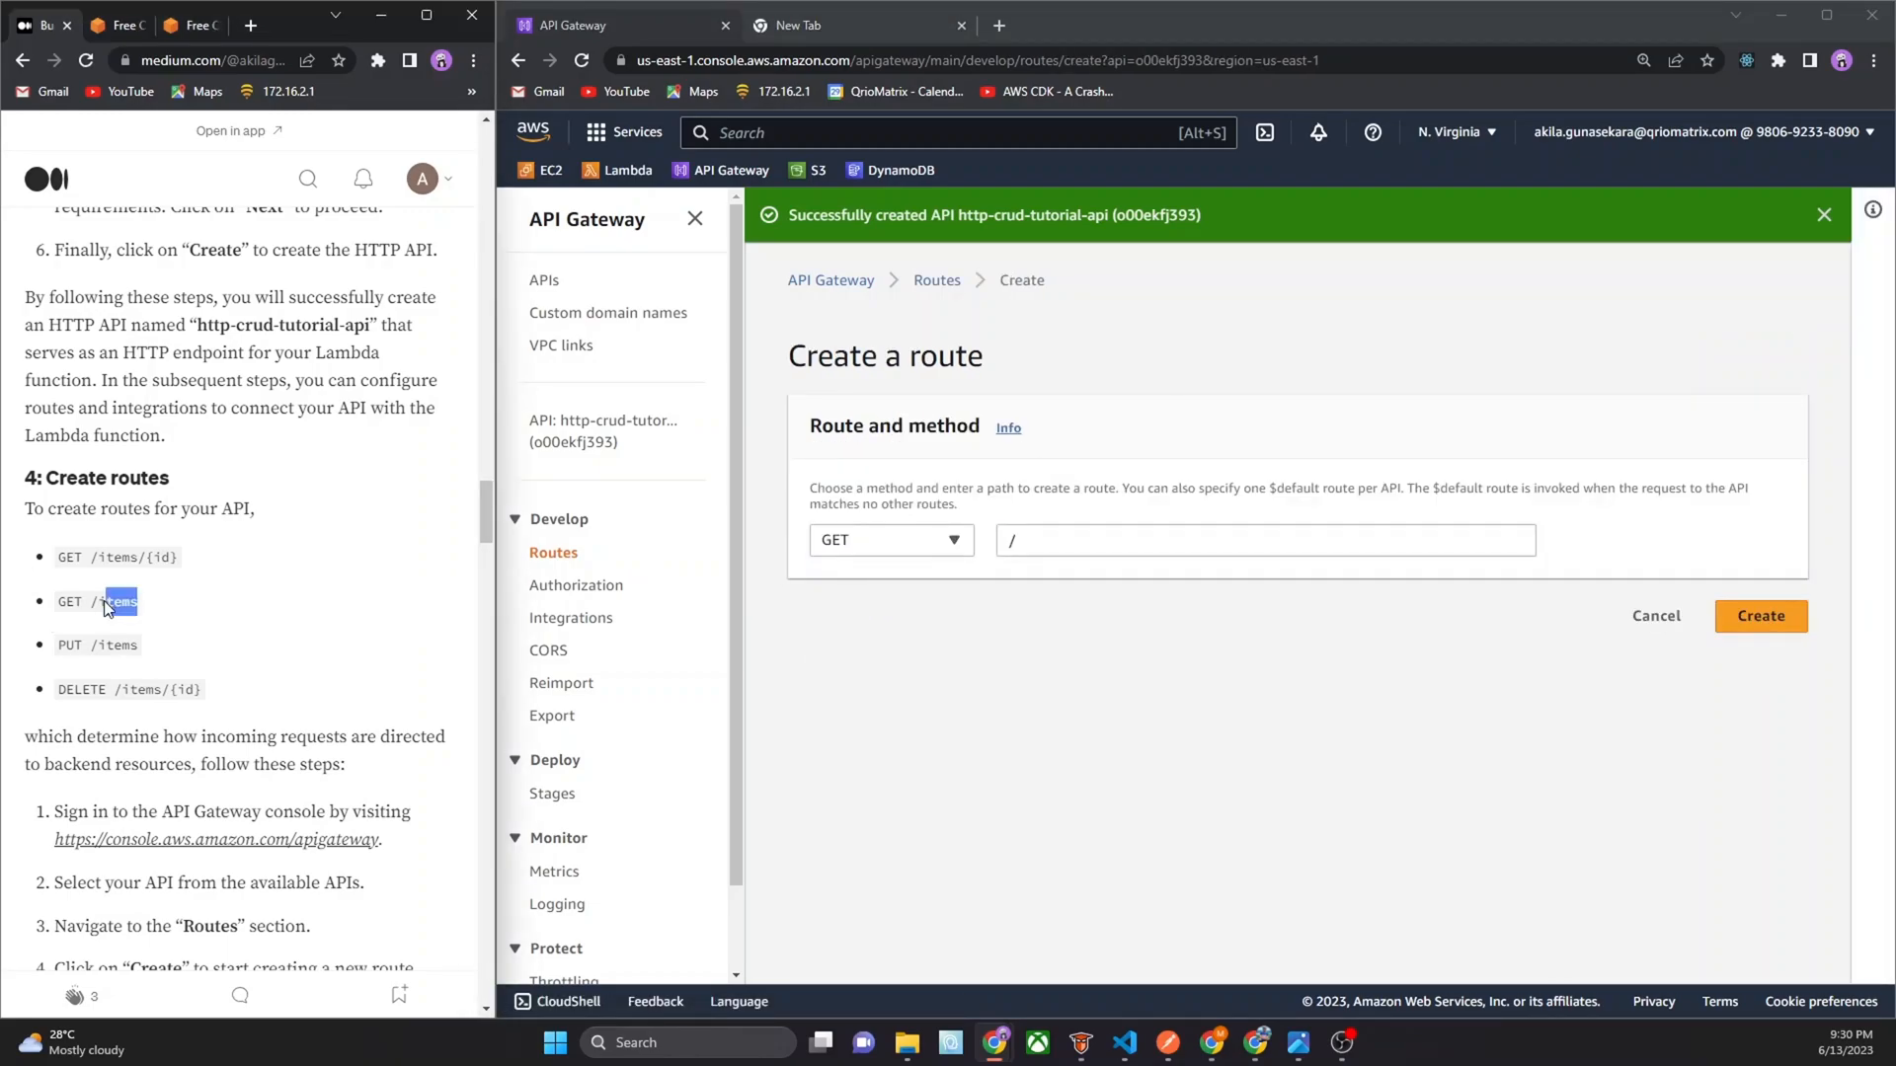
type("/items")
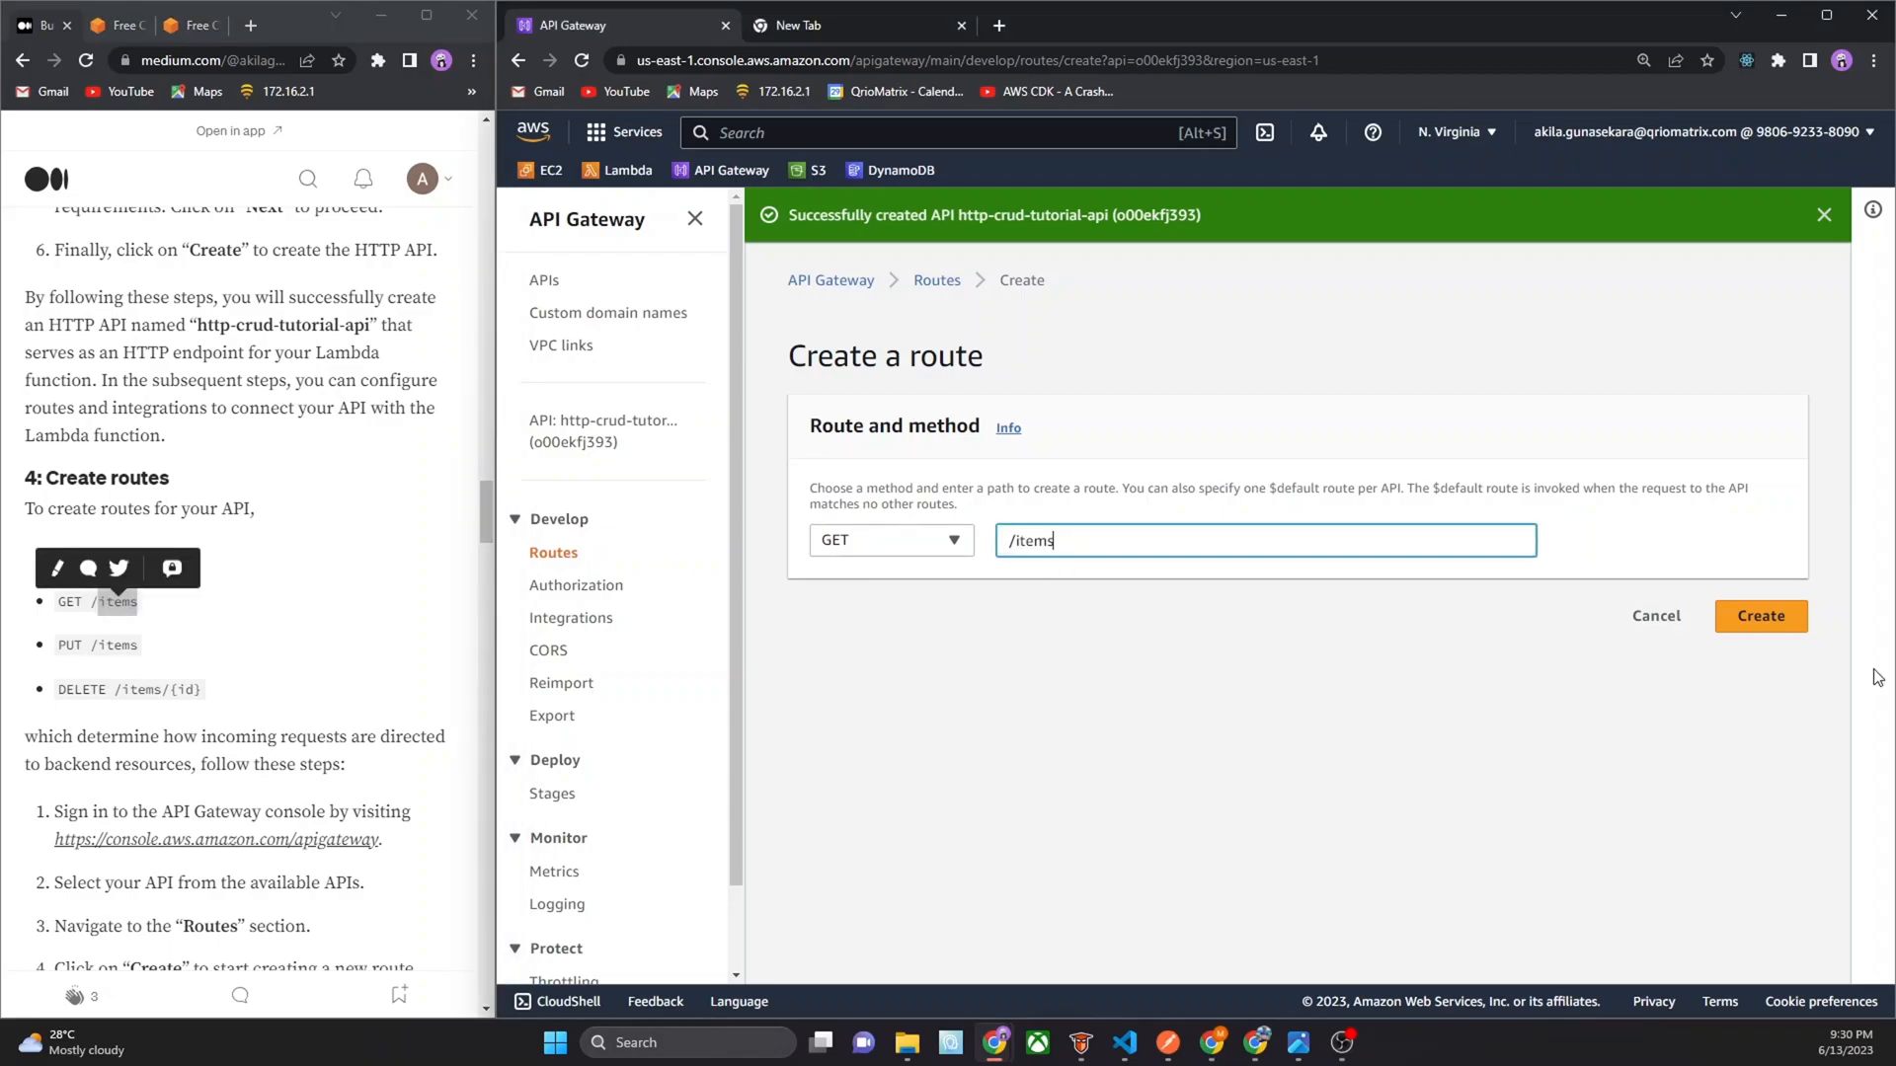
left_click(1759, 615)
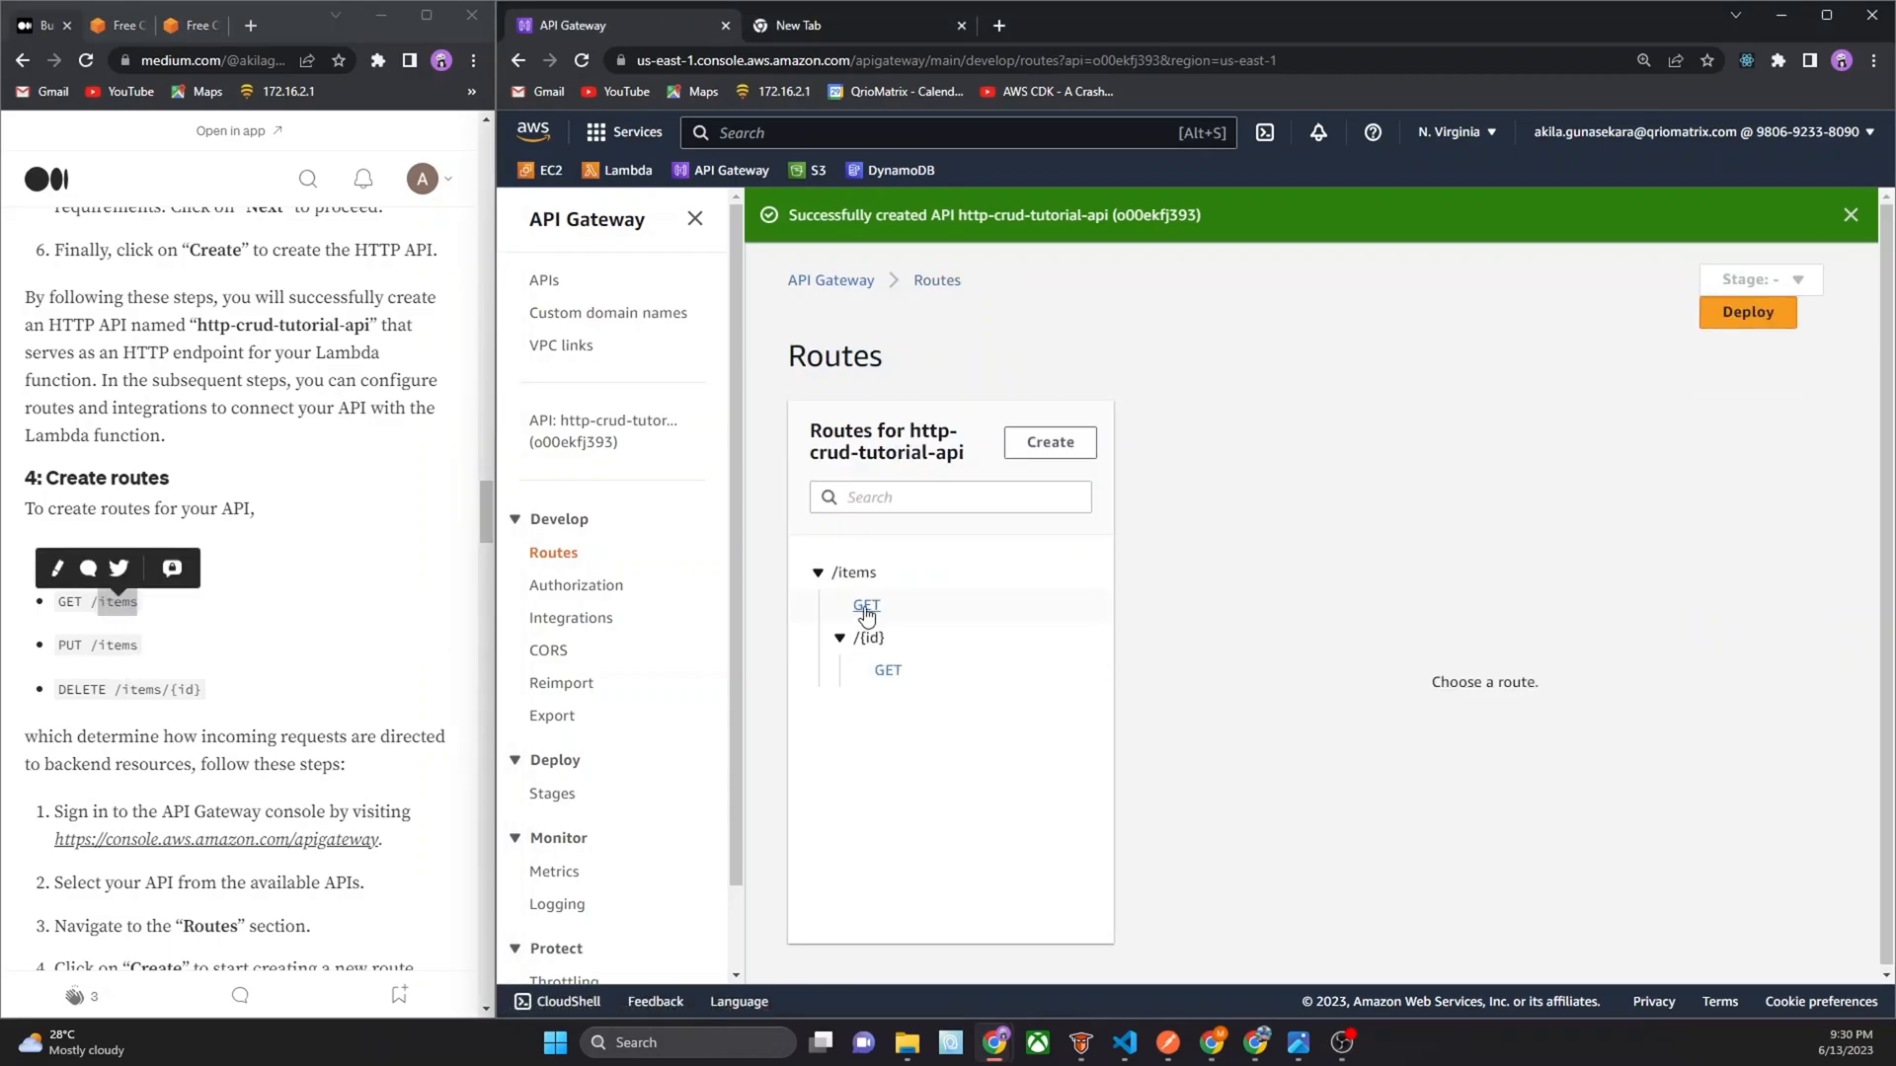
Add the PUT /items and DELETE /items/{id} routes
left_click(1047, 441)
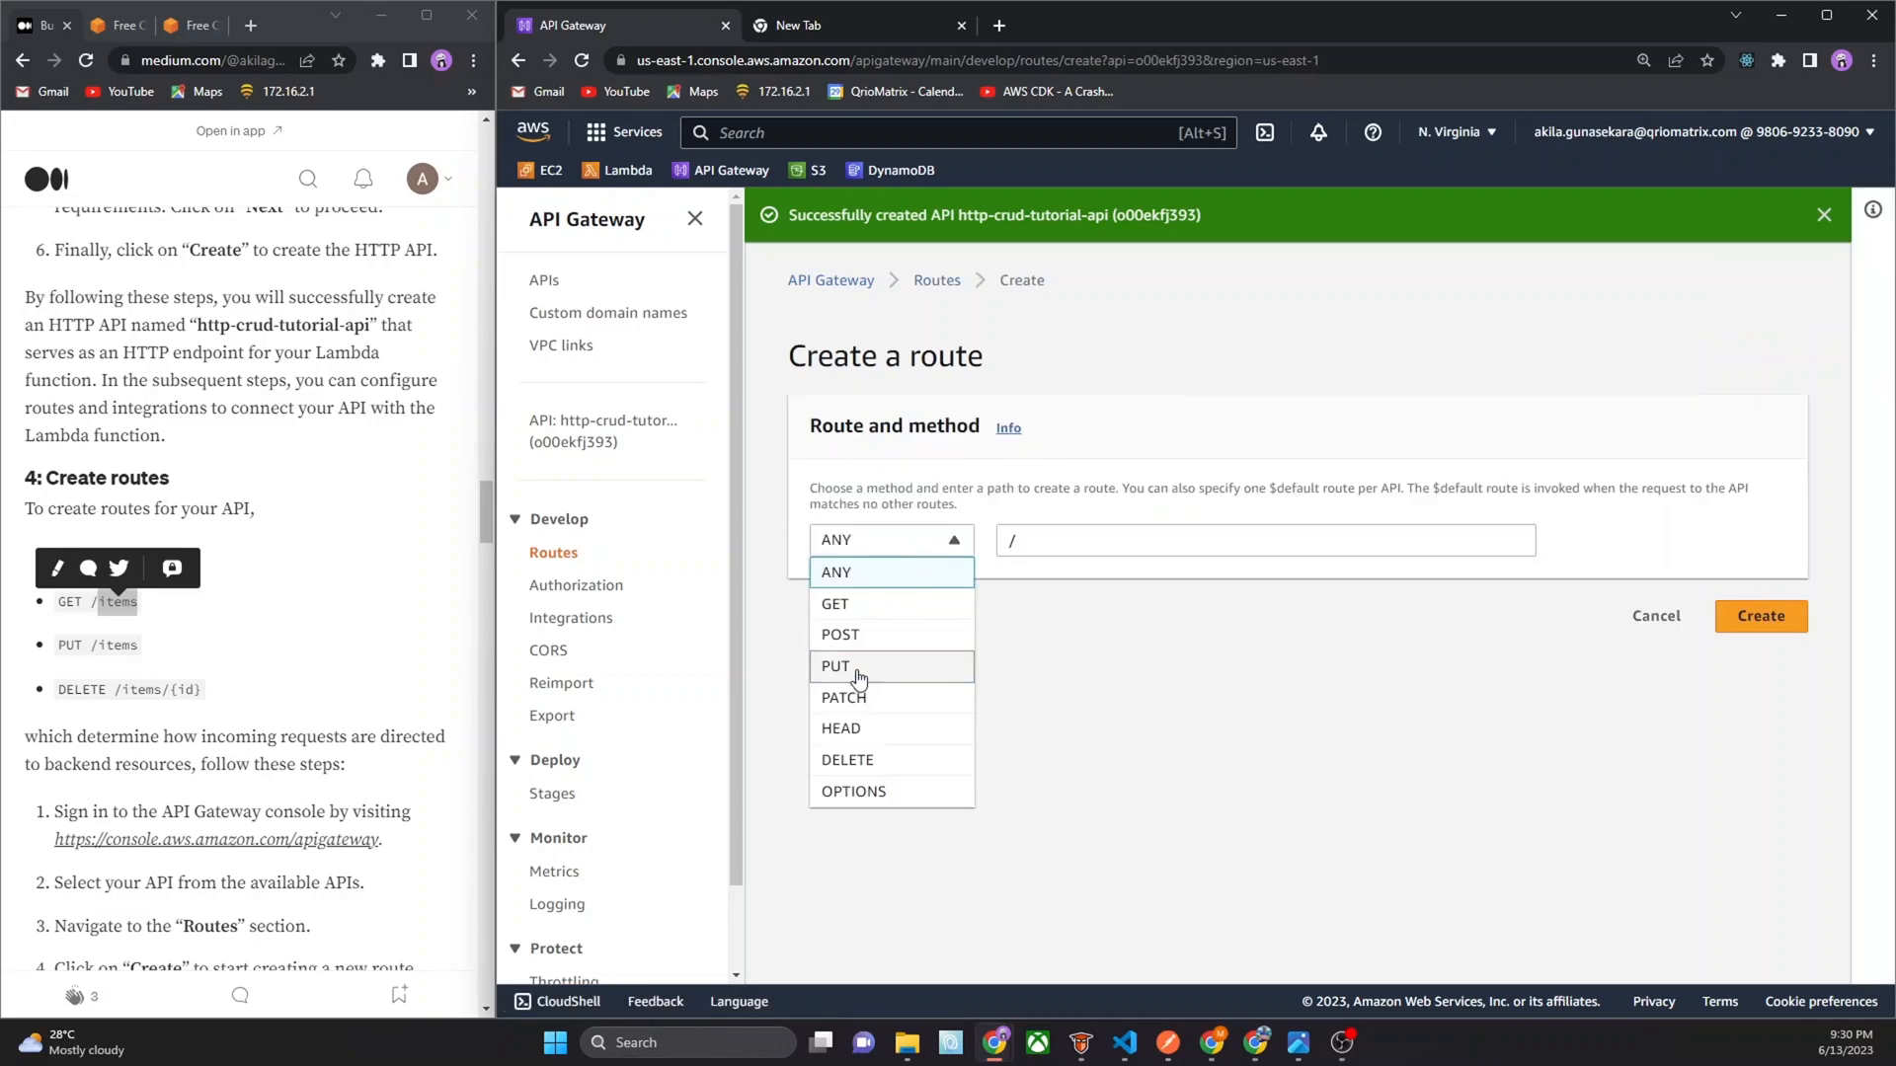
left_click(835, 664)
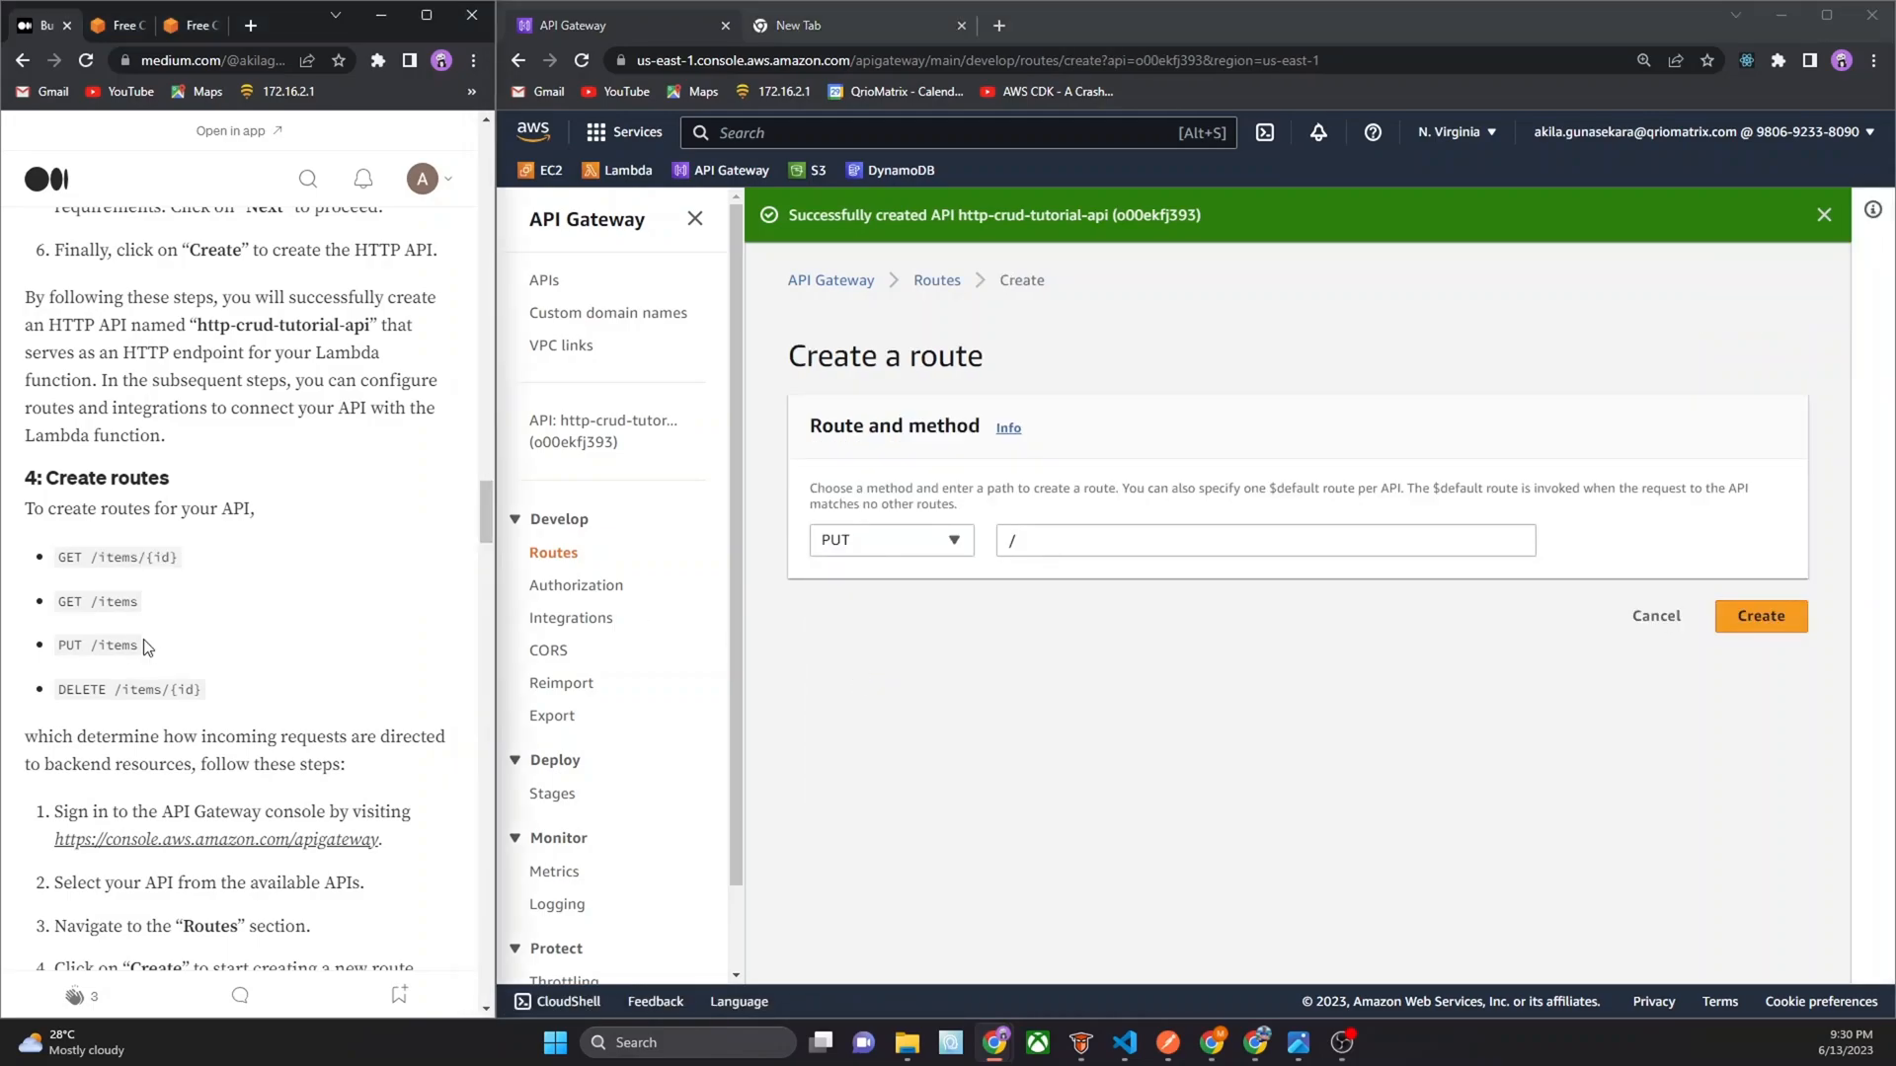
type("items")
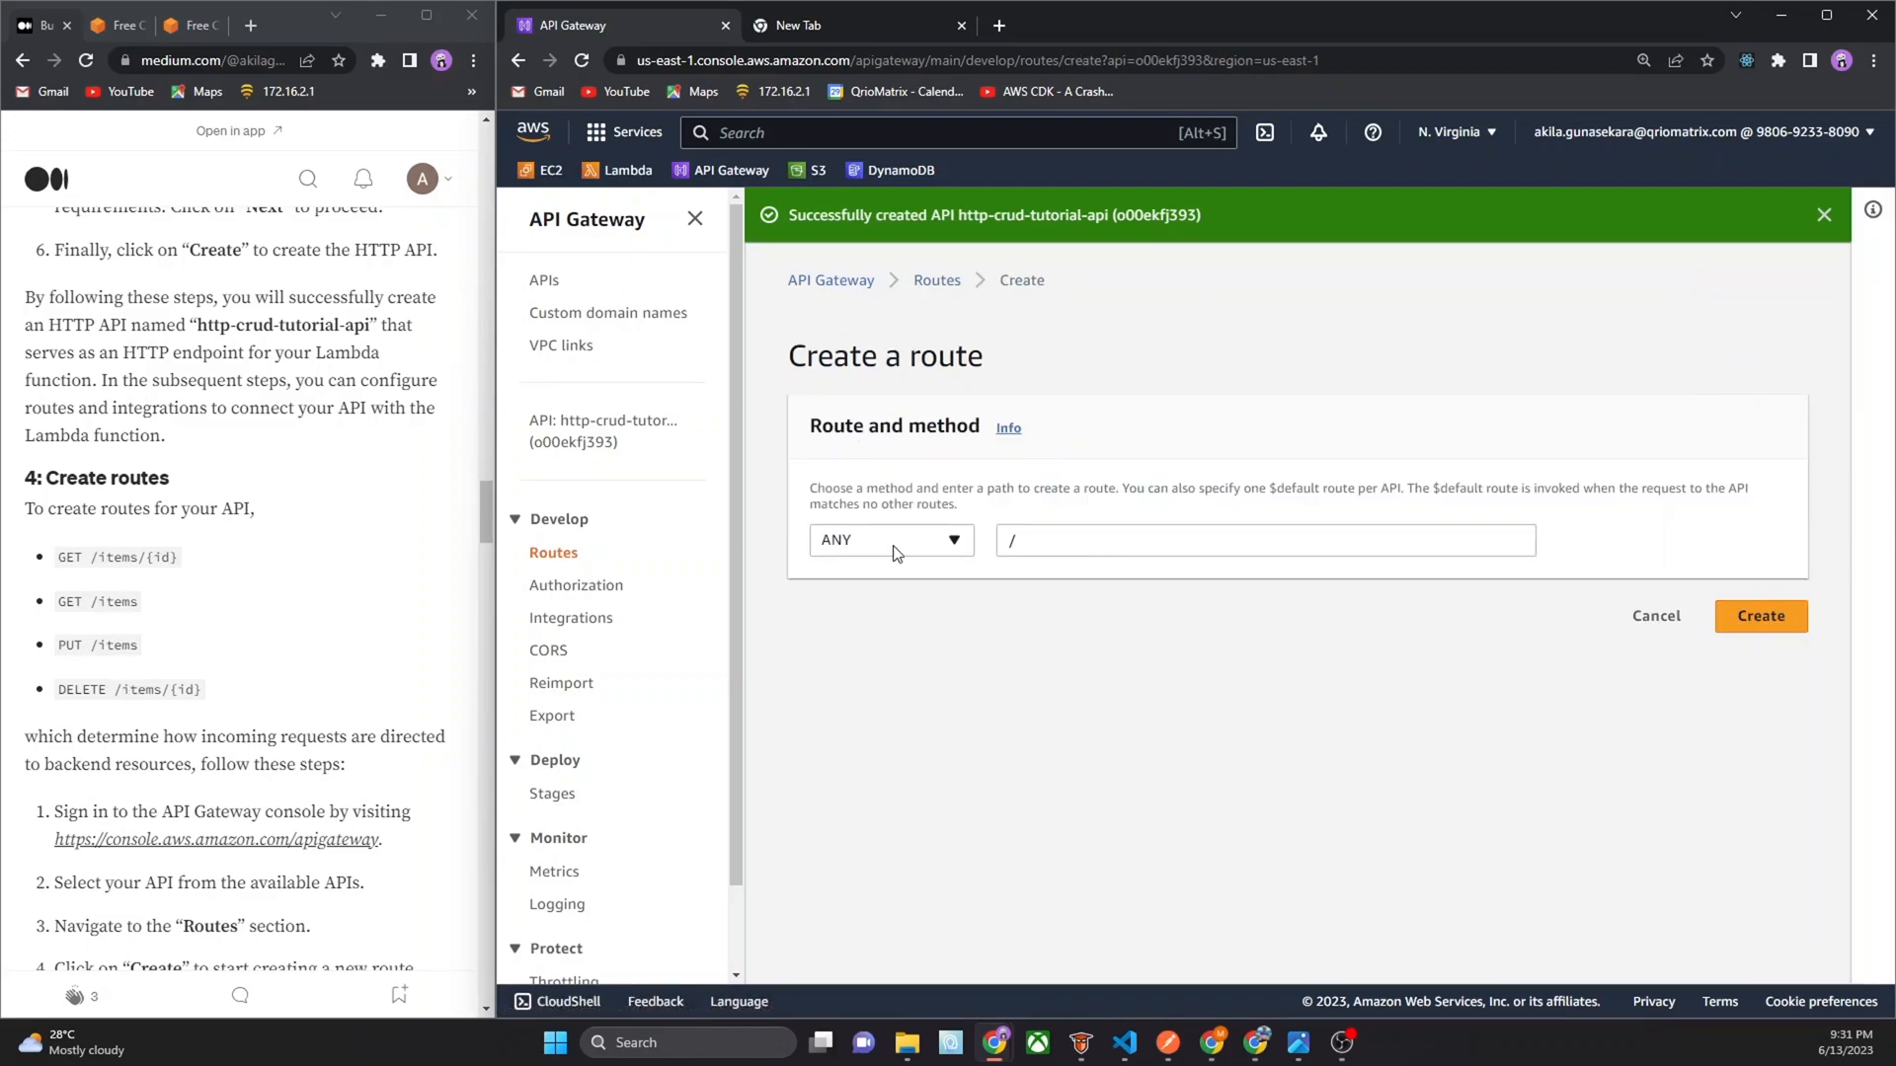
left_click(889, 539)
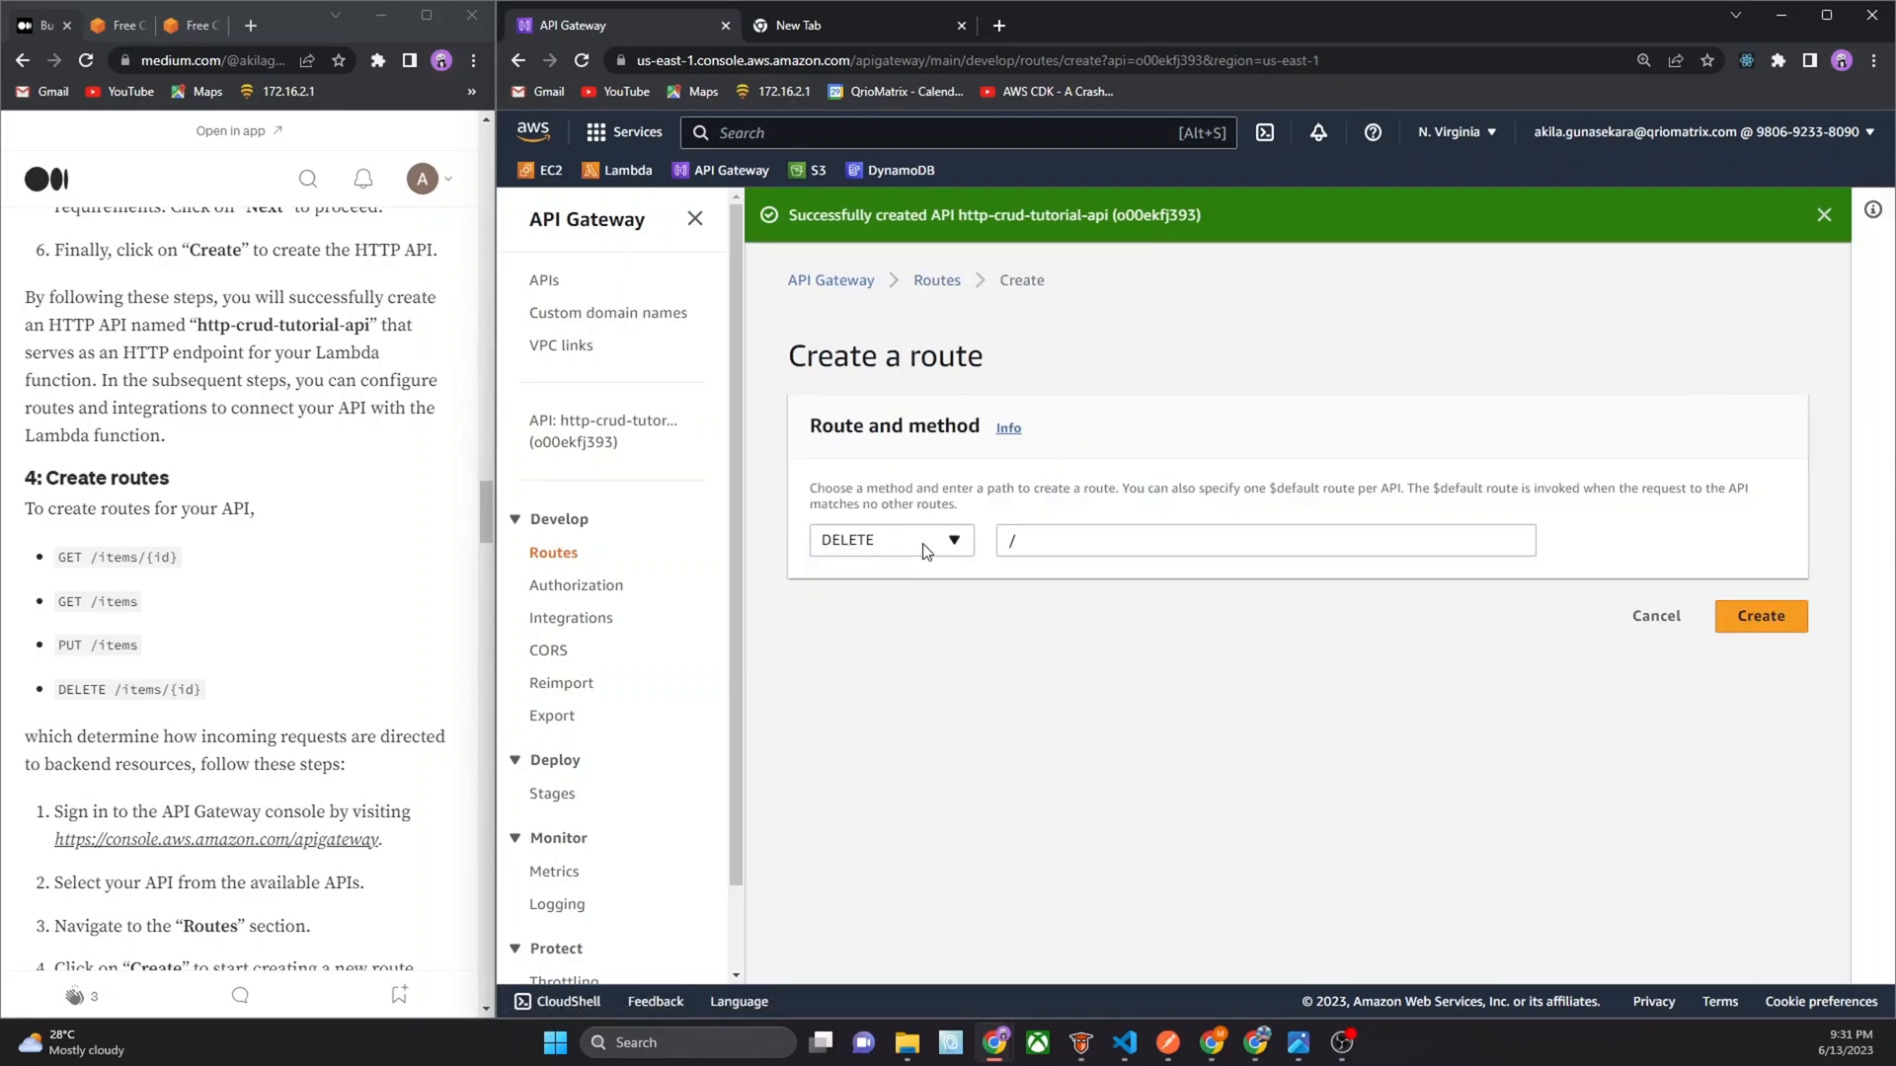
double_click(163, 689)
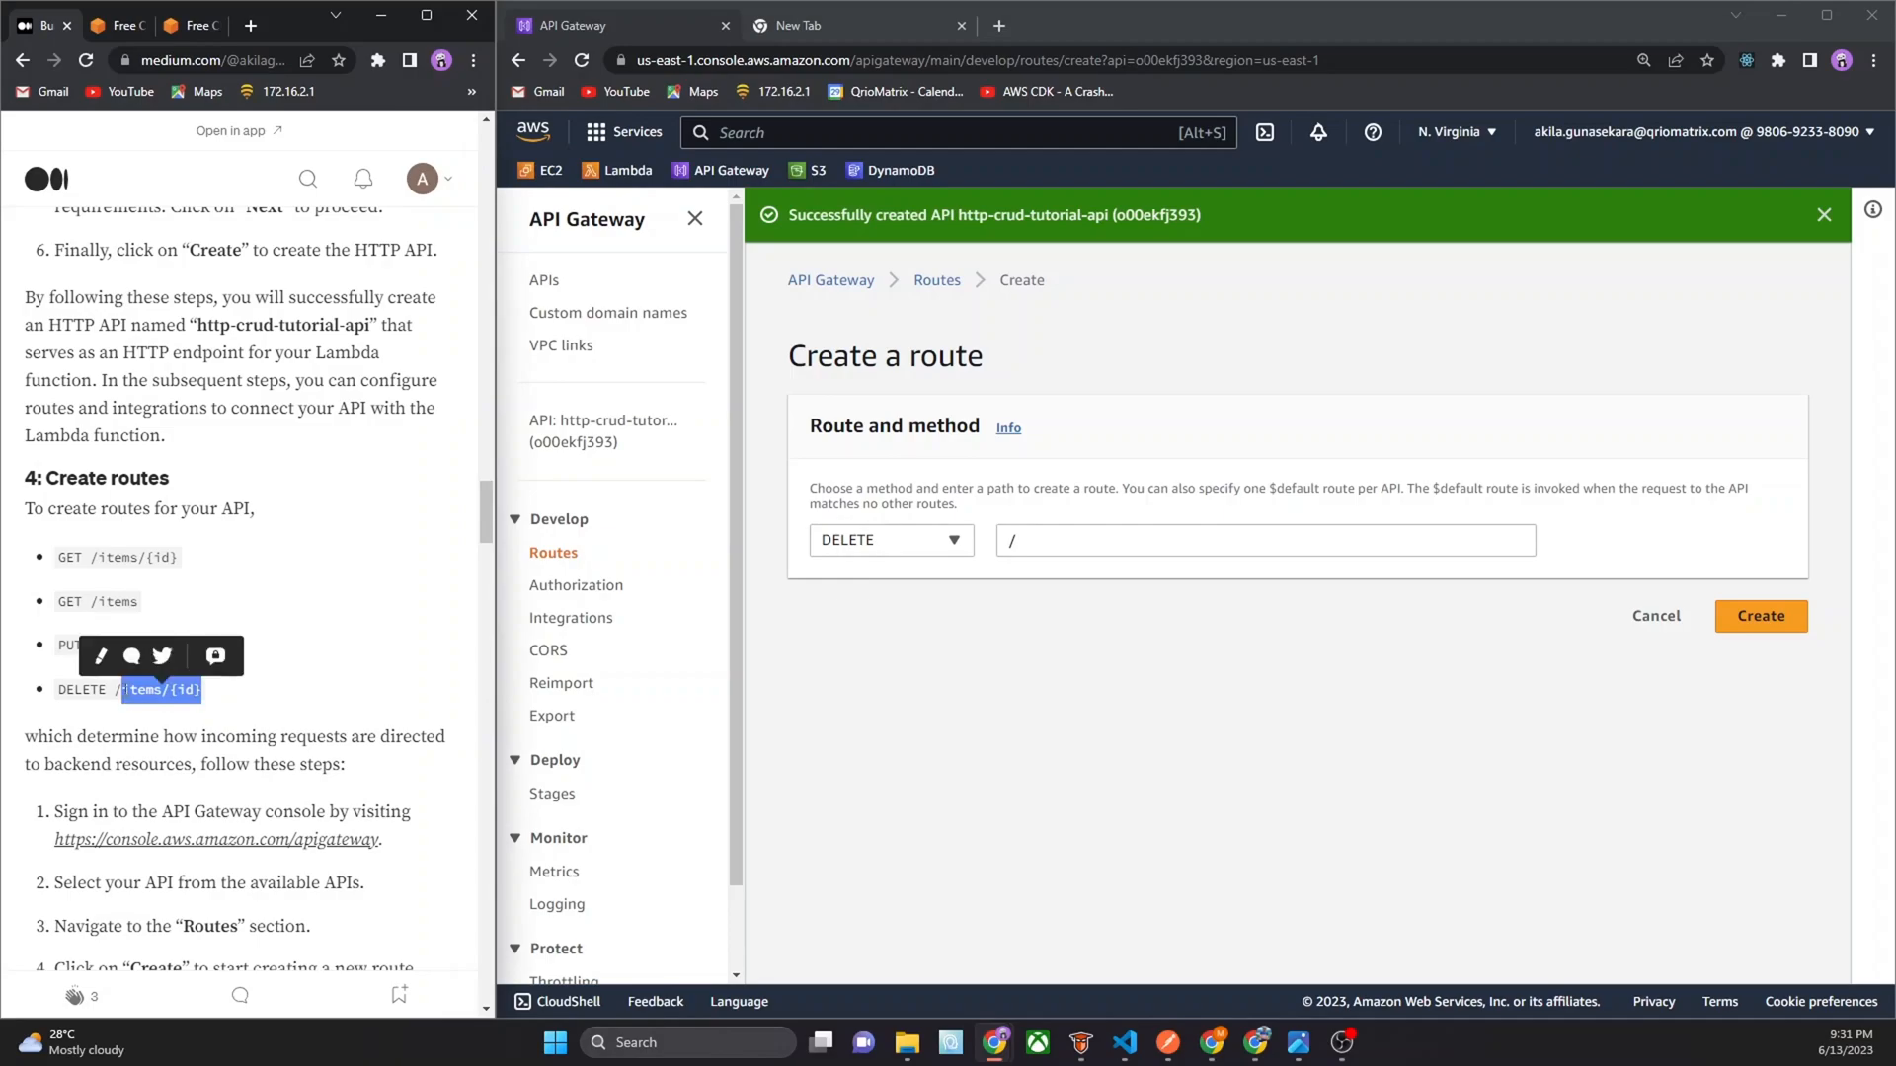
type("items/{id}")
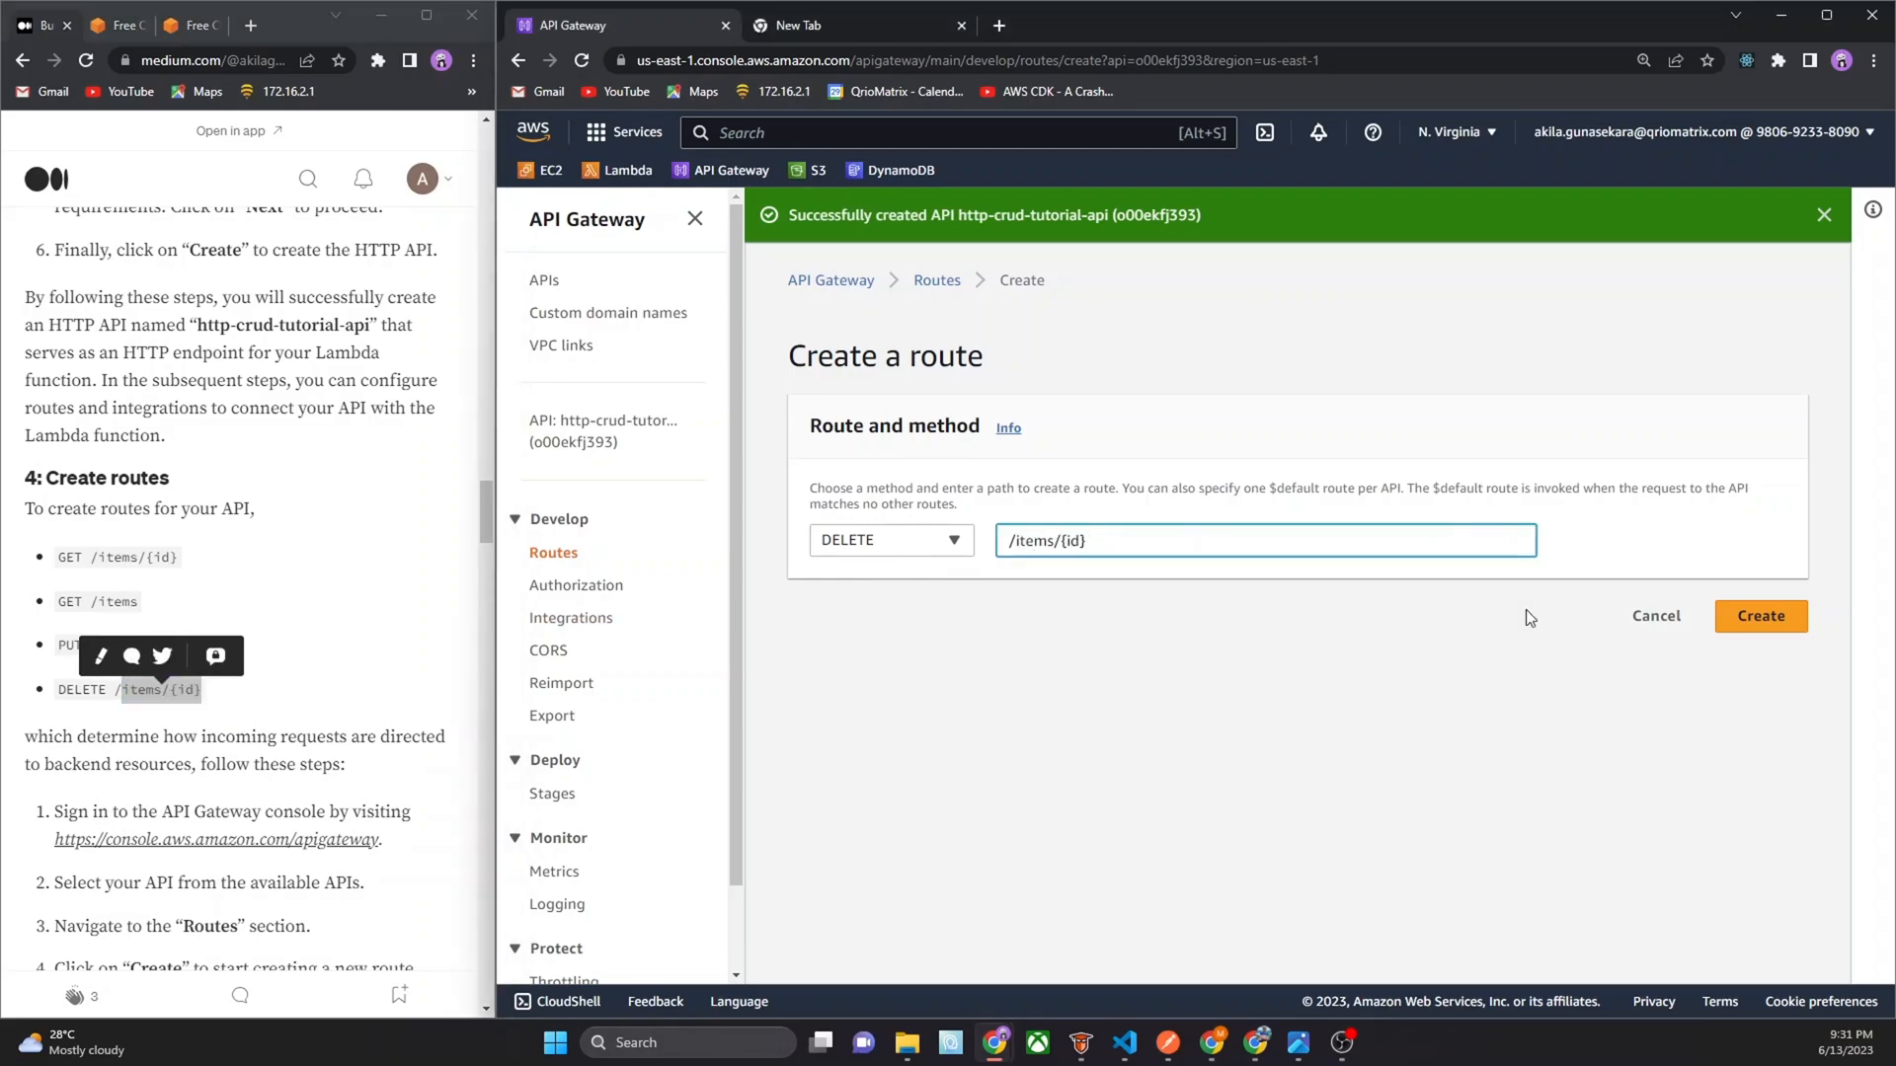
left_click(1760, 615)
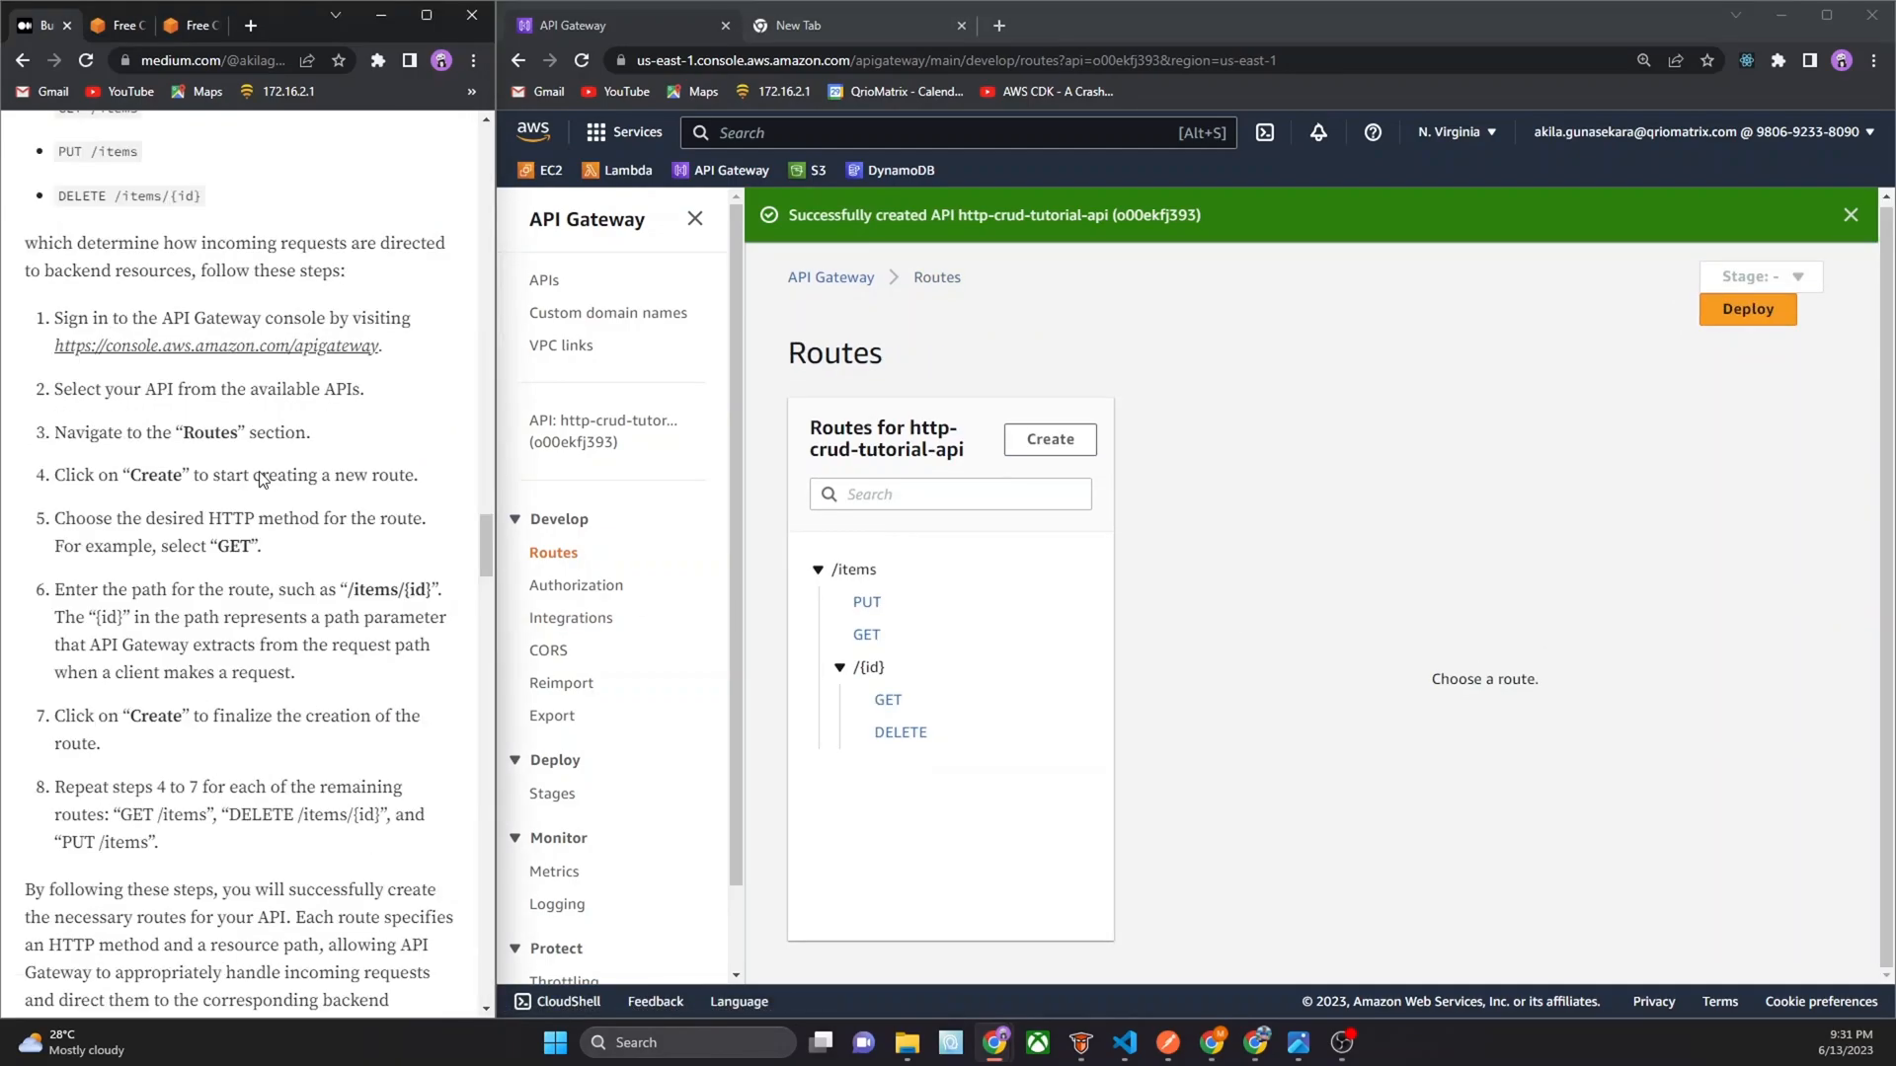
Go to the API's integrations and start a new integration from Manage integrations
scroll("down", 3)
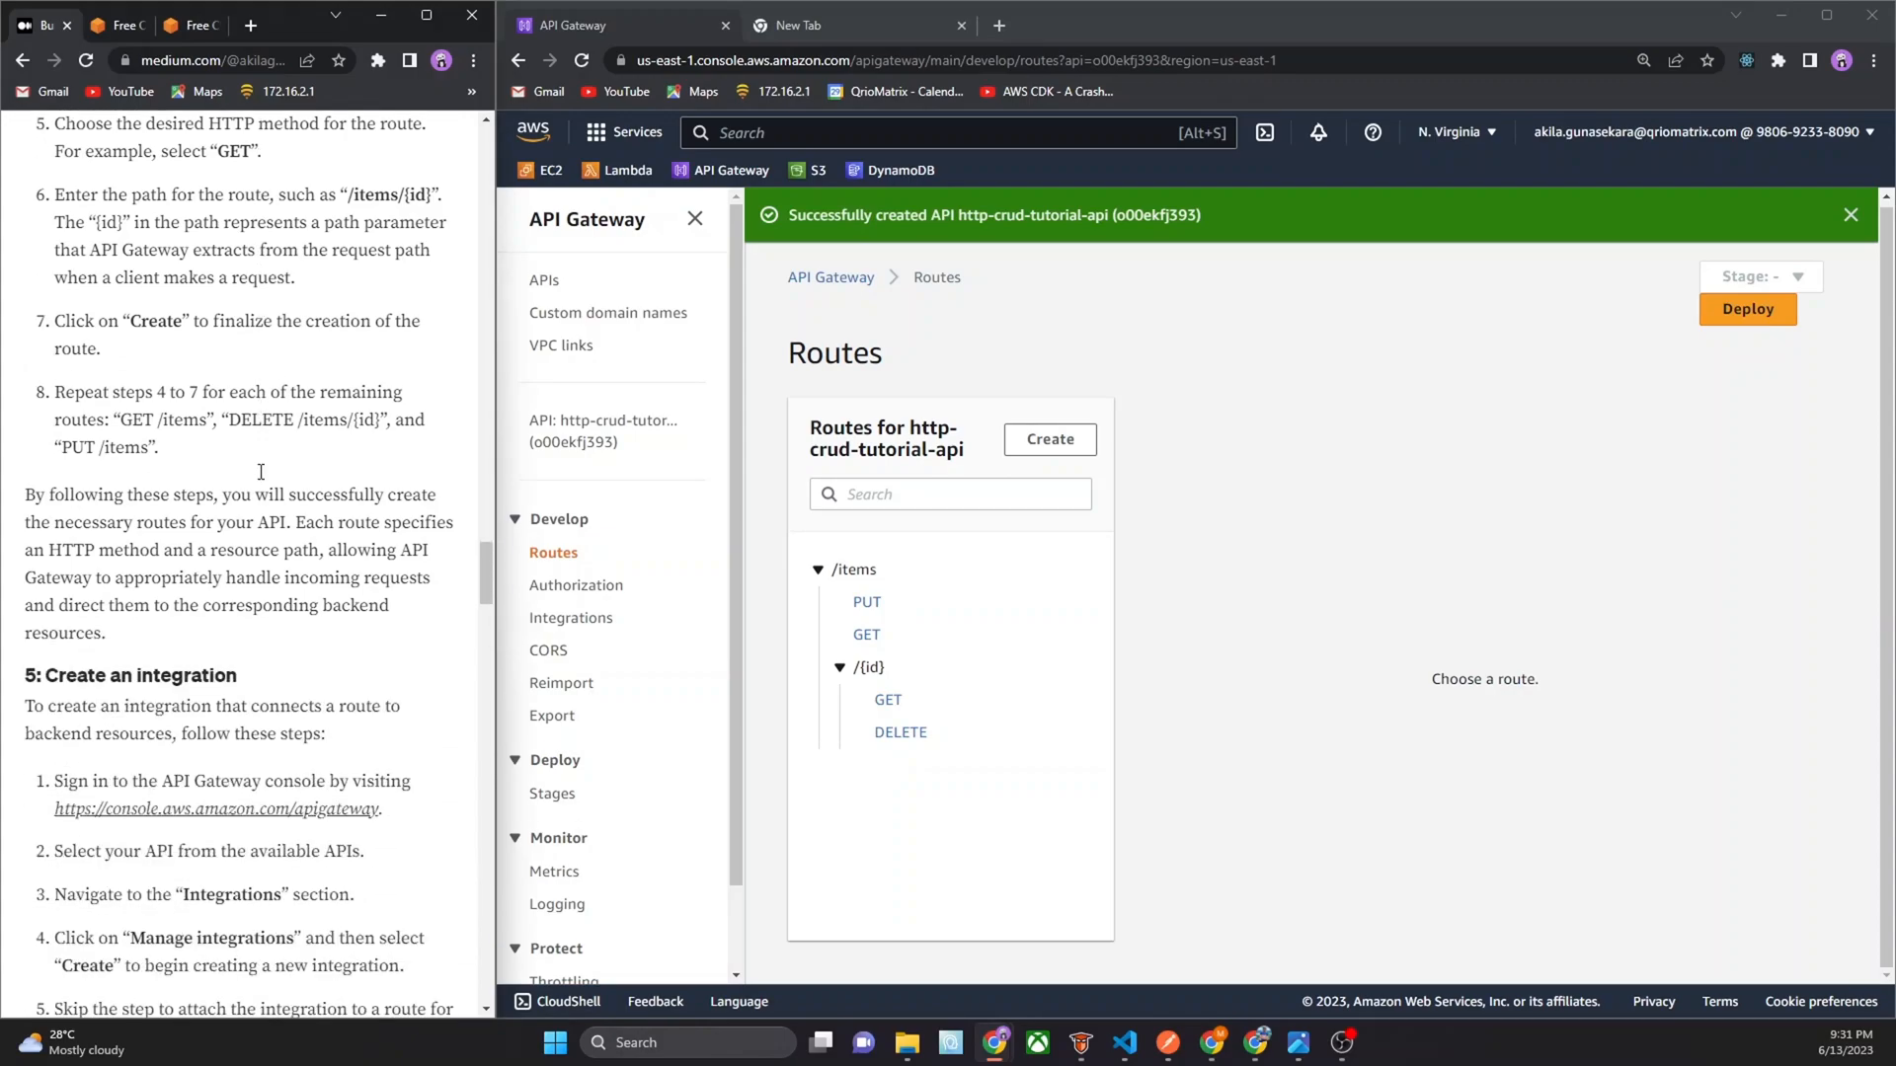
scroll("down", 3)
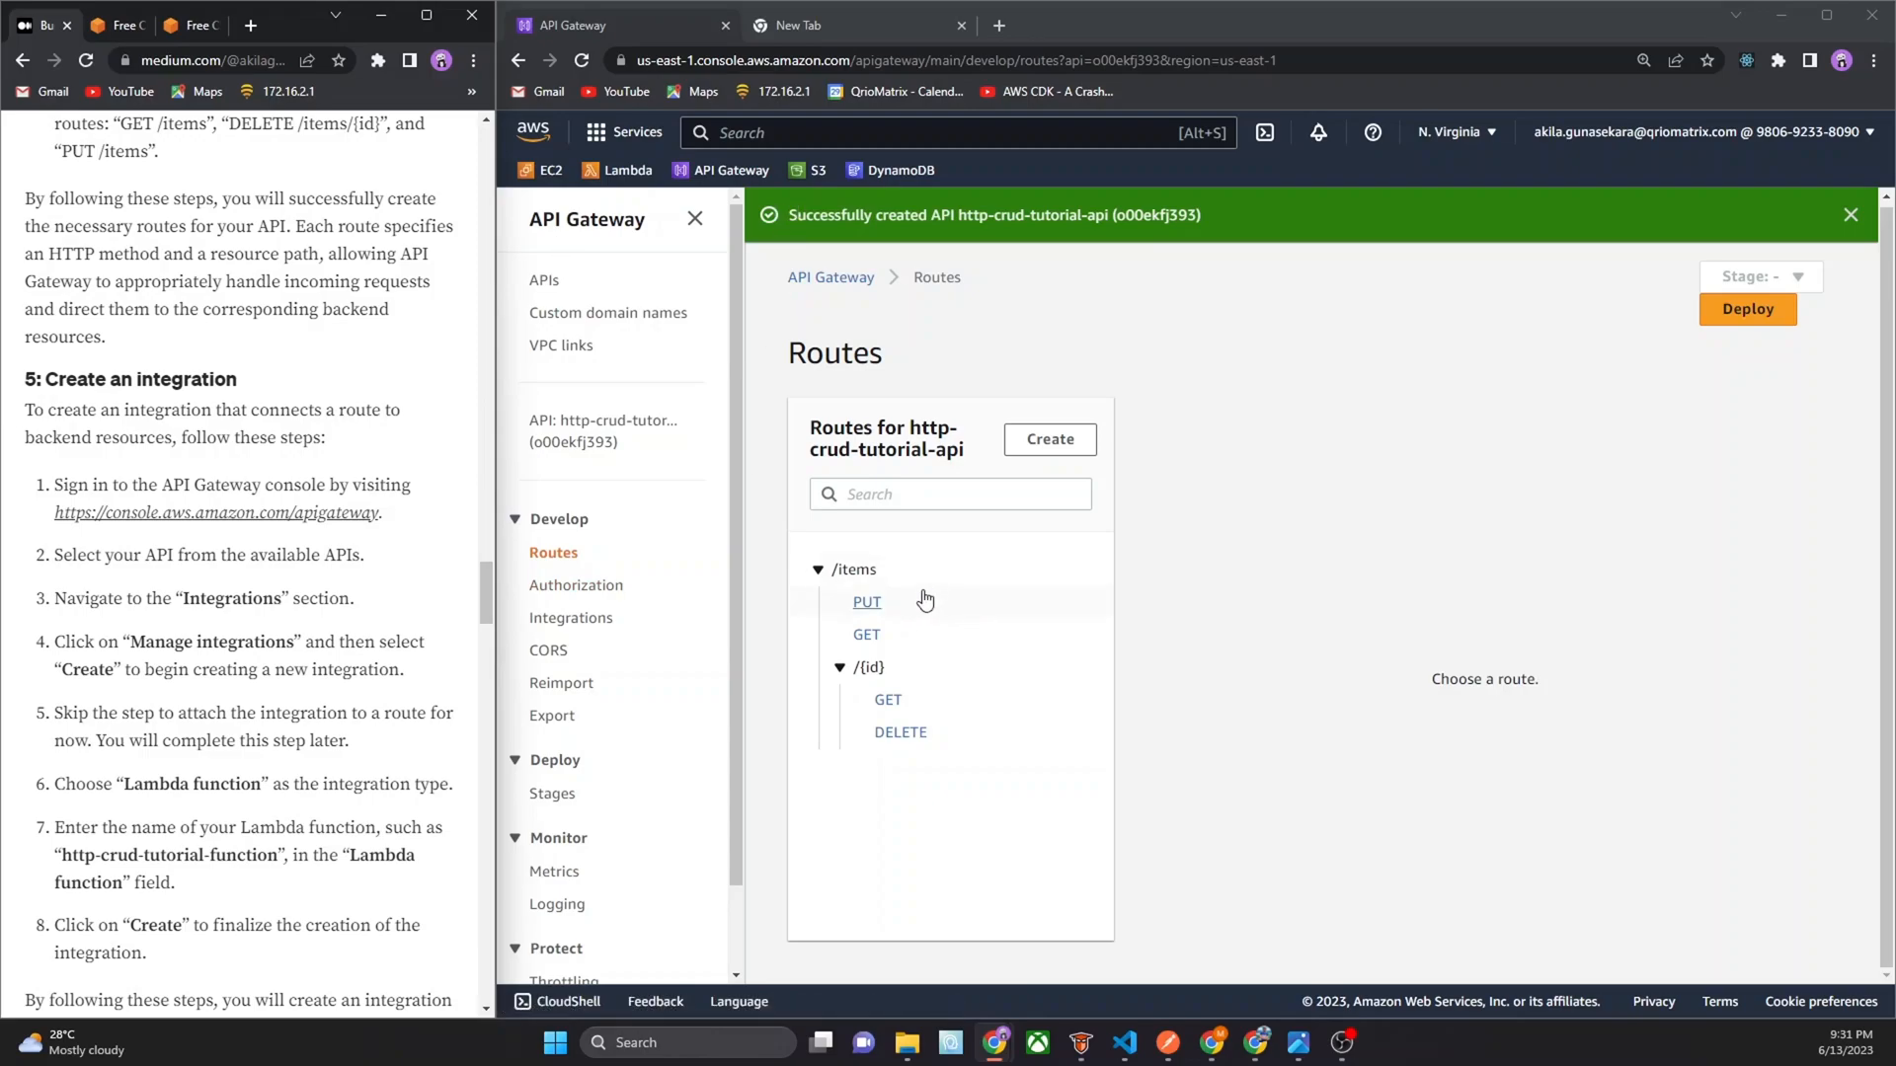
mouse_move(874, 616)
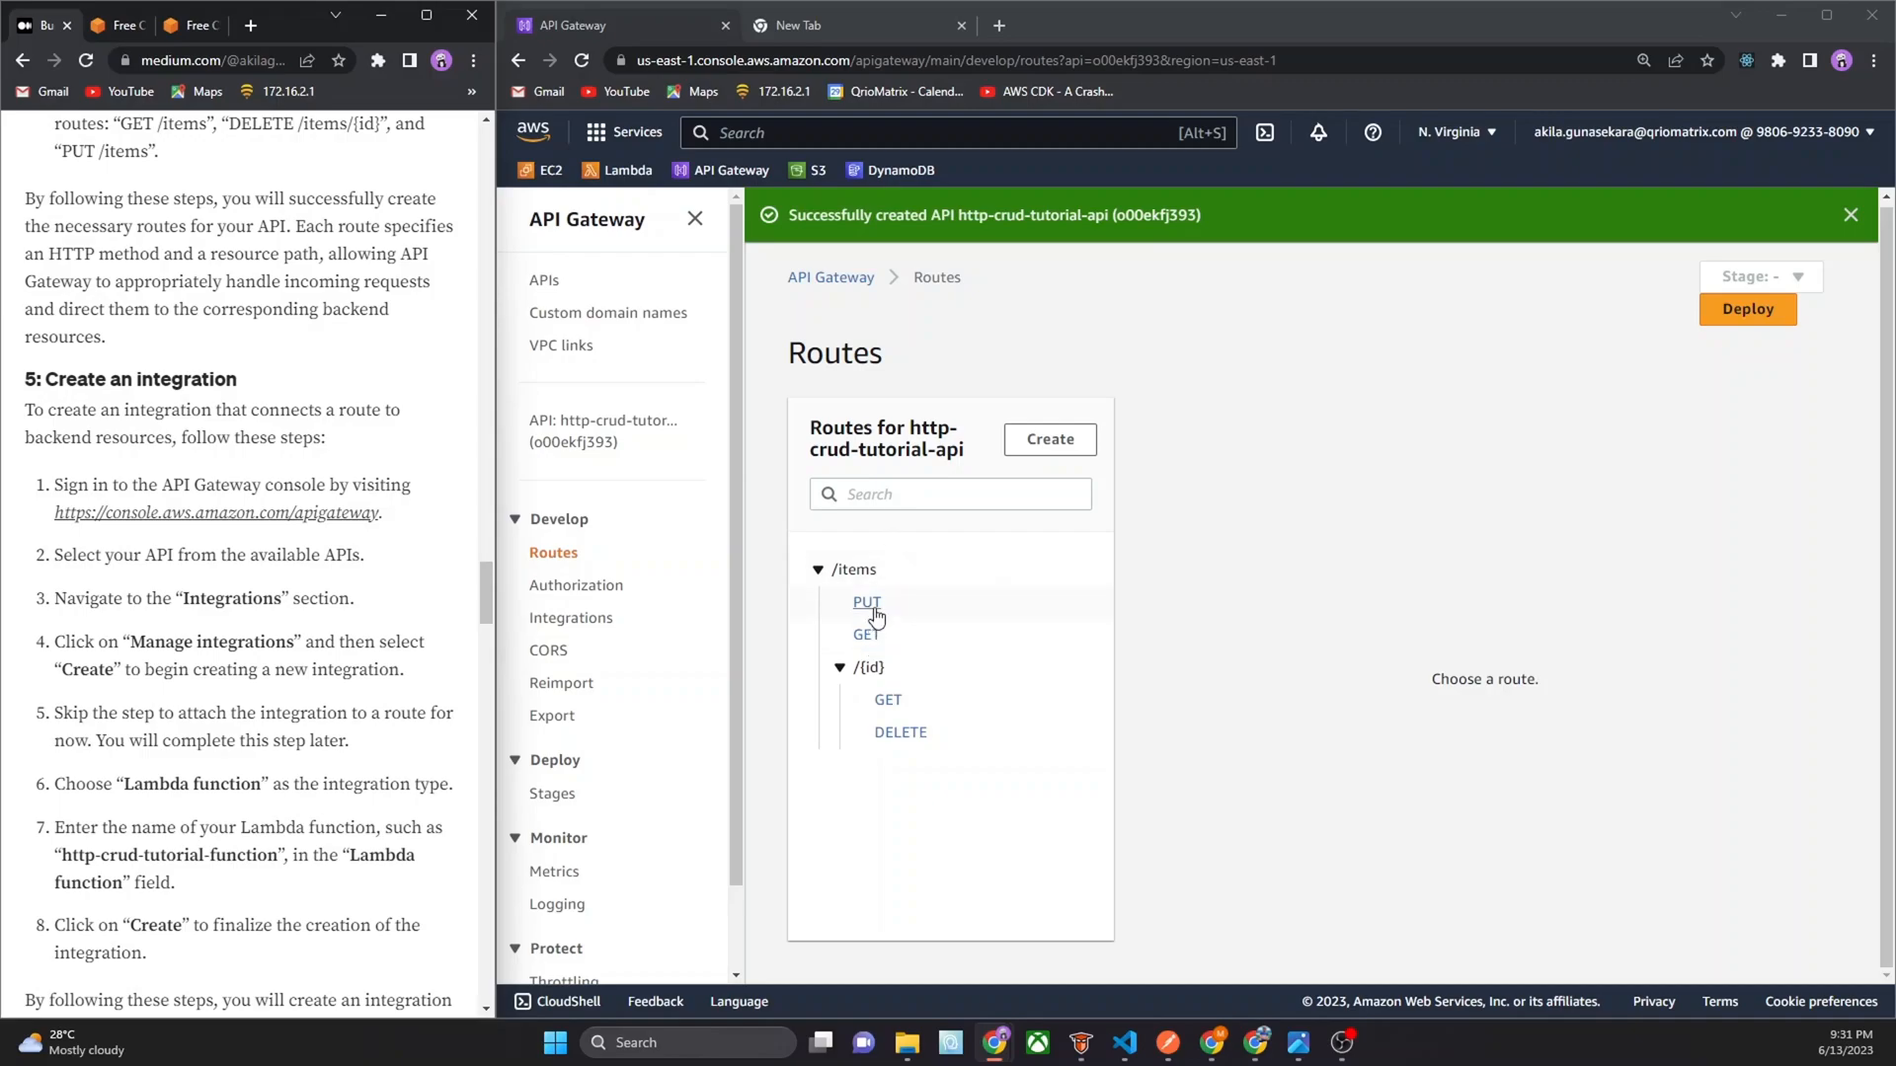
mouse_move(877, 652)
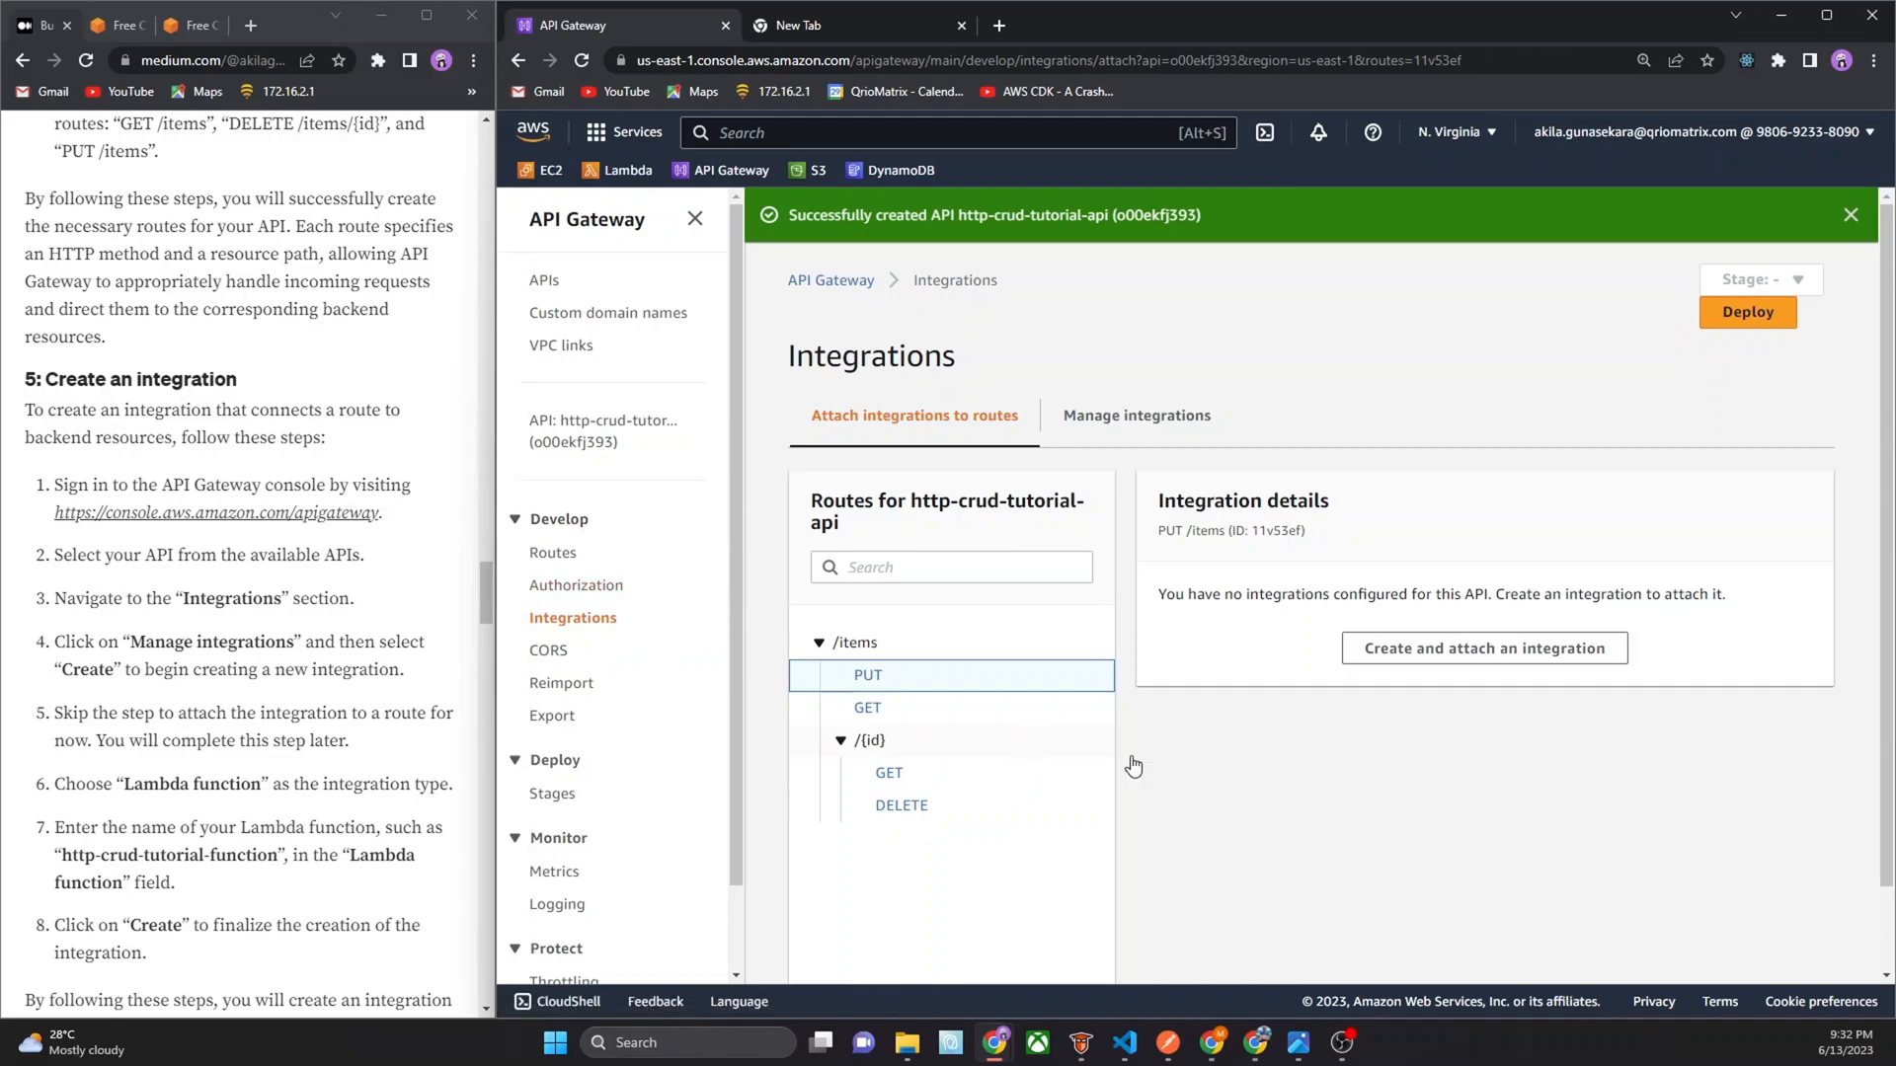
mouse_move(1135, 415)
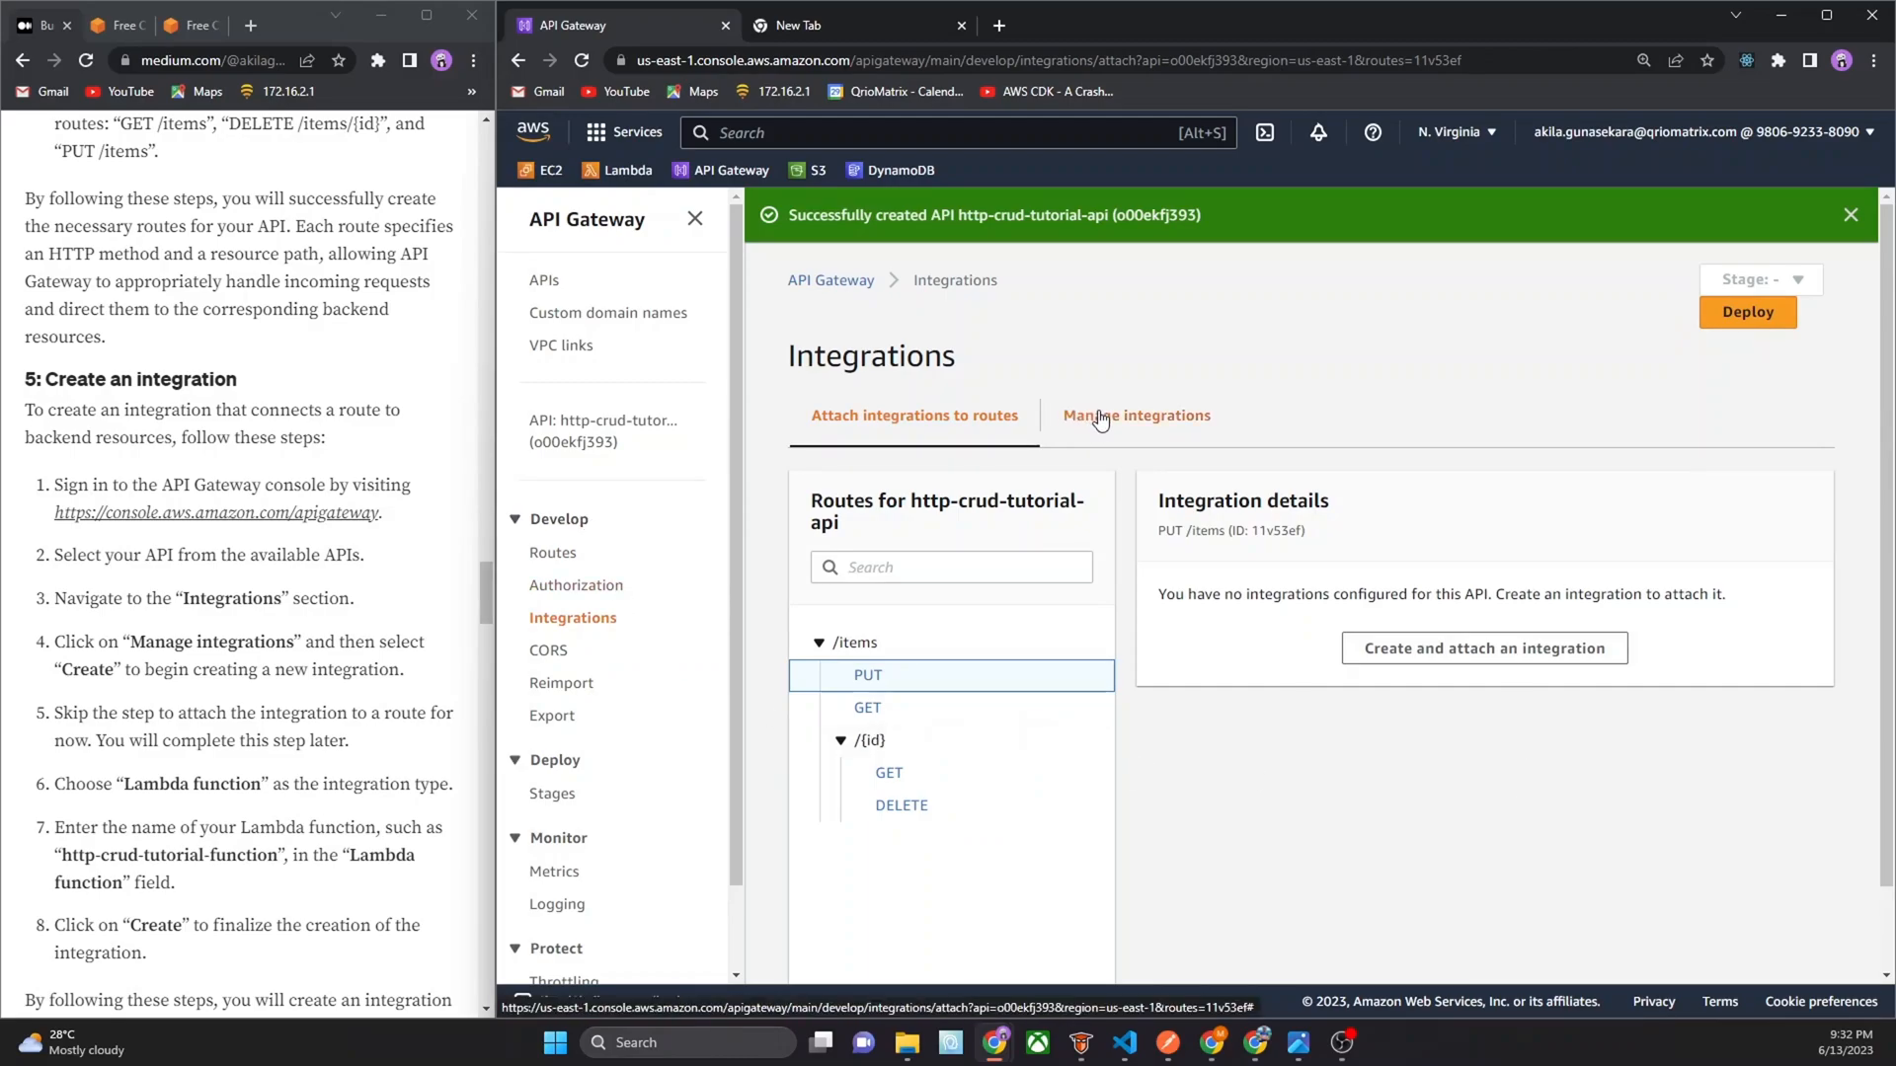
left_click(1136, 415)
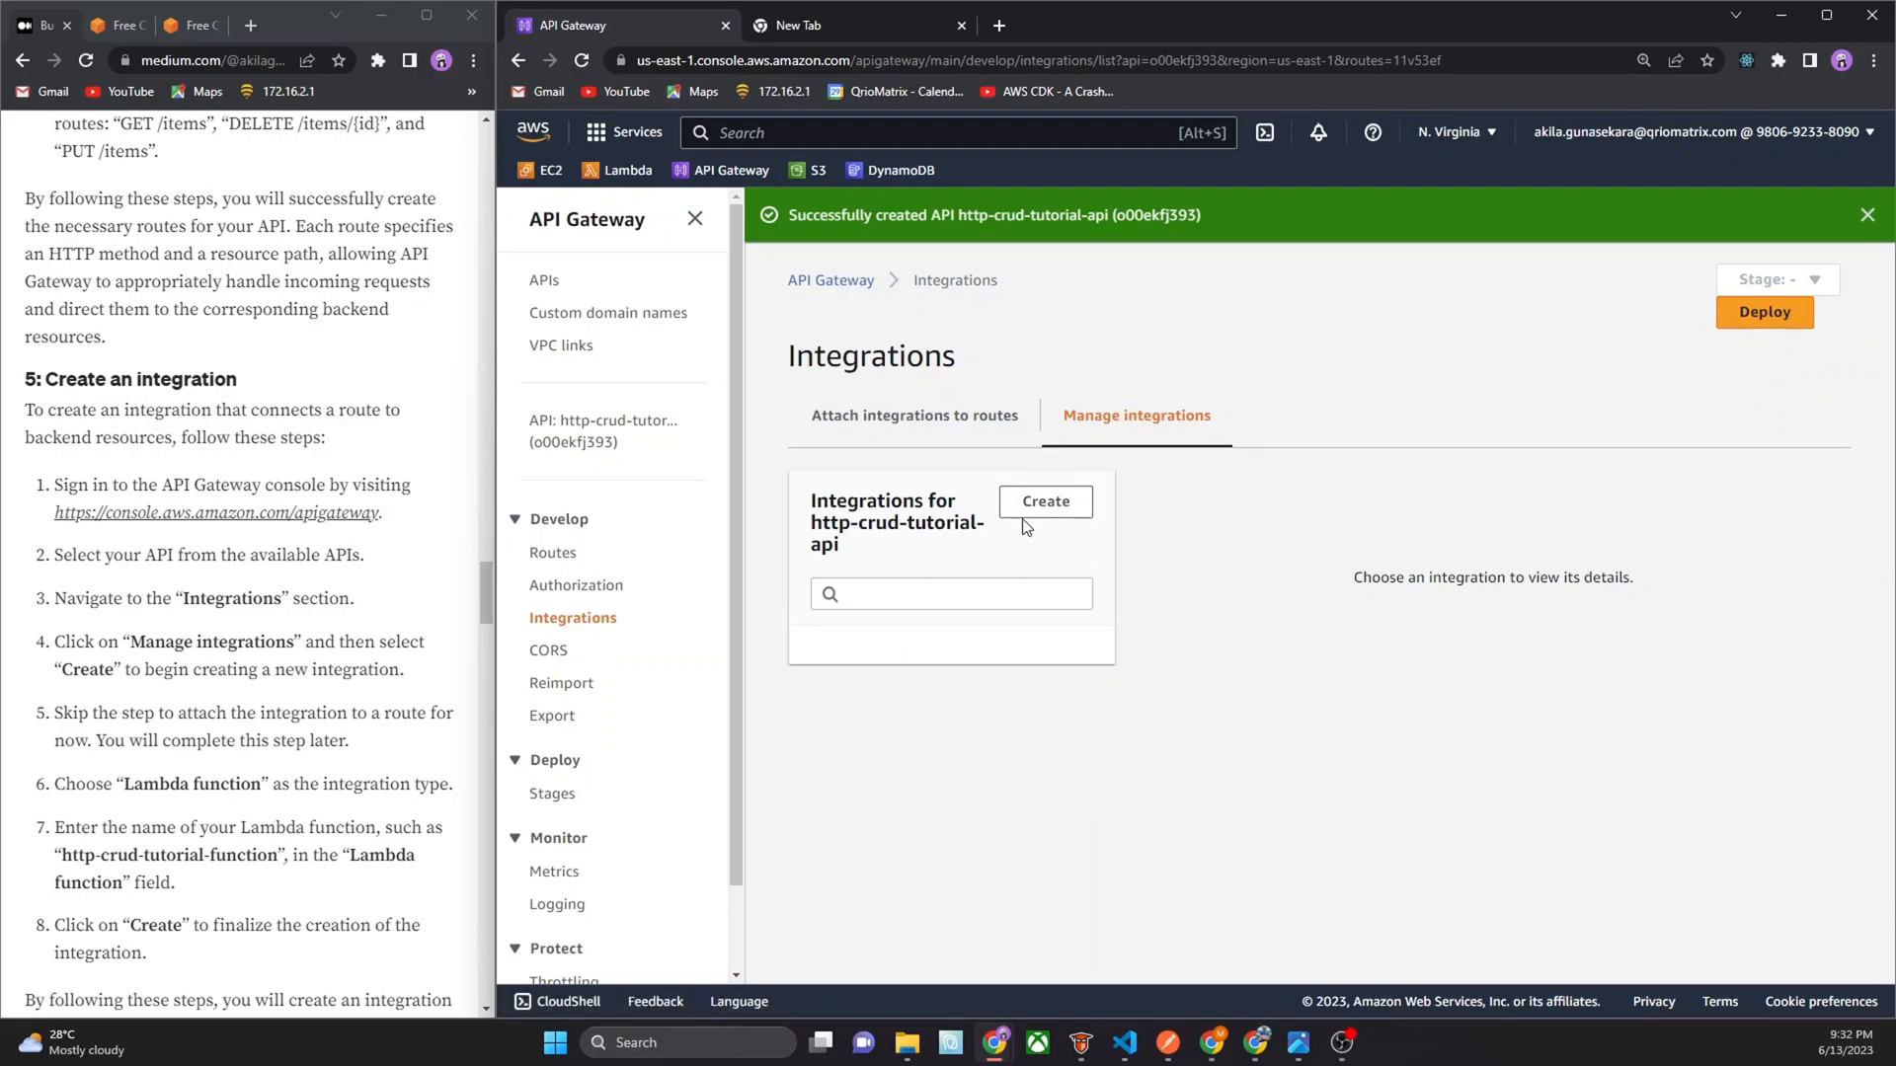
left_click(1044, 501)
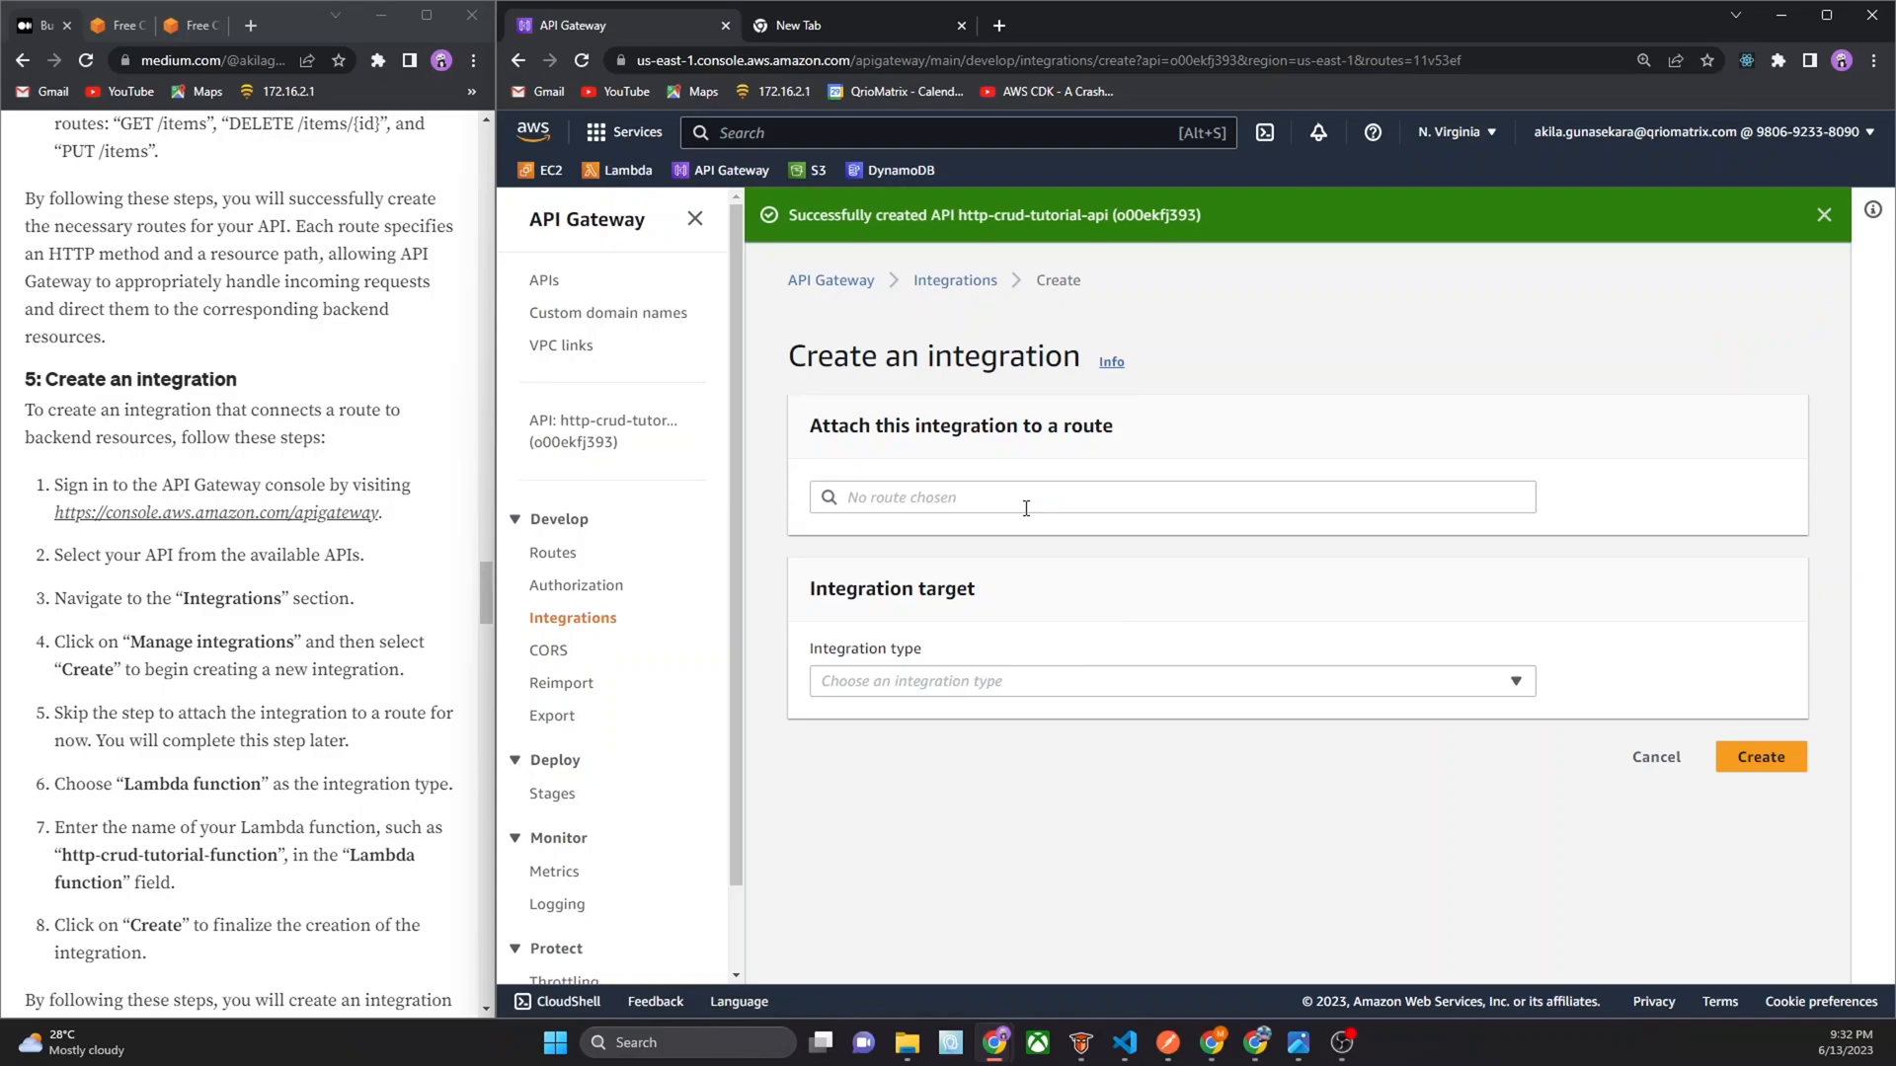
mouse_move(905, 603)
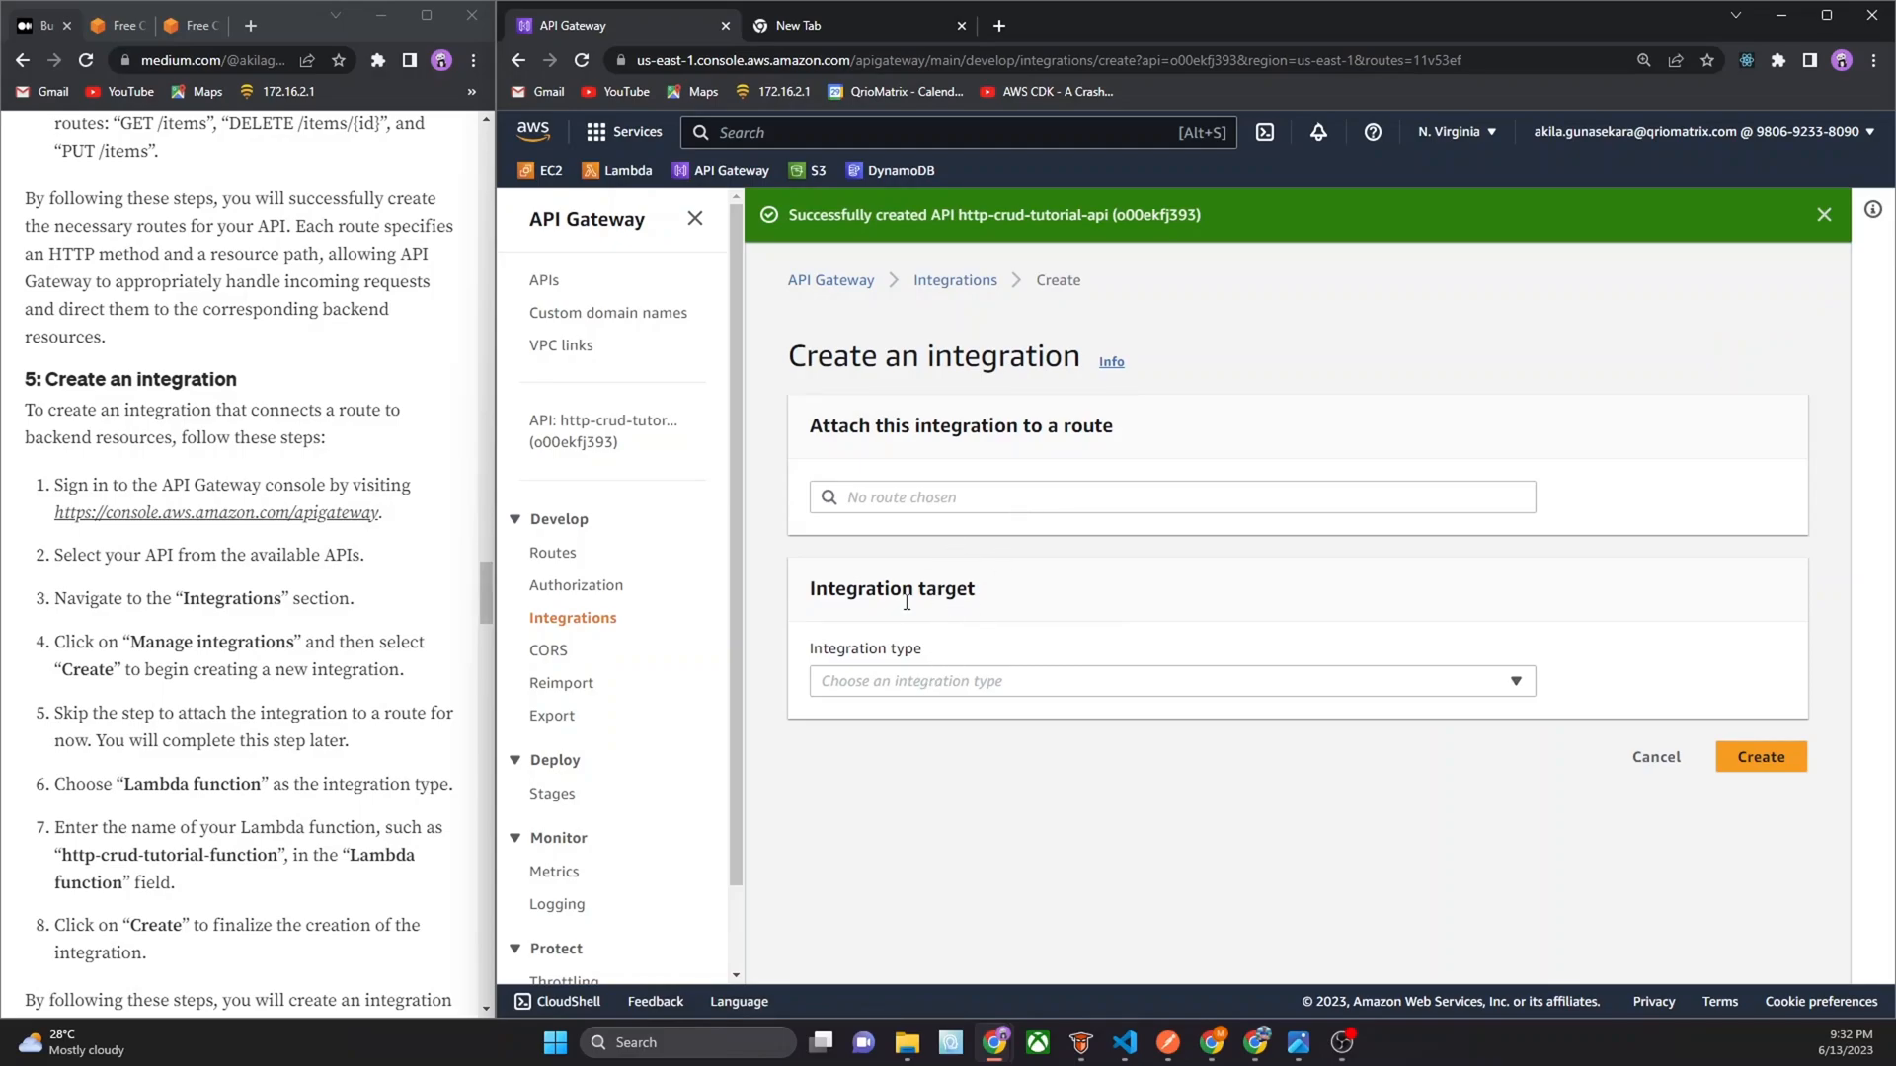
Create a Lambda function integration that targets http-crud-tutorial-function
left_click(1167, 680)
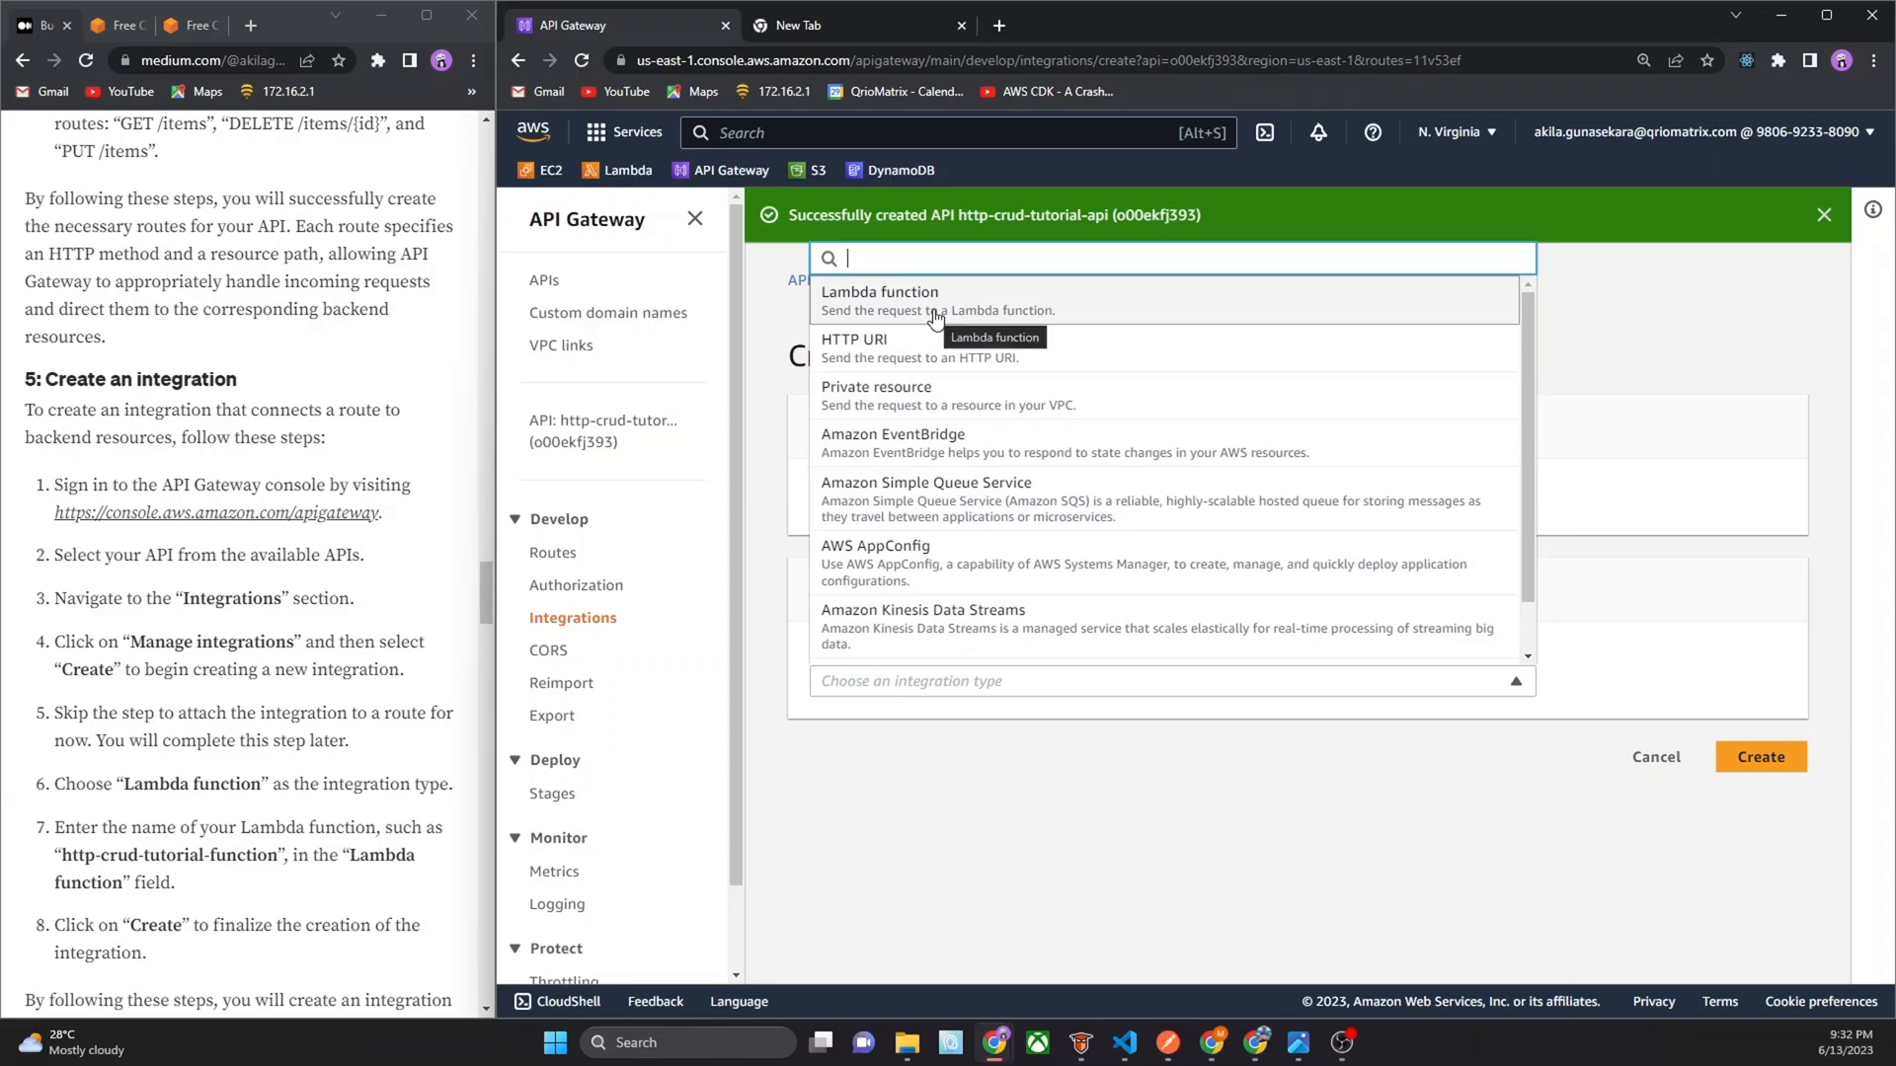
left_click(880, 292)
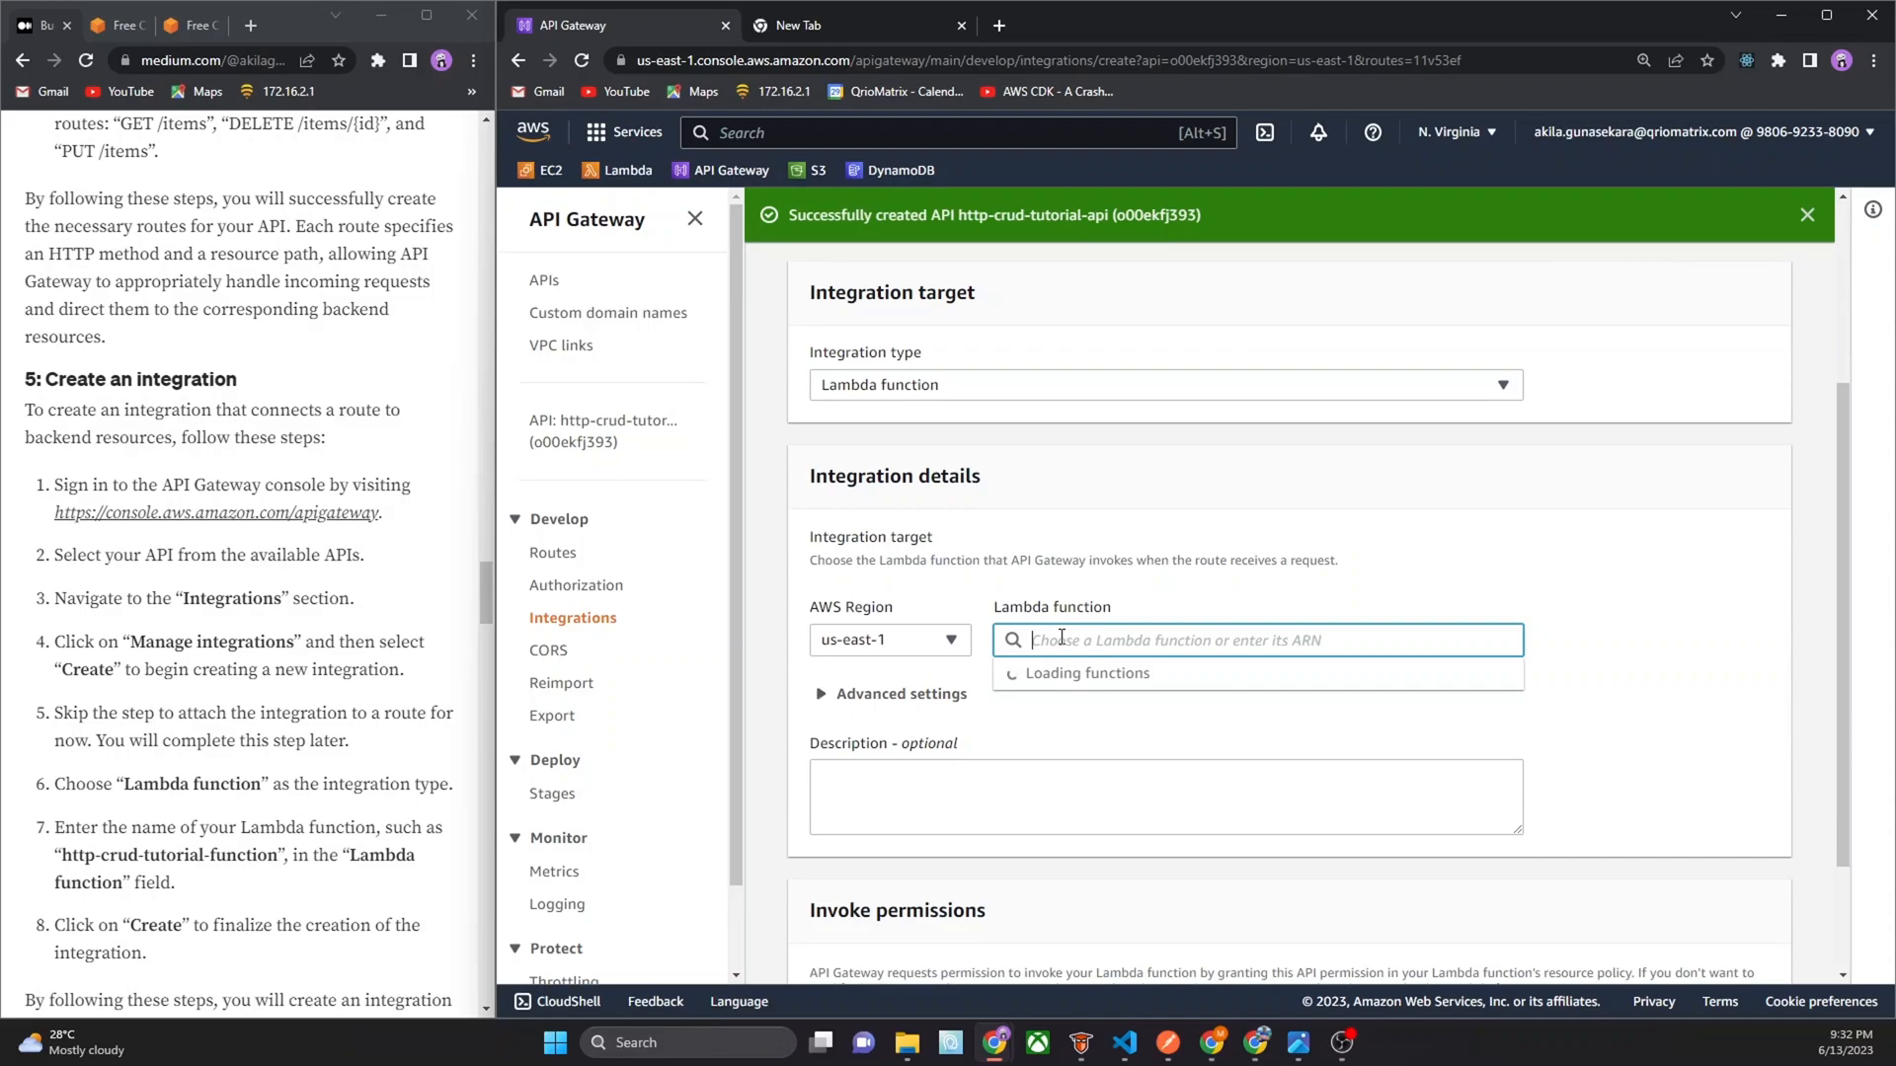
left_click(1255, 640)
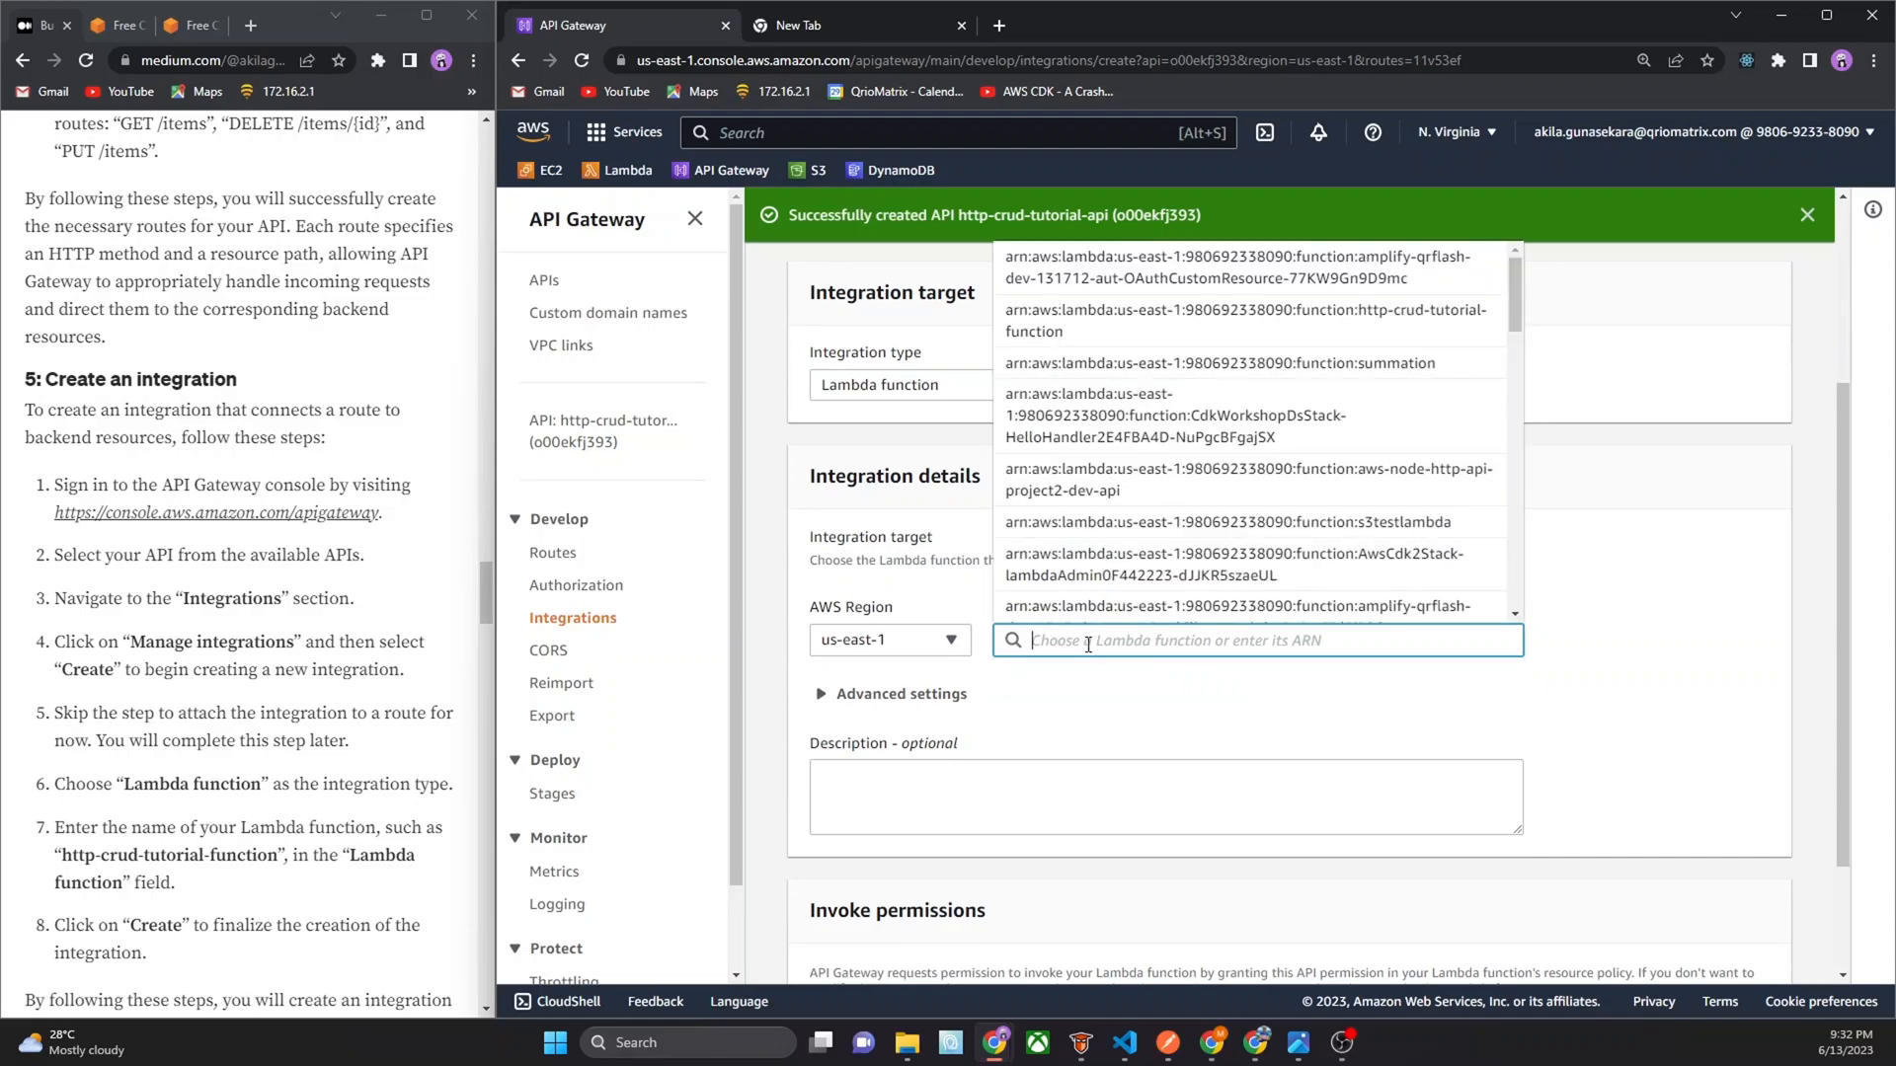
type("htt")
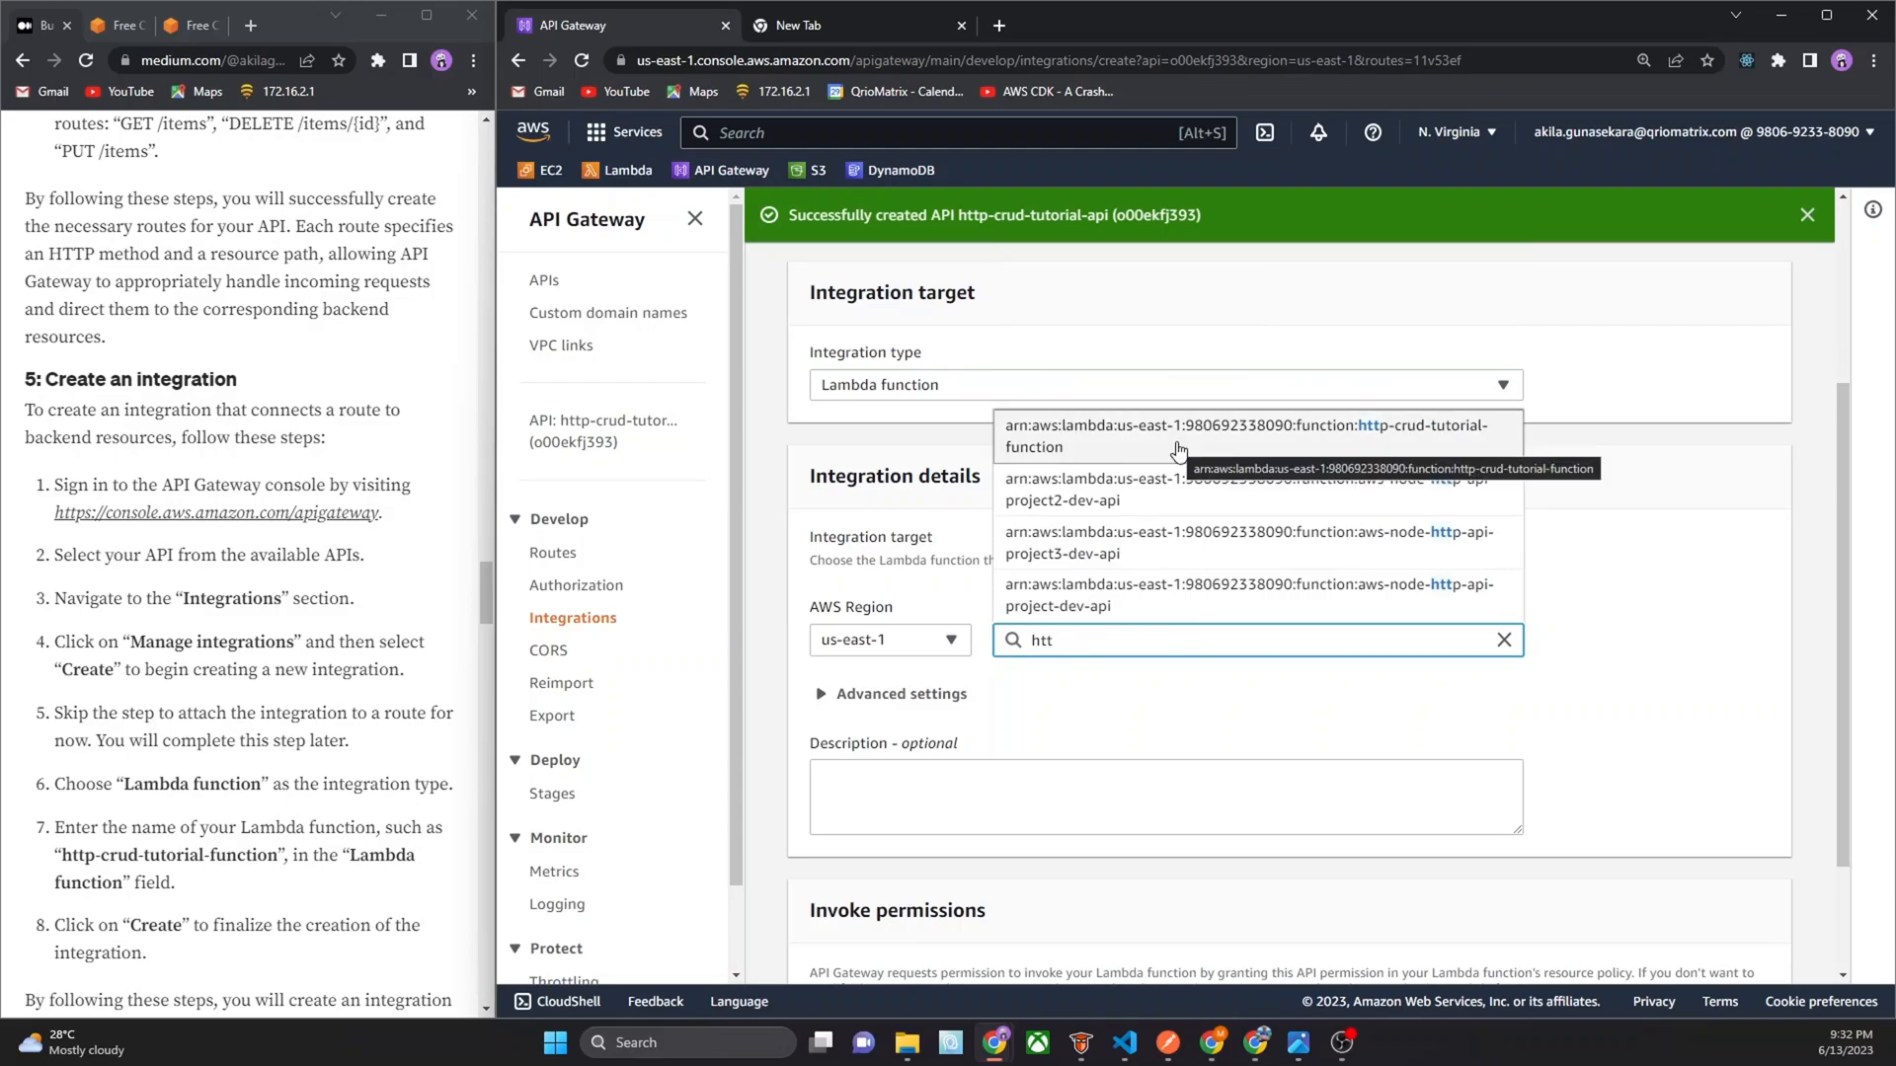
left_click(1238, 435)
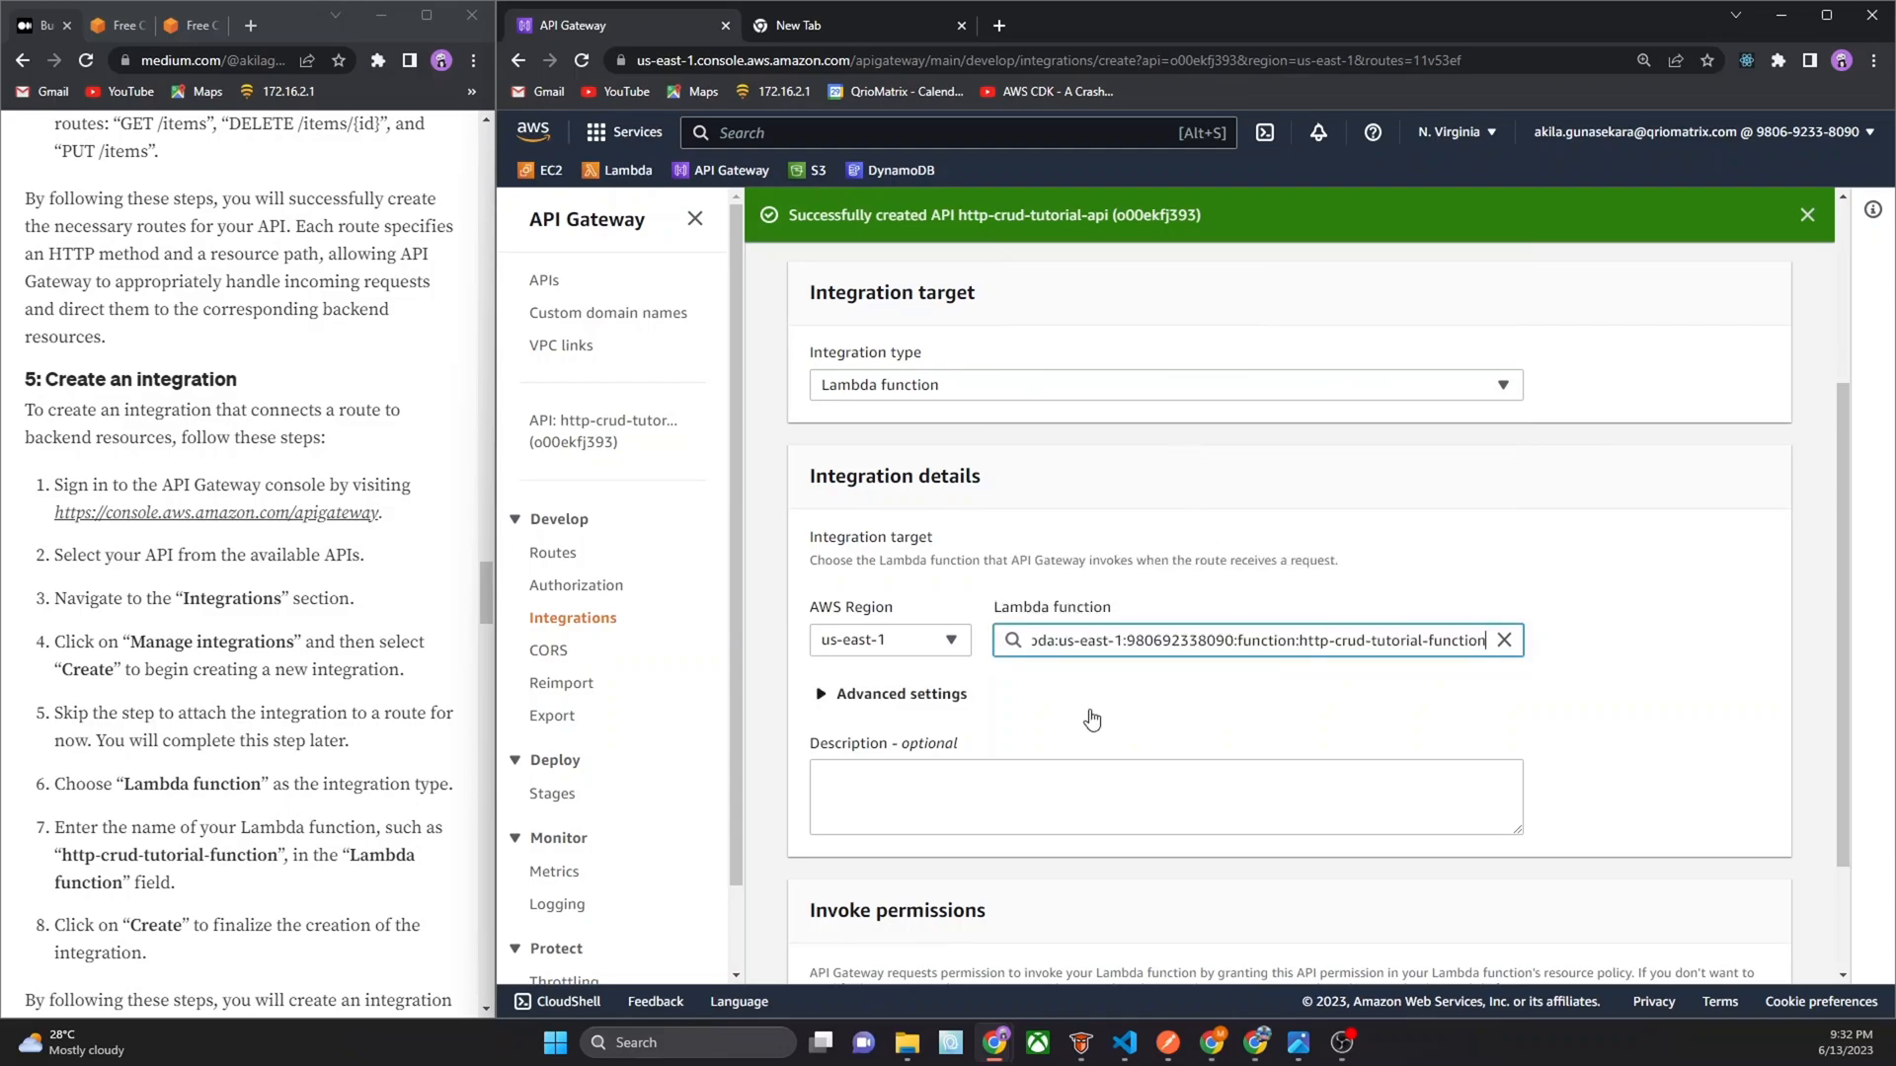
scroll("down", 3)
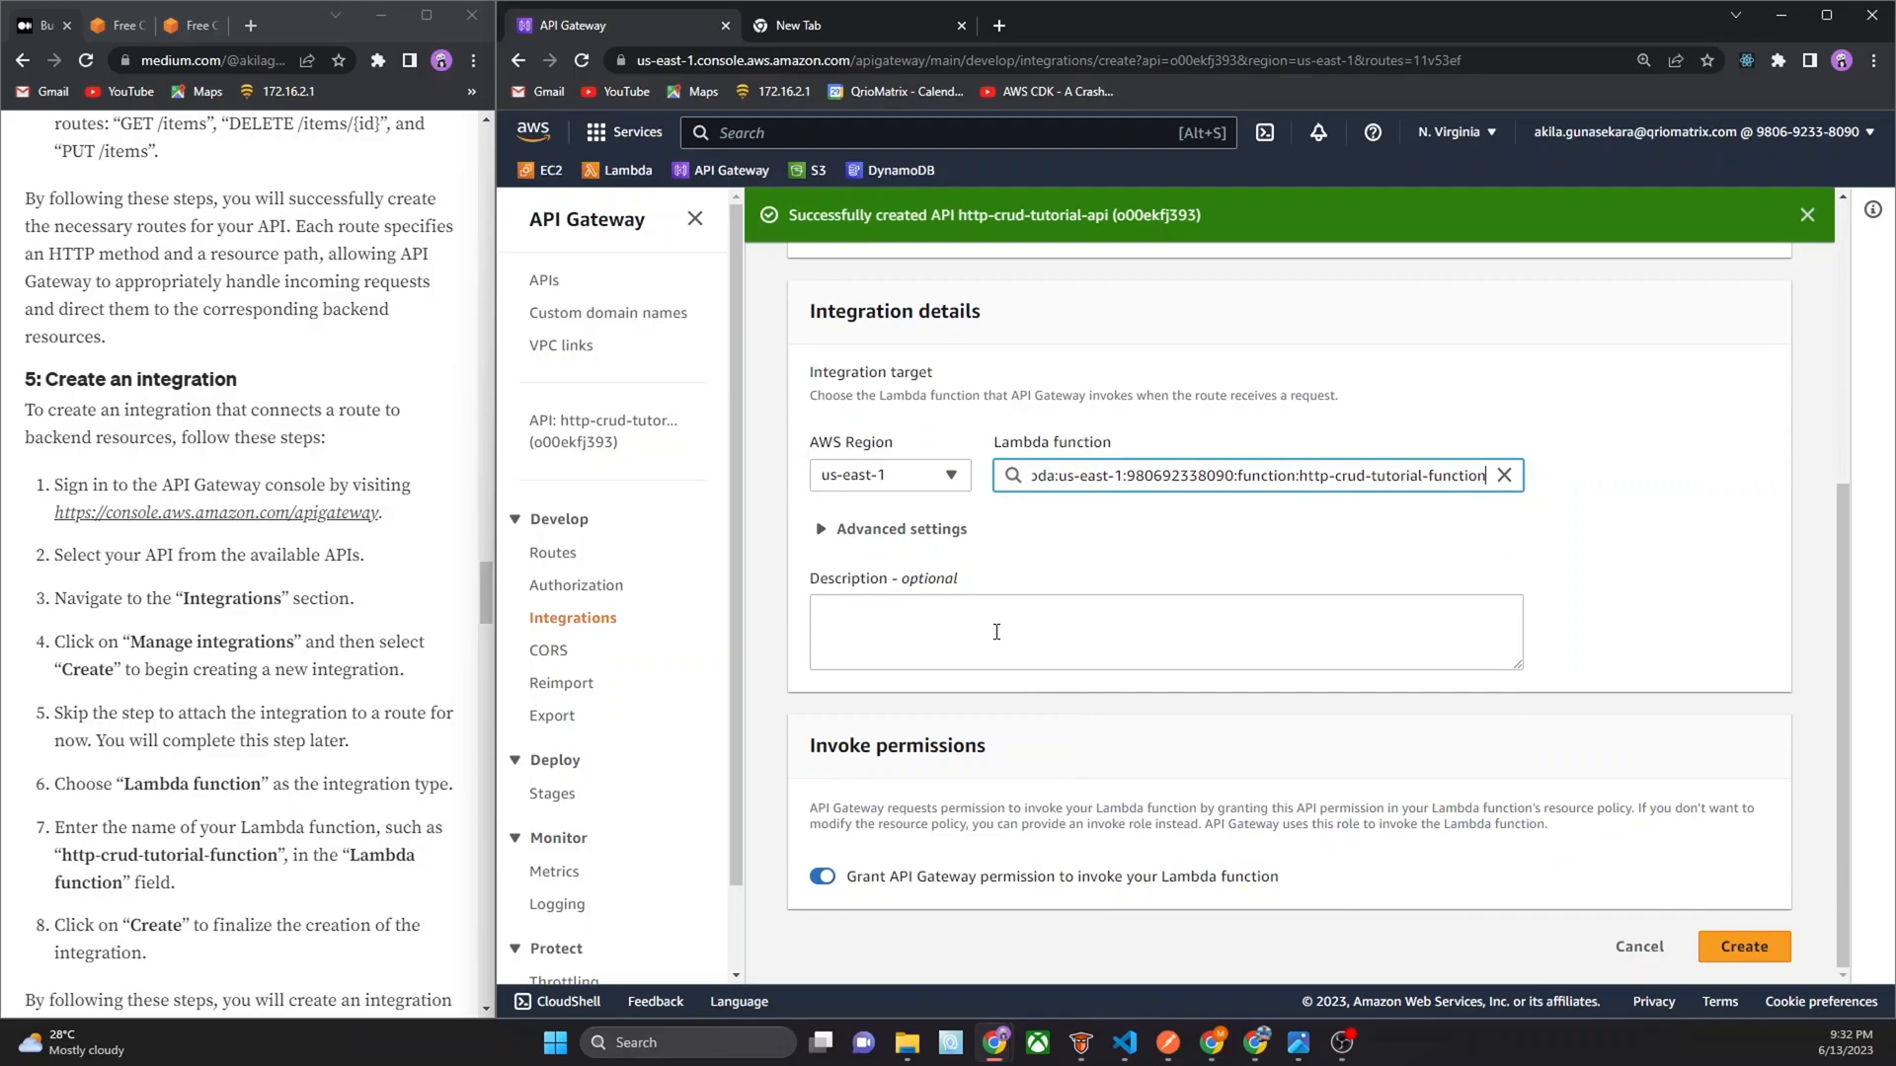
mouse_move(1036, 613)
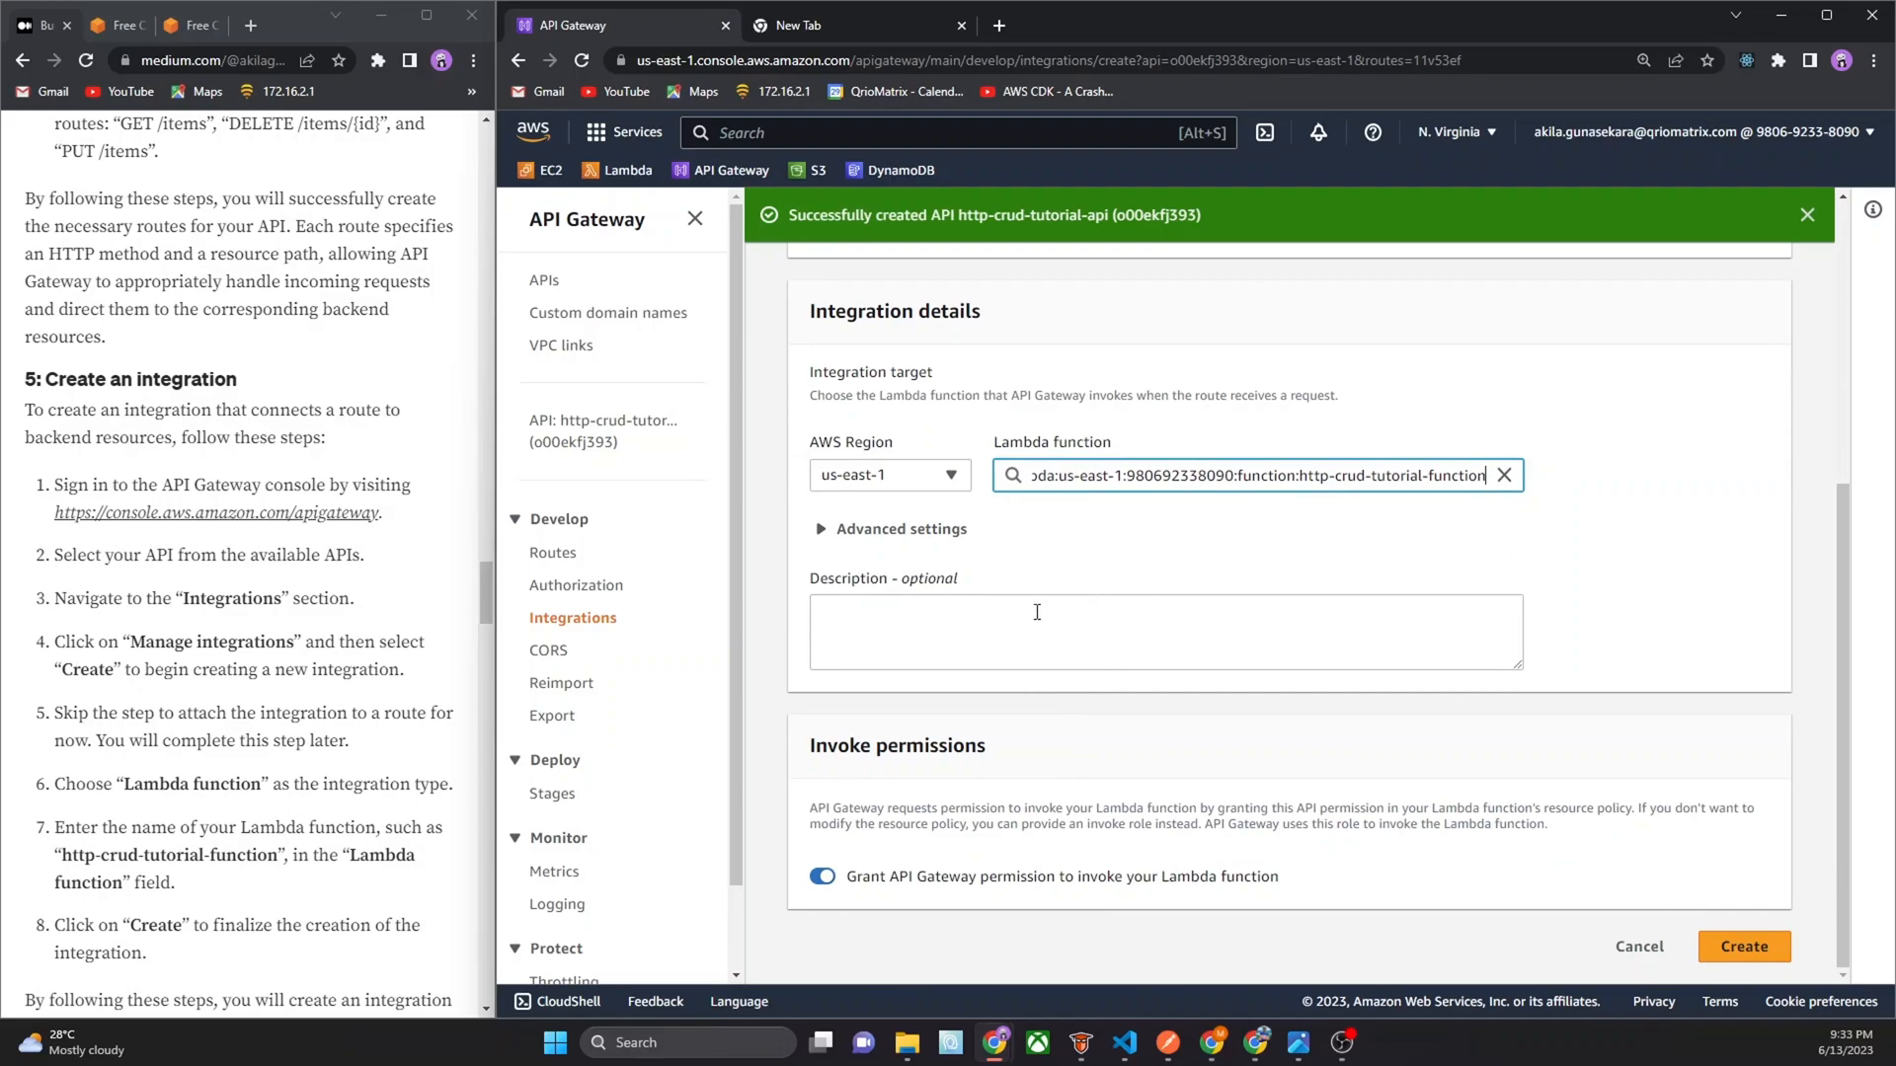
left_click(1742, 946)
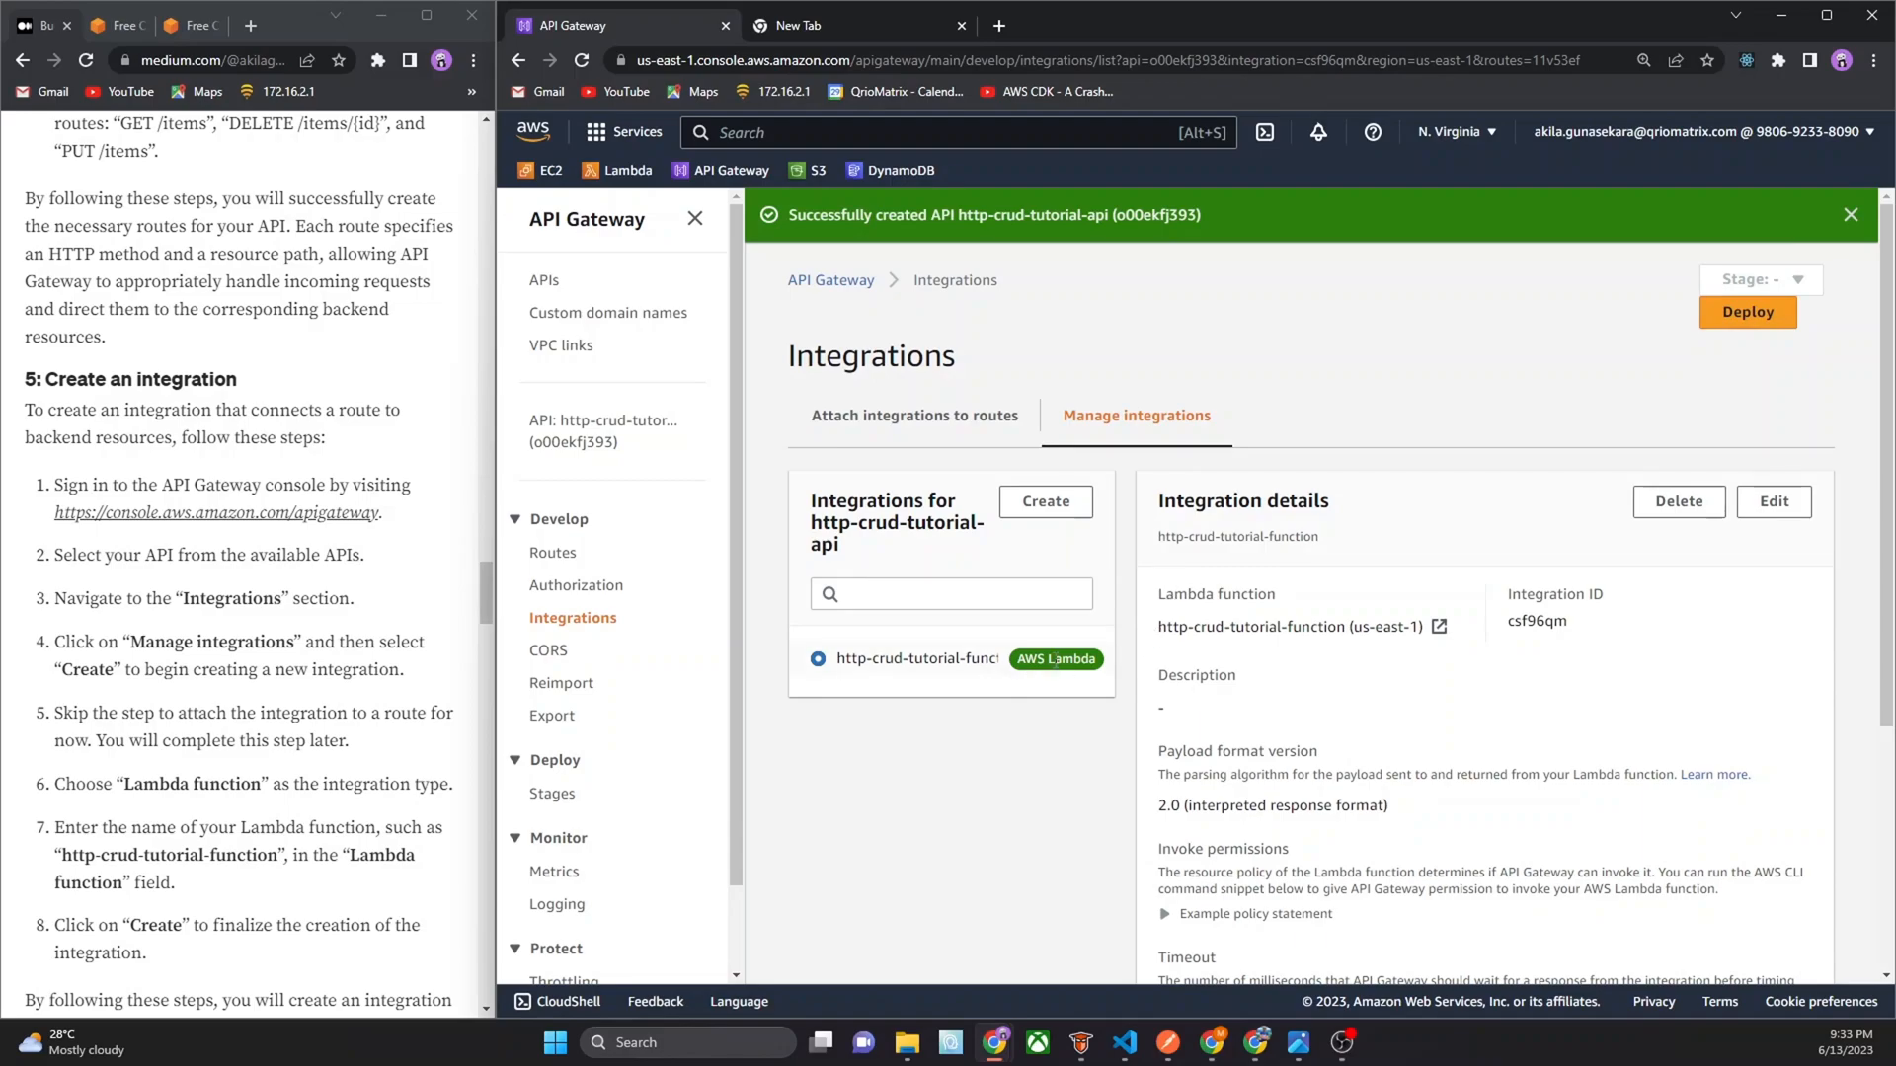
scroll("down", 3)
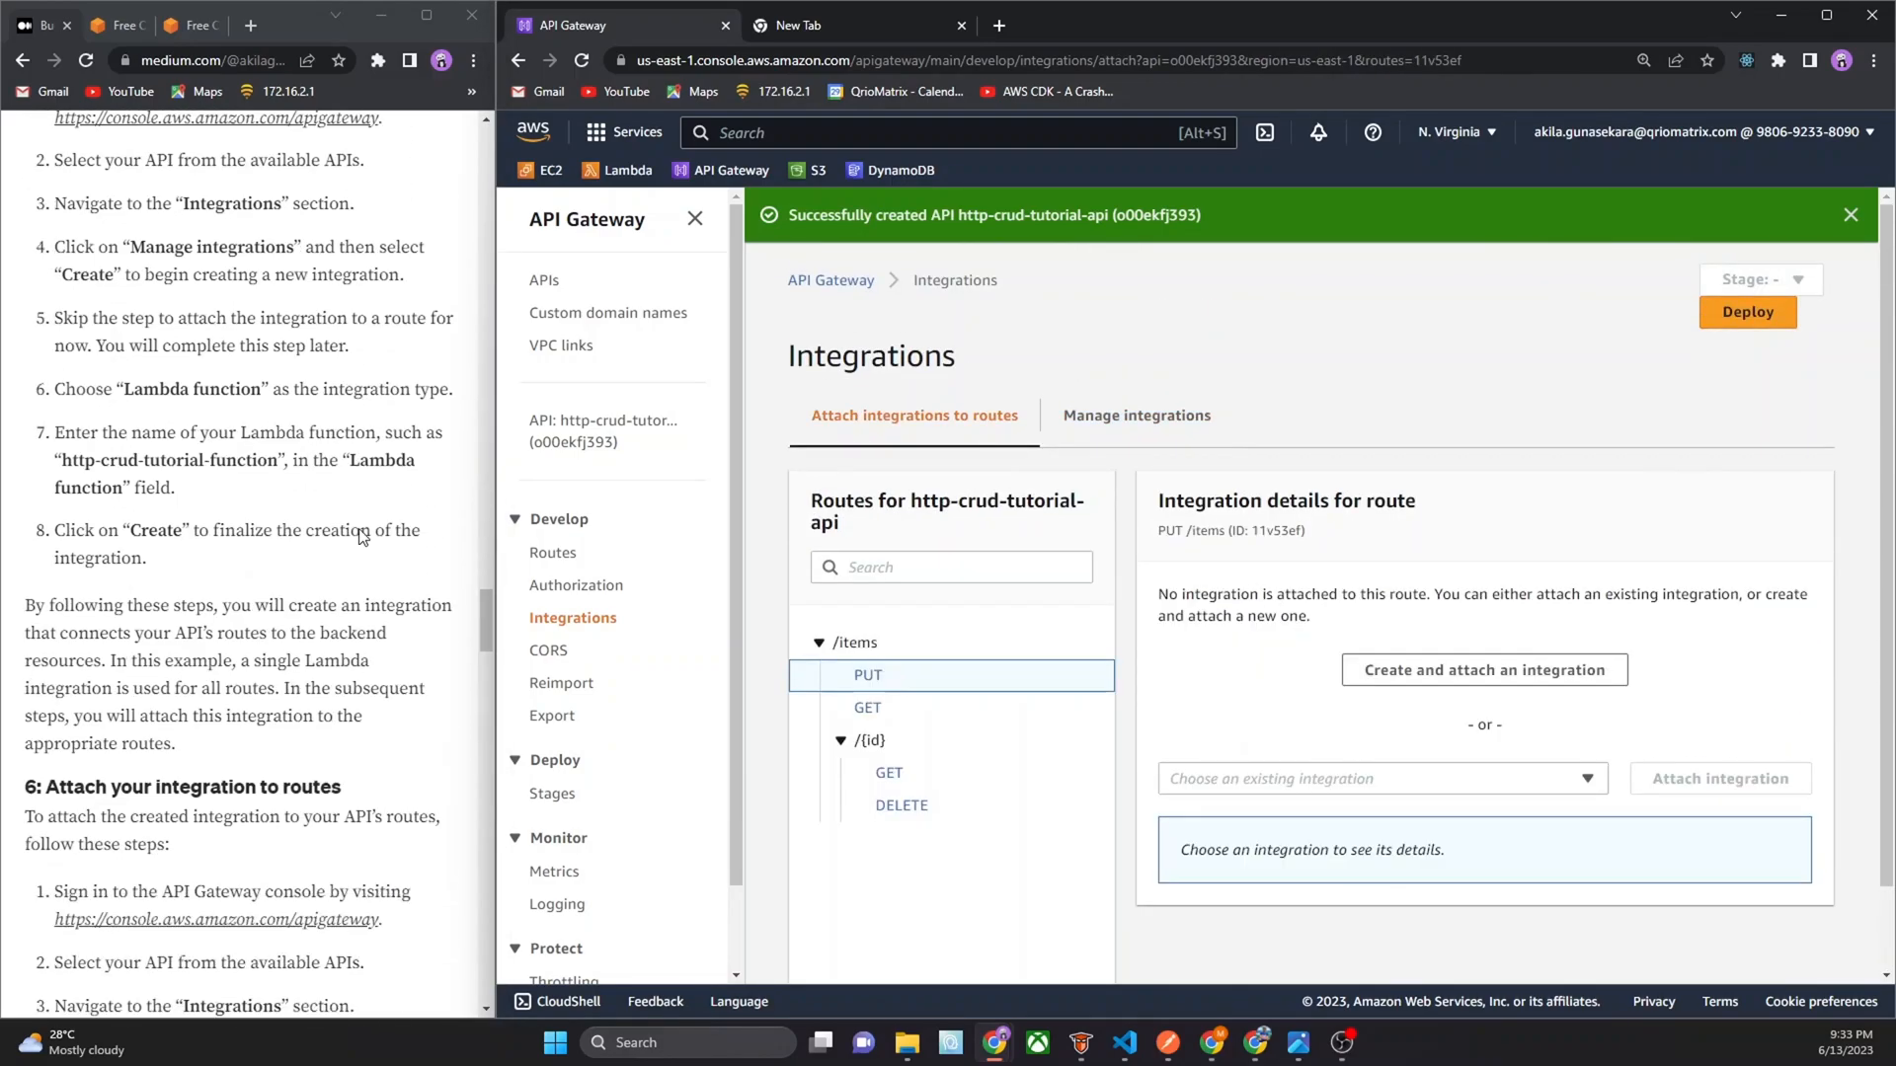
Attach the http-crud-tutorial-function integration to the PUT /items route
scroll("down", 3)
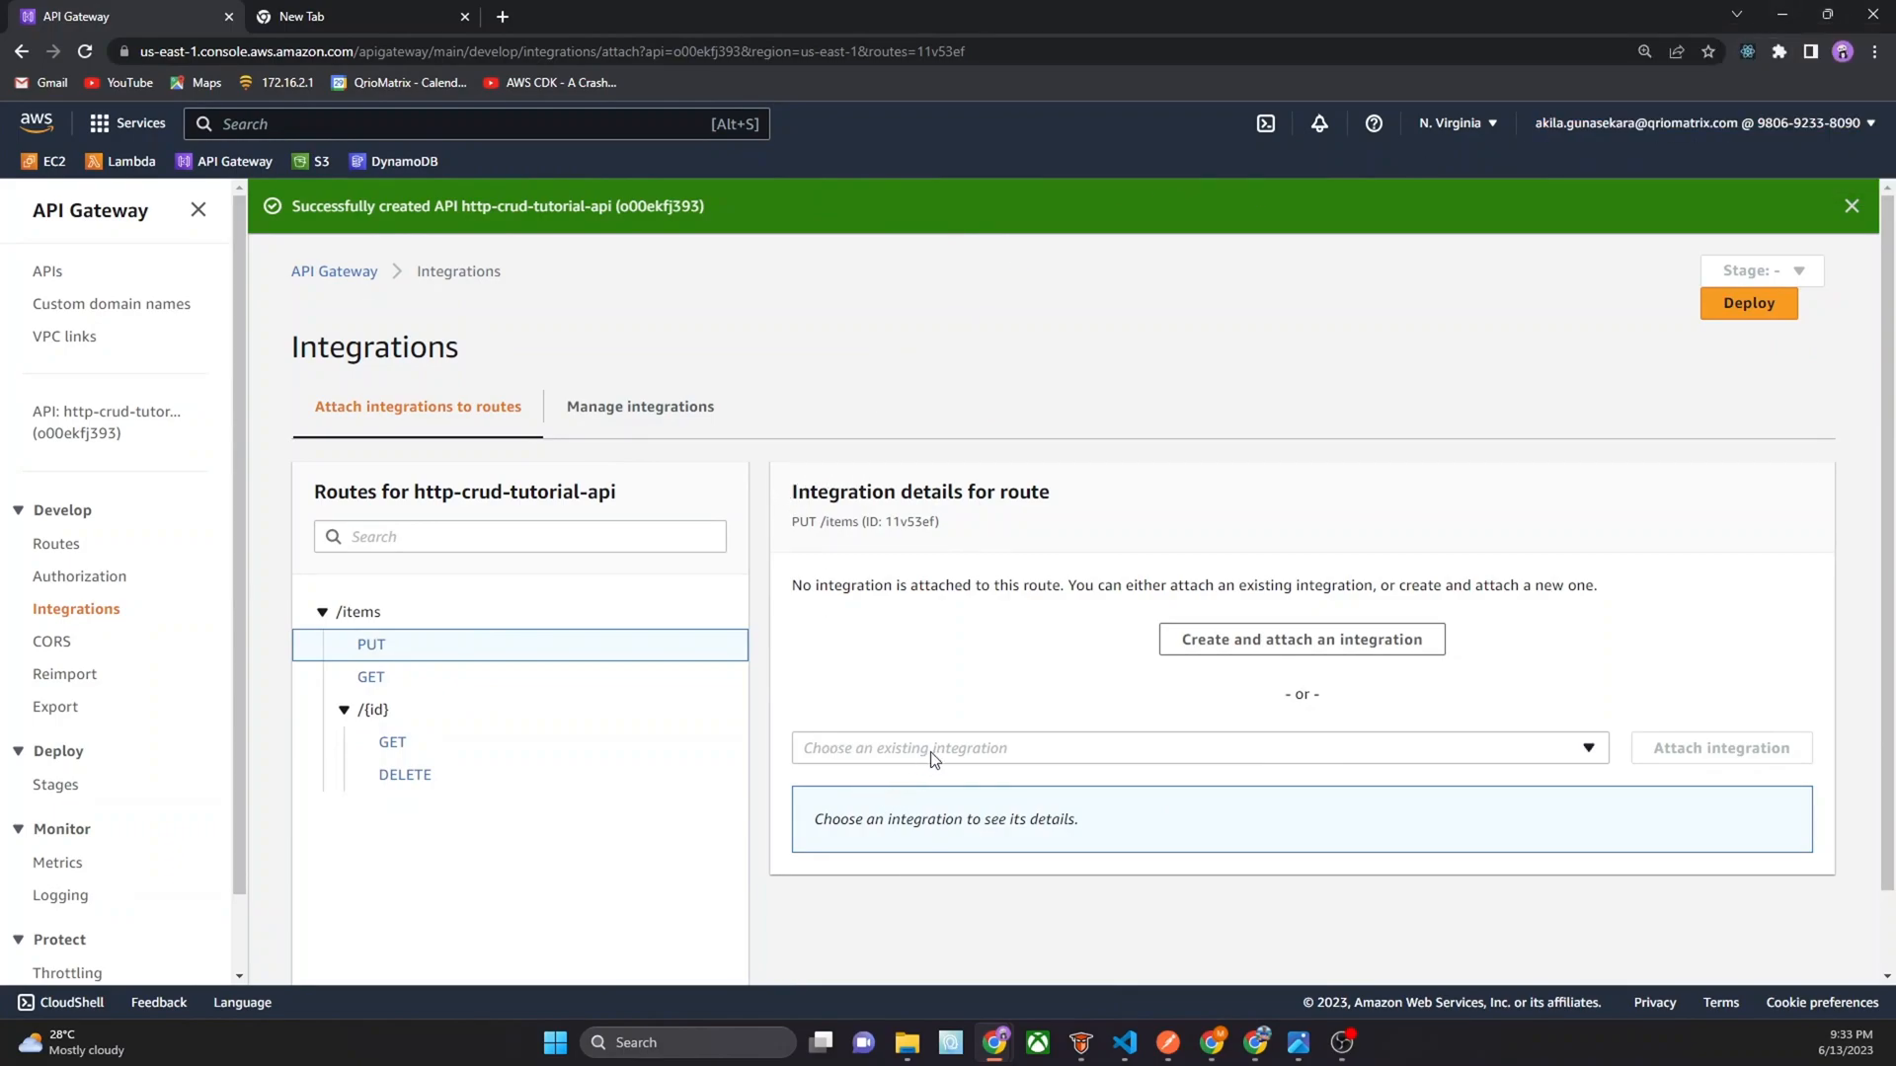
left_click(1197, 747)
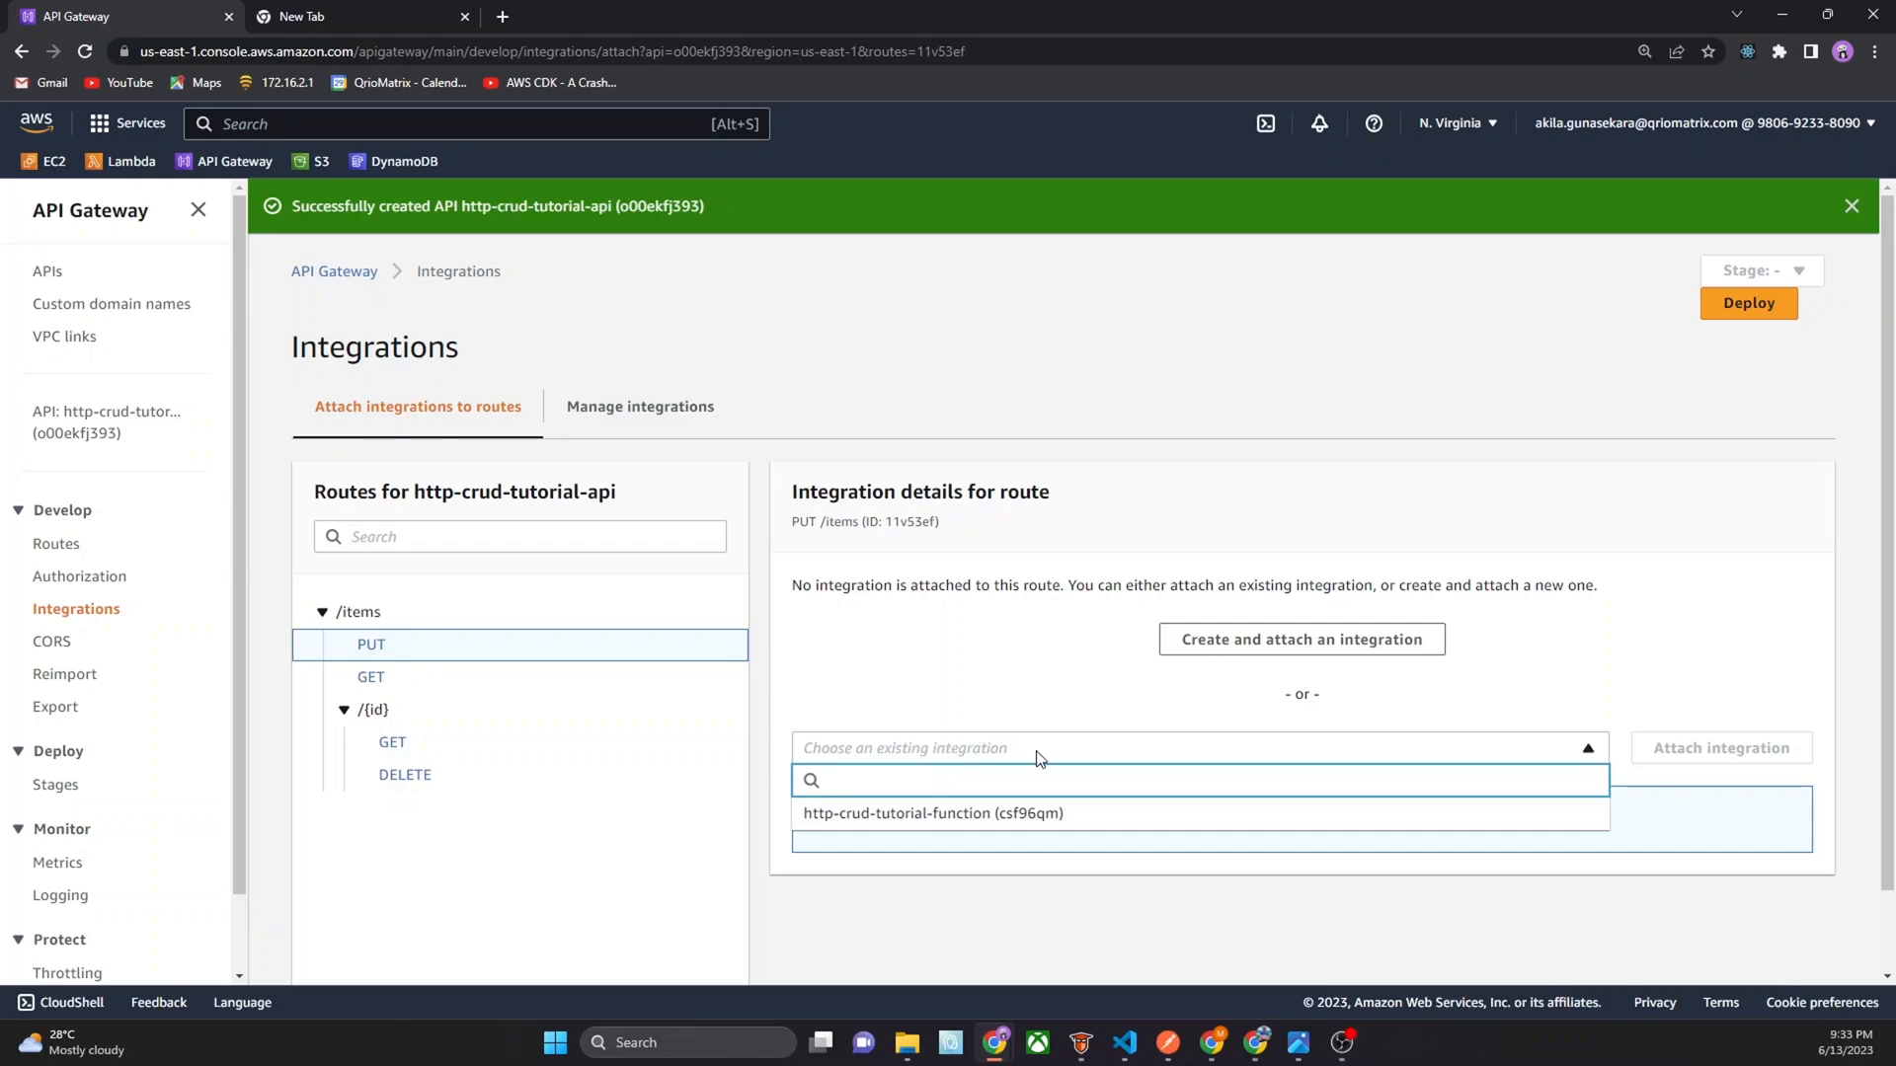
left_click(931, 813)
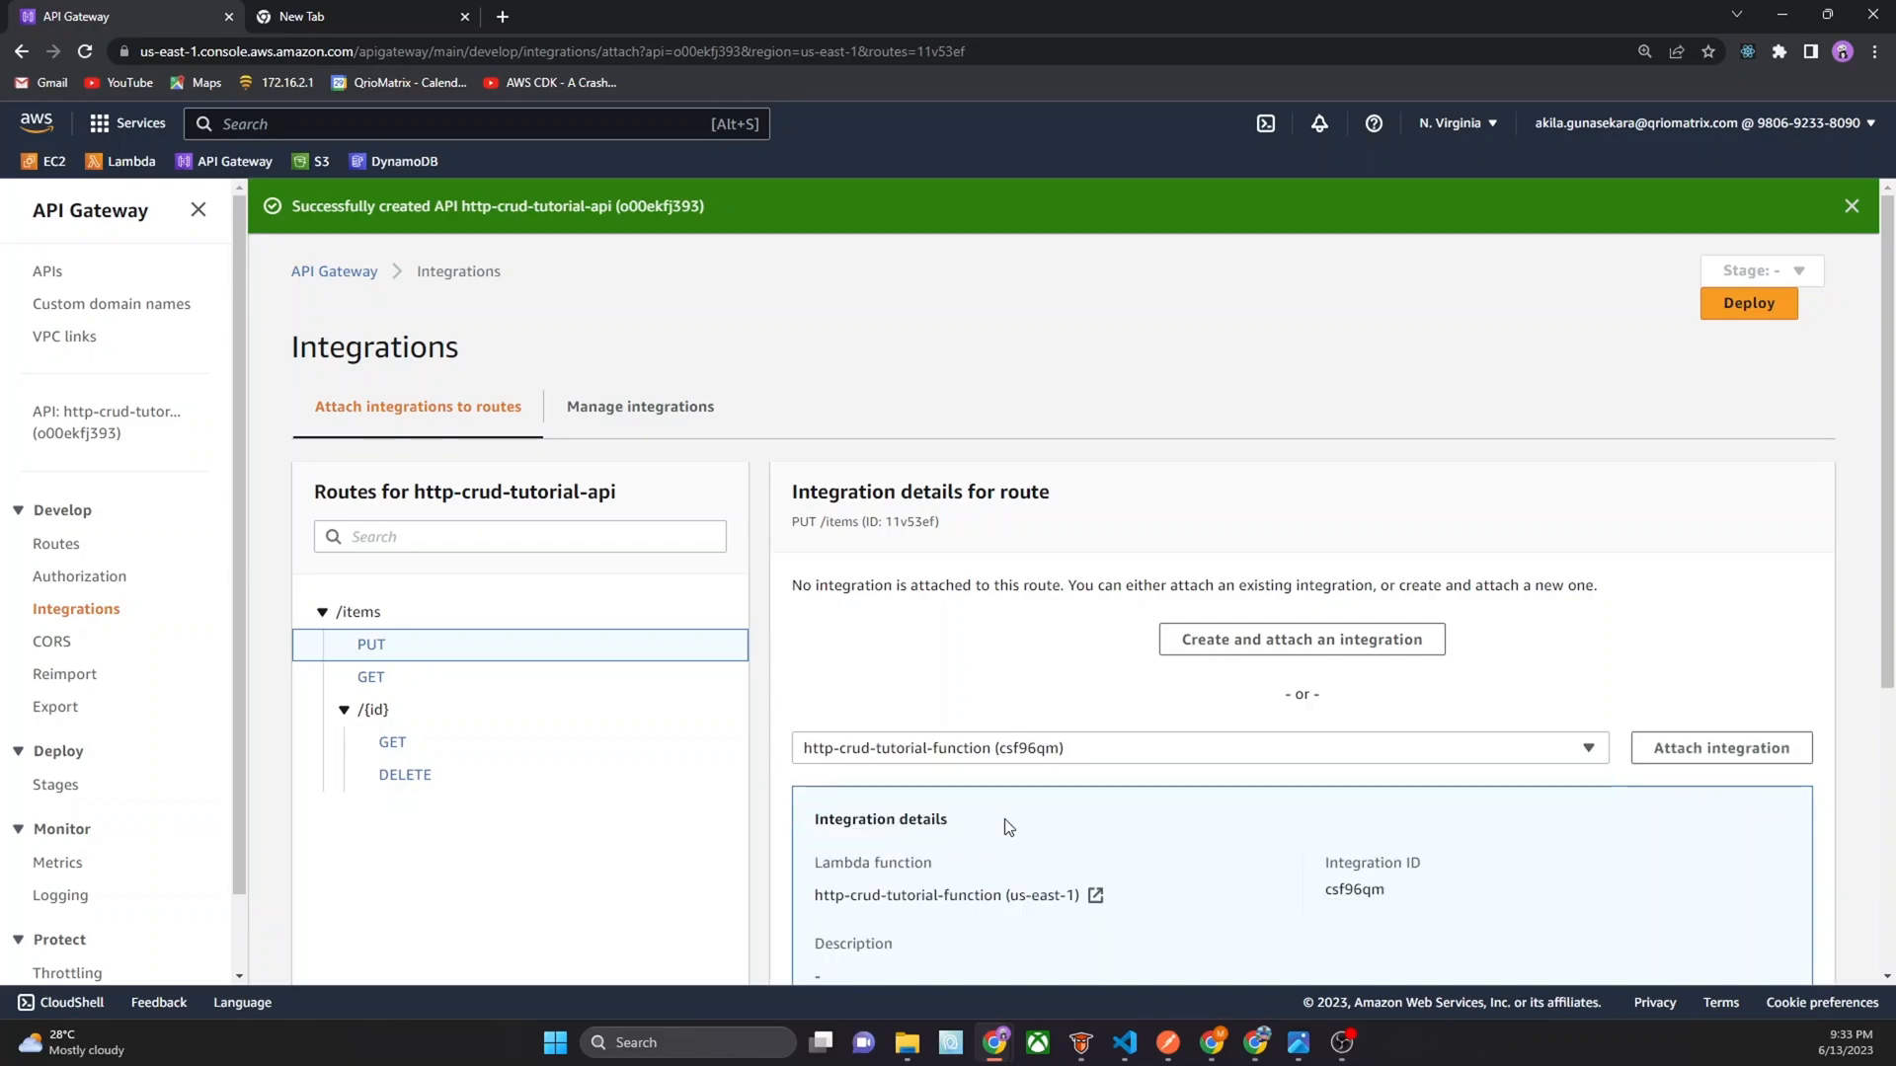
scroll("down", 3)
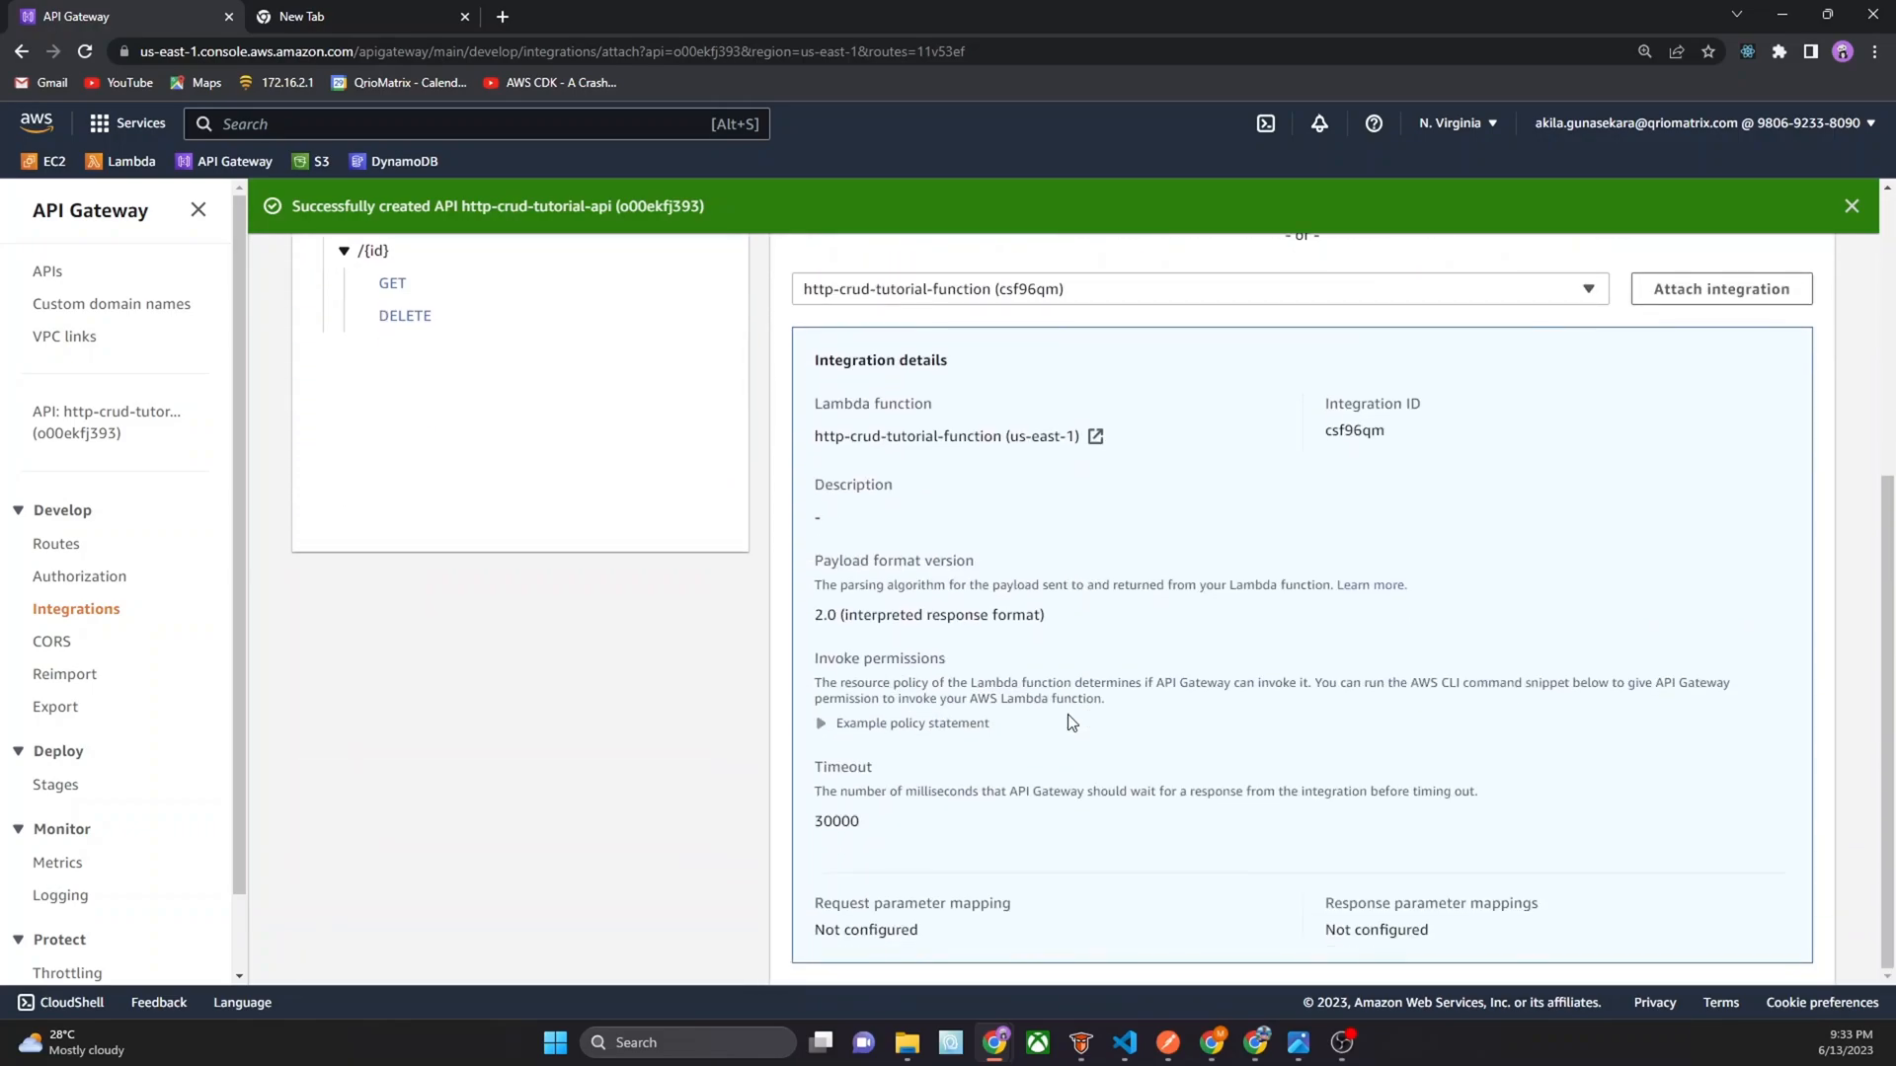
left_click(1719, 289)
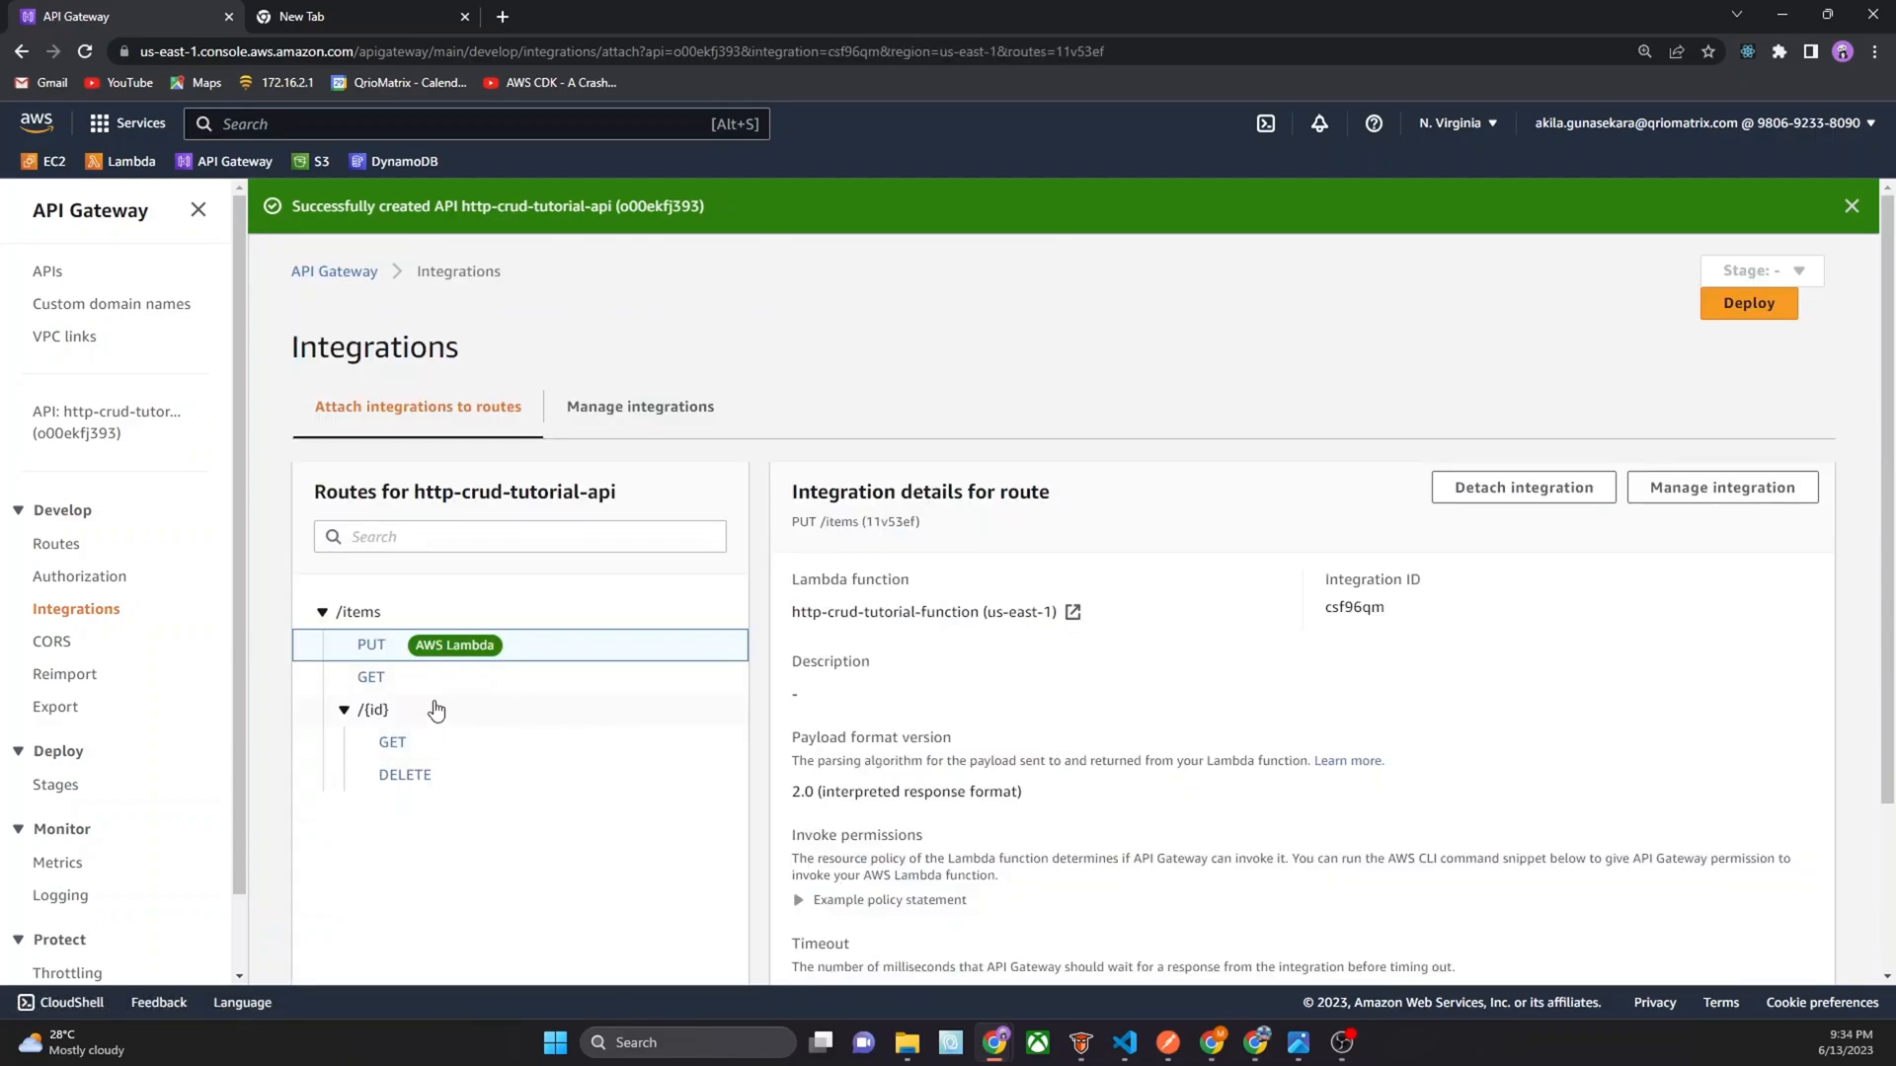
Attach it to GET /items, GET /items/{id} and DELETE /items/{id}; open Lambda in another tab
left_click(372, 677)
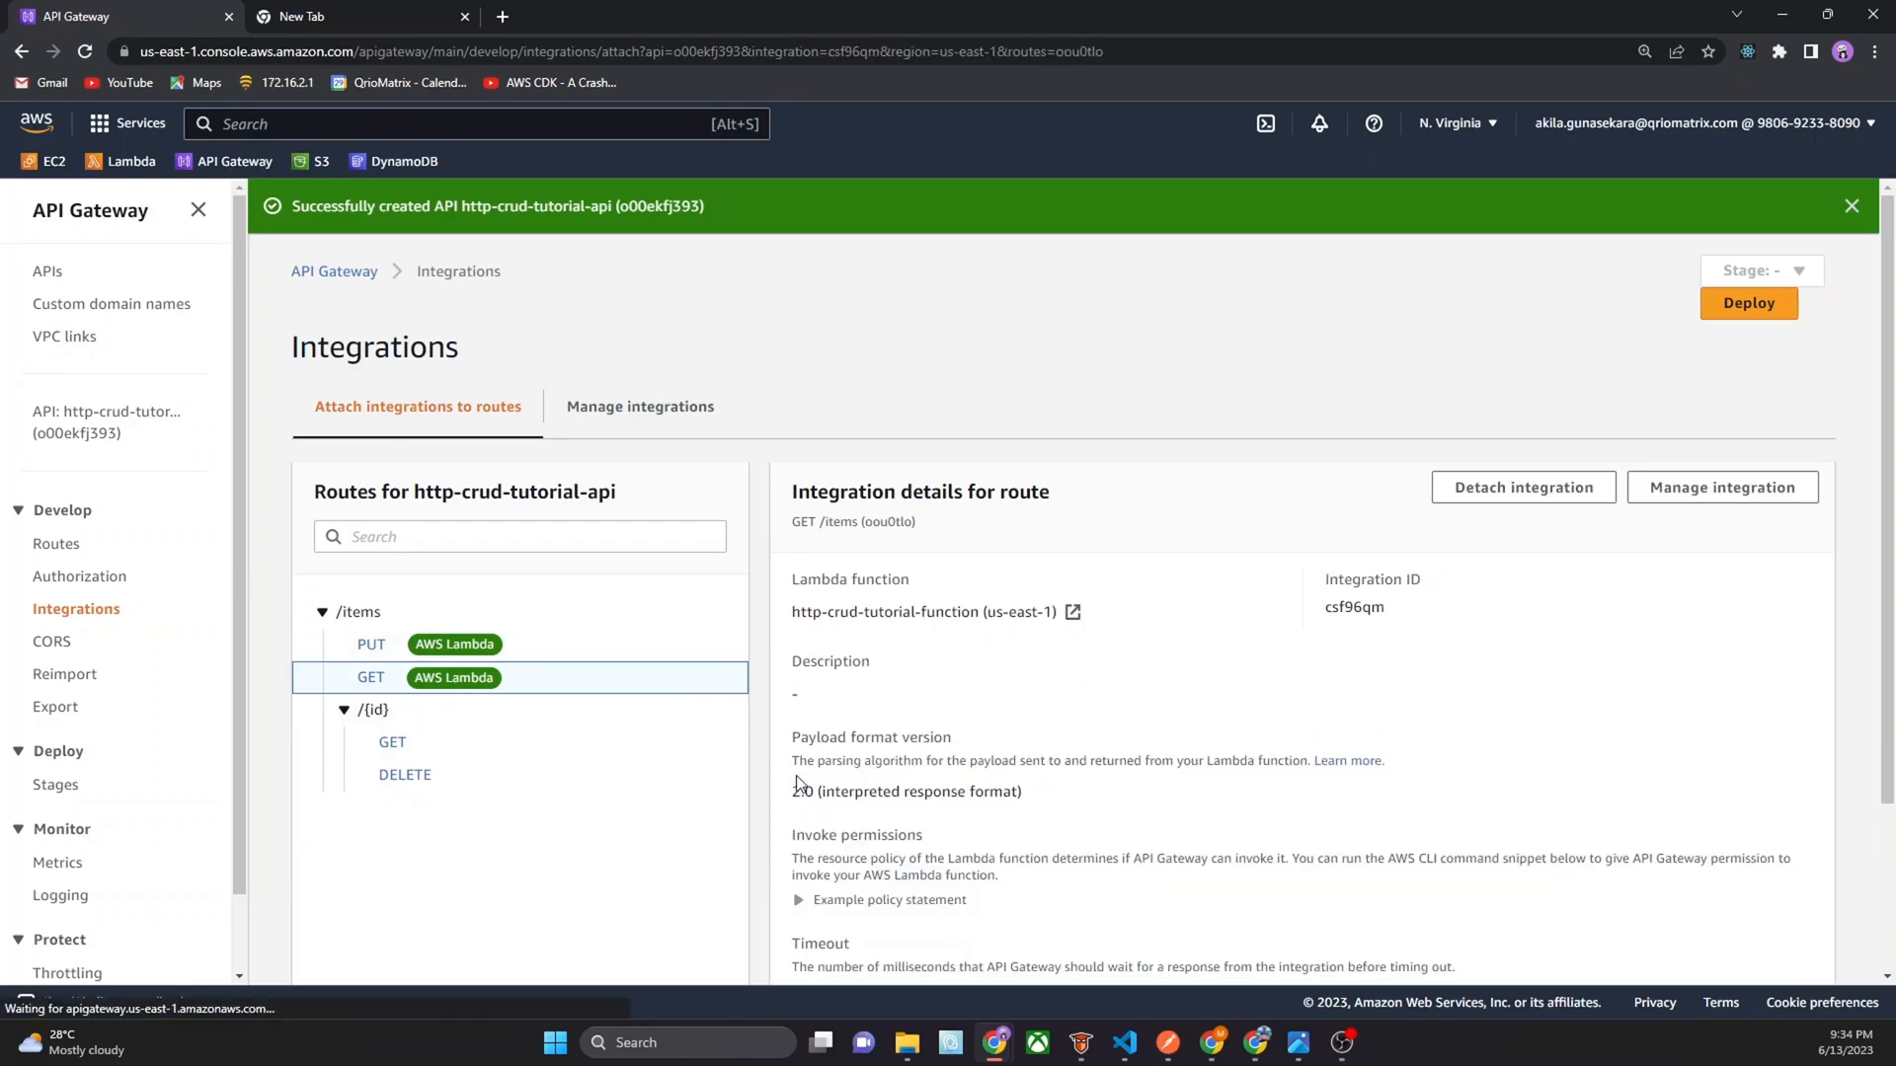
left_click(392, 742)
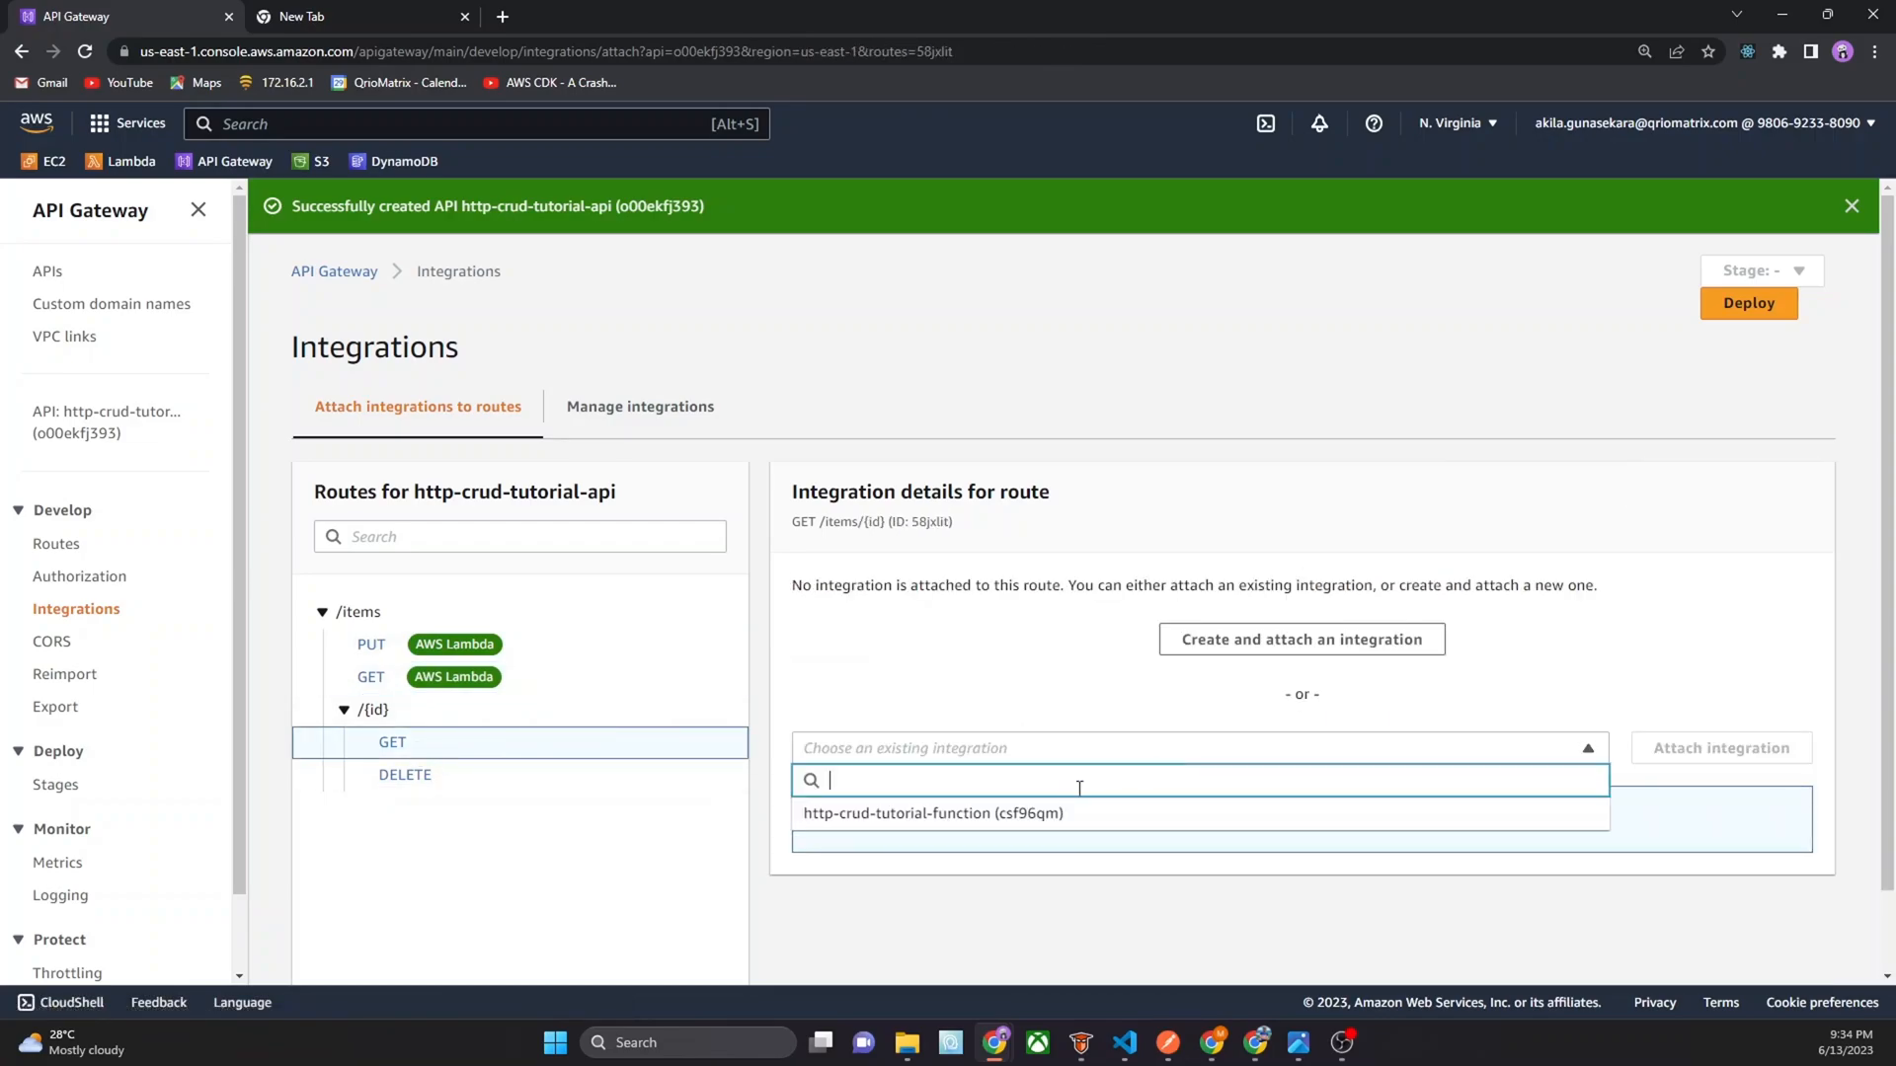
left_click(404, 776)
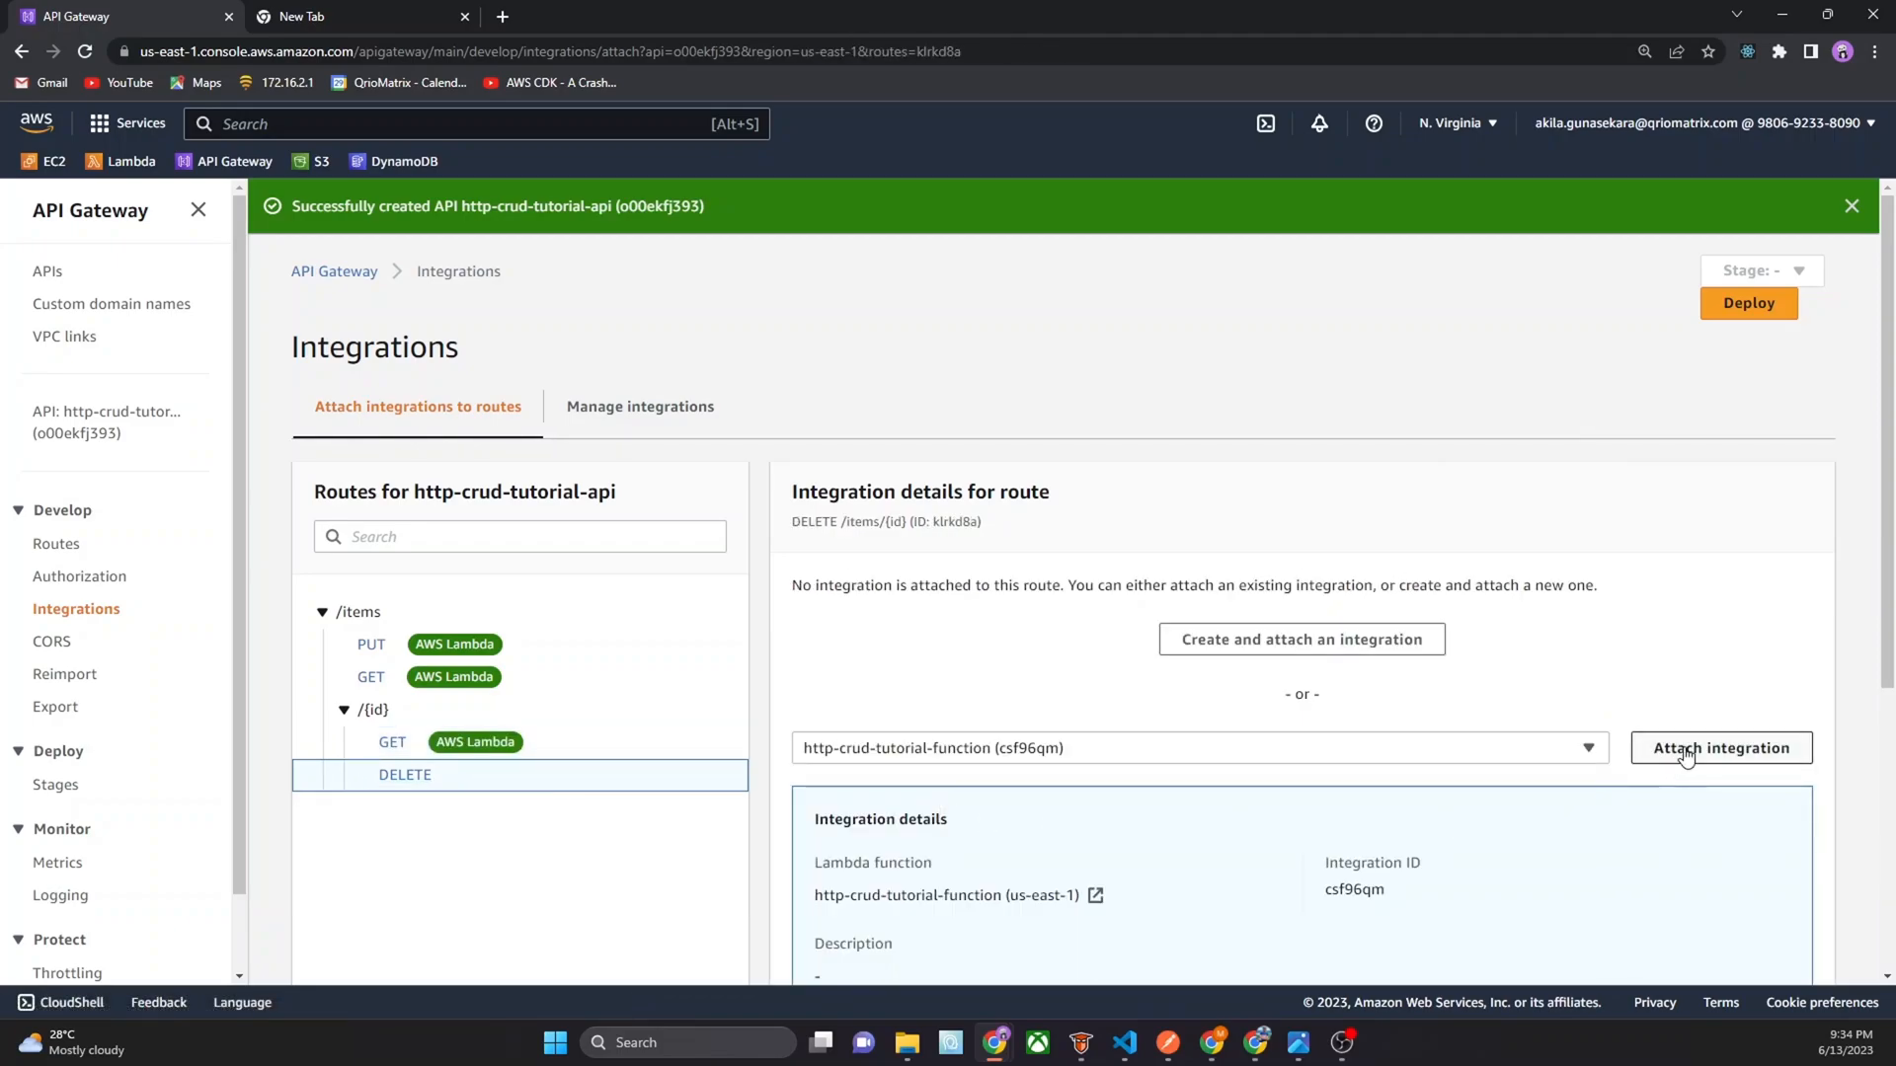
left_click(1720, 748)
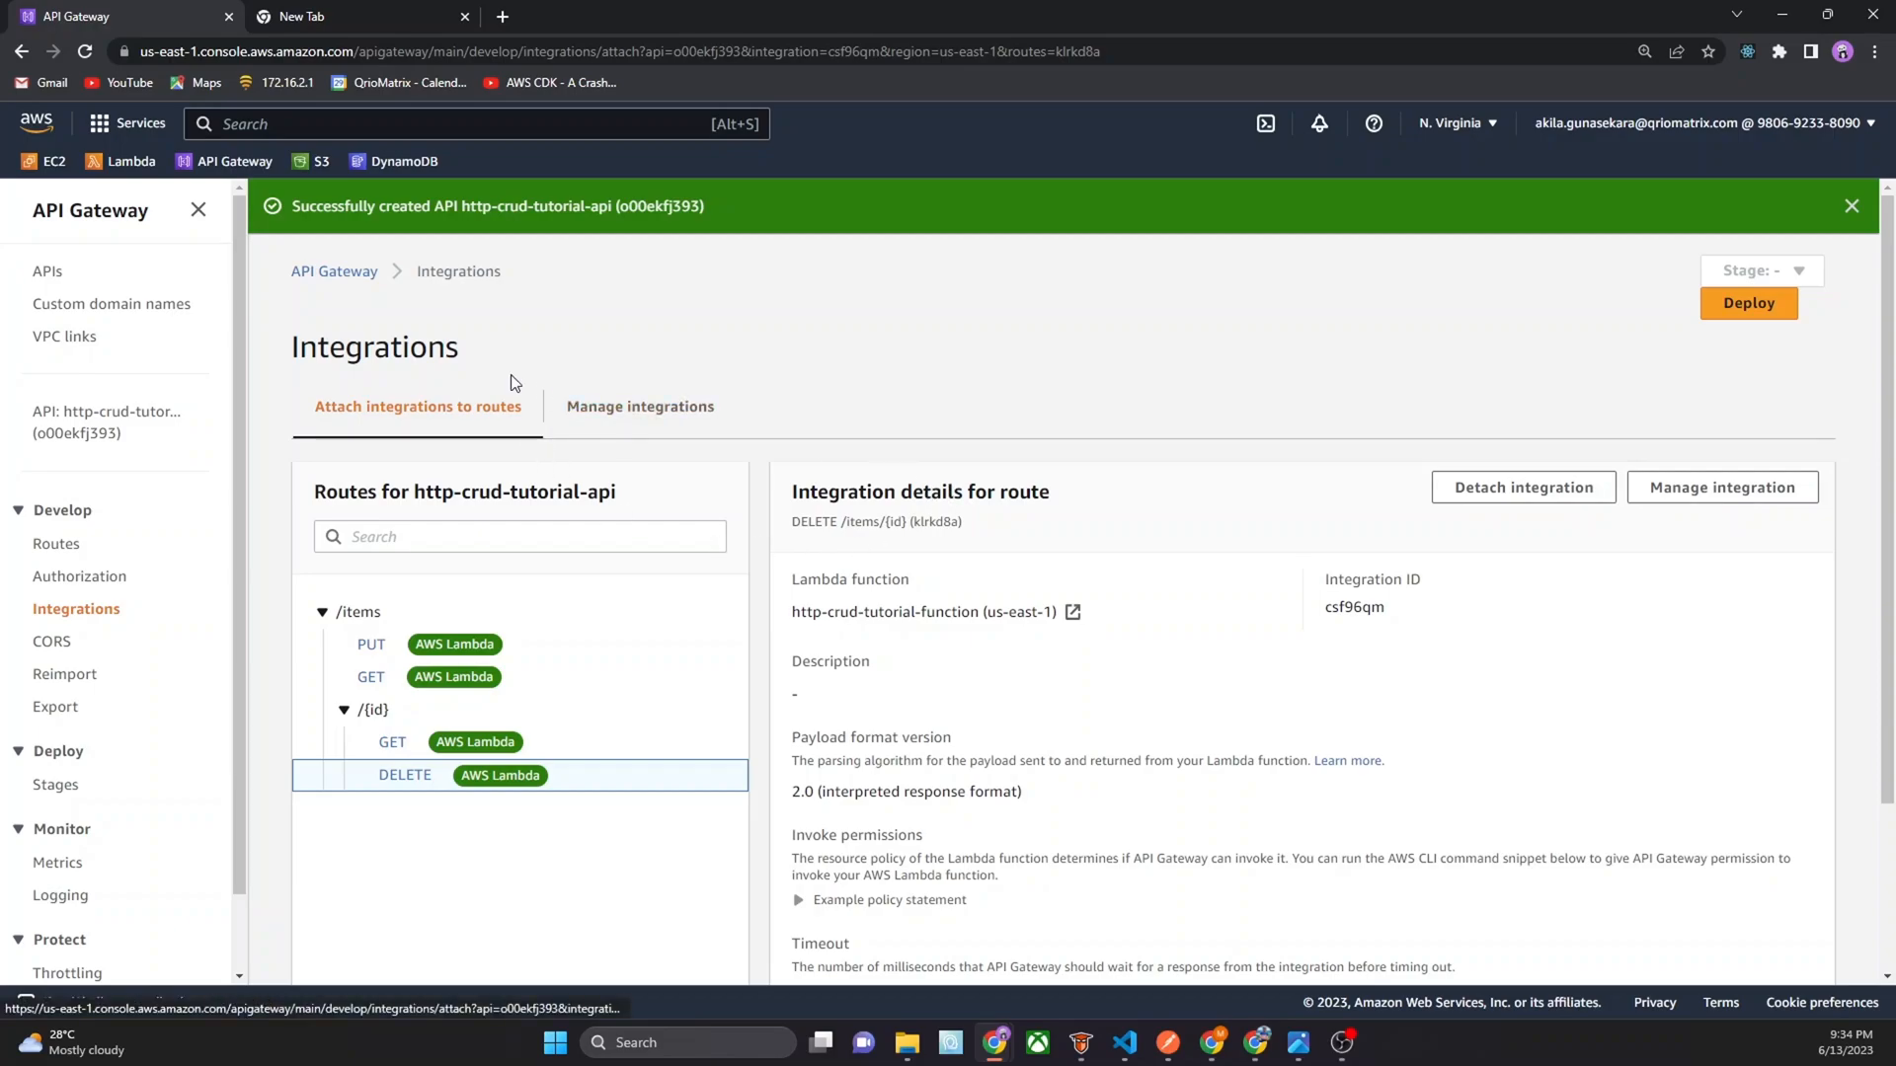
right_click(119, 161)
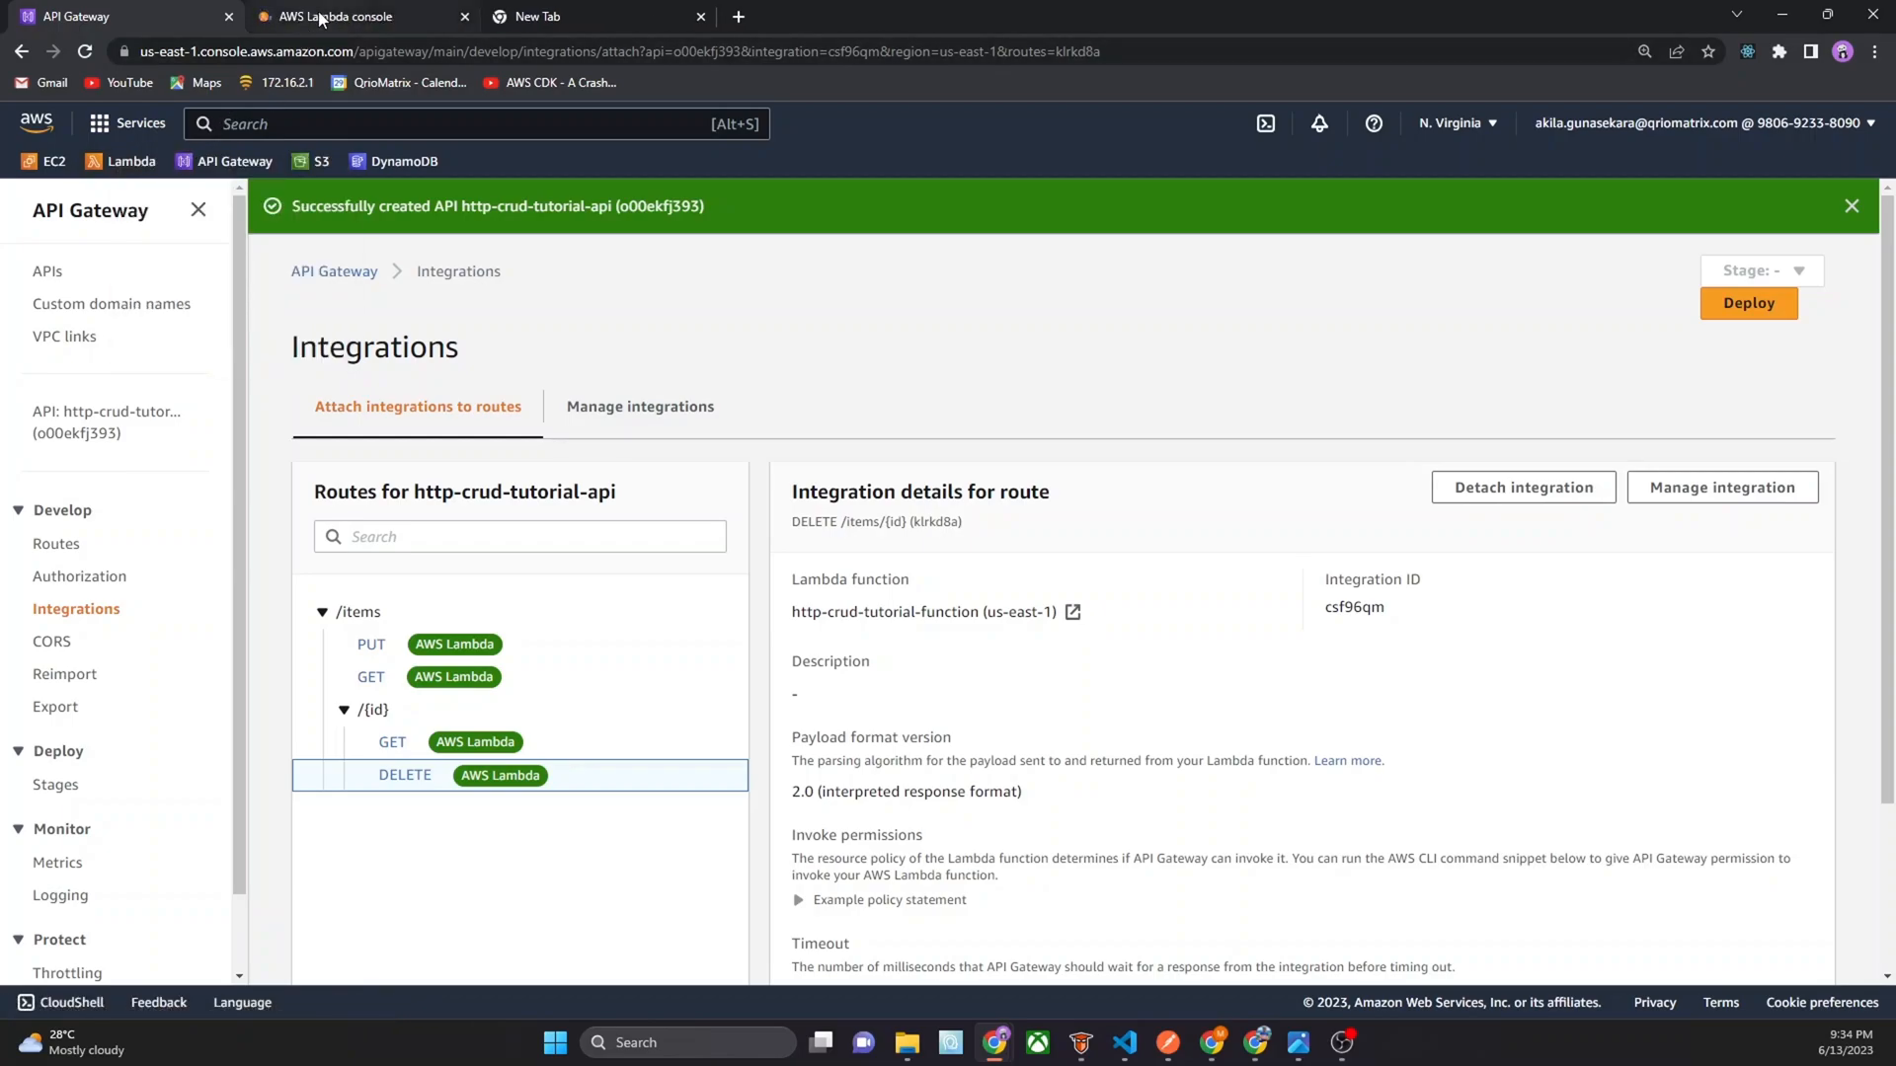
In the Lambda tab, open http-crud-tutorial-function and show its overview and triggers
left_click(351, 15)
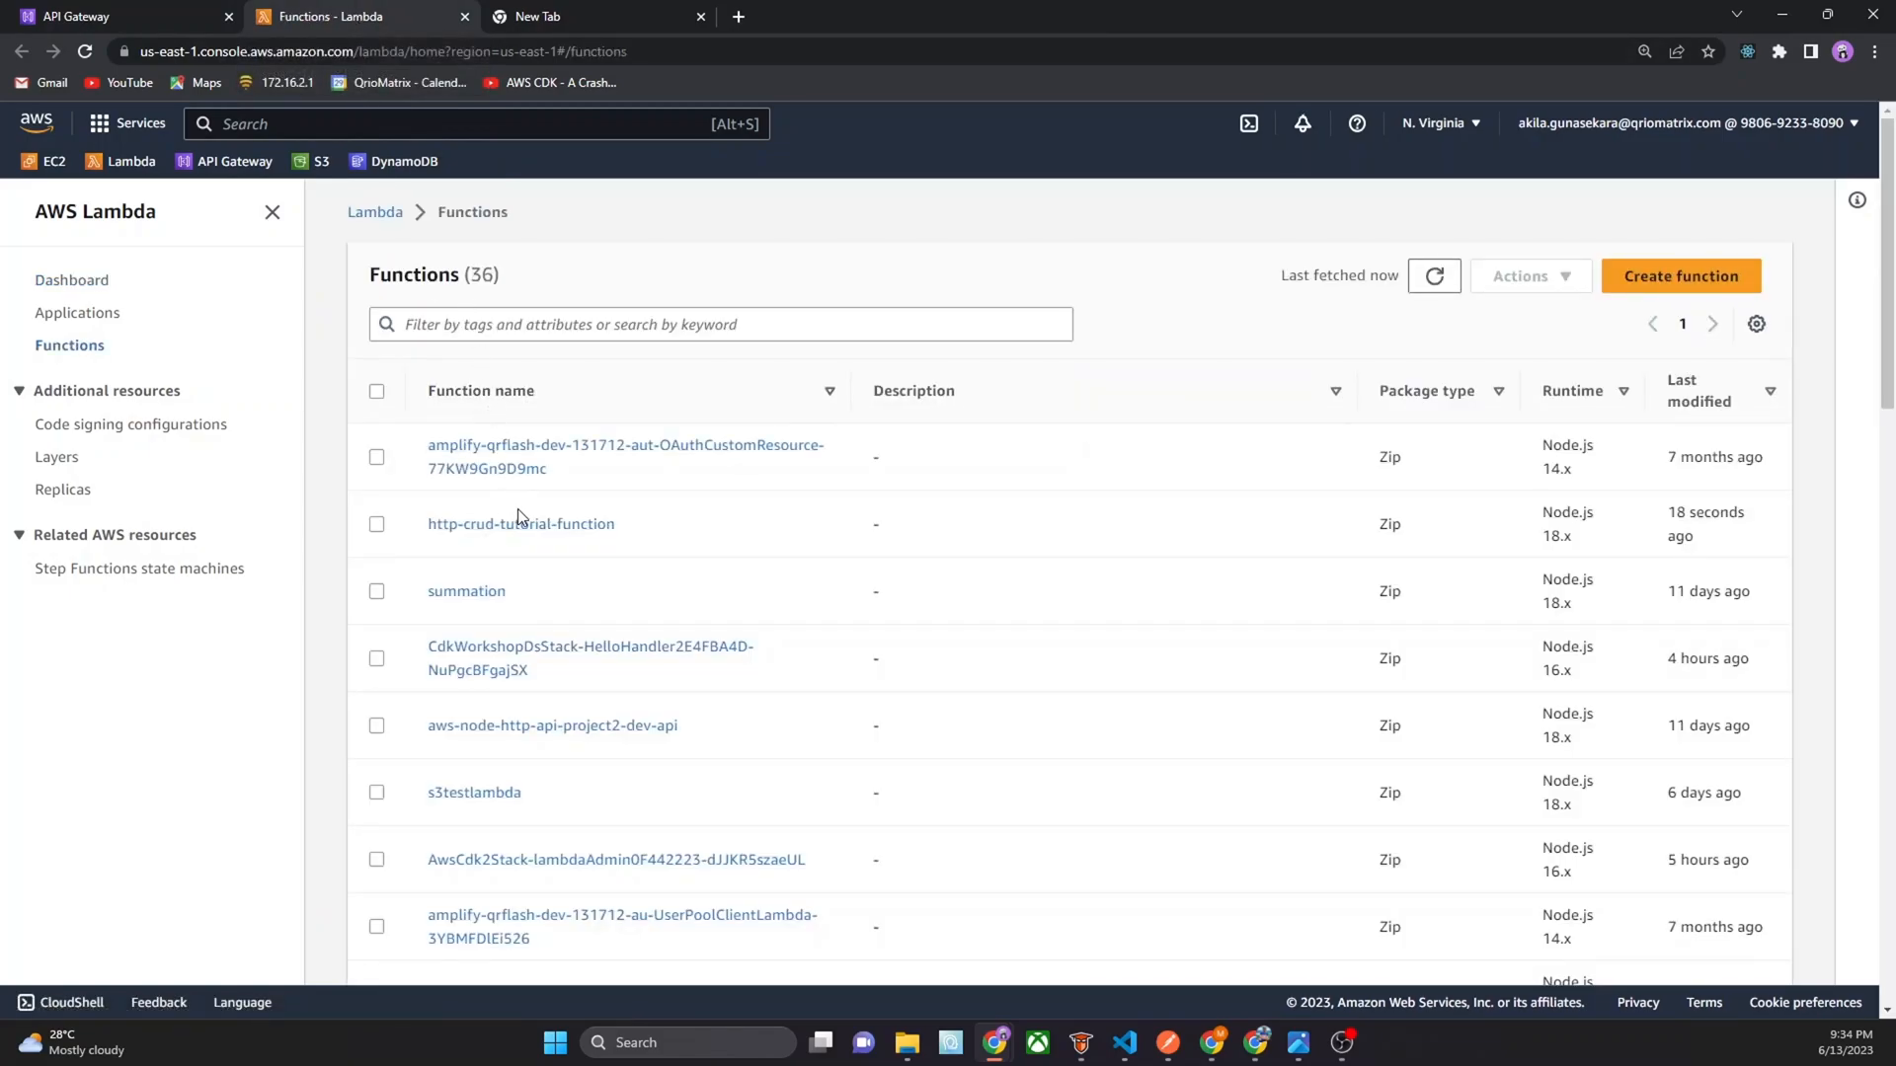
left_click(520, 523)
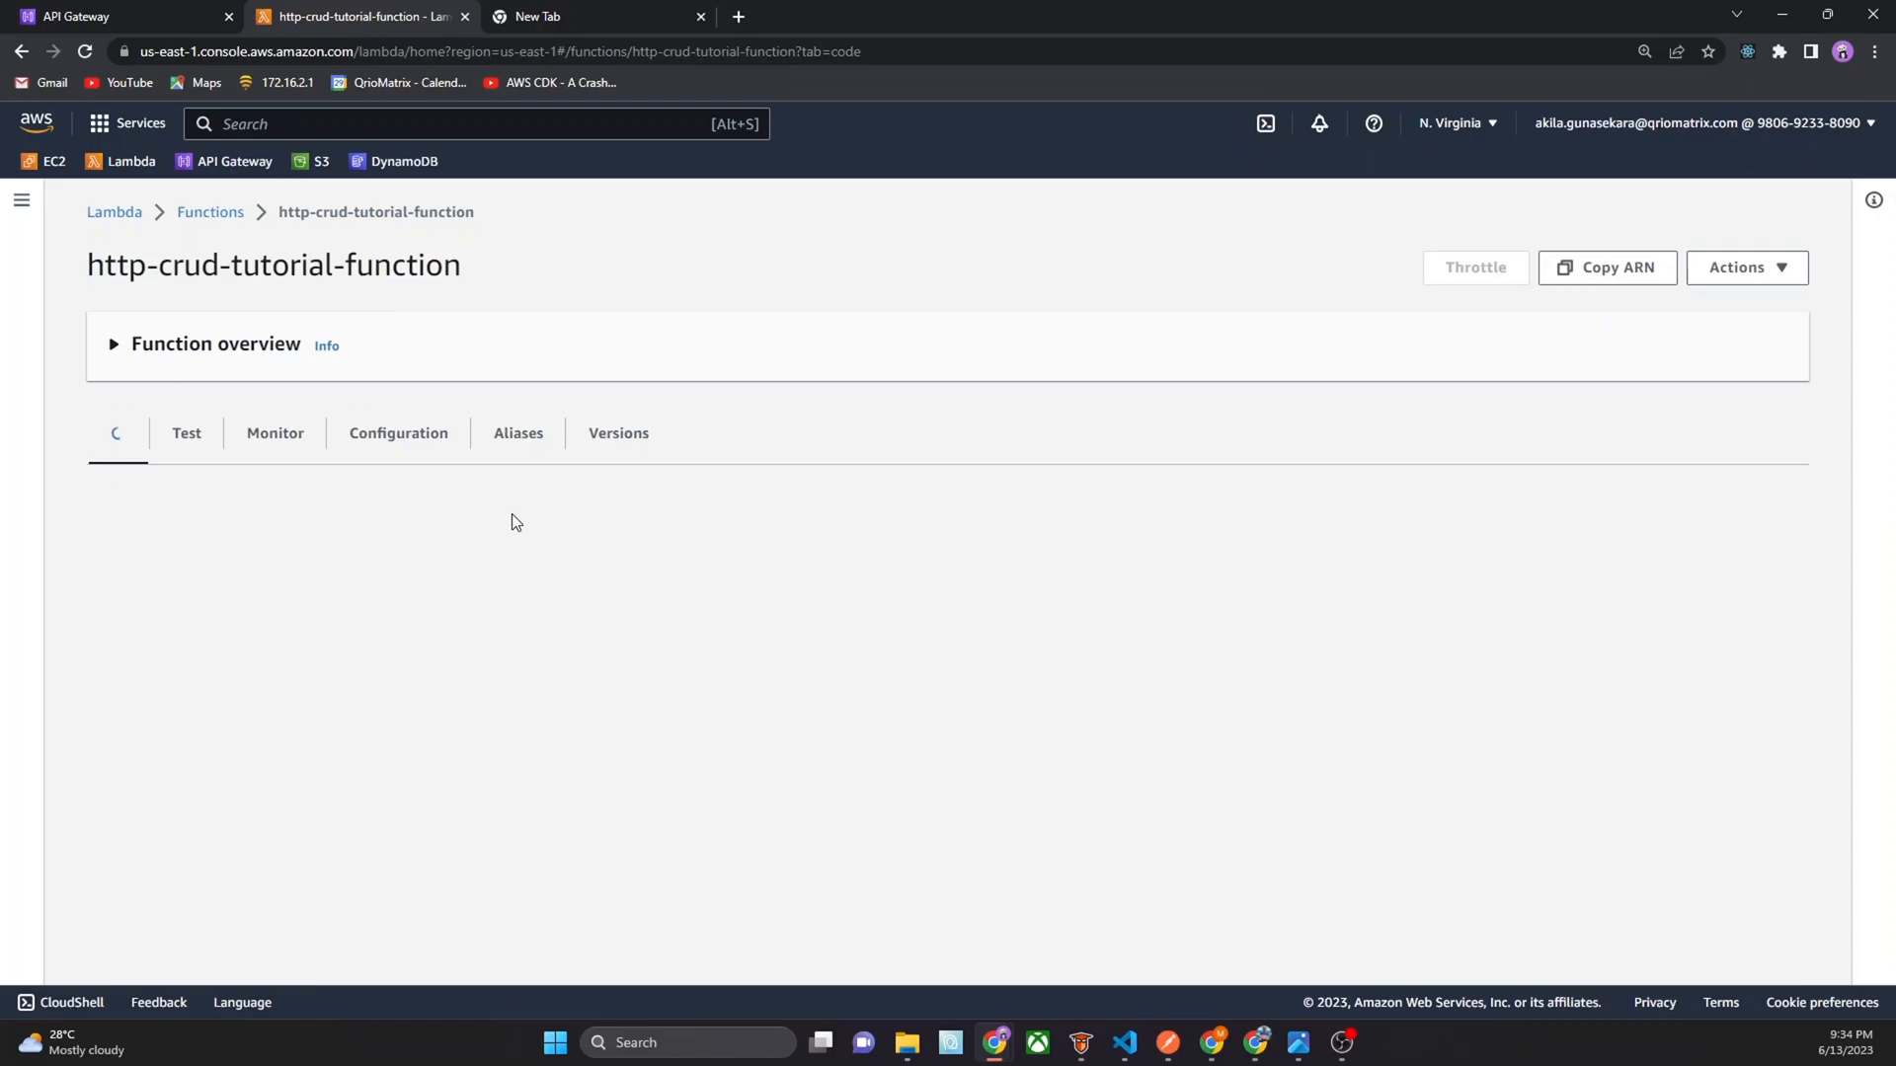
left_click(114, 433)
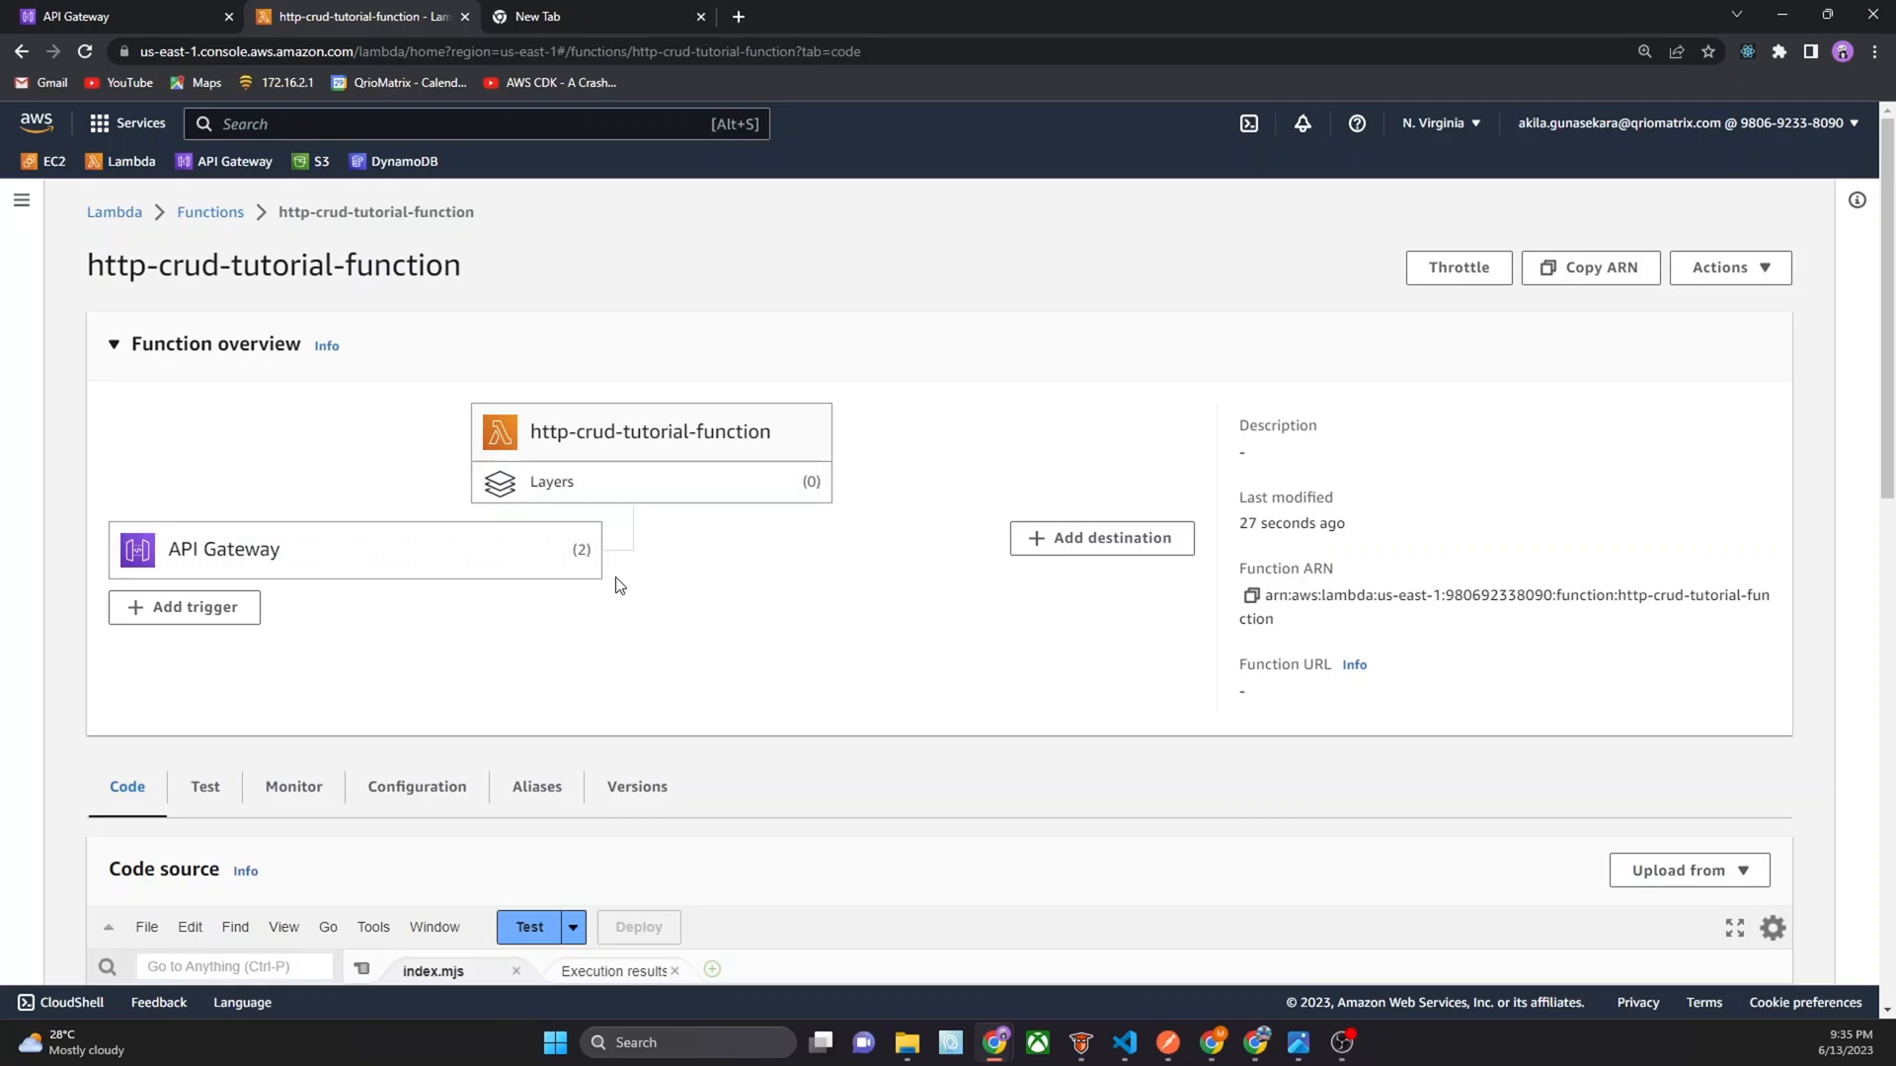
mouse_move(403, 715)
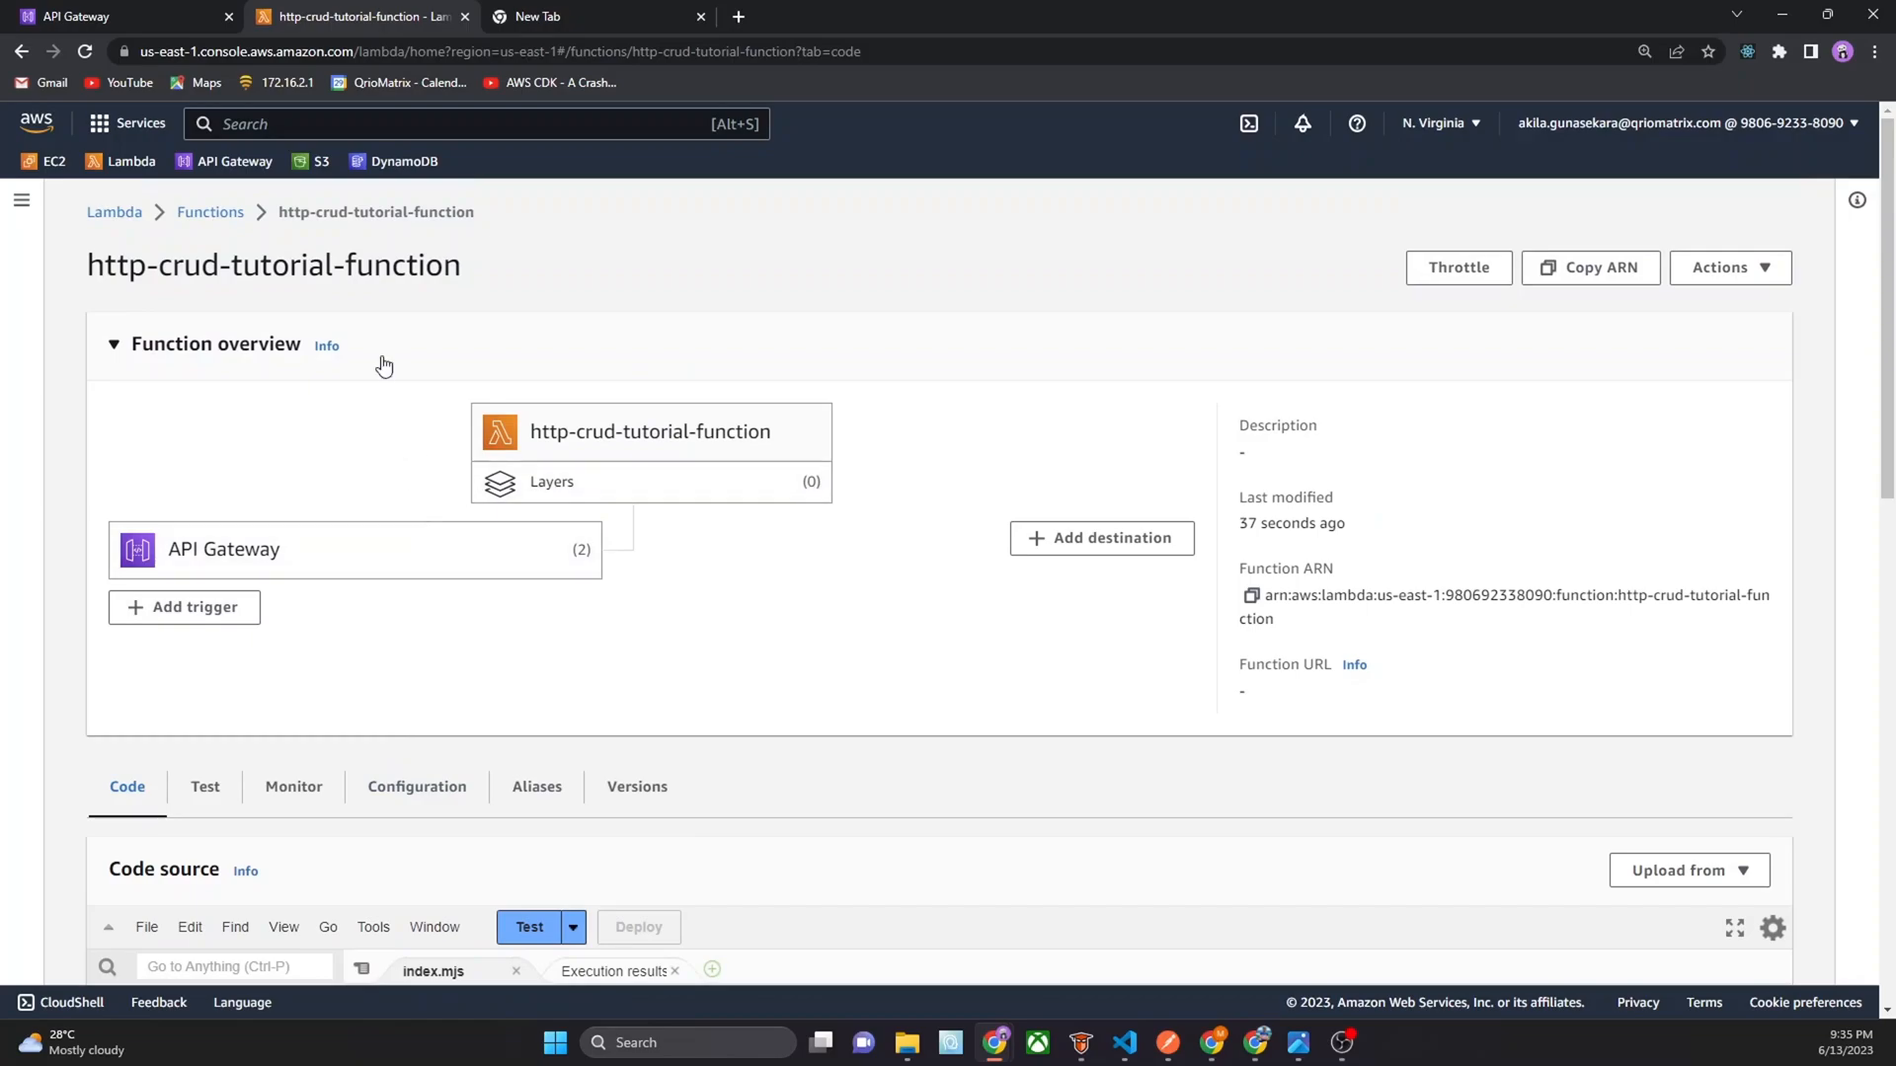
left_click(416, 786)
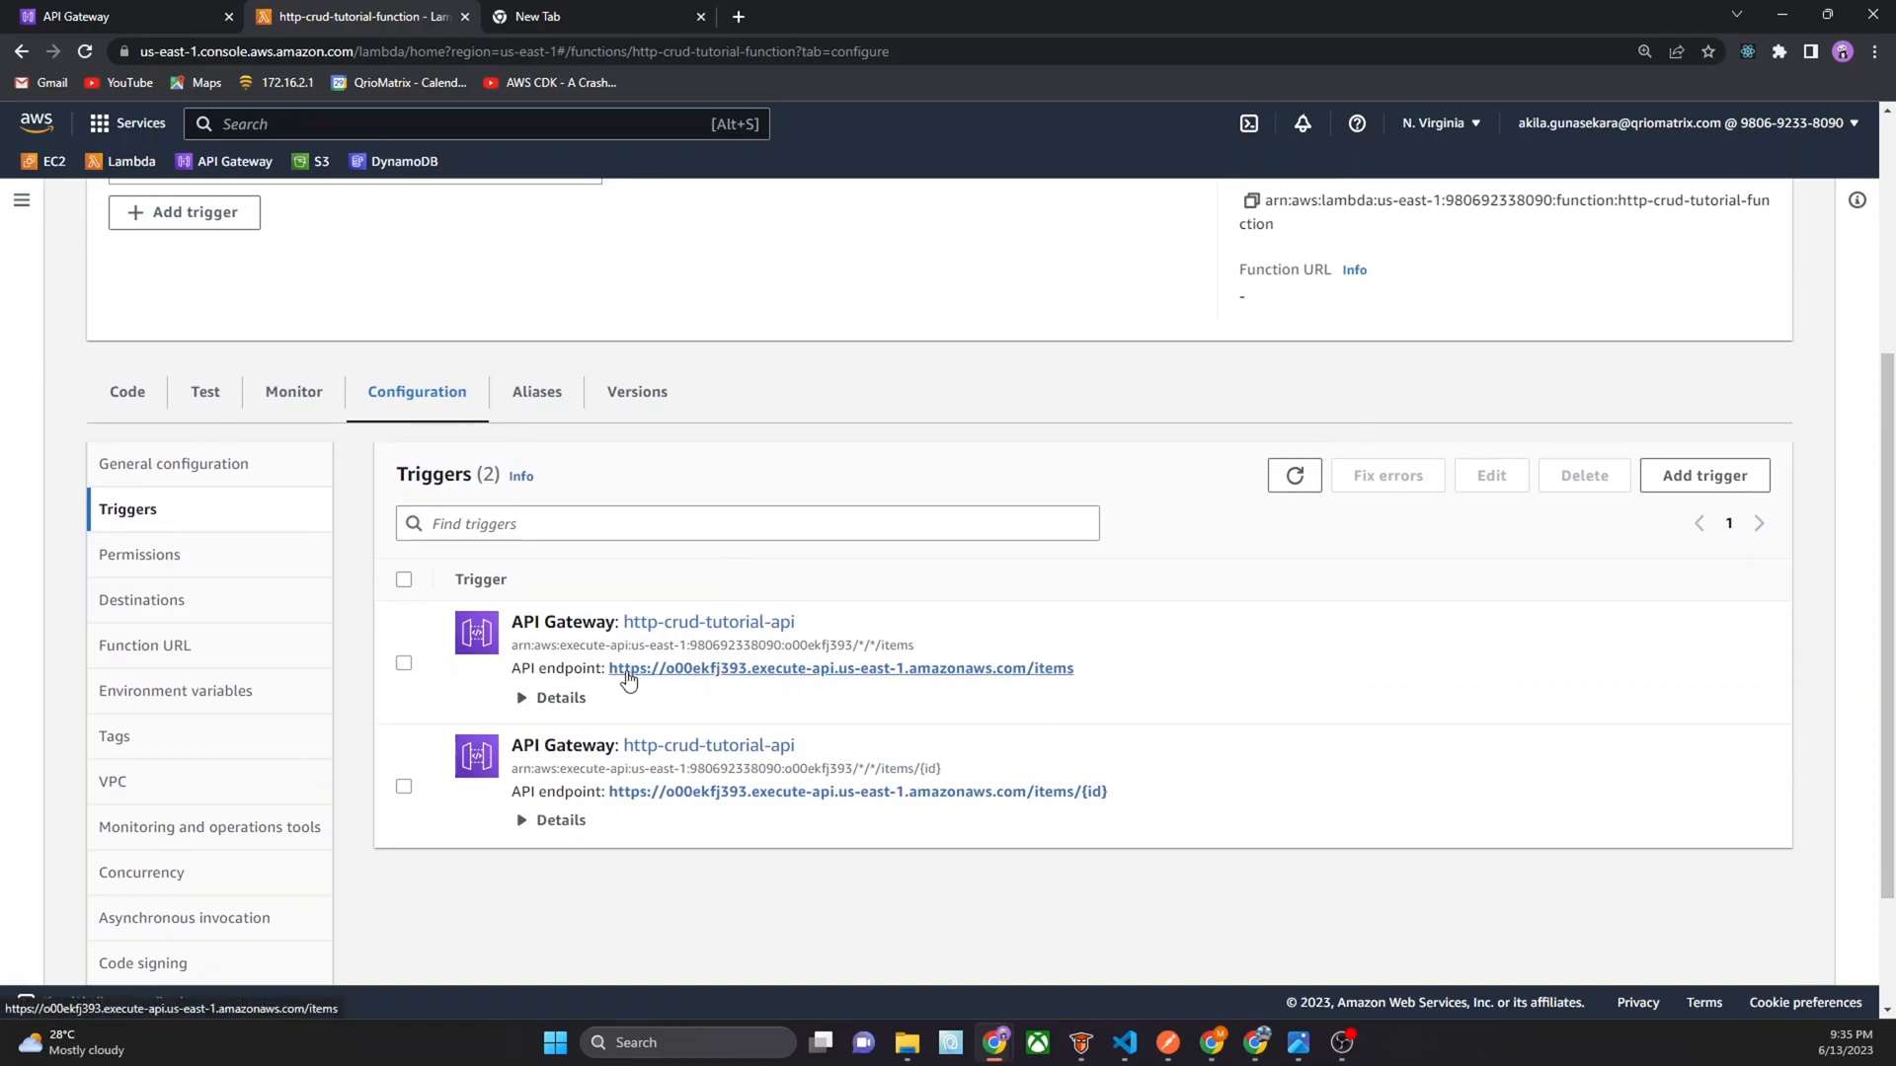
Select and copy the /items API Gateway endpoint URL from the triggers list
left_click_drag(607, 668, 1073, 668)
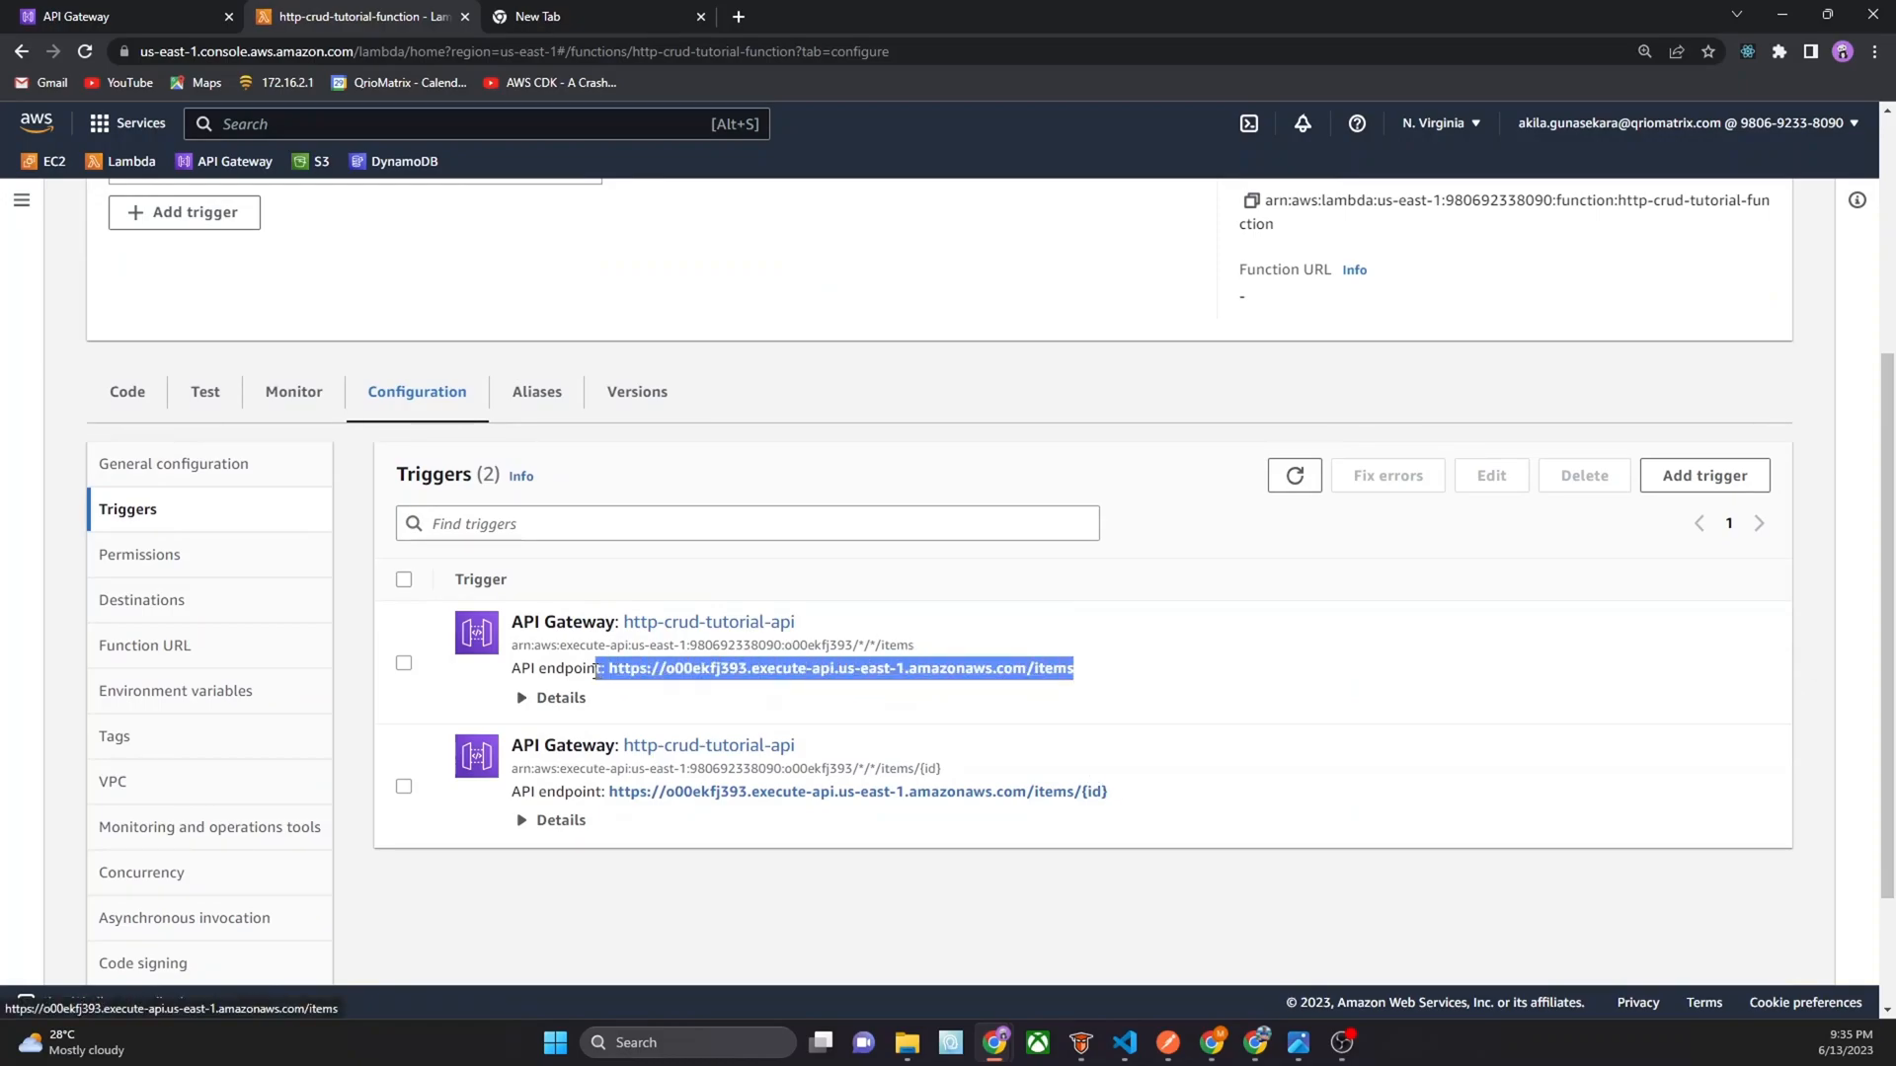
right_click(839, 667)
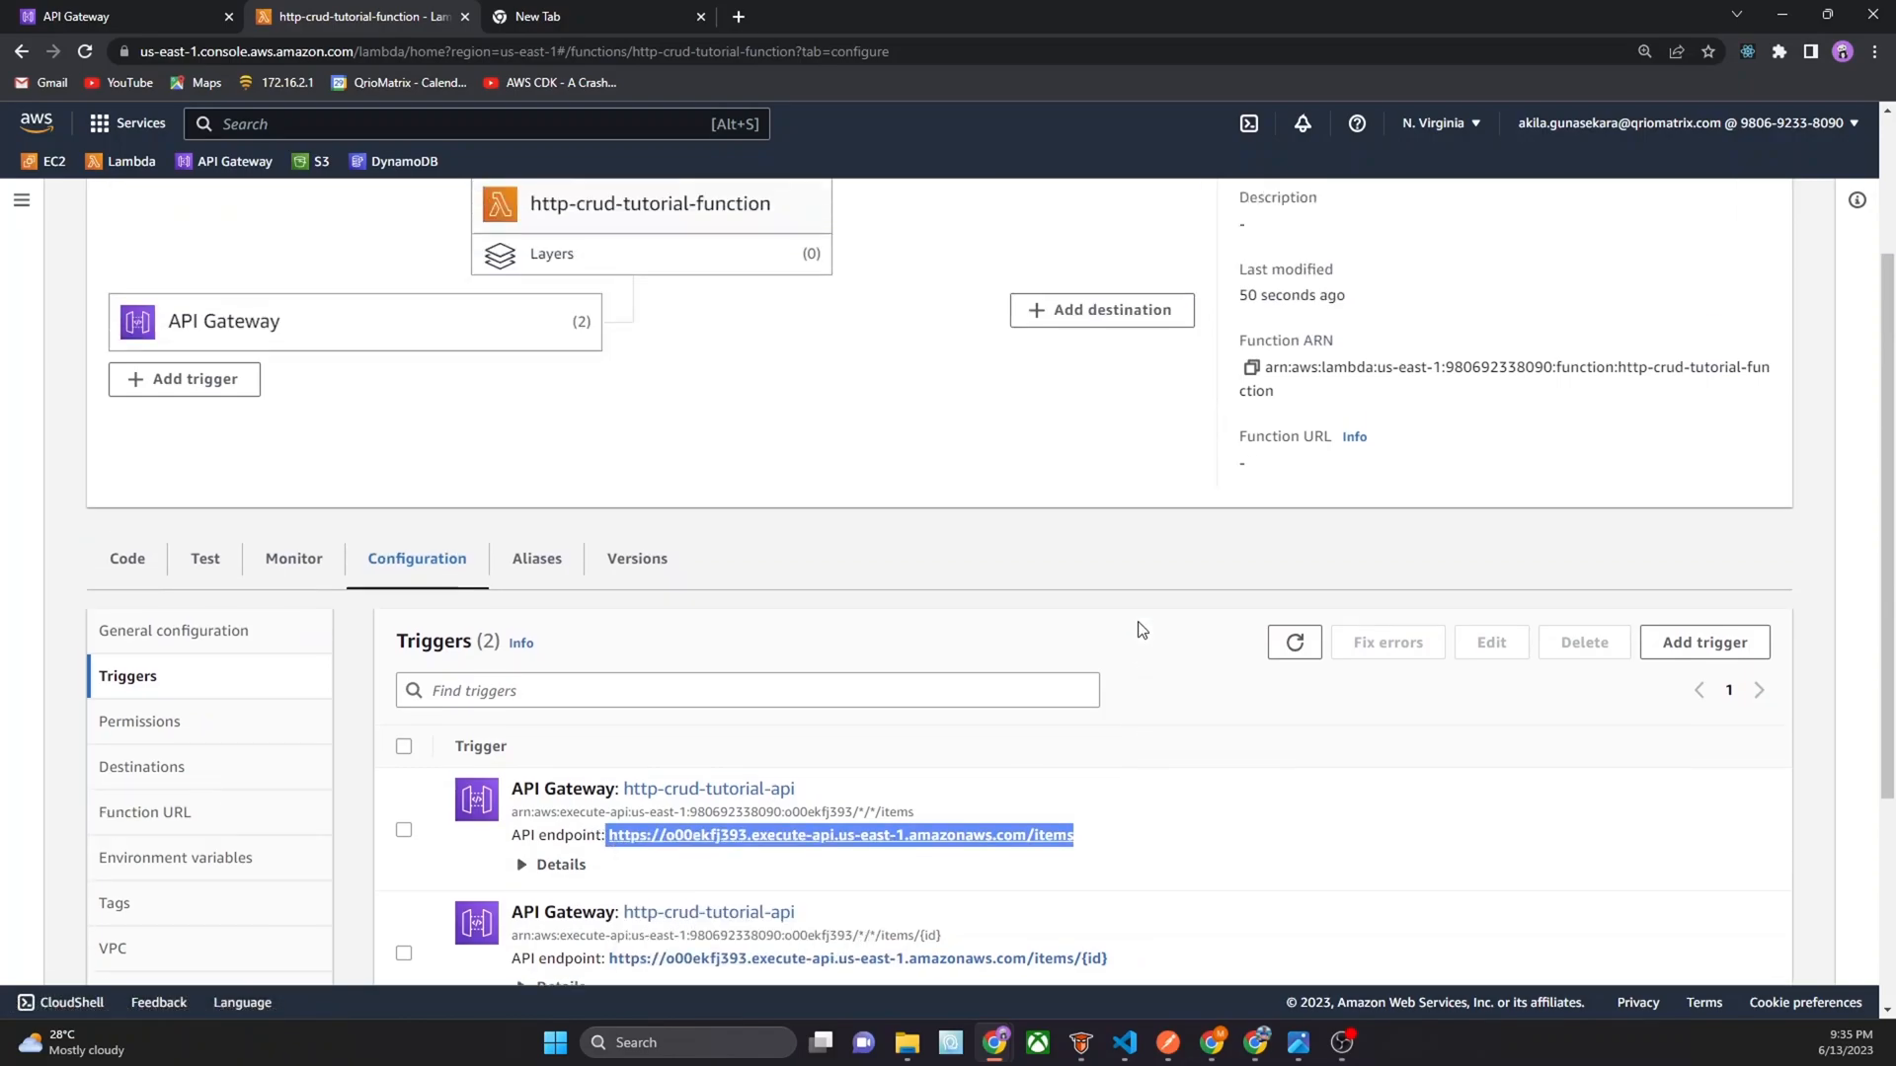
scroll("down", 3)
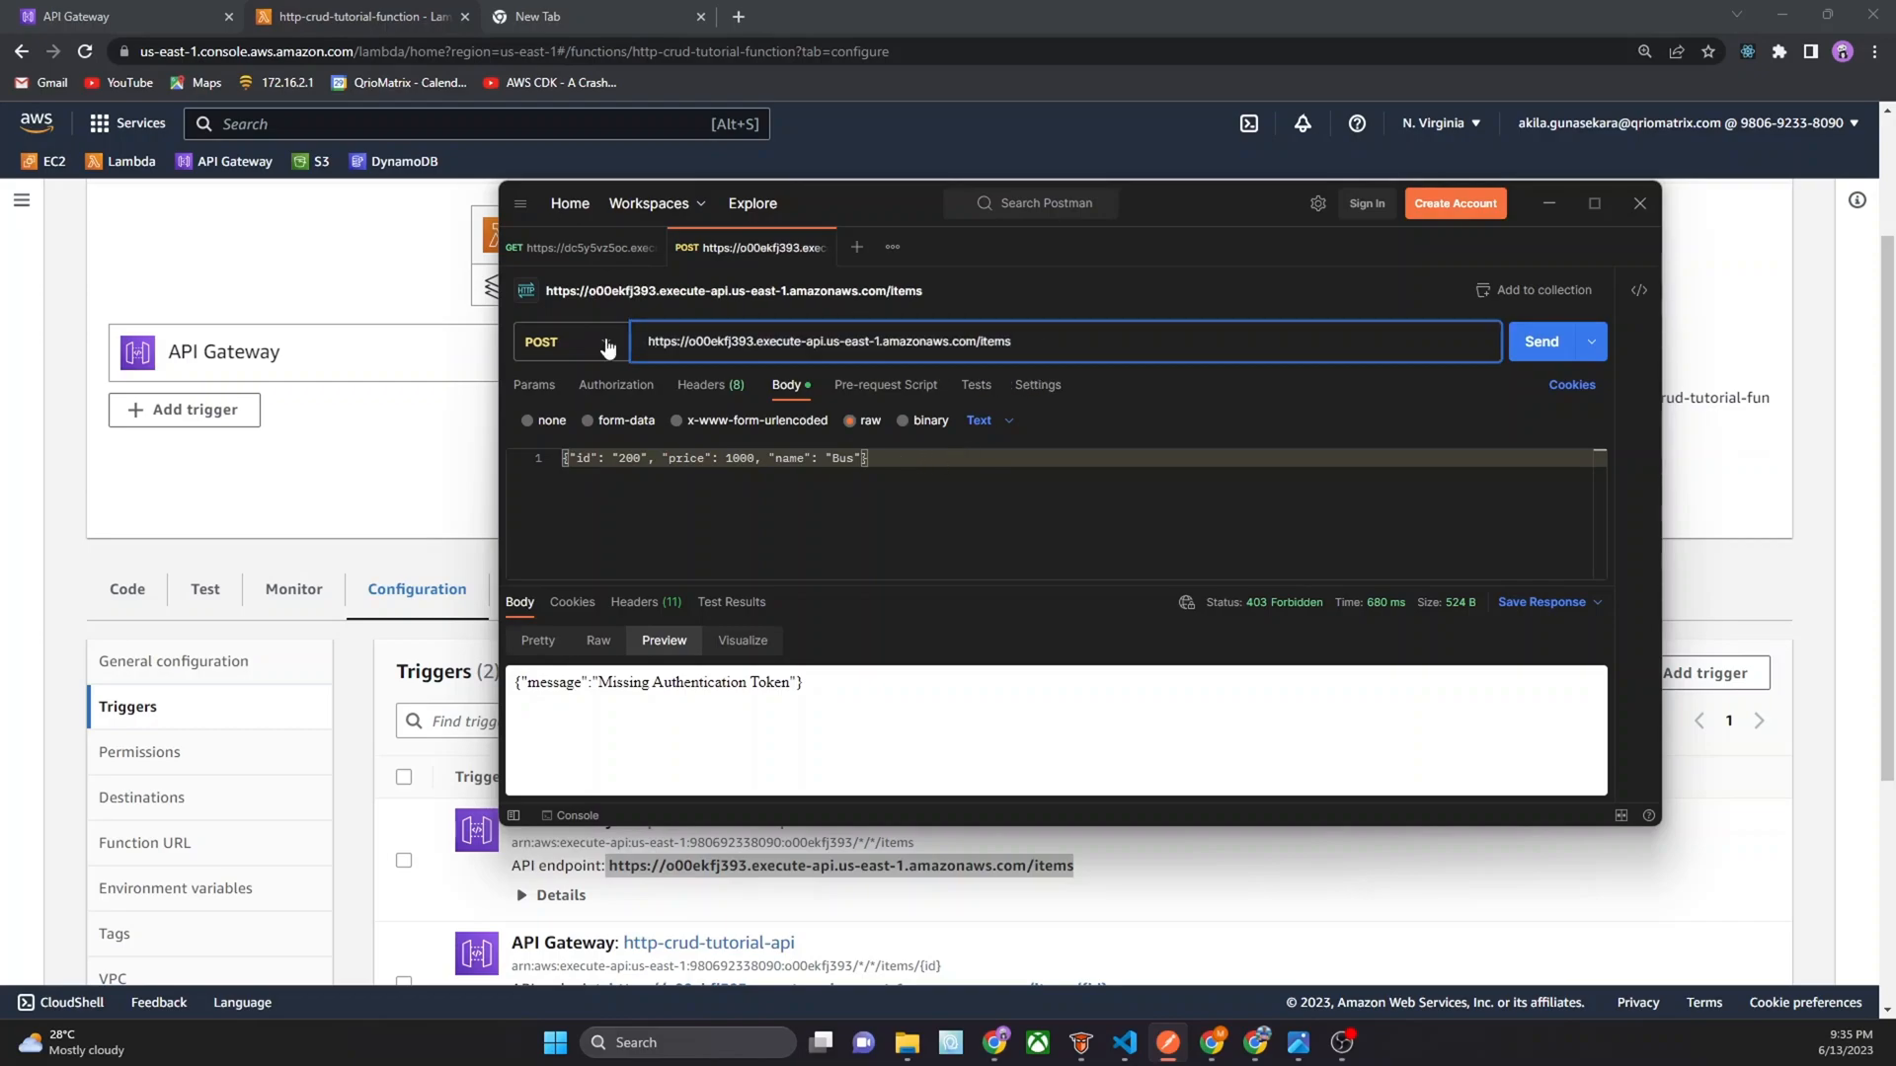
Send a GET request to /items in Postman and view the JSON response formatted
left_click(562, 340)
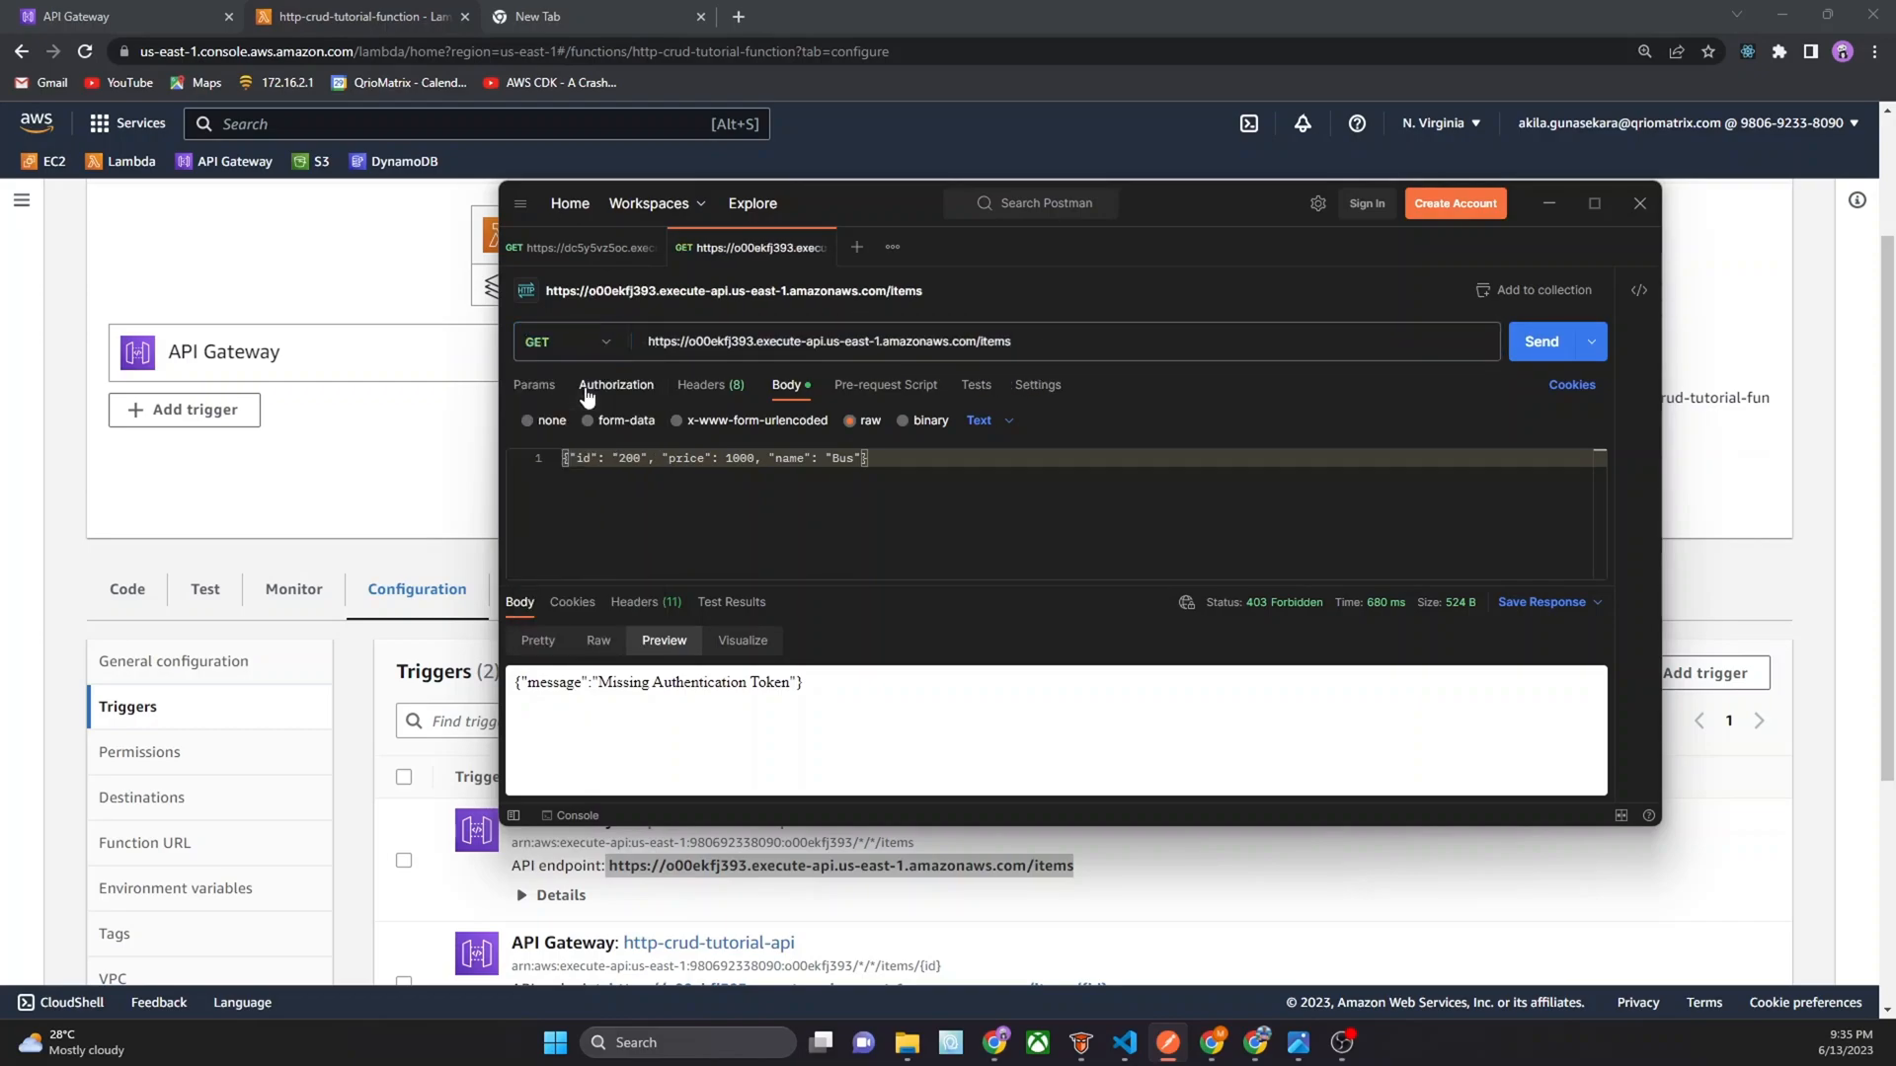
left_click(1541, 340)
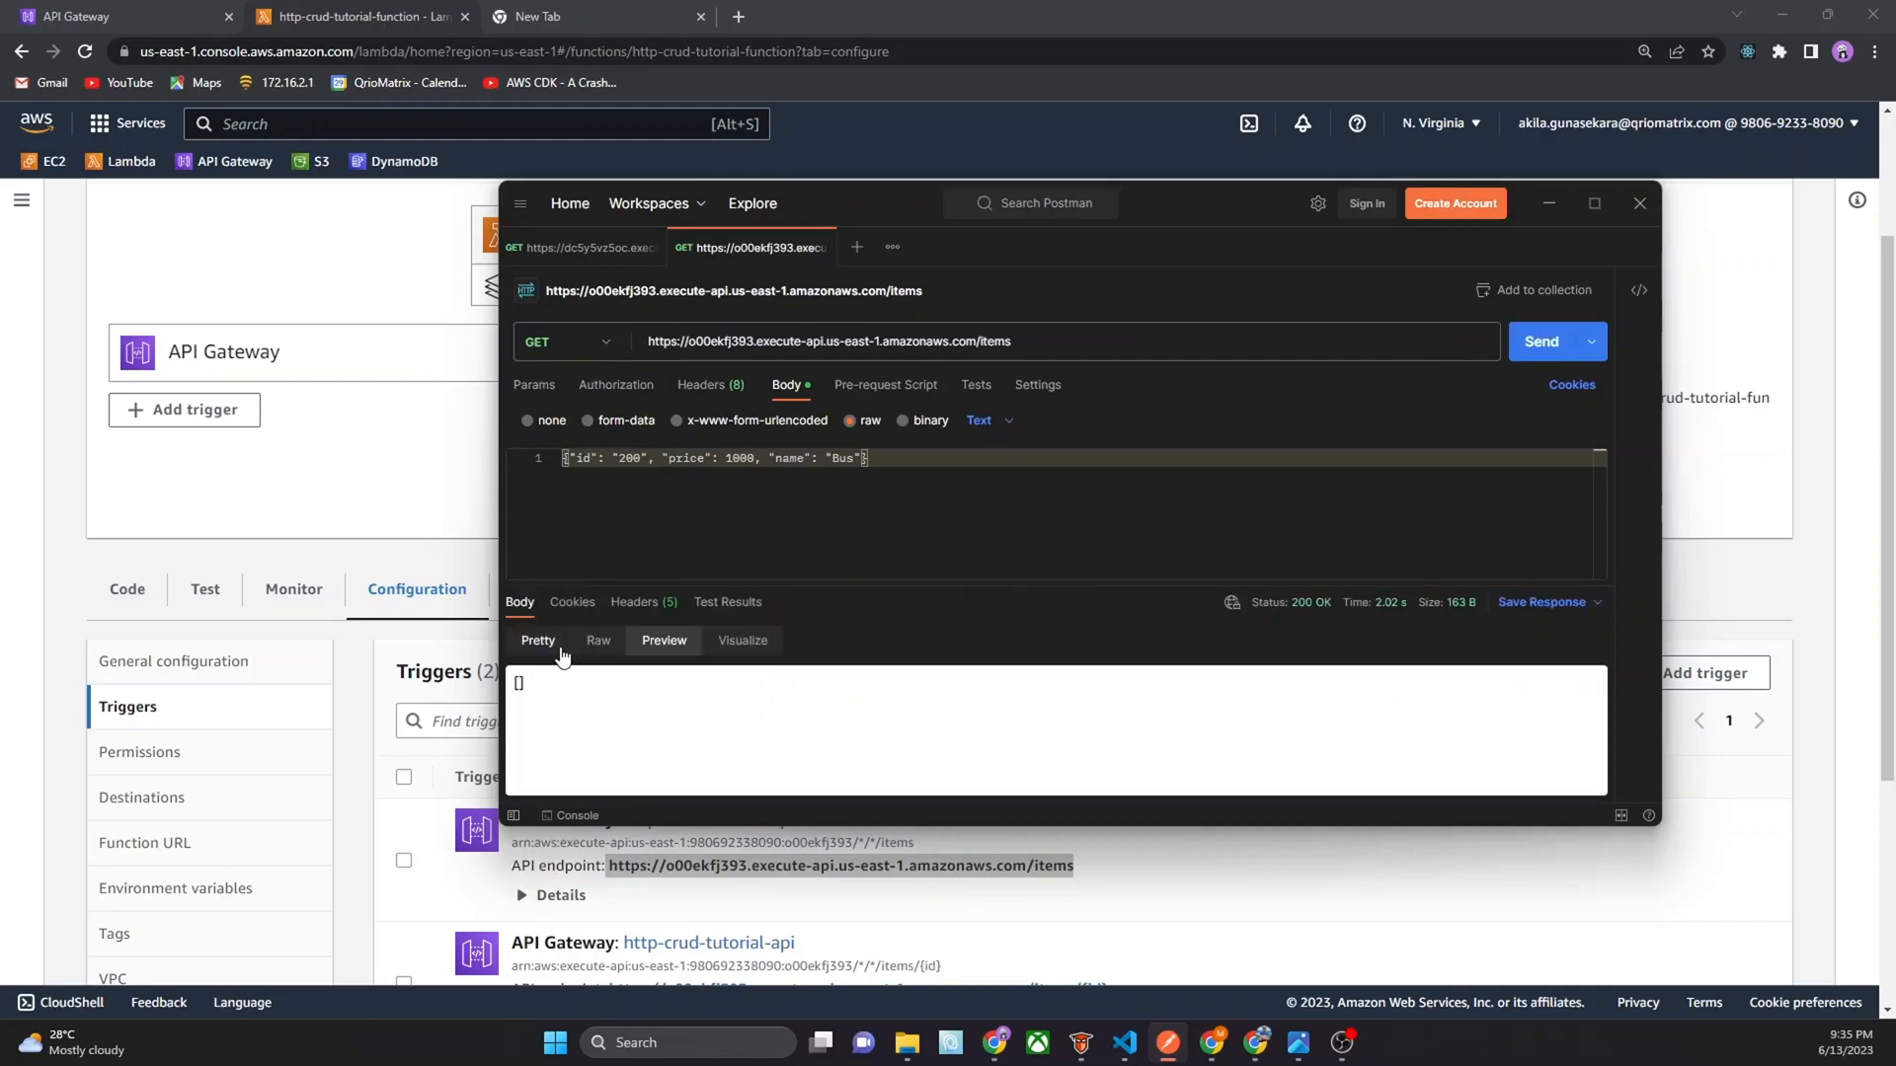
left_click(537, 641)
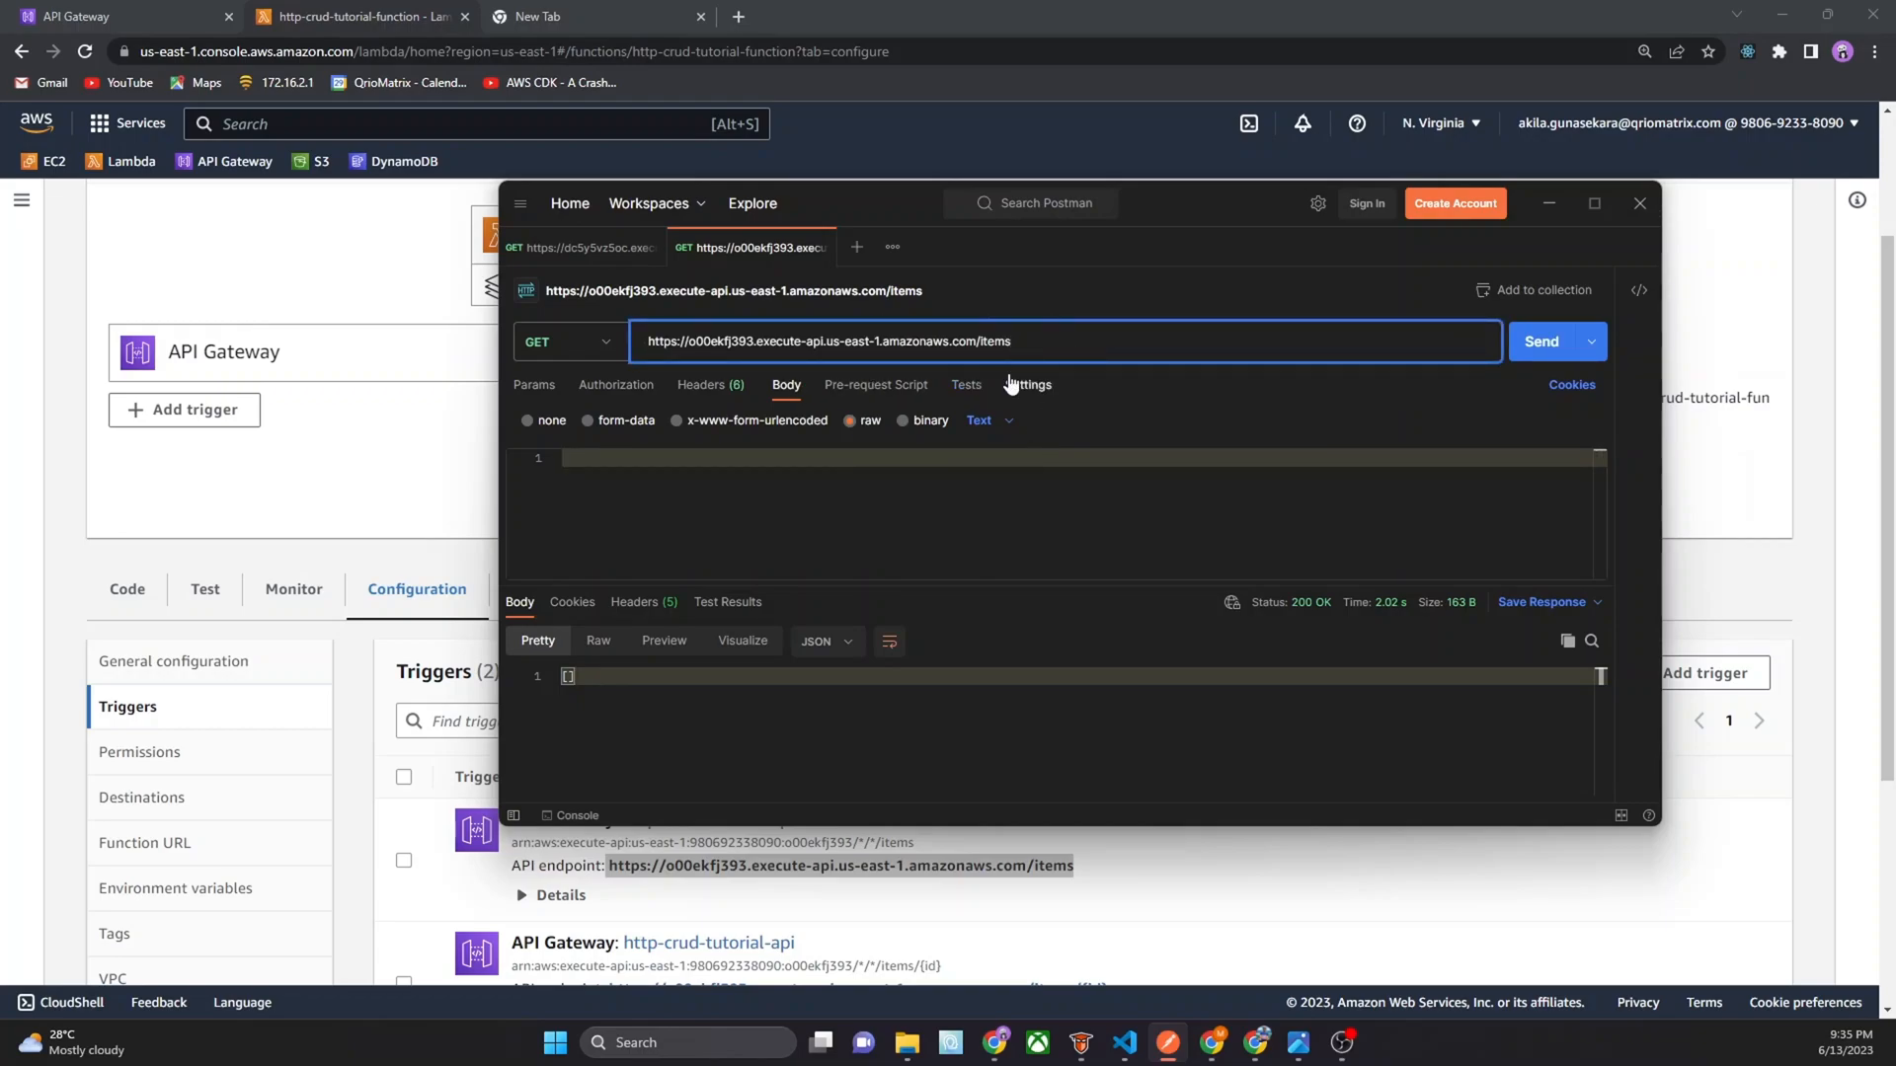
Send a PUT to /items with body id 200, price 1000, name Bus
left_click(569, 343)
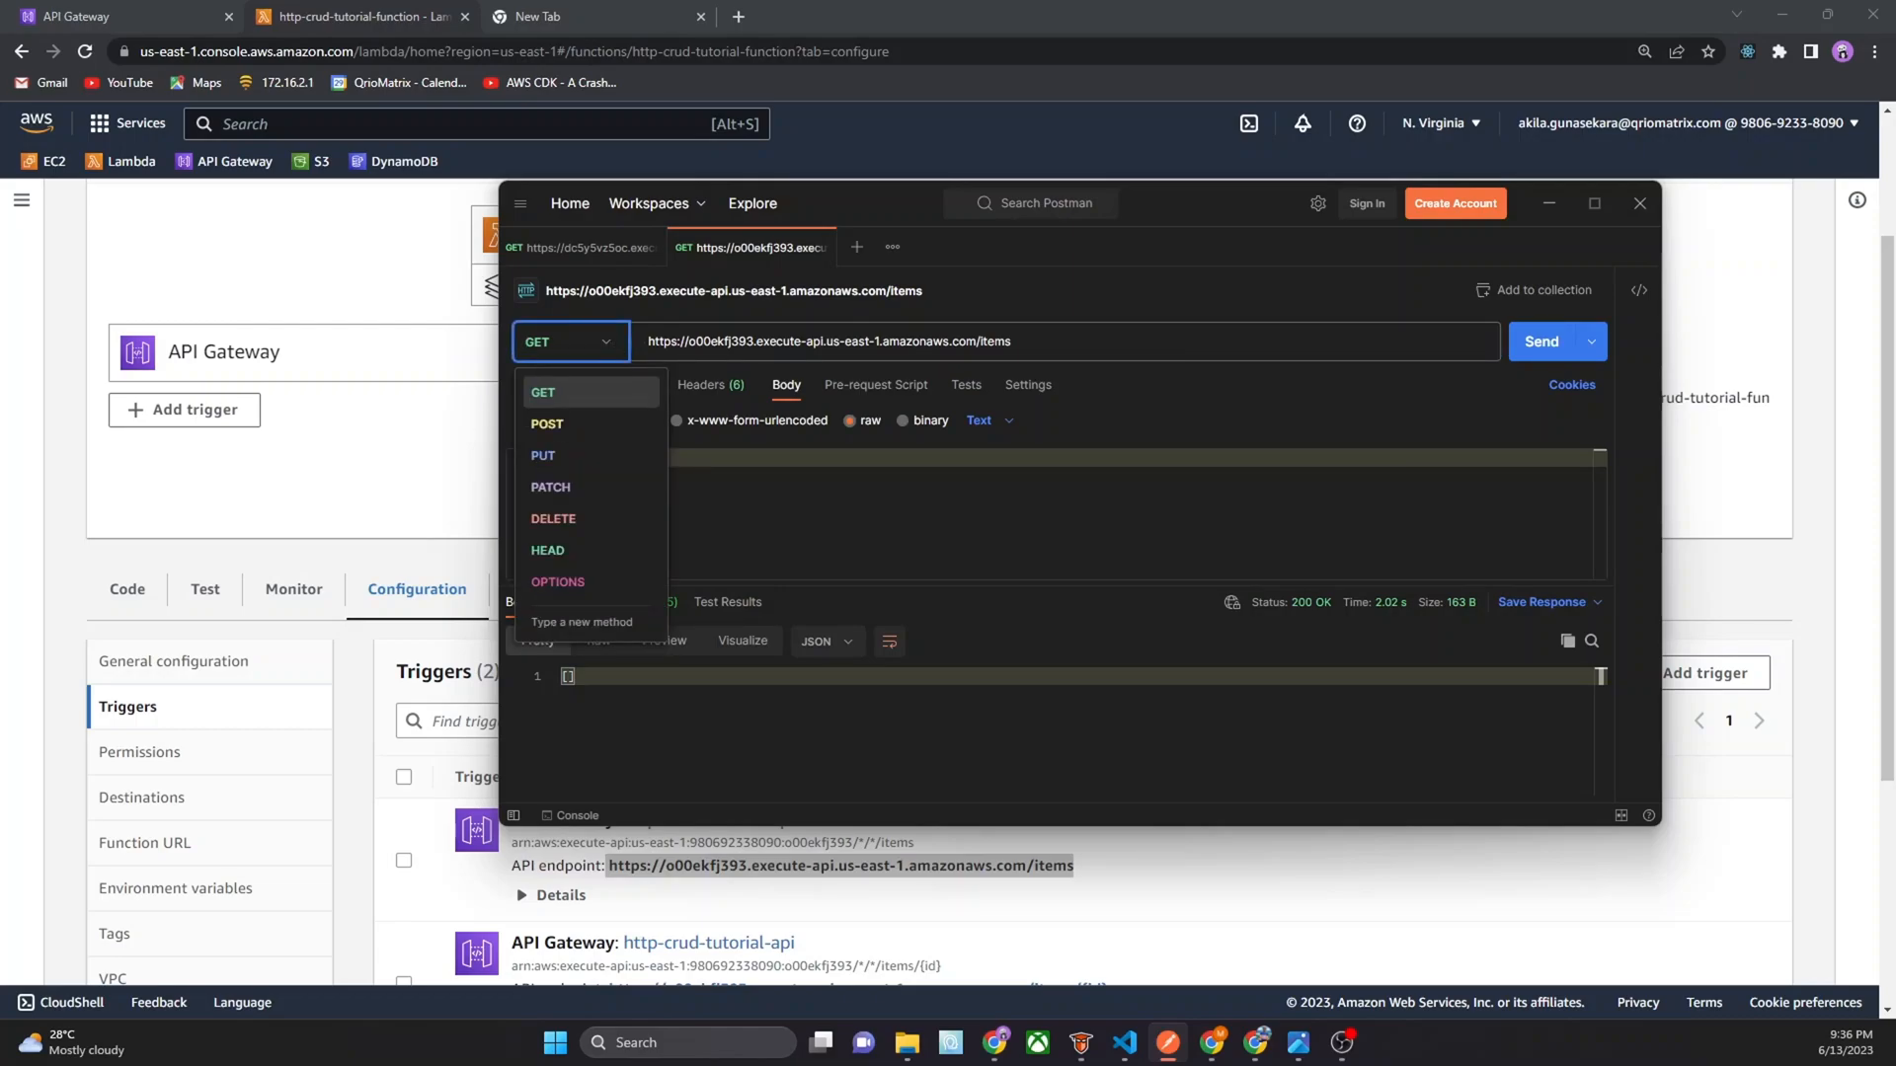
left_click(543, 461)
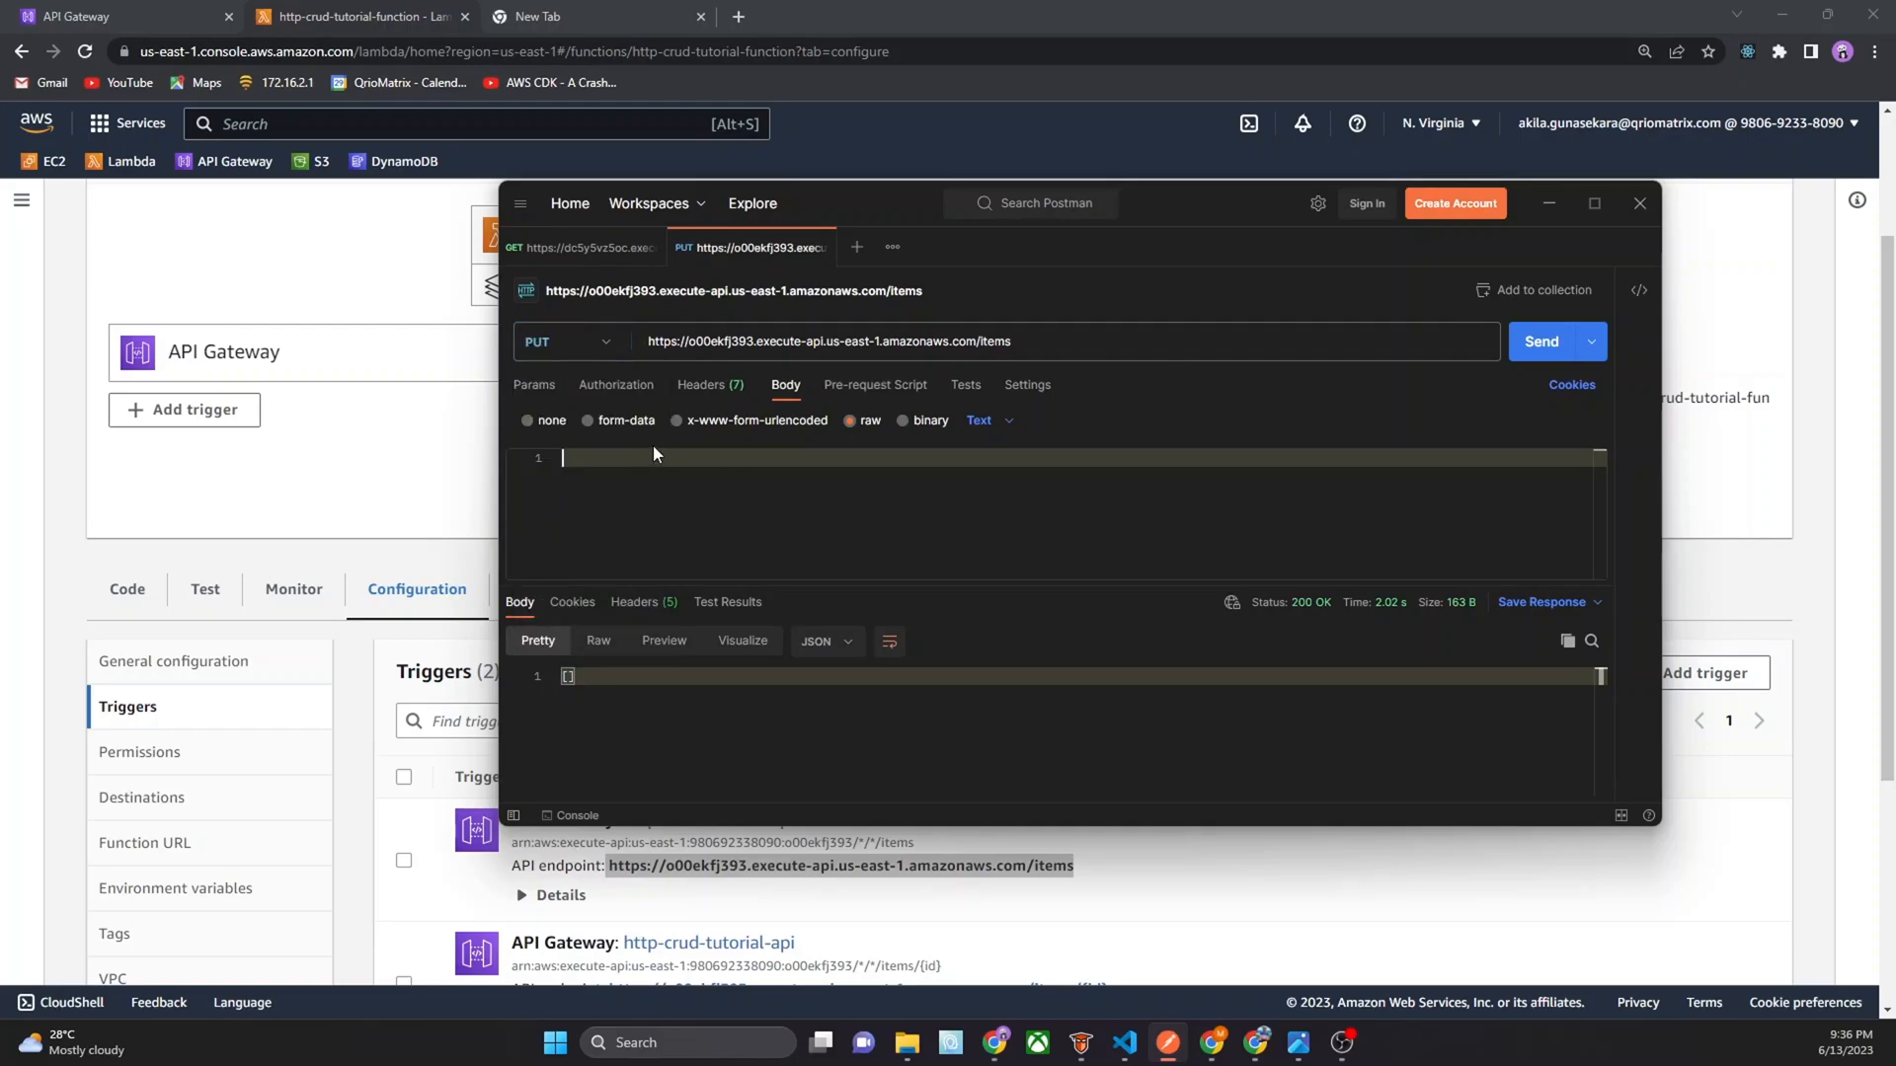
type("{\"id\": \"200\", \"price\": 1000, \"name\": \"Bus\"}")
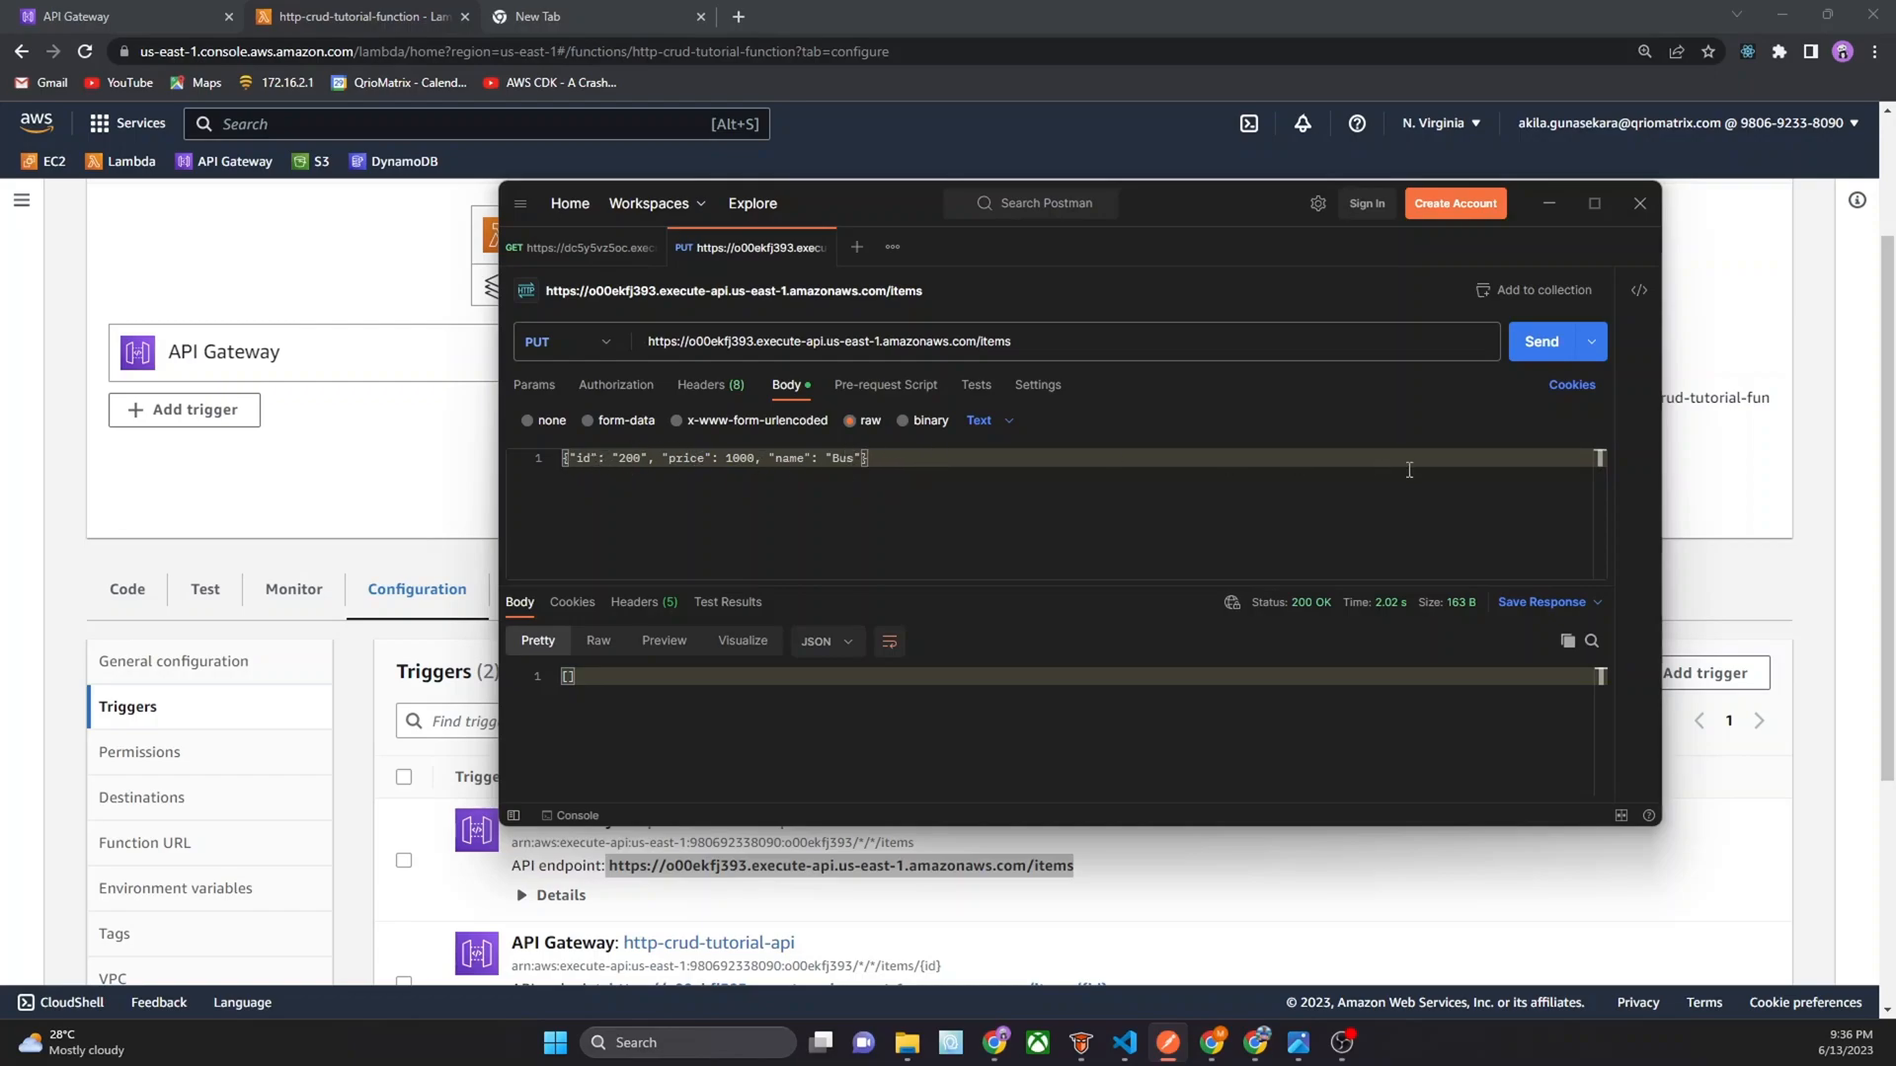
left_click(1541, 341)
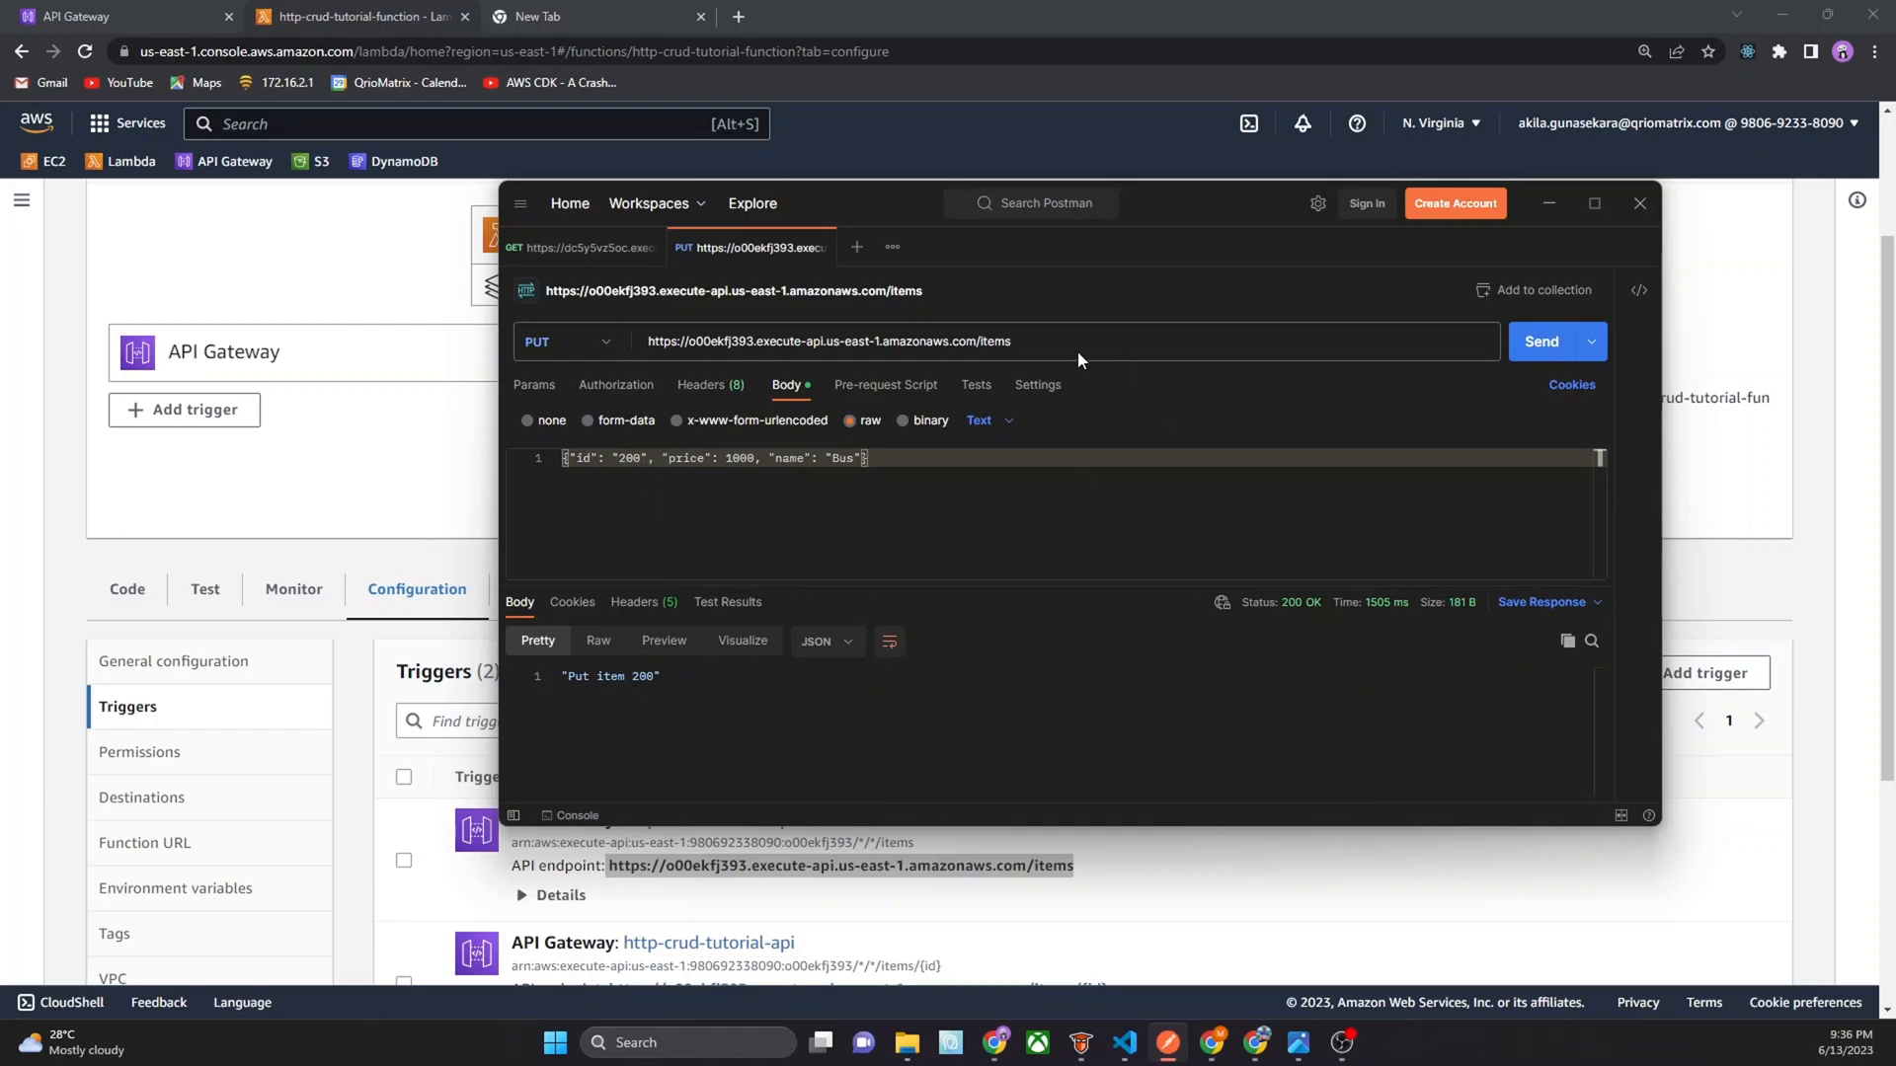
Edit the body to item 100, Car, price 500 and send the PUT again
left_click(626, 458)
type("1")
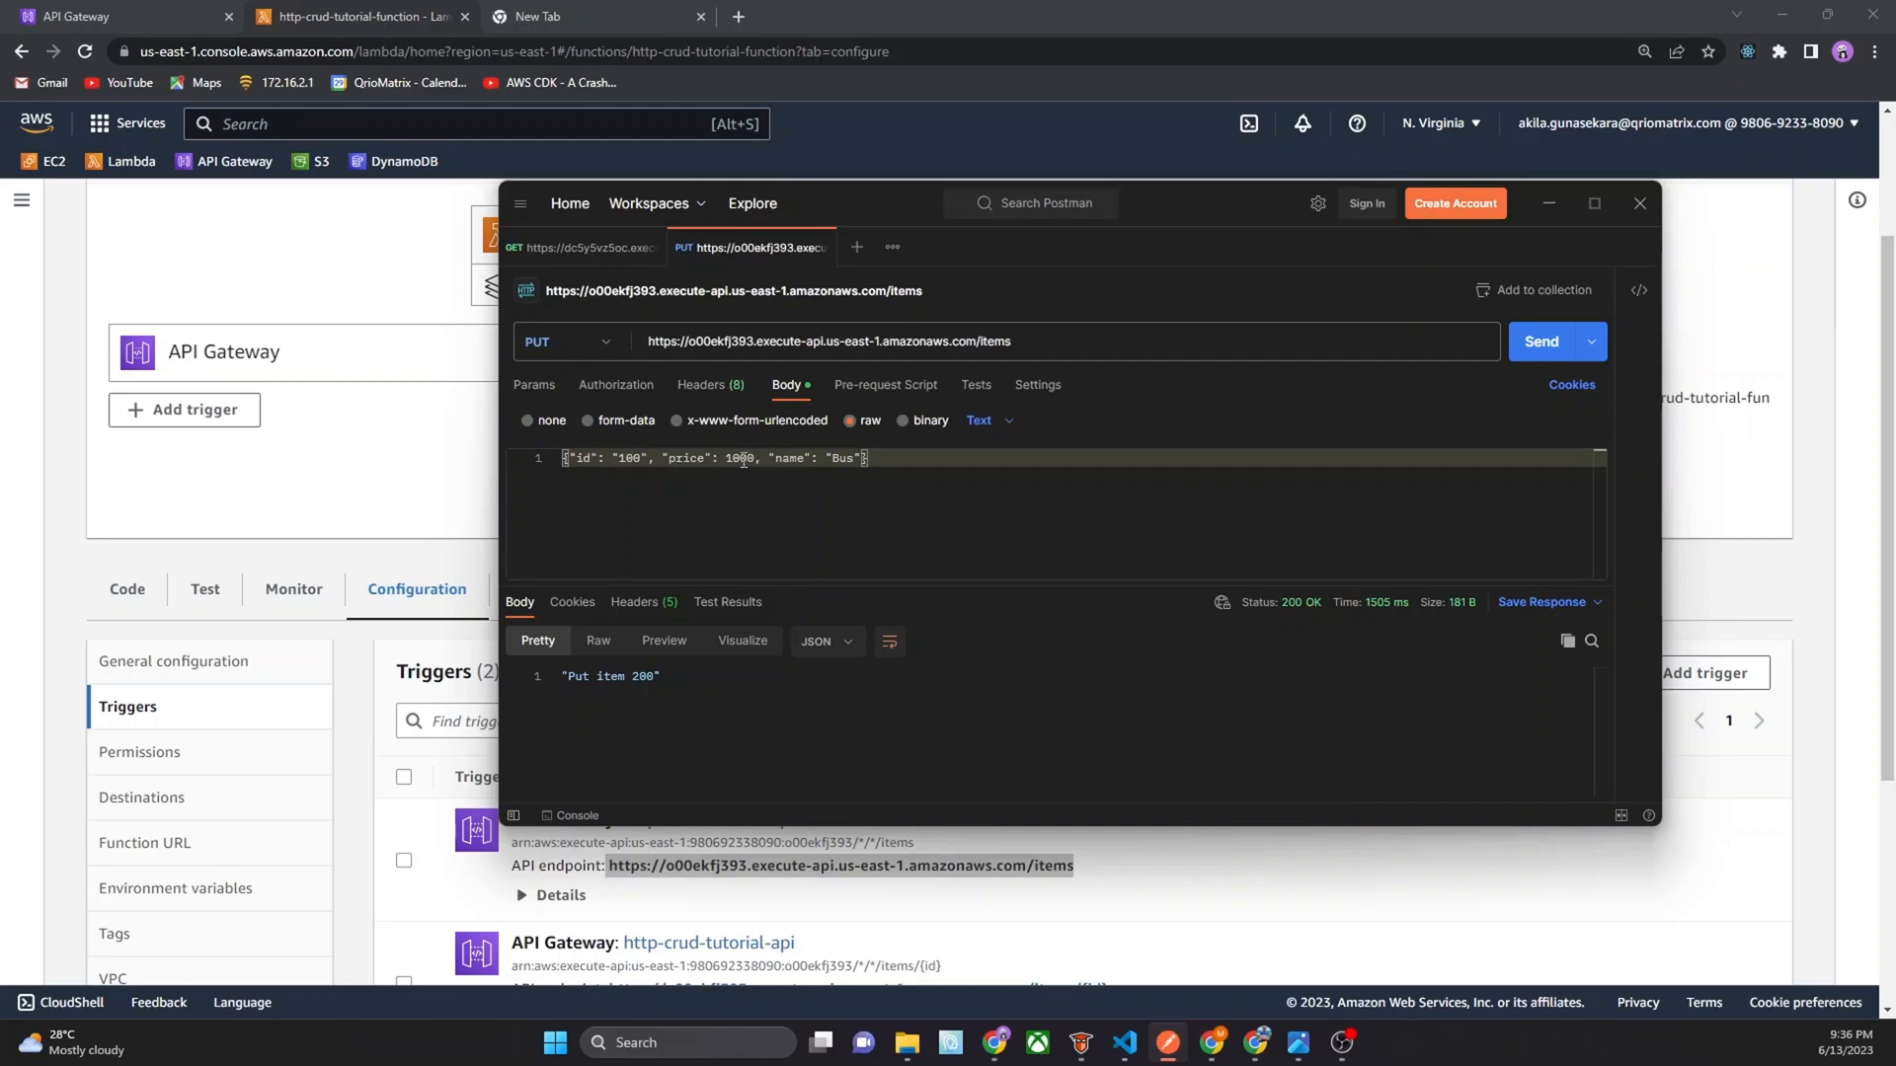
type("90")
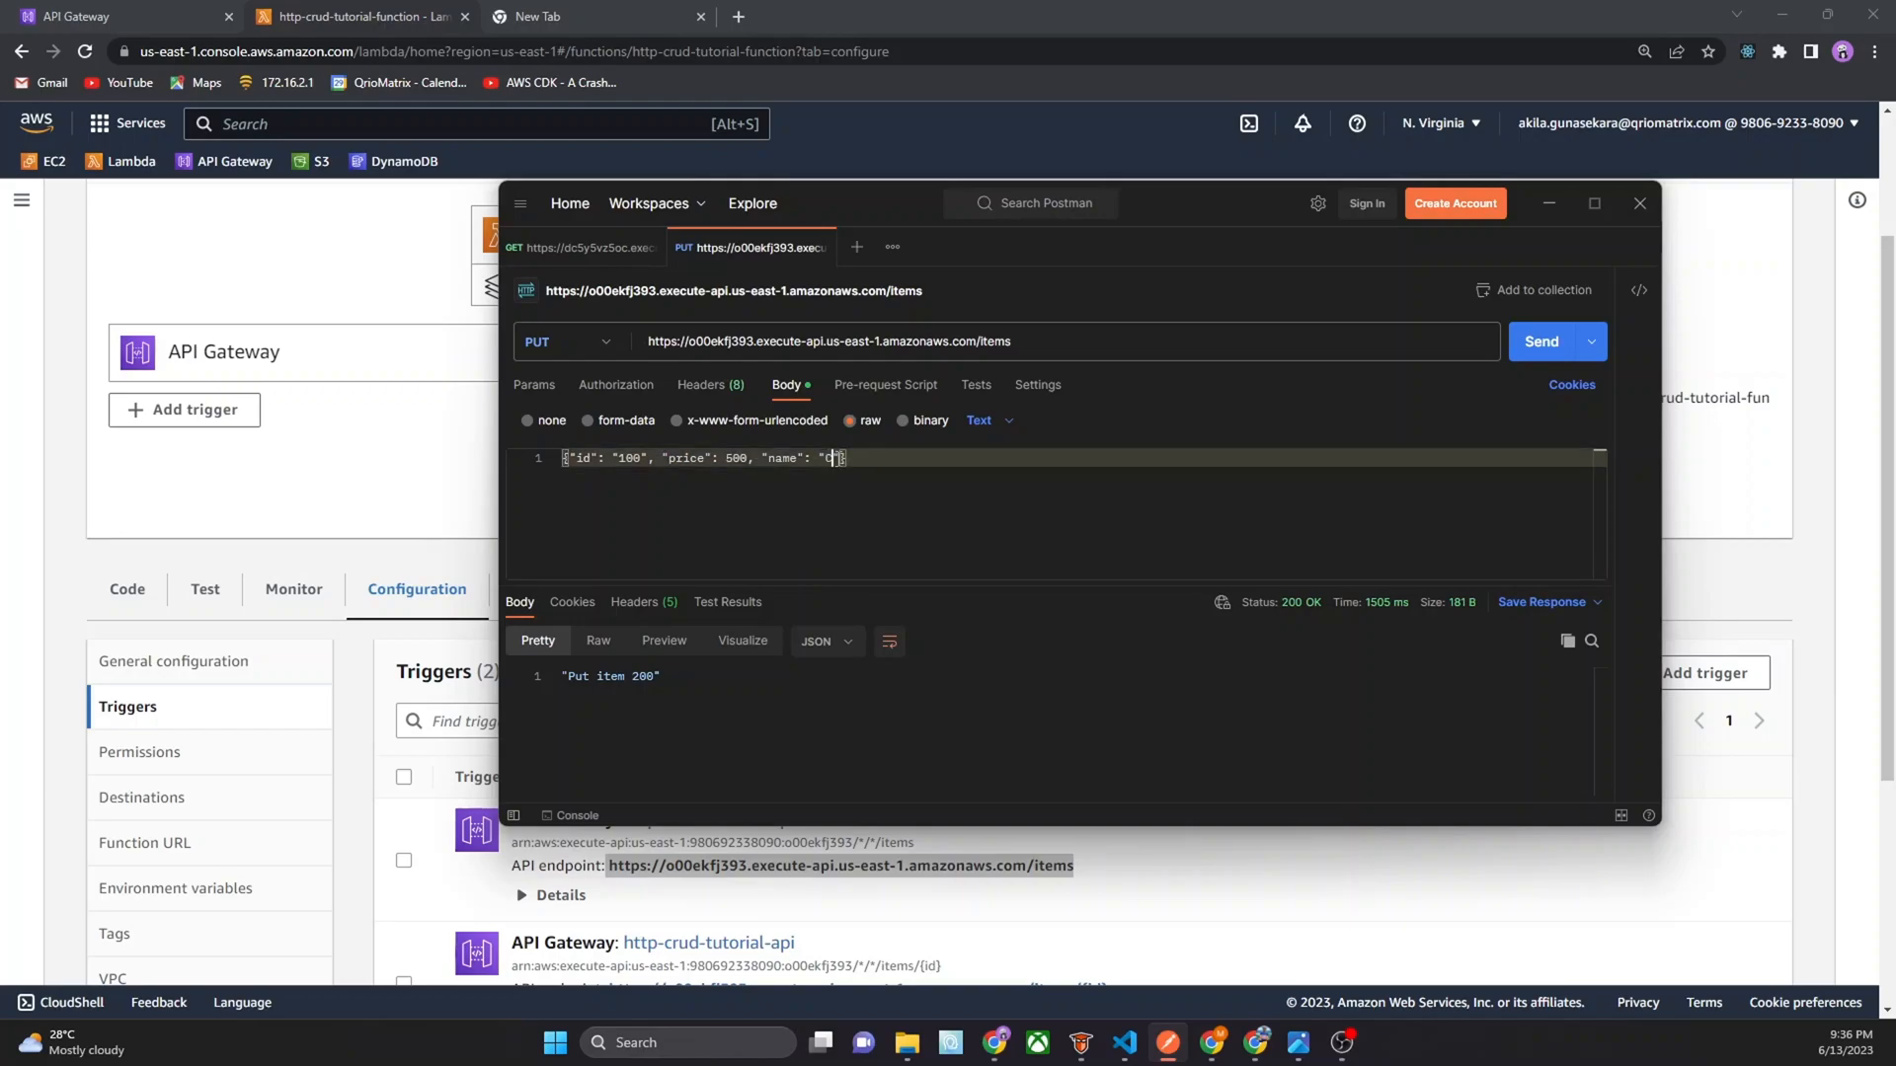
left_click(1541, 341)
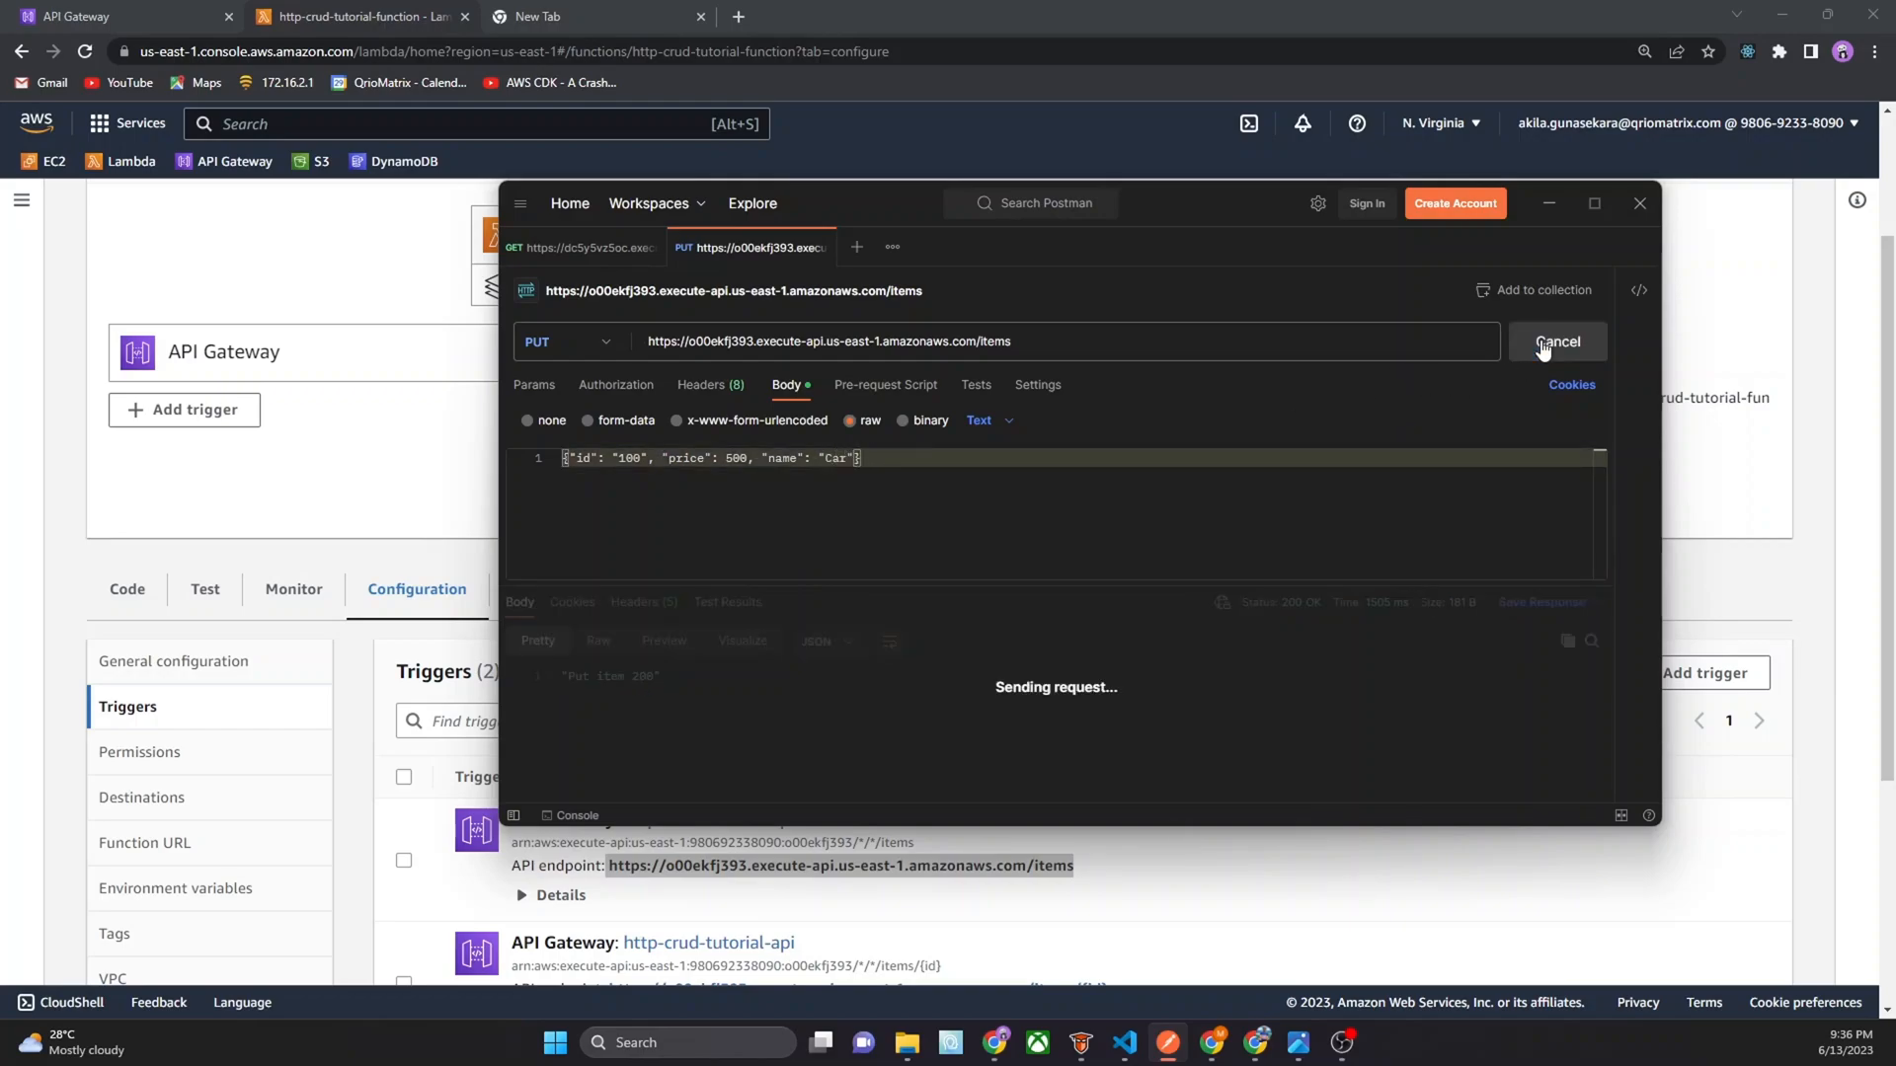
left_click(1556, 340)
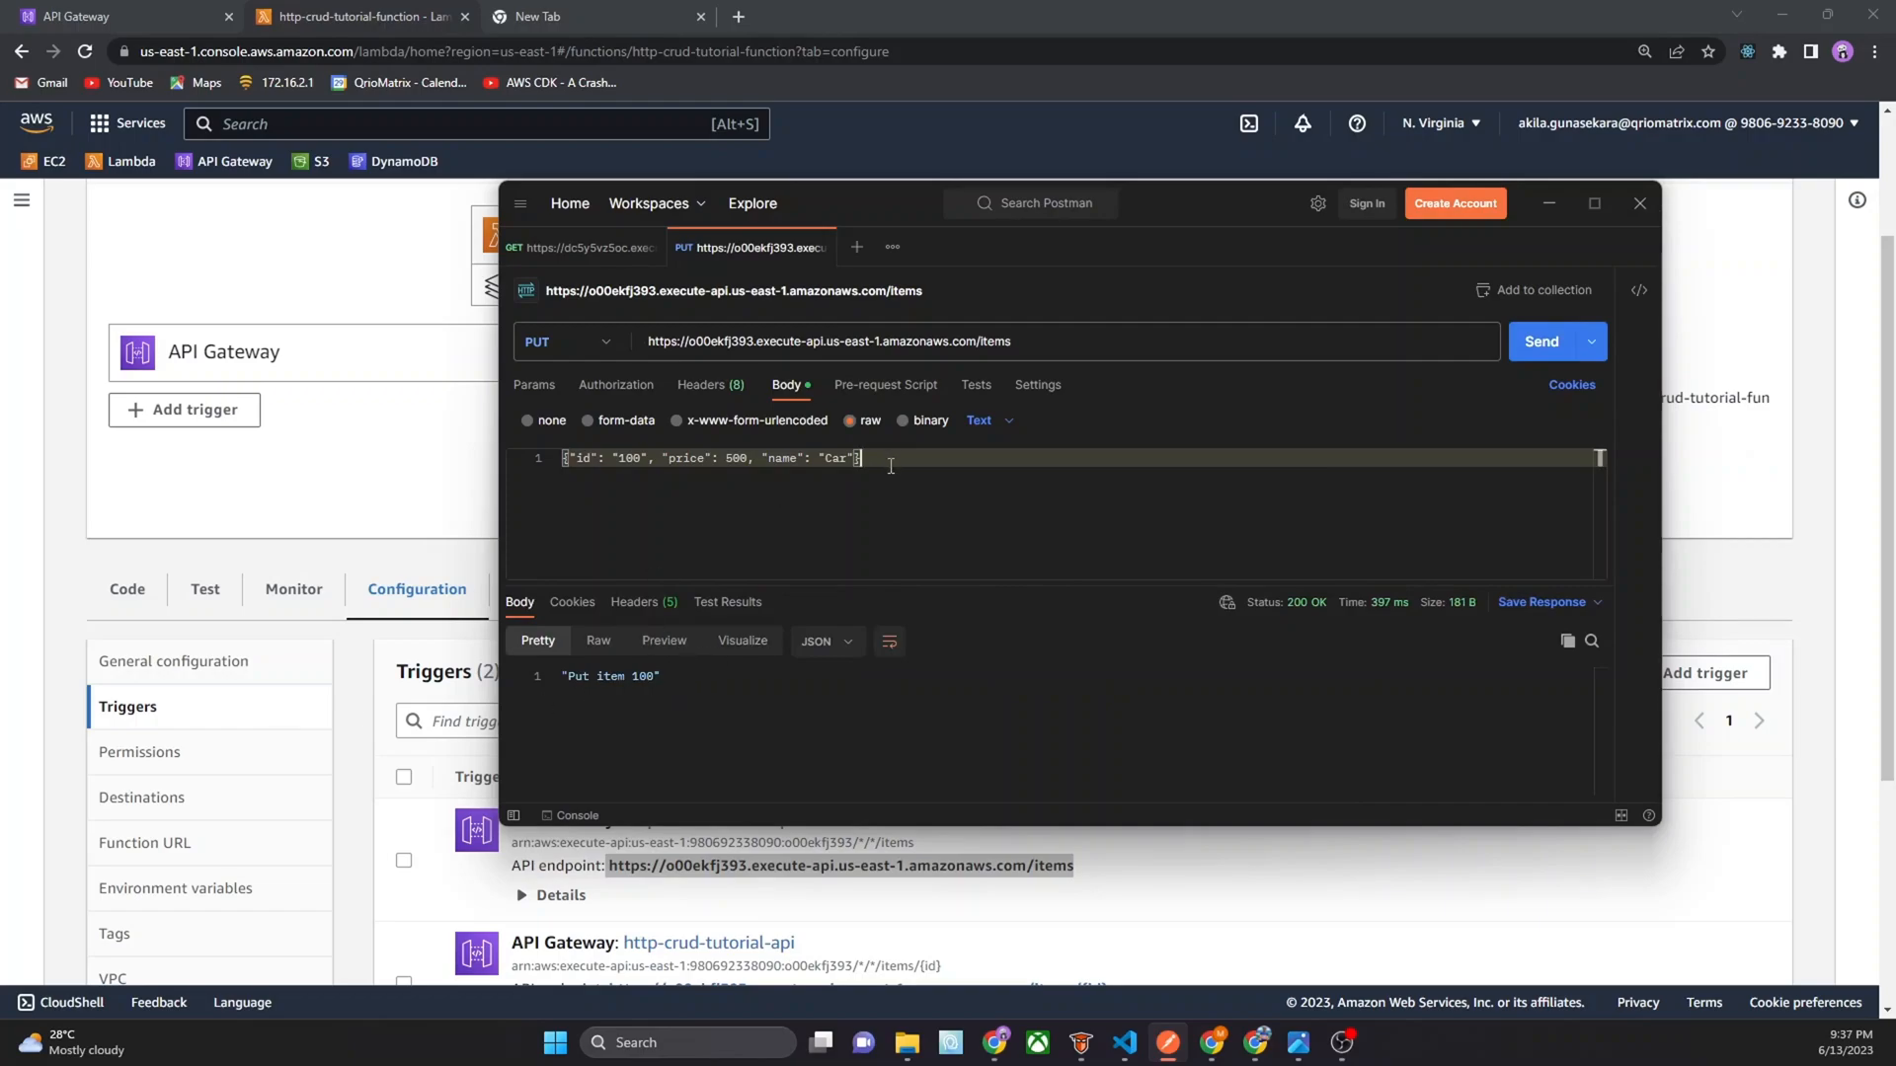
mouse_move(392, 249)
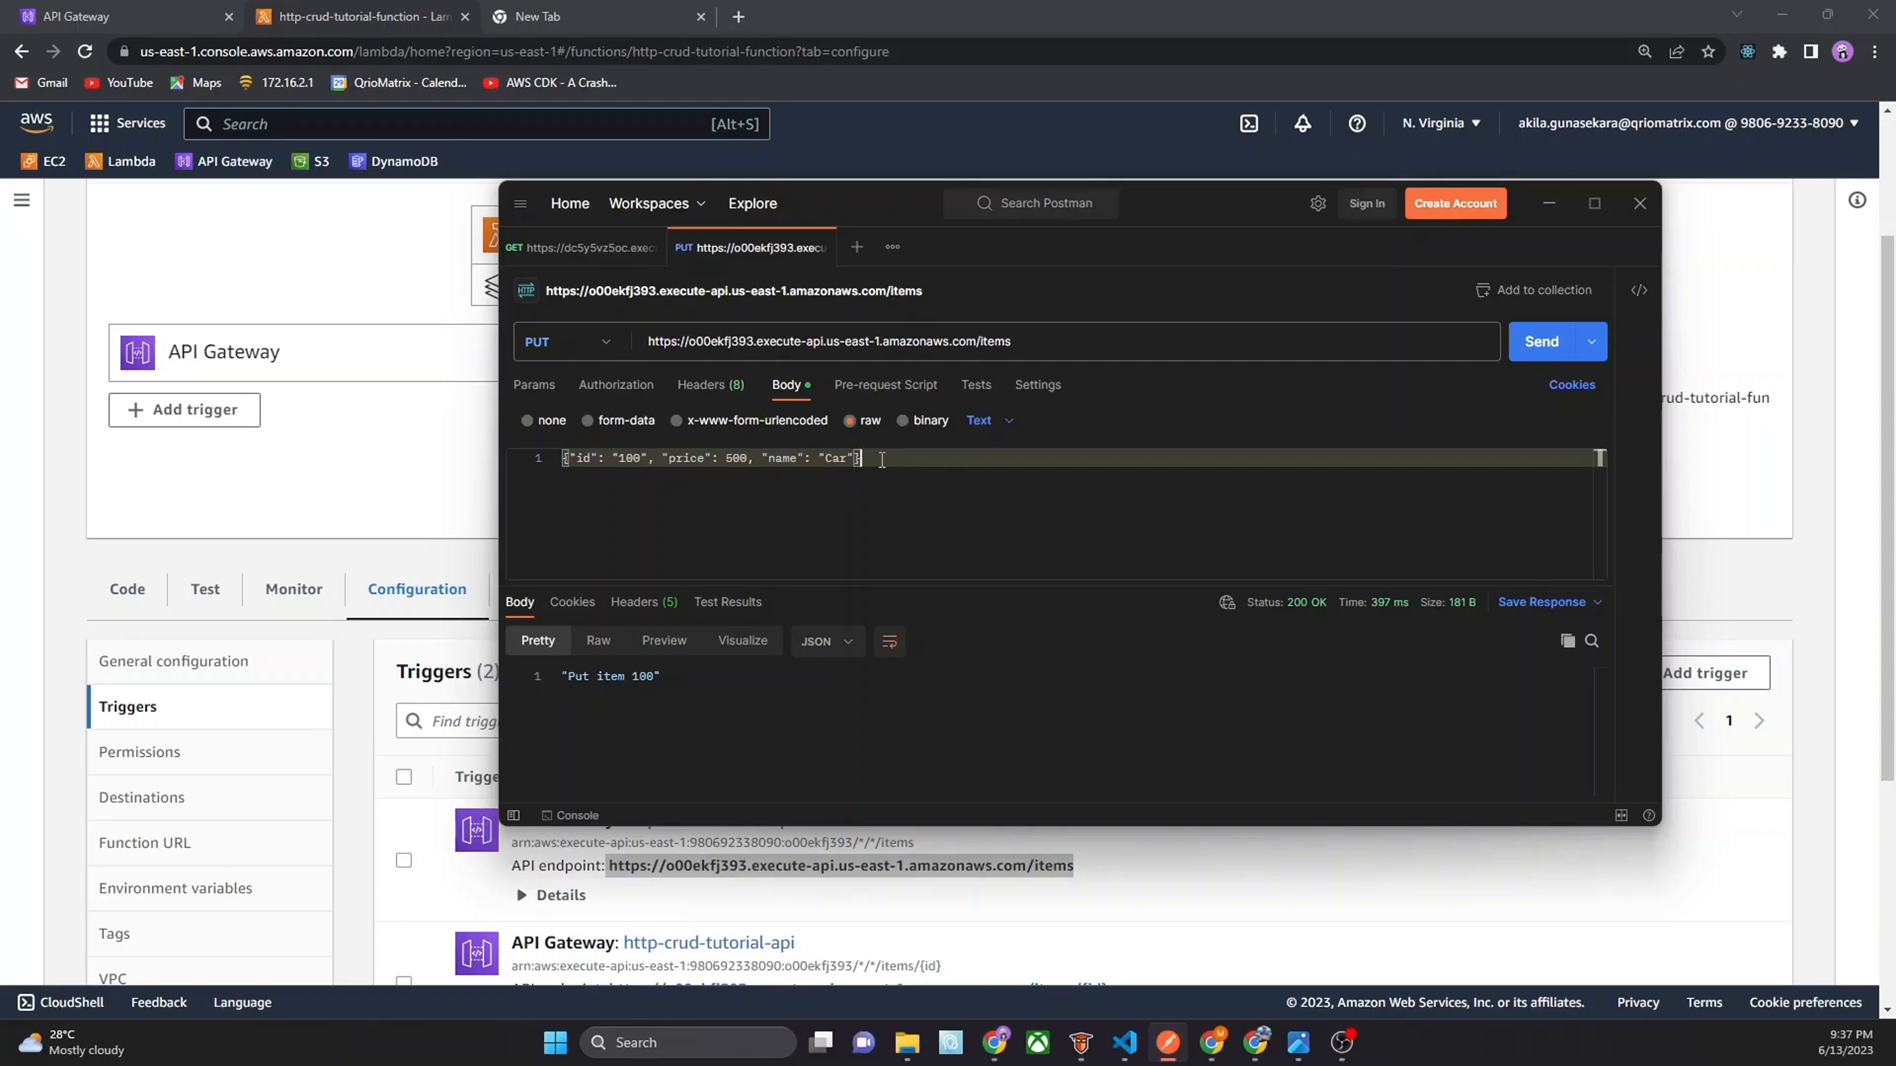
mouse_move(1046, 340)
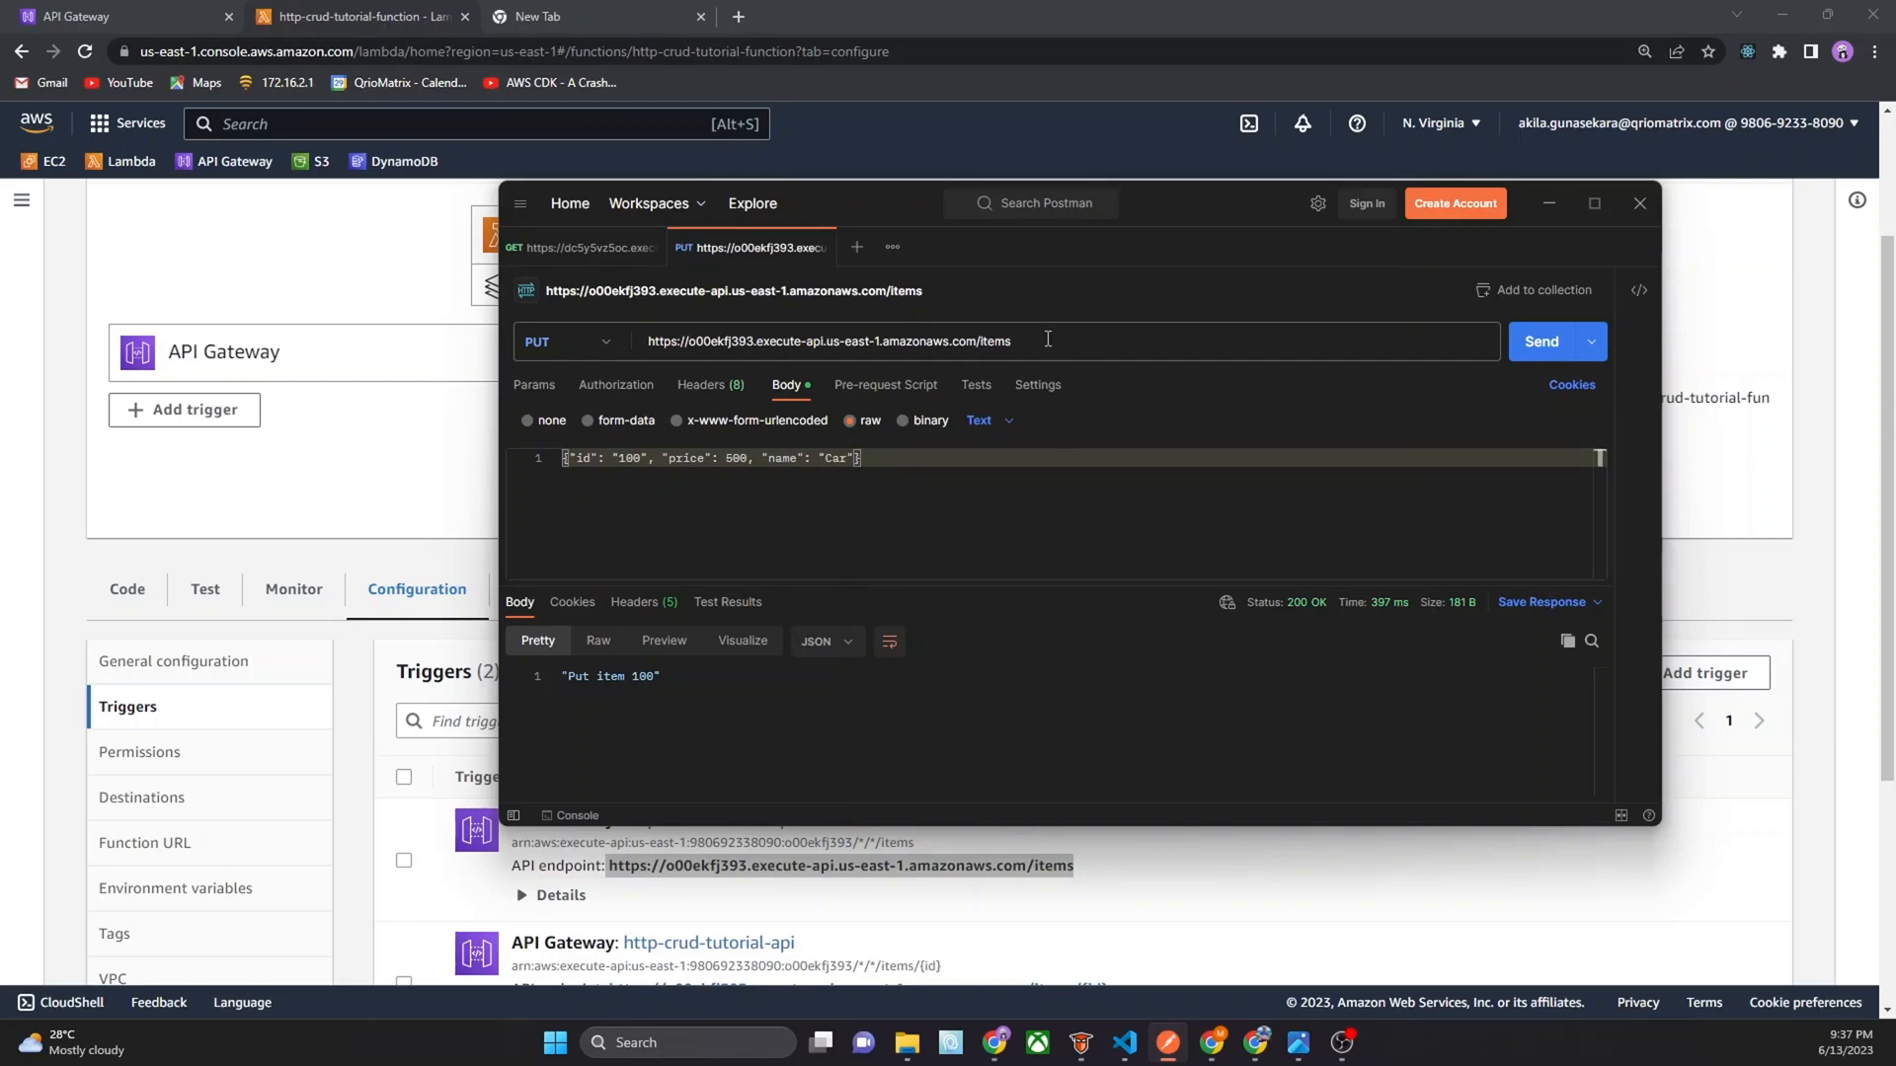
GET /items to list items 200 Bus and 100 Car, then maximize Postman
left_click(1003, 340)
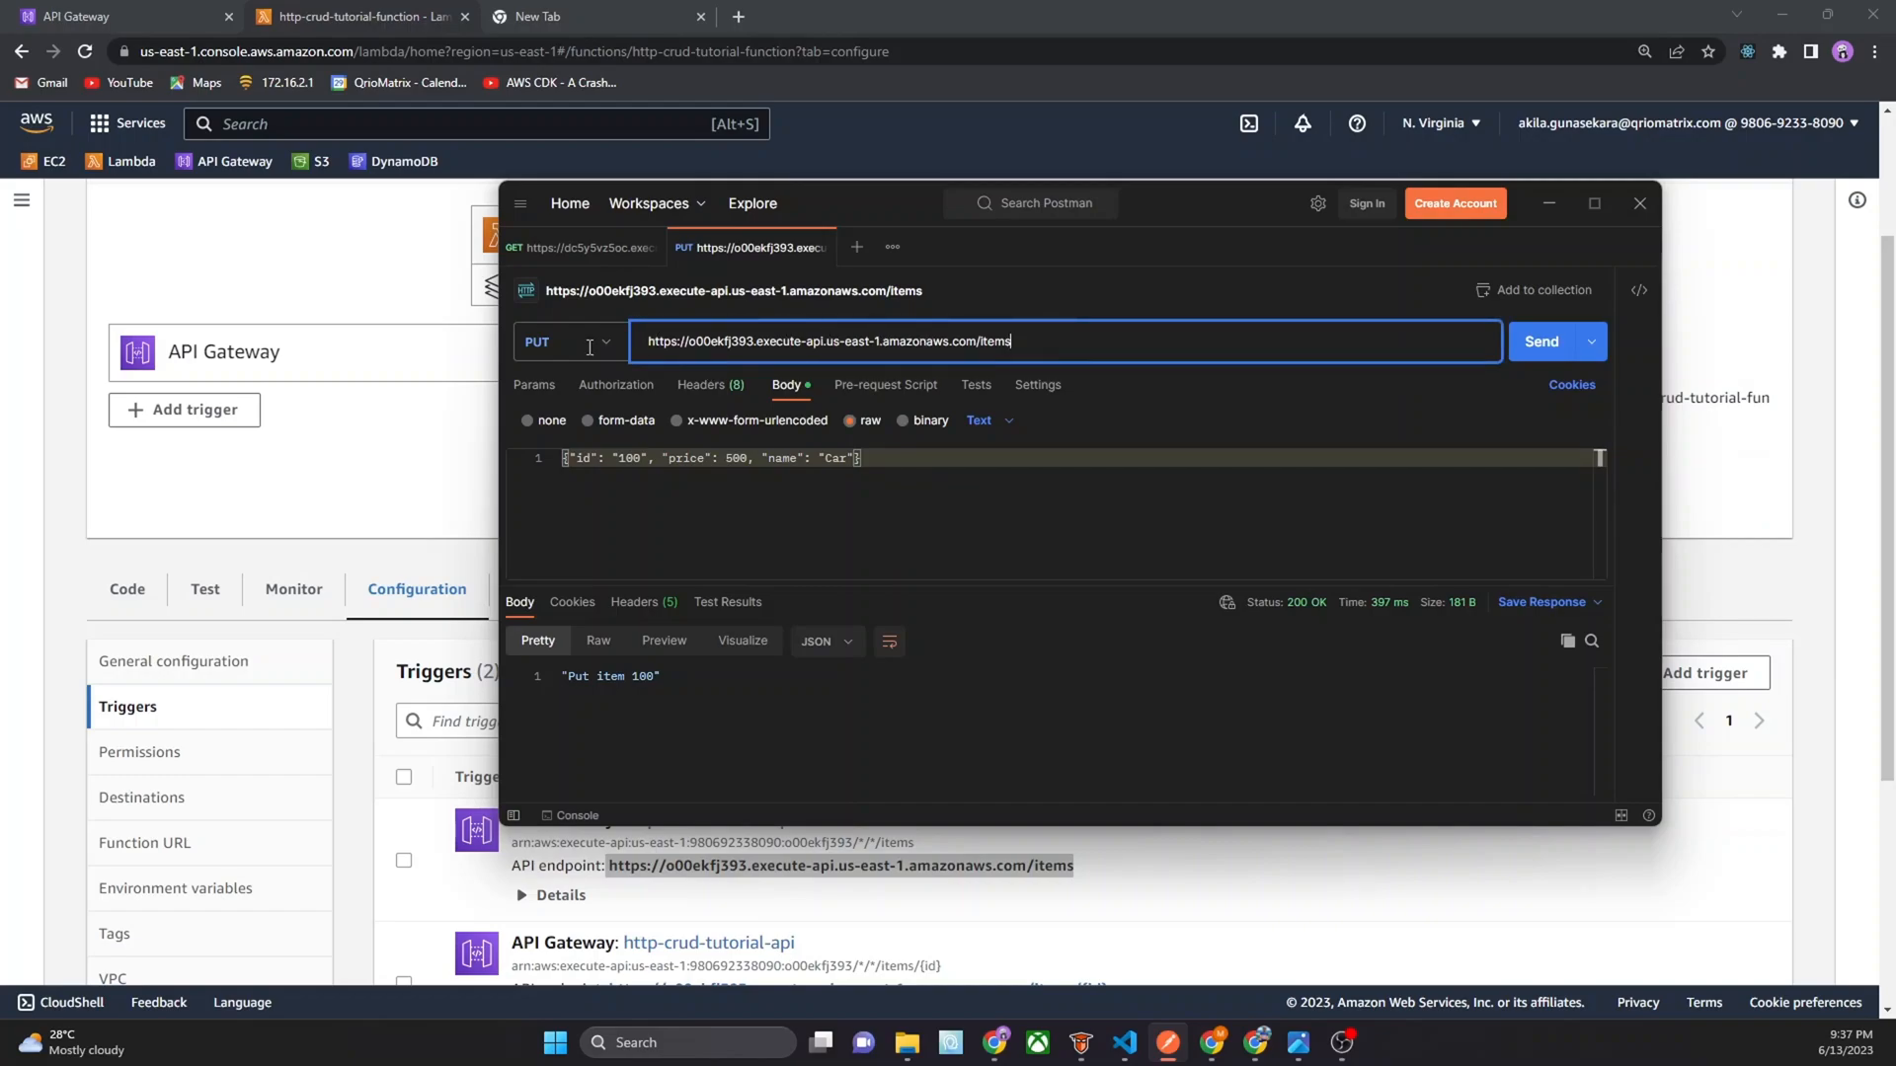
left_click(562, 340)
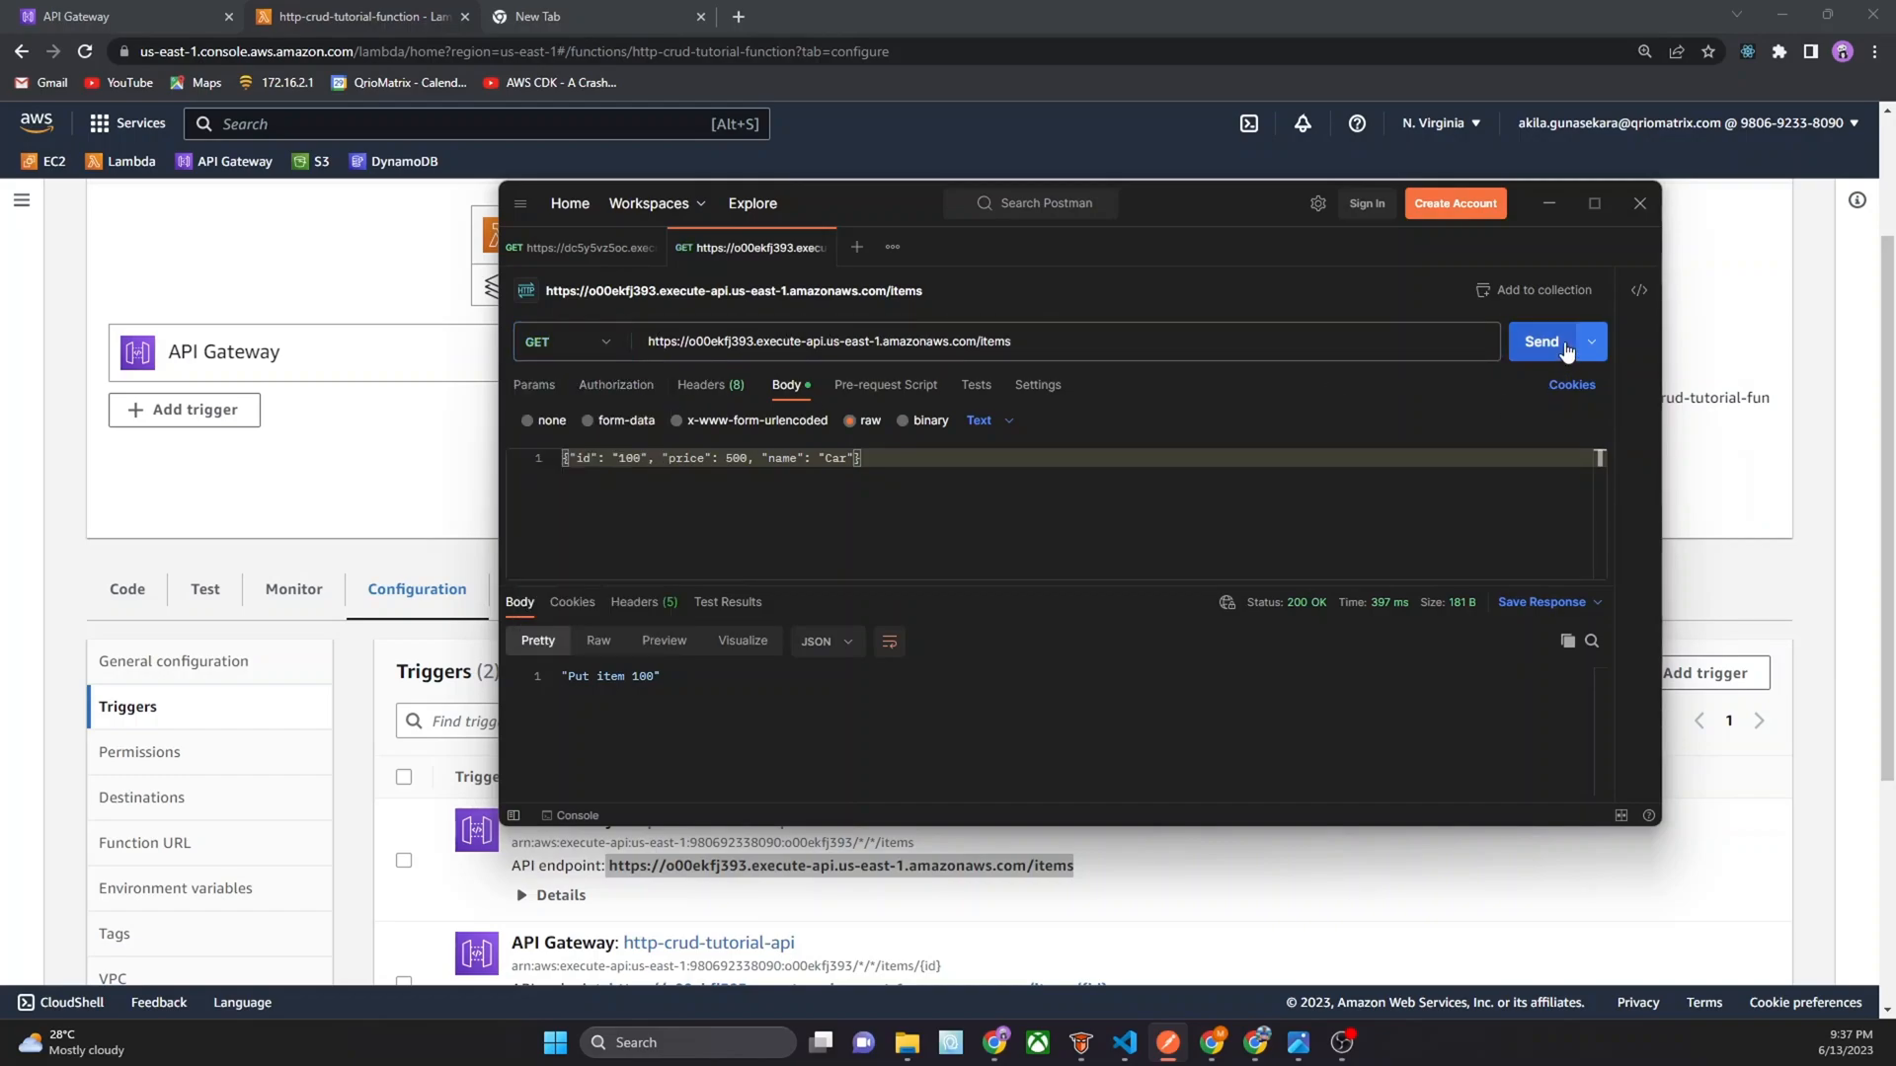
left_click(1541, 341)
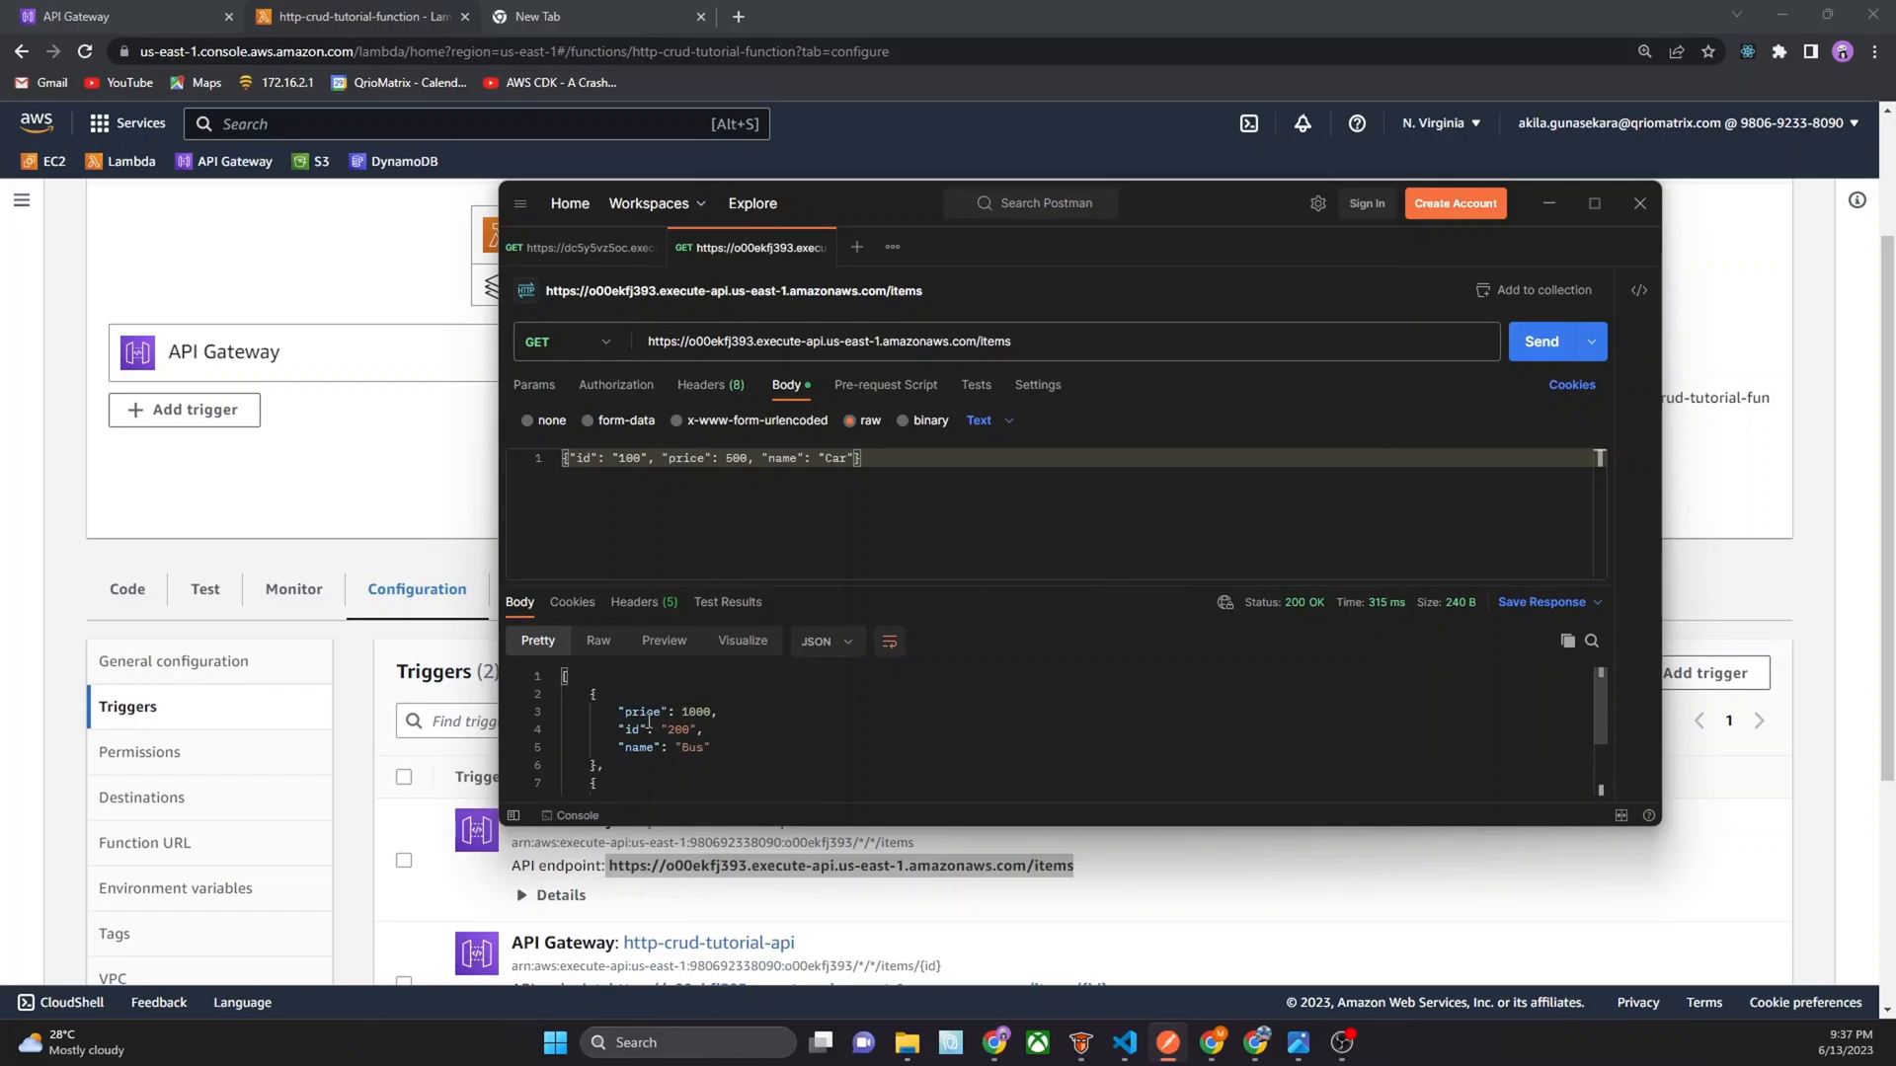
mouse_move(1569, 296)
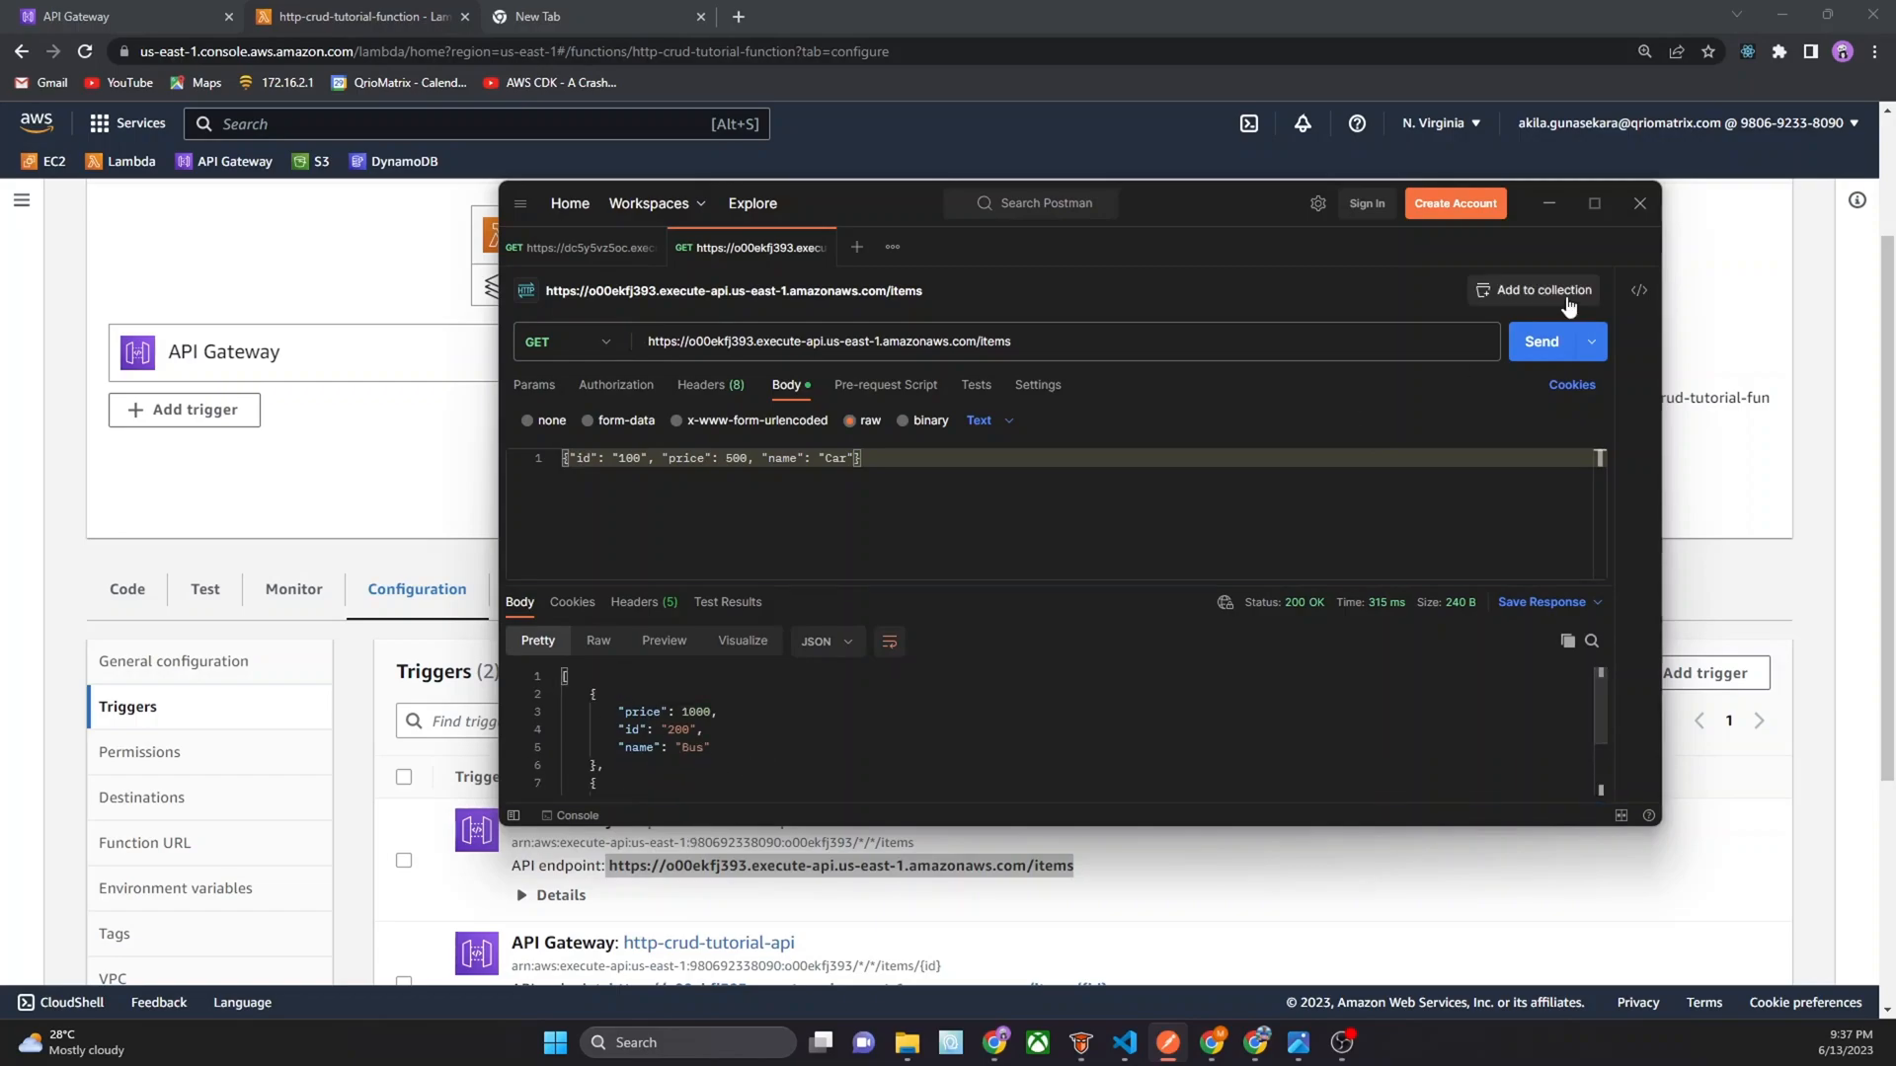
left_click(1594, 203)
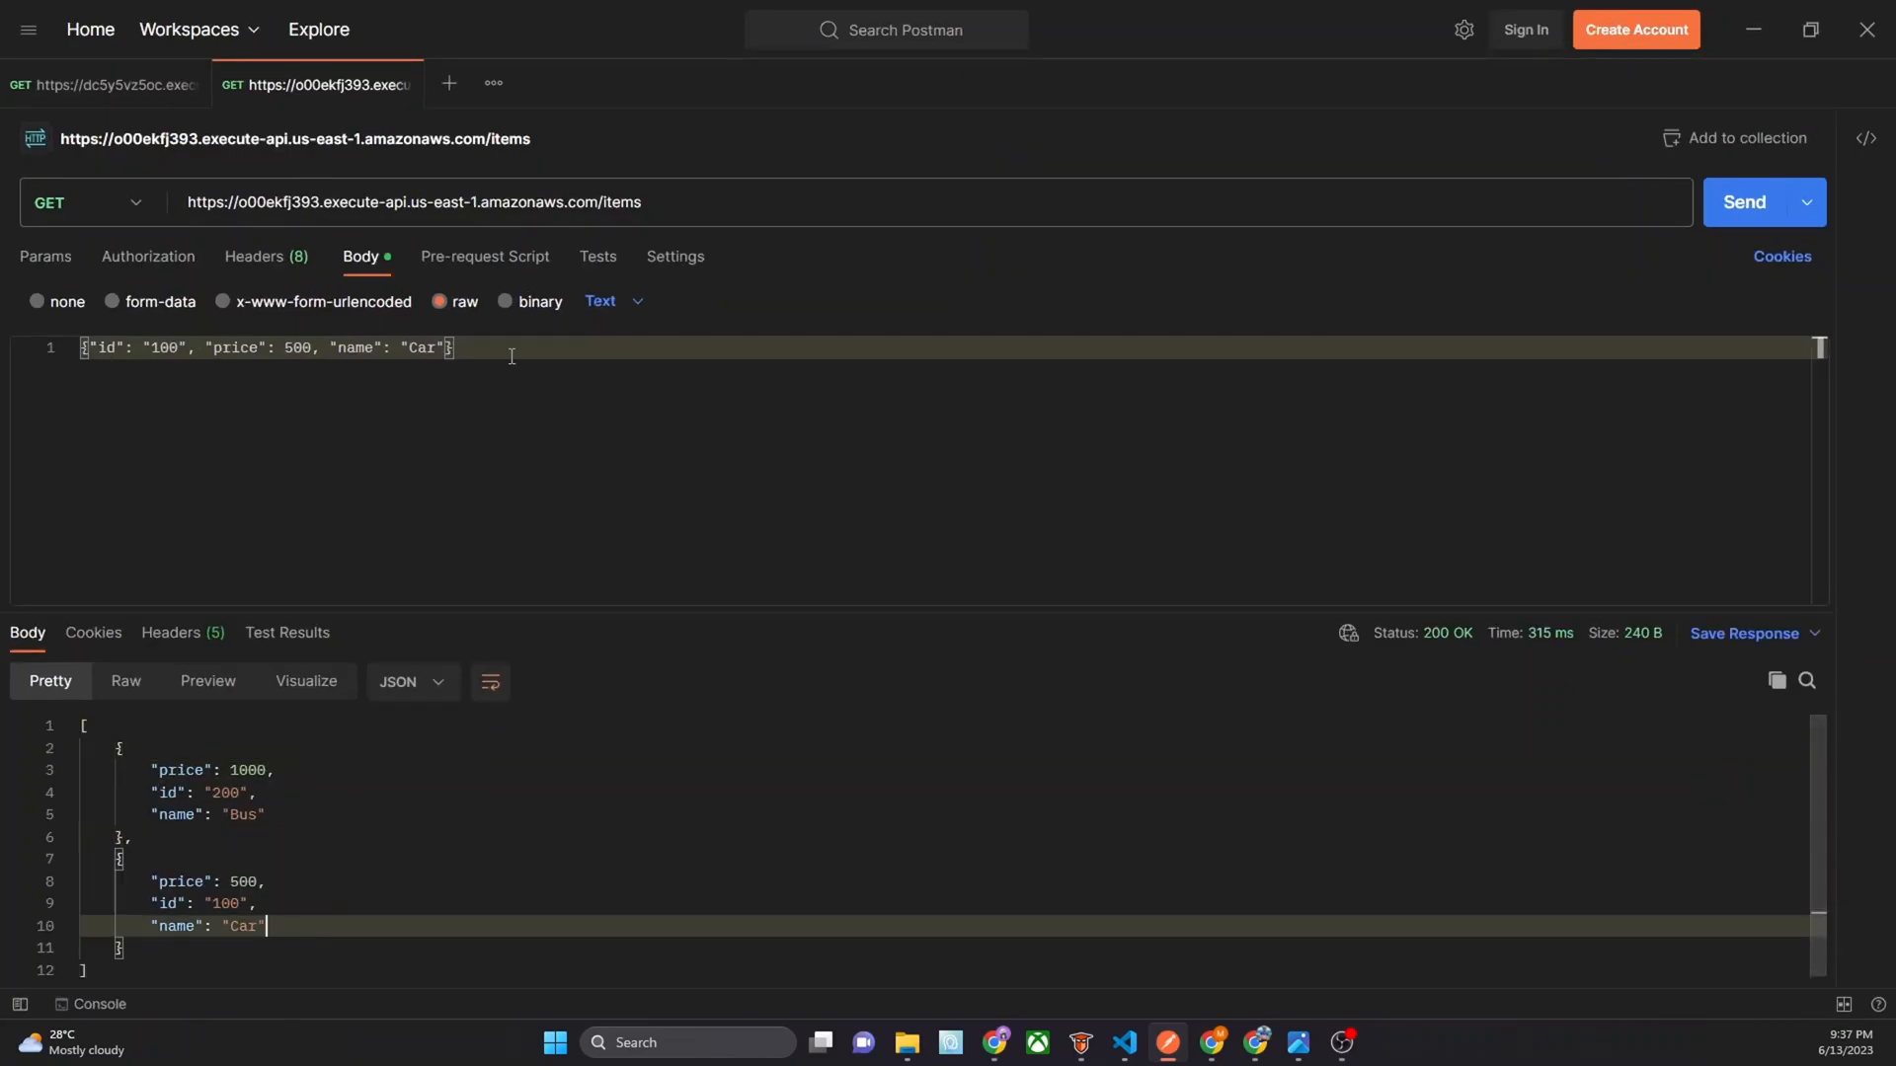
Change the body to id 300, price 600, name Van and PUT it to /items
double_click(163, 346)
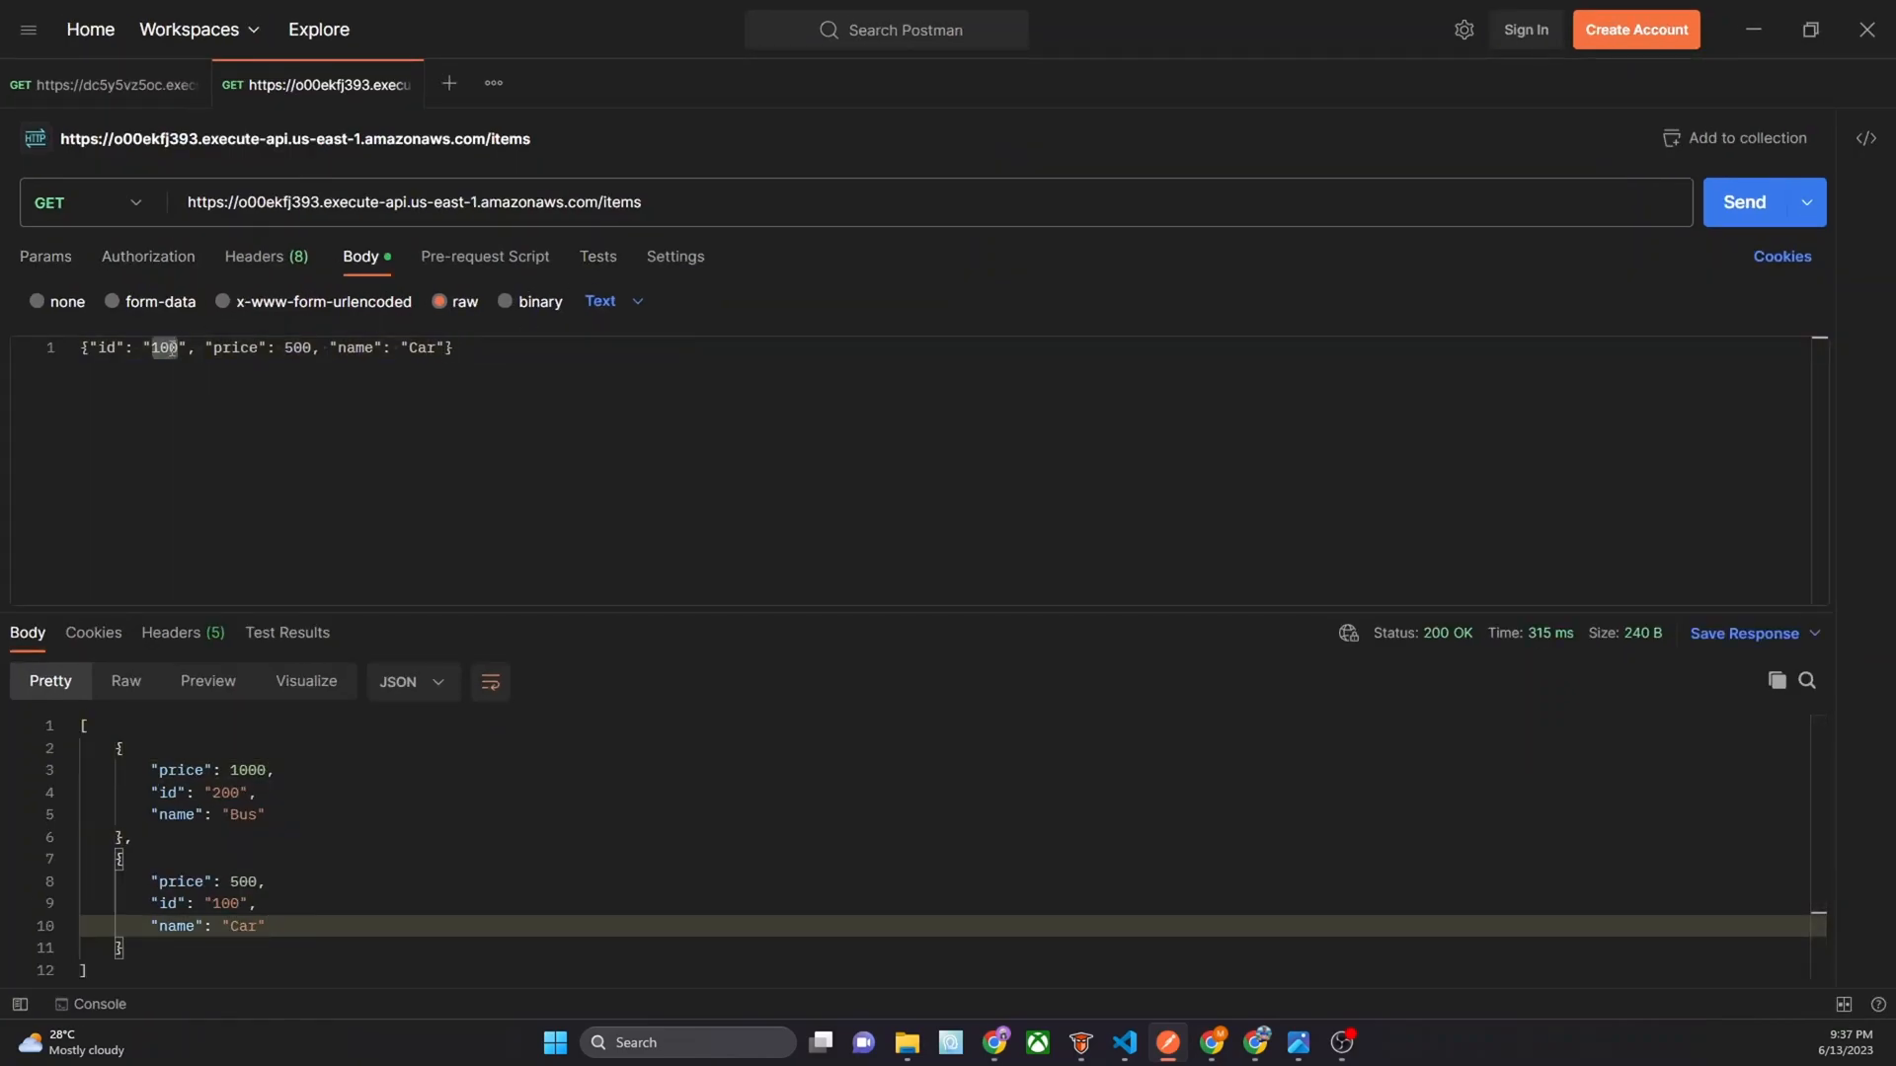
type("300")
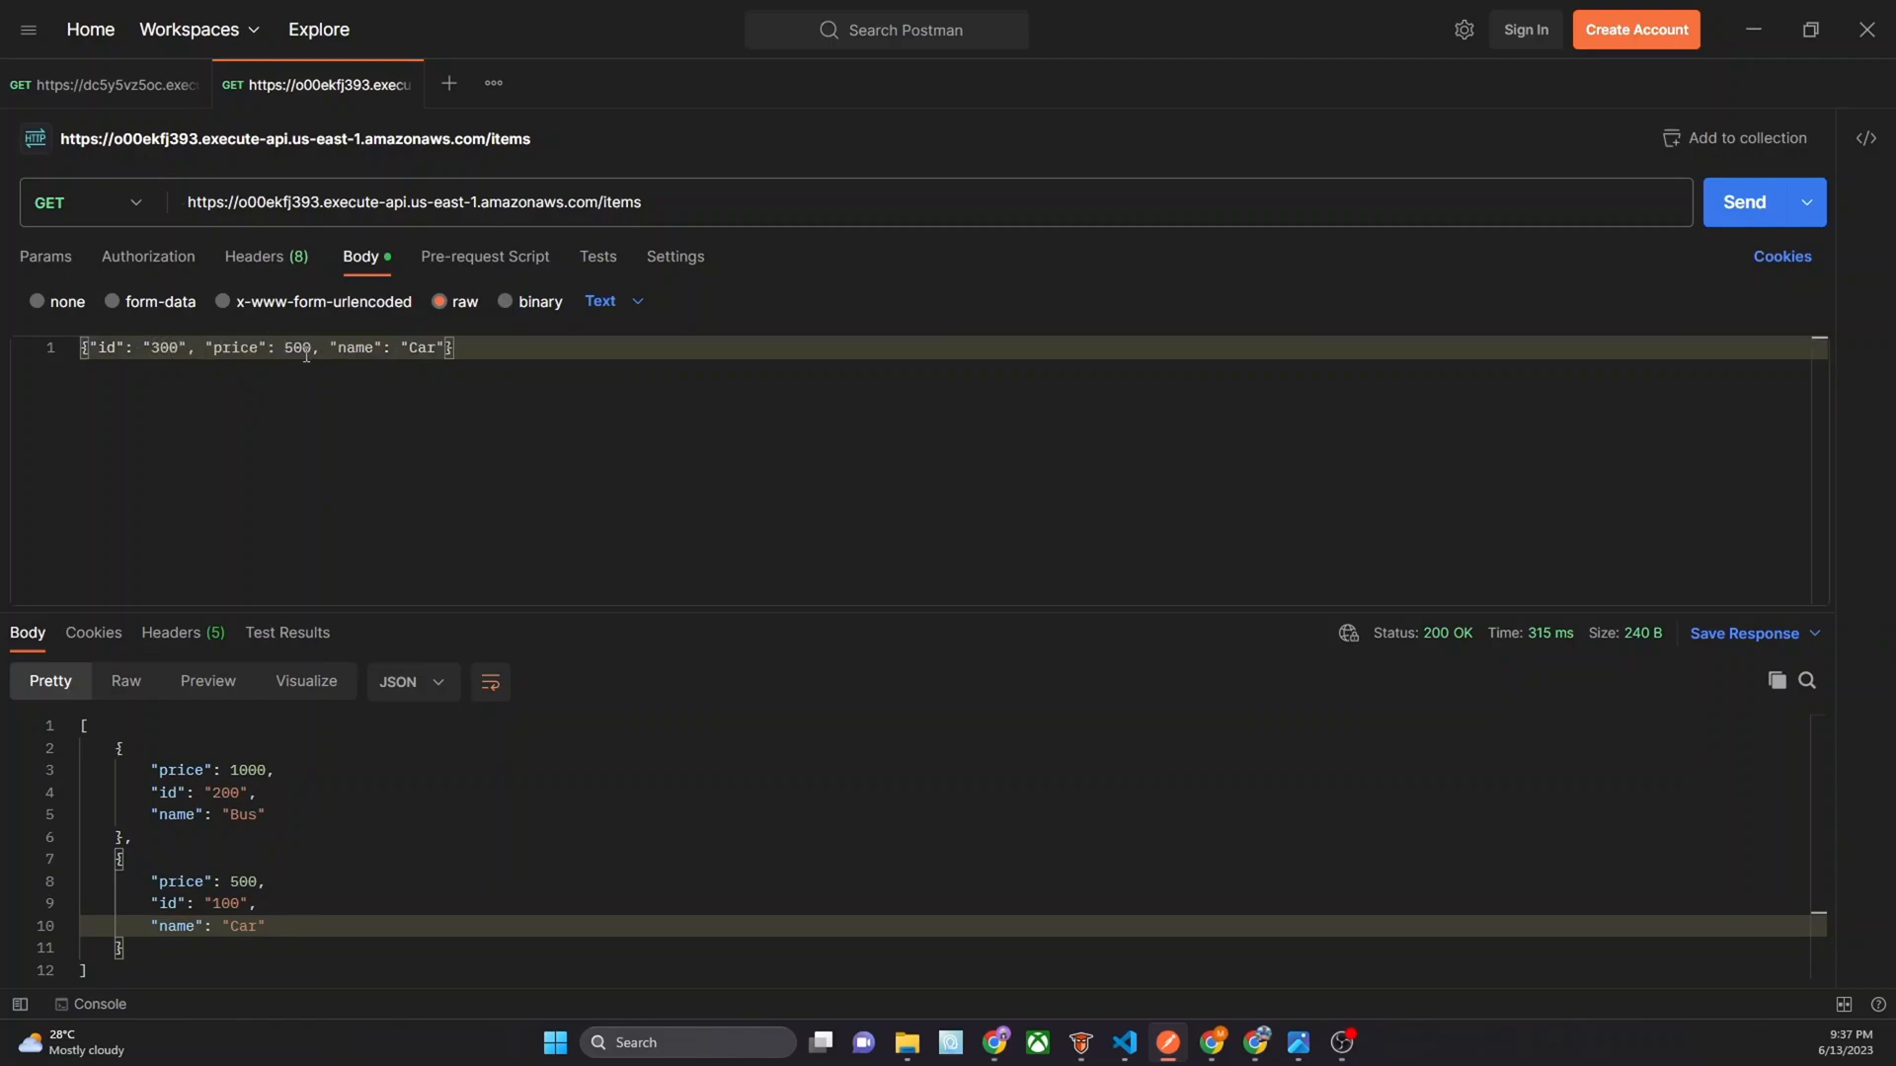
type("600")
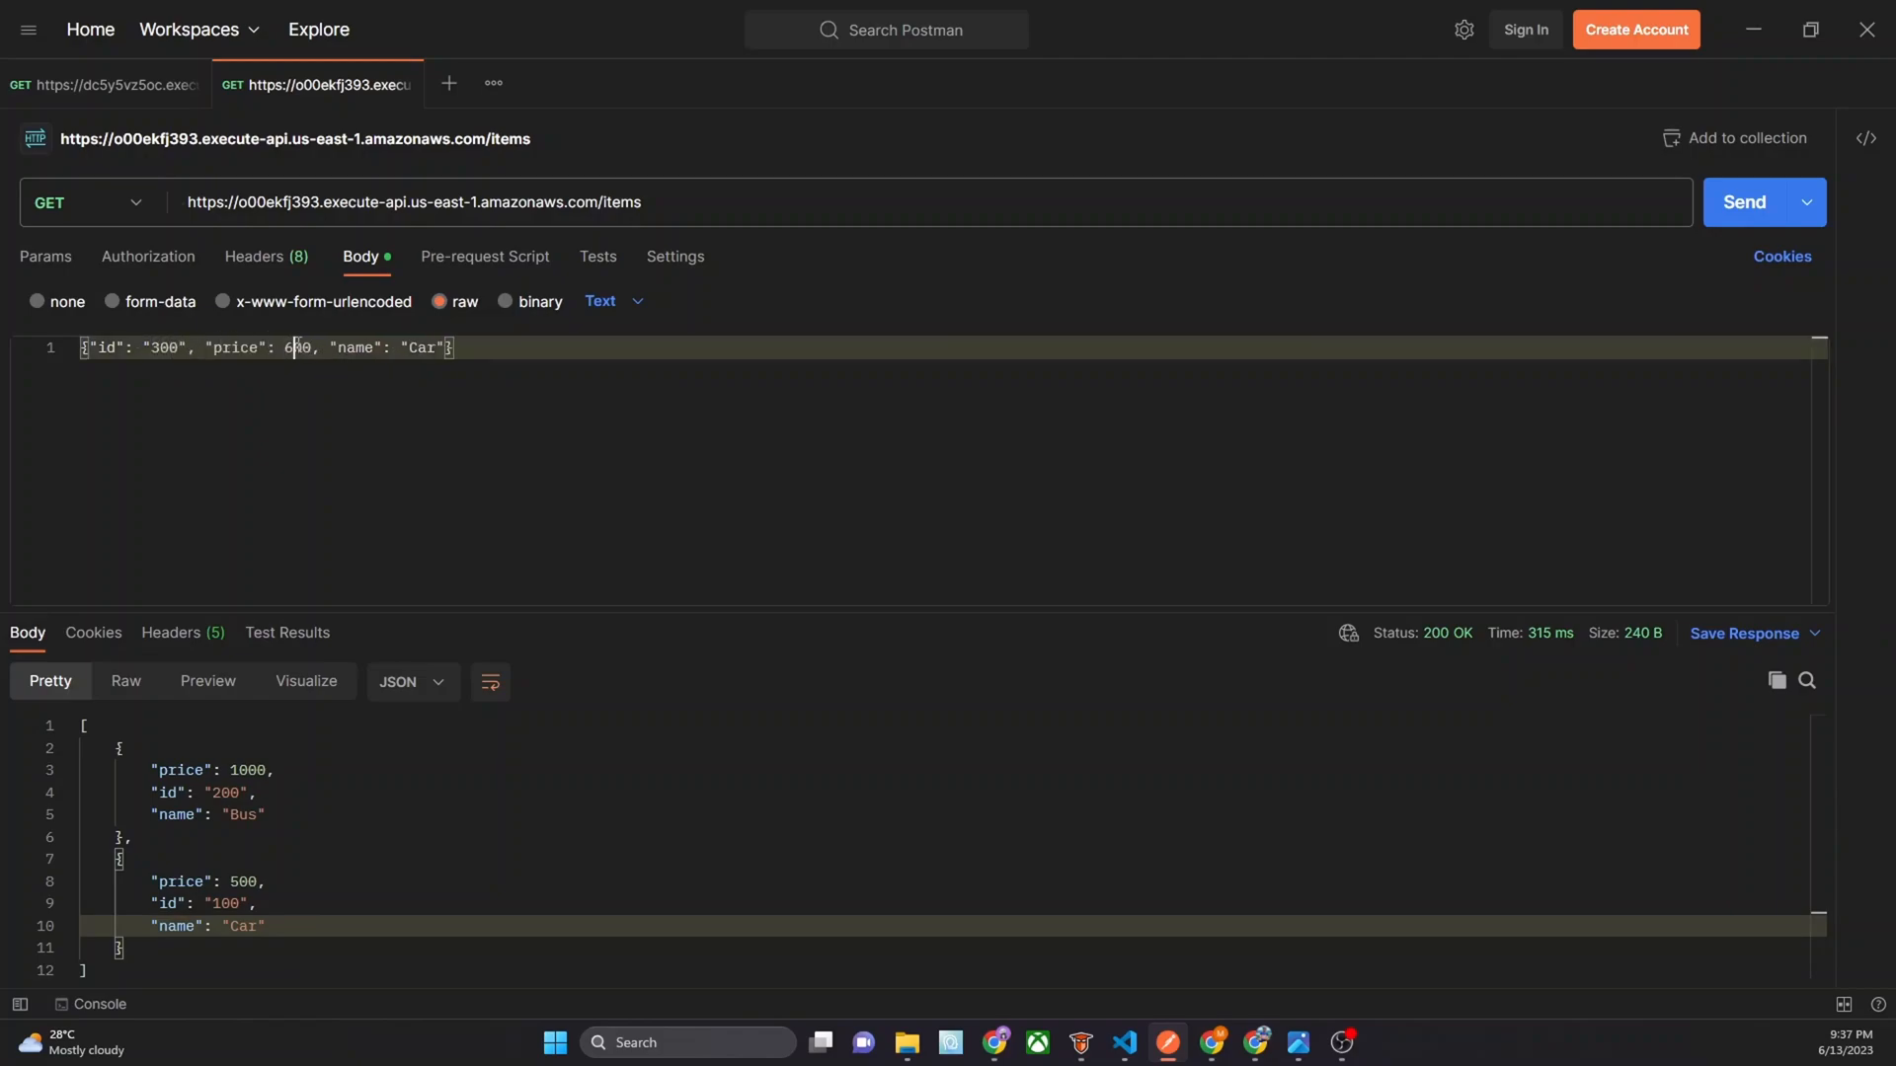
double_click(420, 349)
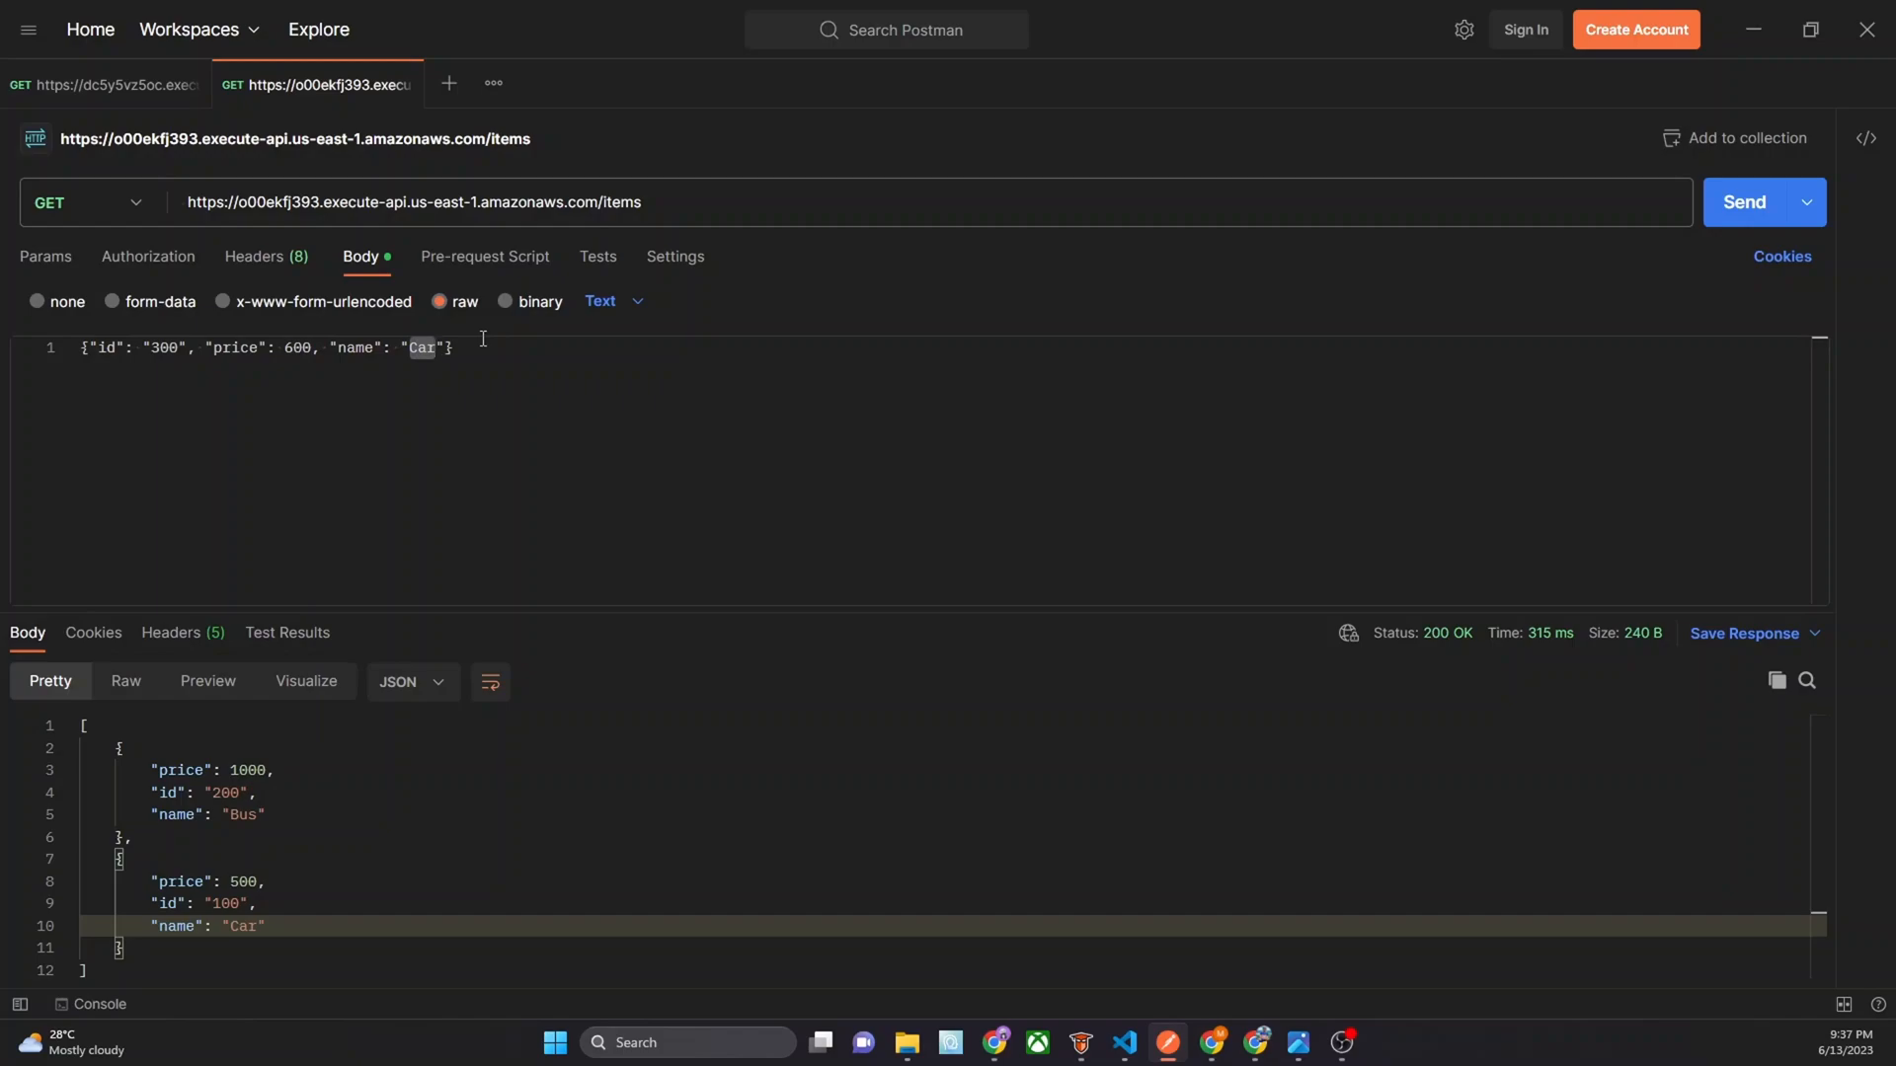
type("Van")
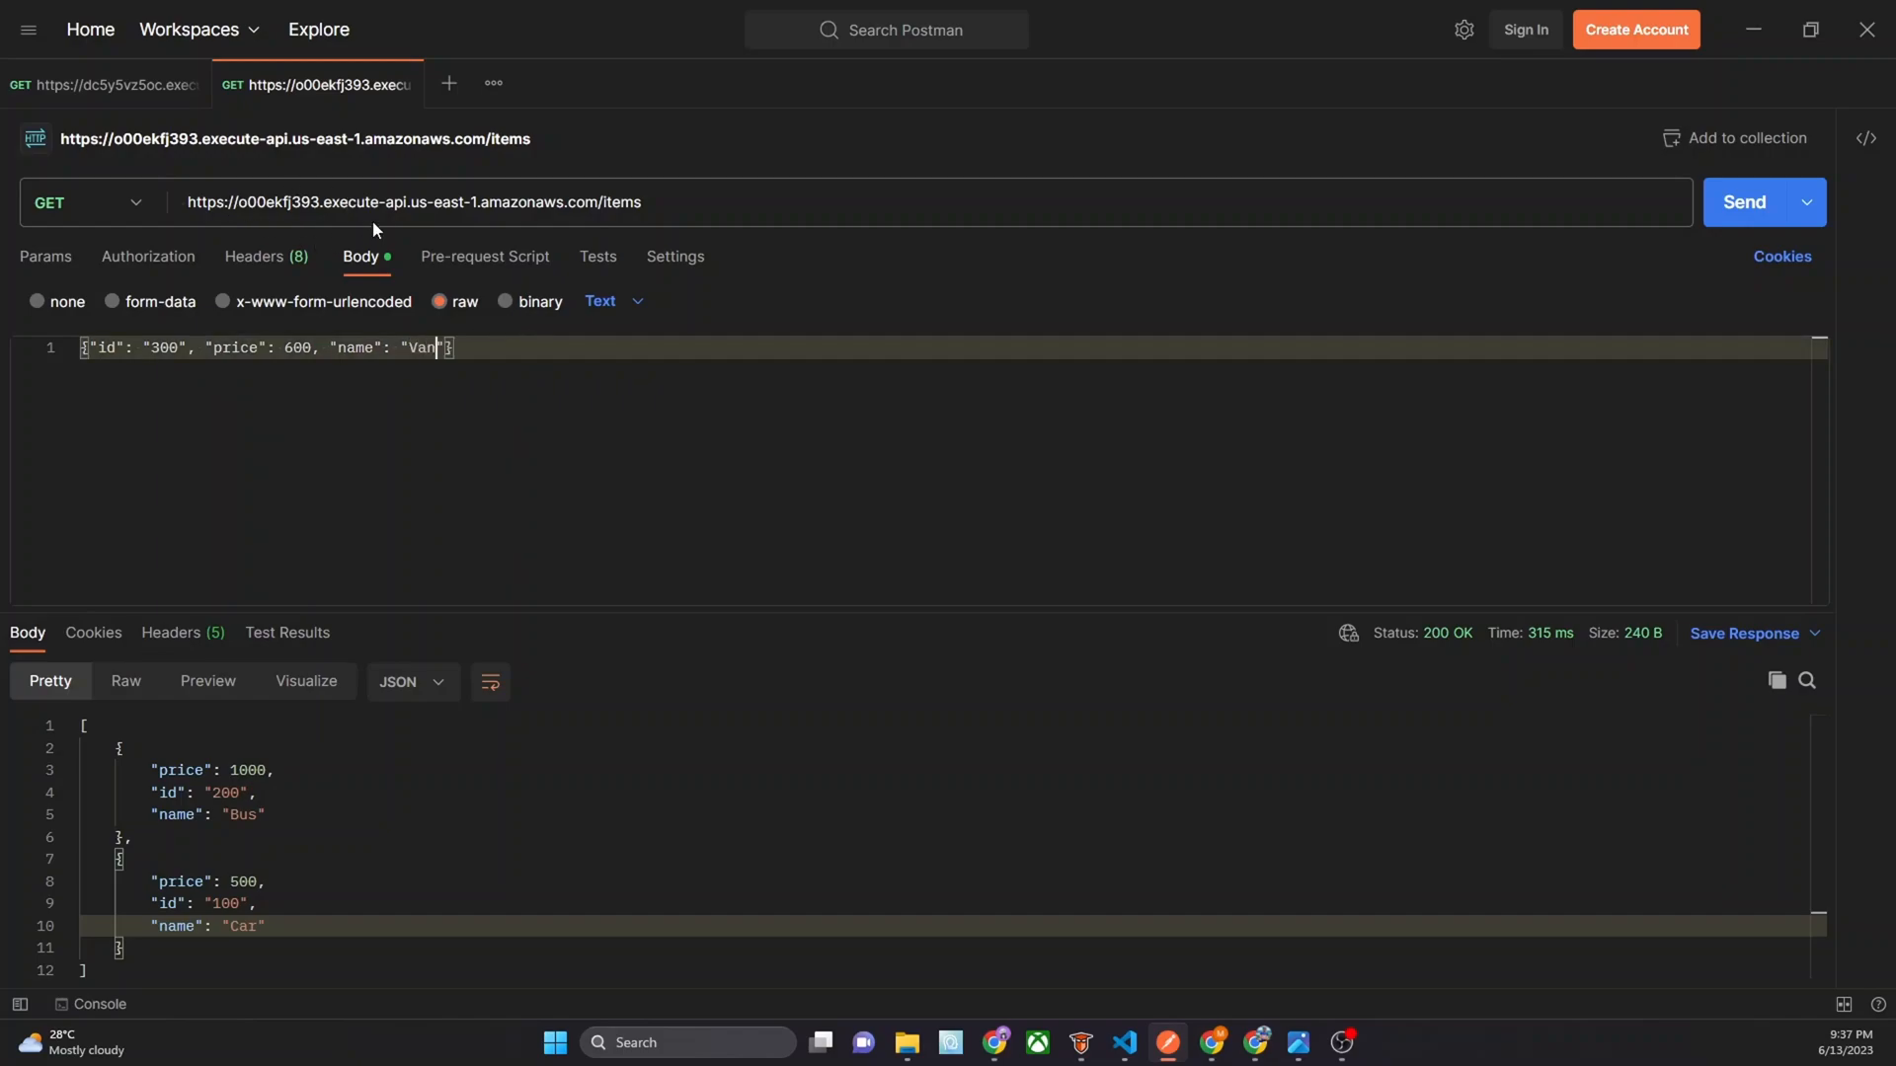
left_click(84, 201)
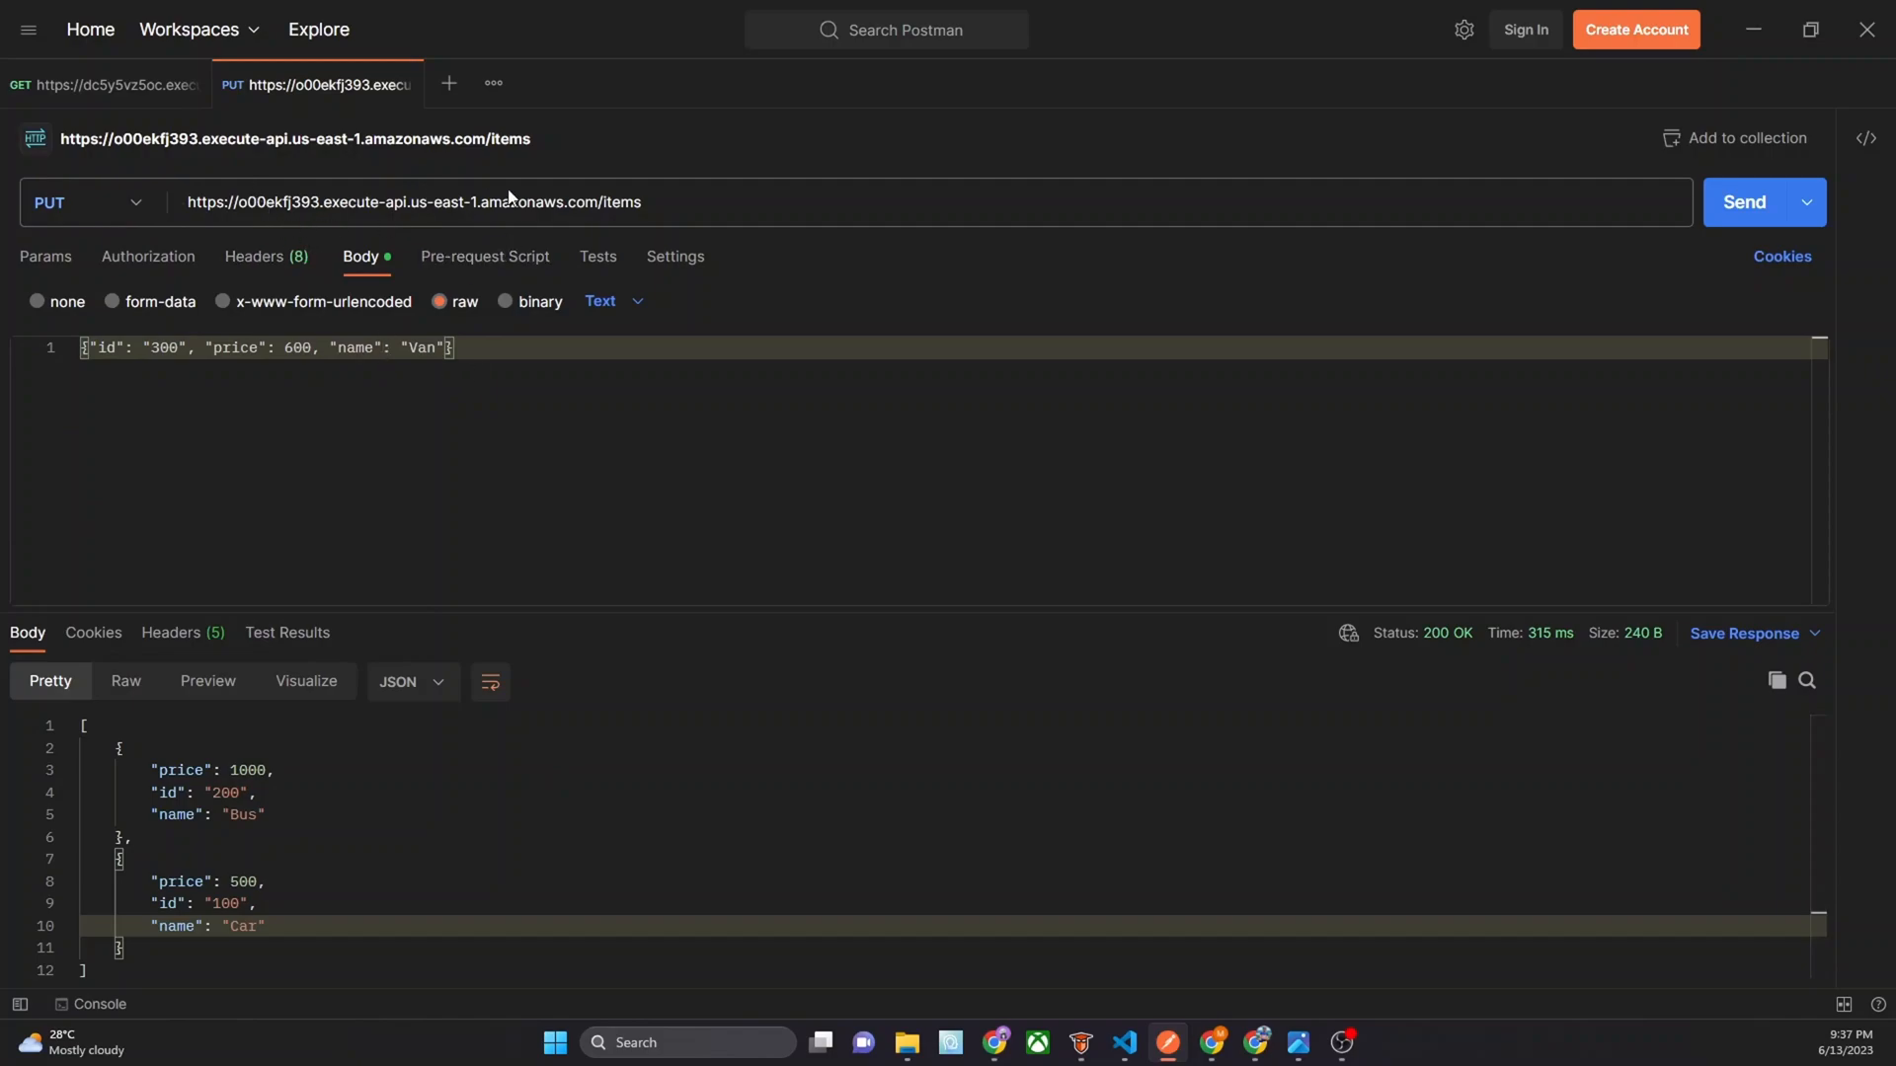
left_click(1743, 202)
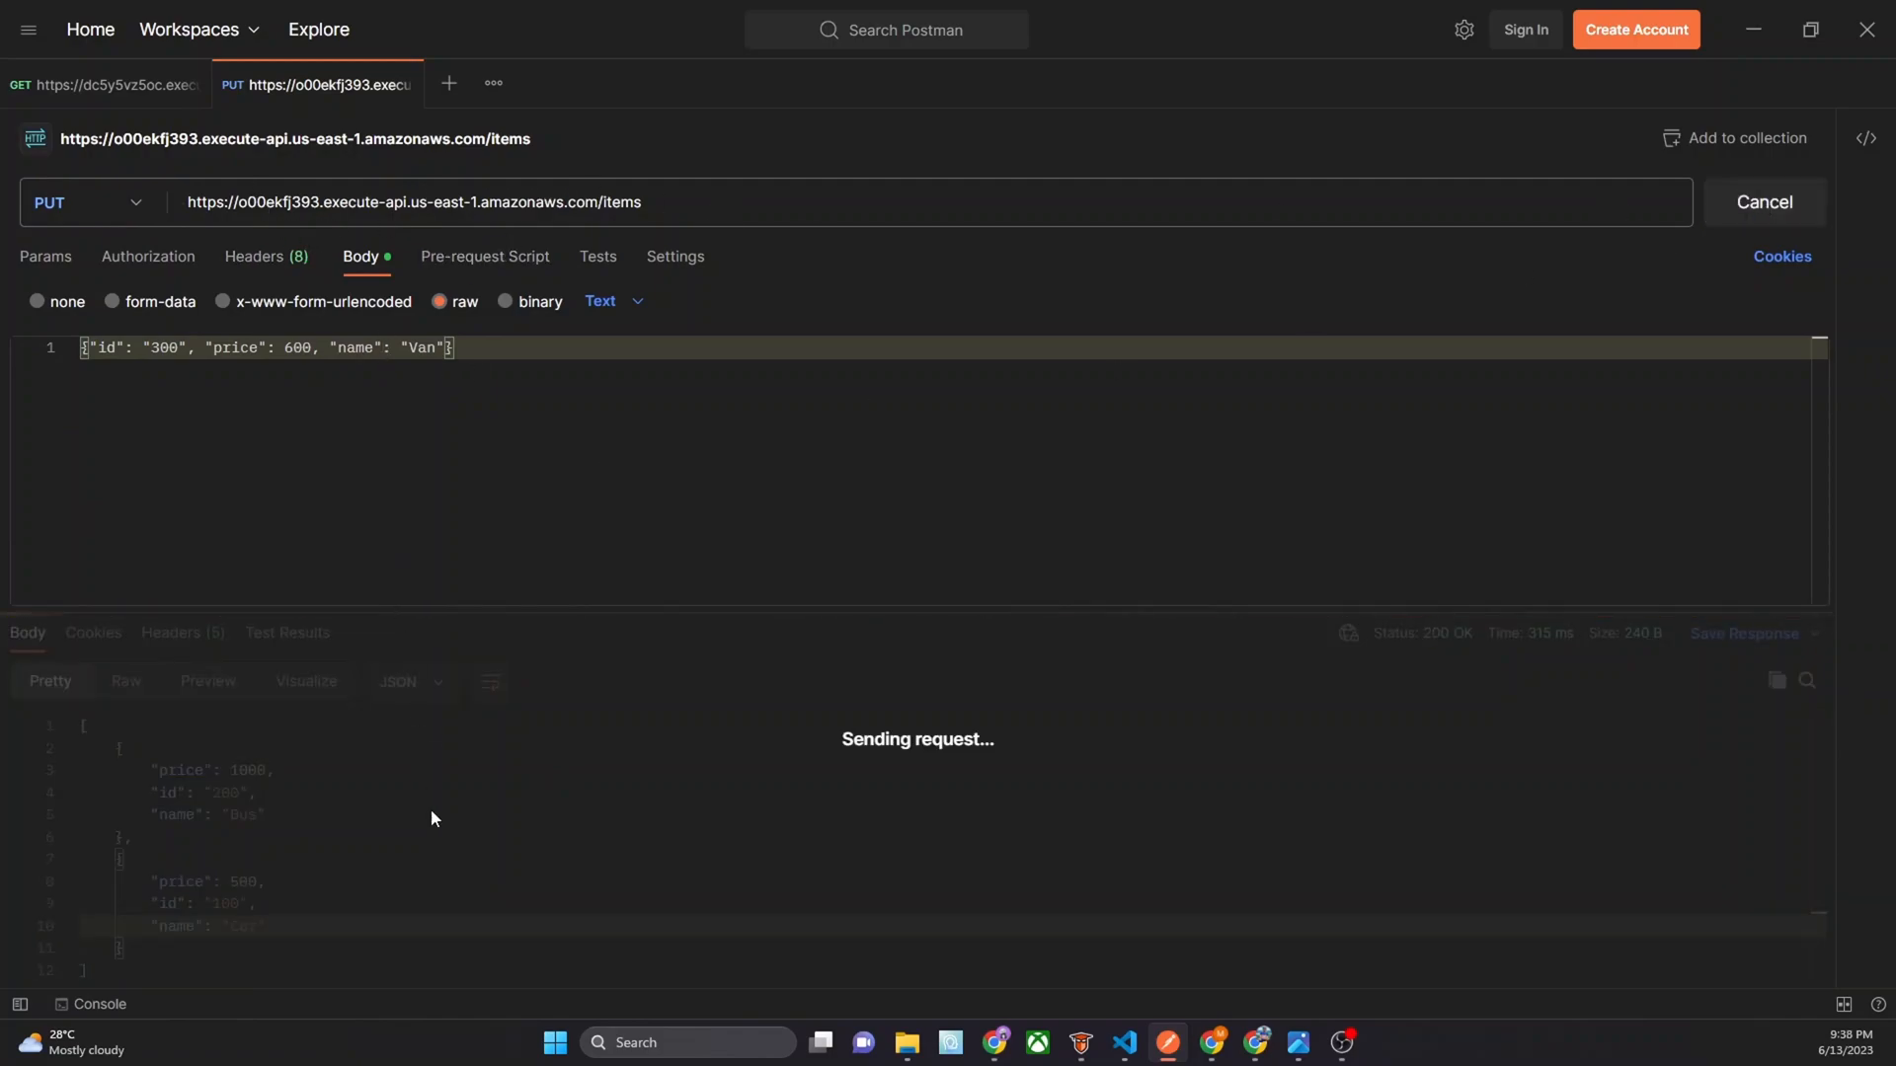
left_click(1761, 201)
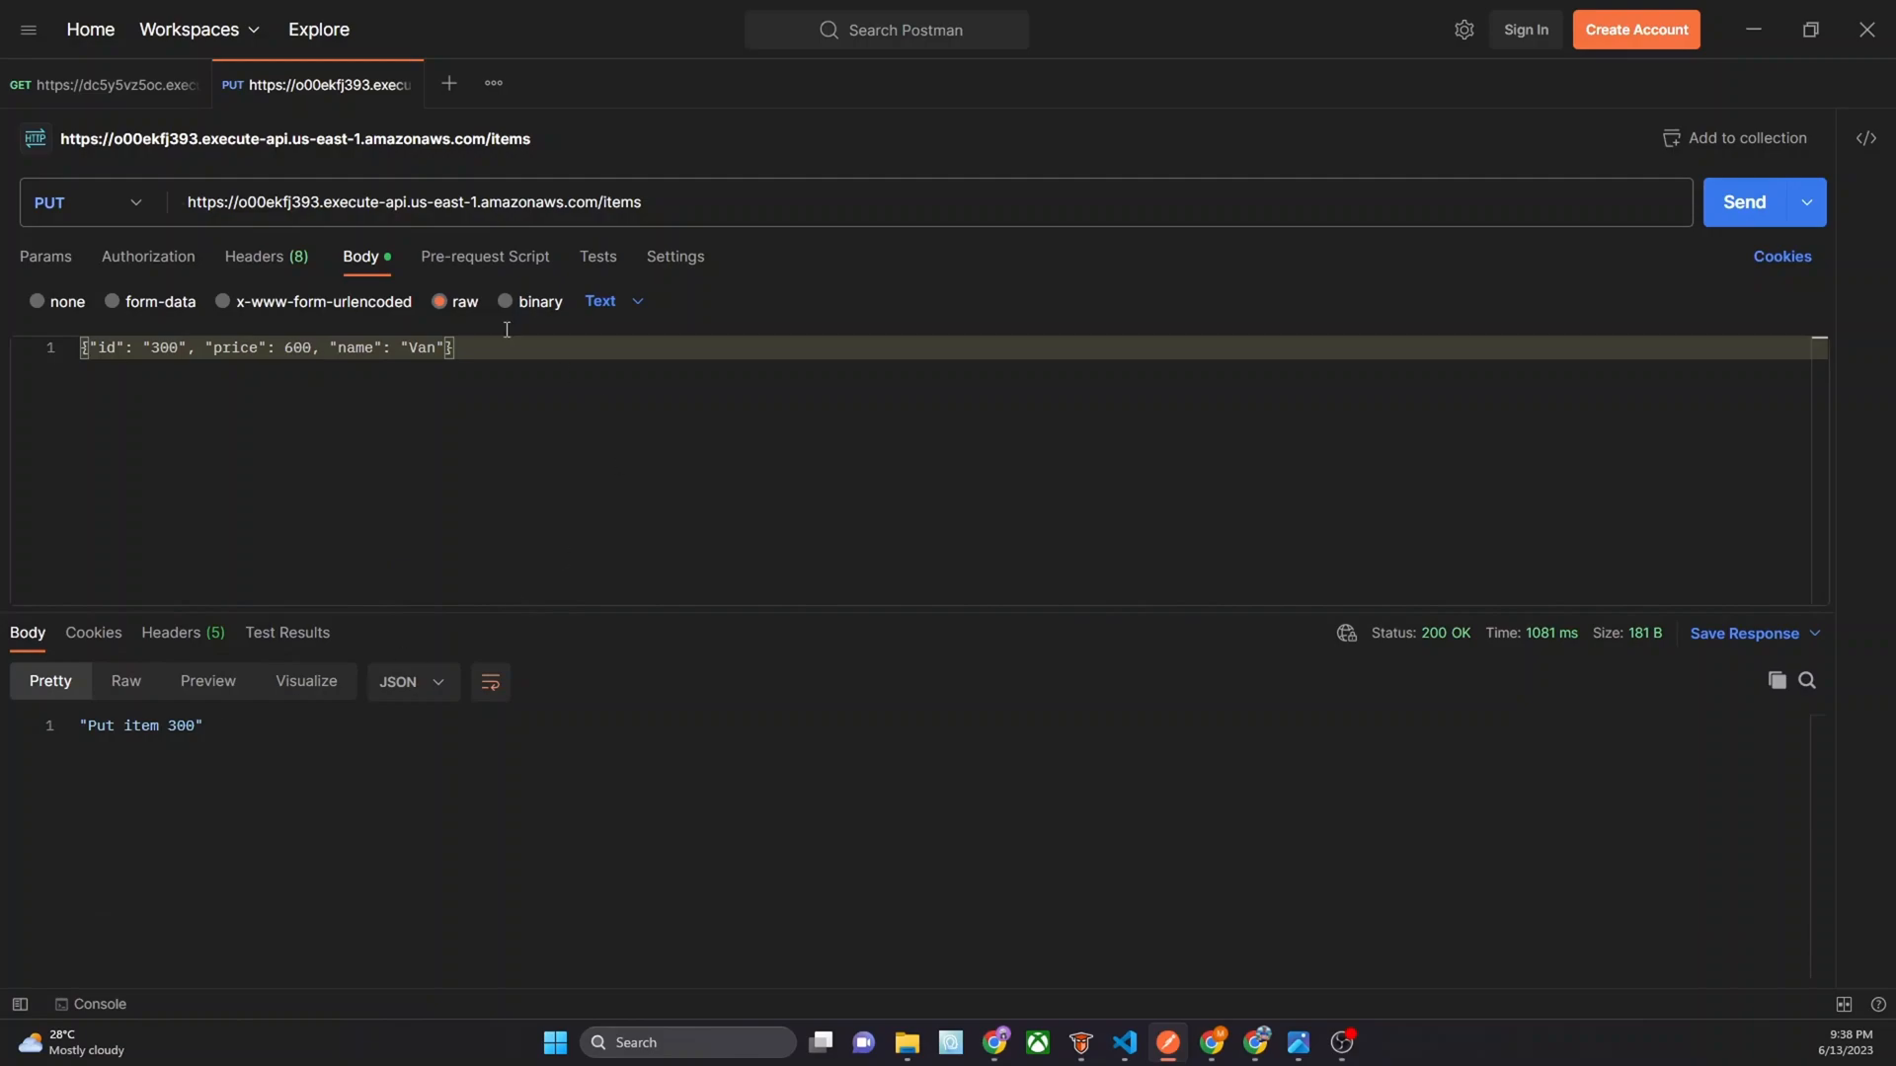
GET /items to confirm Van item 300, then change the URL to /items/300
left_click(85, 201)
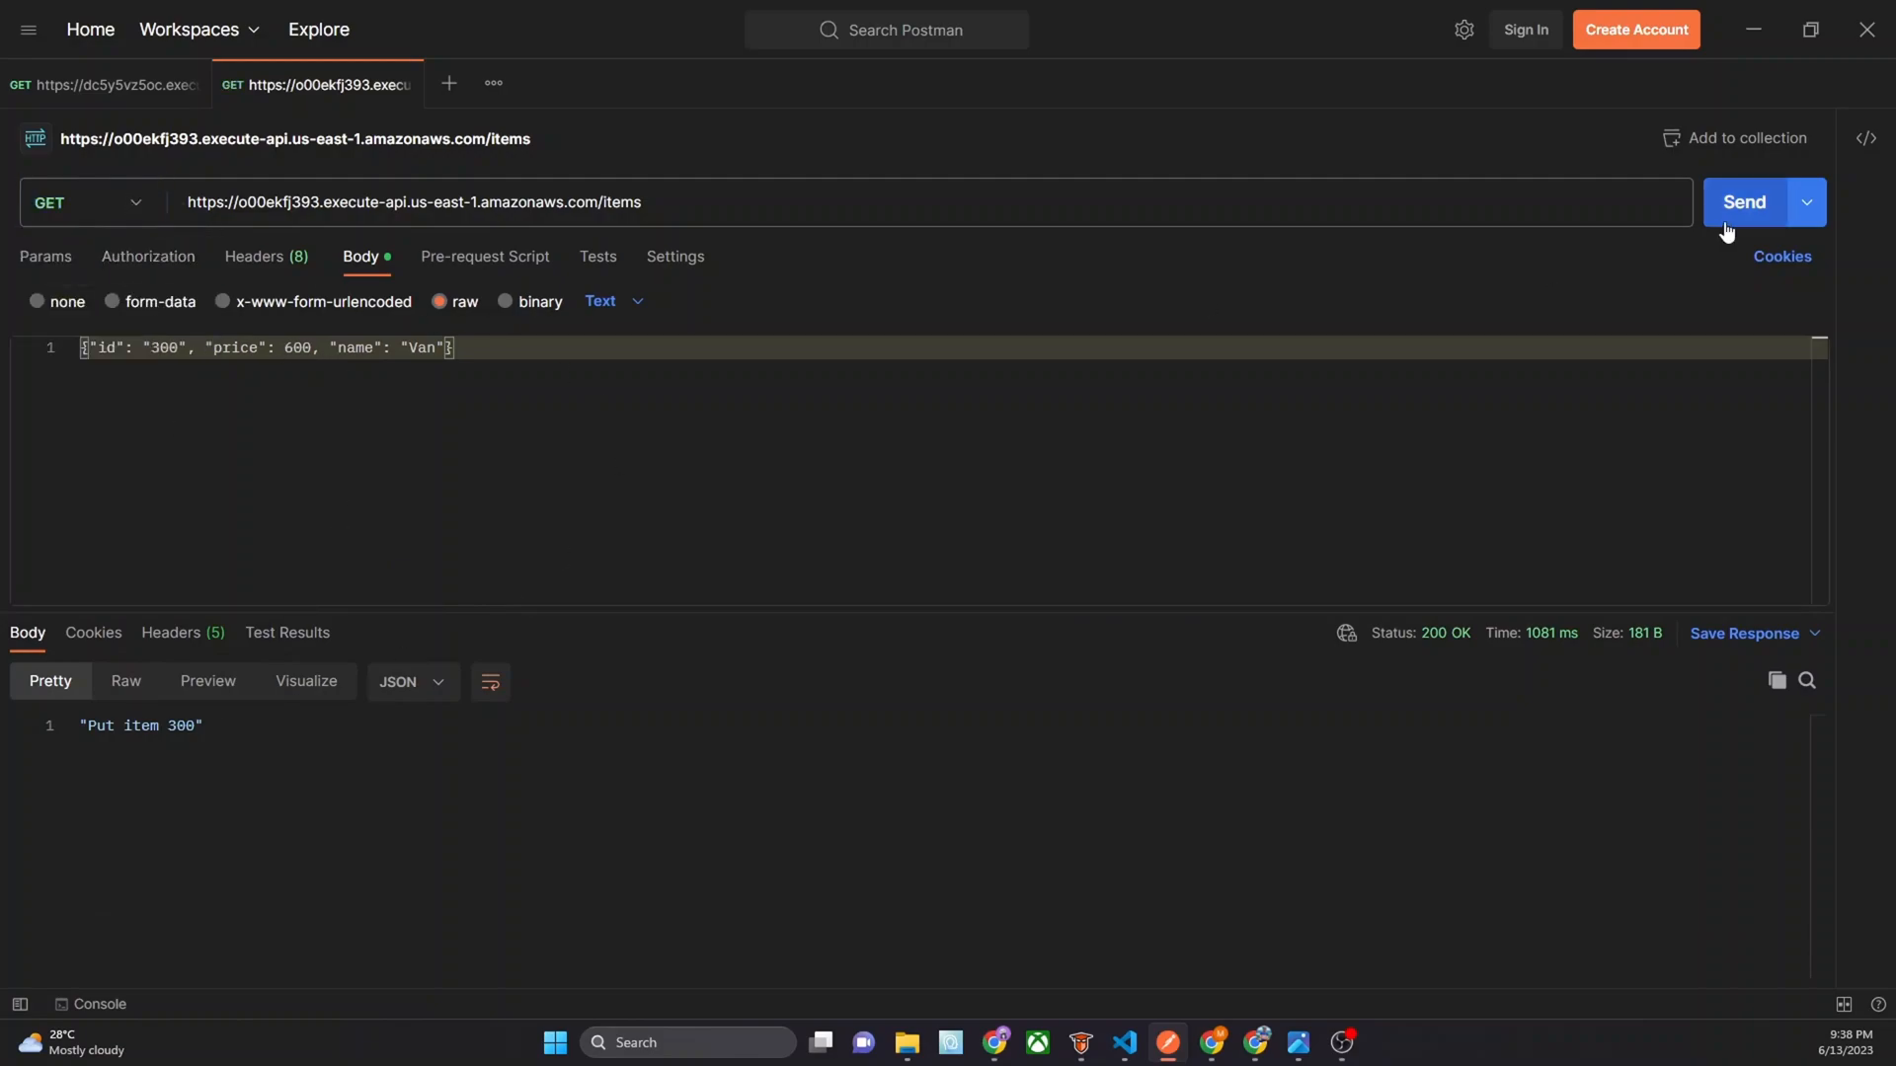
left_click(1744, 201)
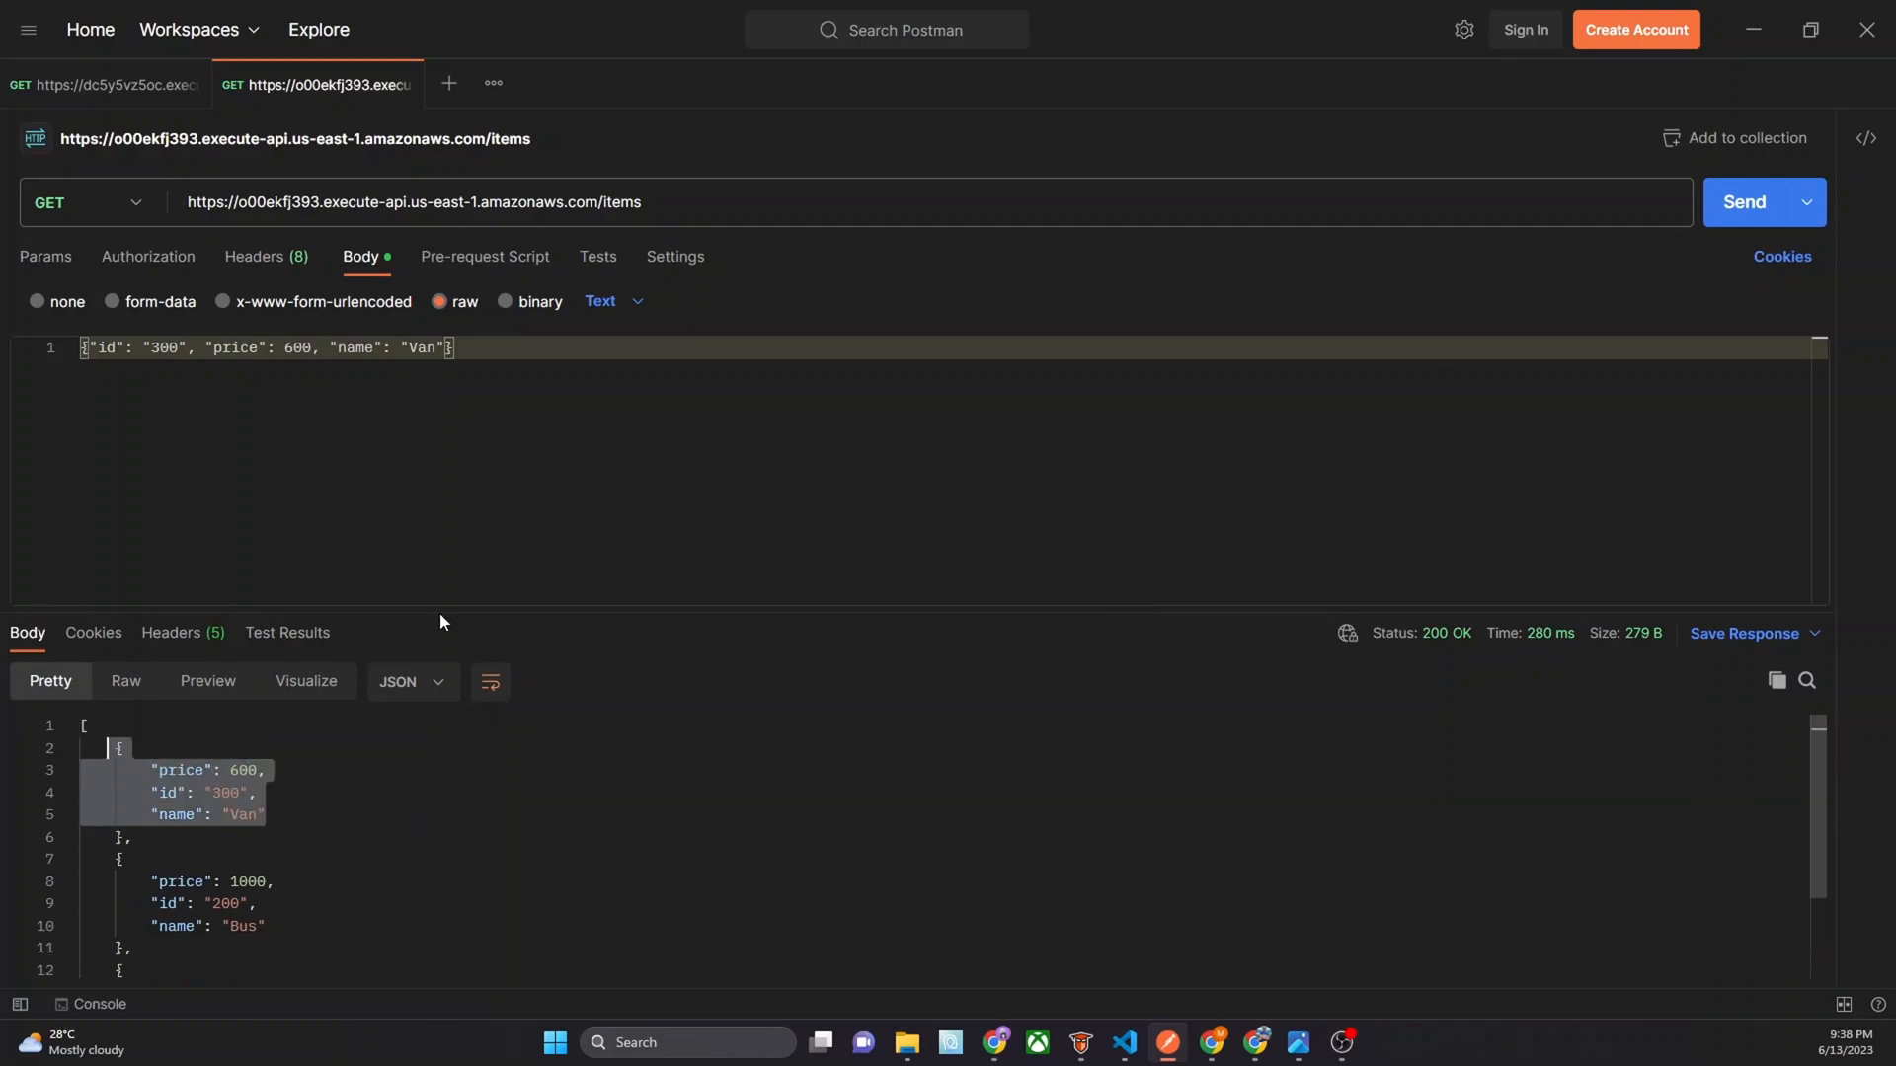
left_click(663, 202)
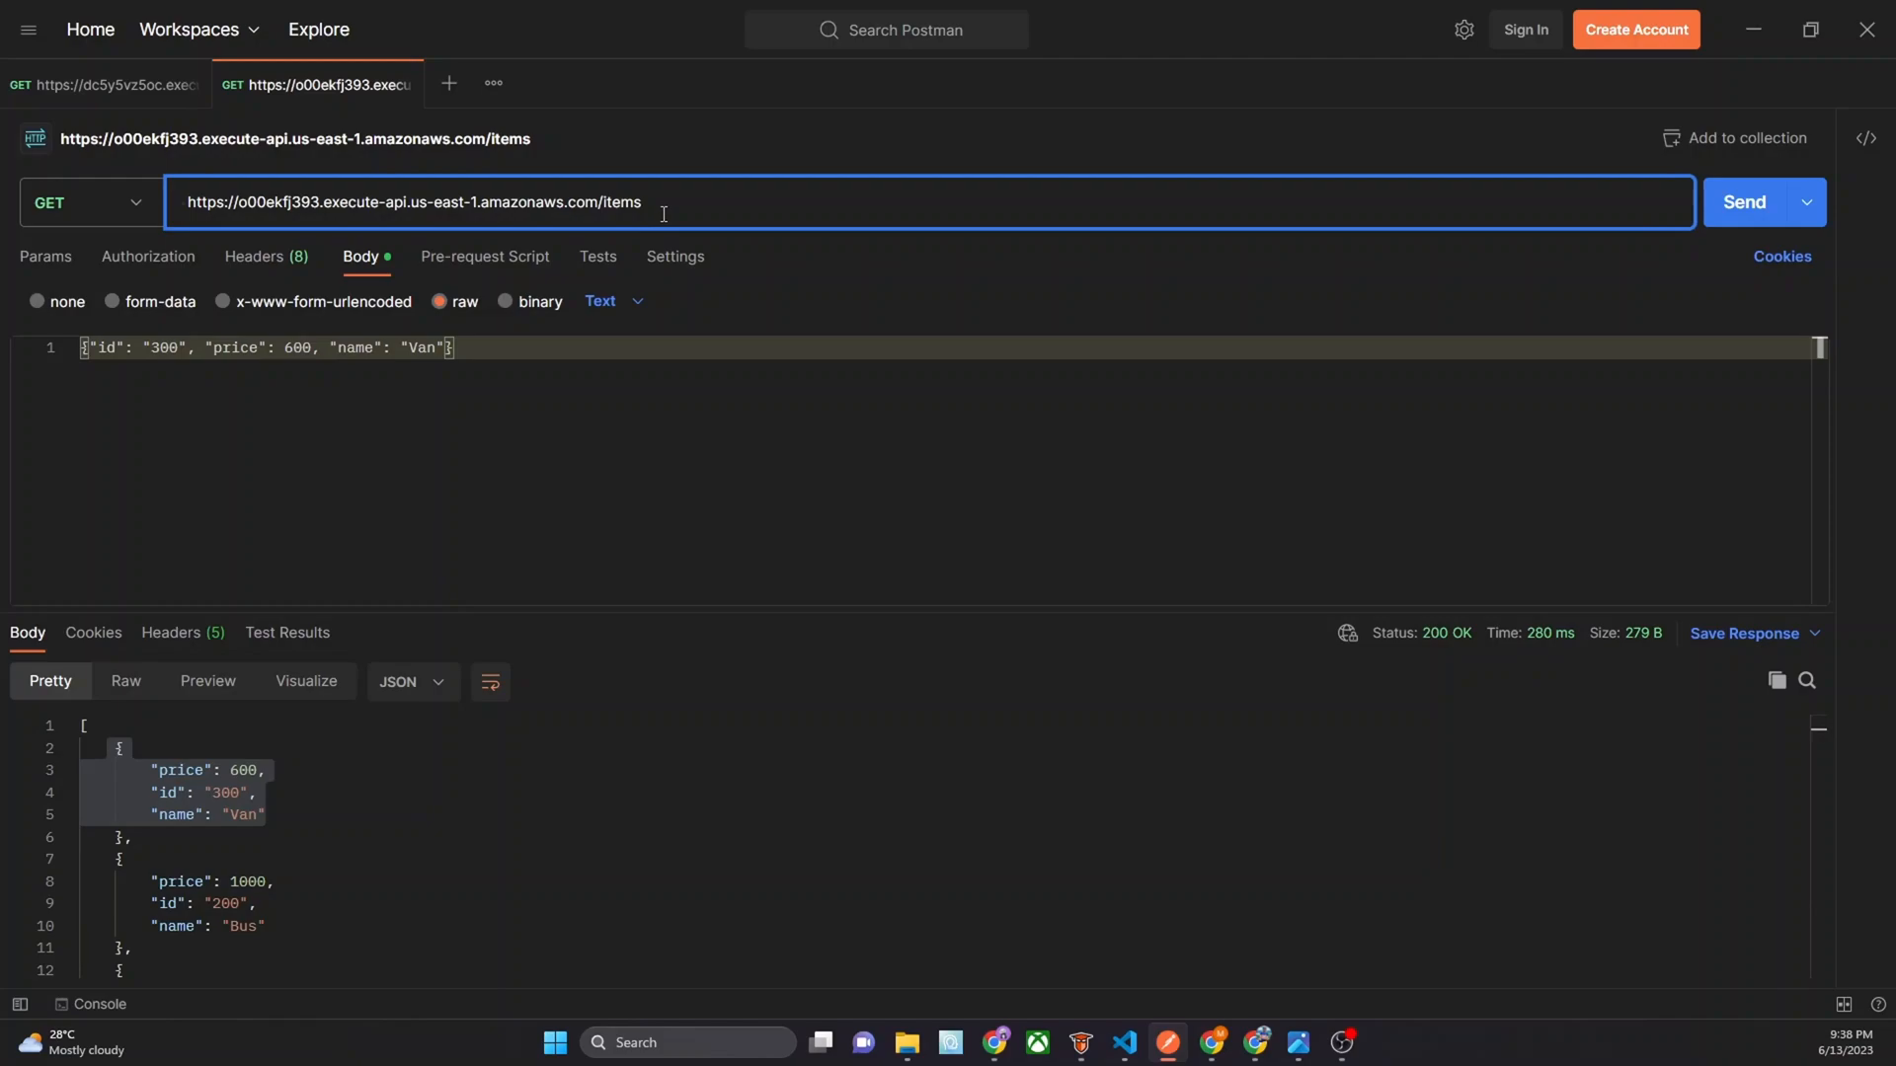
mouse_move(665, 202)
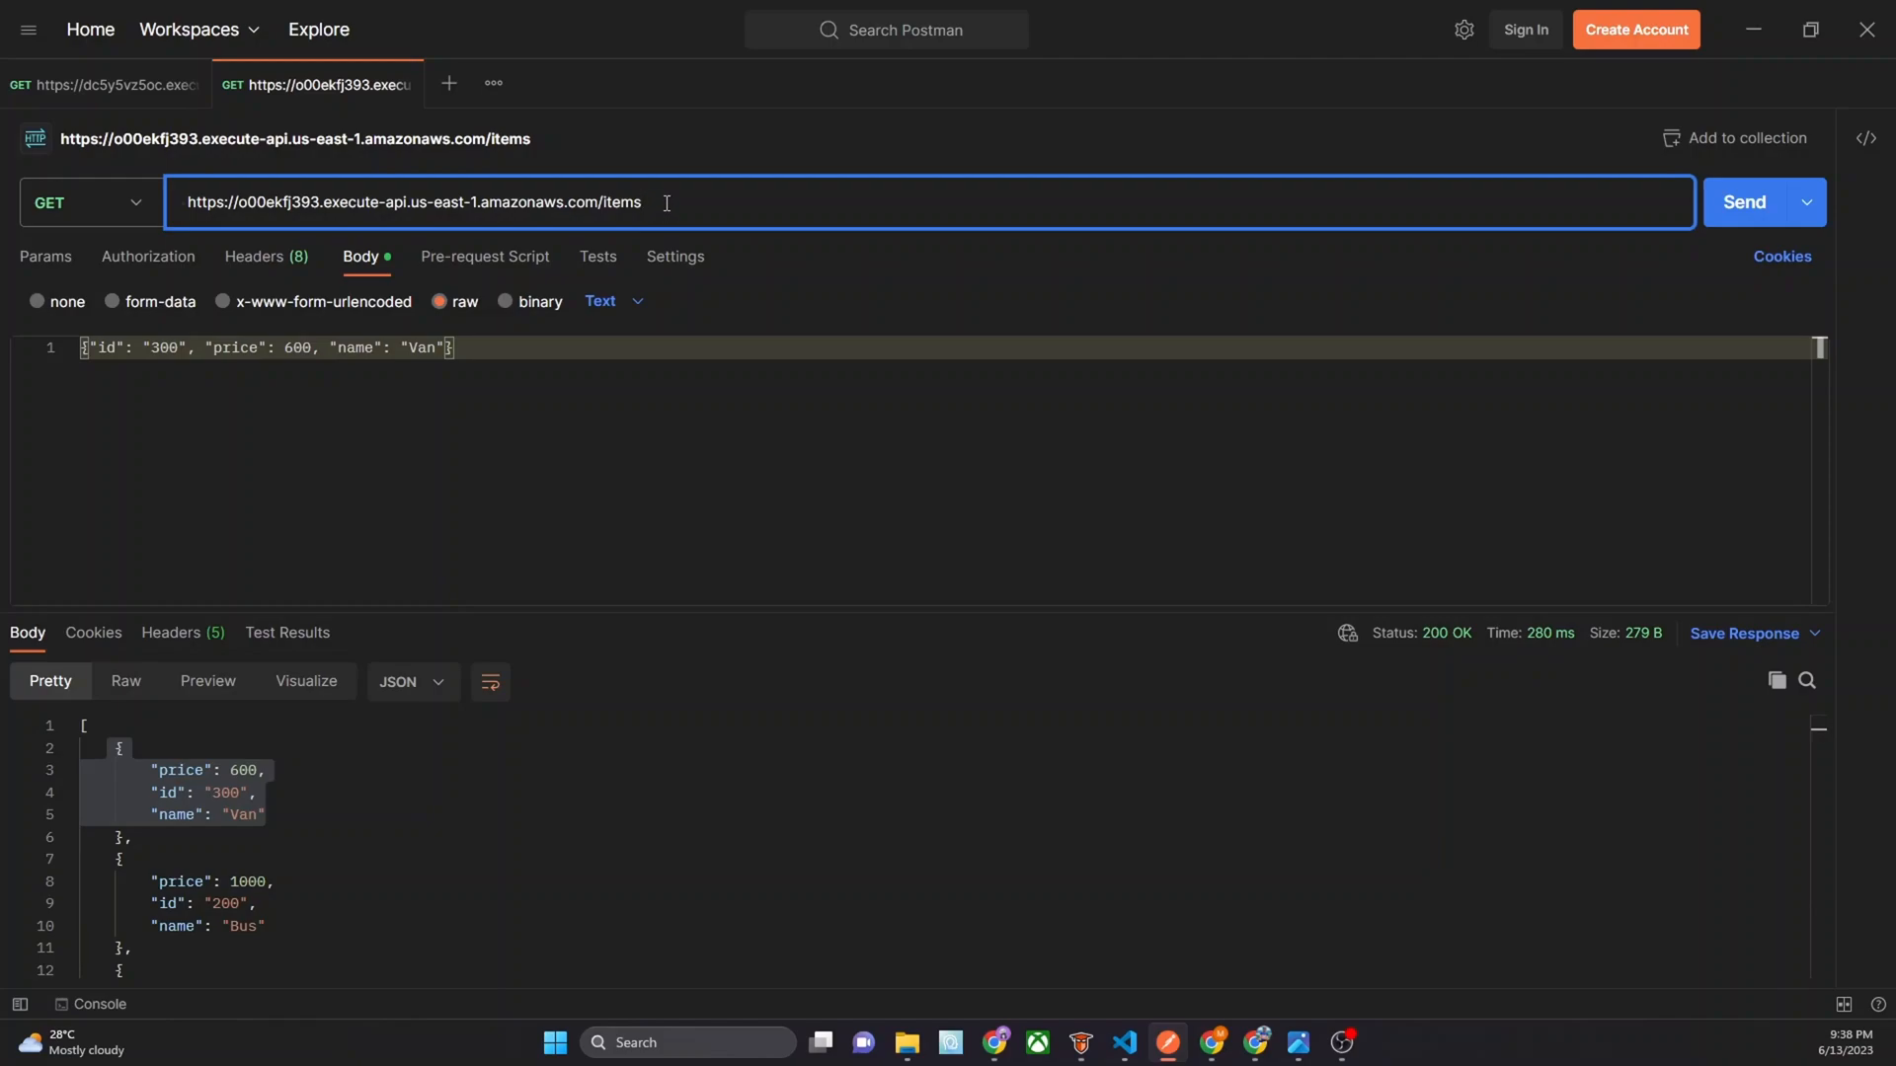
type("/6")
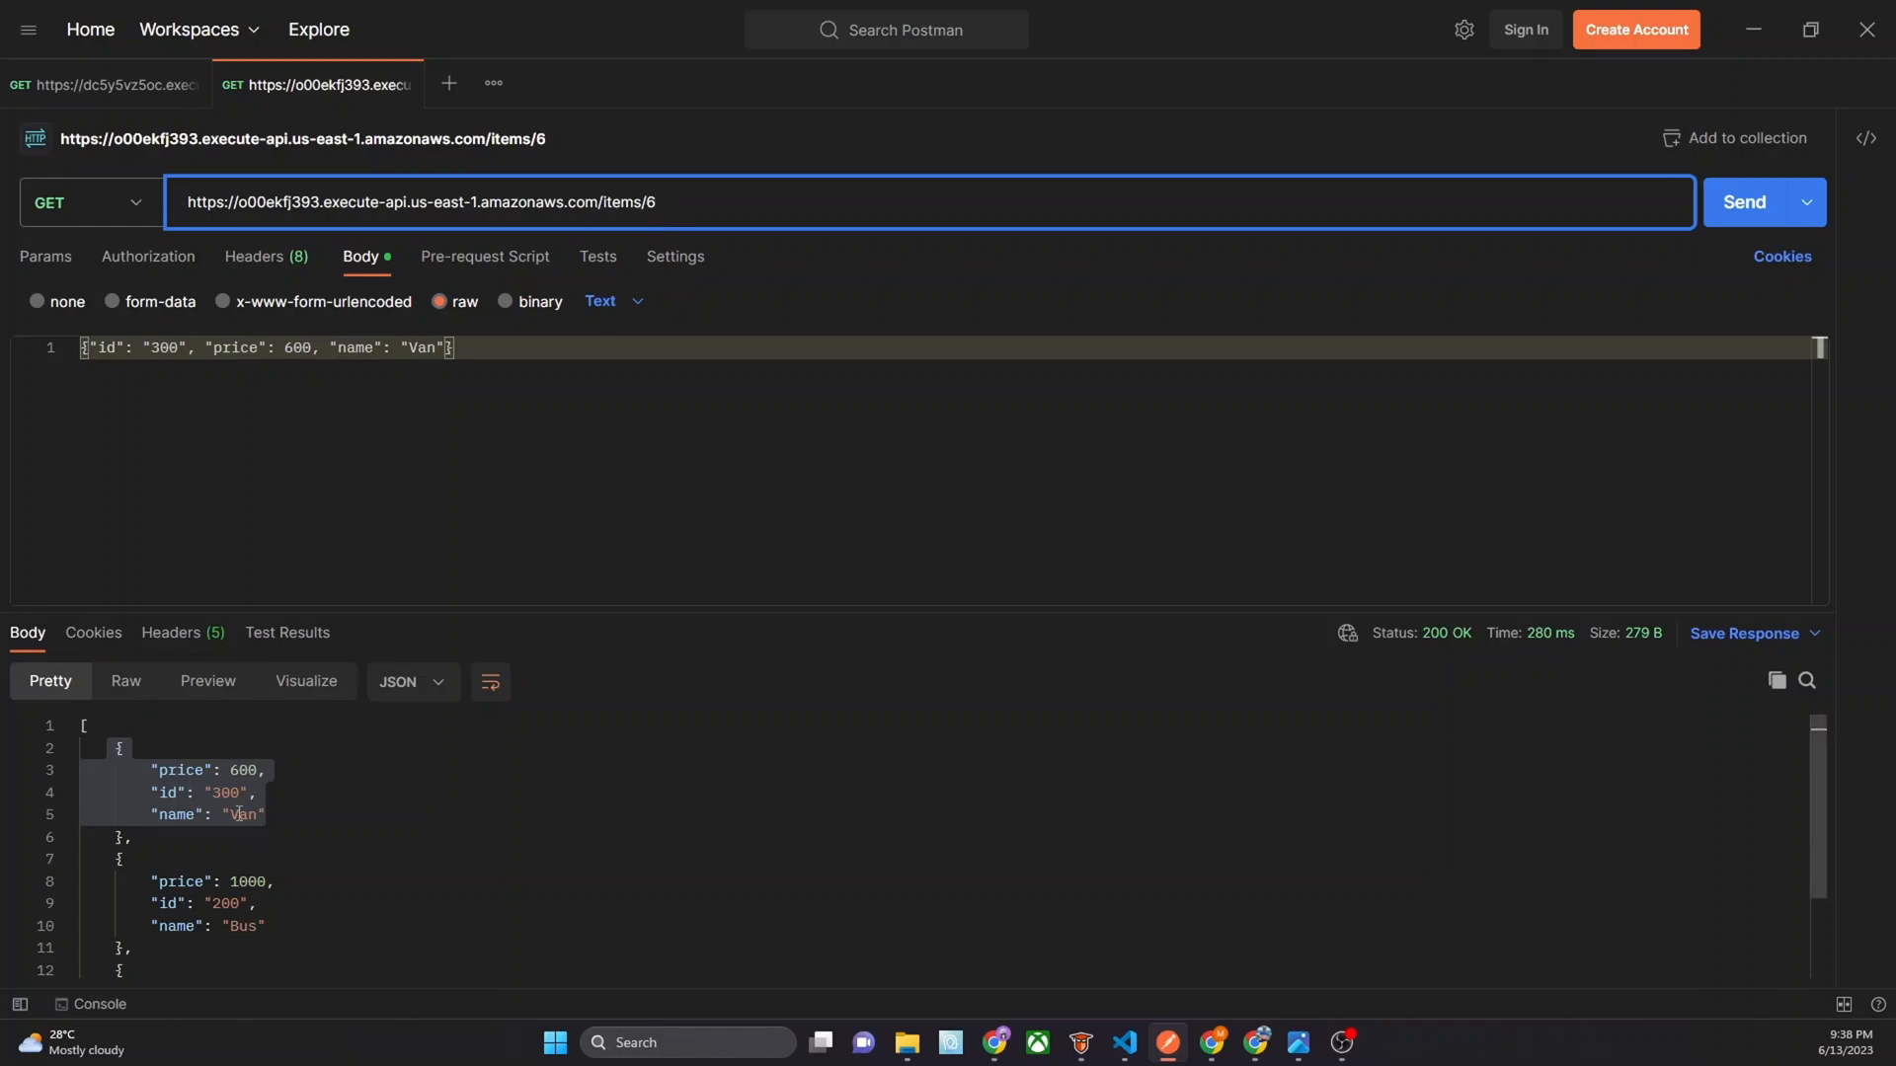
key("Backspace")
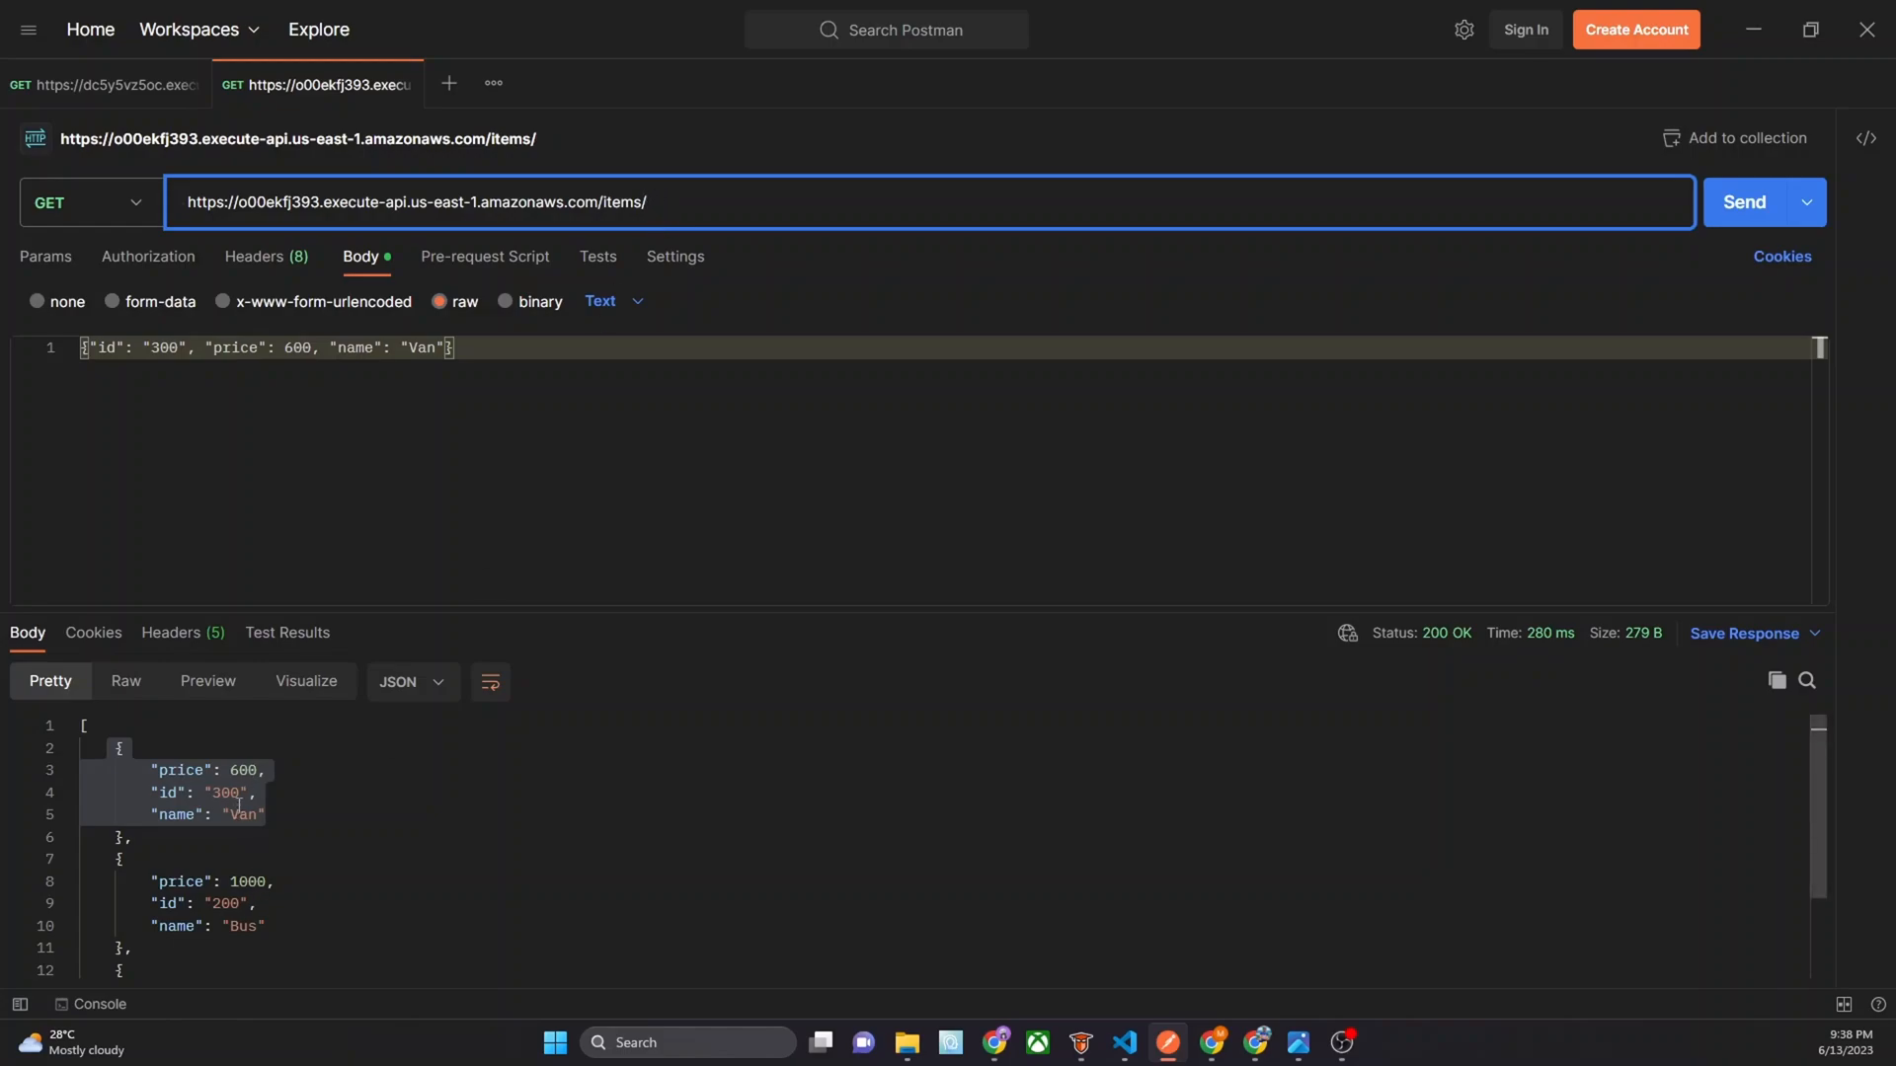
type("300")
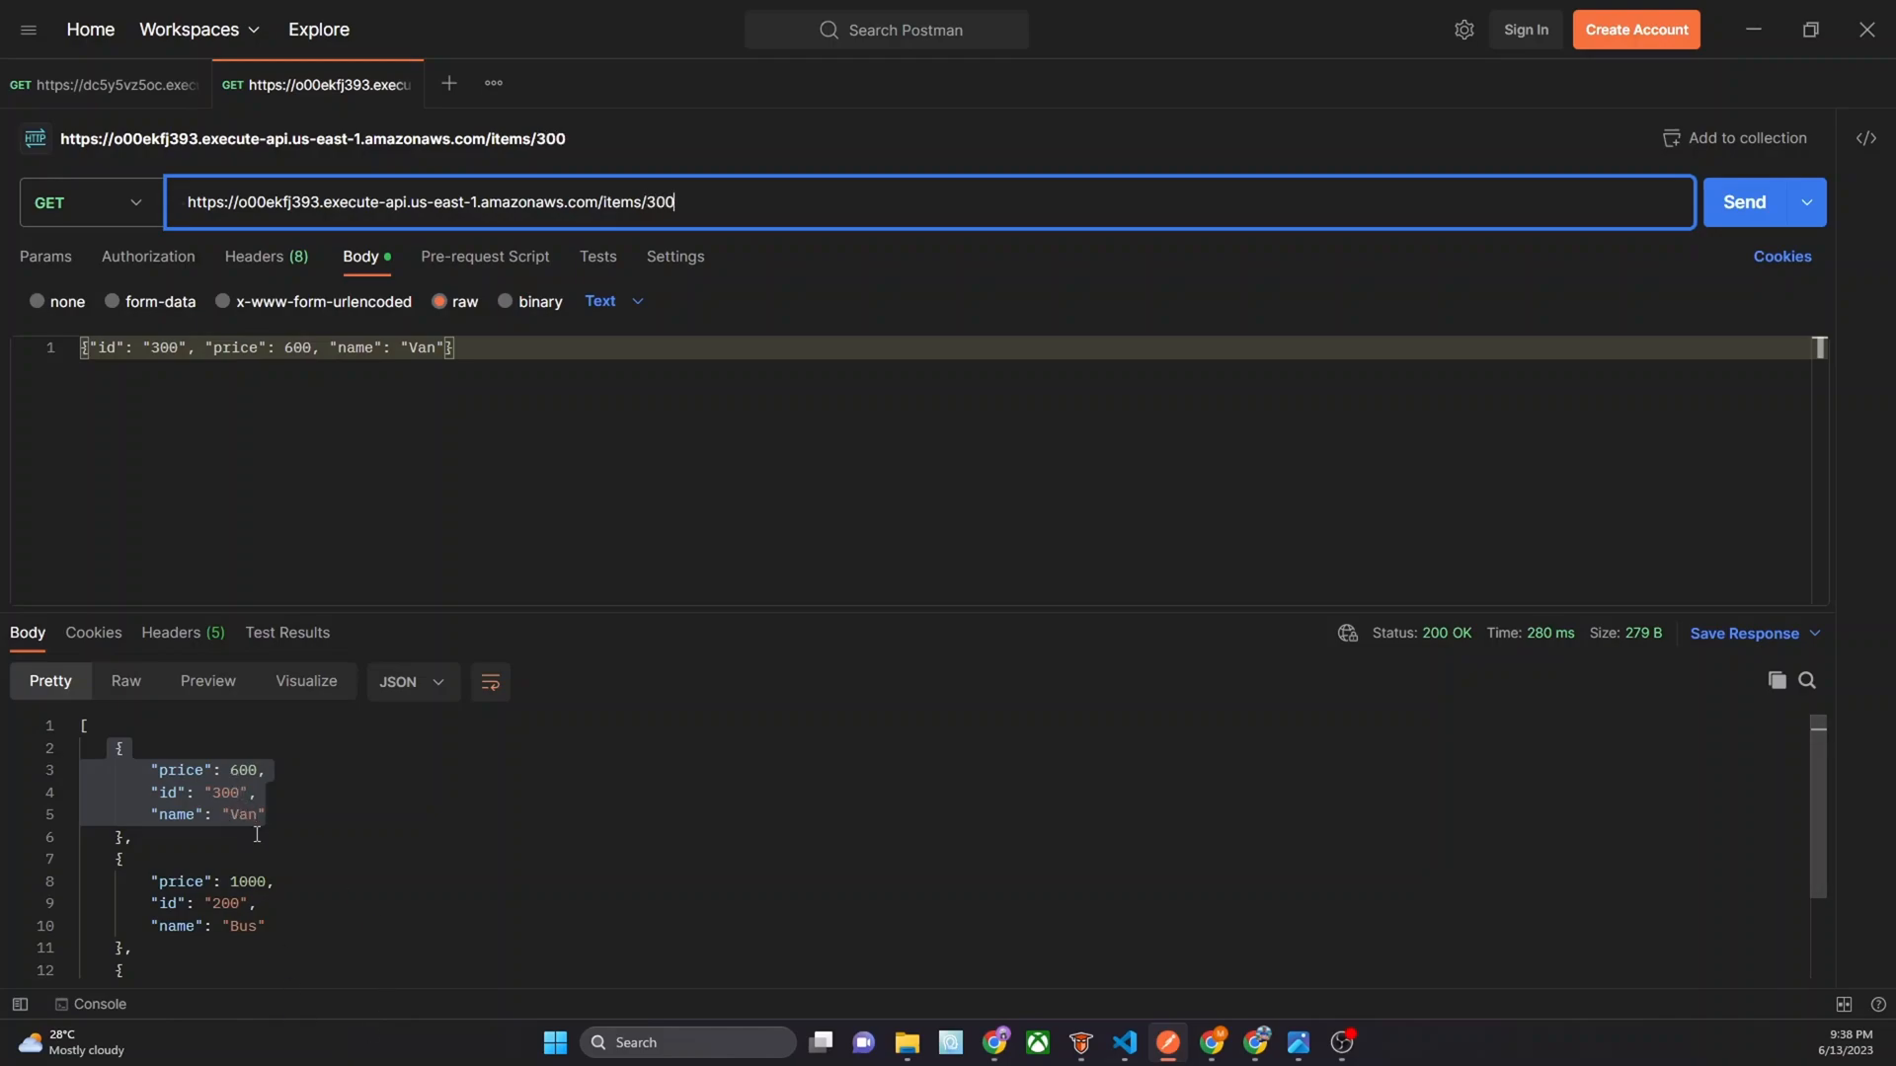
Send a DELETE request to /items/300
left_click(87, 201)
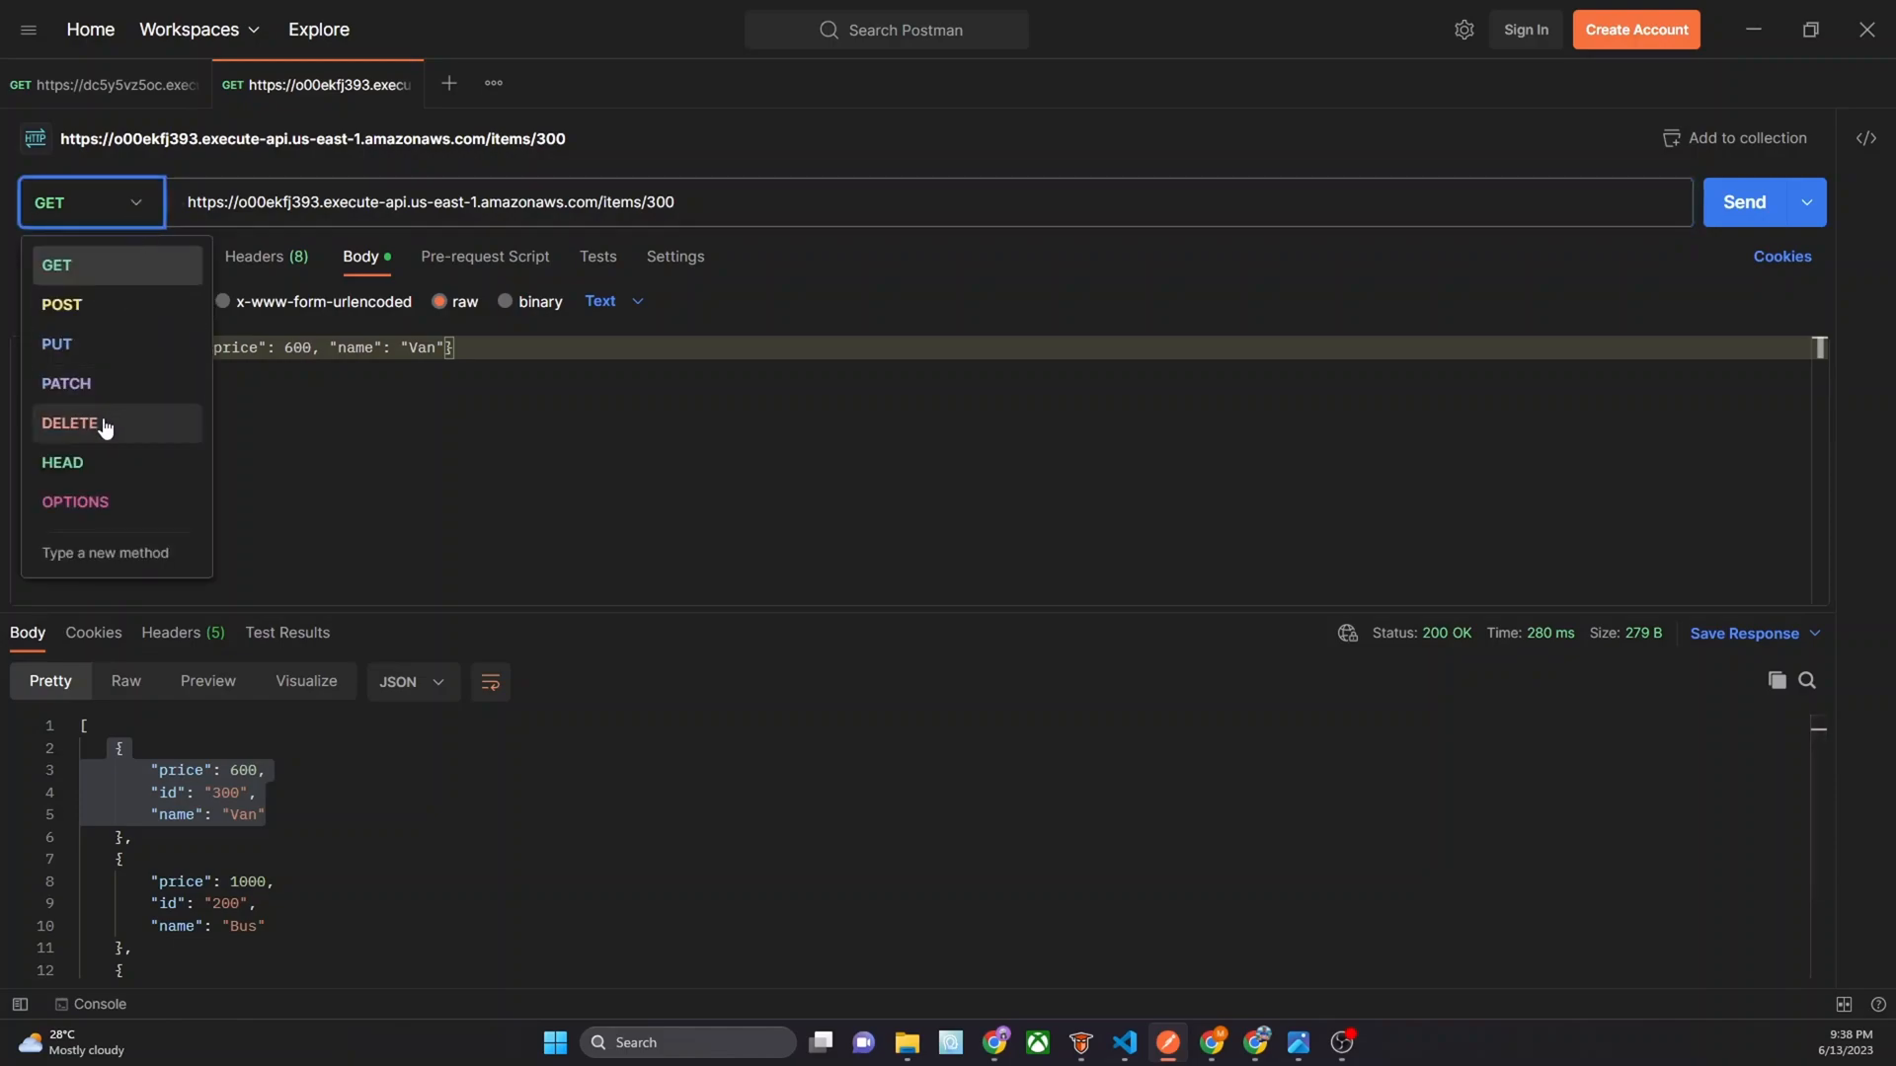
left_click(70, 423)
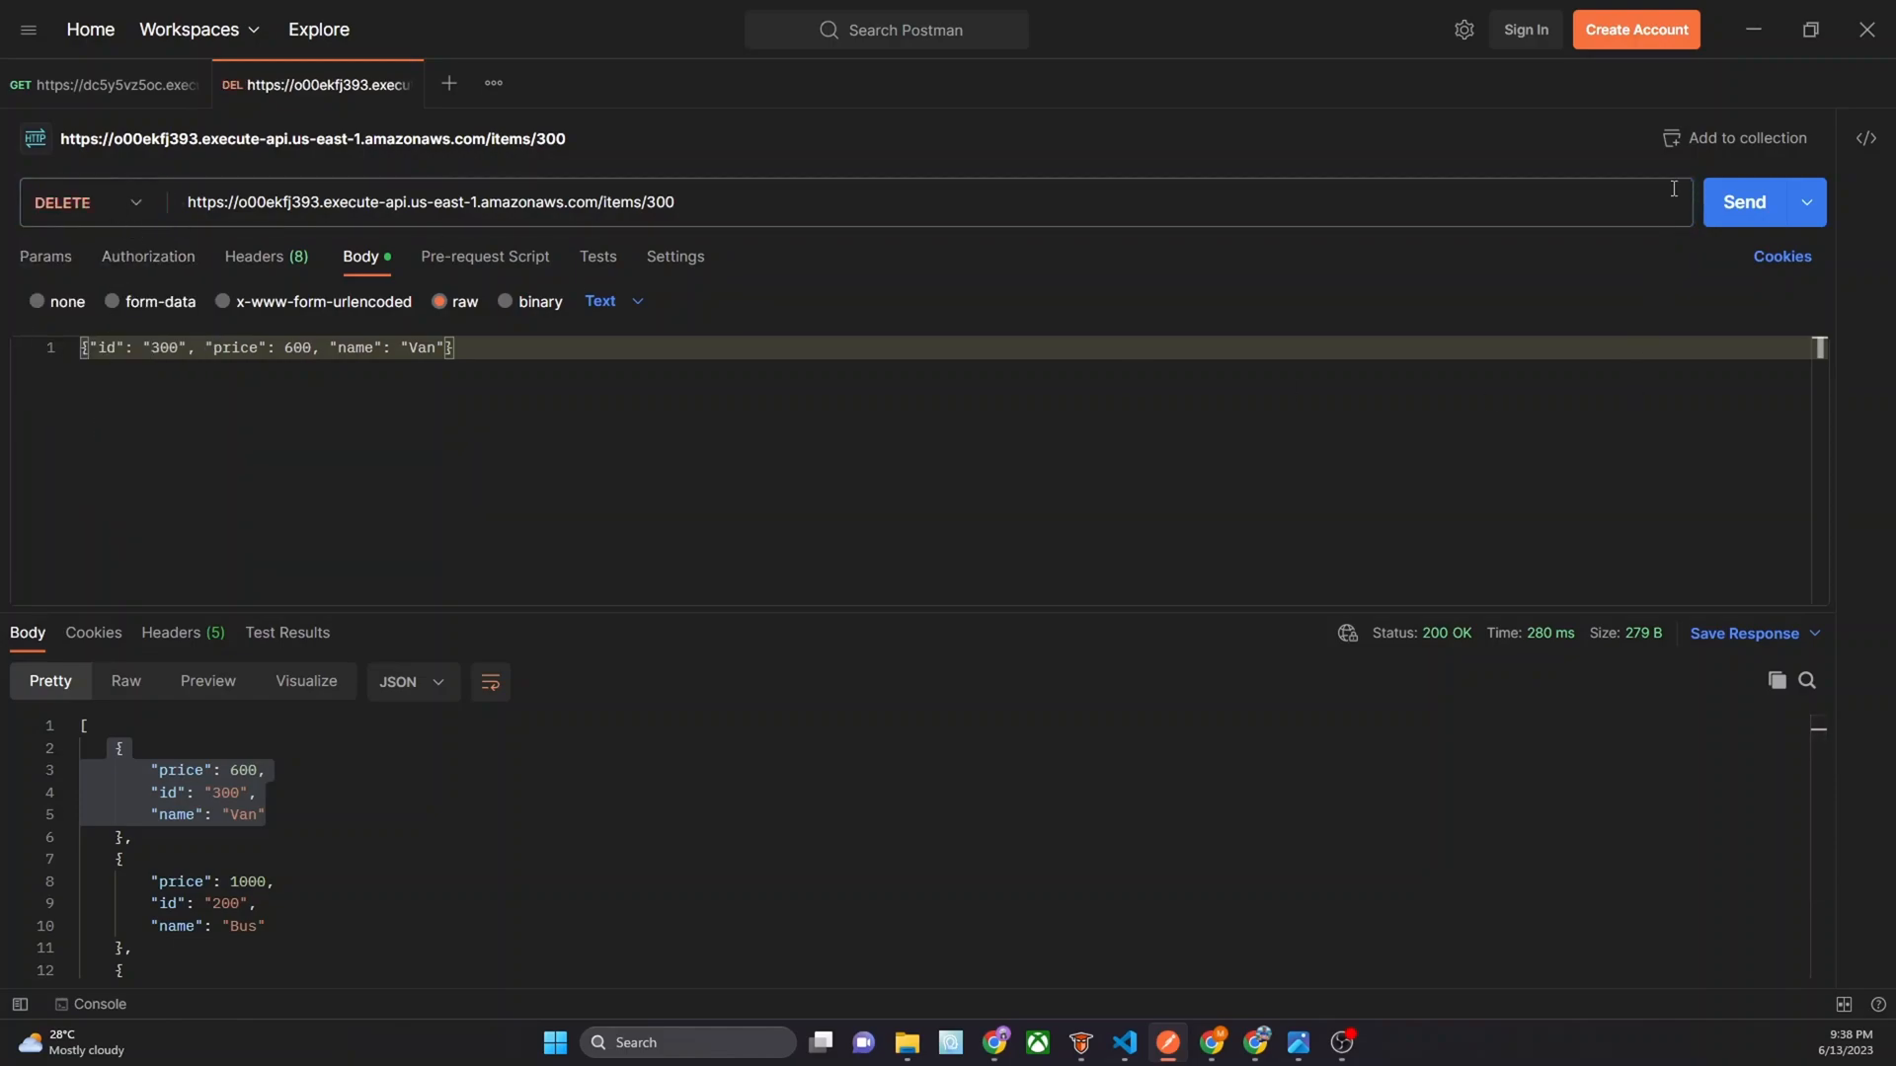
left_click(1744, 201)
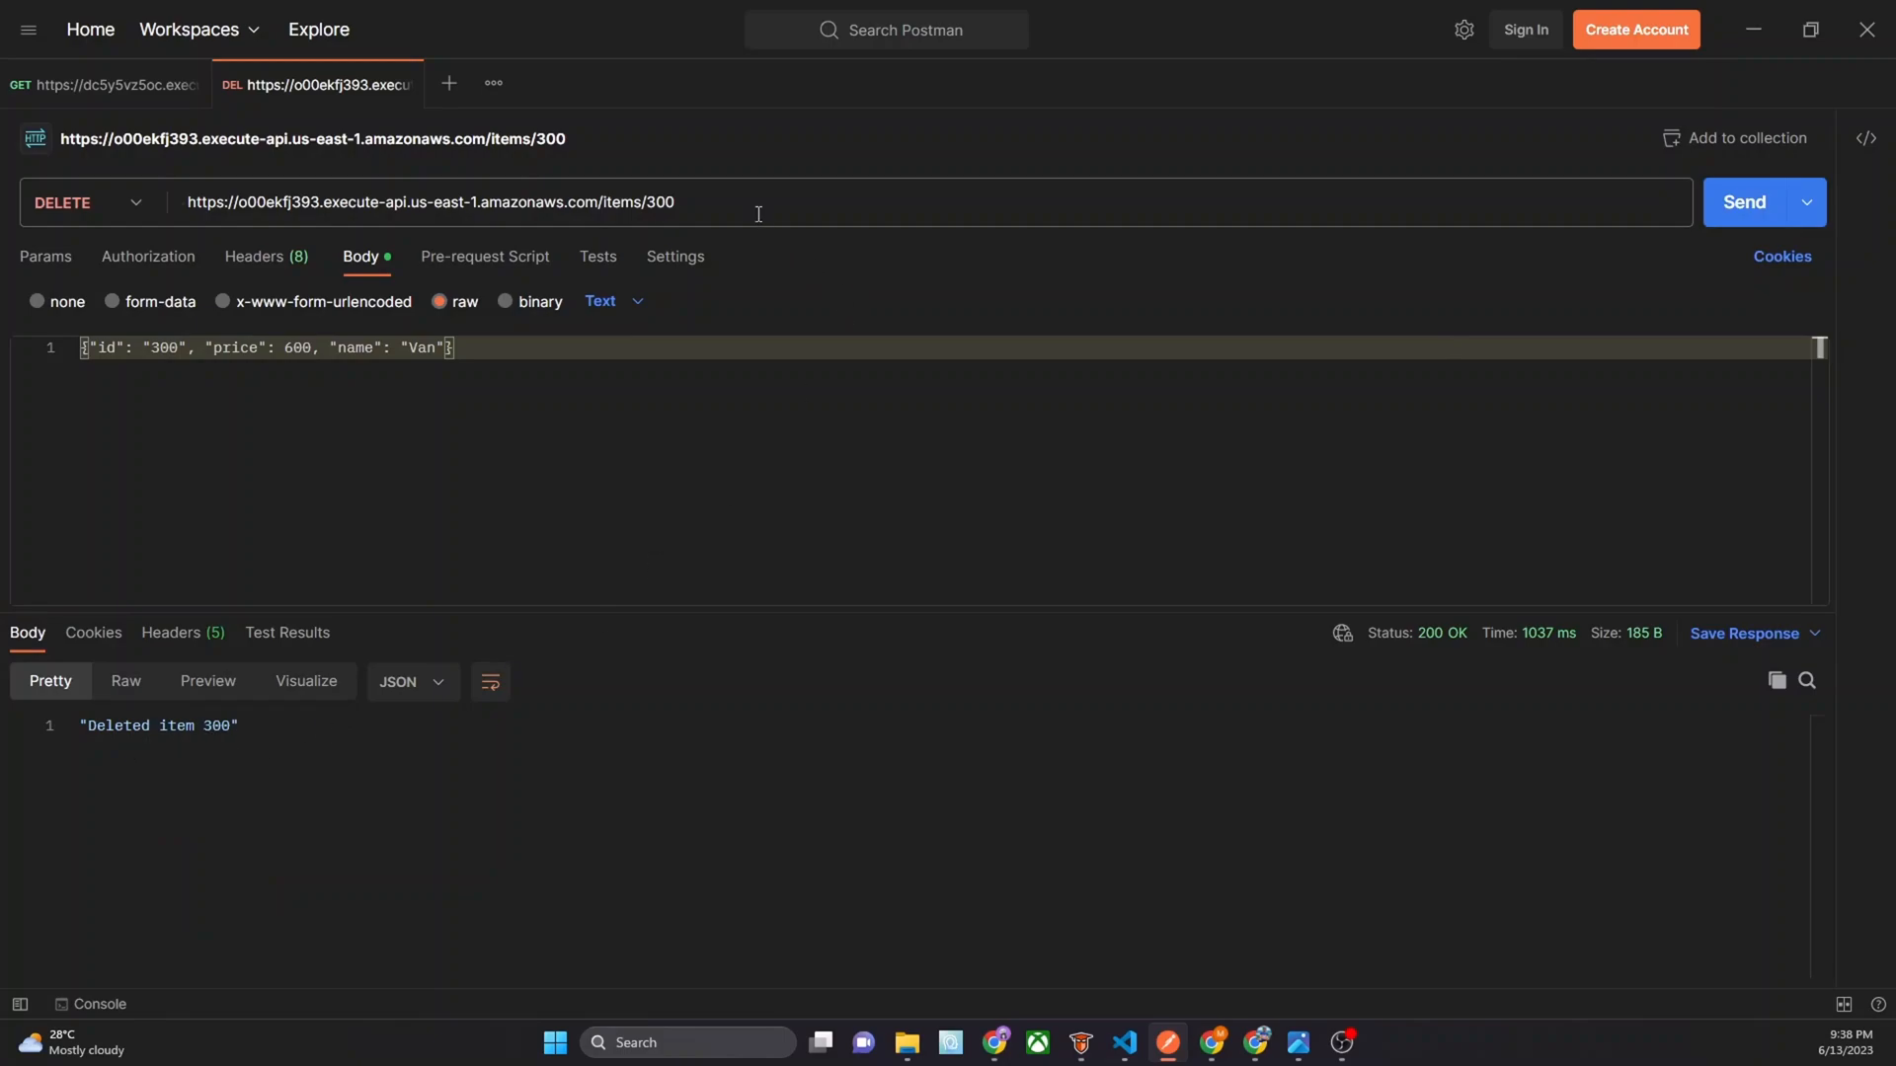
Remove the item id from the URL and GET all items again
key("Backspace")
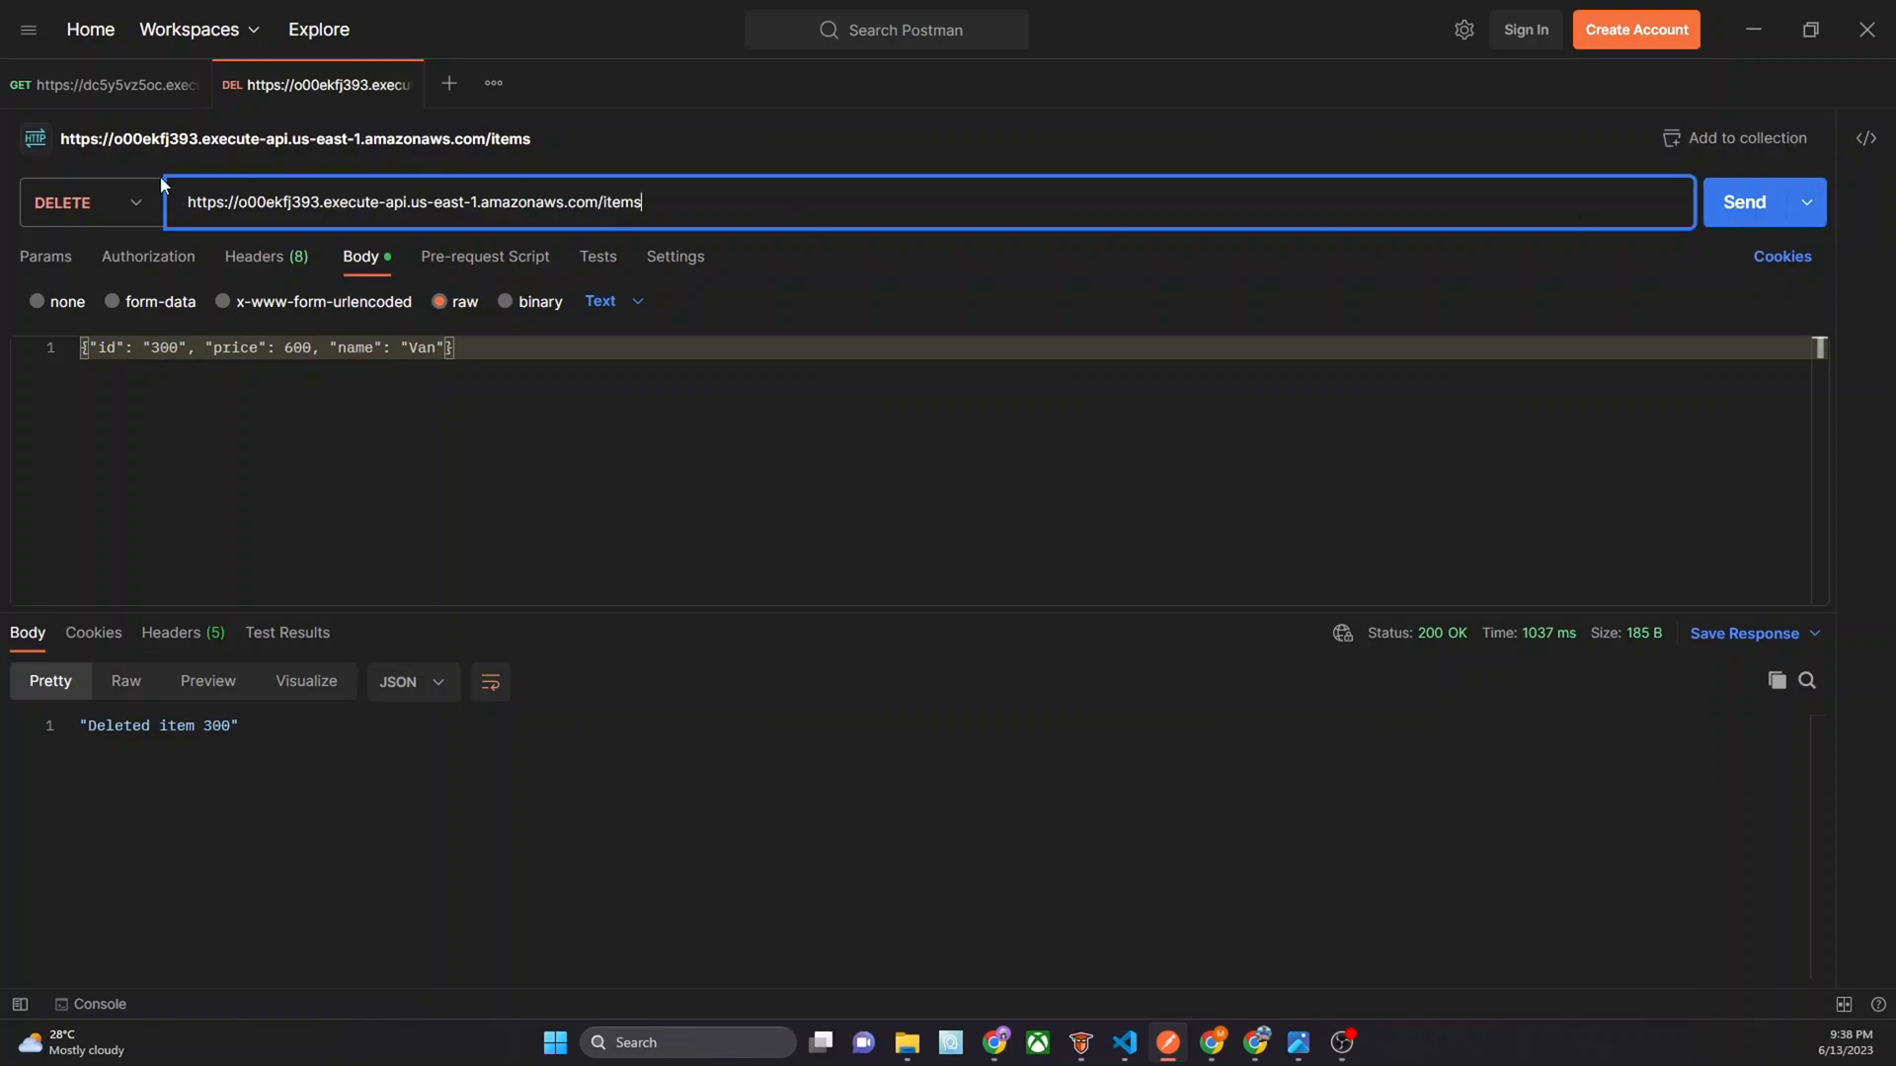
left_click(87, 201)
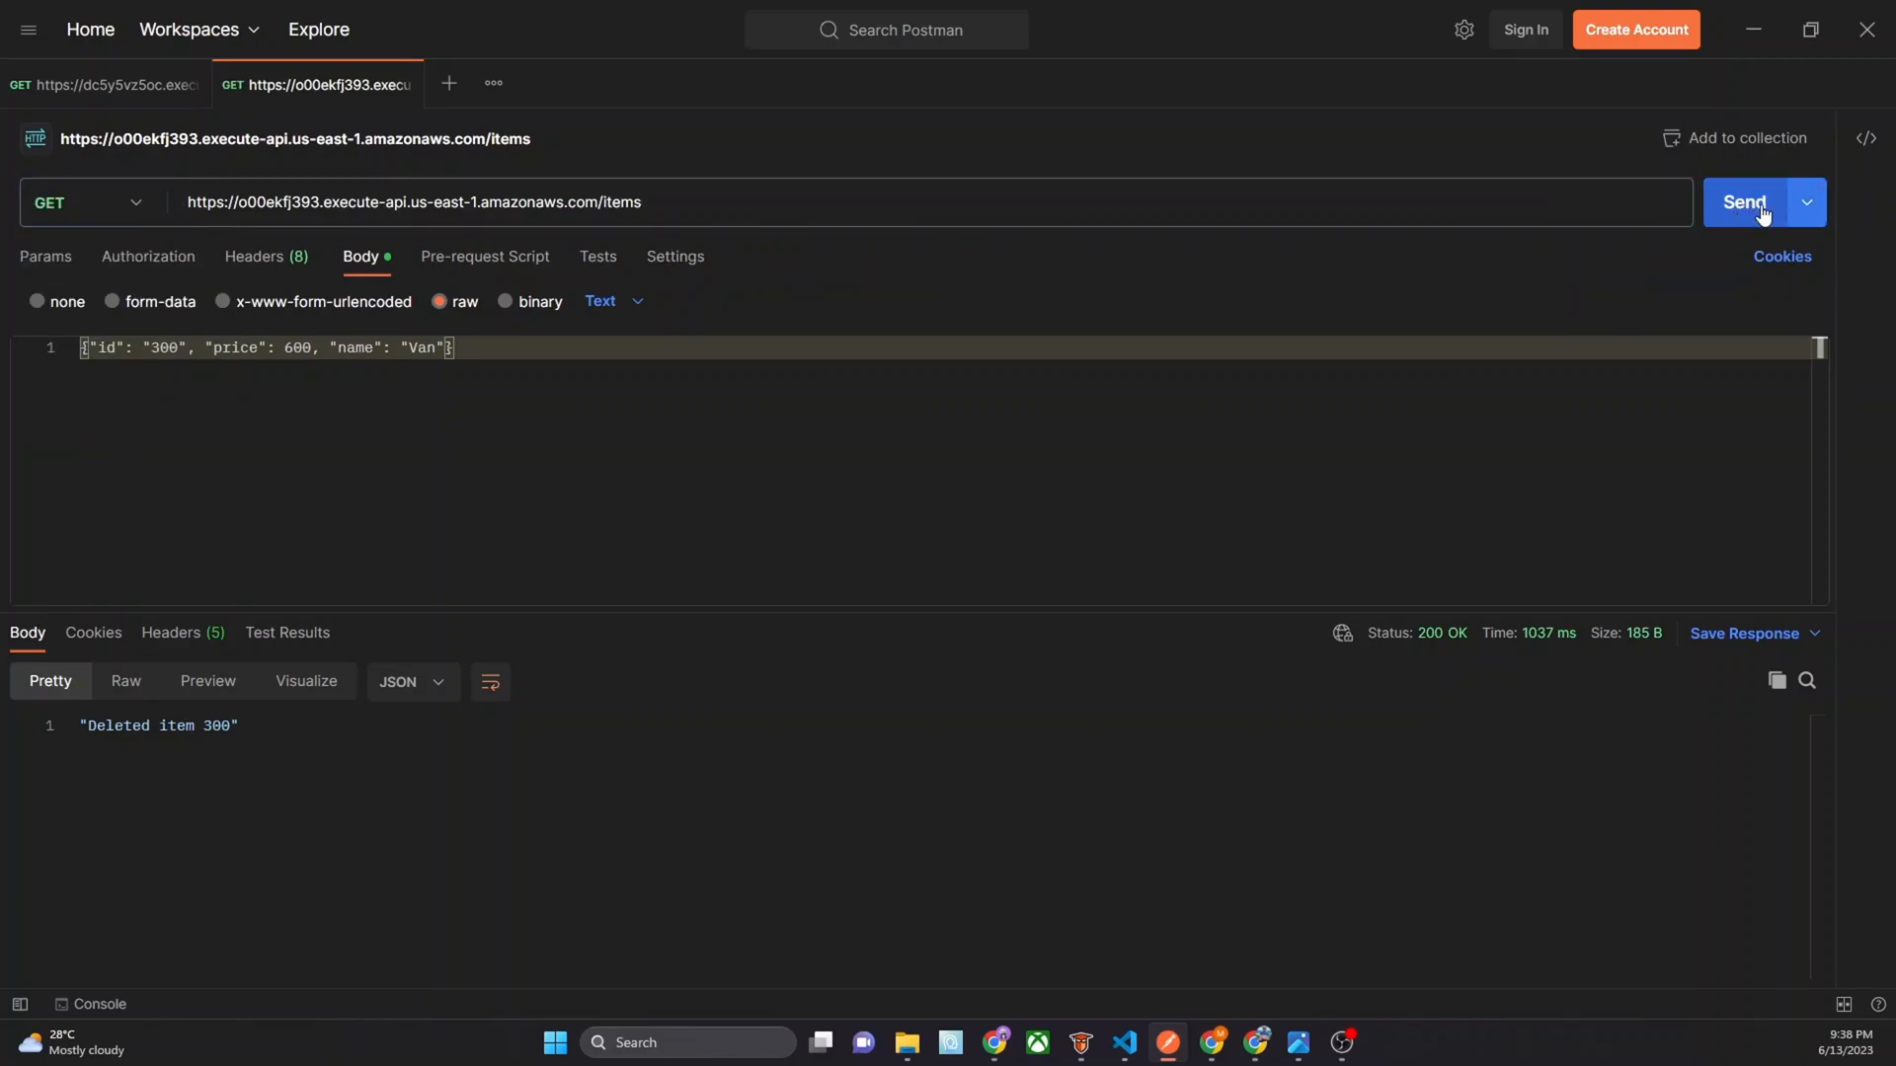
left_click(1745, 202)
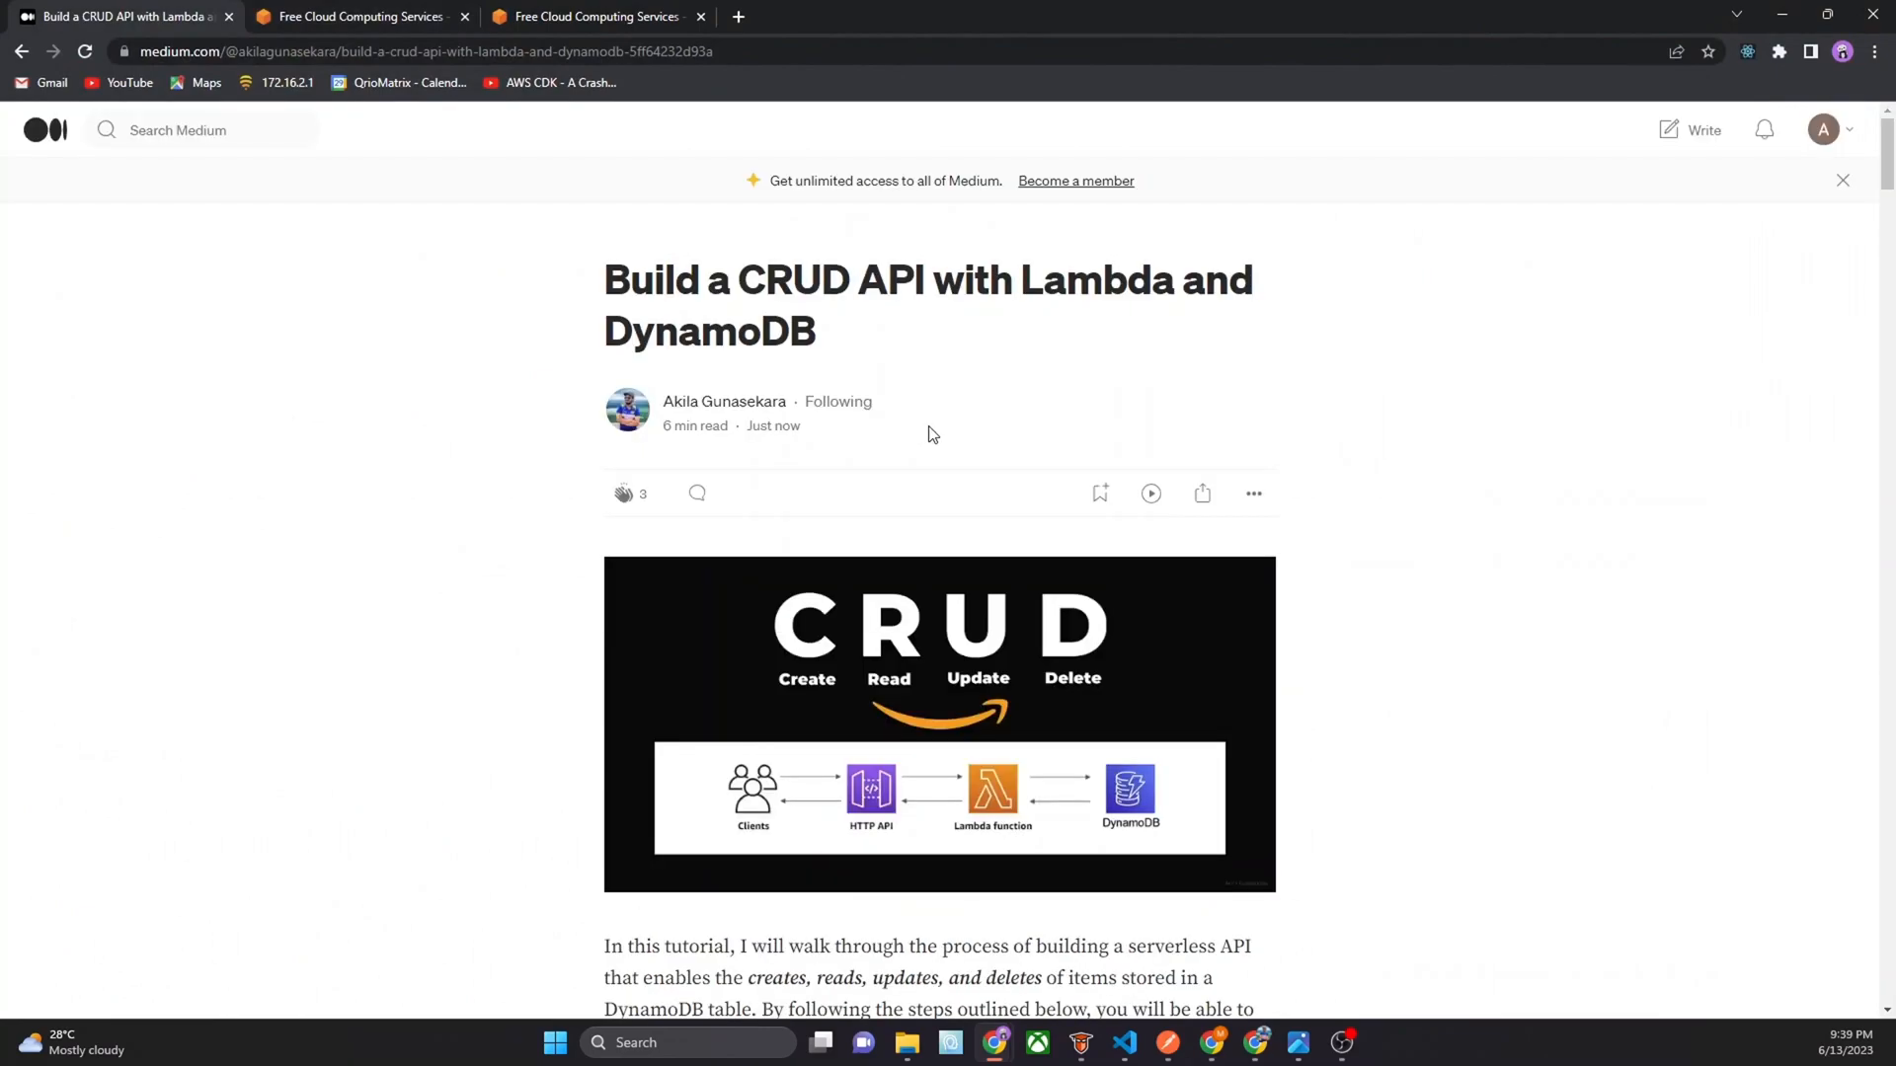
scroll("down", 3)
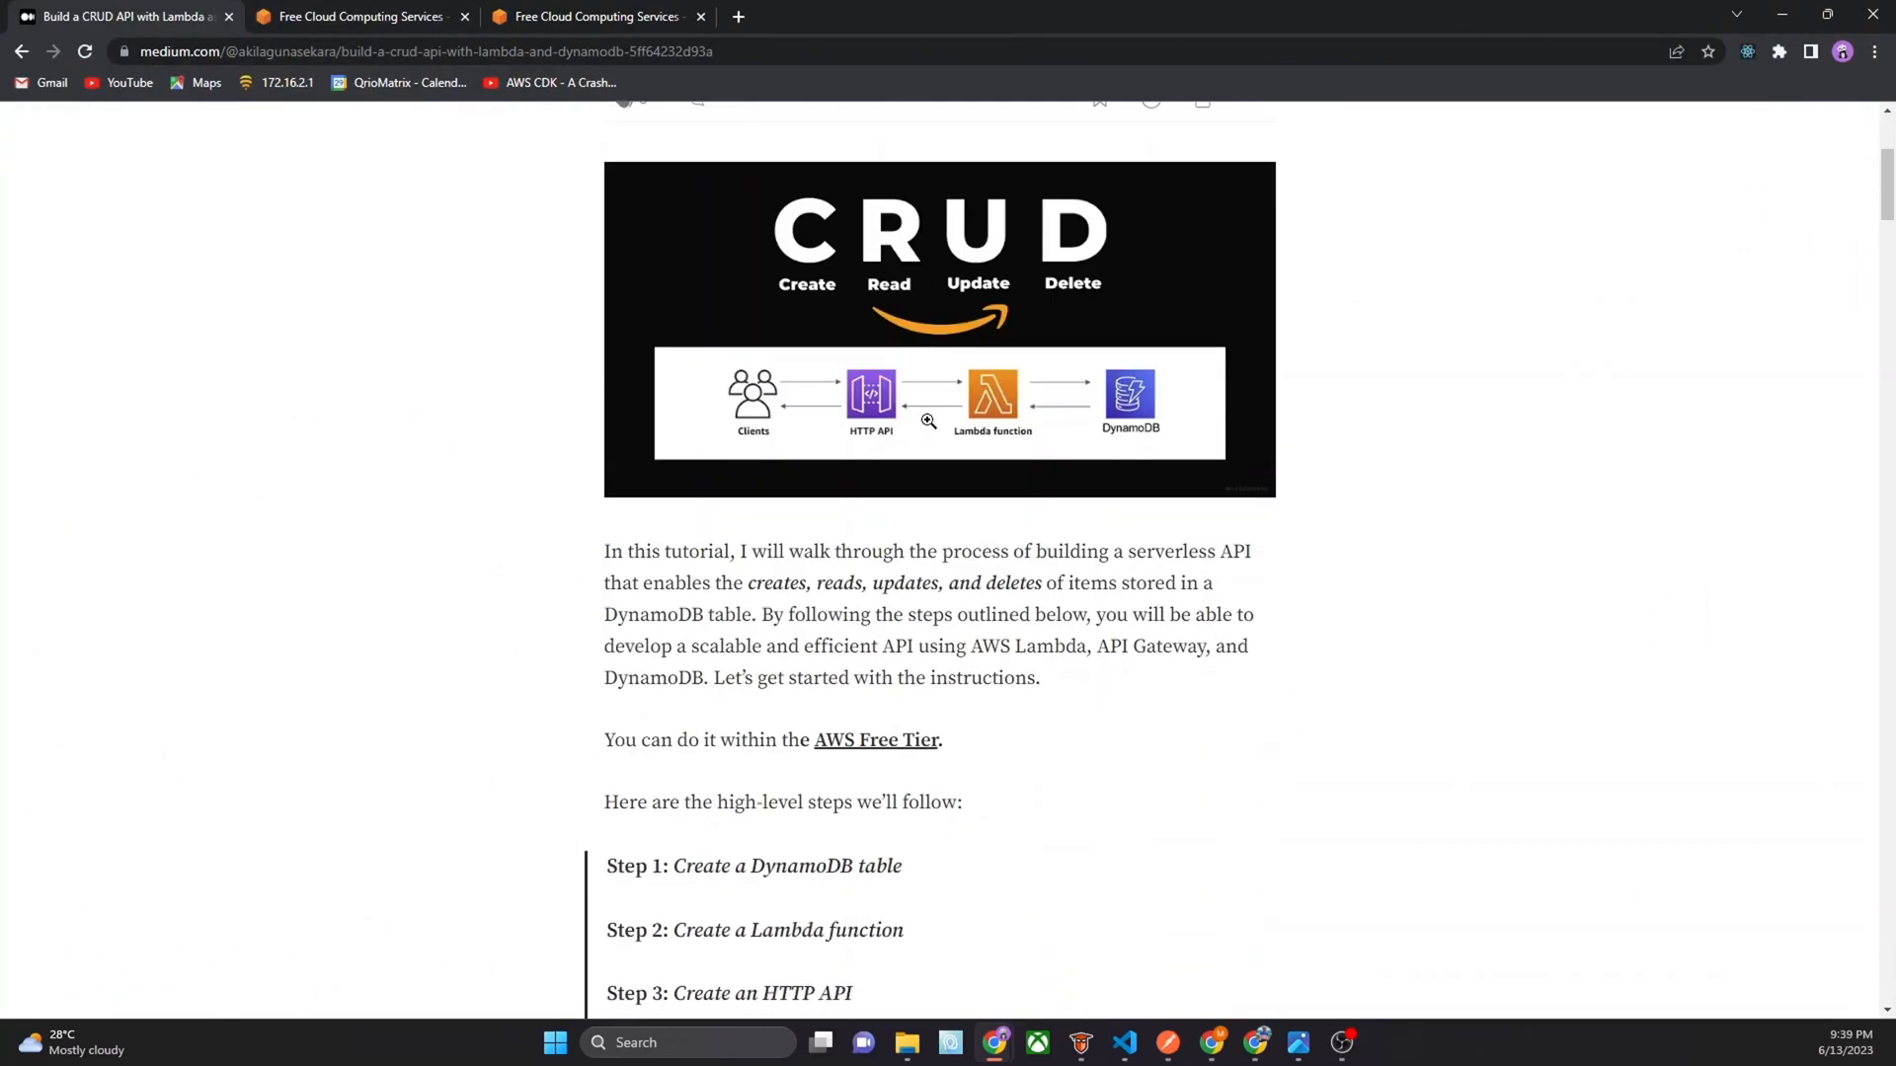
scroll("down", 3)
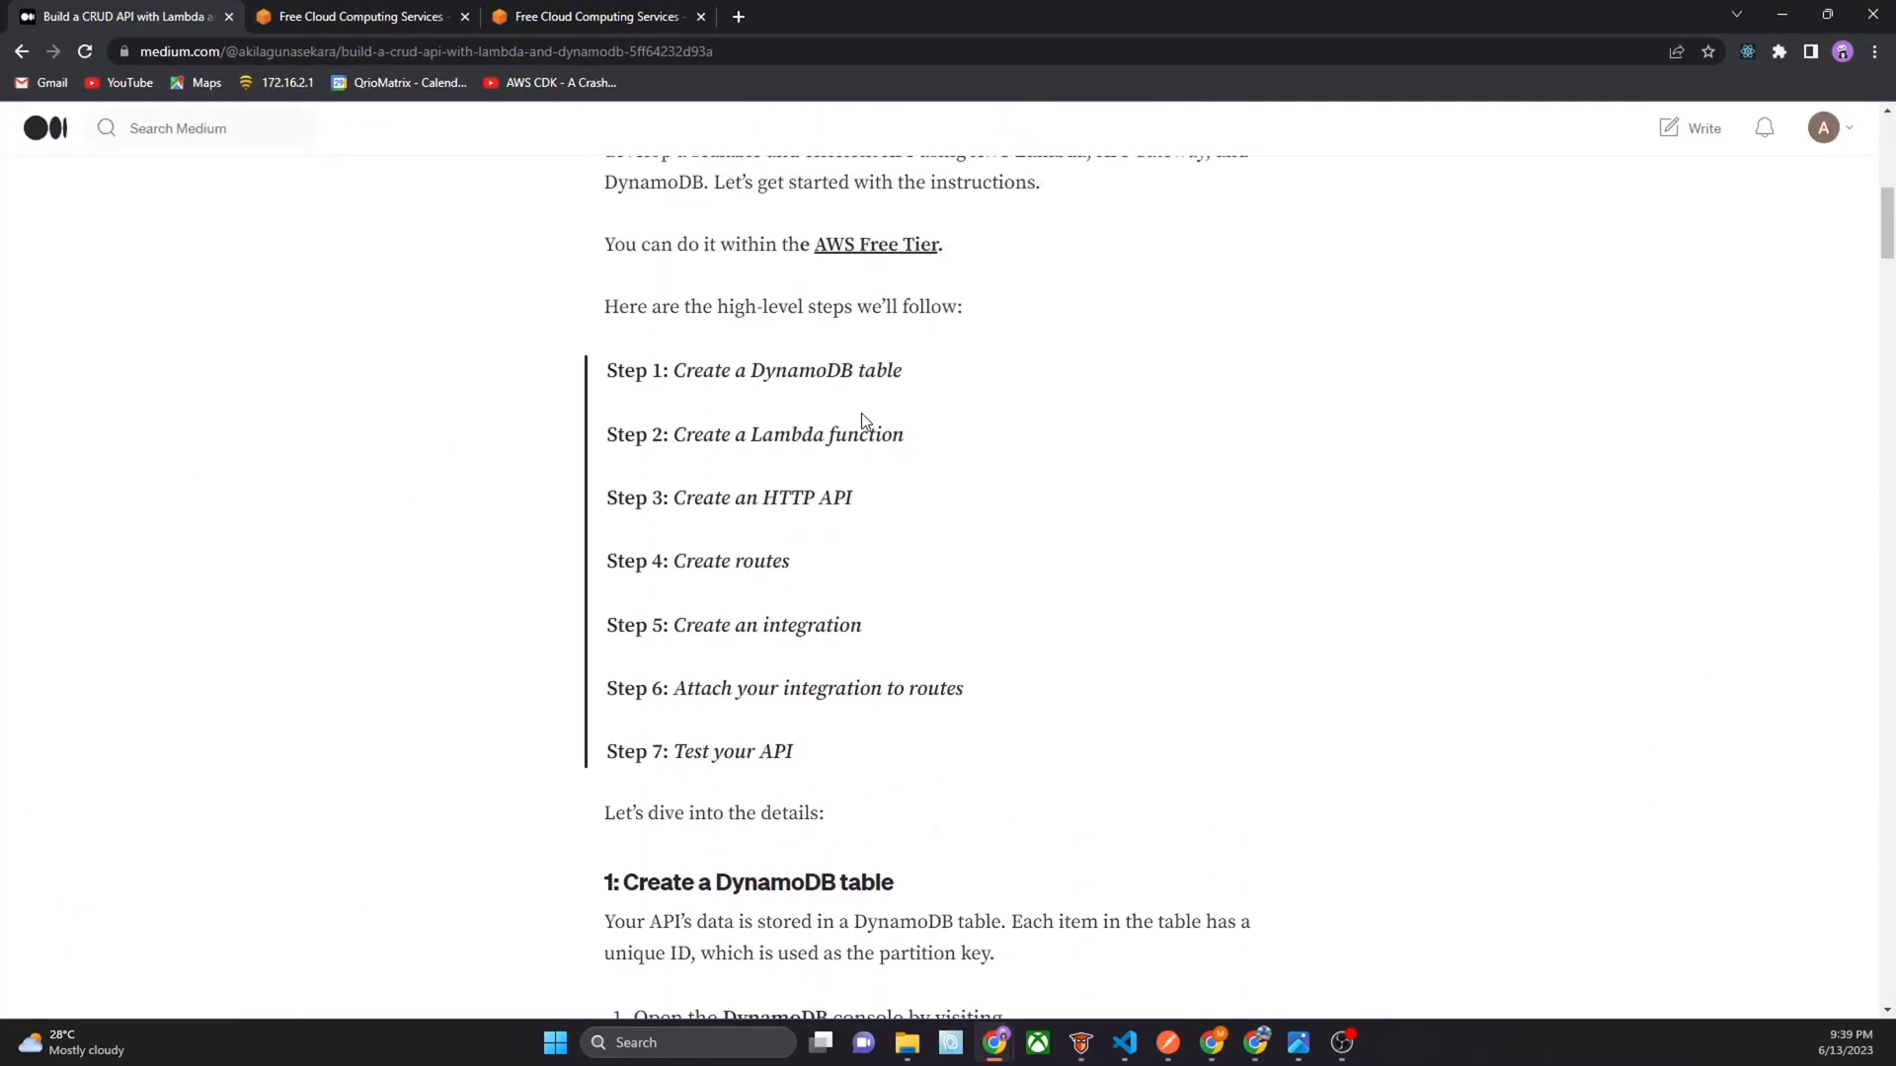
scroll("down", 3)
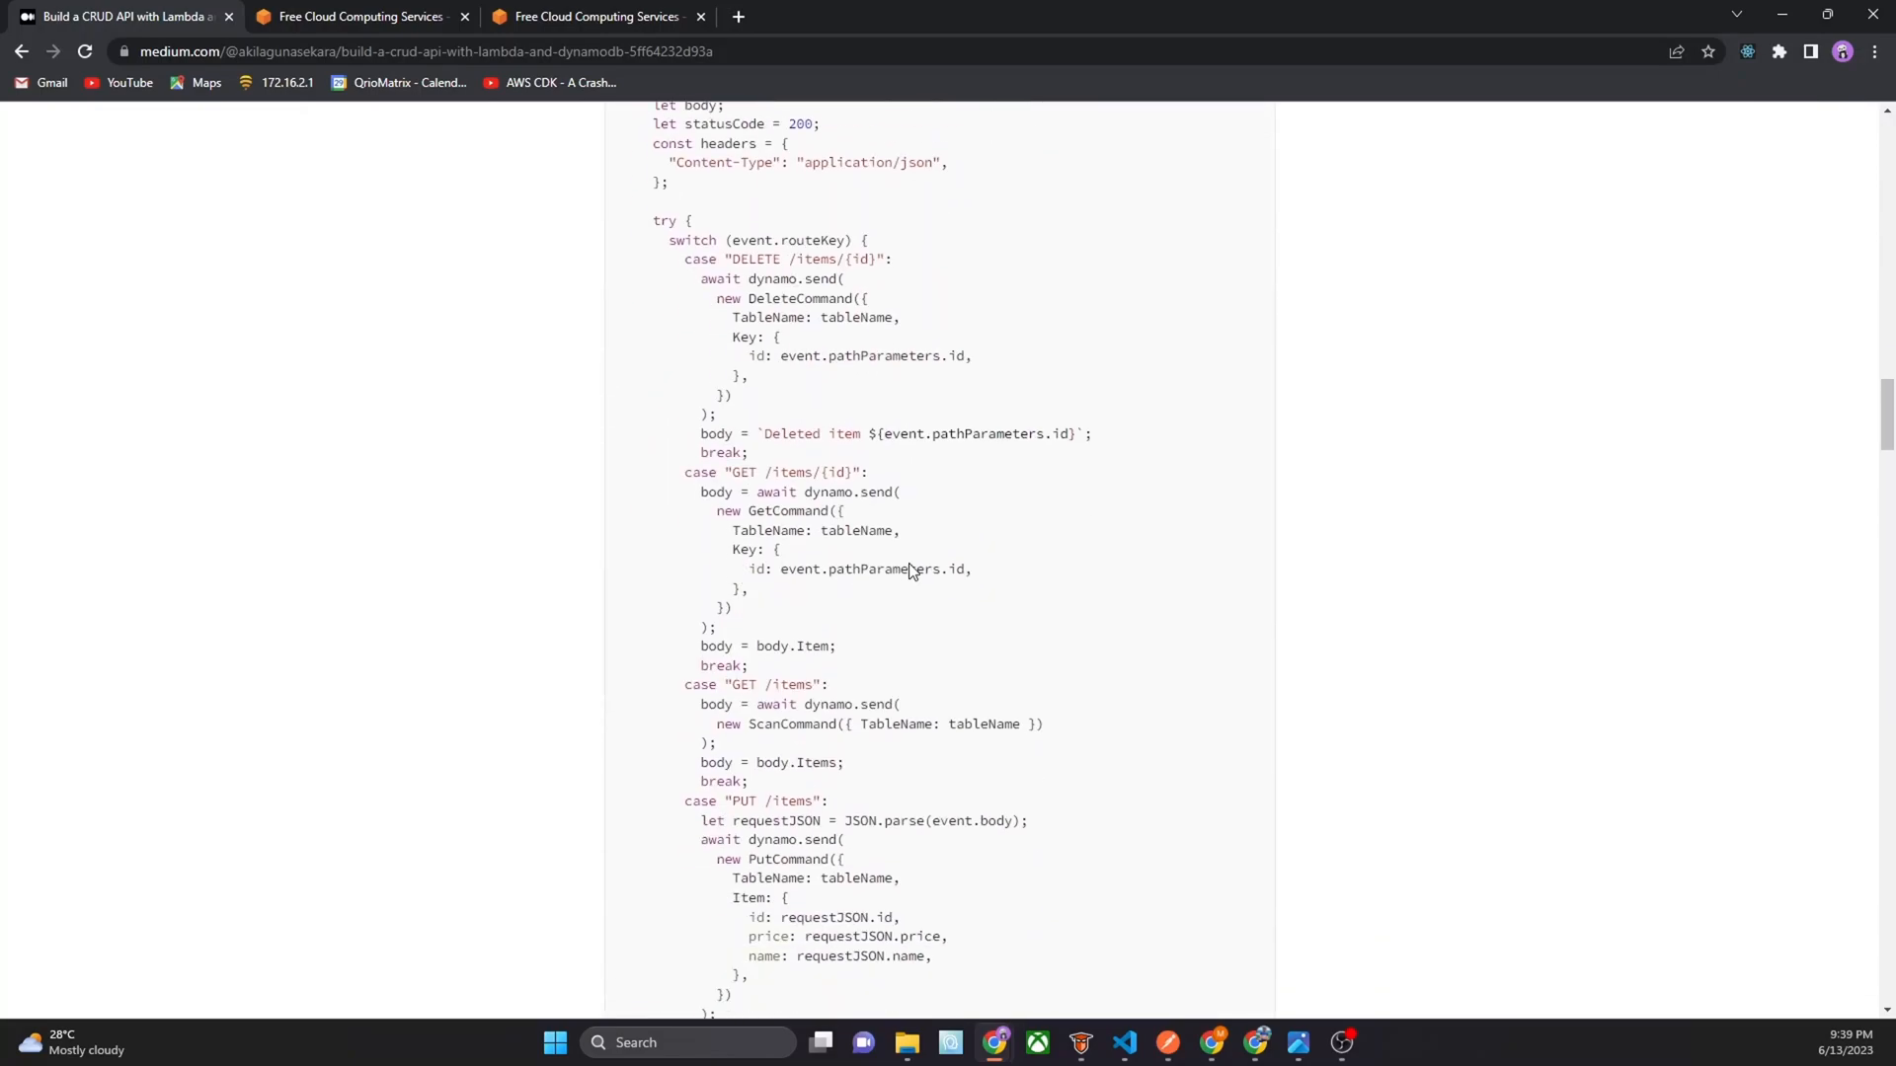
scroll("down", 3)
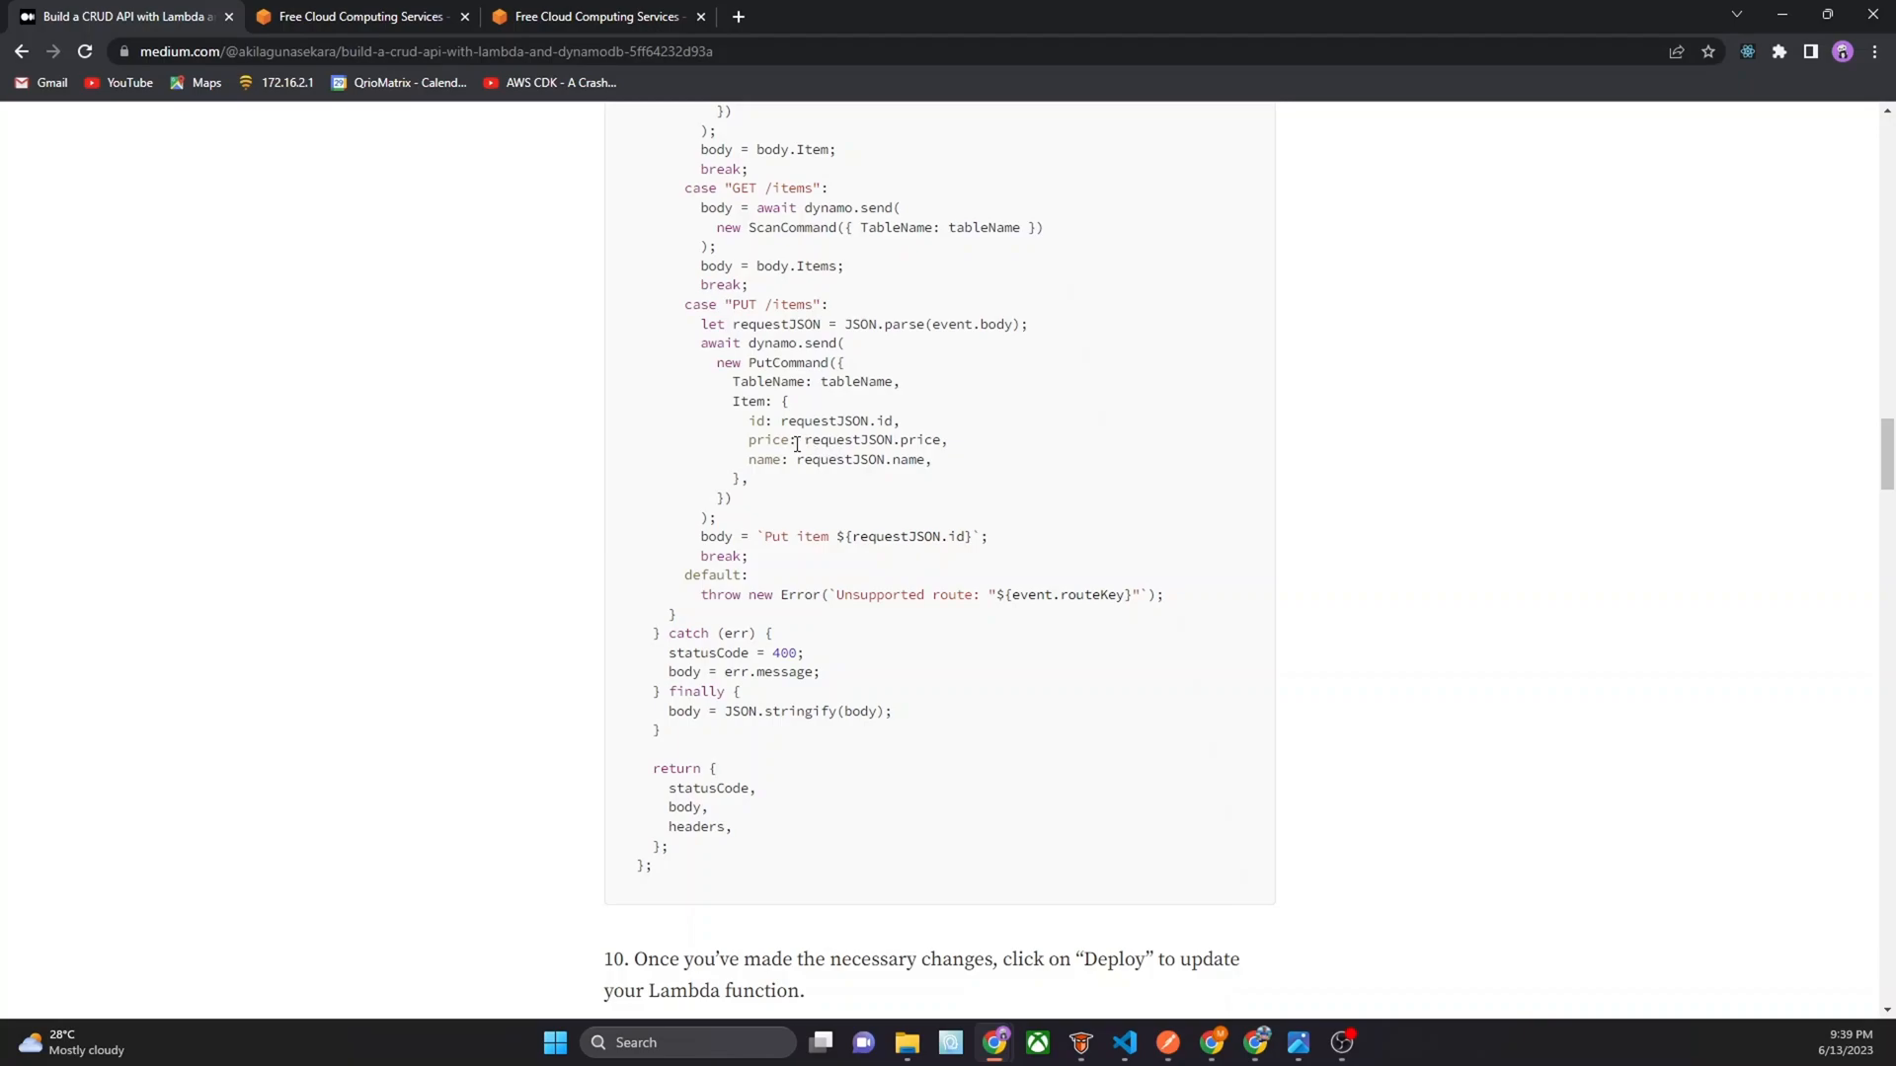
scroll("down", 3)
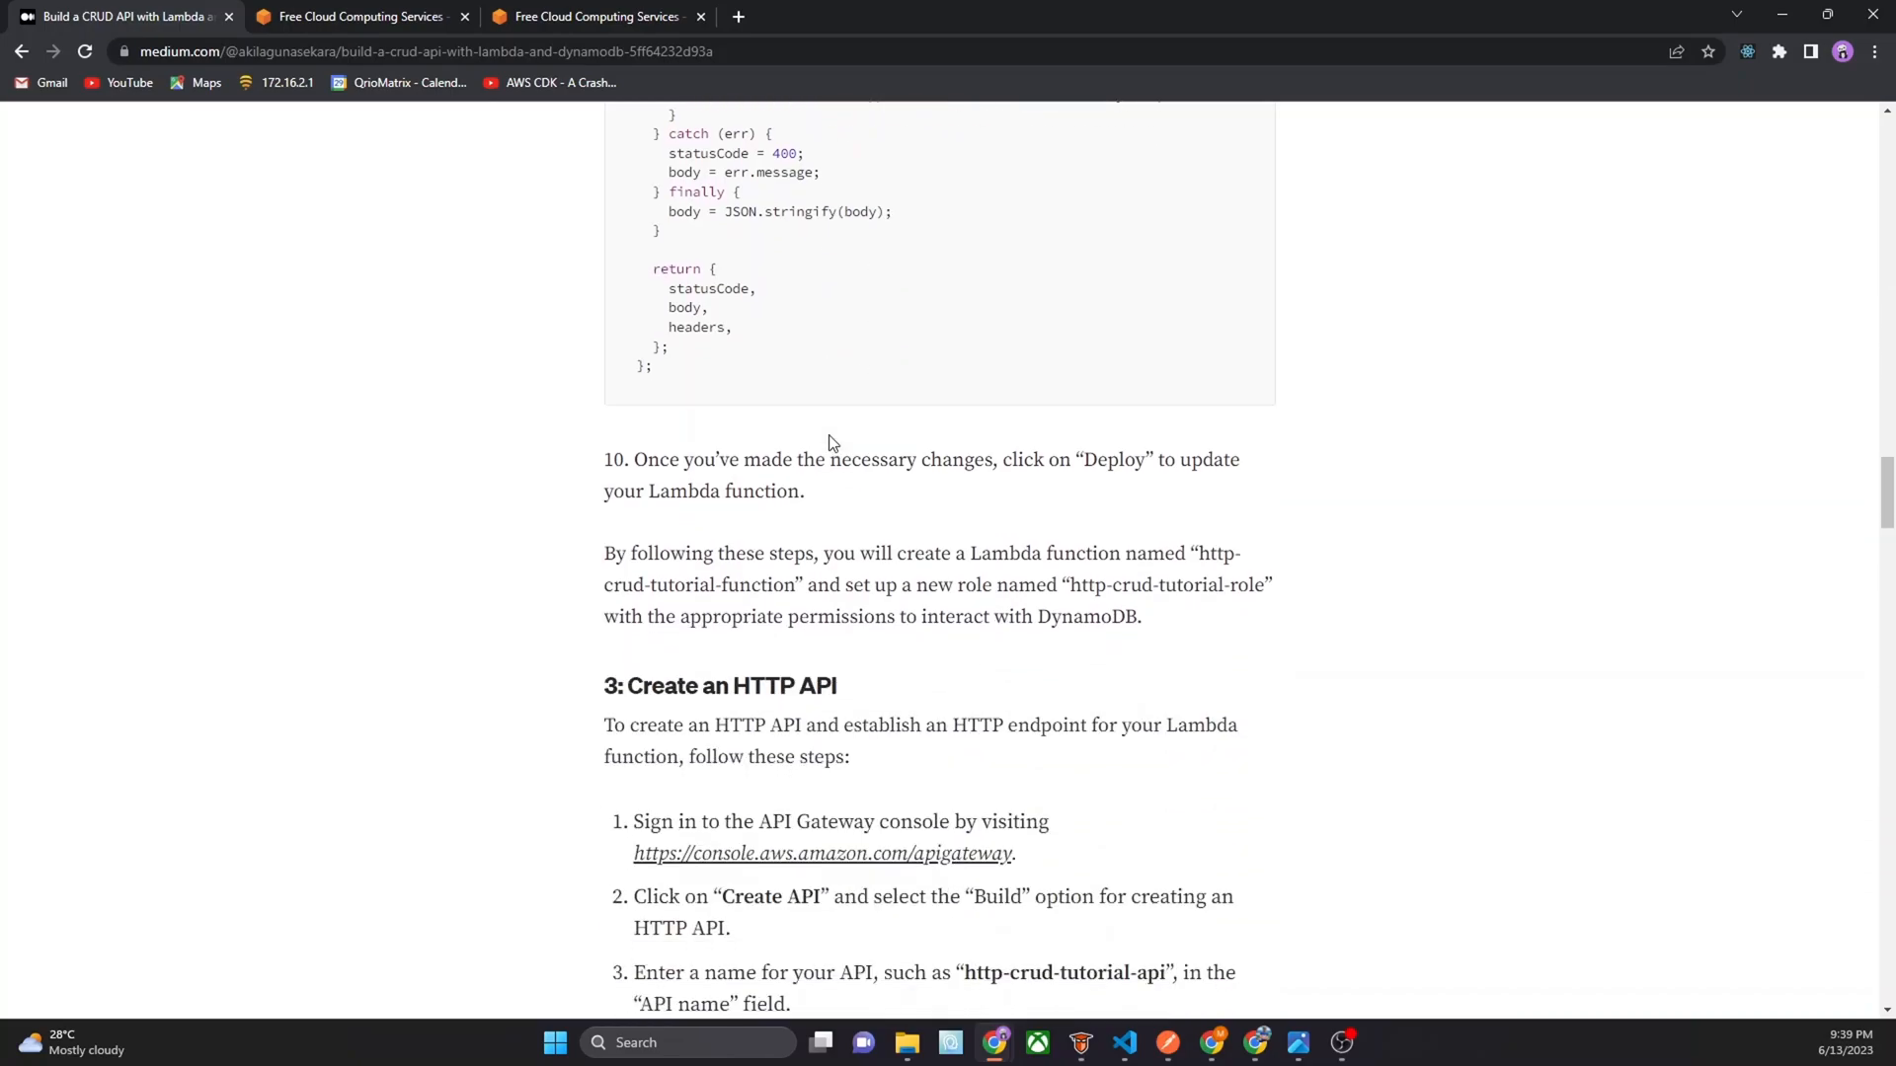
scroll("down", 3)
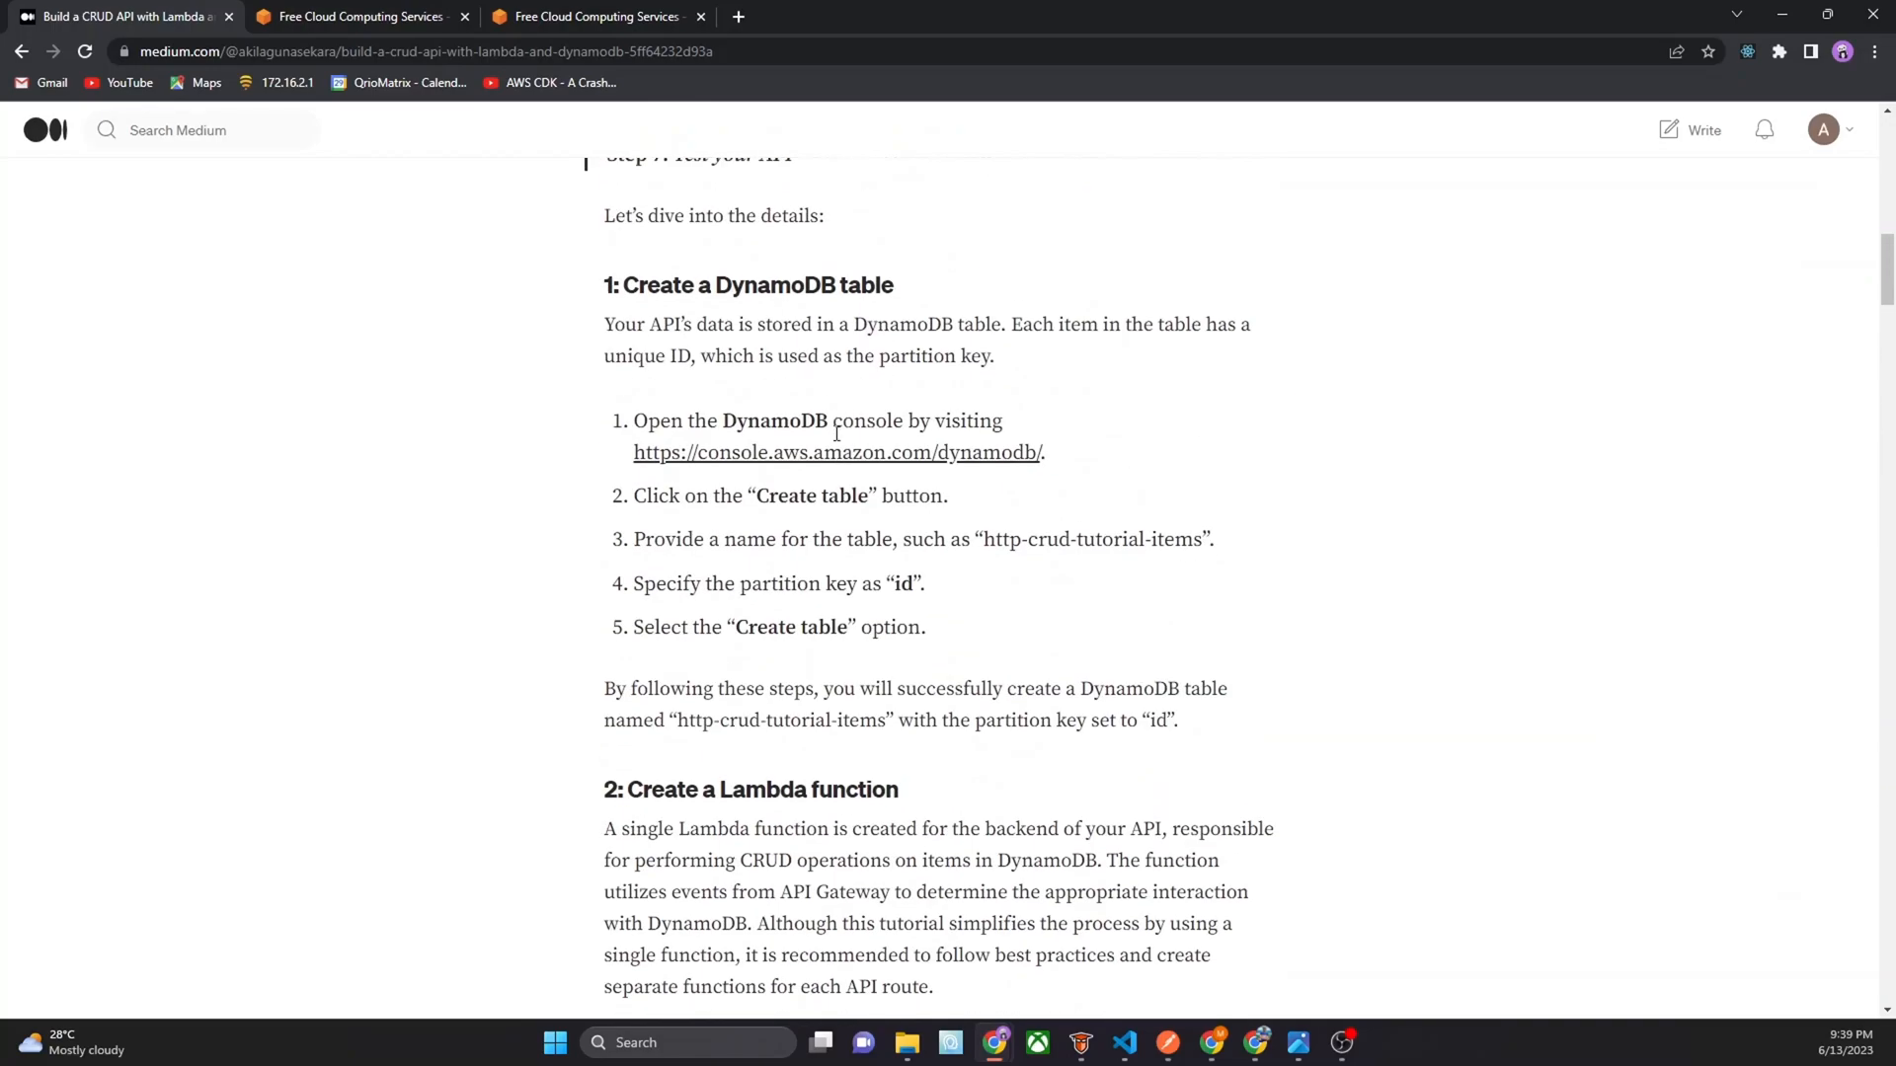
scroll("up", 3)
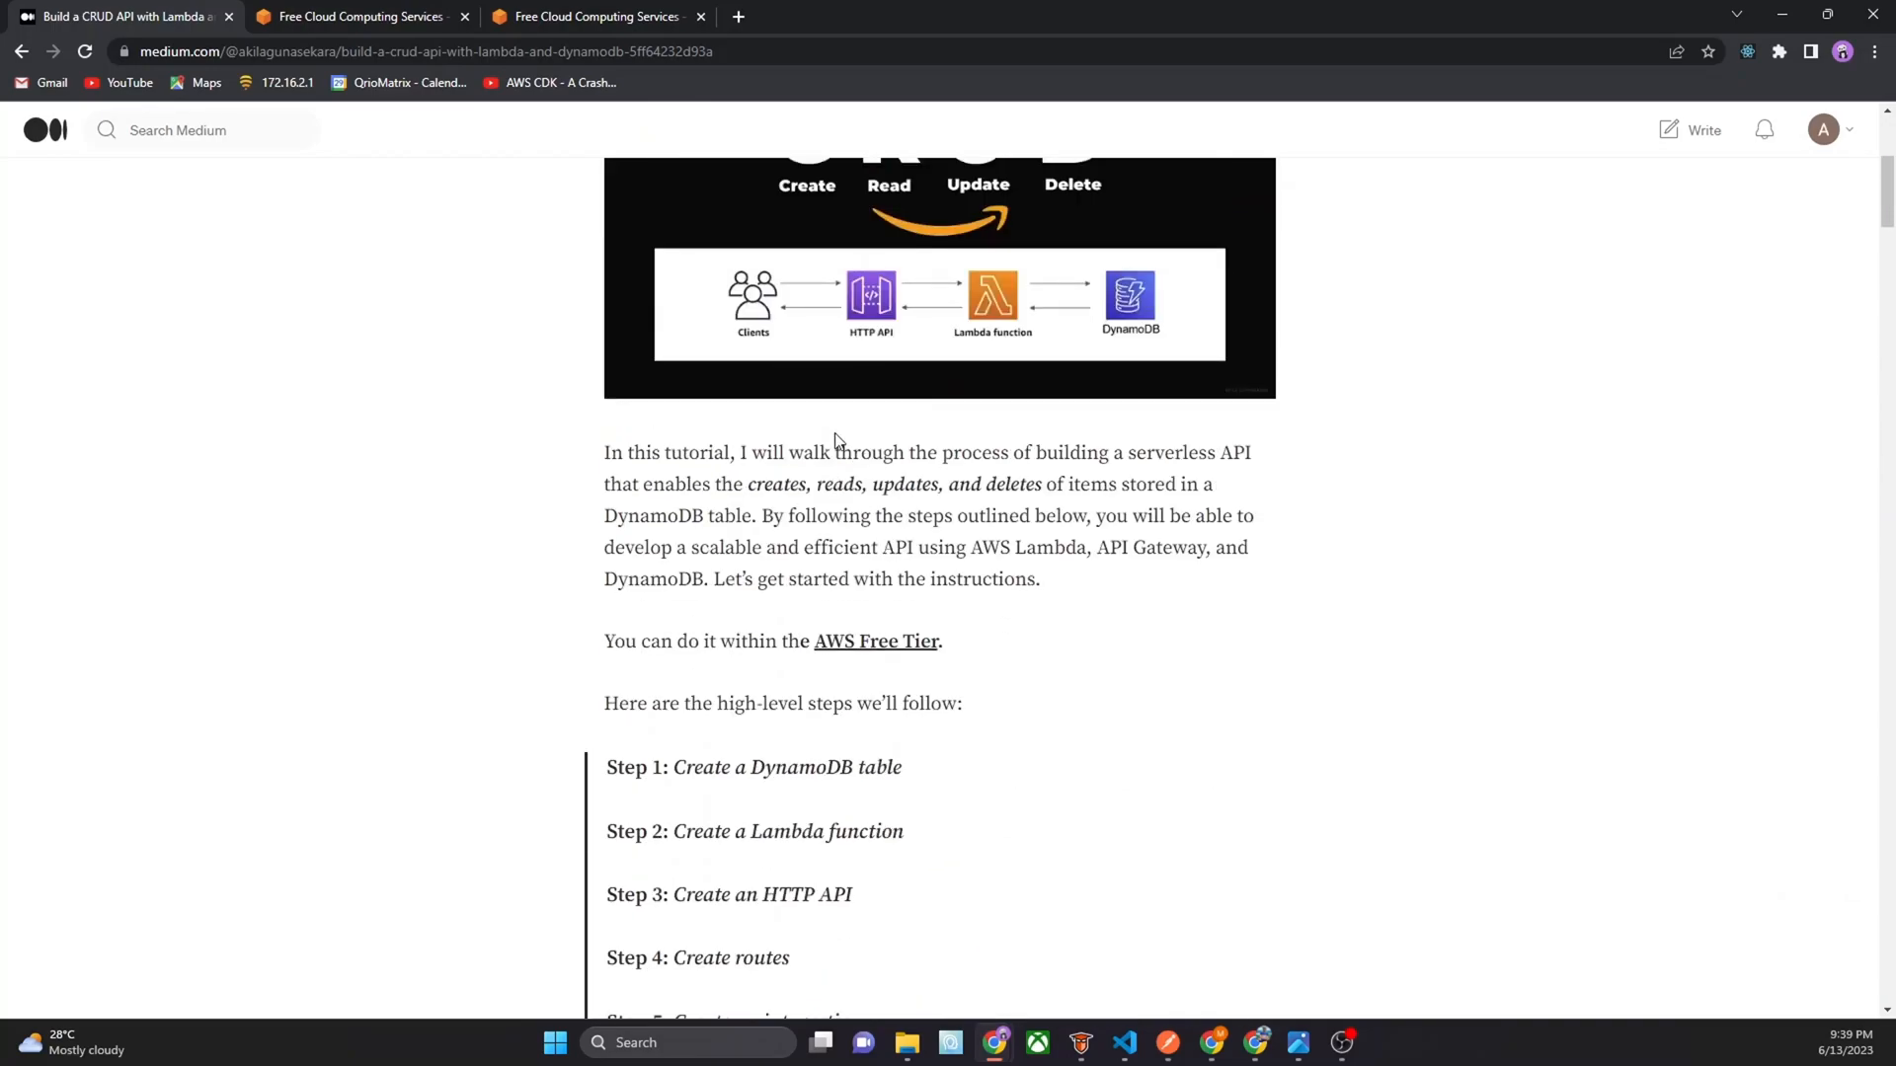